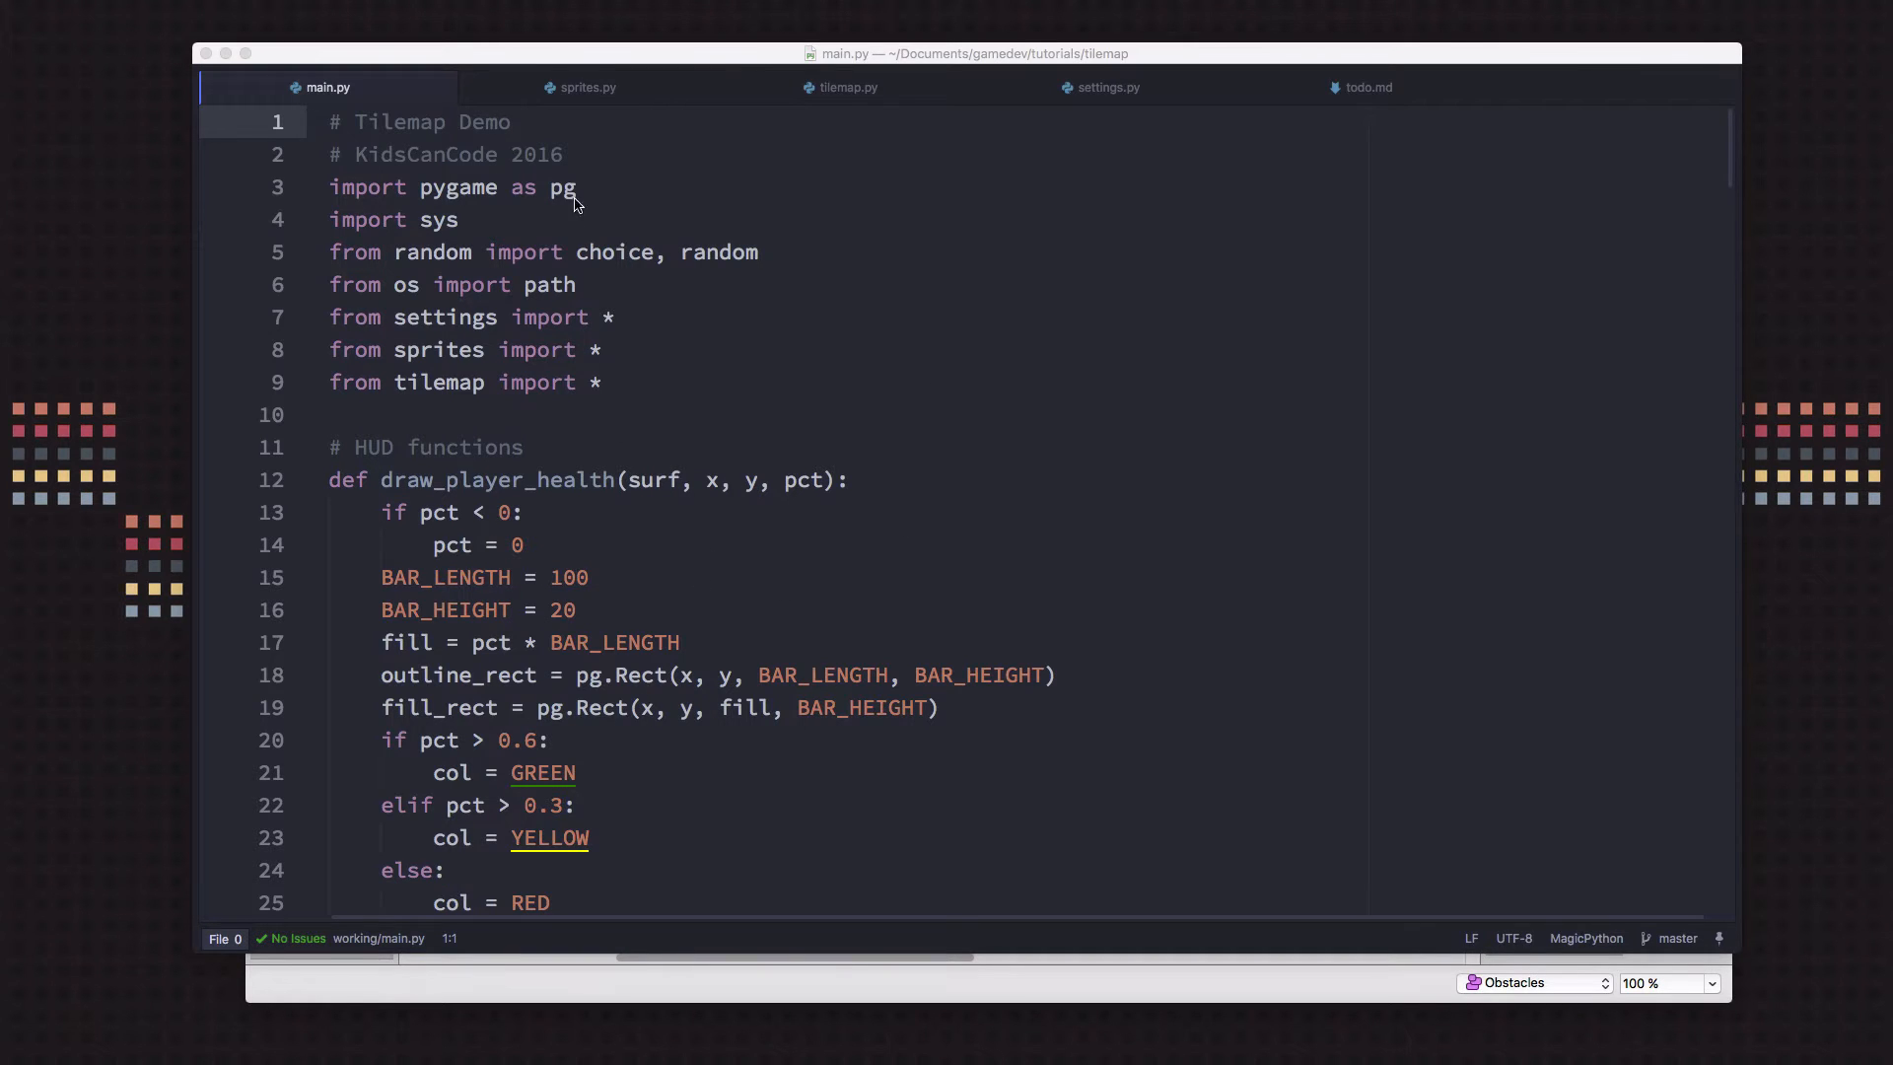
Review the player's default weapon 'pistol' in sprites.py
{"action": "left_click", "coordinate": [589, 87]}
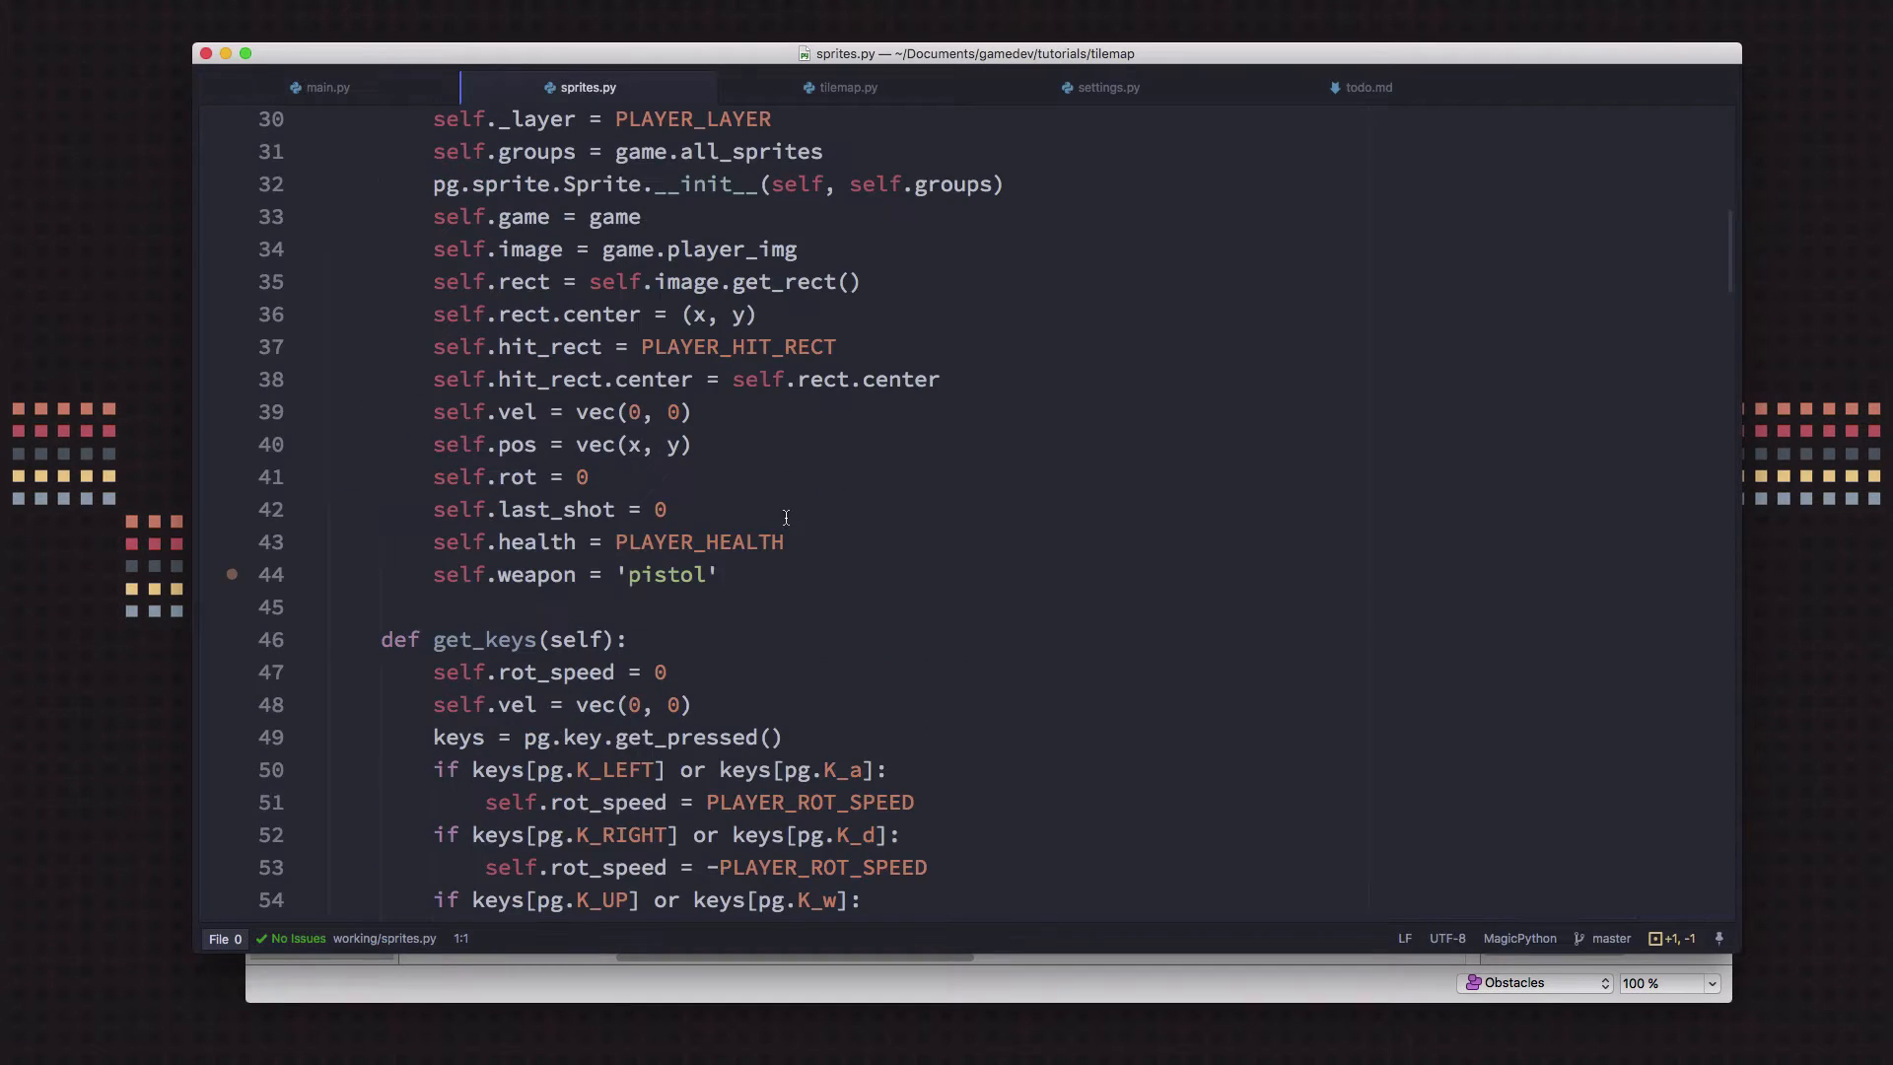
{"action": "left_click", "coordinate": [663, 573]}
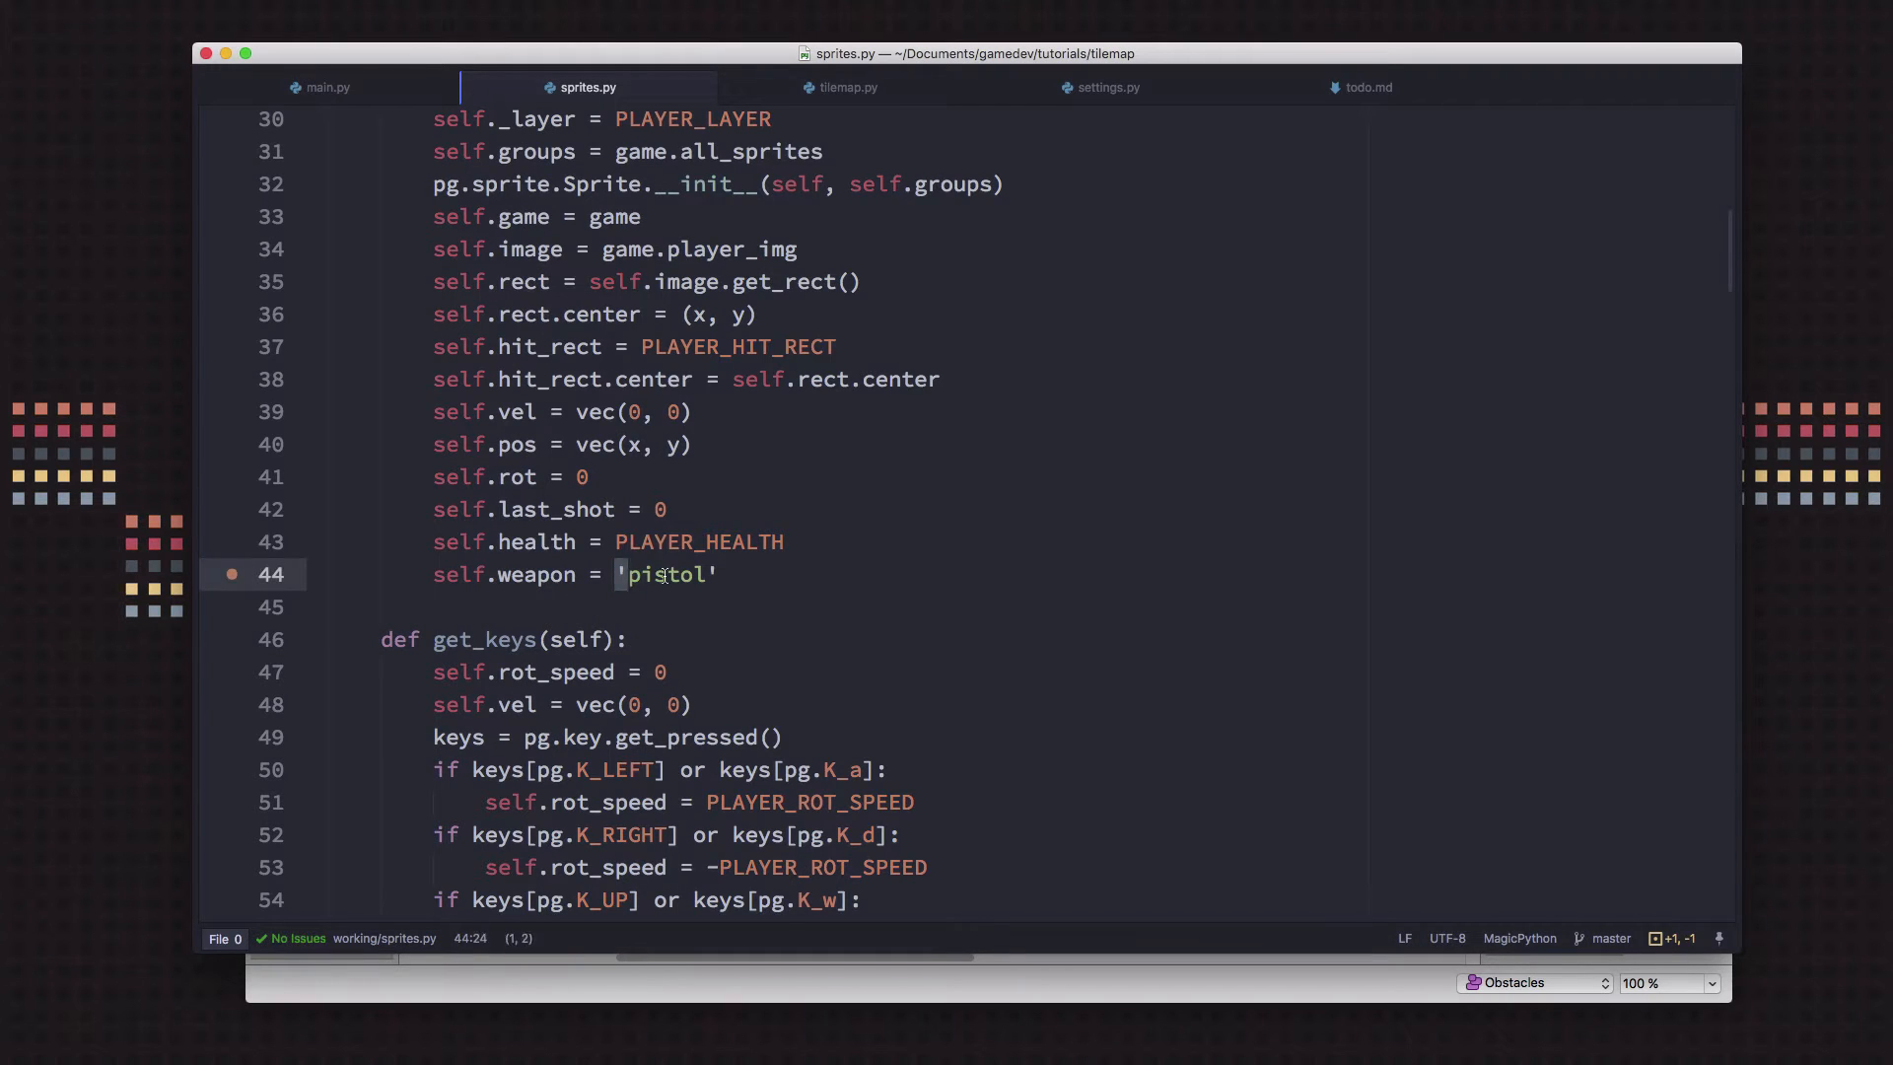
{"action": "double_click", "coordinate": [664, 573]}
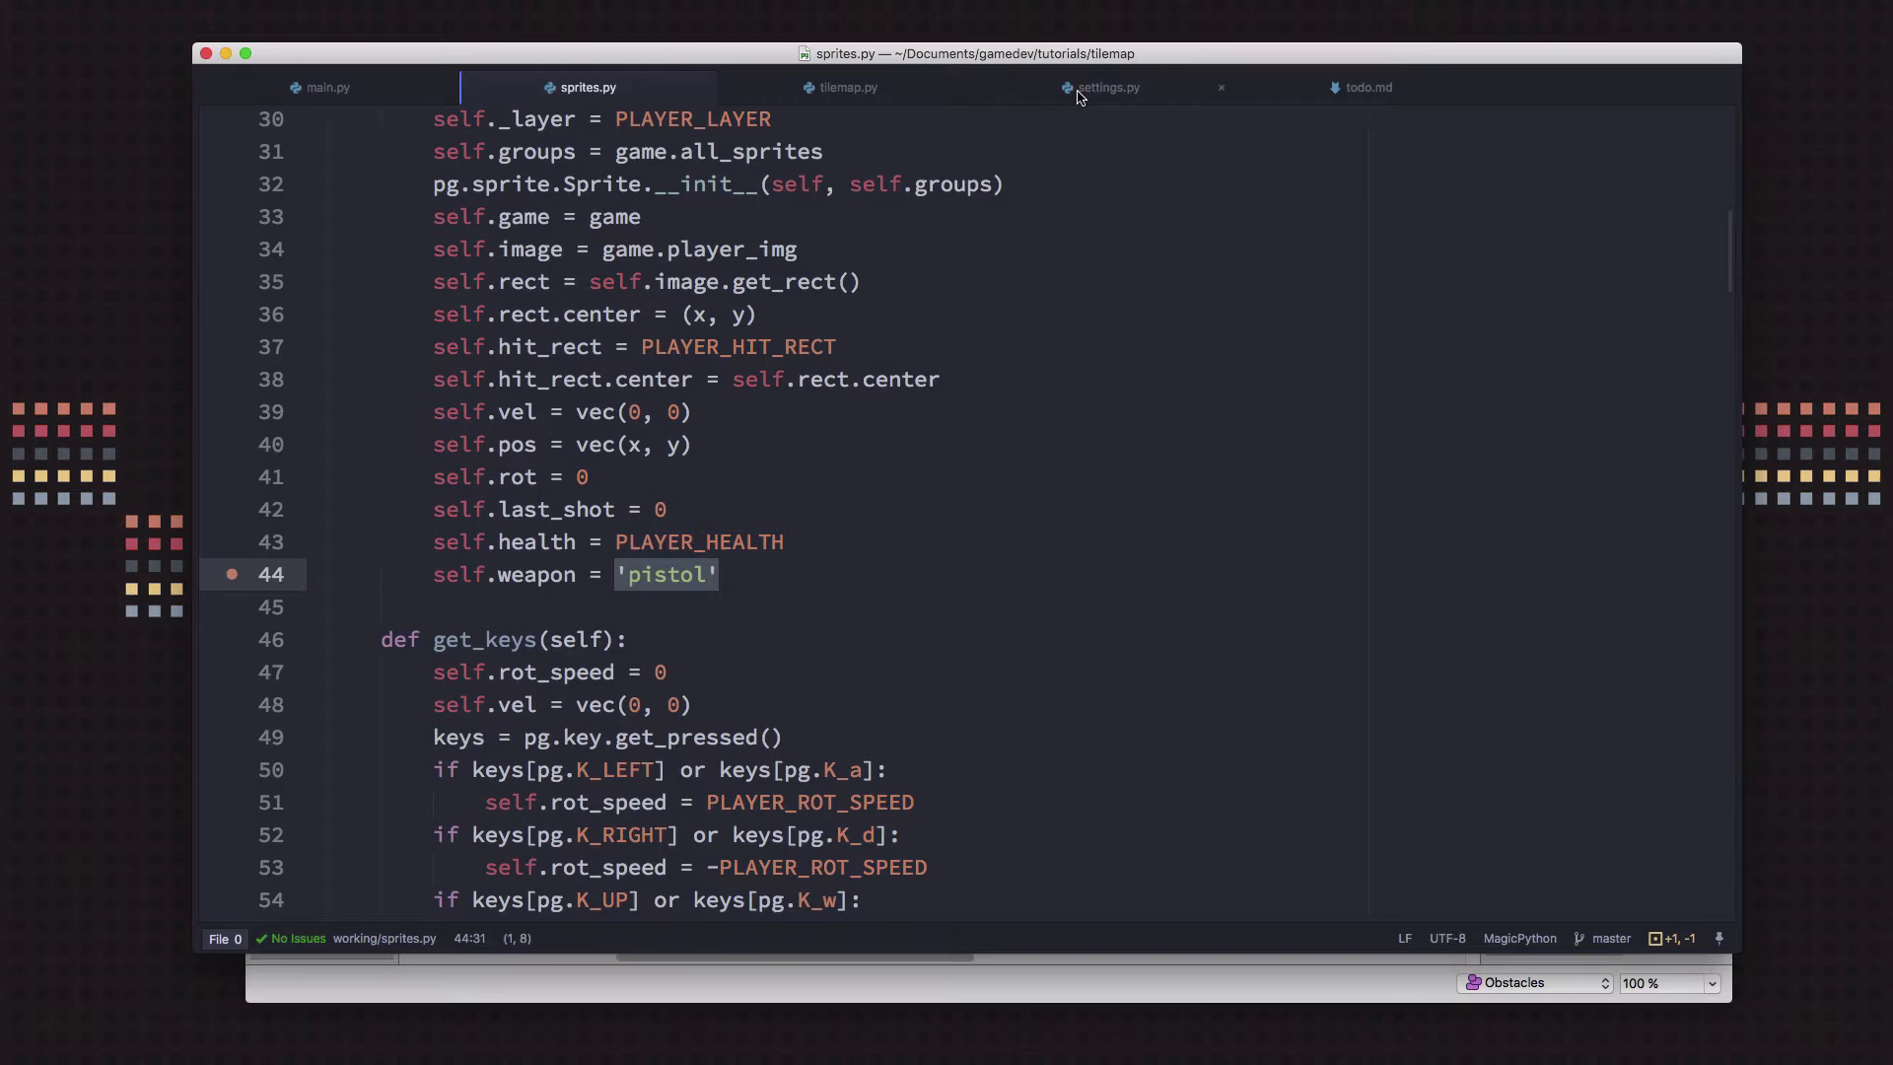
Inspect the shotgun item image and gun_pickup sound entries in settings.py
{"action": "left_click", "coordinate": [1104, 87]}
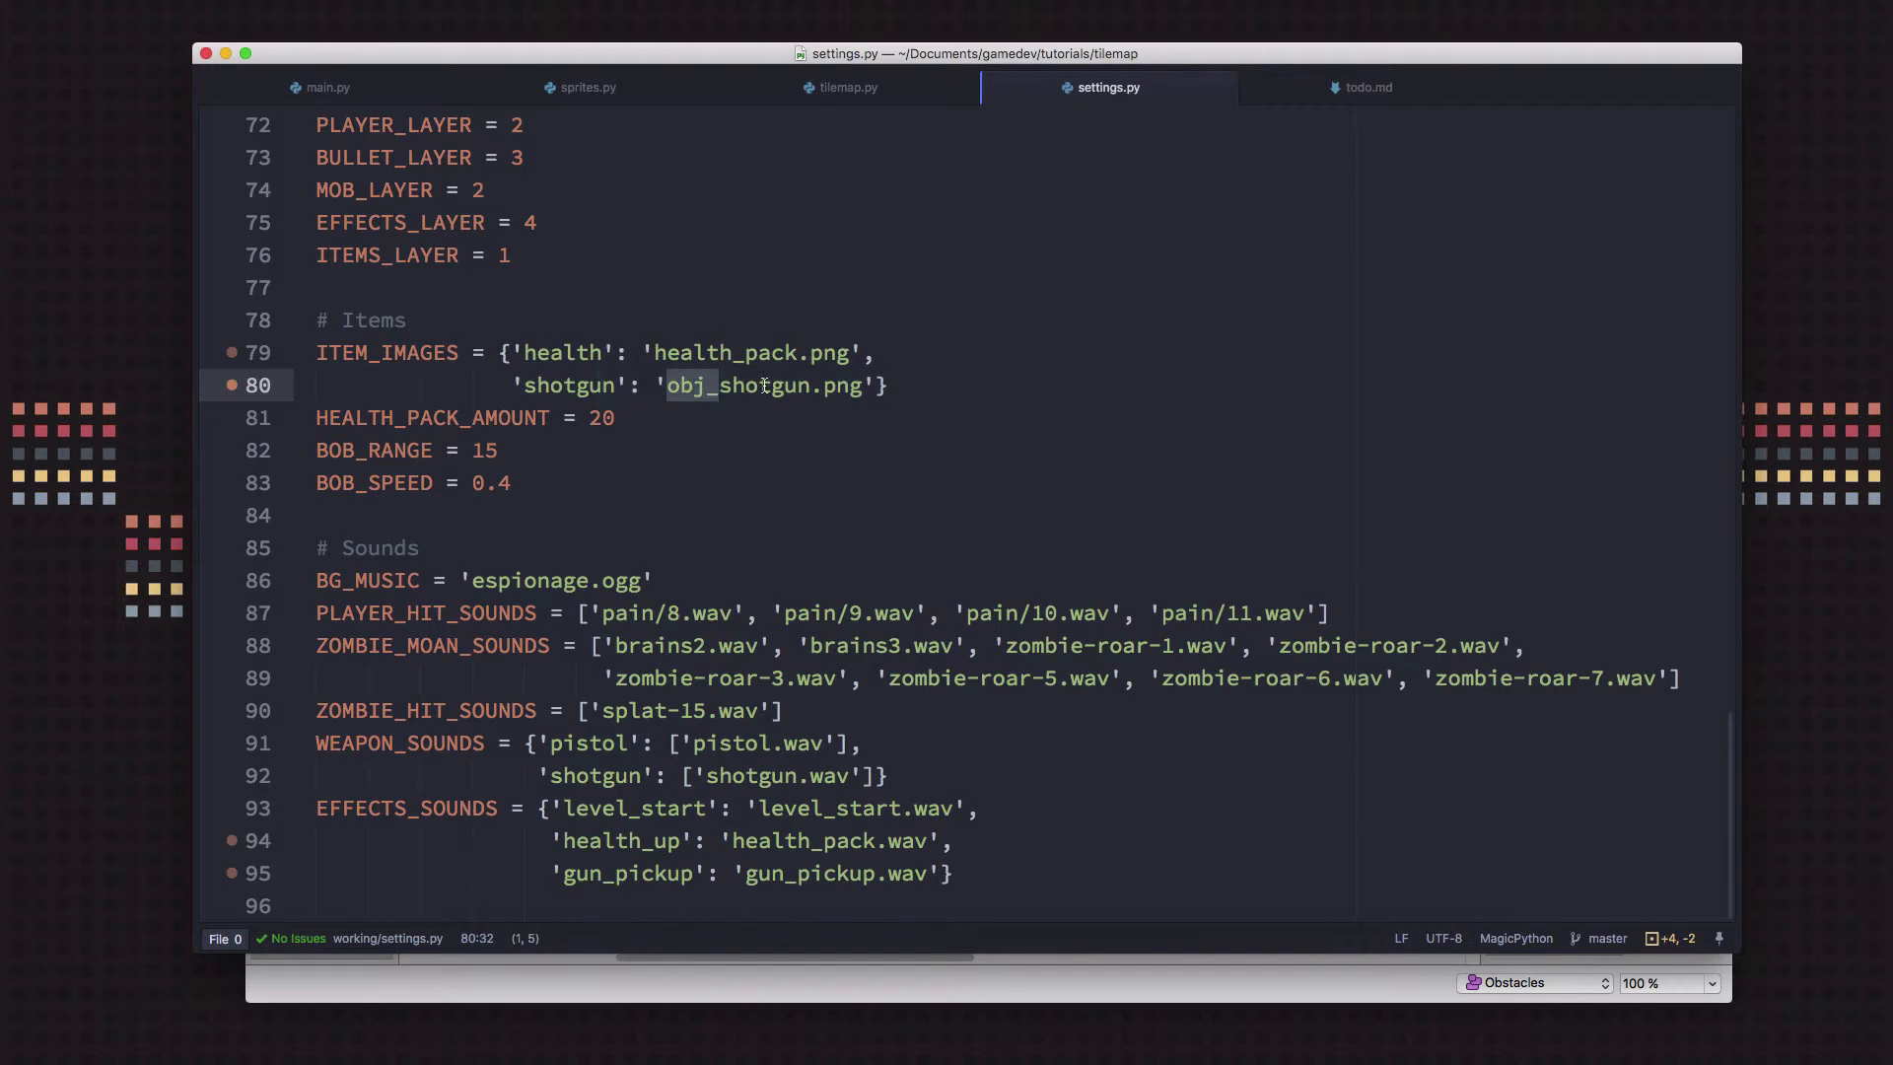
{"action": "left_click", "coordinate": [471, 808]}
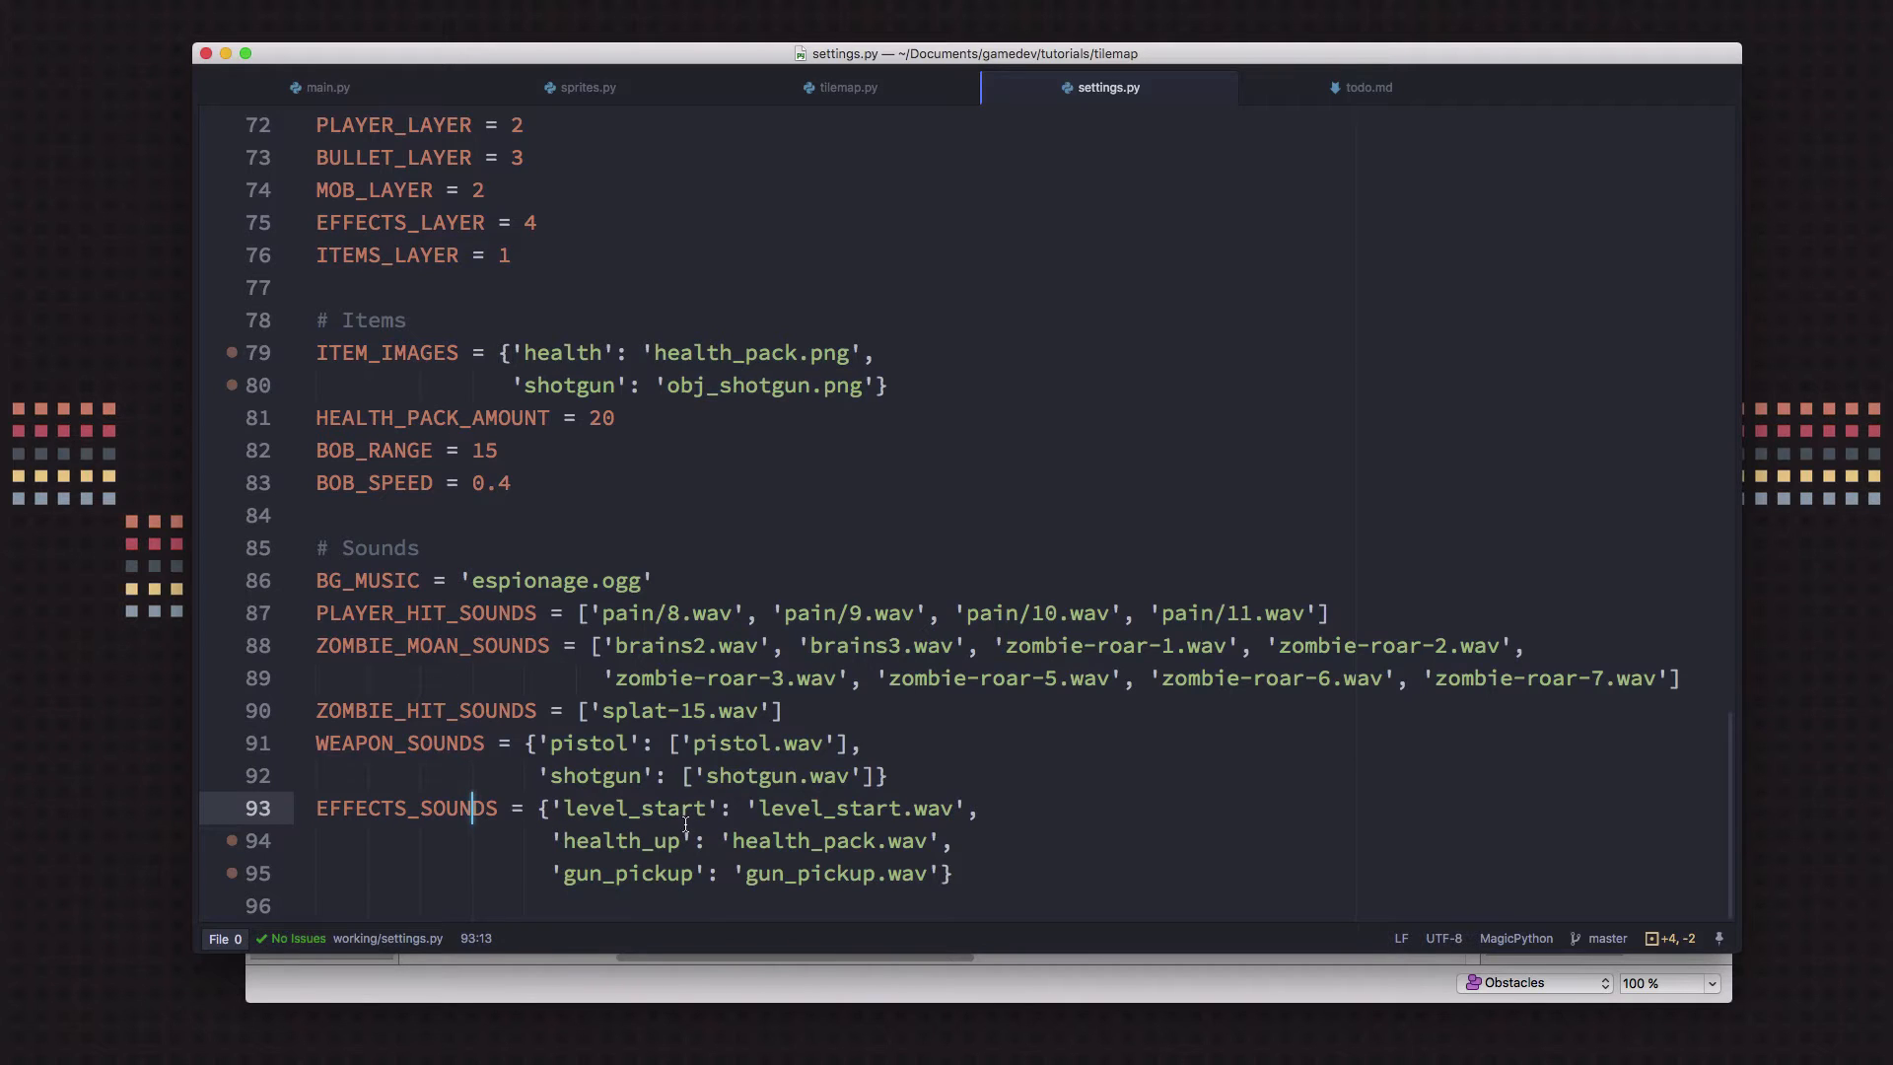
{"action": "double_click", "coordinate": [627, 874]}
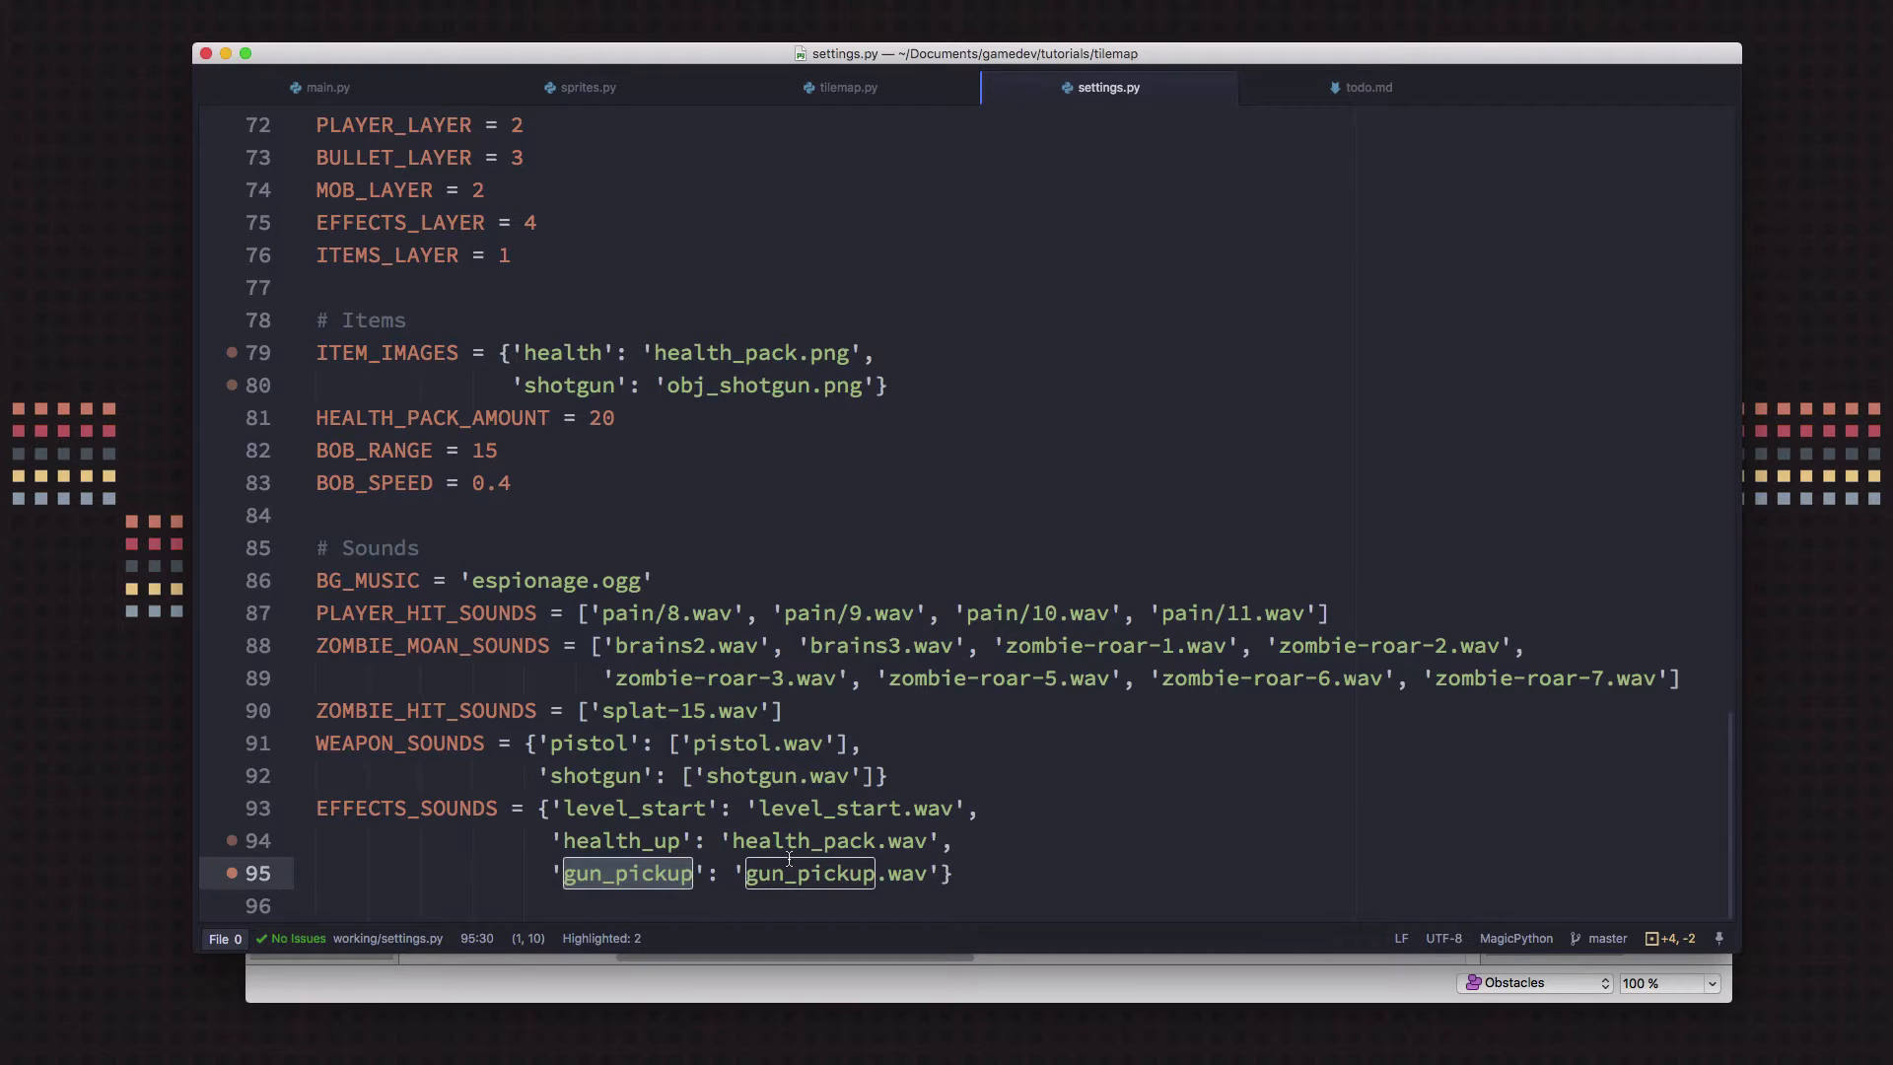
{"action": "mouse_move", "coordinate": [845, 577]}
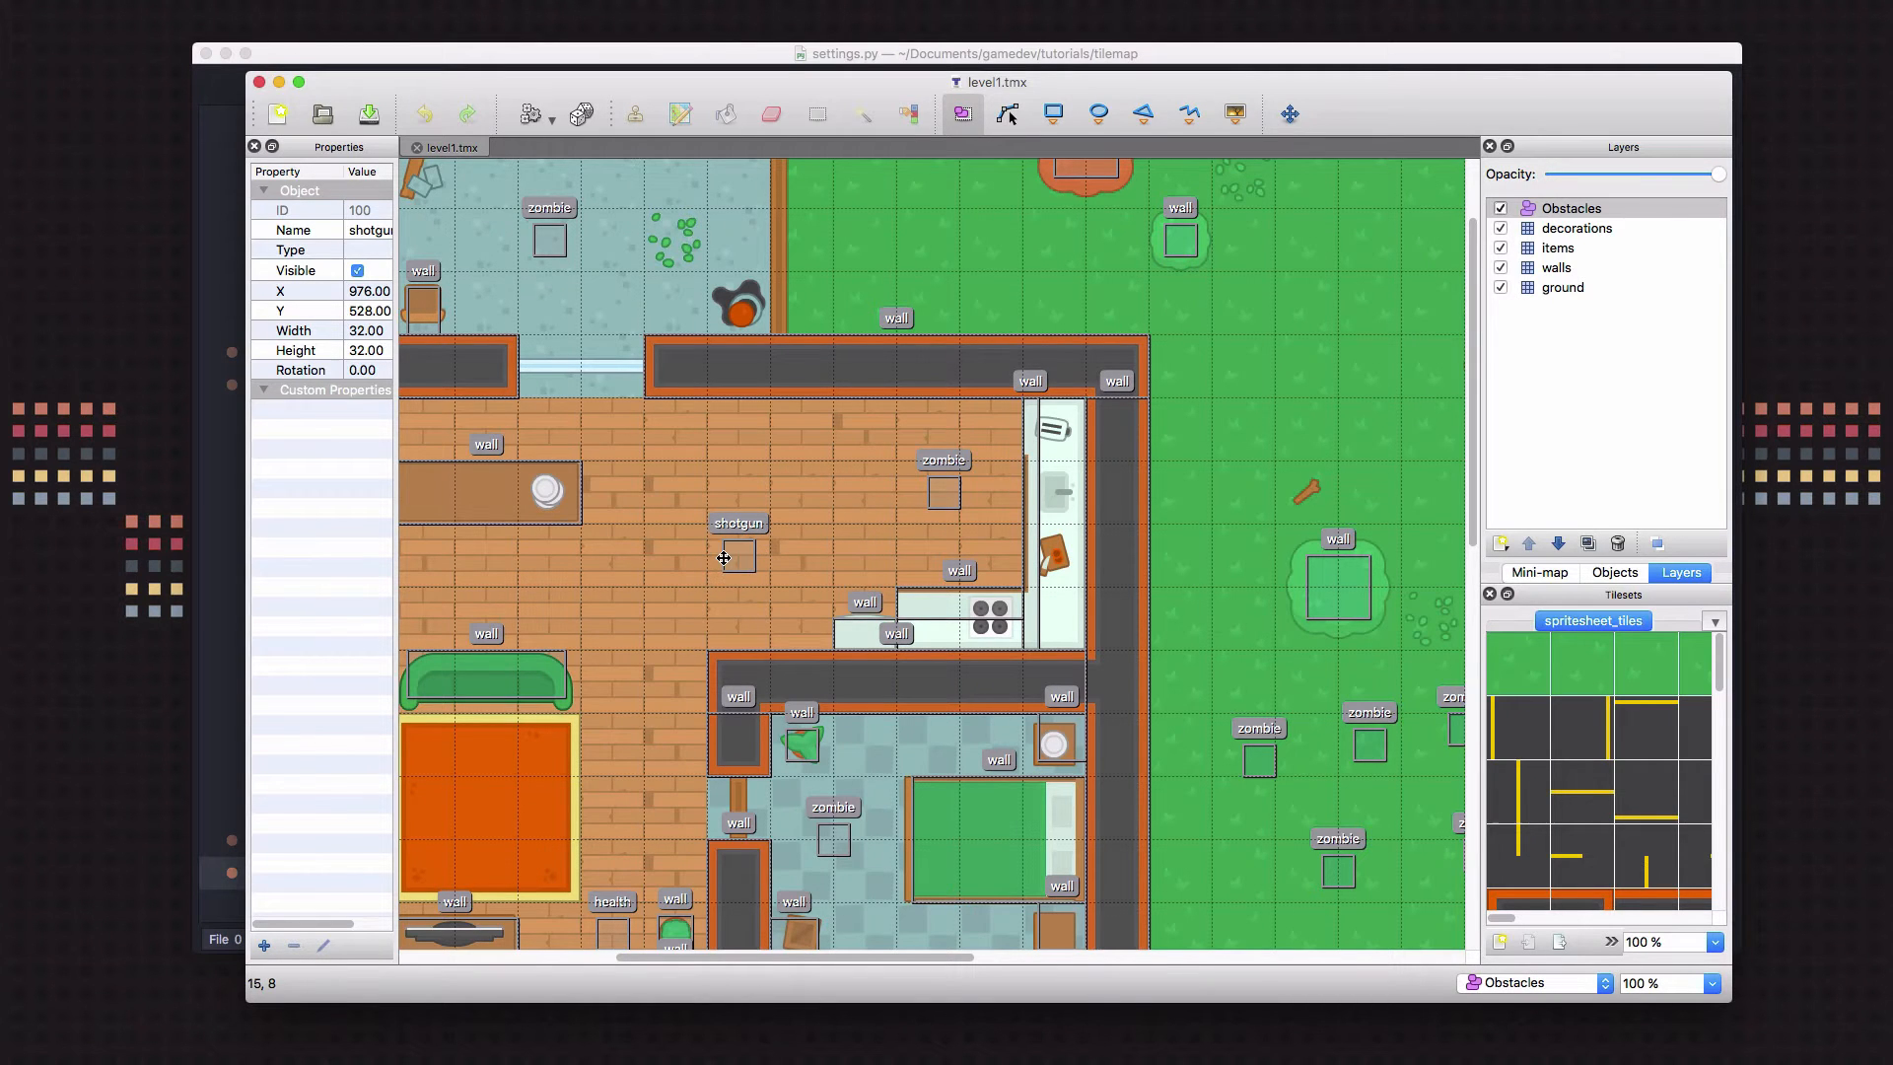
{"action": "left_click", "coordinate": [737, 556]}
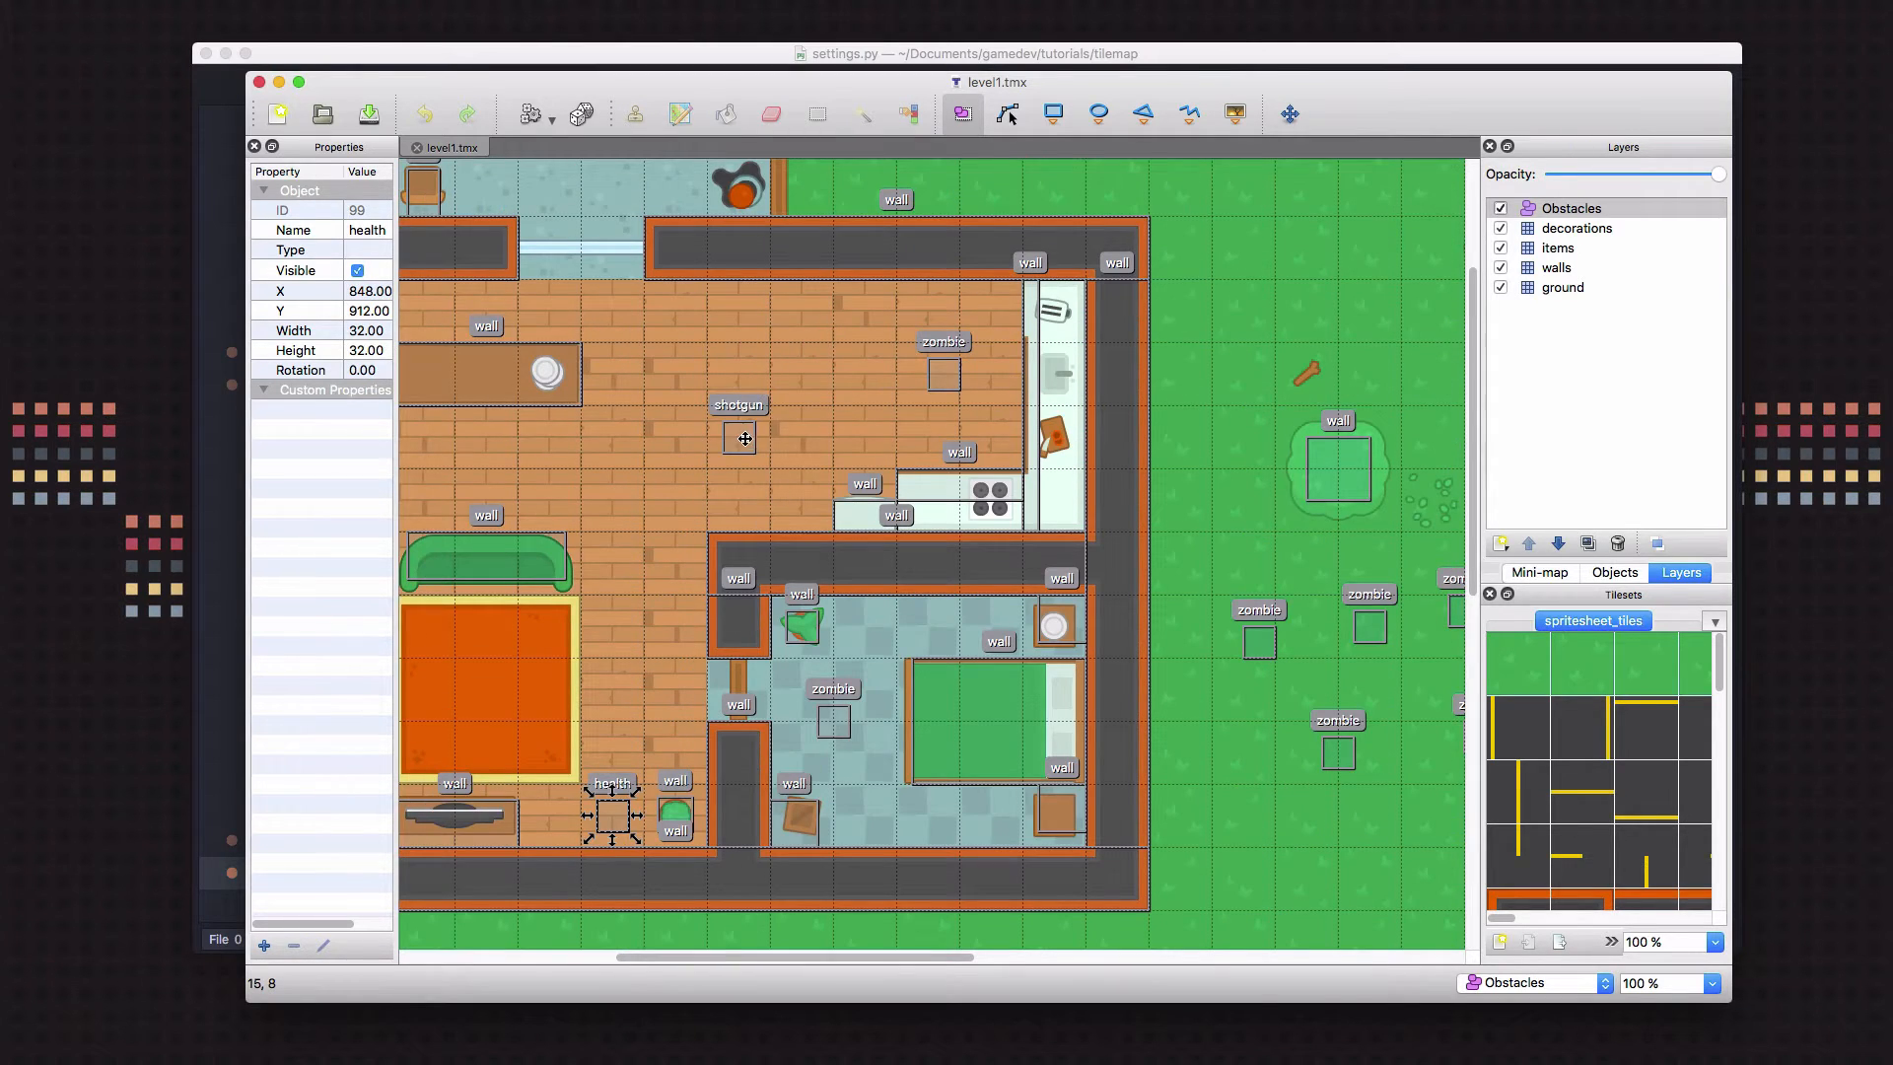
{"action": "left_click", "coordinate": [739, 434]}
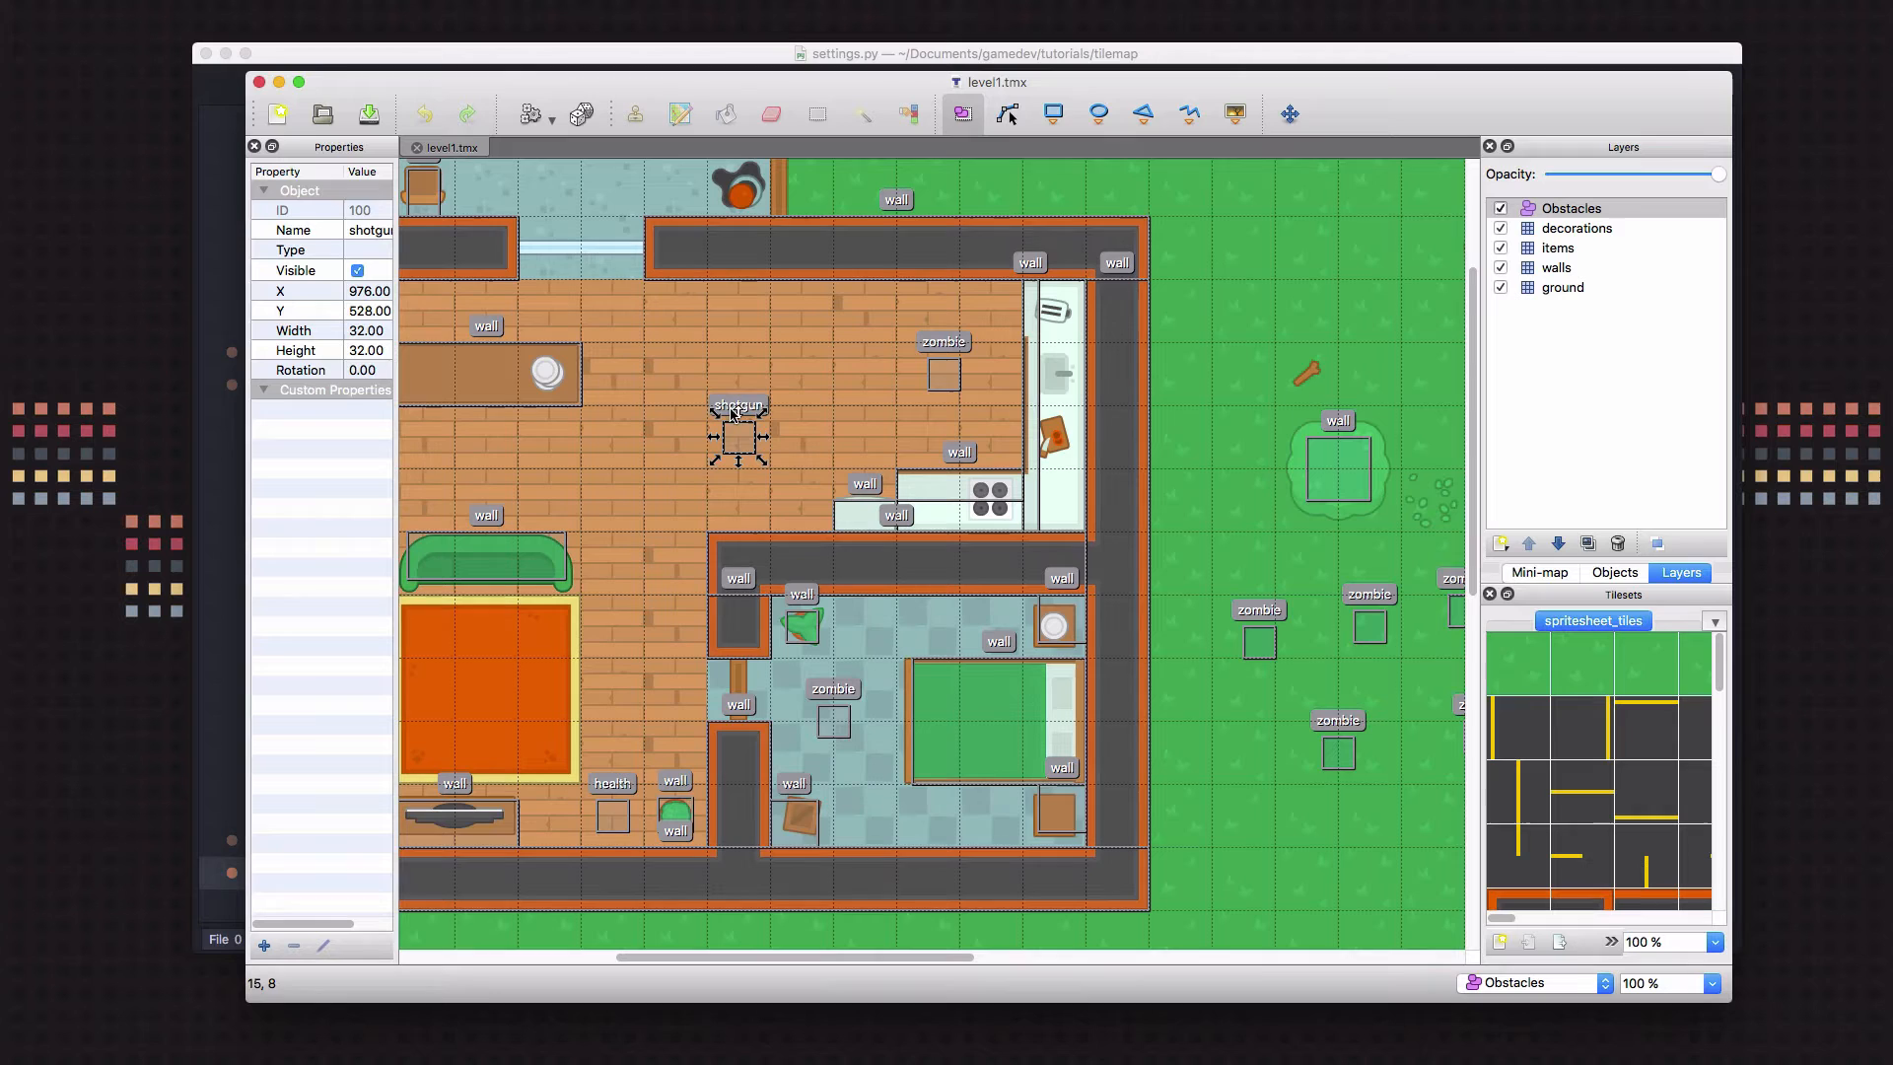
{"action": "mouse_move", "coordinate": [832, 531]}
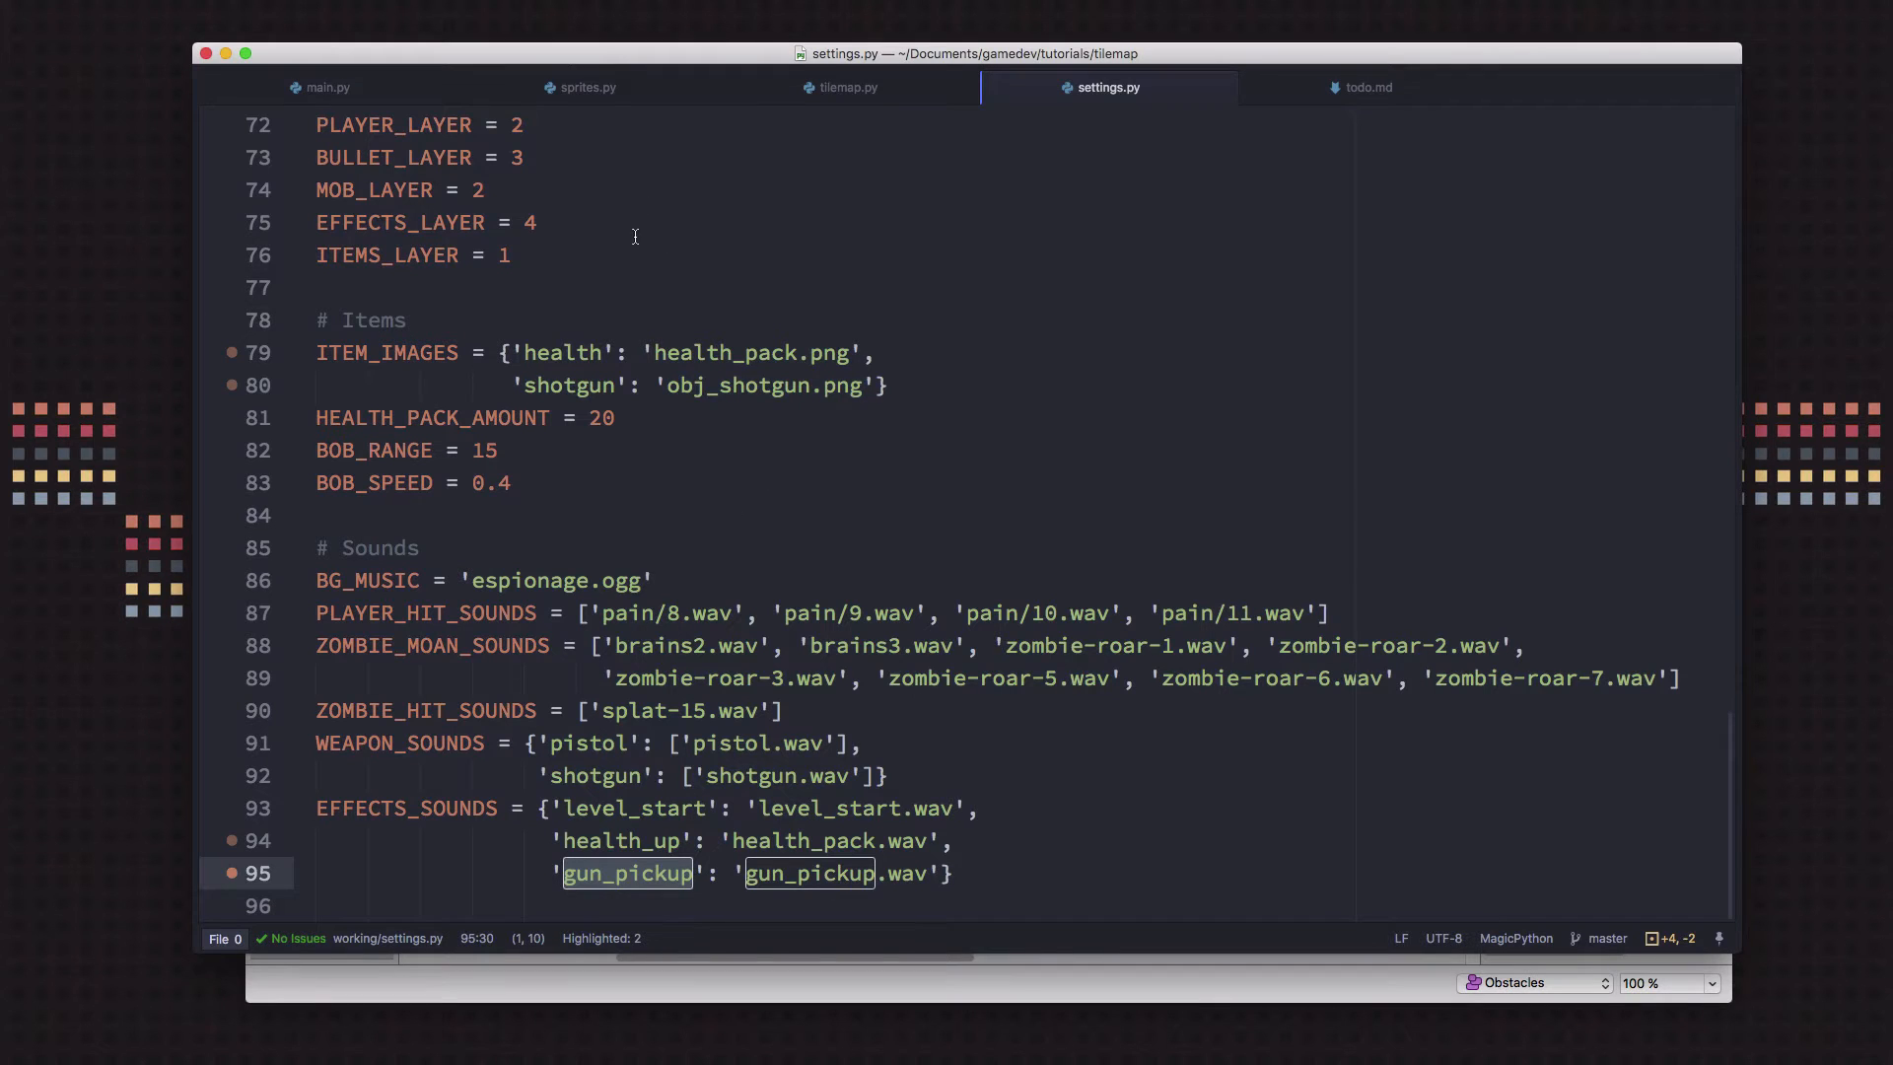
In main.py's new(), extend the Item spawn list to ['health', 'shotgun']
{"action": "left_click", "coordinate": [321, 87]}
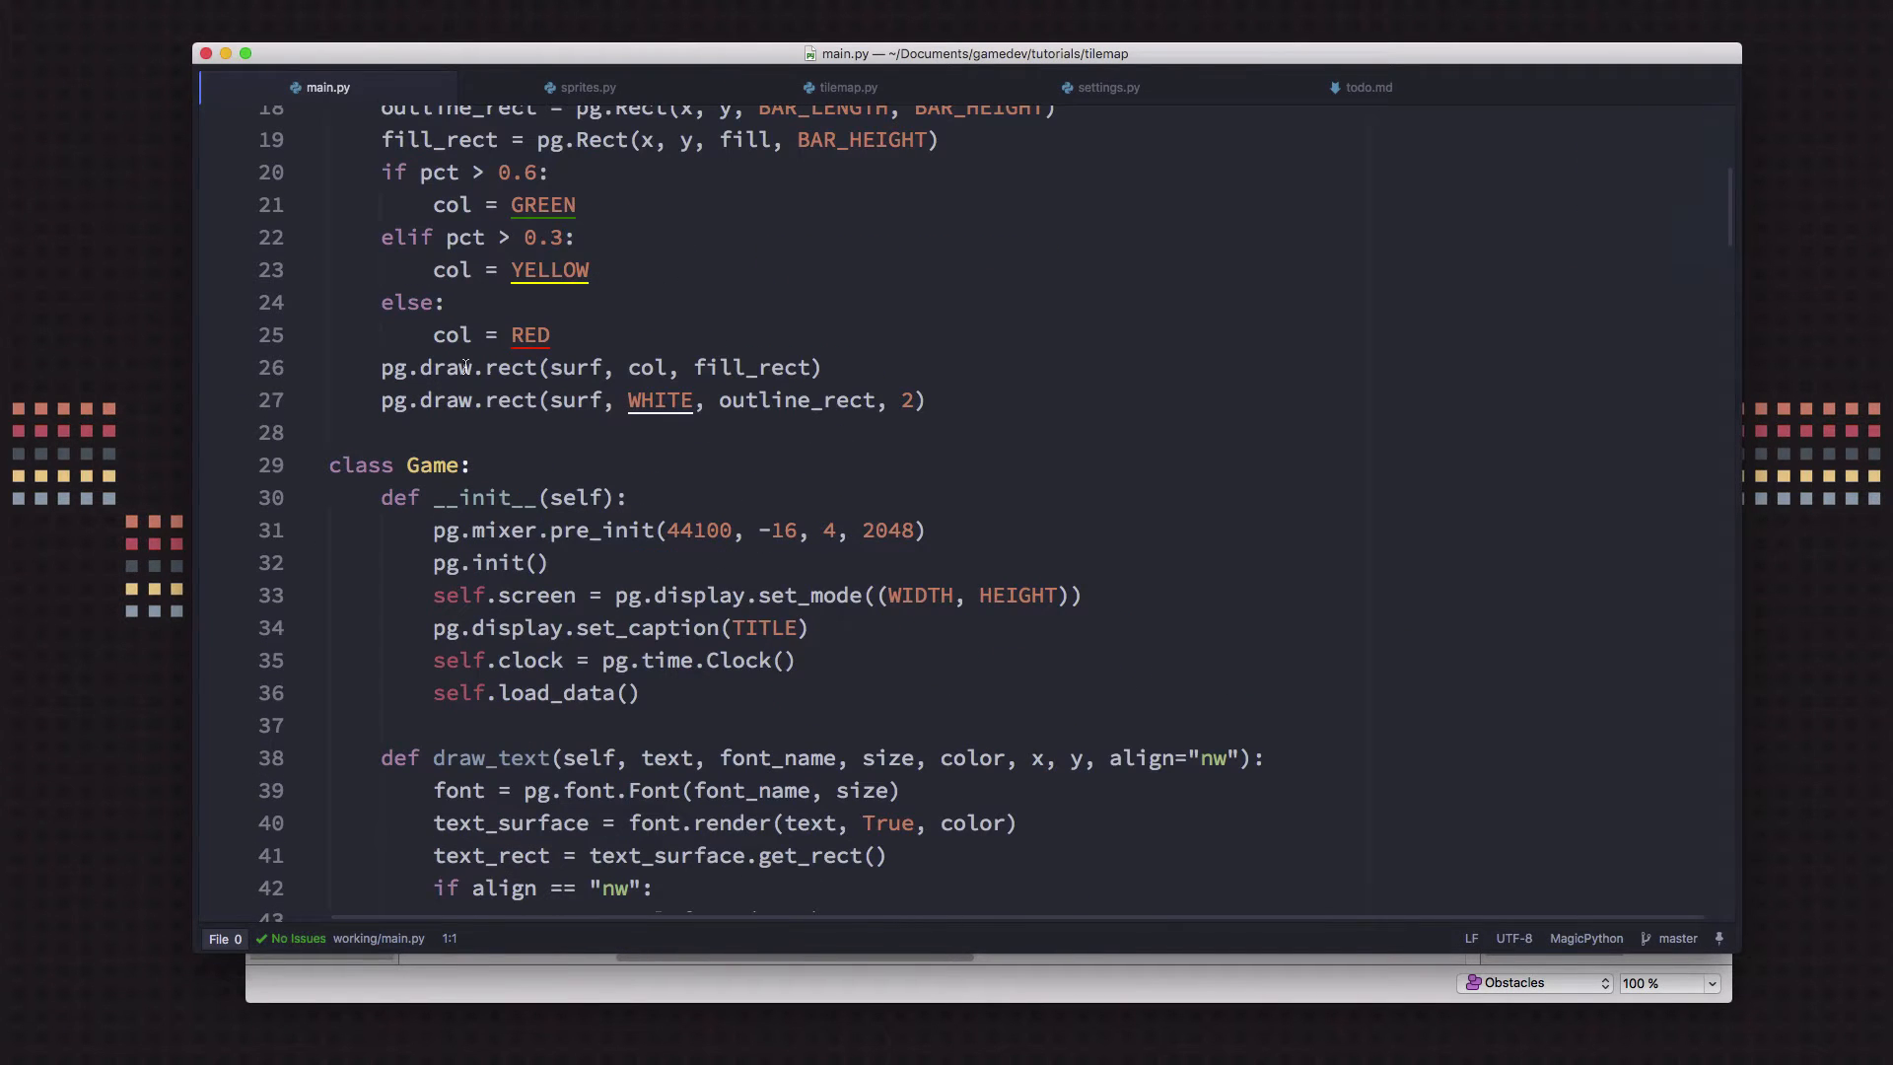
{"action": "scroll", "scroll_direction": "down", "scroll_amount": 3}
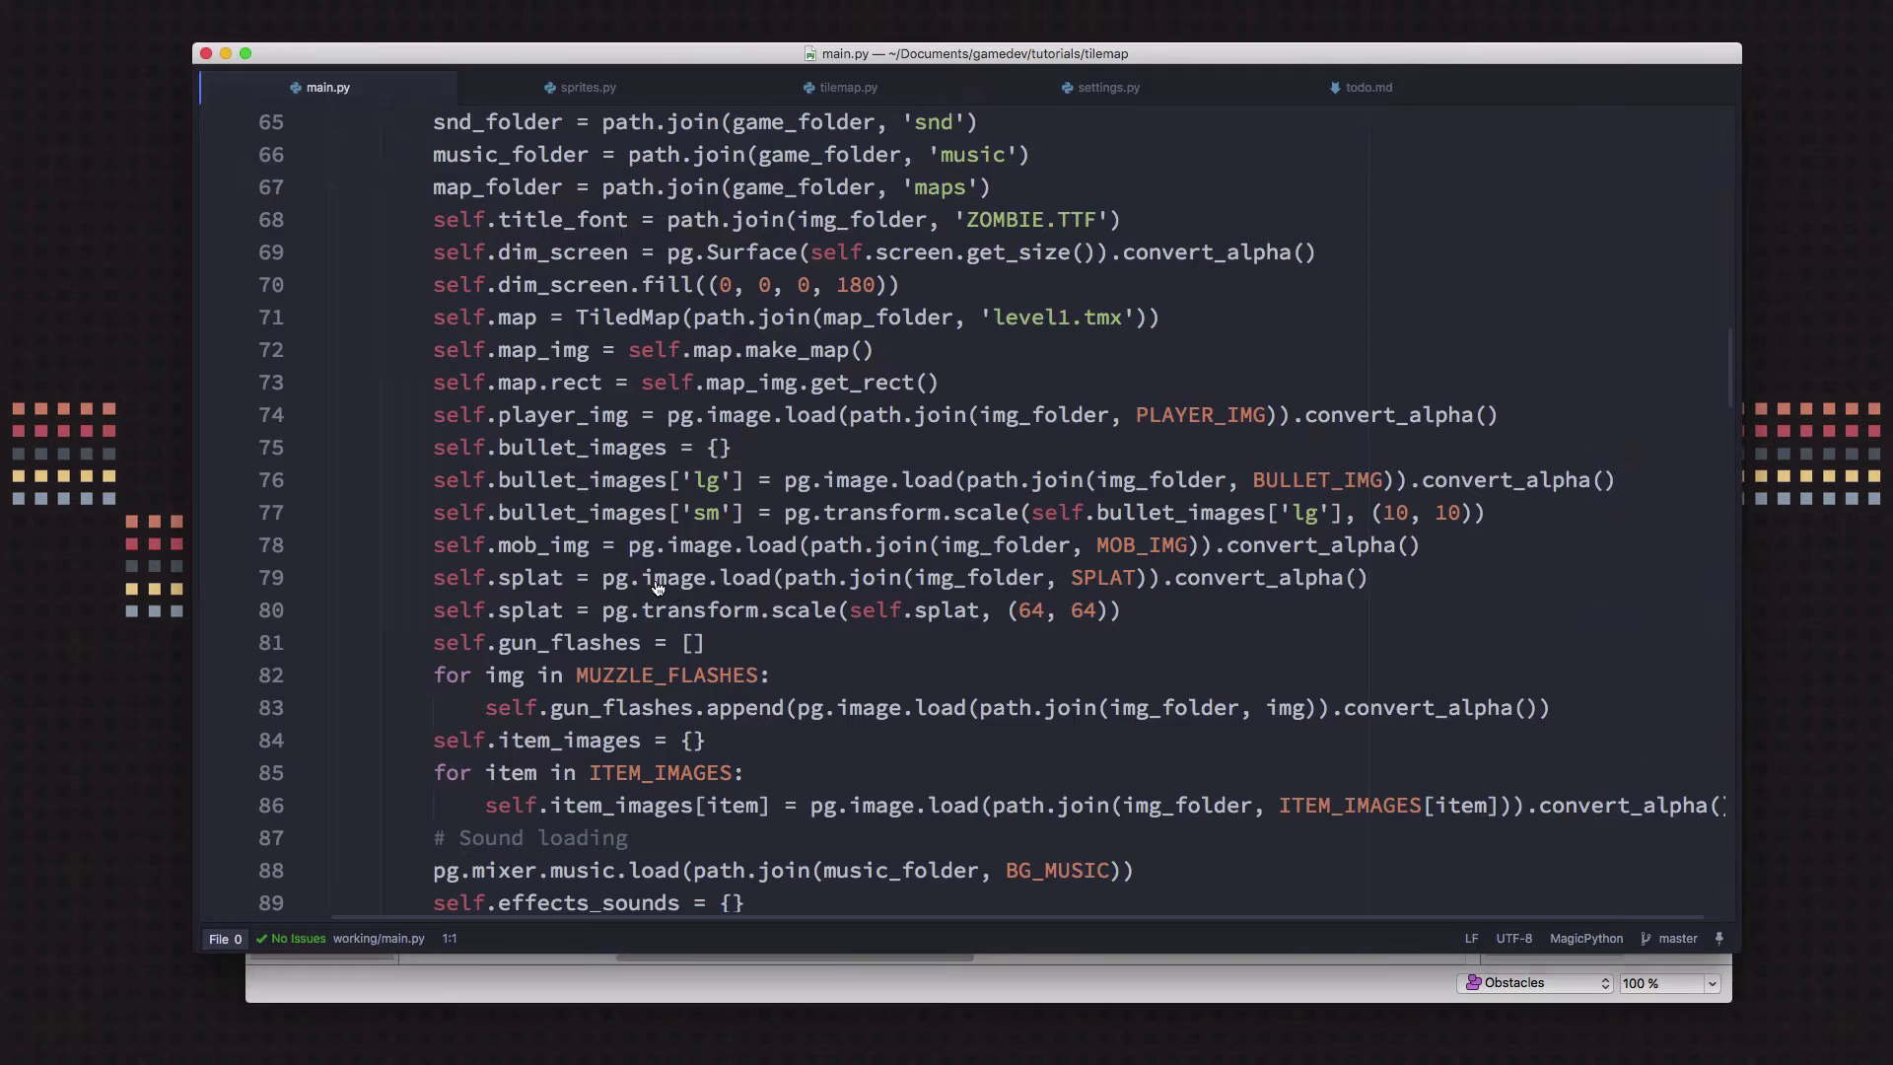
{"action": "scroll", "scroll_direction": "down", "scroll_amount": 3}
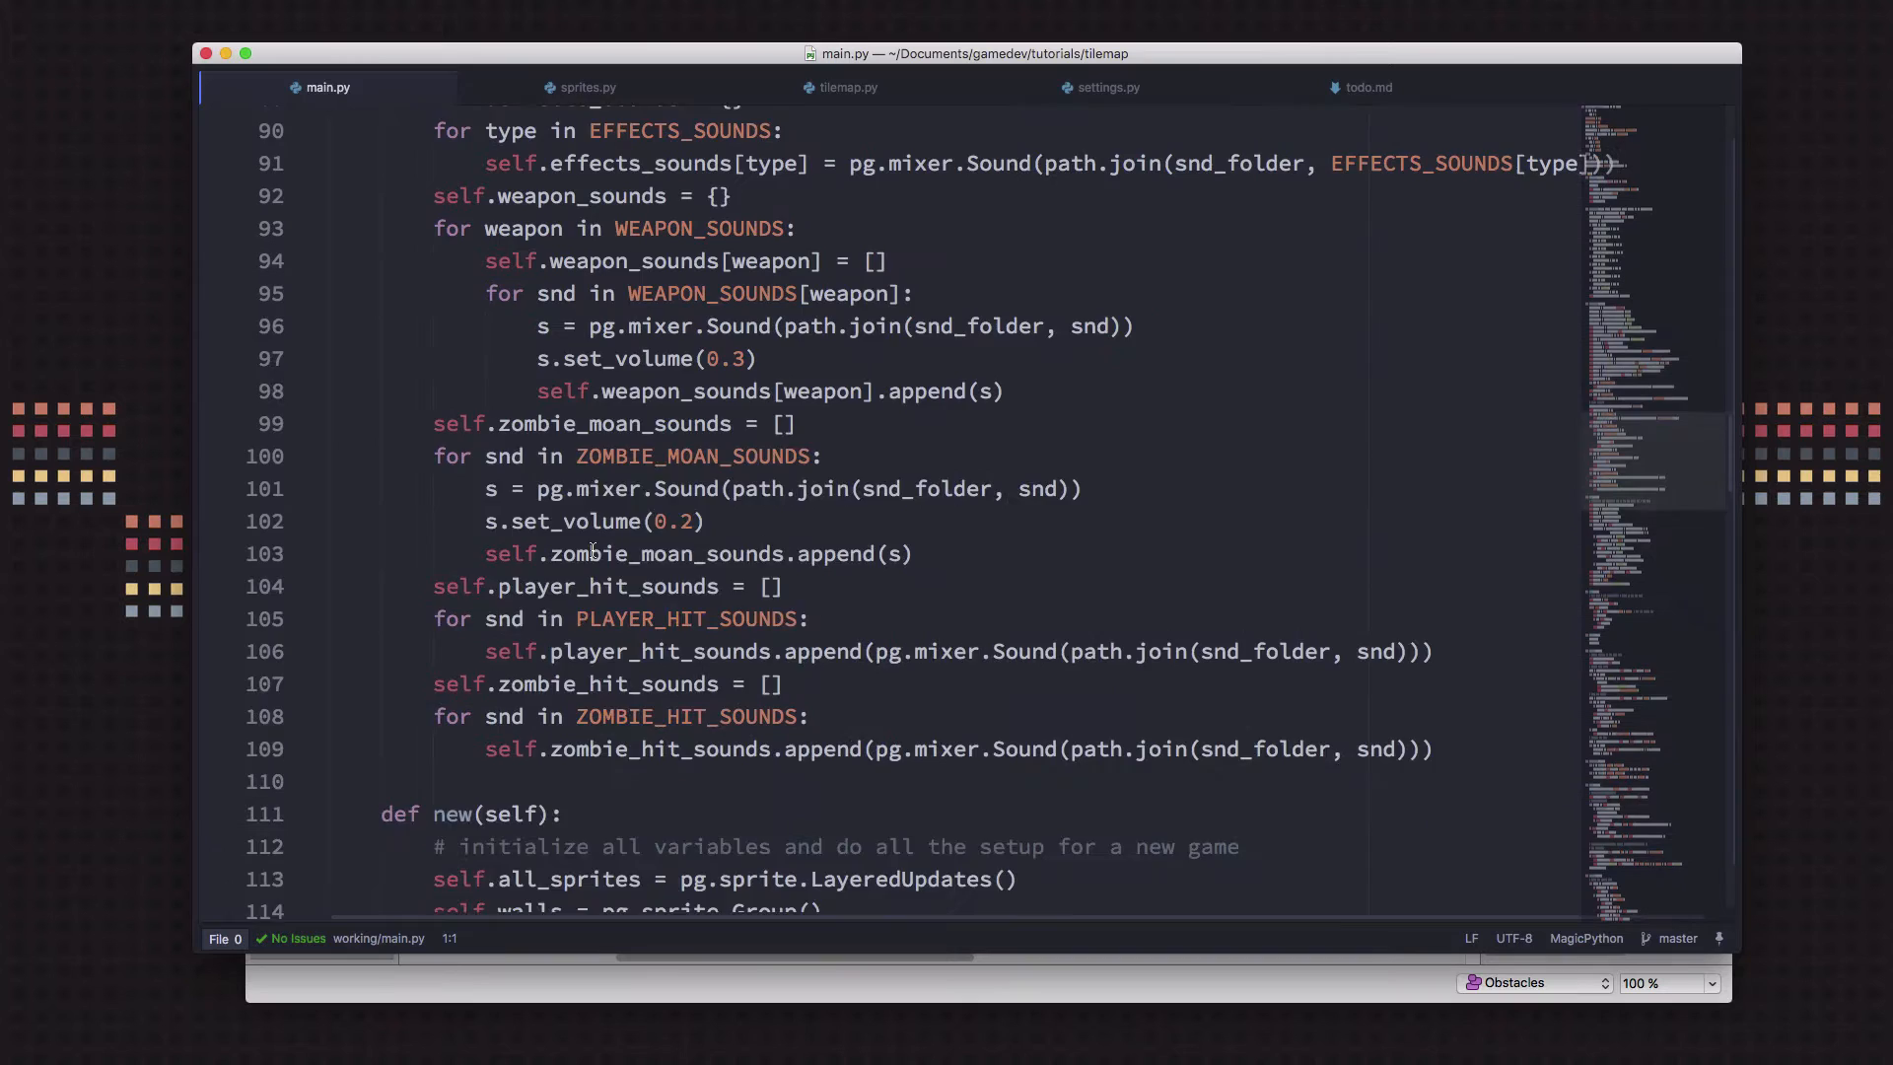
{"action": "scroll", "scroll_direction": "down", "scroll_amount": 3}
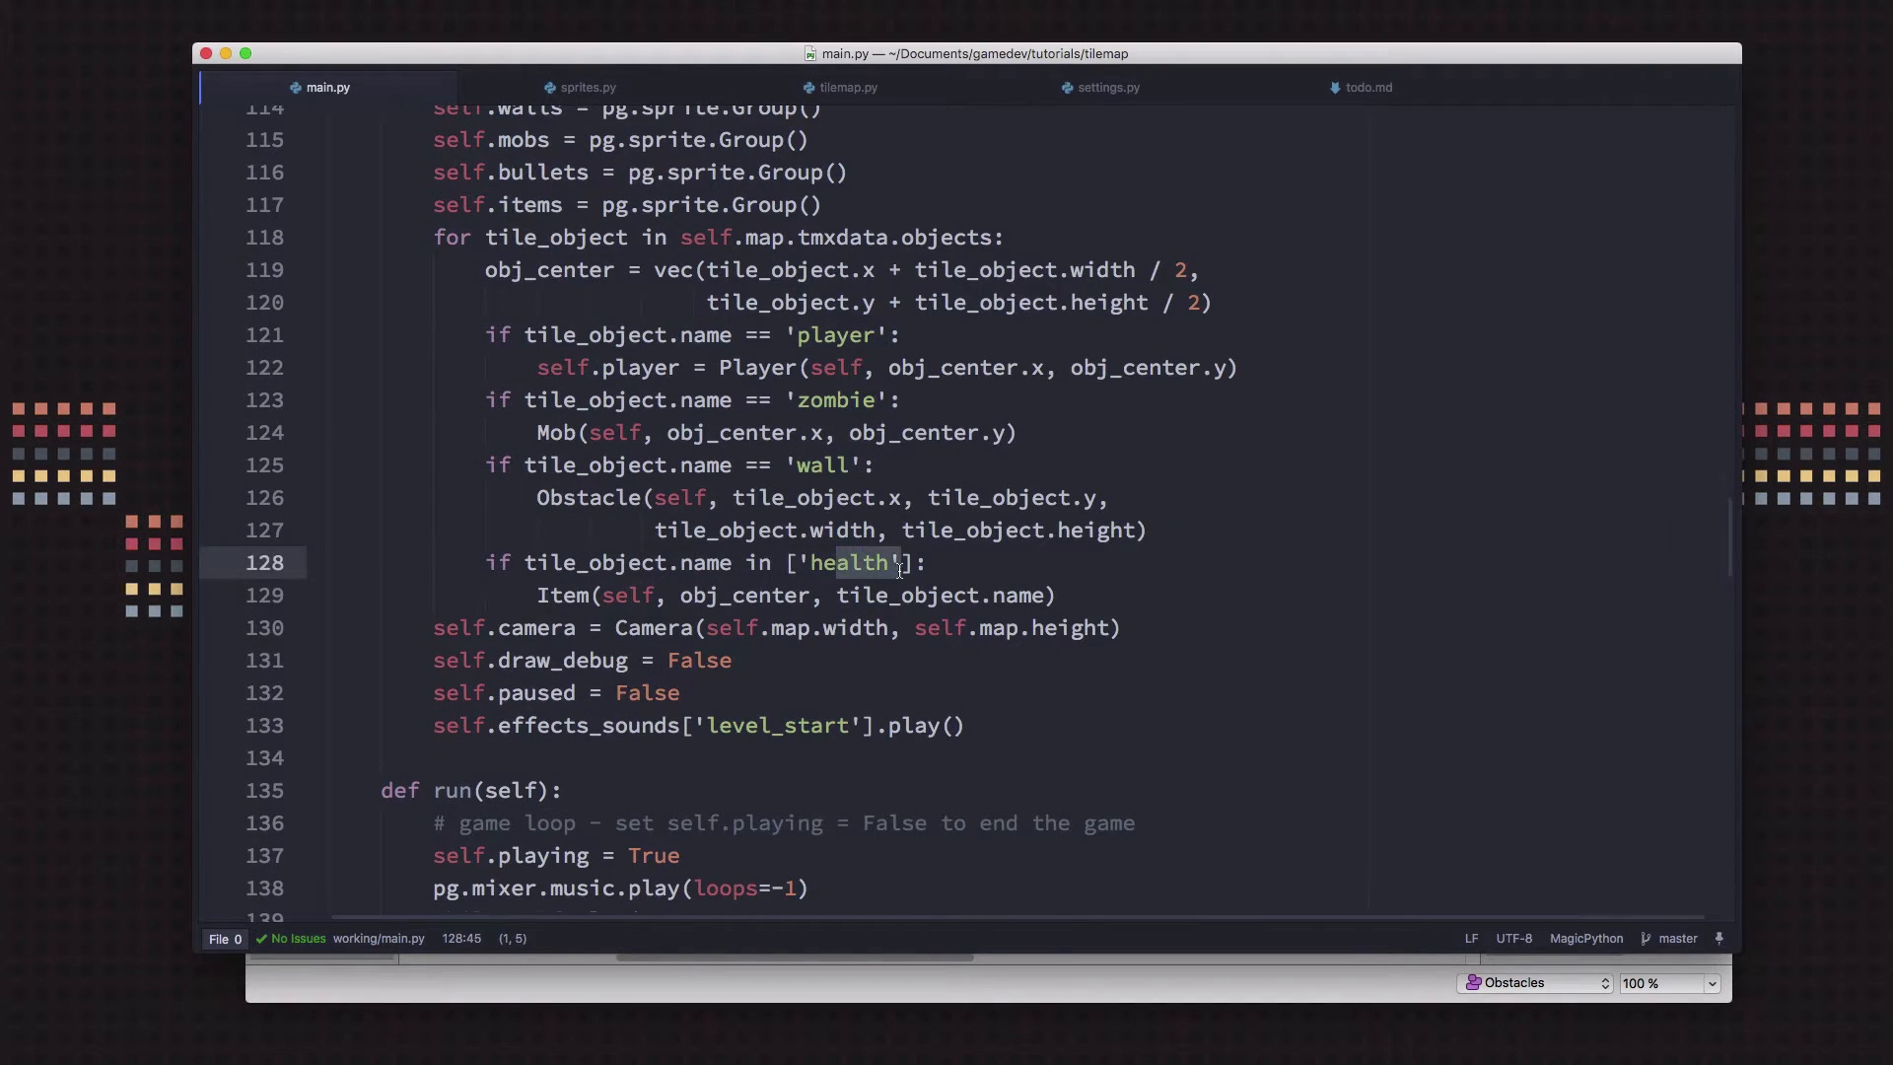
{"action": "type", "text": ", 'shotgun"}
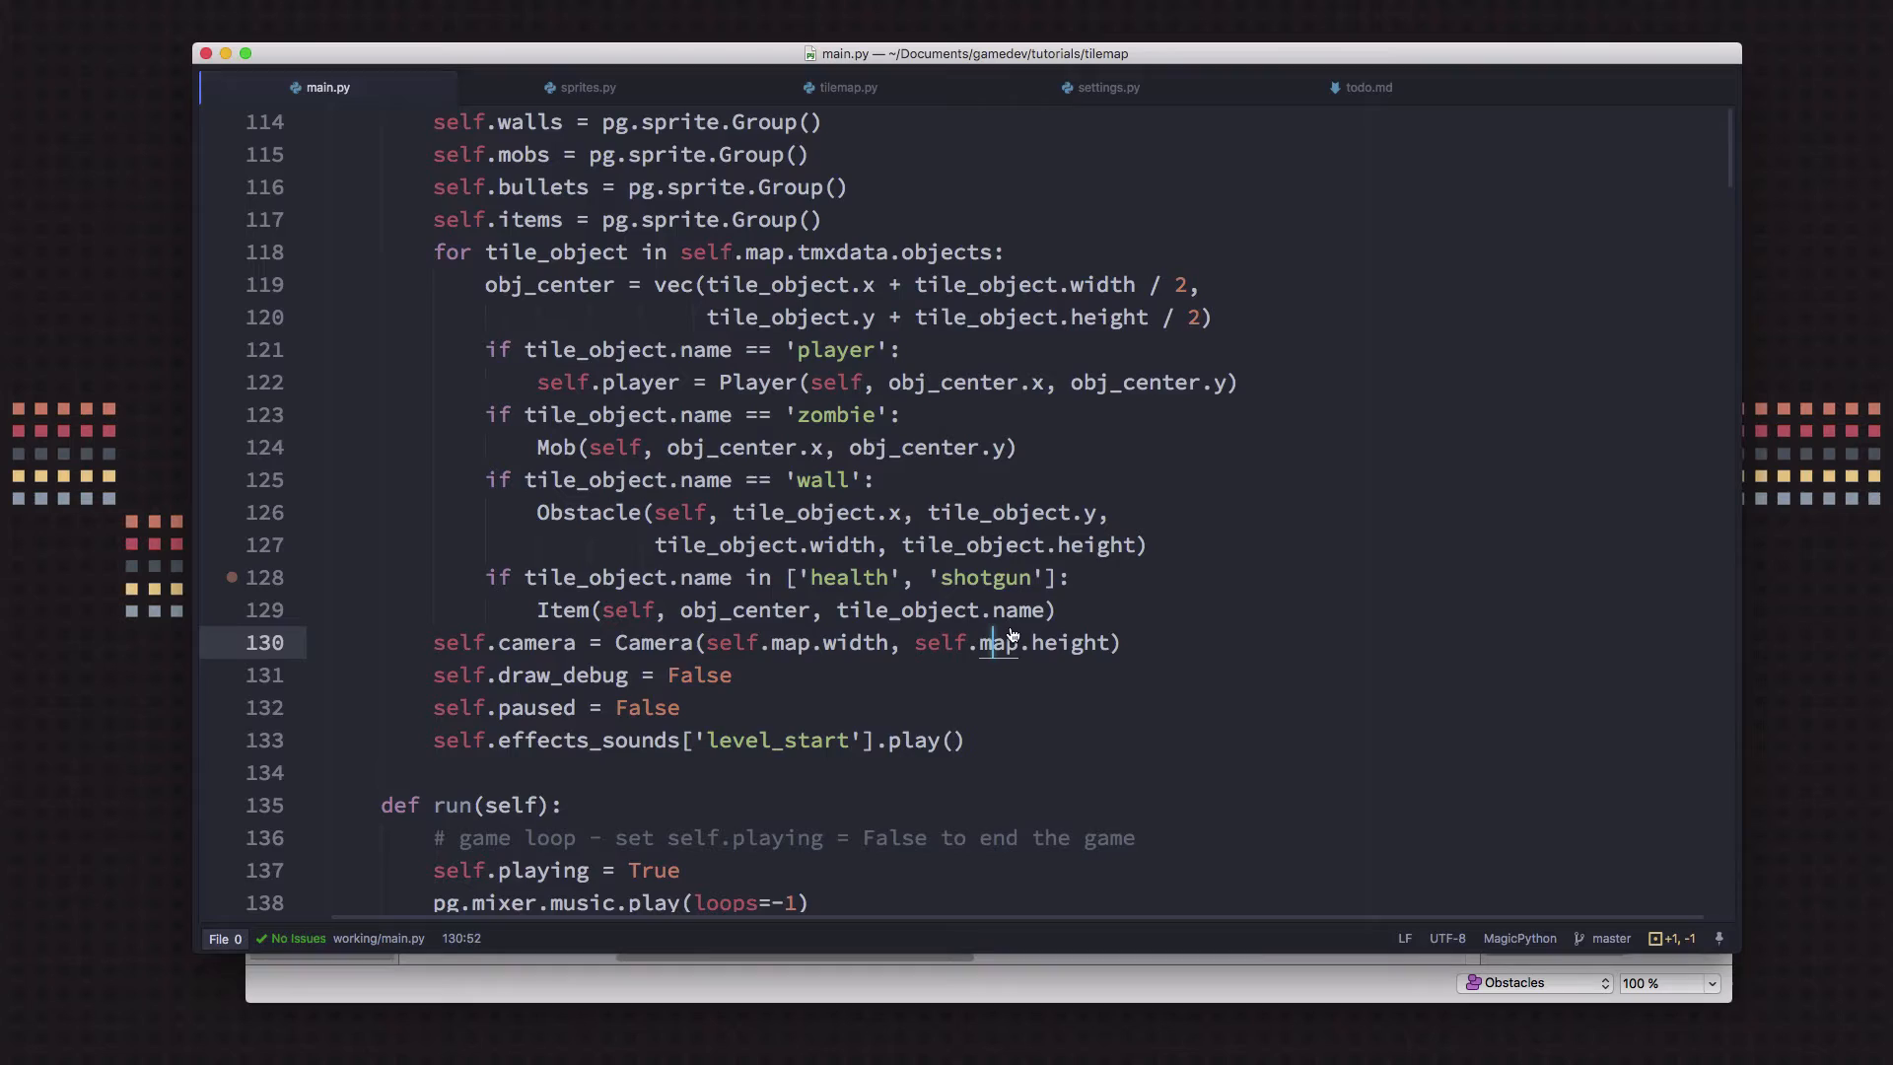
Add an if hit.type == 'shotgun' branch after the health pickup that calls hit.kill()
{"action": "scroll", "scroll_direction": "down", "scroll_amount": 3}
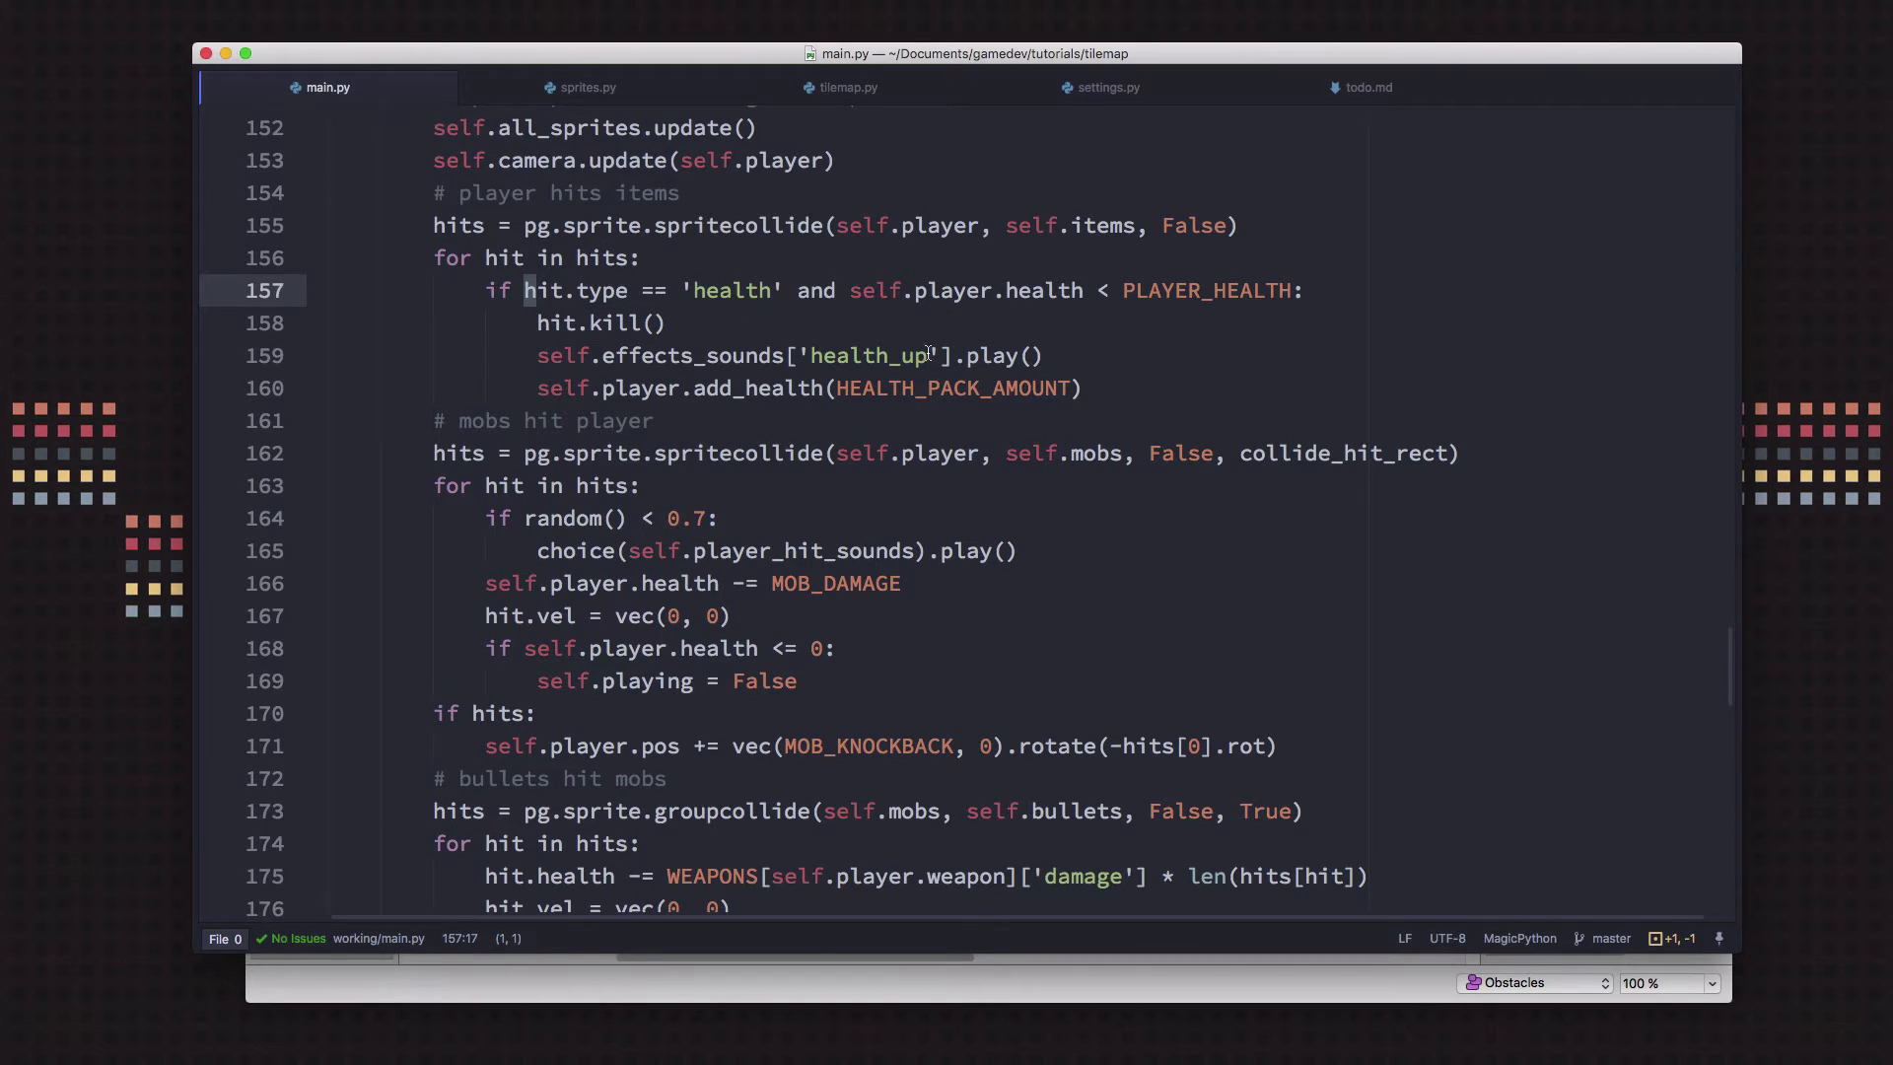
{"action": "left_click", "coordinate": [1083, 389]}
{"action": "type", "text": "if"}
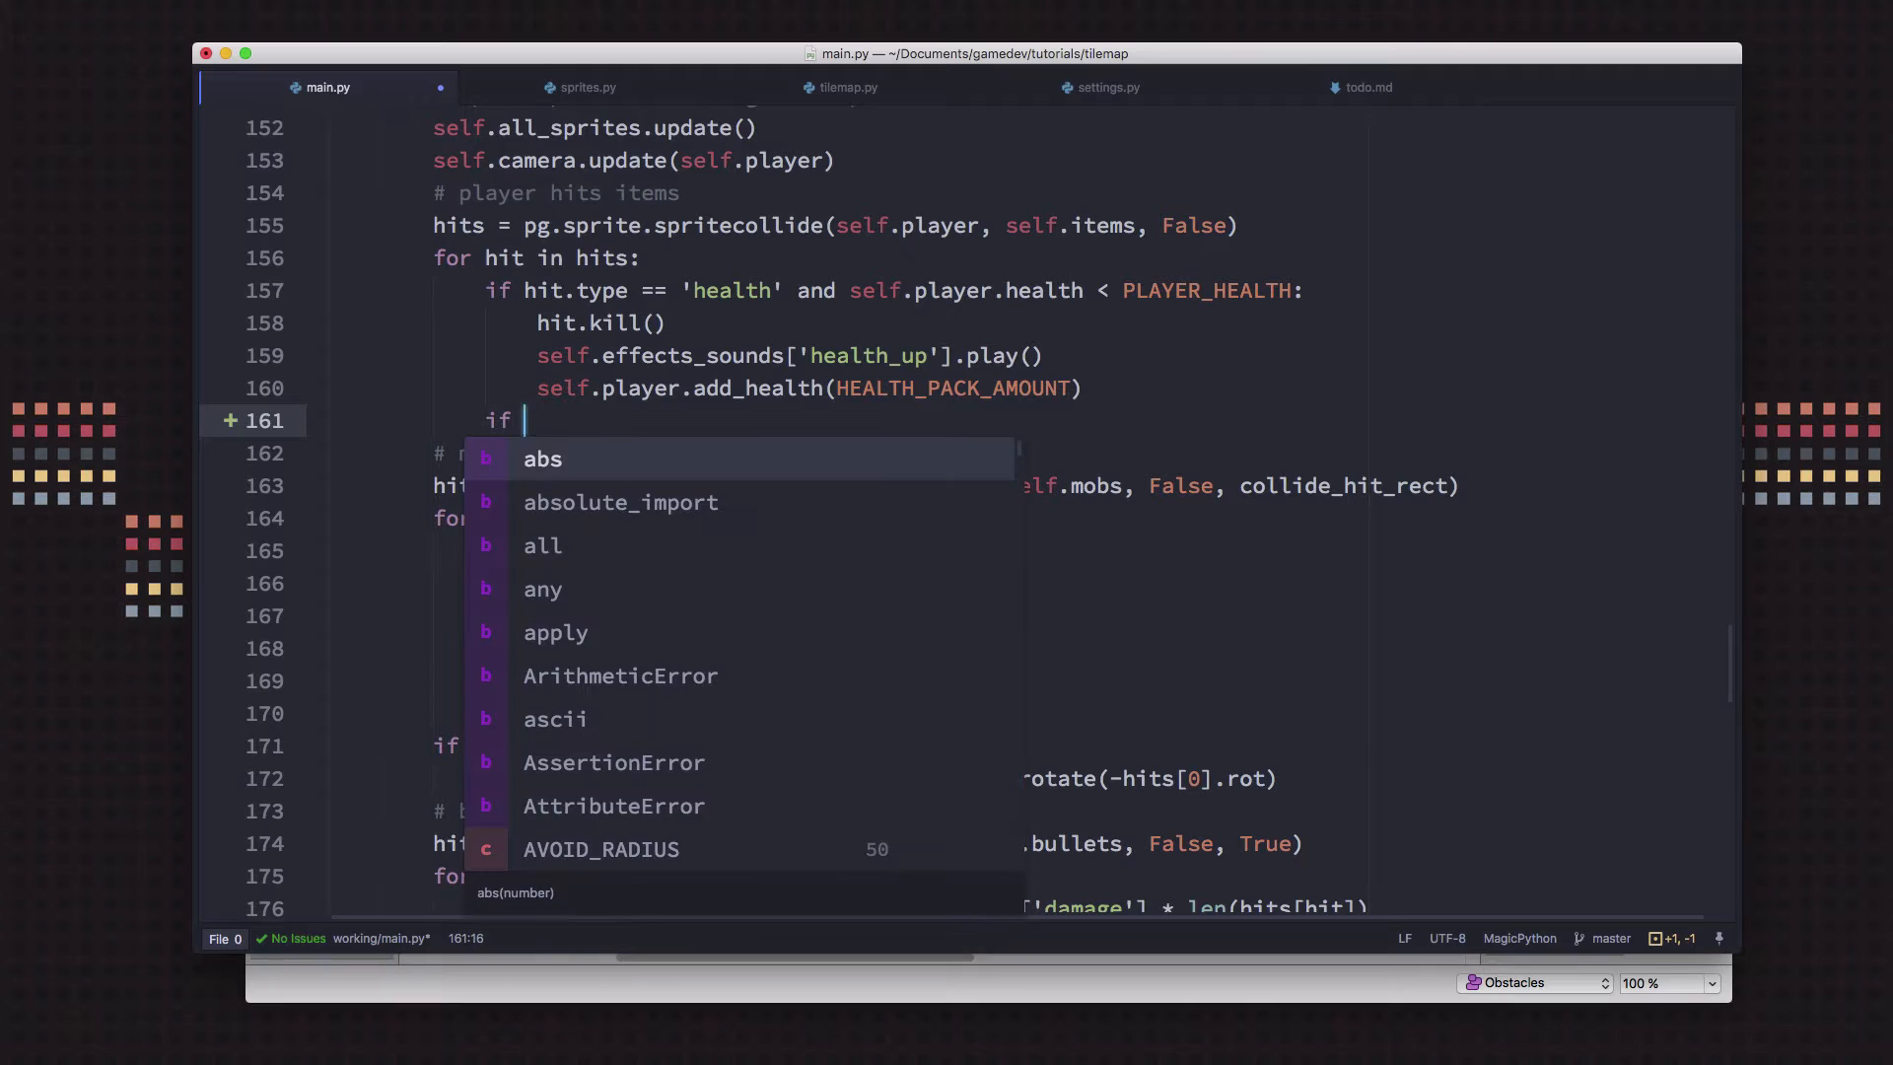
{"action": "type", "text": "hit.type"}
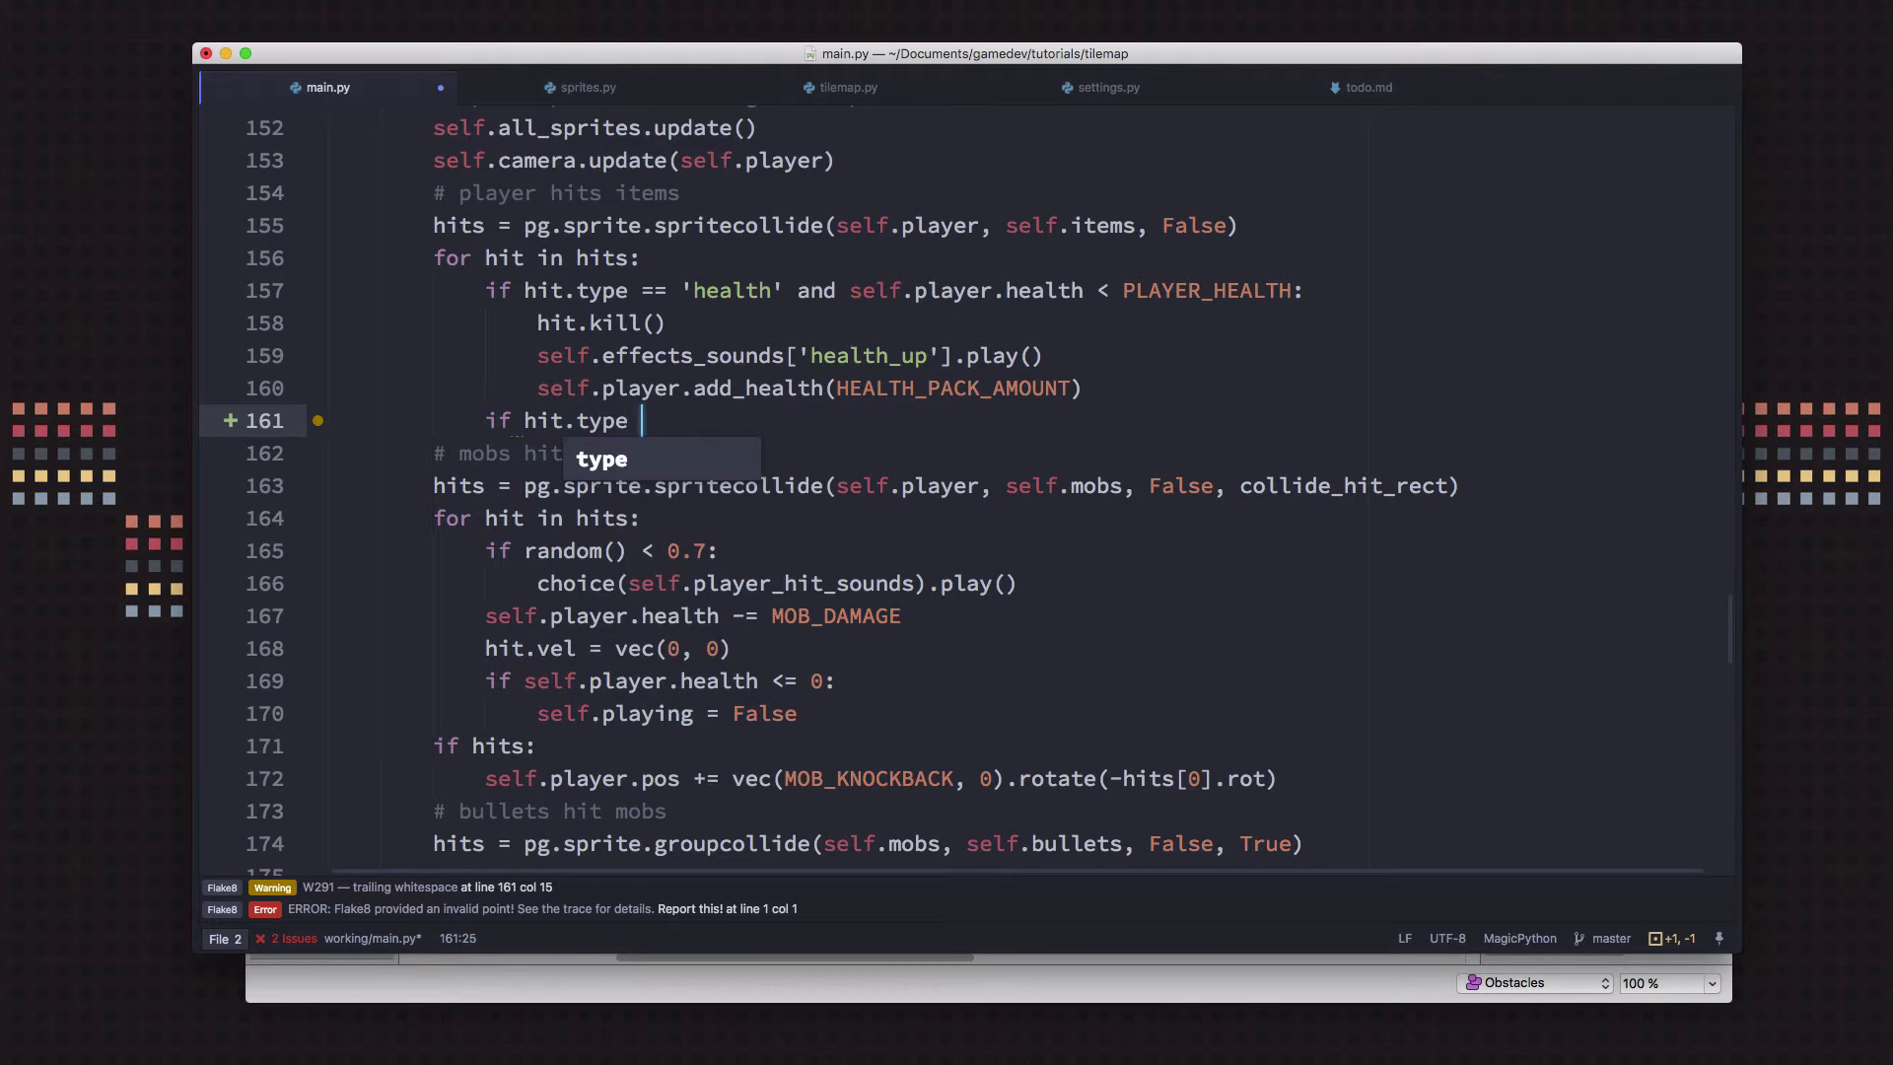
{"action": "type", "text": "== 'shotgu"}
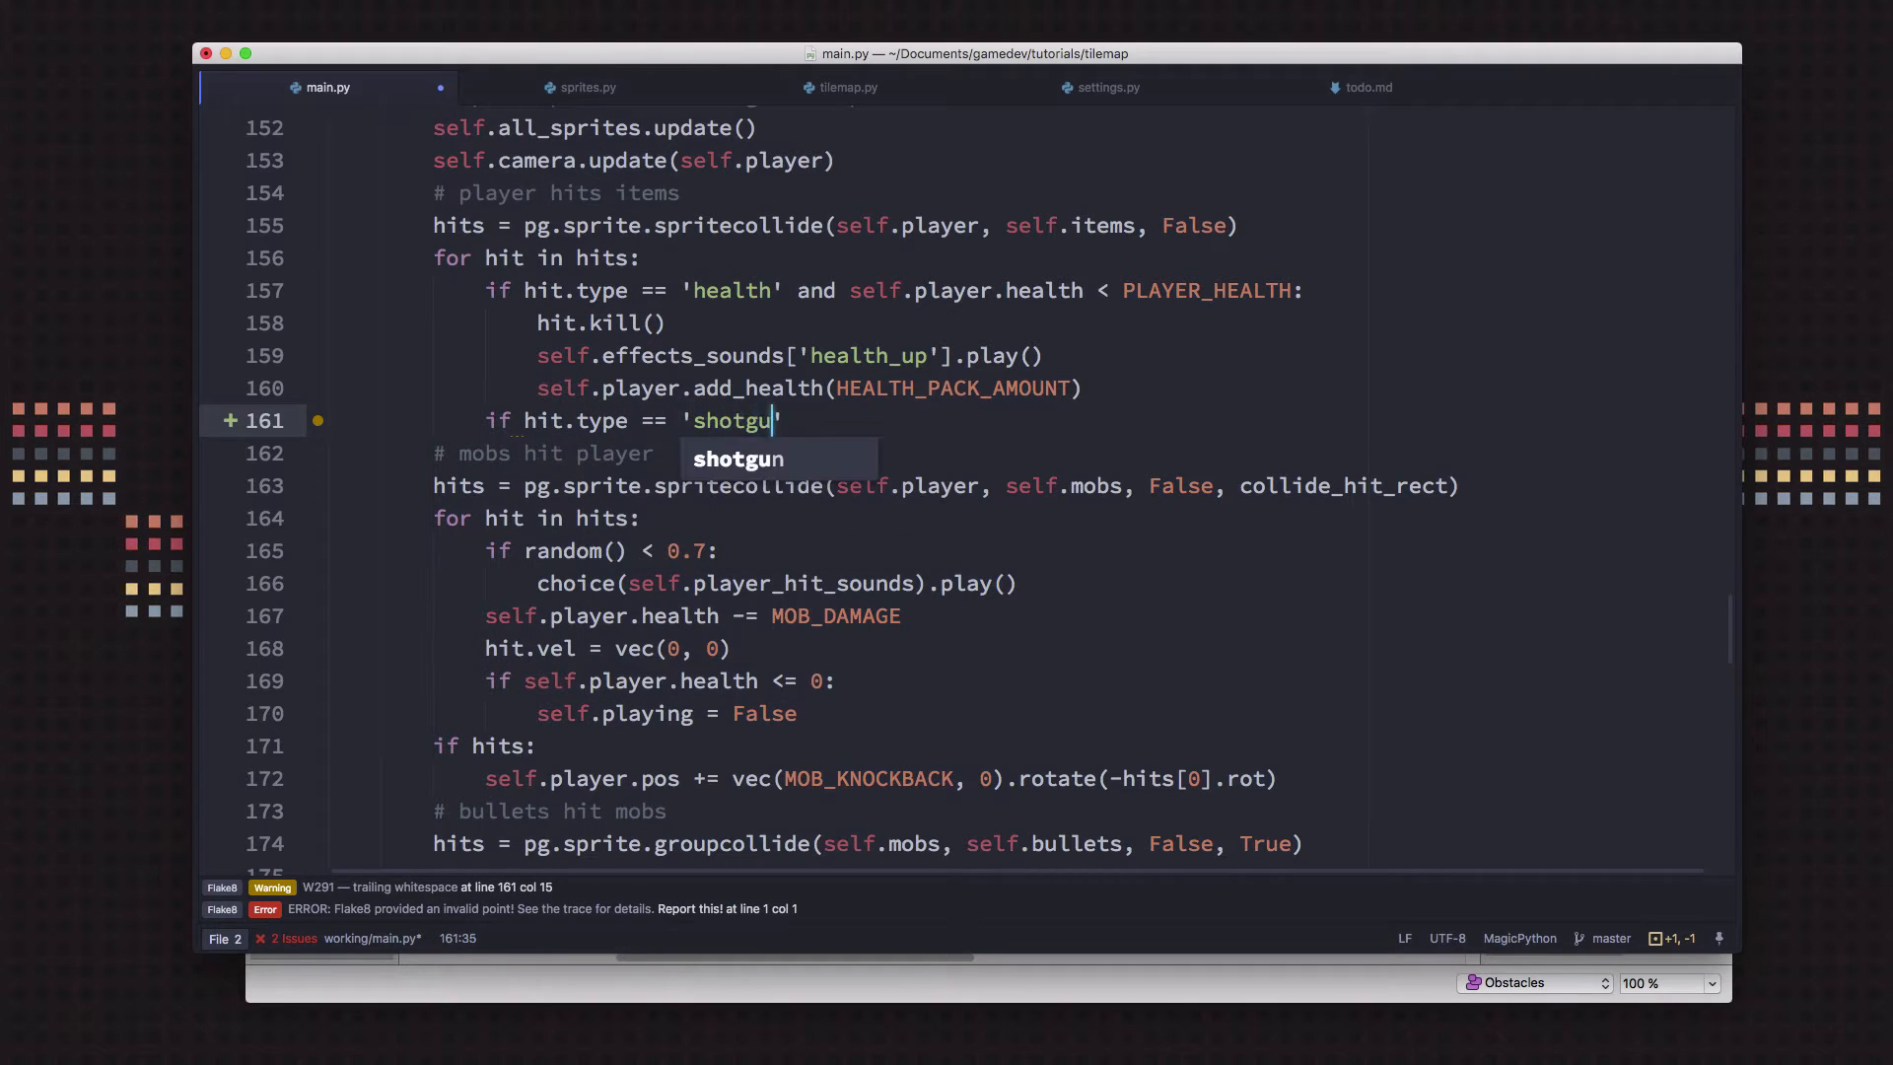
{"action": "key", "text": "enter"}
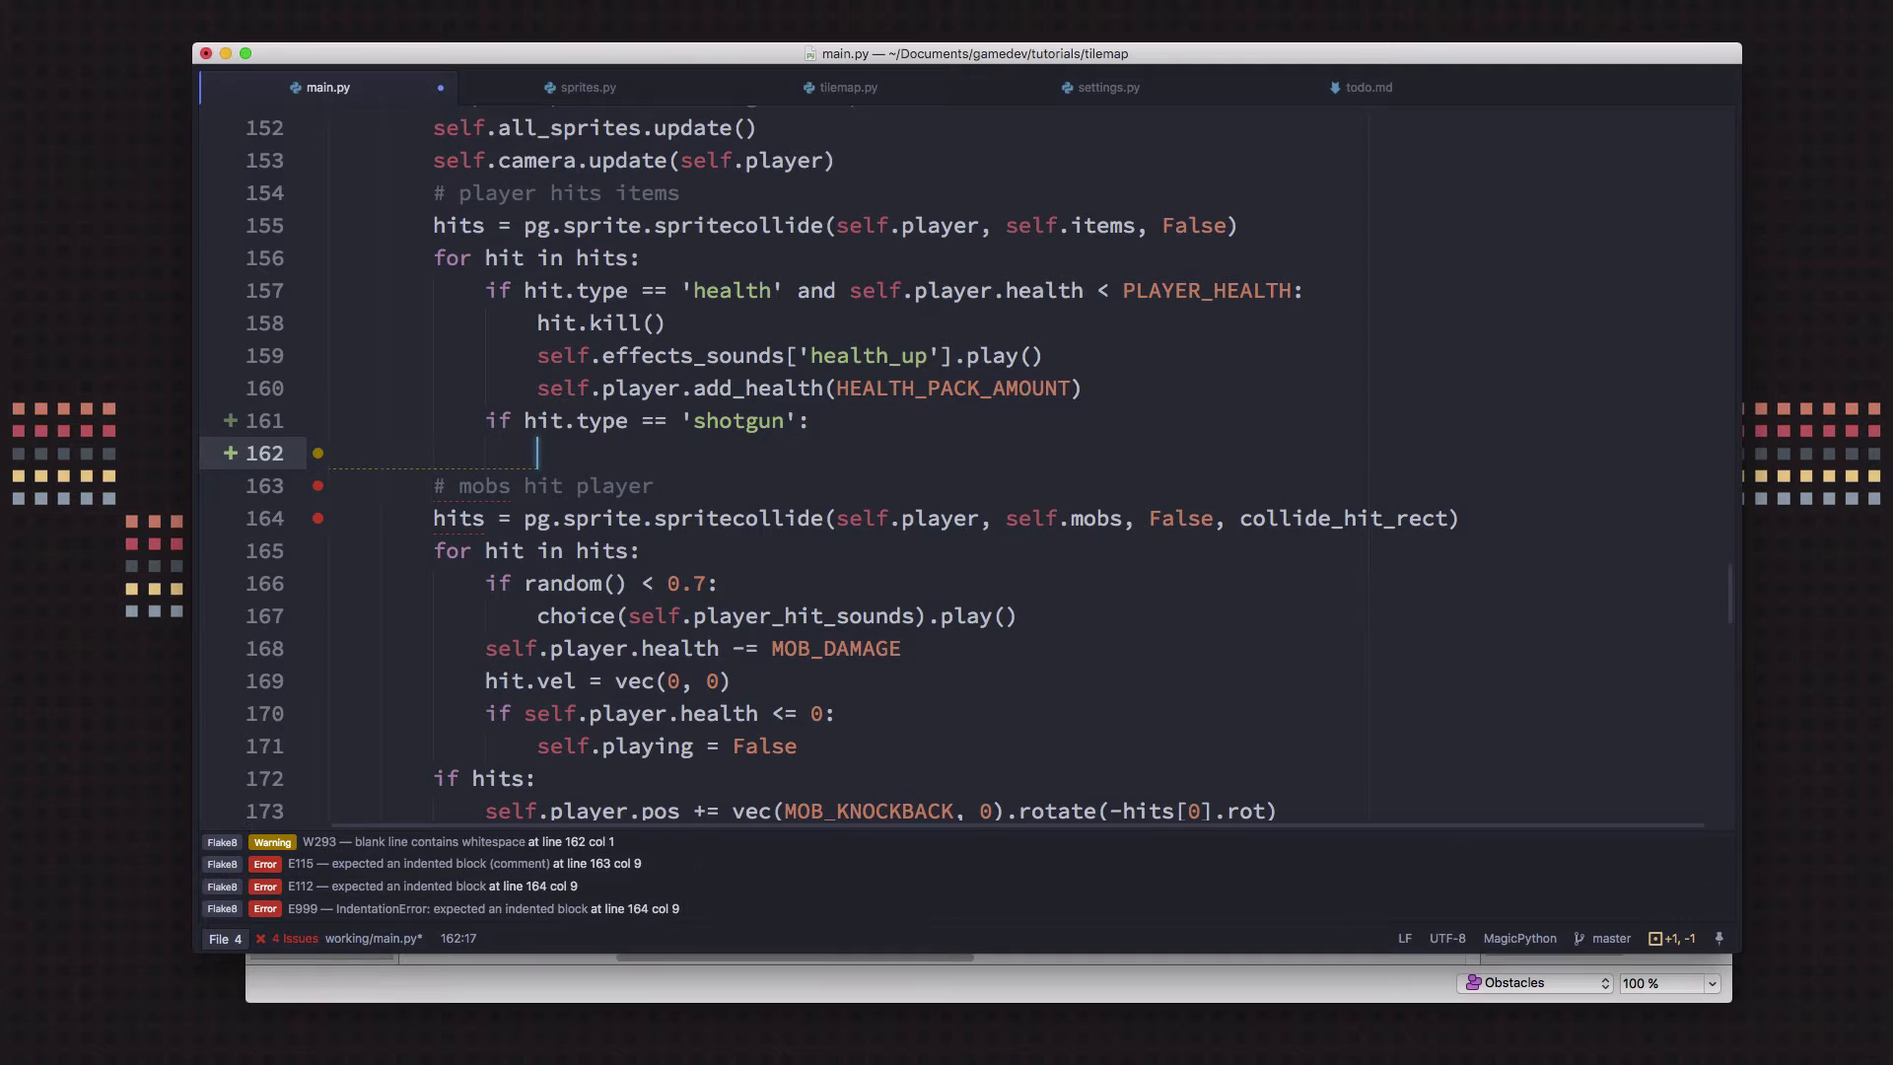
{"action": "type", "text": "hit.kill("}
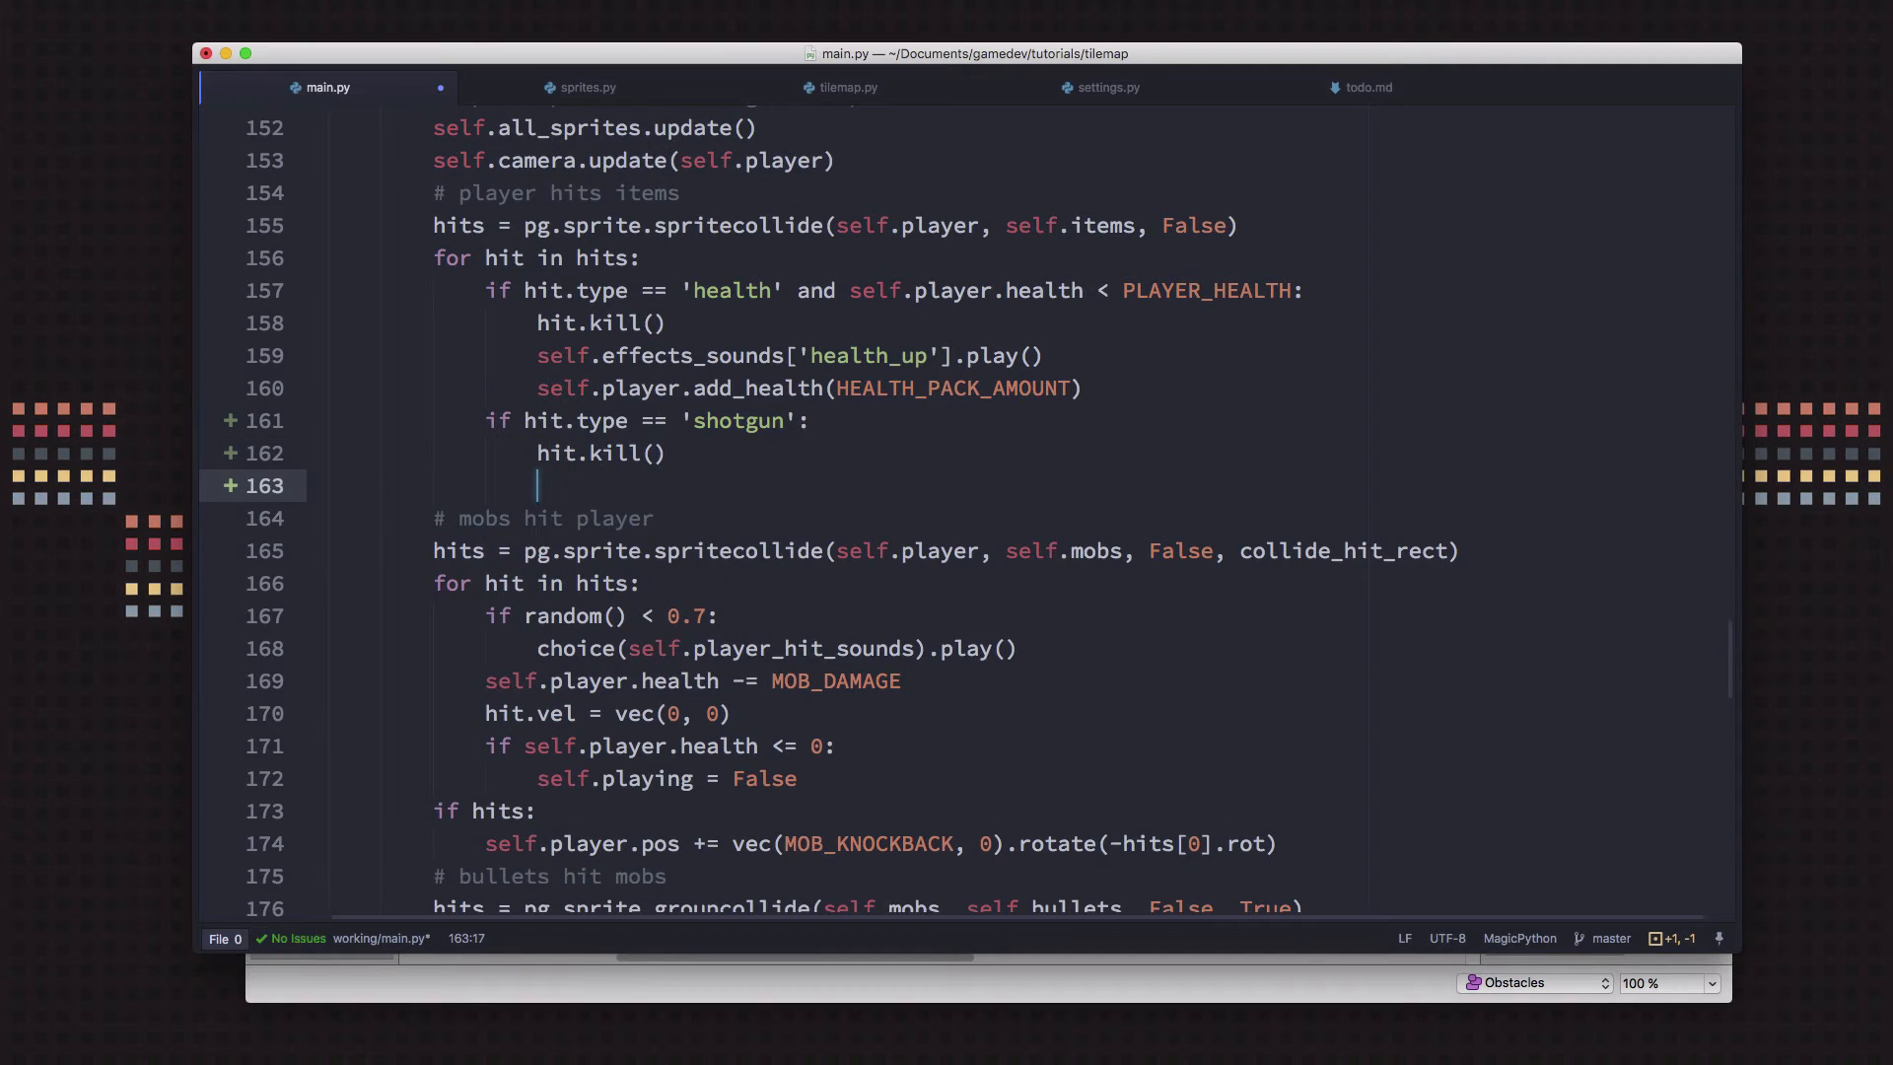
In that branch, play self.effects_sounds['gun_pickup'] and set self.player.weapon = 'shotgun'
{"action": "type", "text": "self.effects_sounds["}
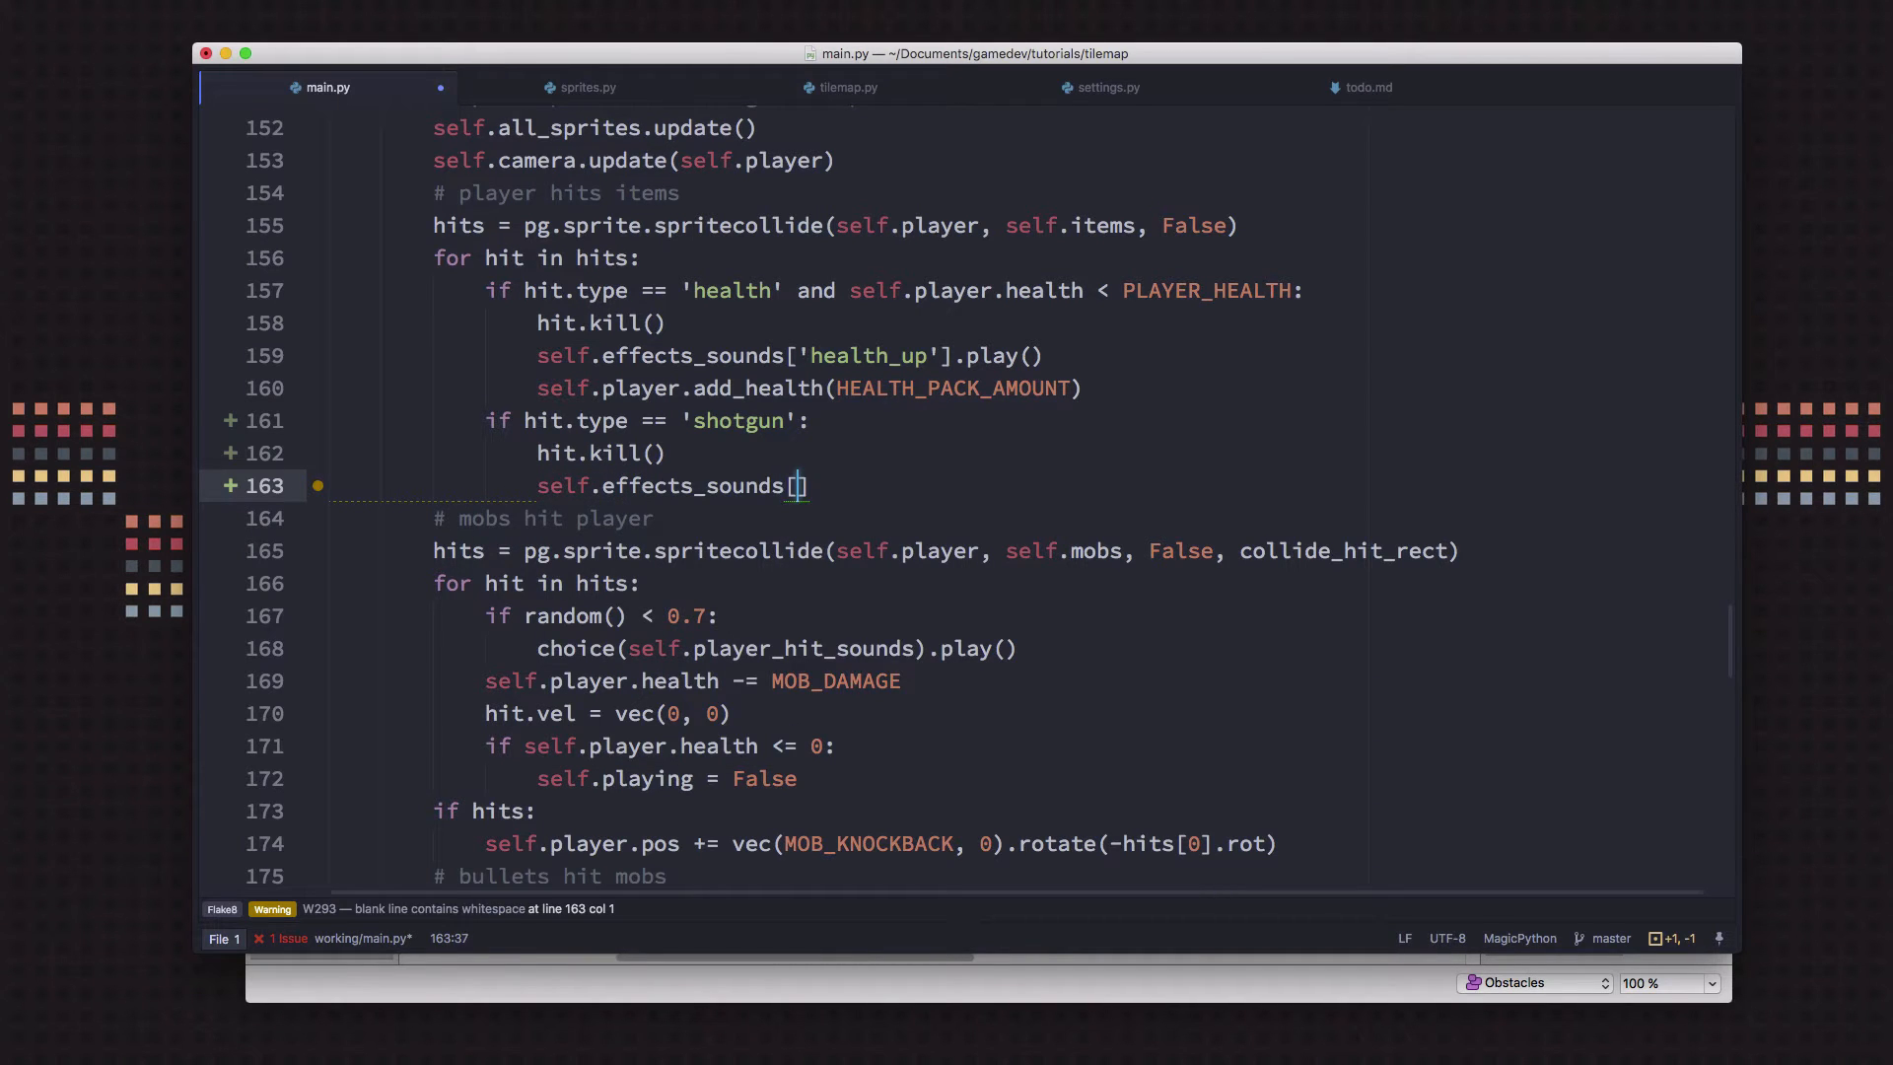
{"action": "type", "text": "'"}
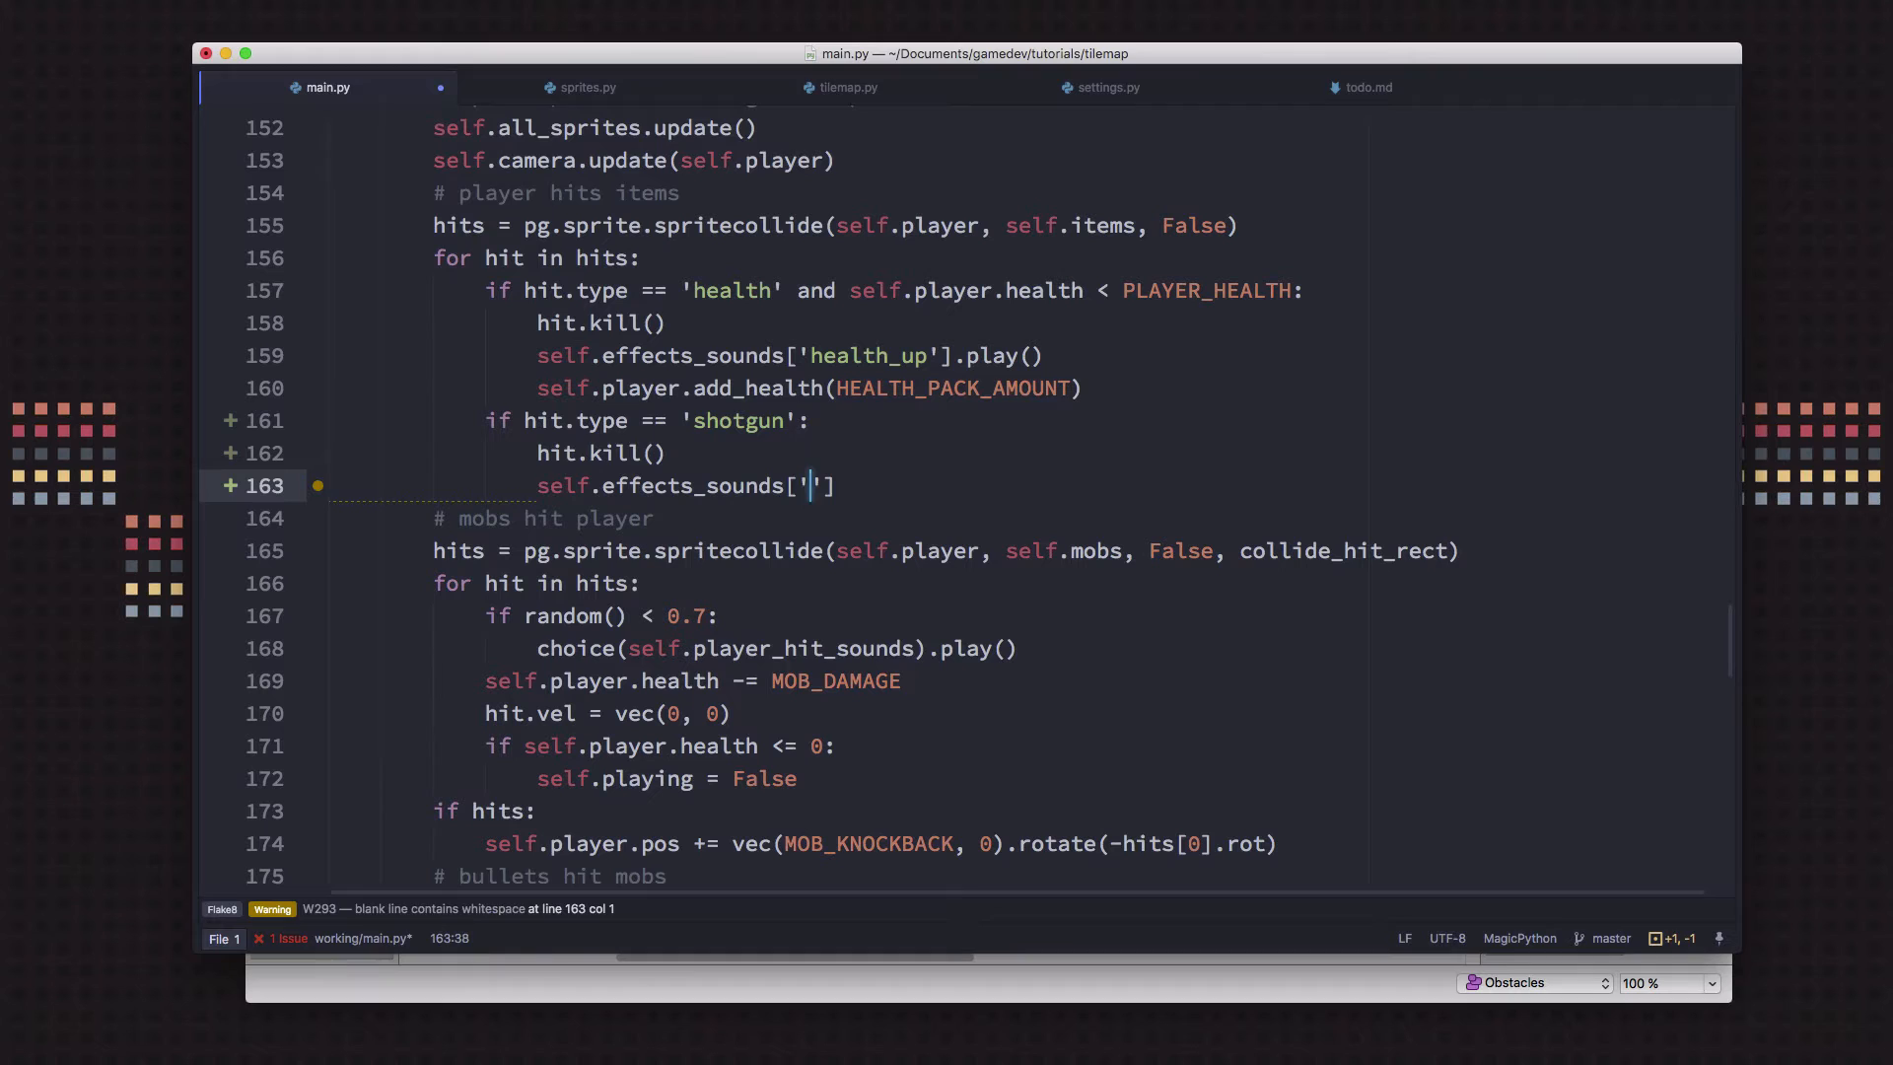
{"action": "type", "text": "gun_pick"}
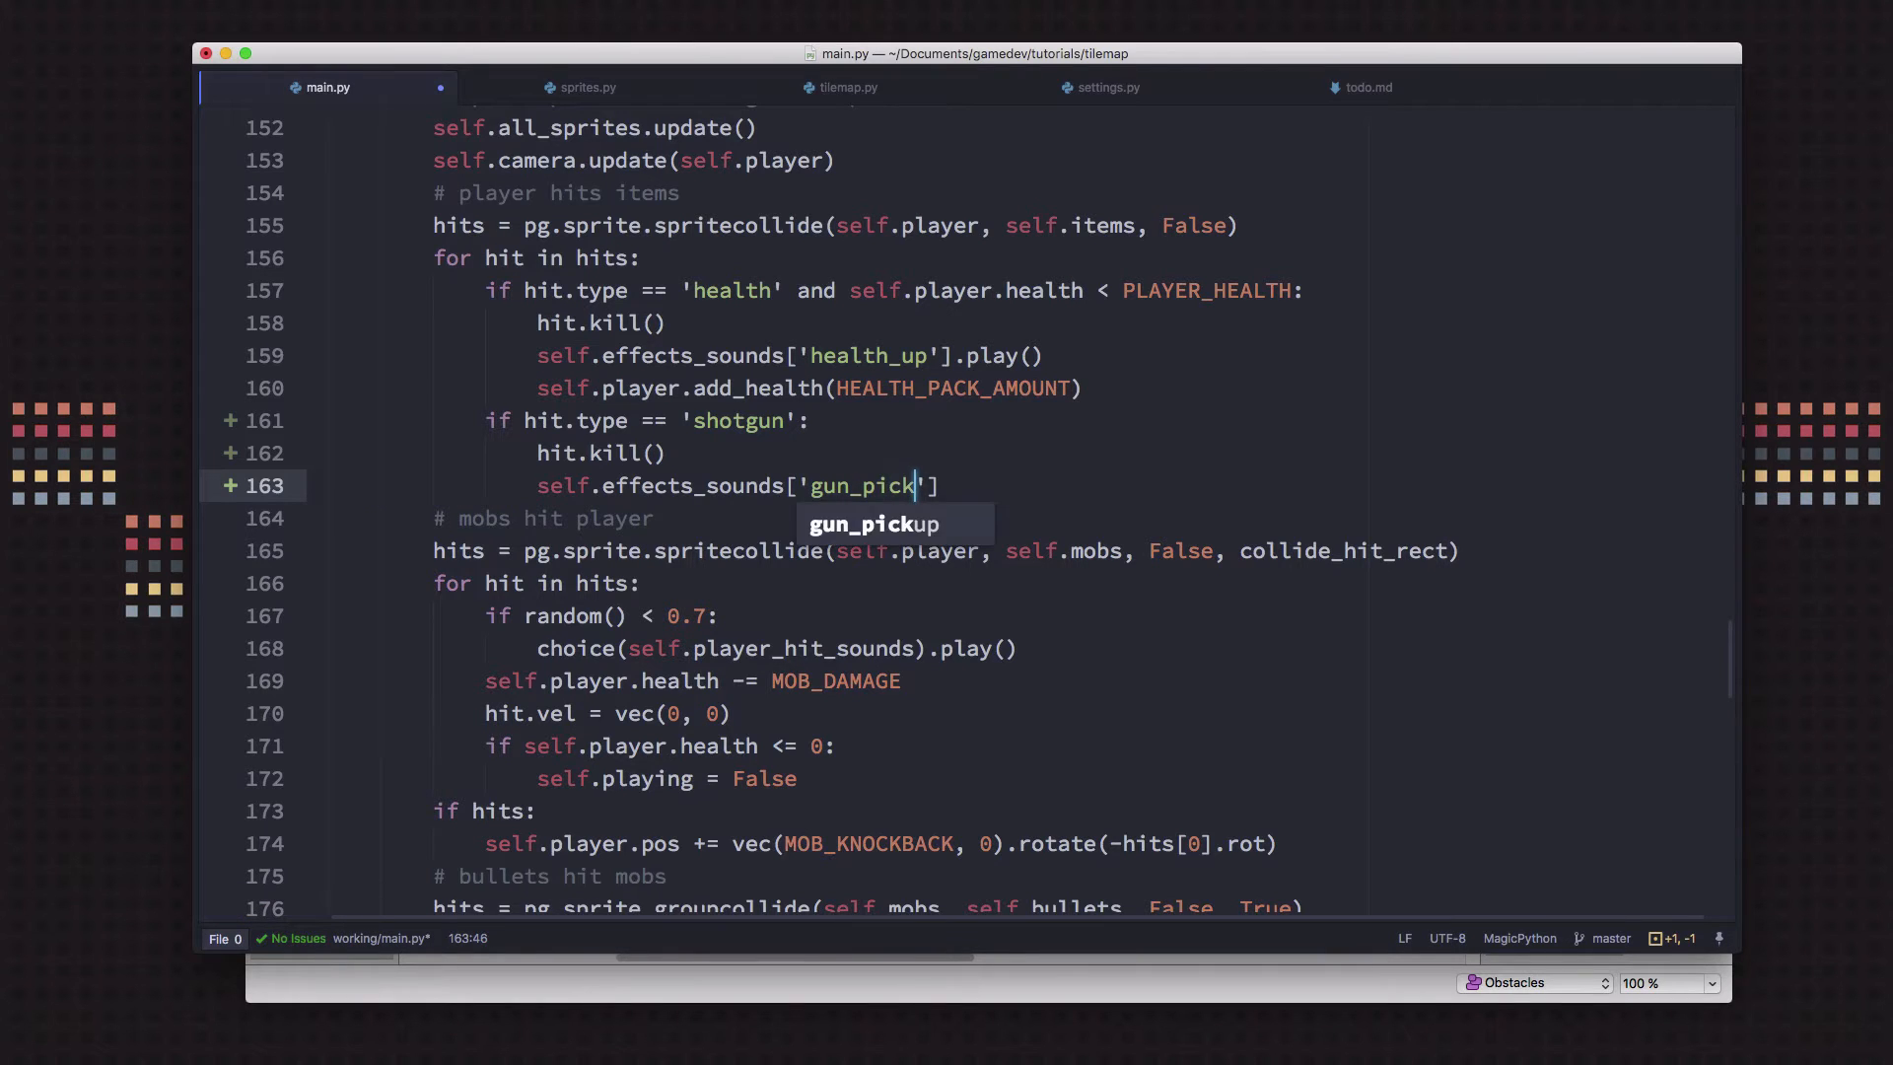
{"action": "key", "text": "Tab"}
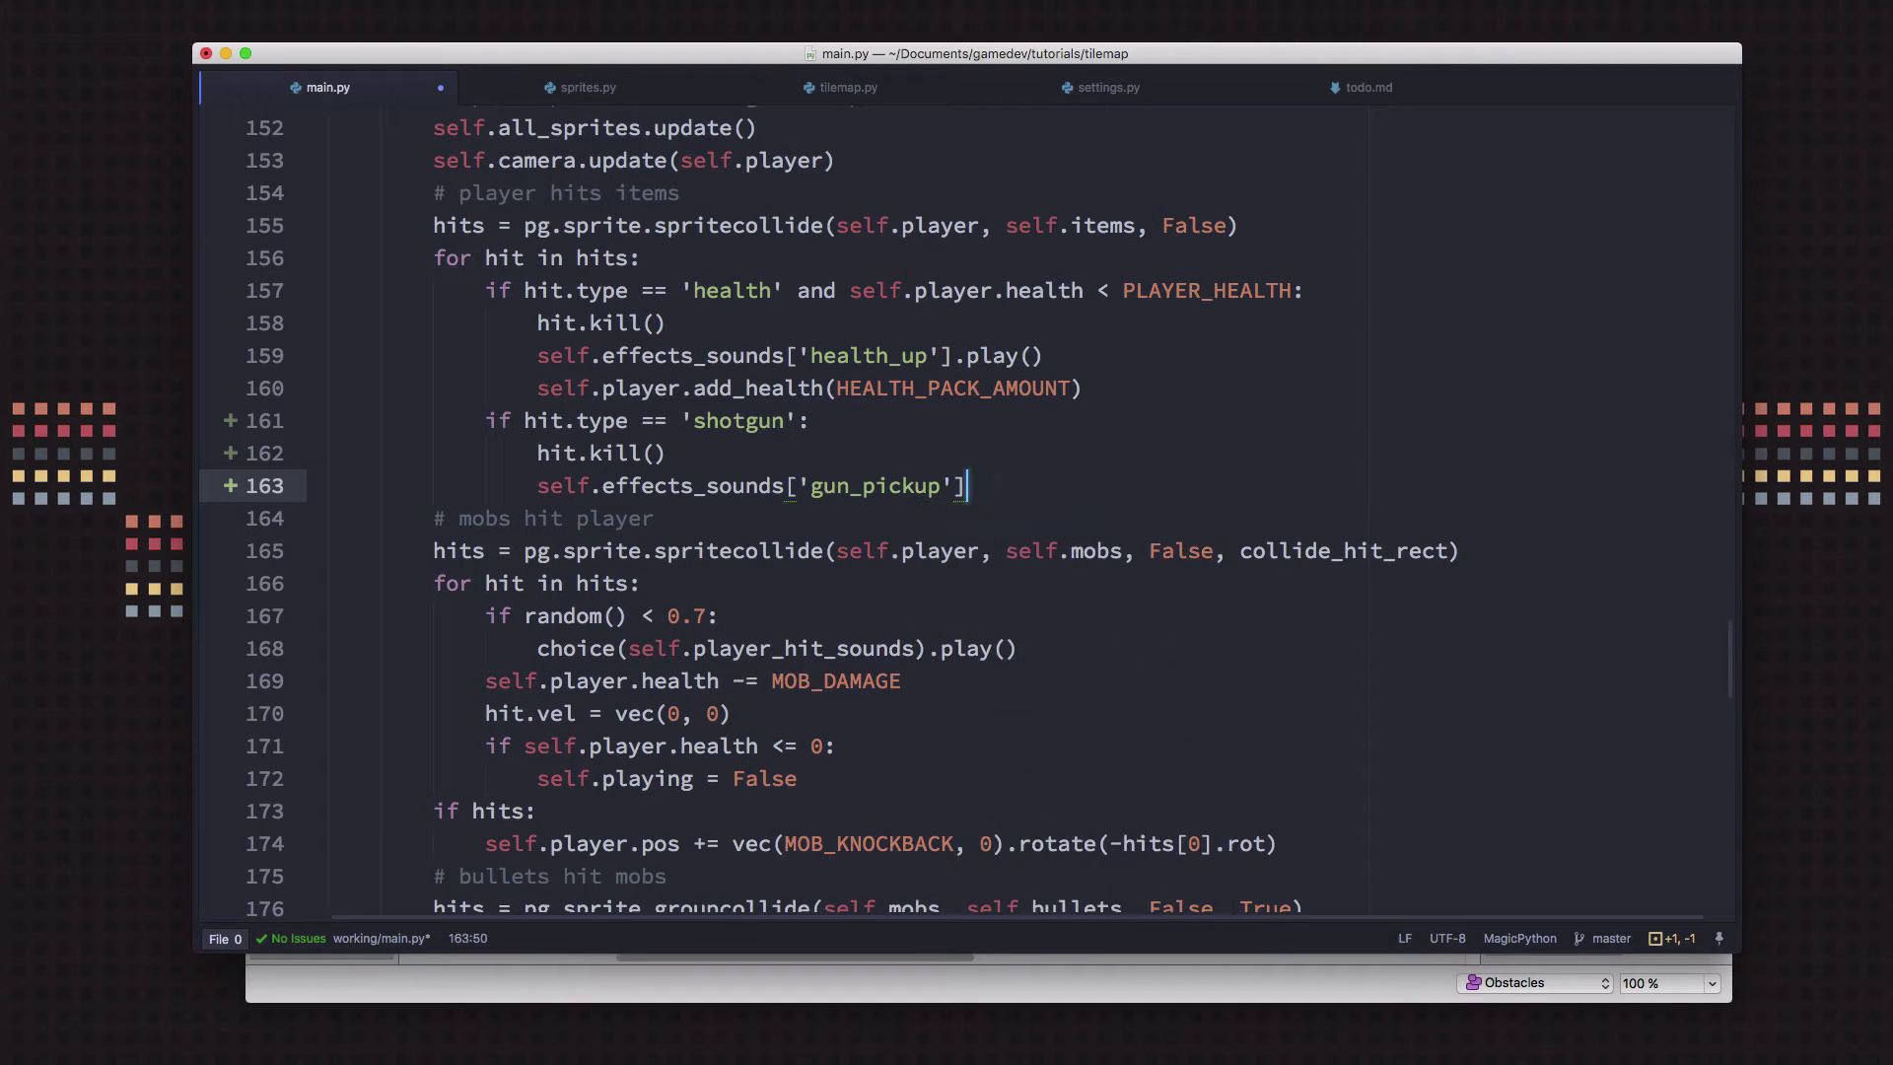
{"action": "type", "text": ".play()"}
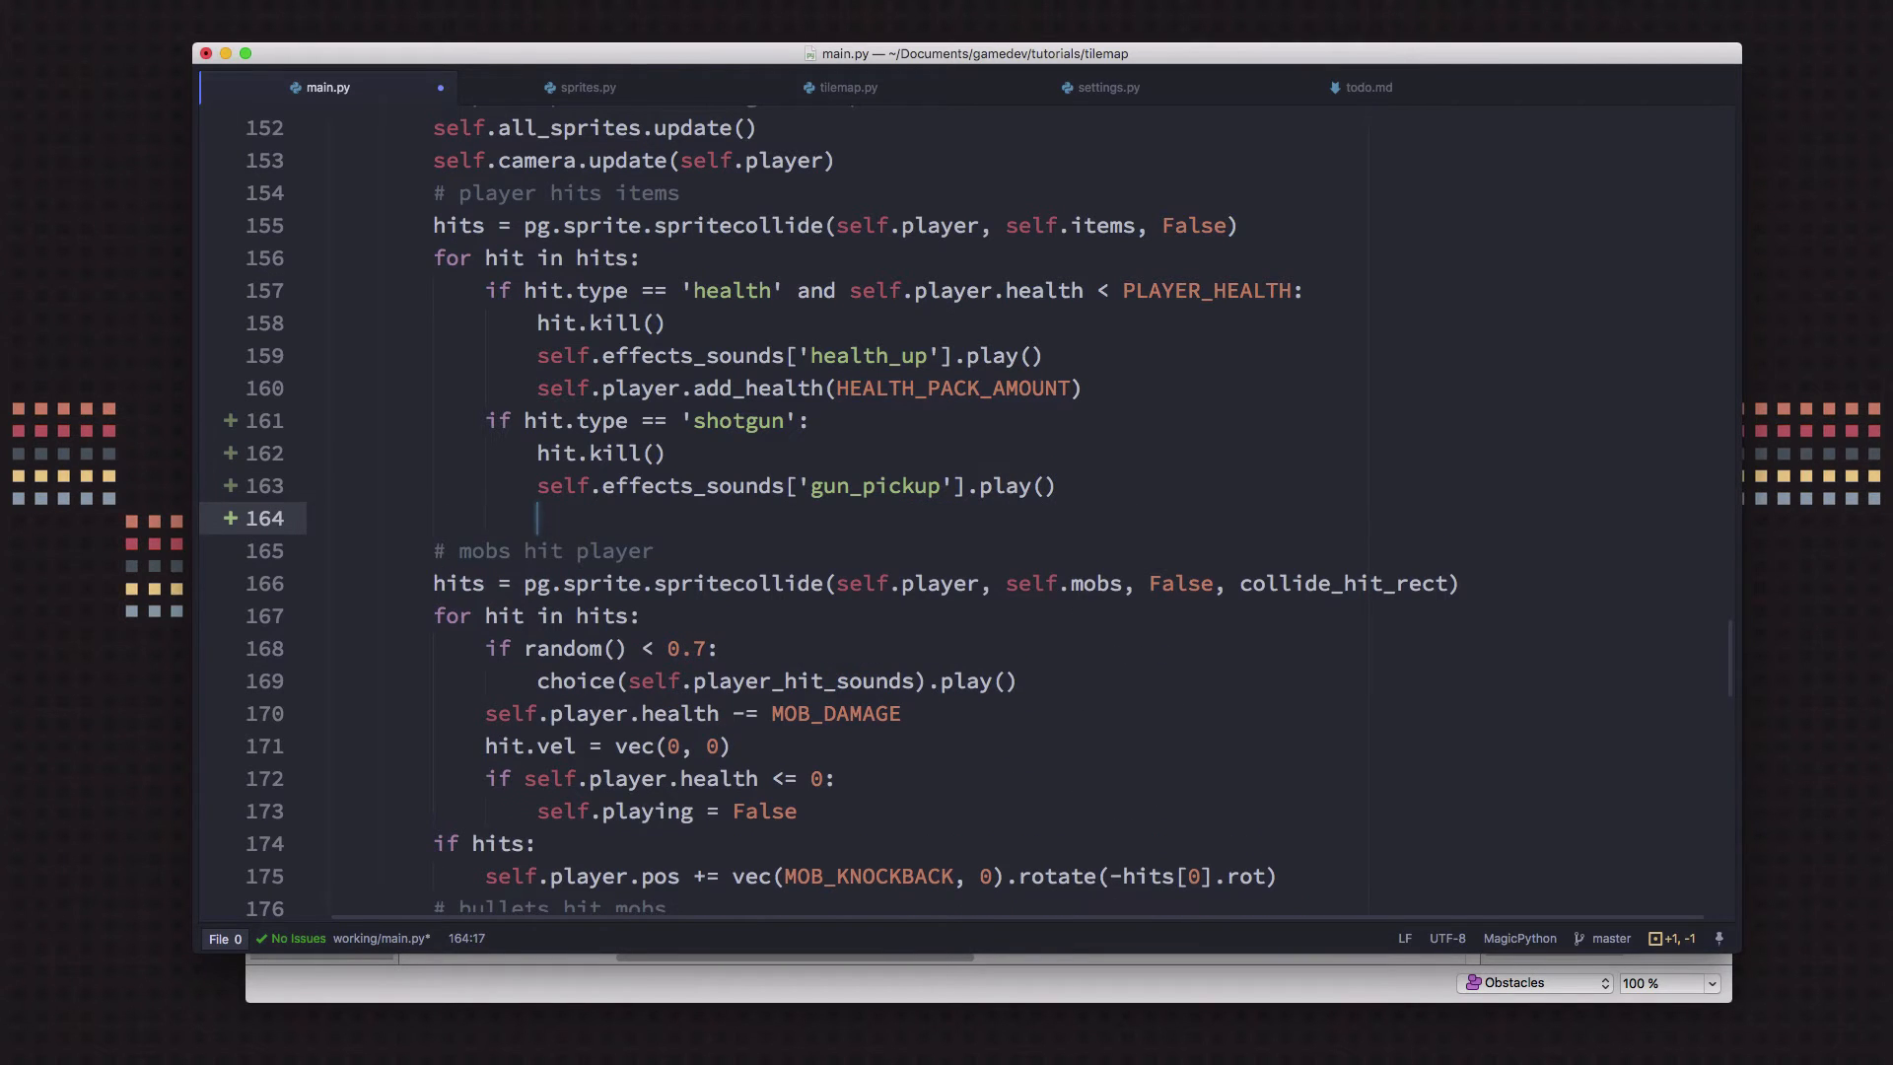
{"action": "type", "text": "self.play"}
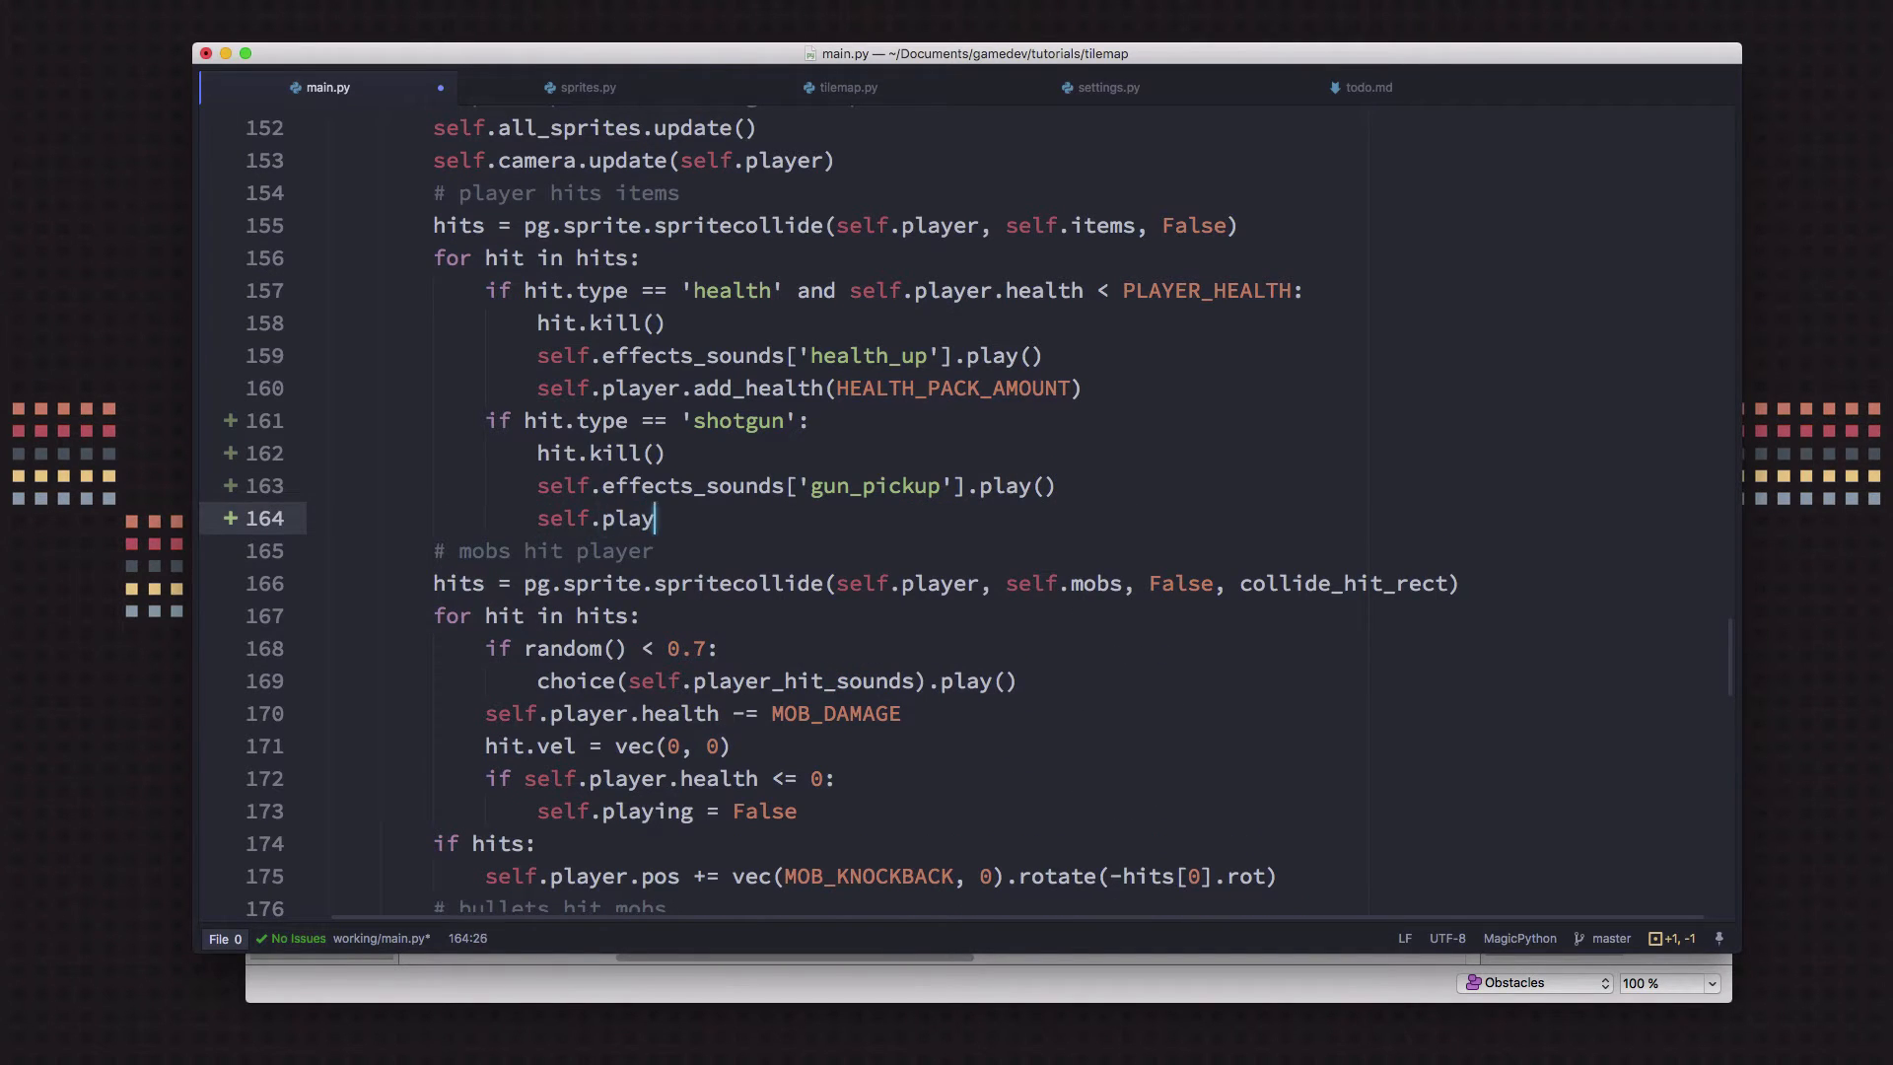
{"action": "type", "text": "er.weapon ="}
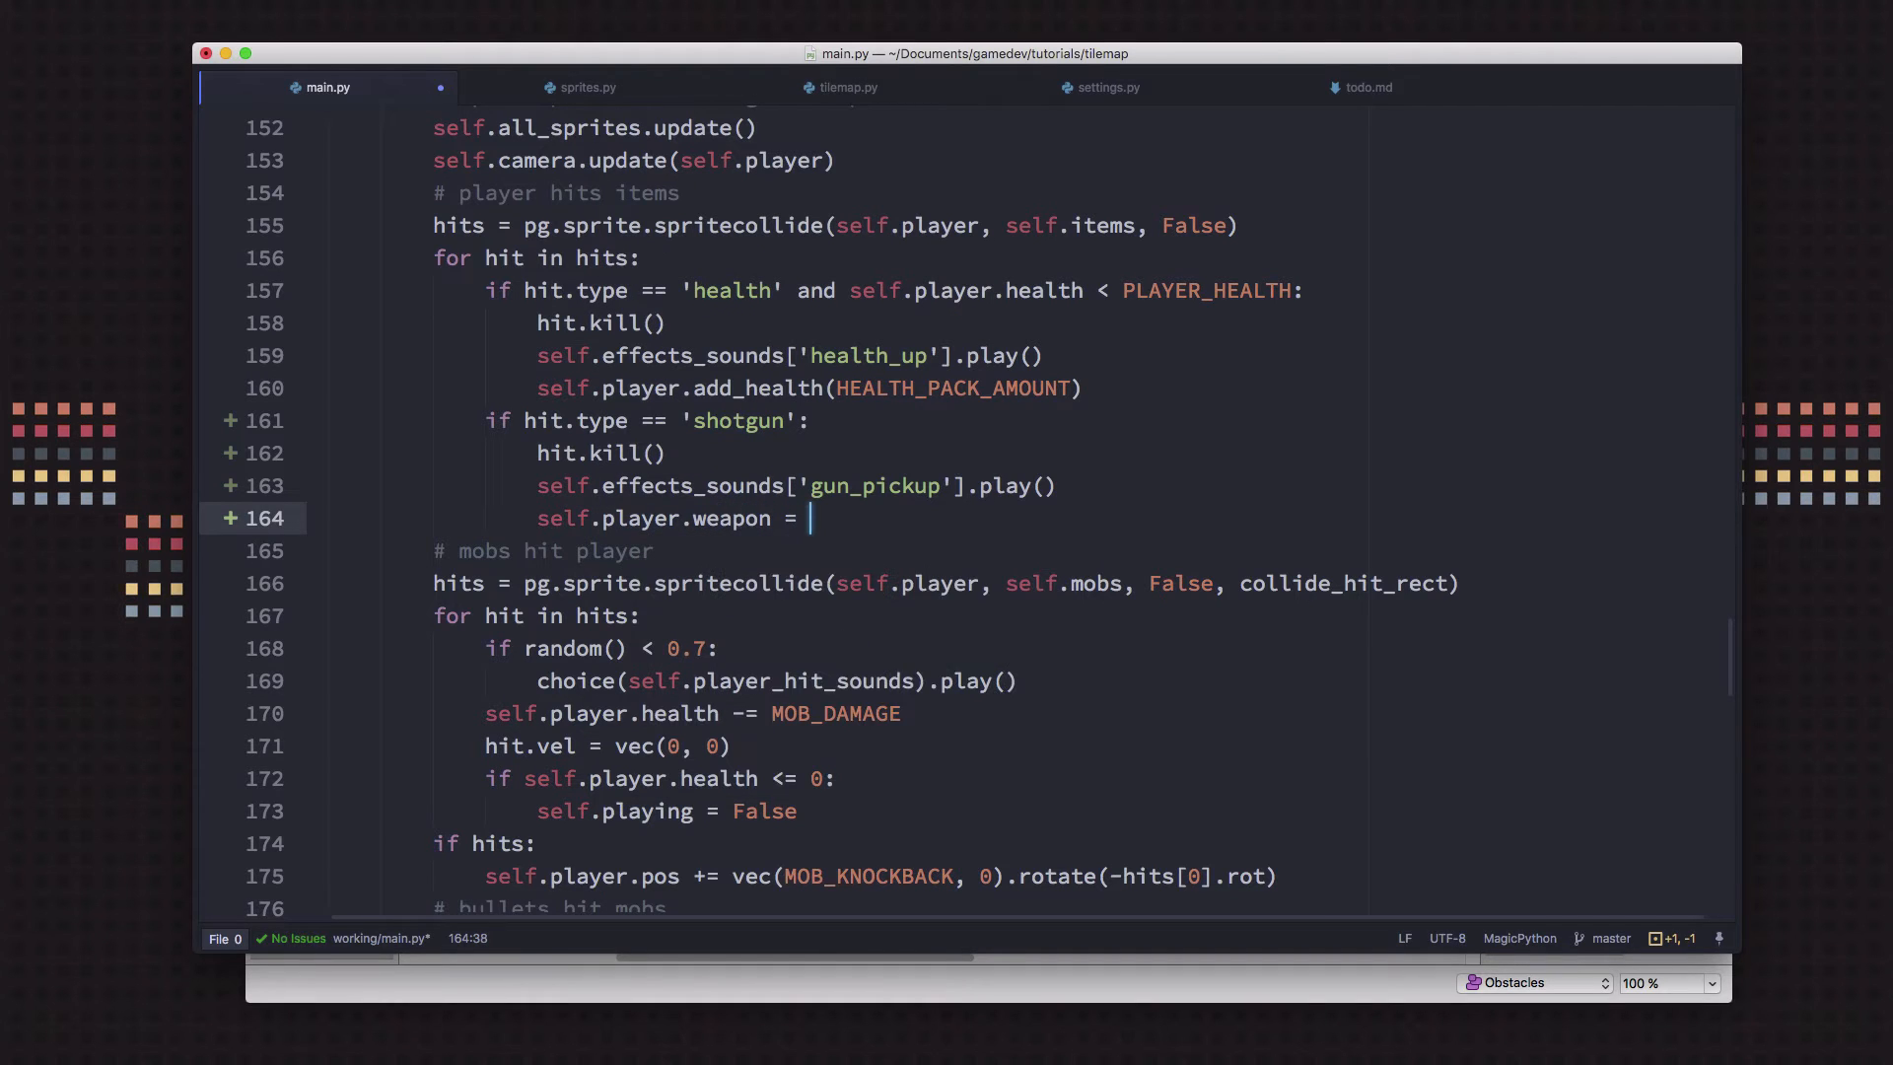
{"action": "type", "text": "'sh'"}
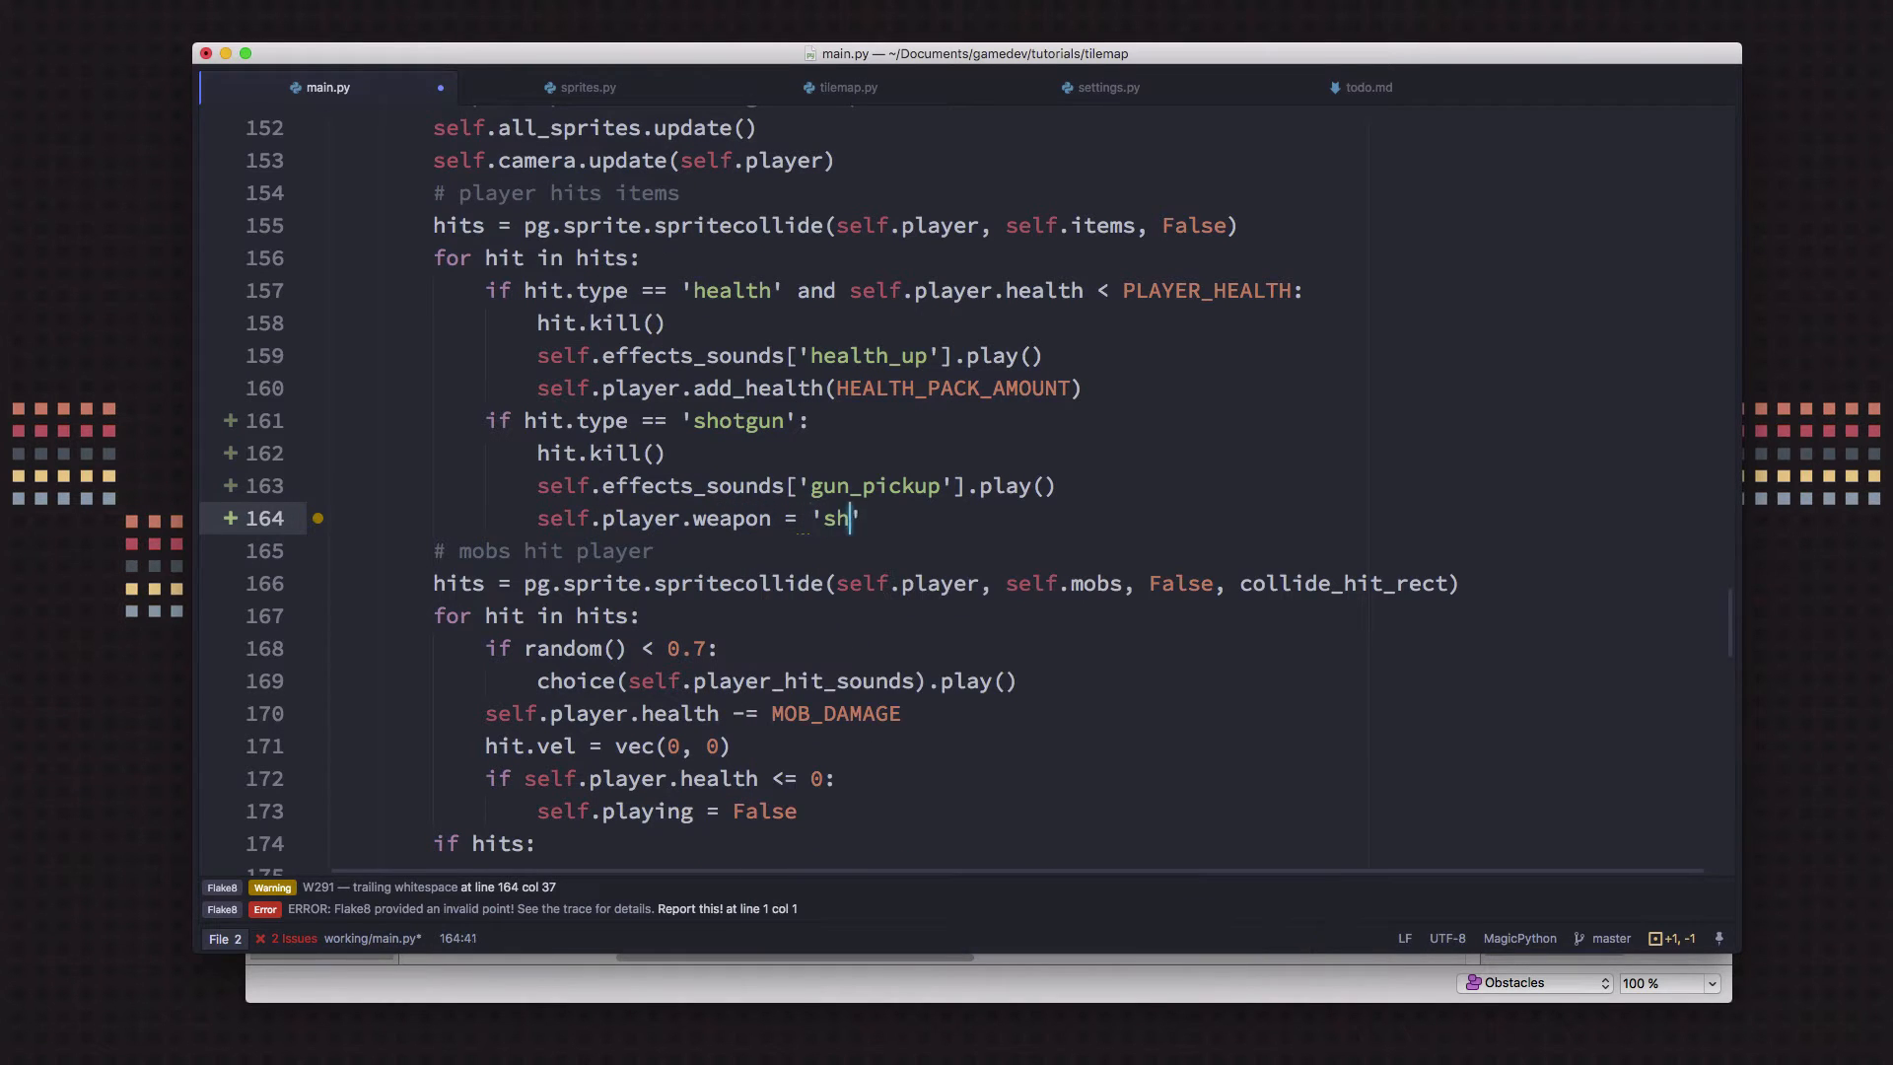
{"action": "type", "text": "otgun"}
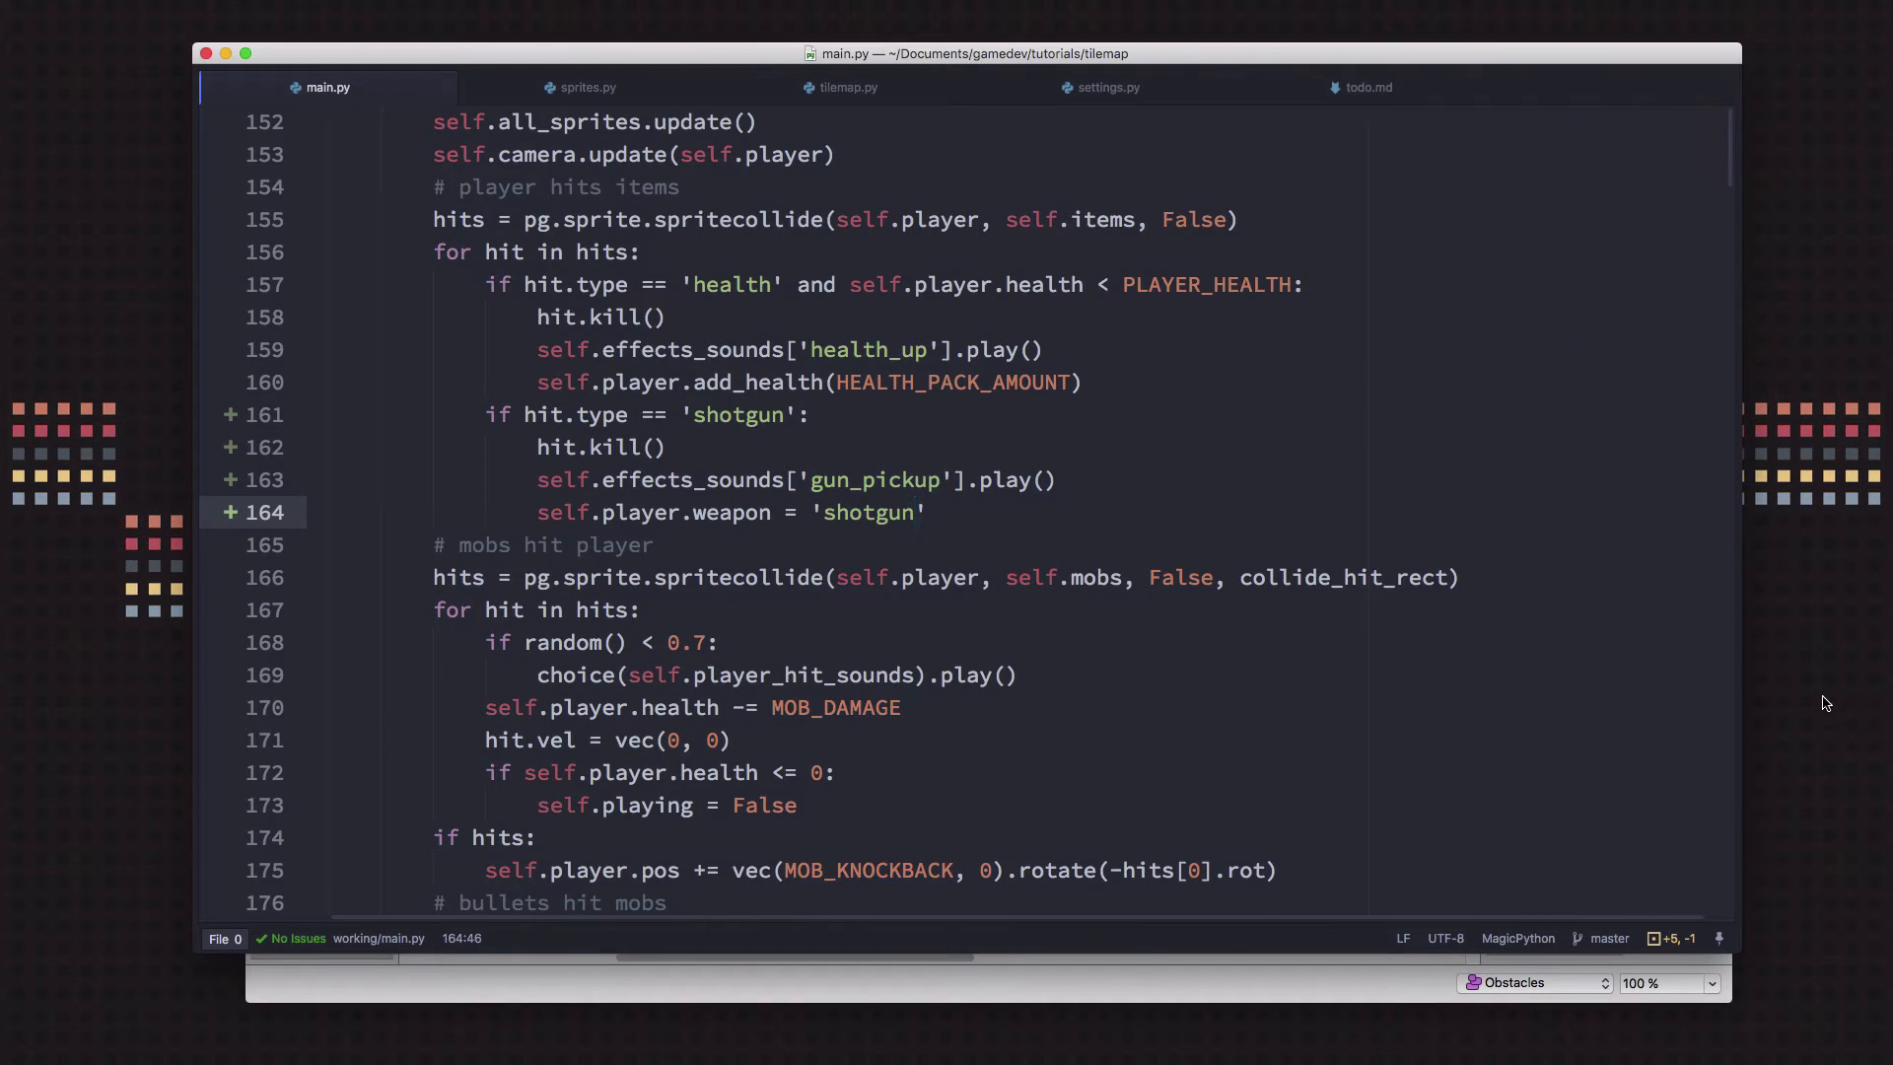
Scale the Bullet's self.vel by uniform(0.9, 1.1) in sprites.py, then return to main.py
{"action": "left_click", "coordinate": [927, 513]}
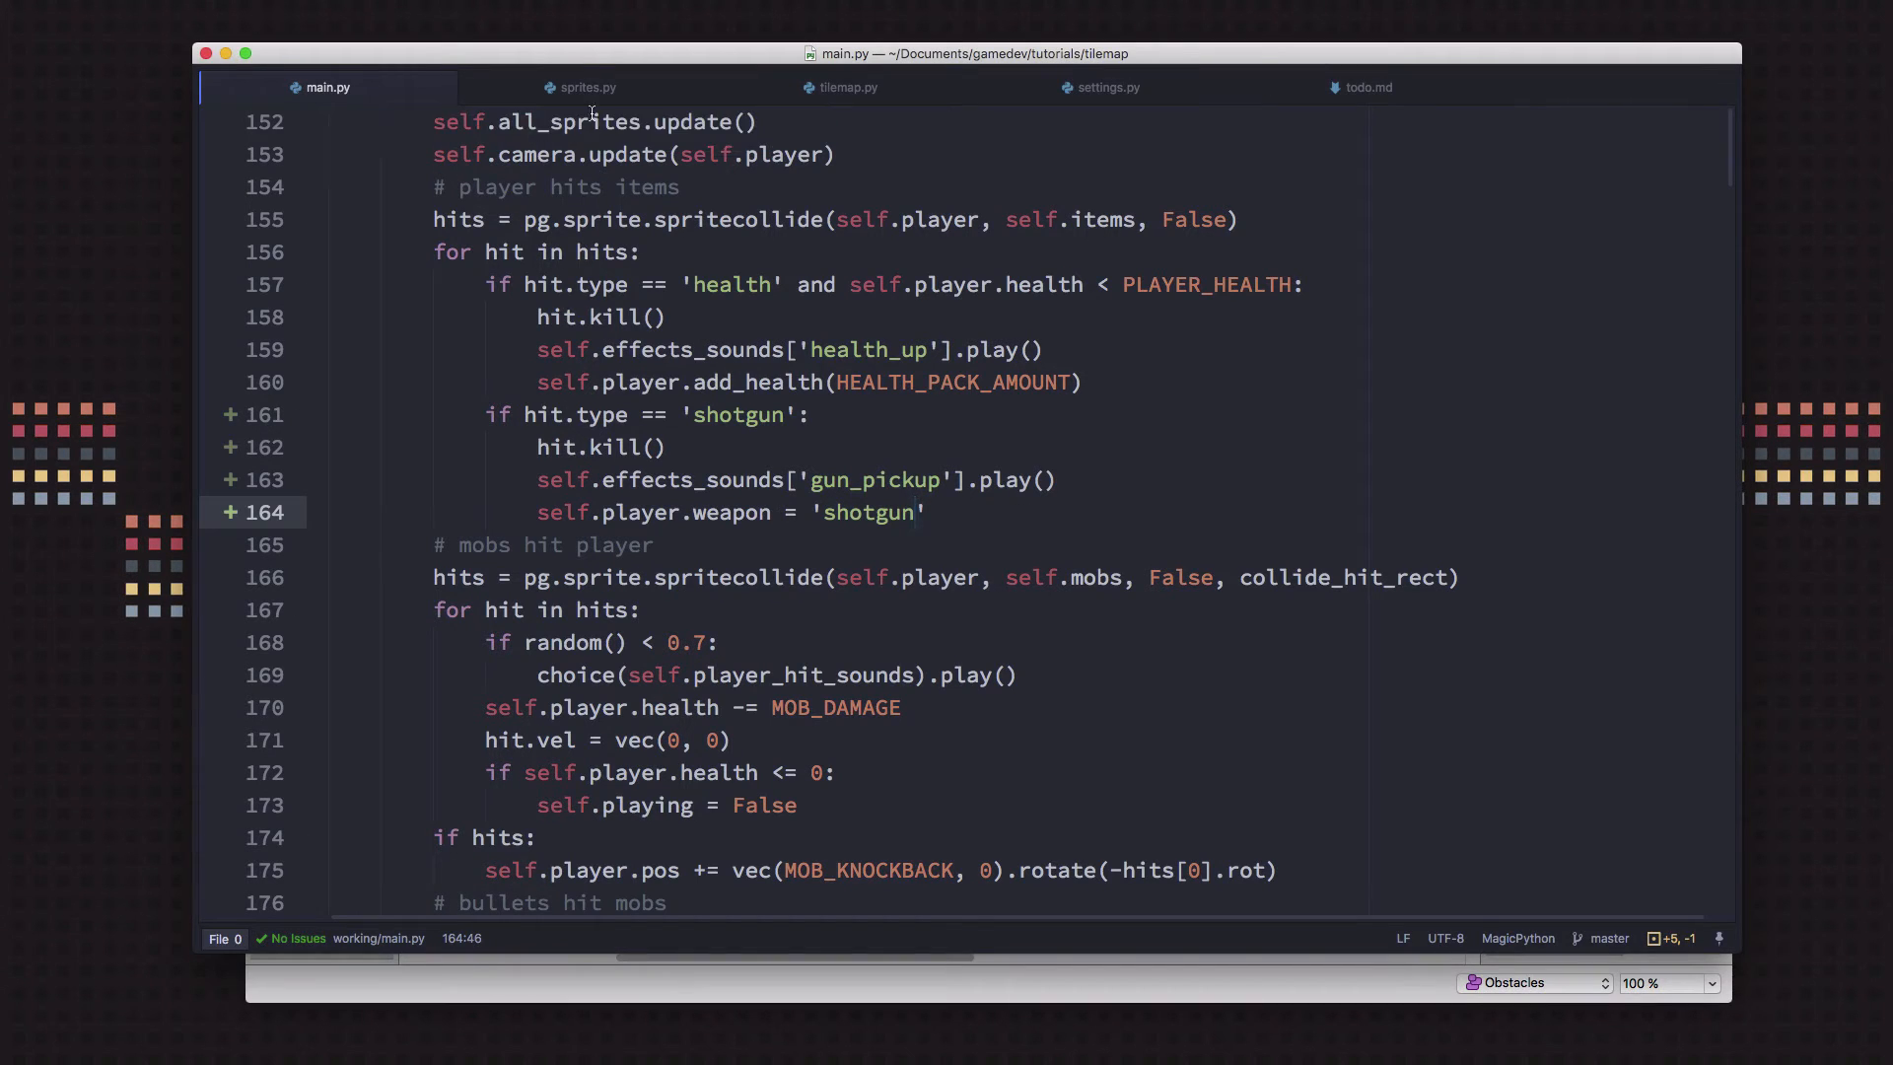
{"action": "left_click", "coordinate": [588, 87]}
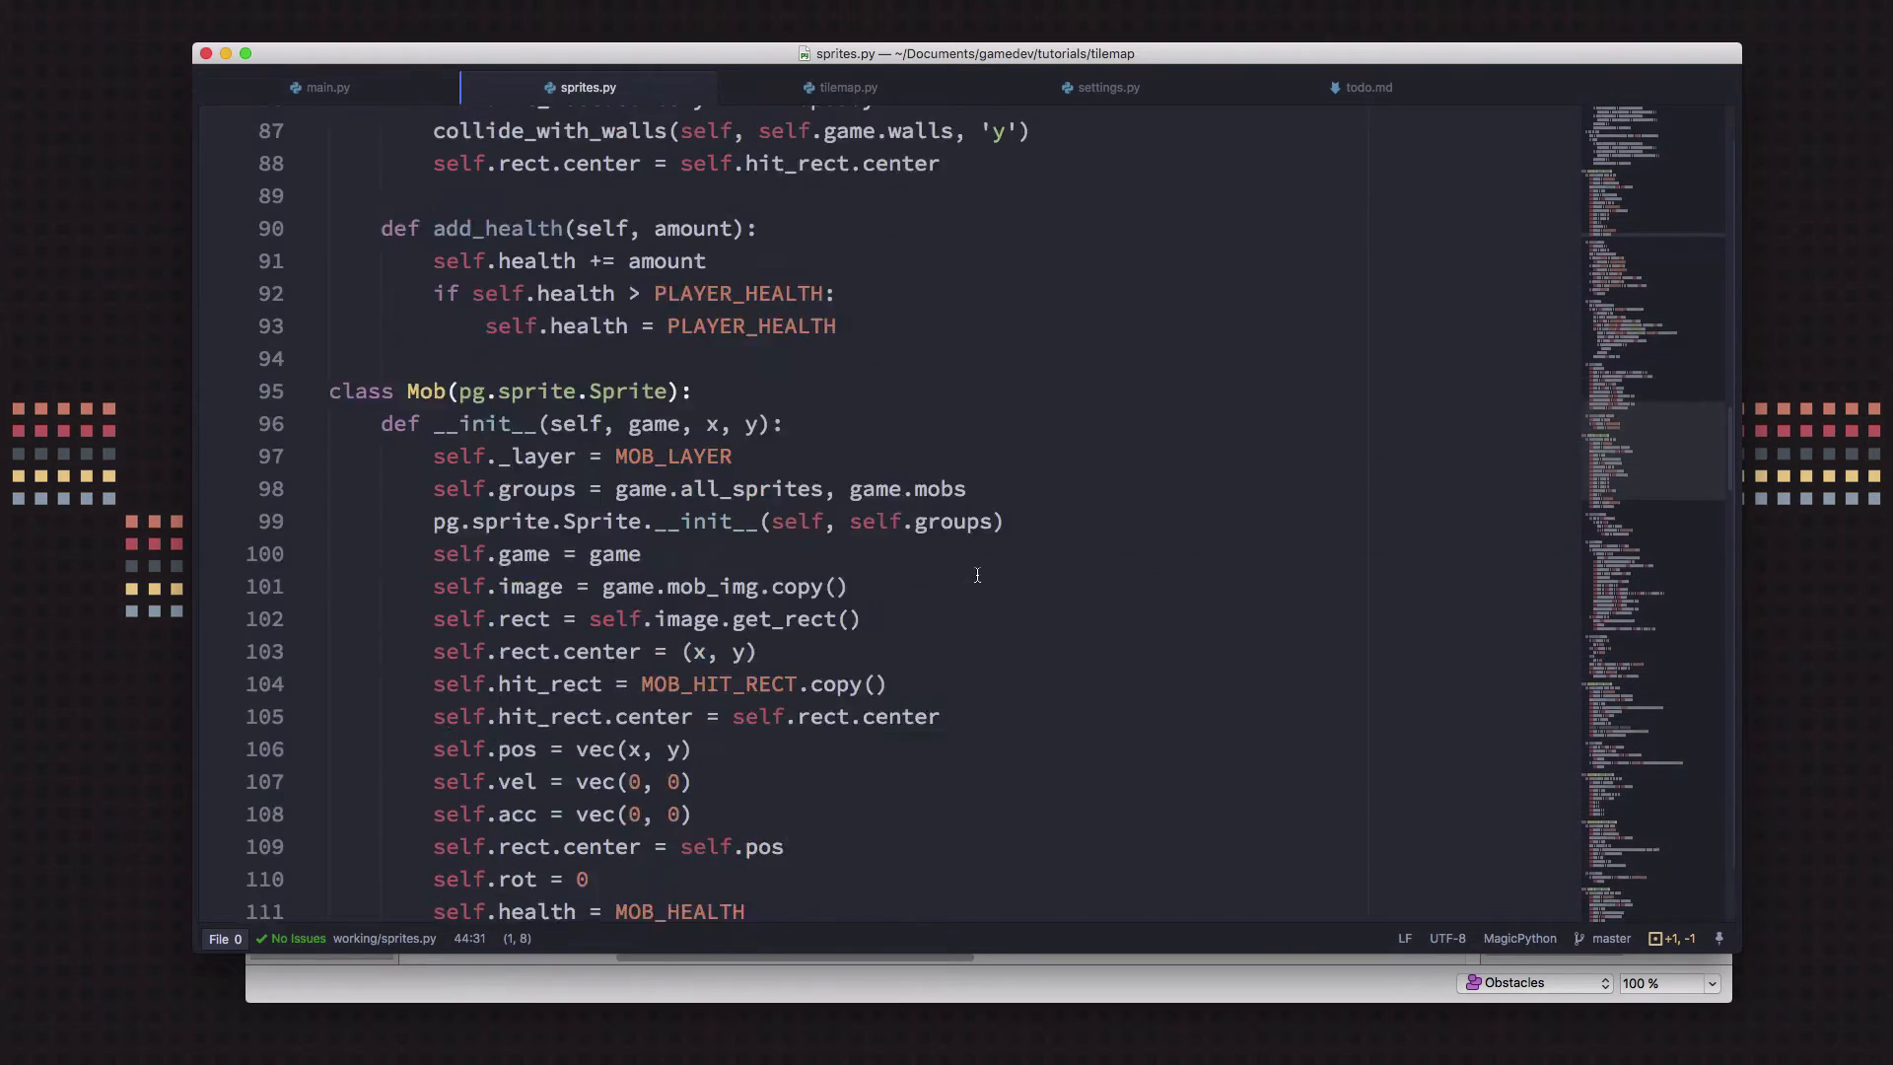
{"action": "scroll", "scroll_direction": "down", "scroll_amount": 3}
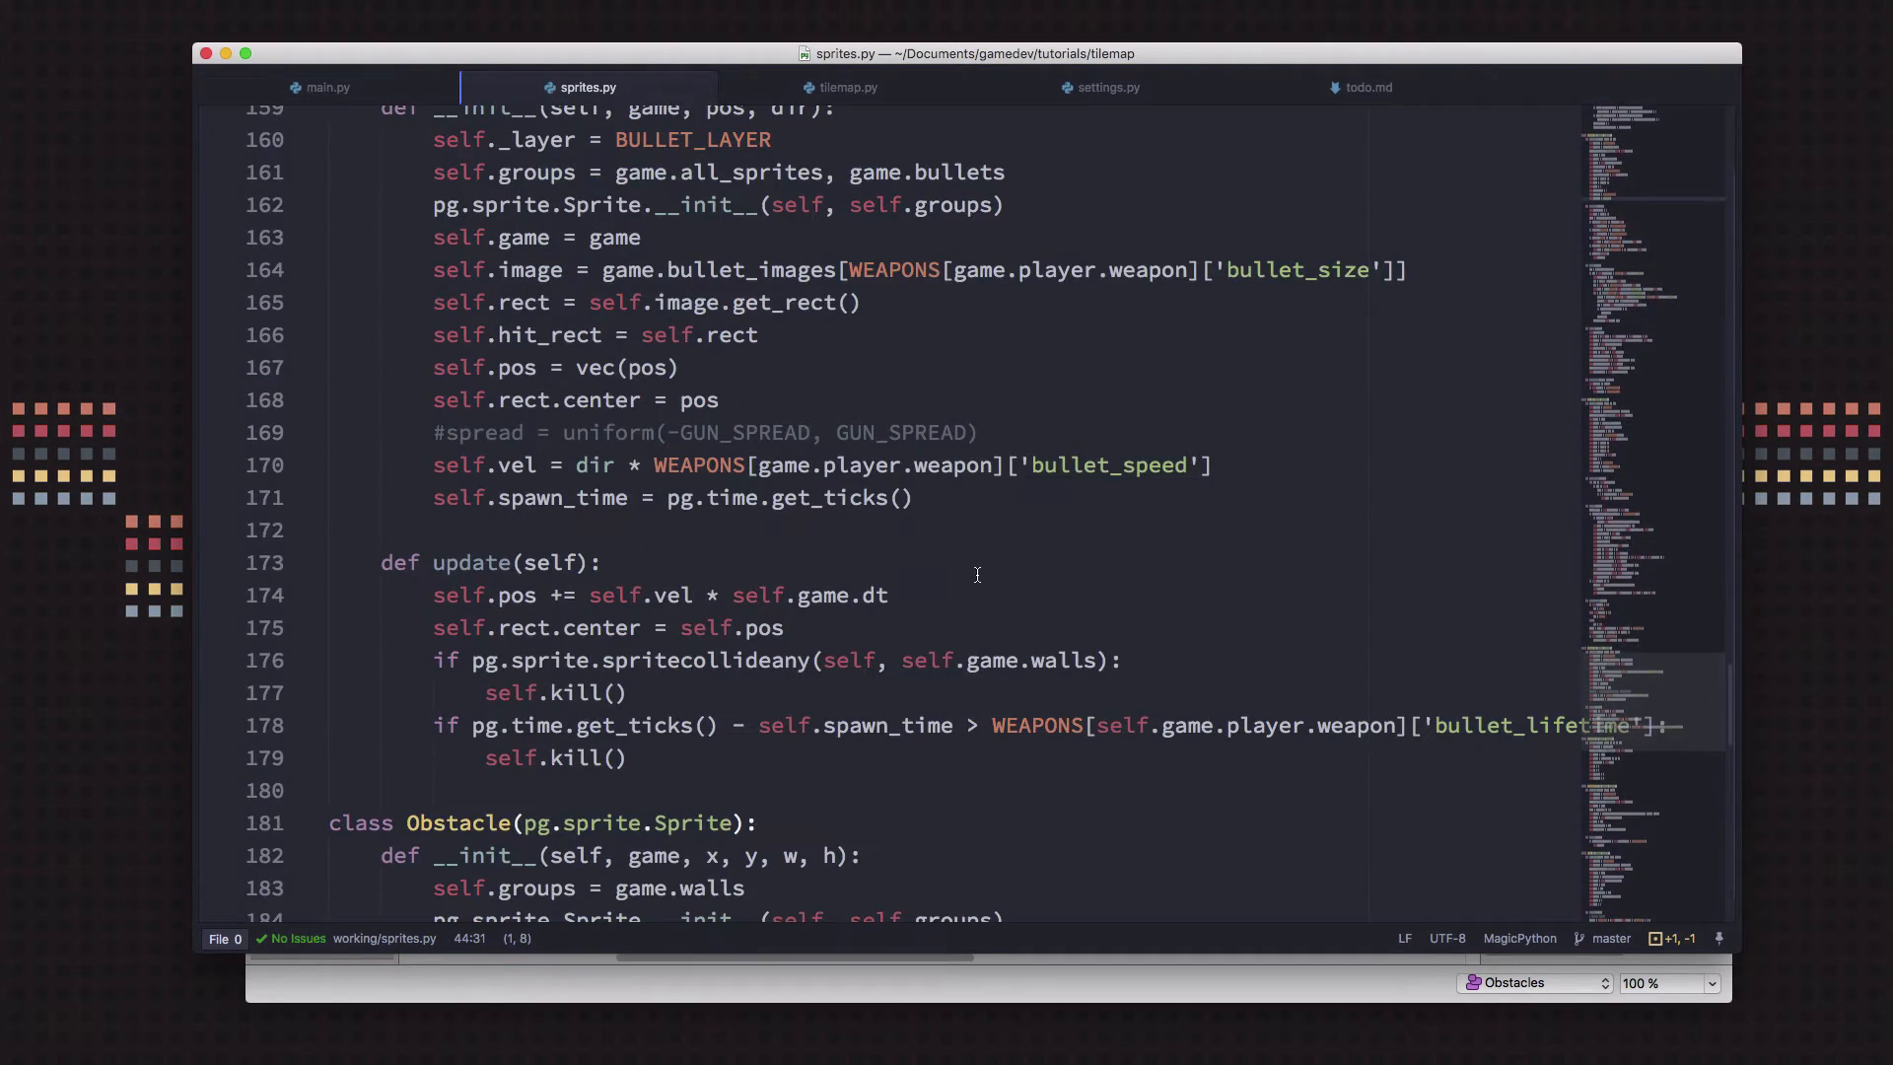
{"action": "left_click", "coordinate": [1078, 441]}
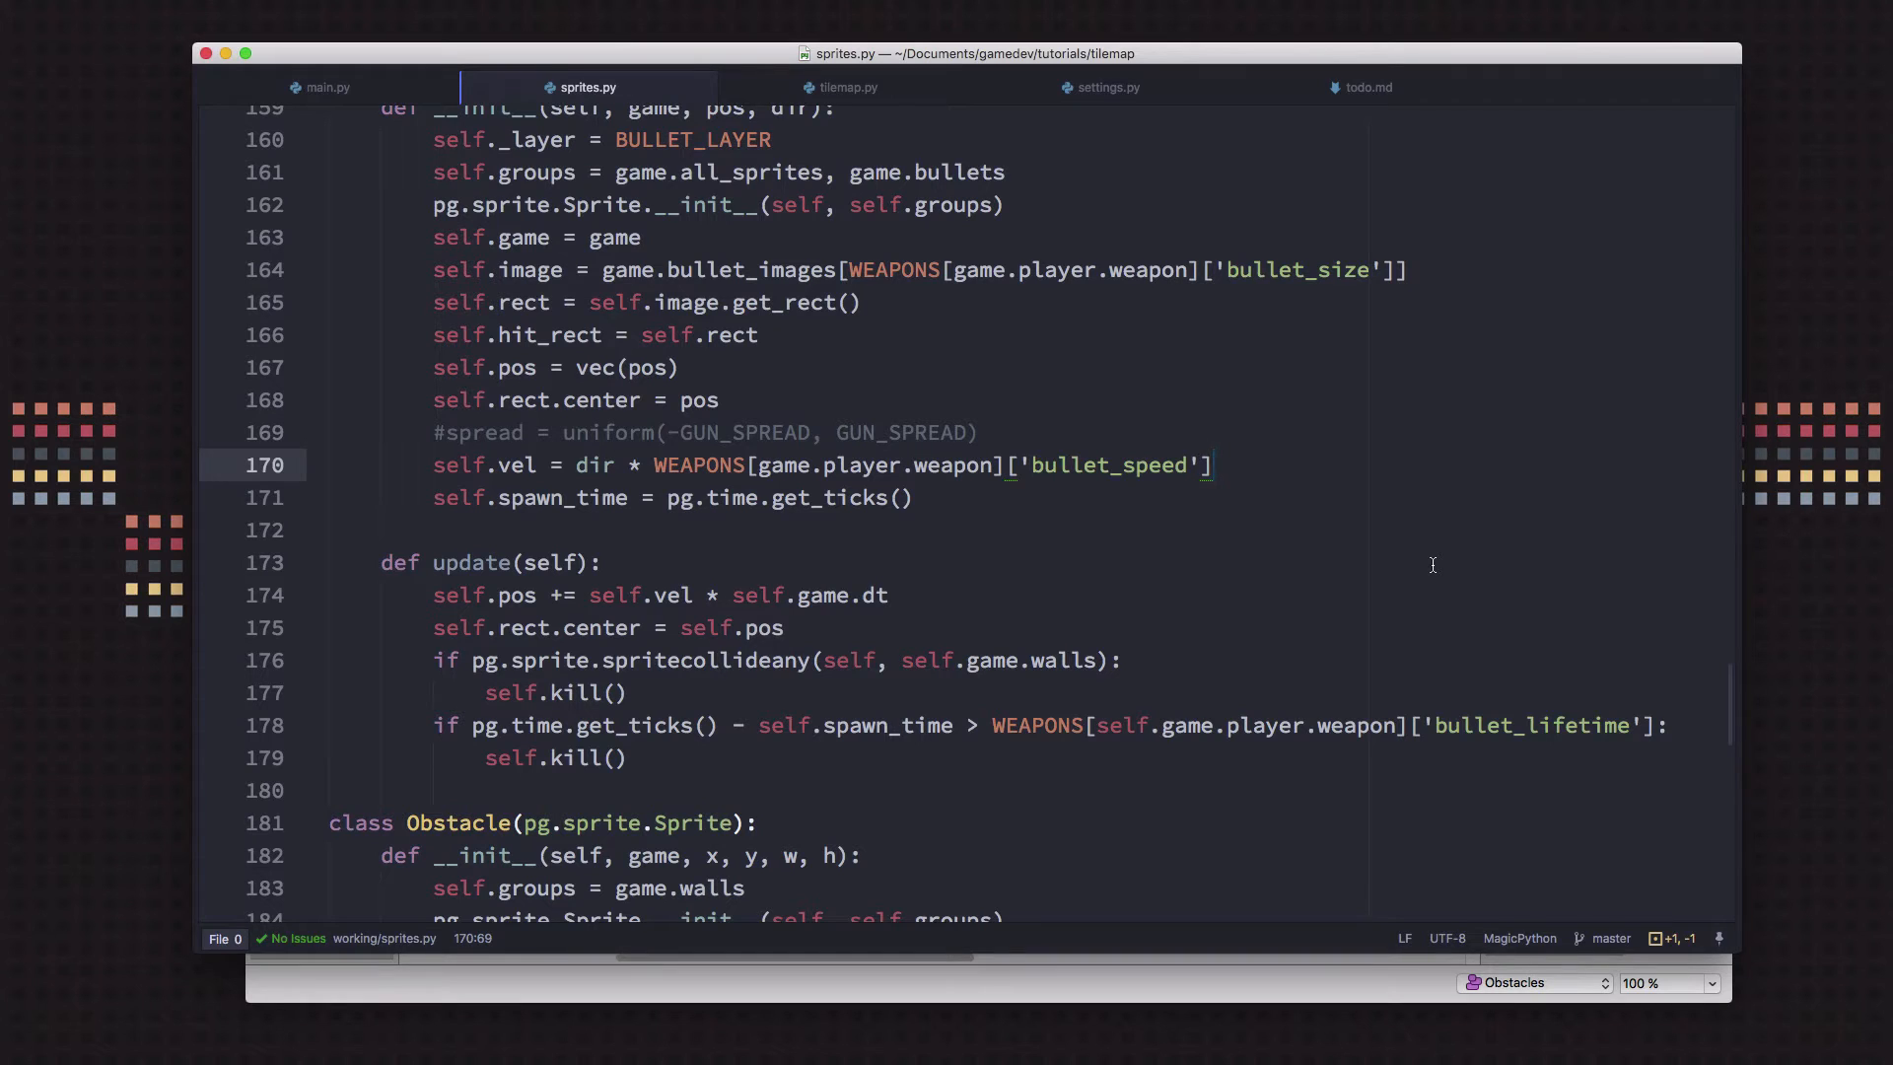
{"action": "type", "text": "* uniform(0, b"}
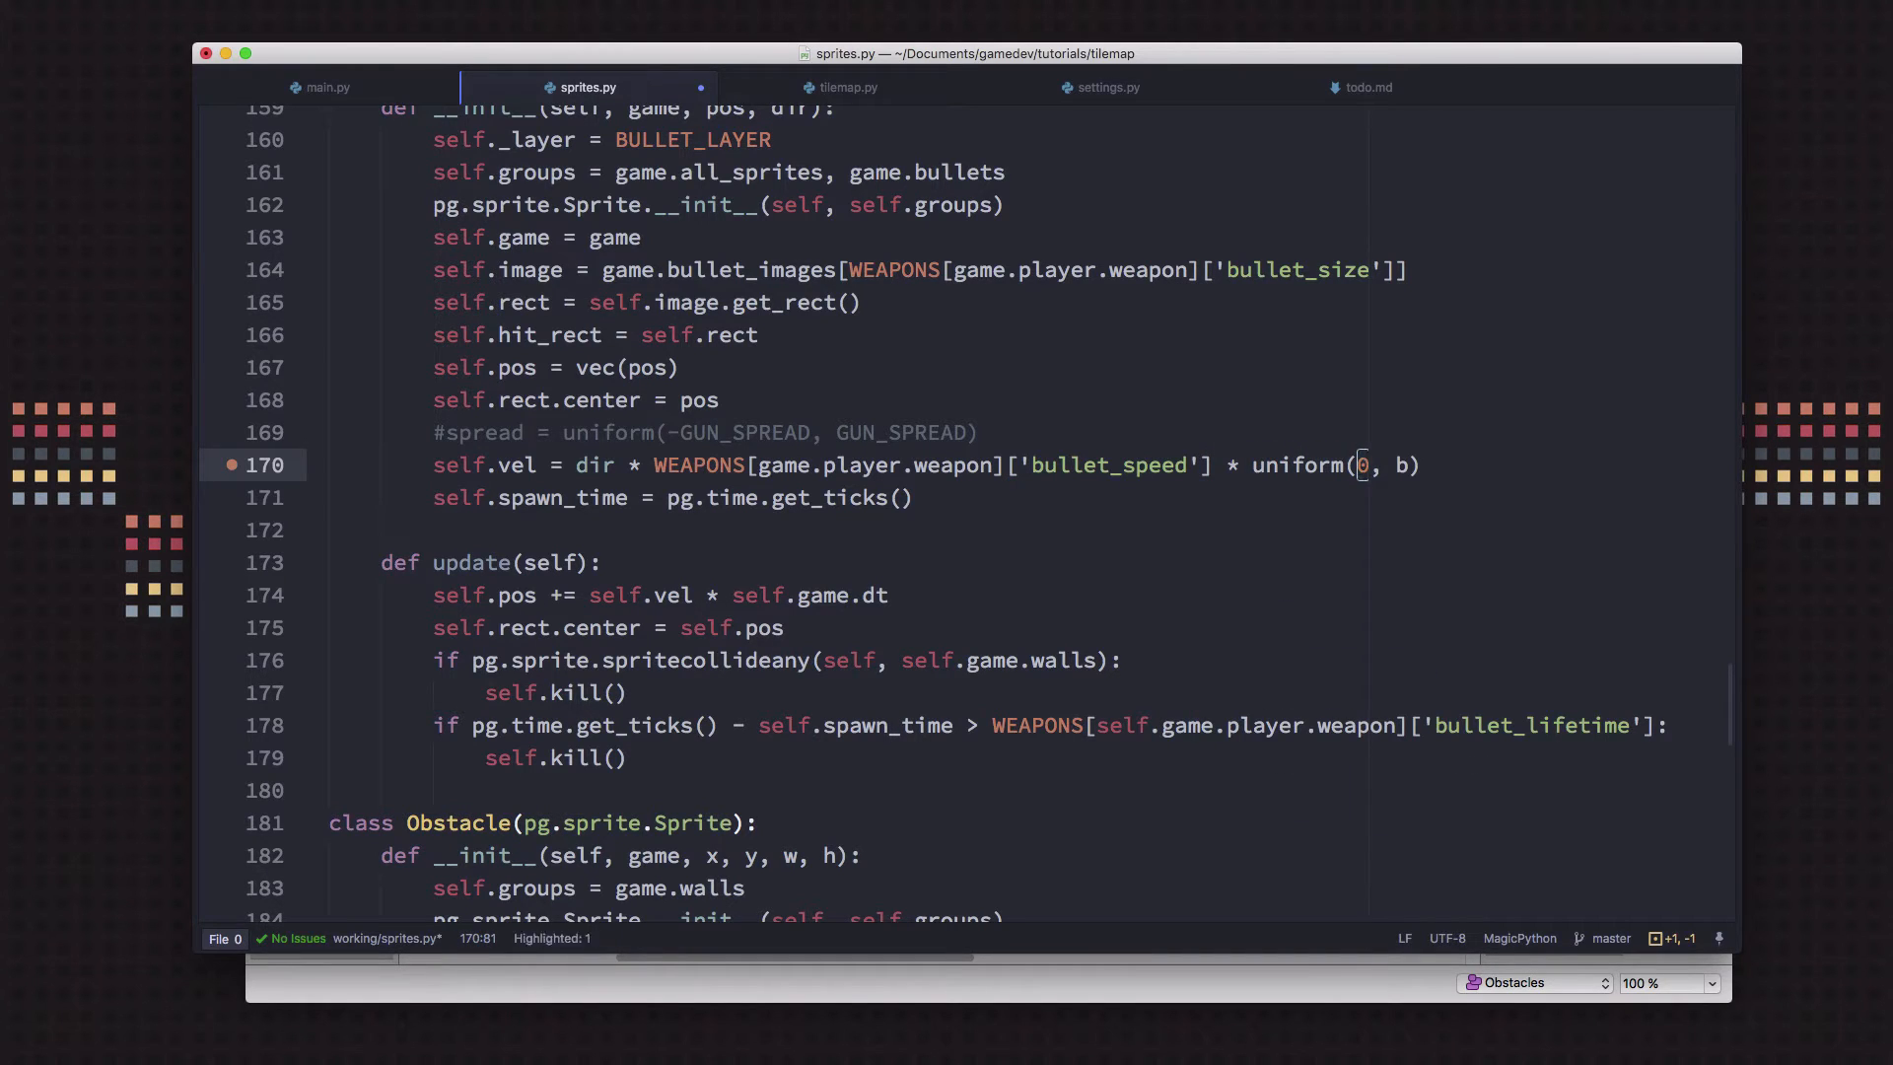
{"action": "type", "text": ".9"}
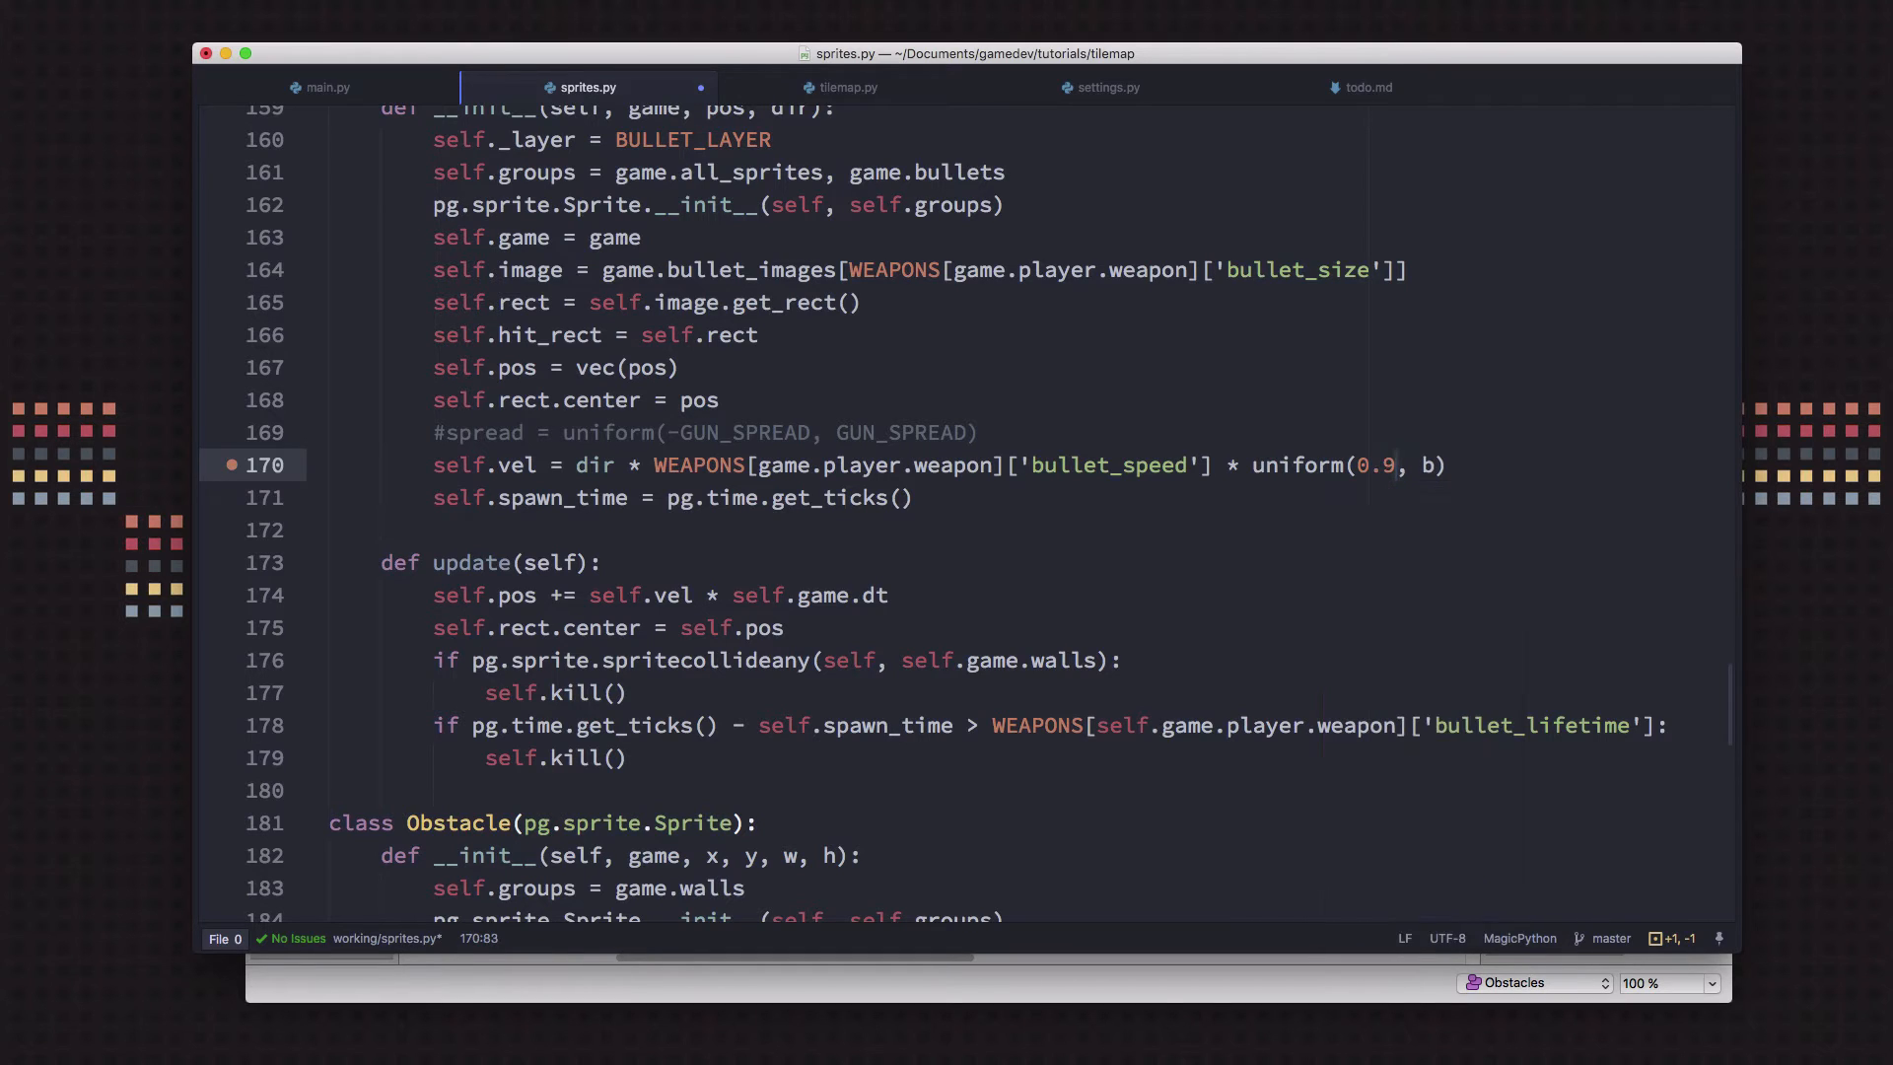
{"action": "type", "text": "1.1"}
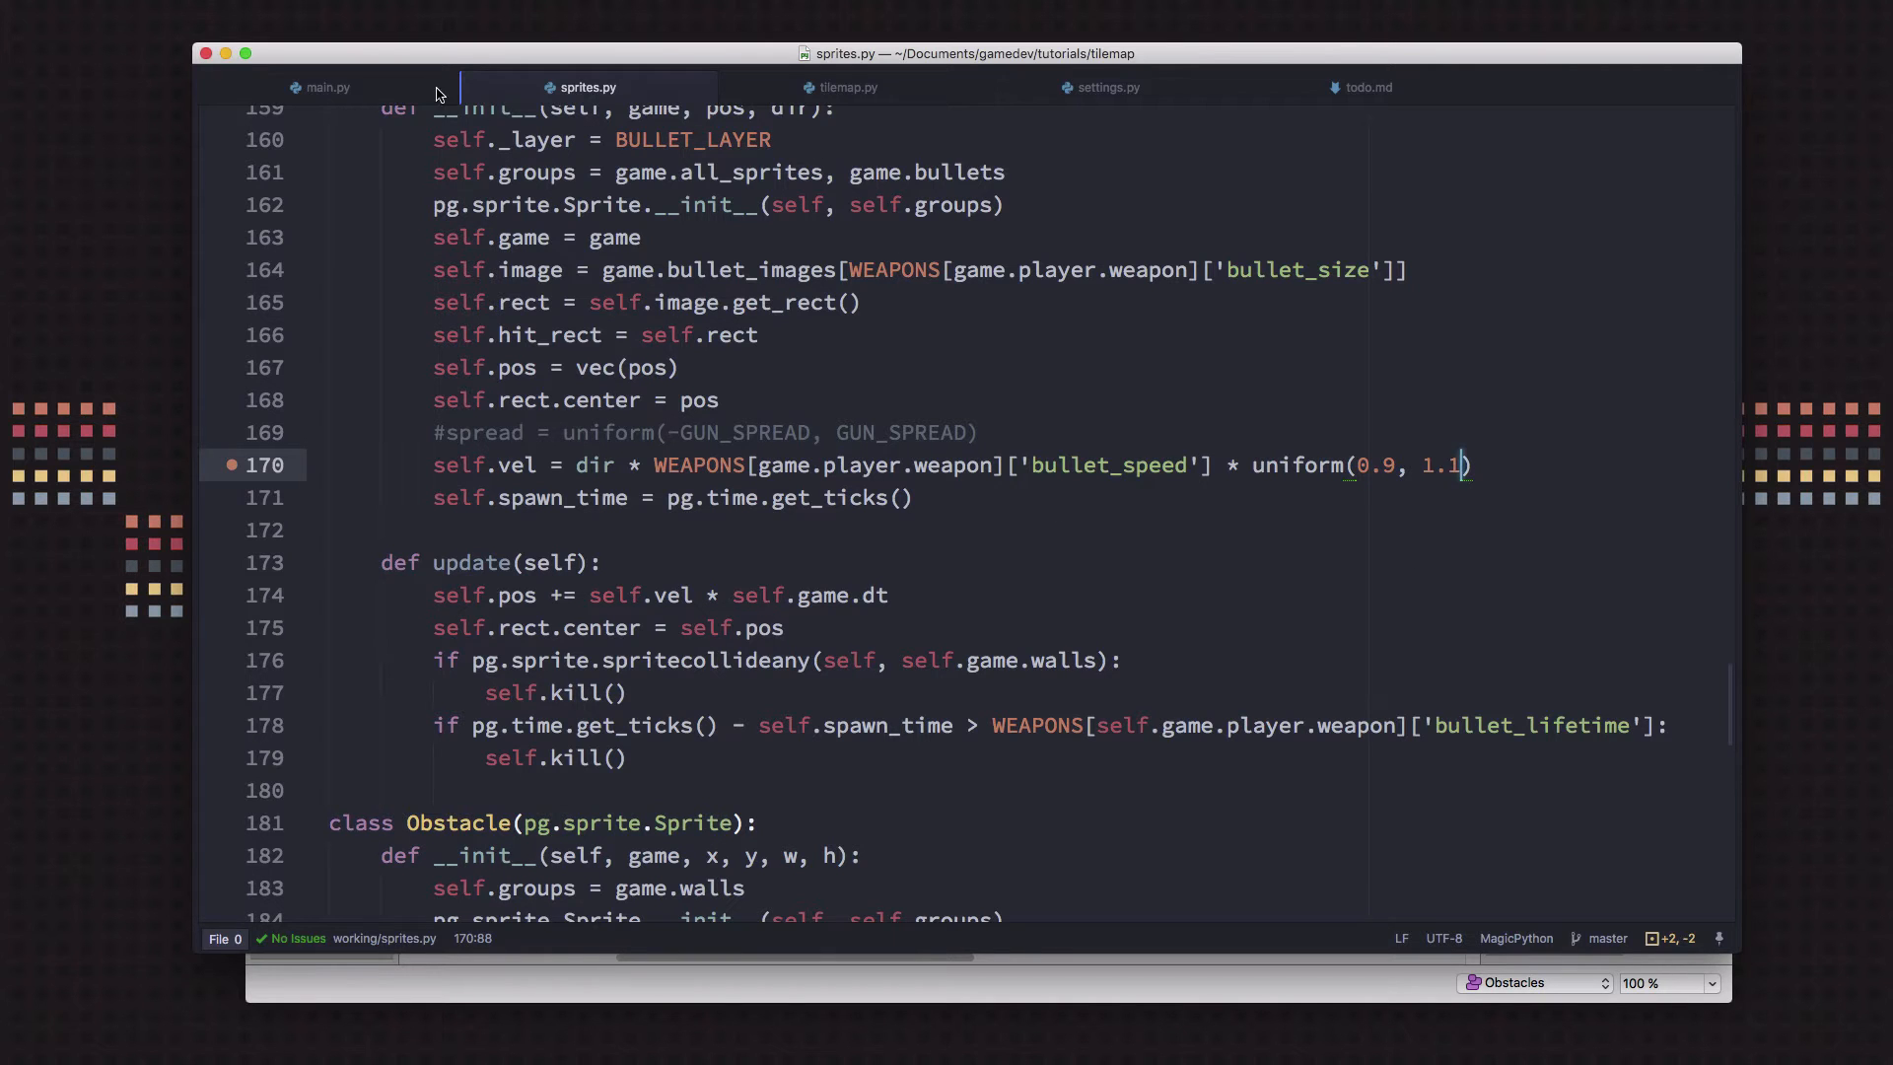
{"action": "left_click", "coordinate": [325, 87]}
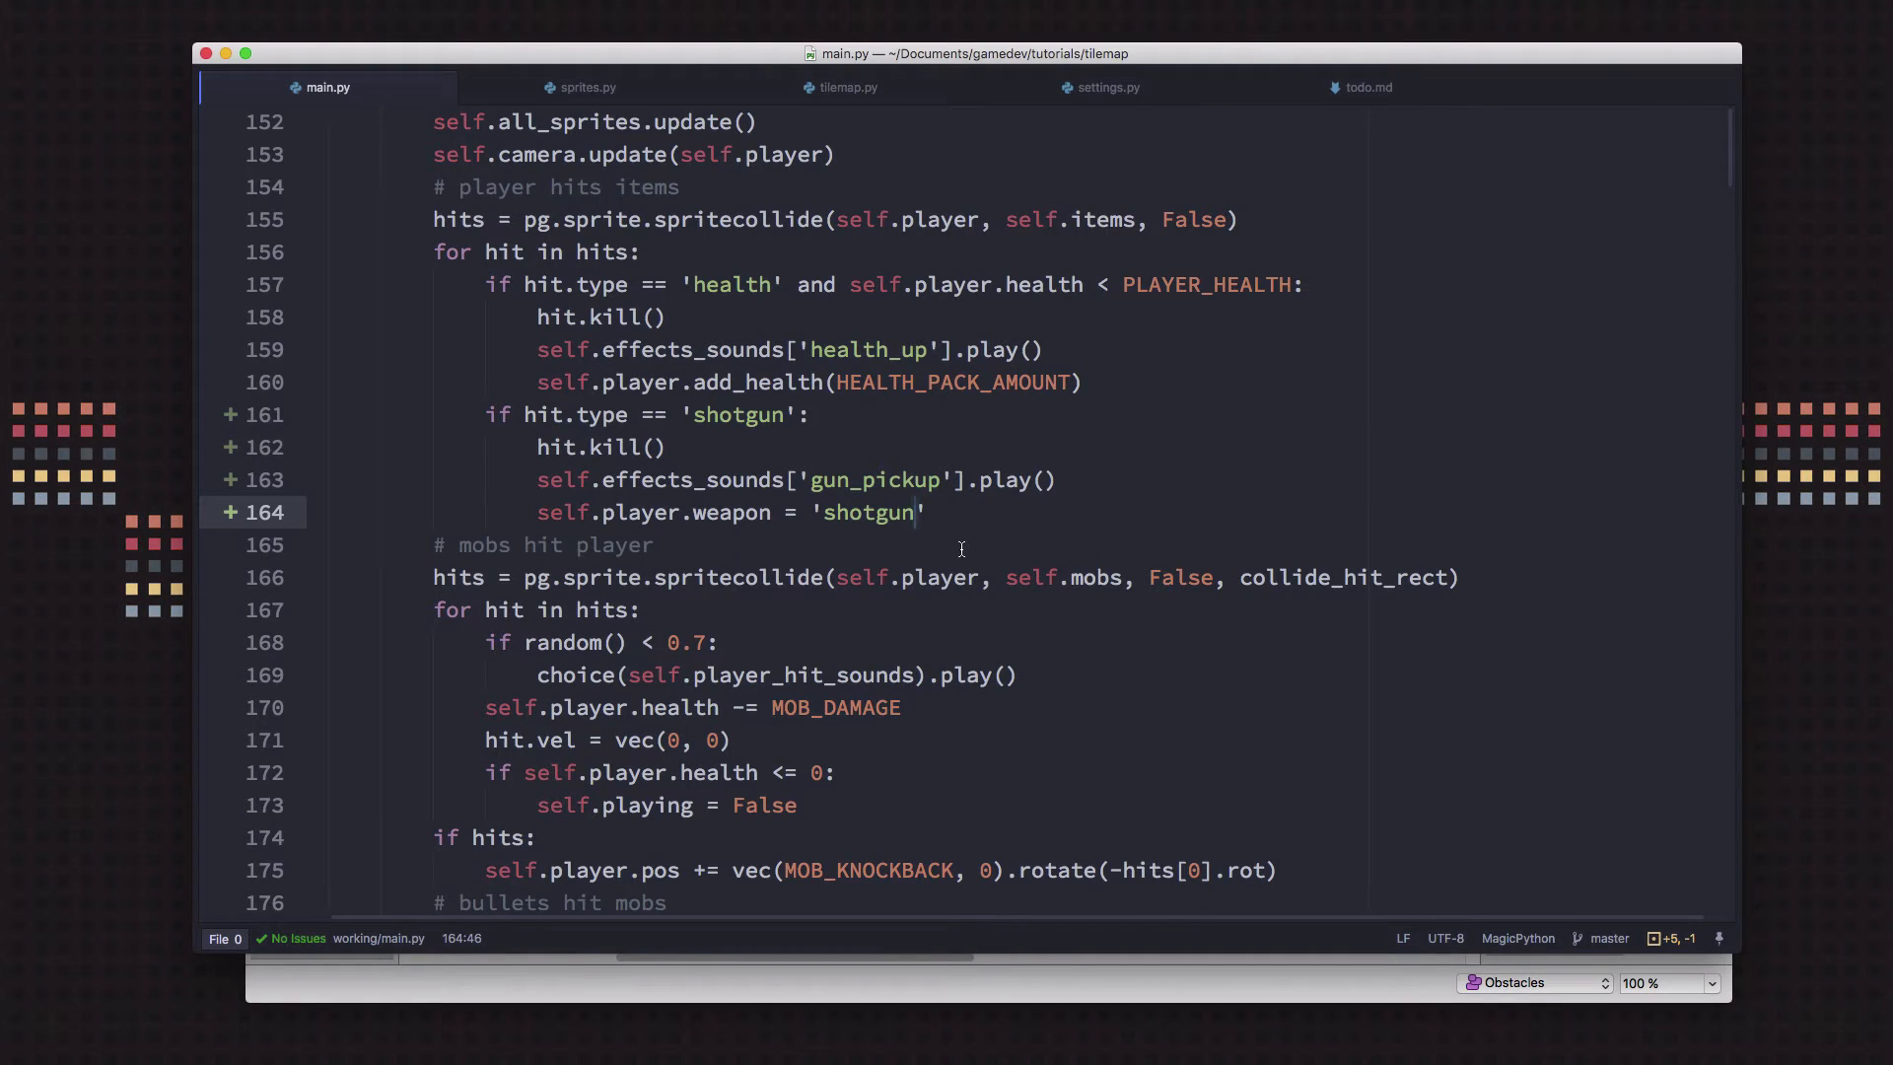
Add self.damaged = False after self.weapon = 'pistol' in Player __init__
{"action": "left_click", "coordinate": [588, 87]}
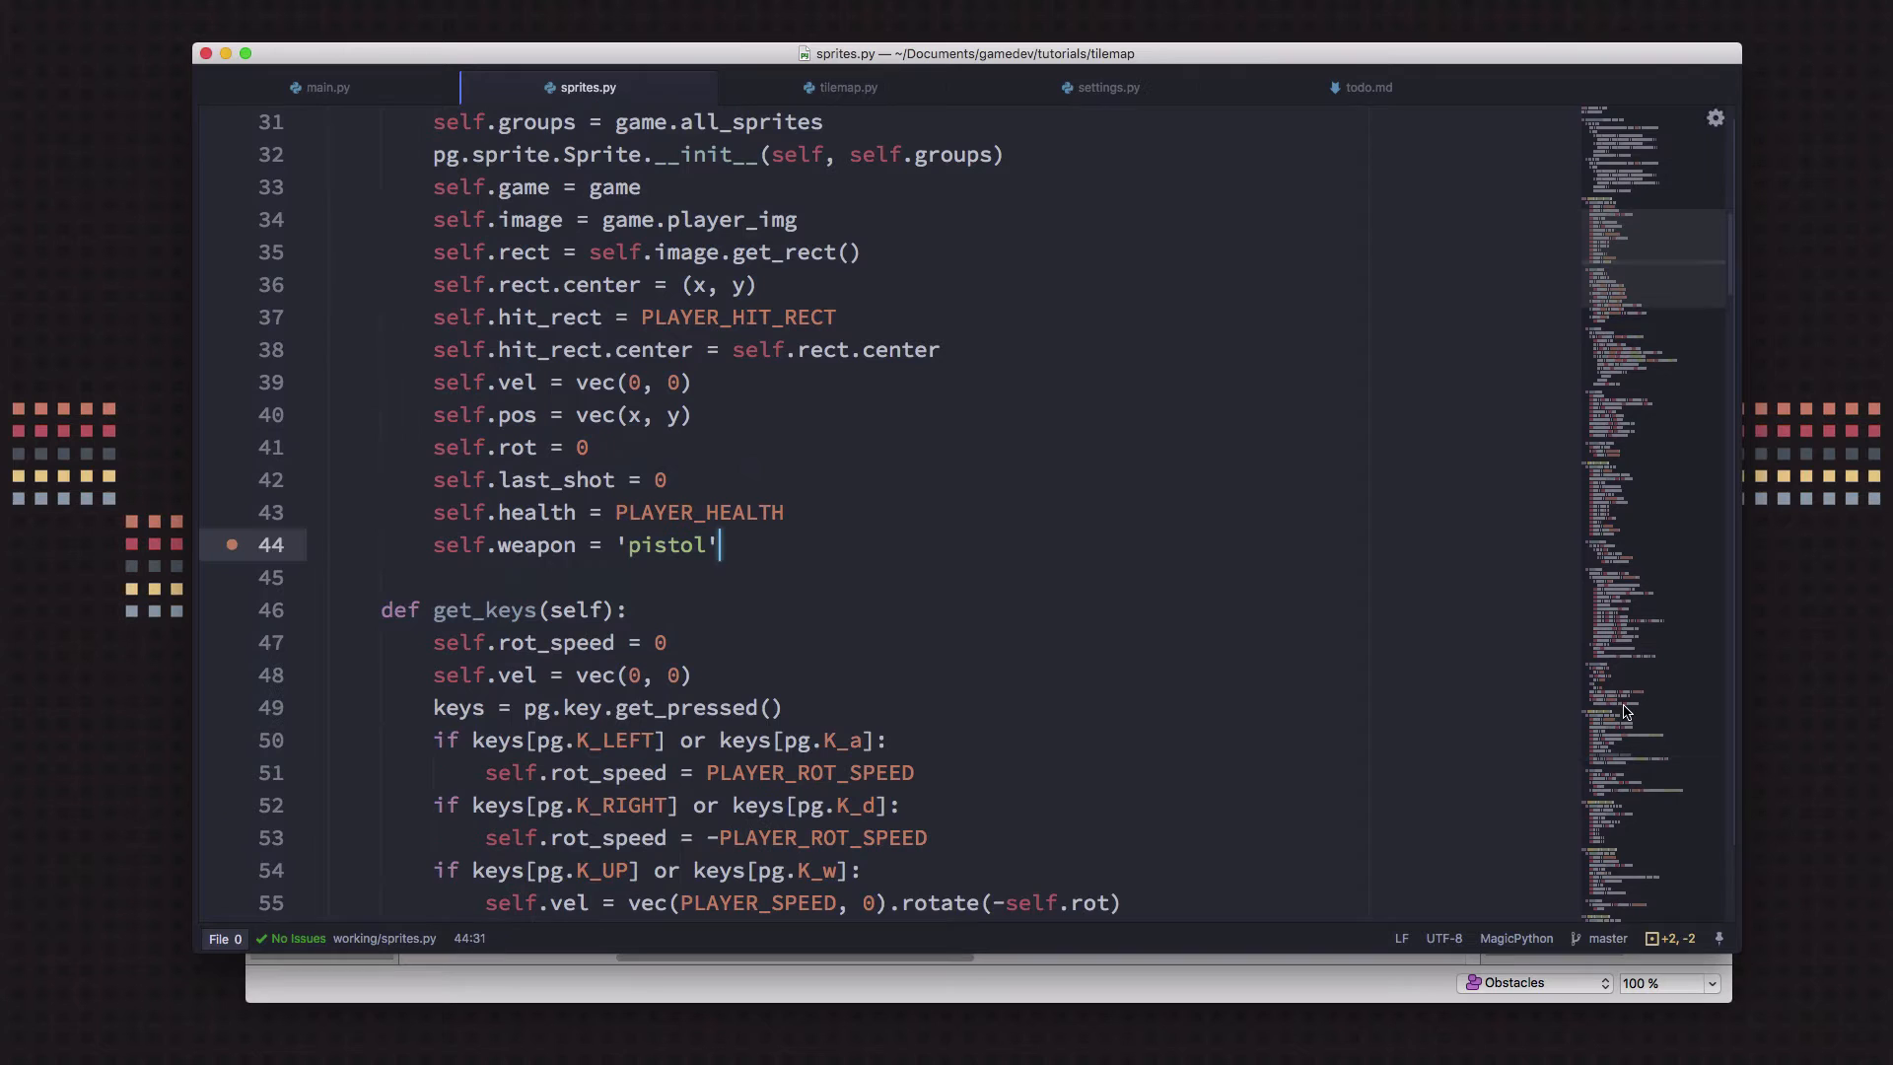
{"action": "type", "text": "self.damaged = False"}
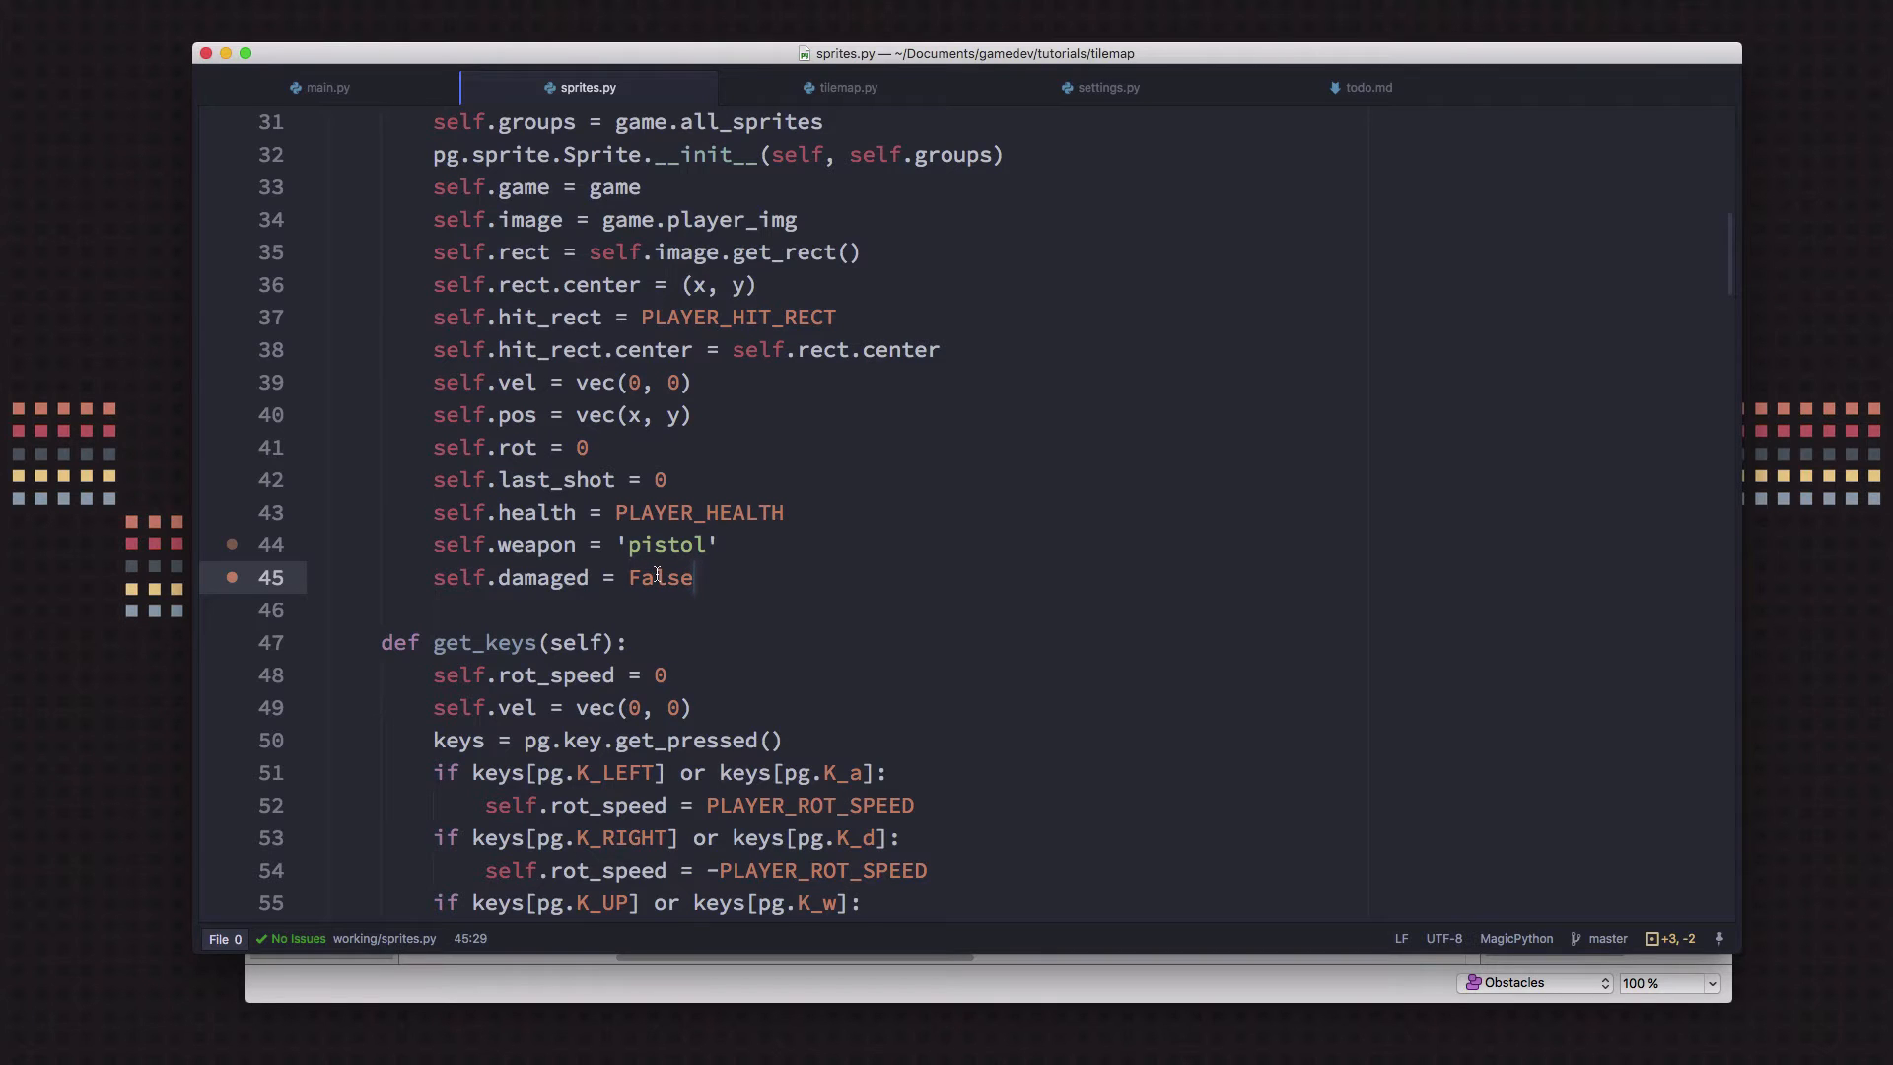
{"action": "scroll", "scroll_direction": "down", "scroll_amount": 3}
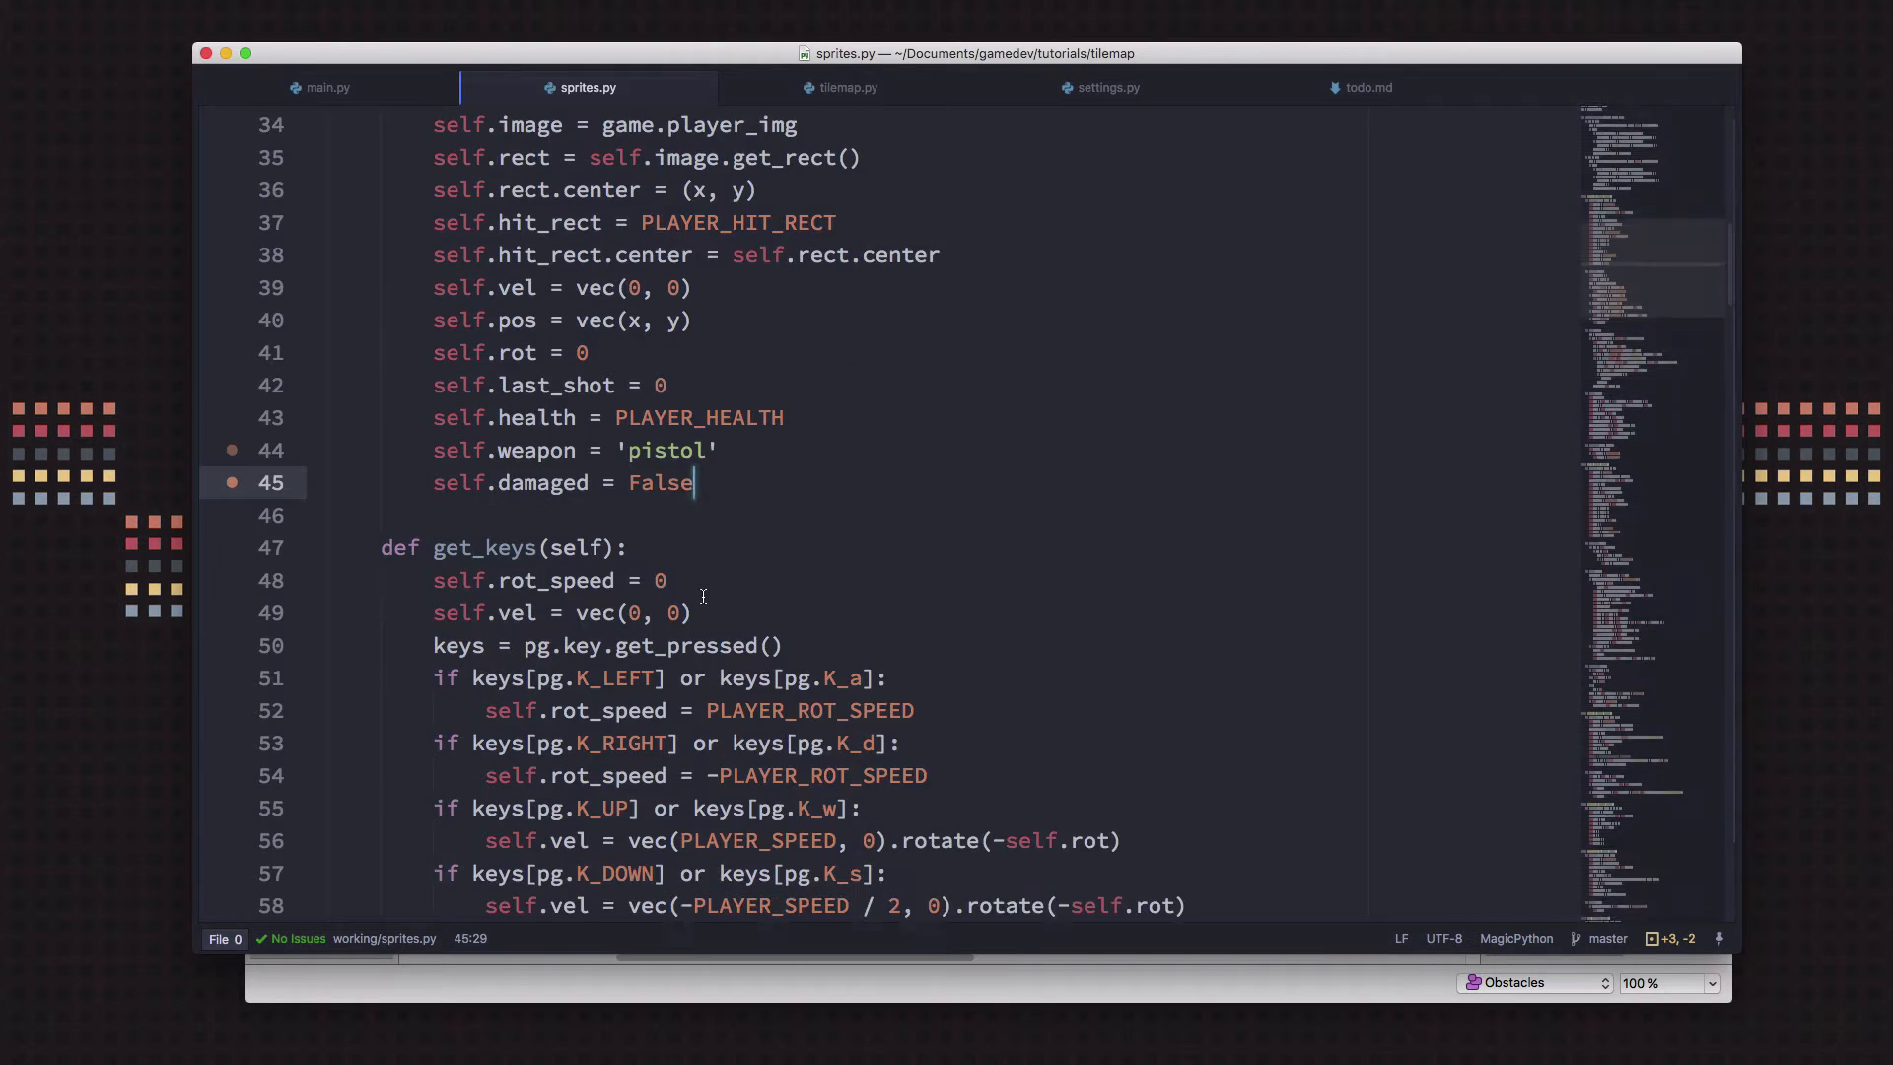
{"action": "scroll", "scroll_direction": "down", "scroll_amount": 3}
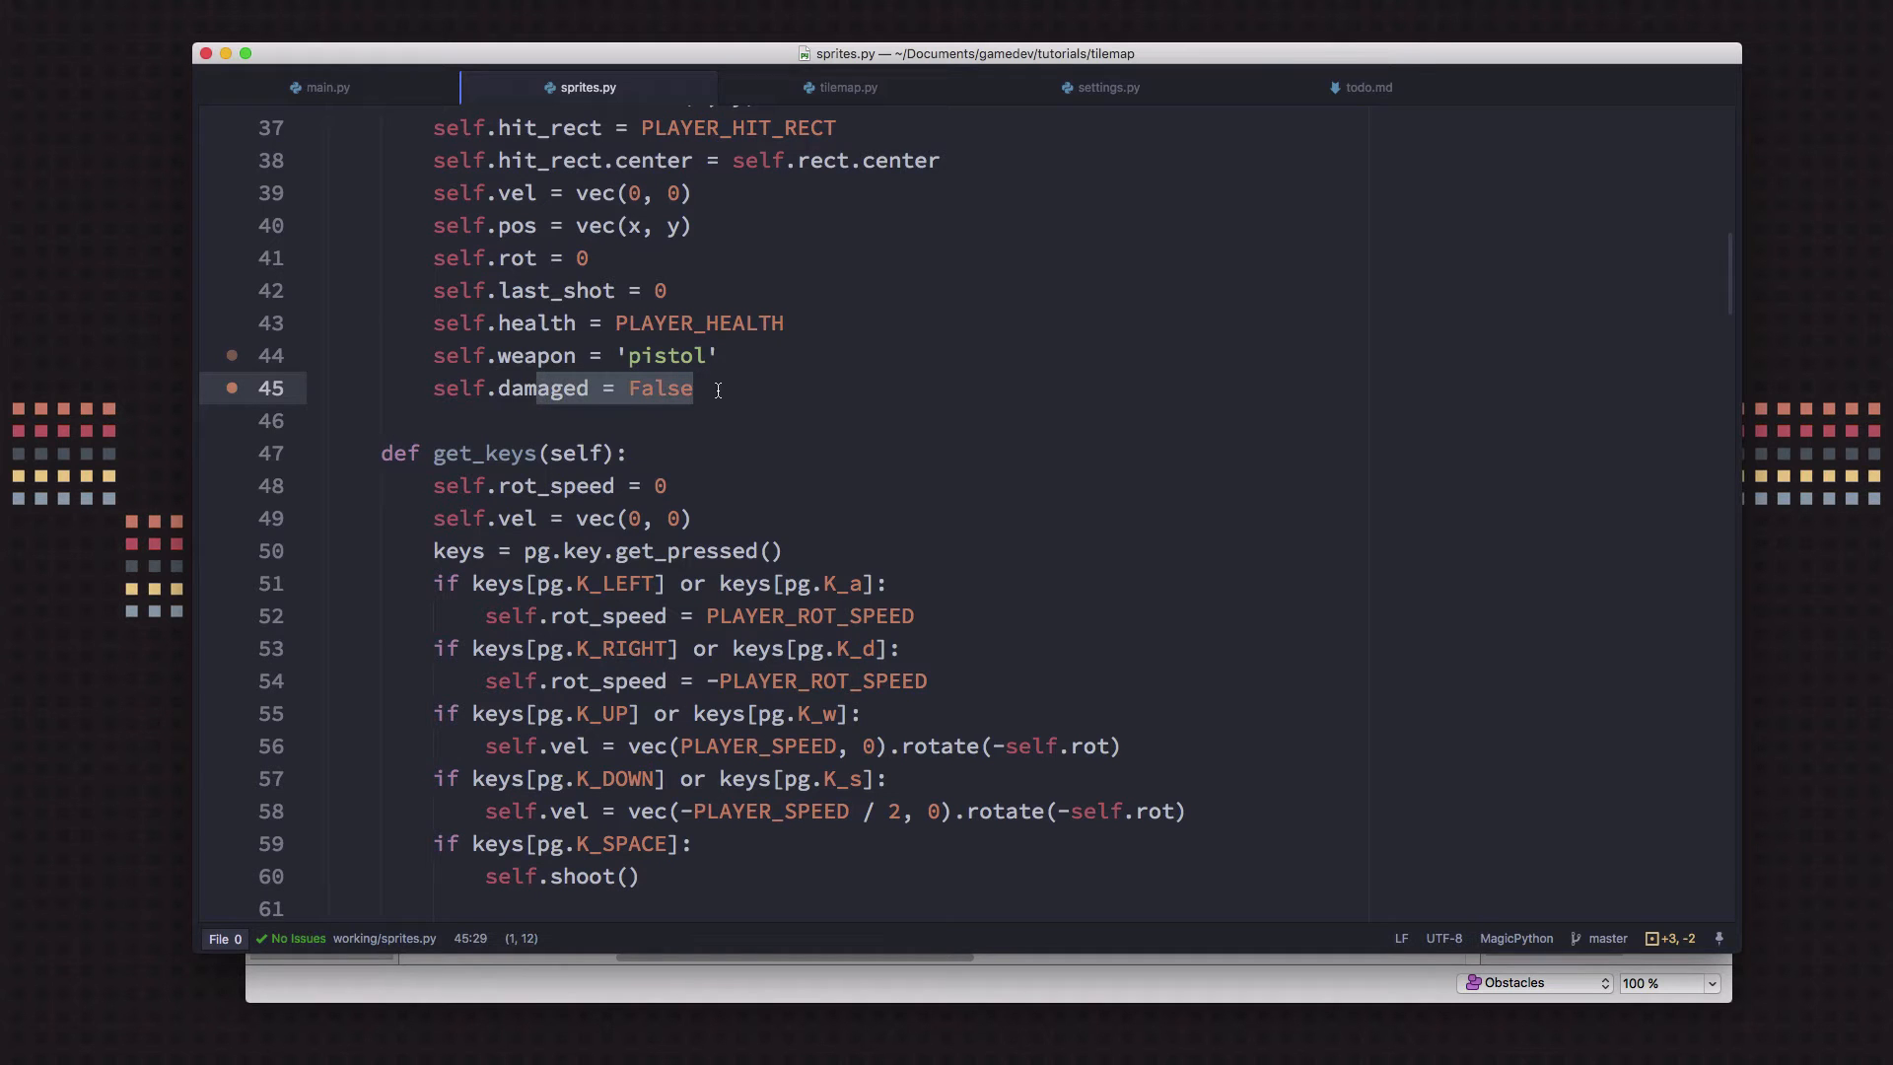
{"action": "scroll", "scroll_direction": "down", "scroll_amount": 3}
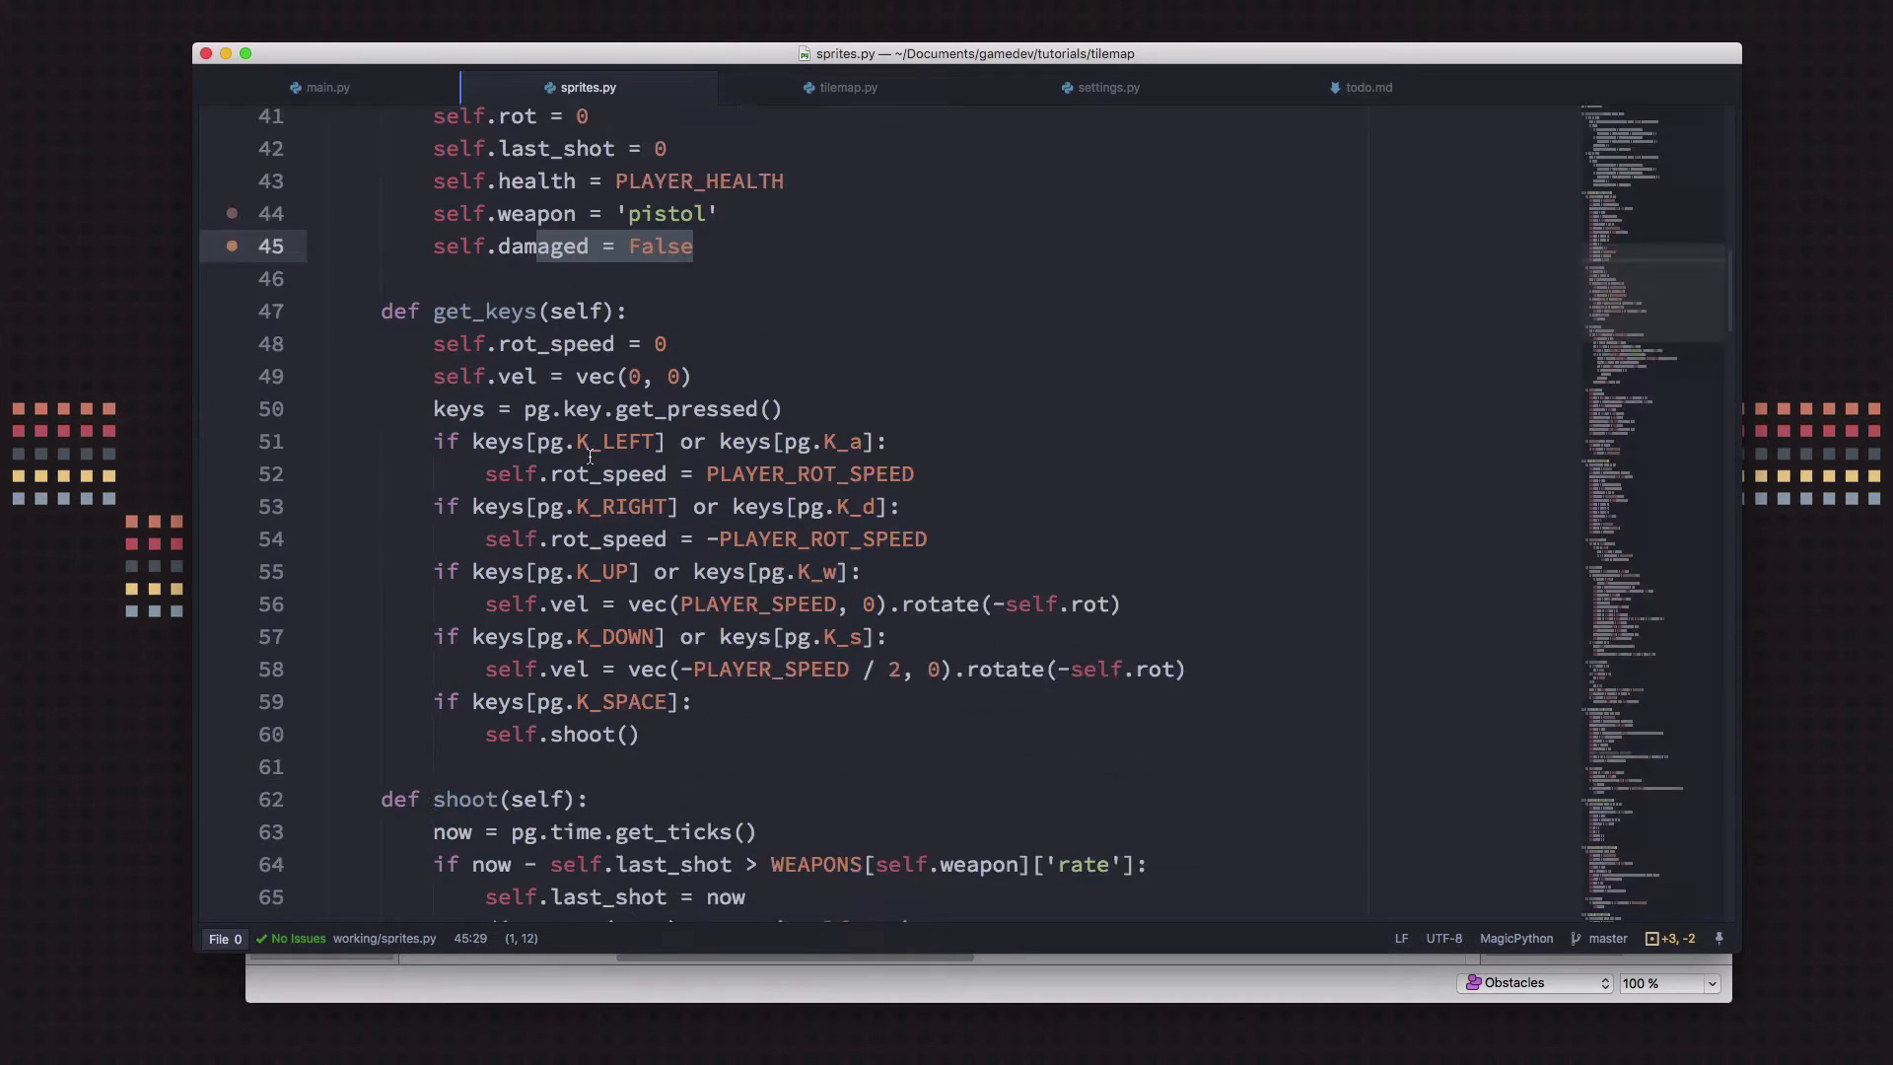
{"action": "scroll", "scroll_direction": "down", "scroll_amount": 3}
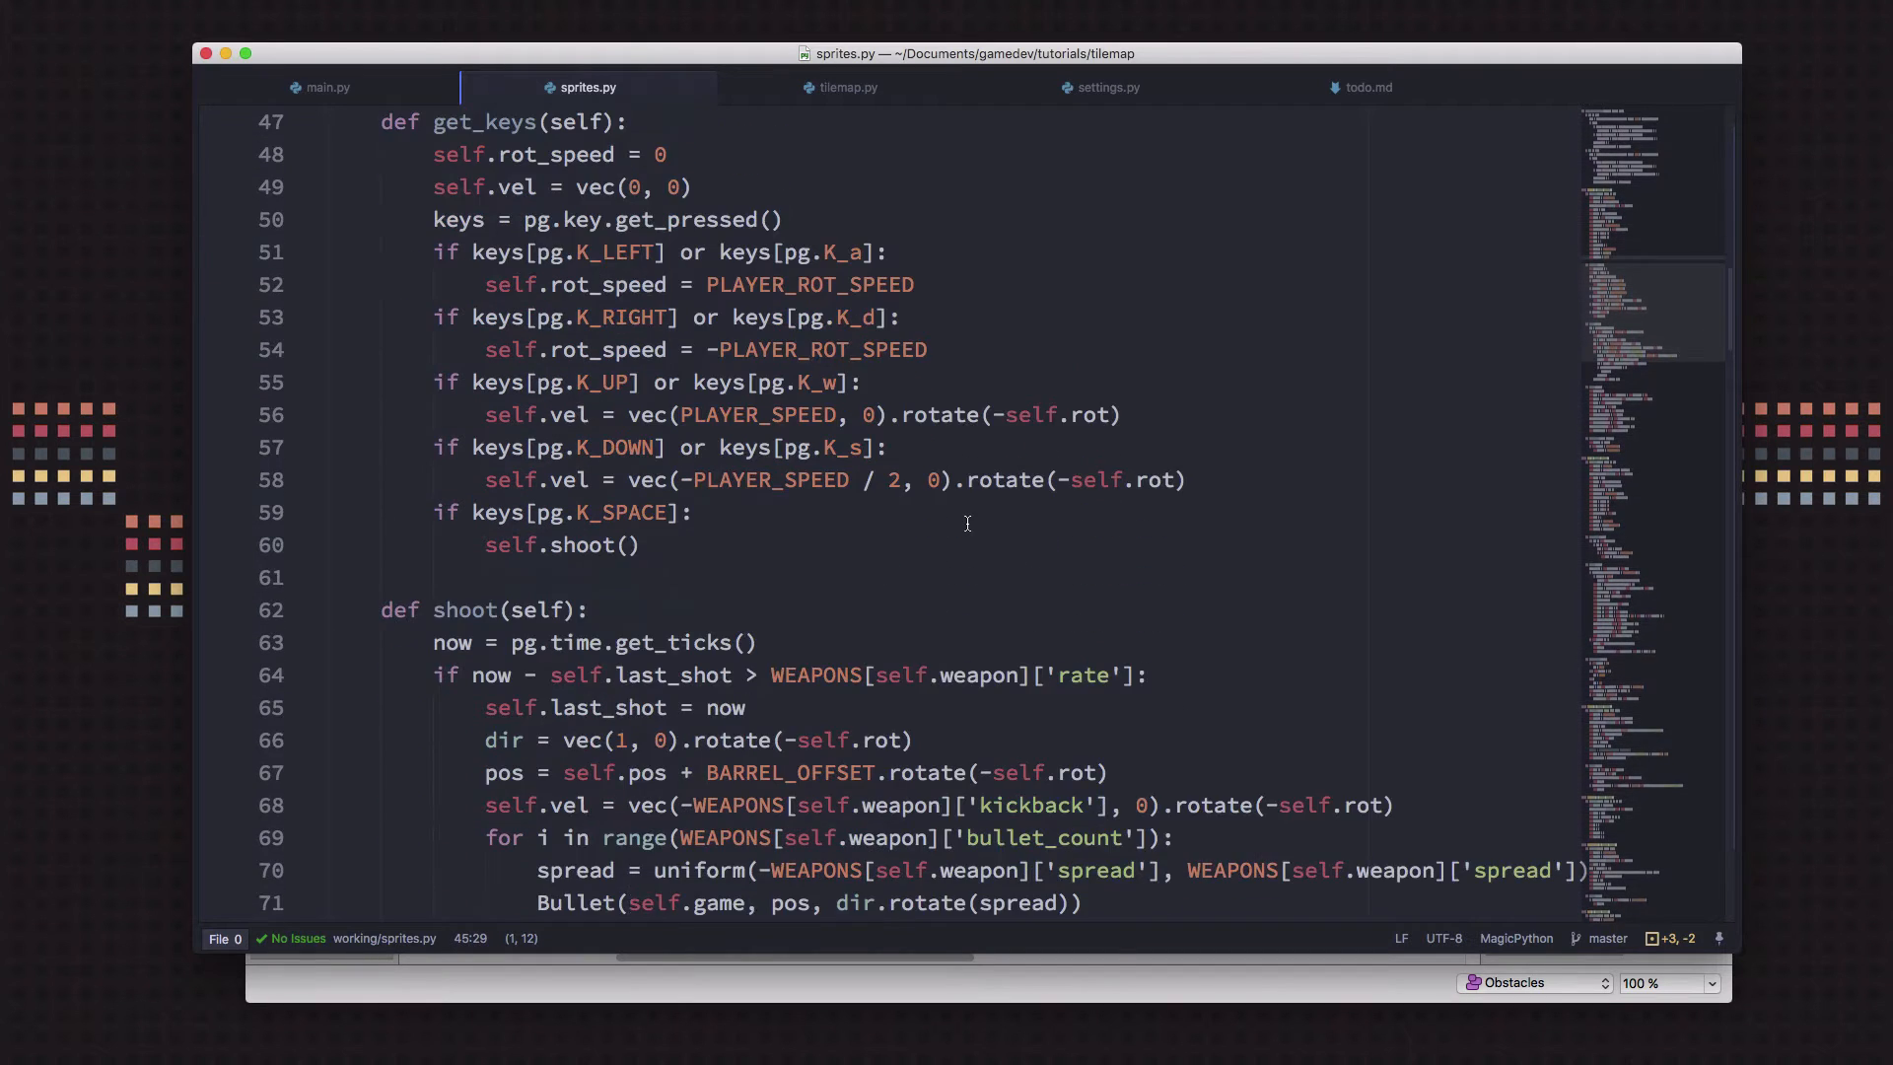
{"action": "scroll", "scroll_direction": "down", "scroll_amount": 3}
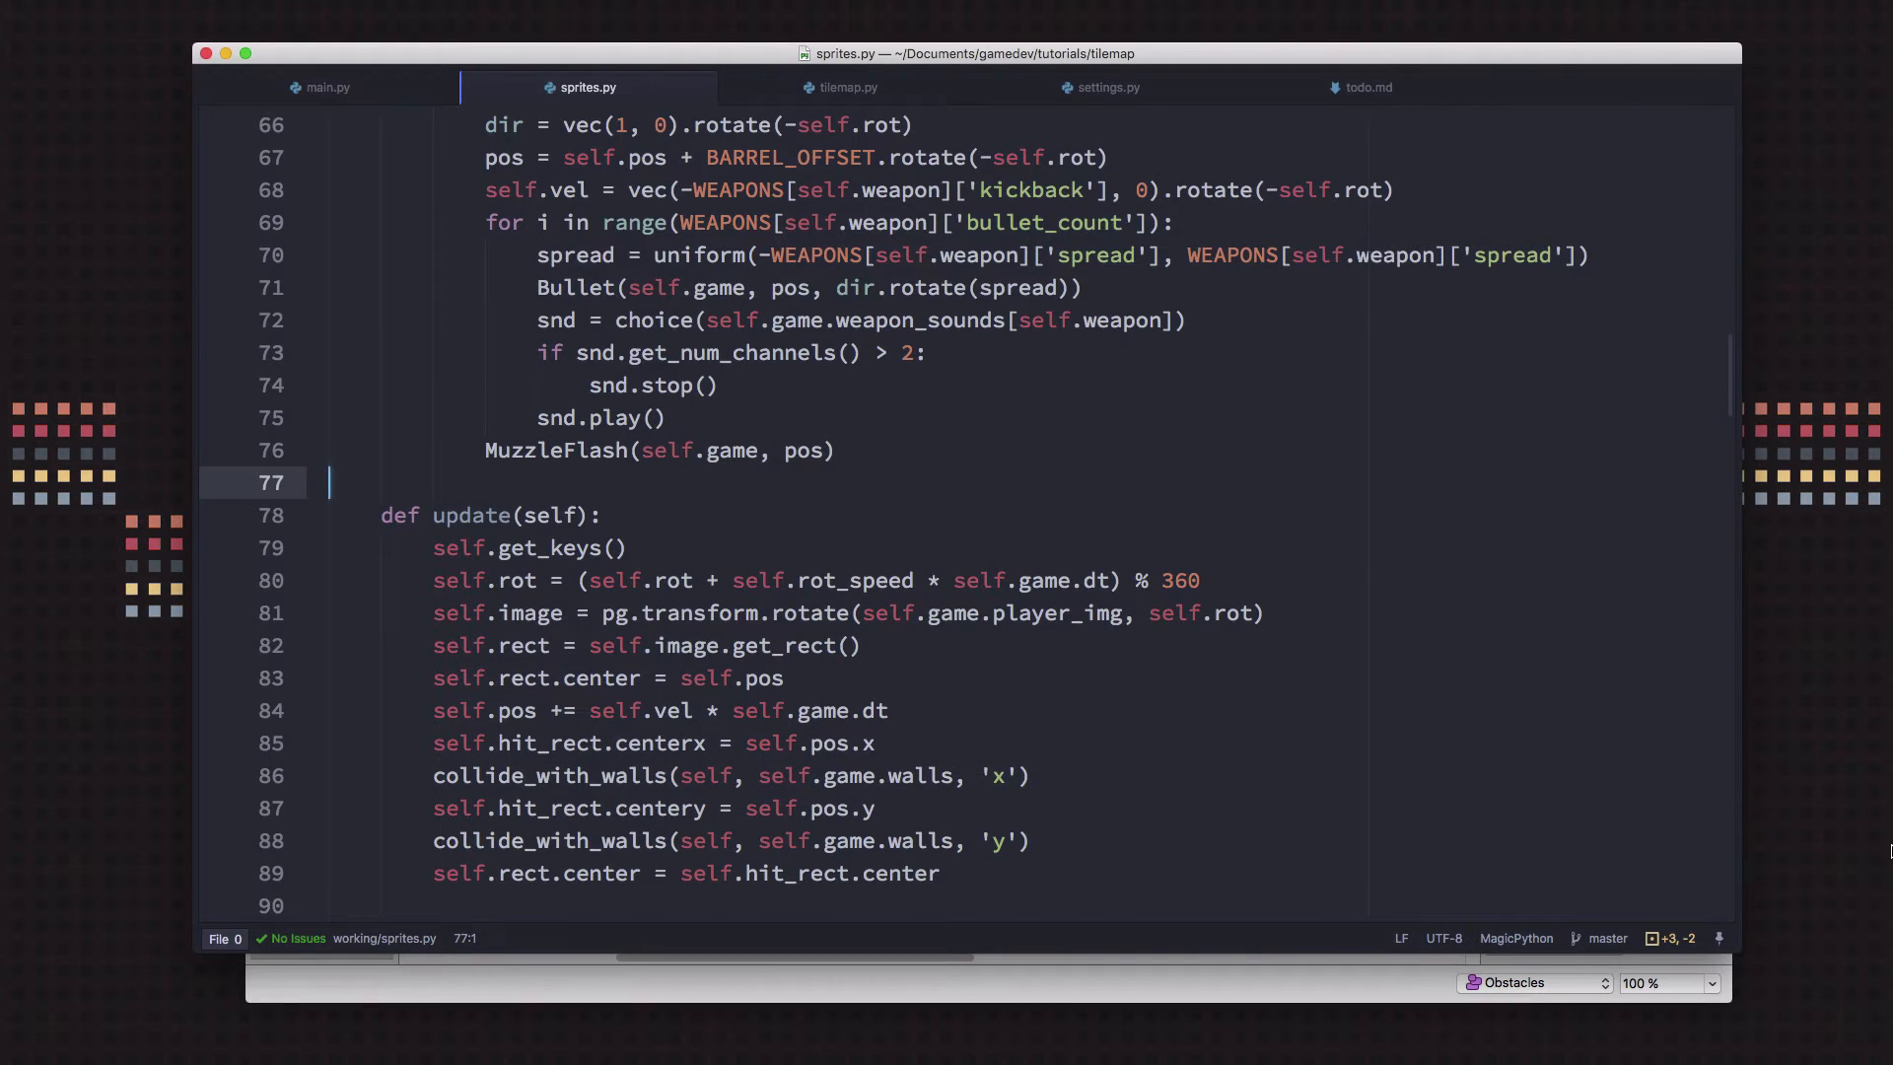
Define def hit(self) on Player with body self.damaged = True
{"action": "type", "text": "def hit(self):"}
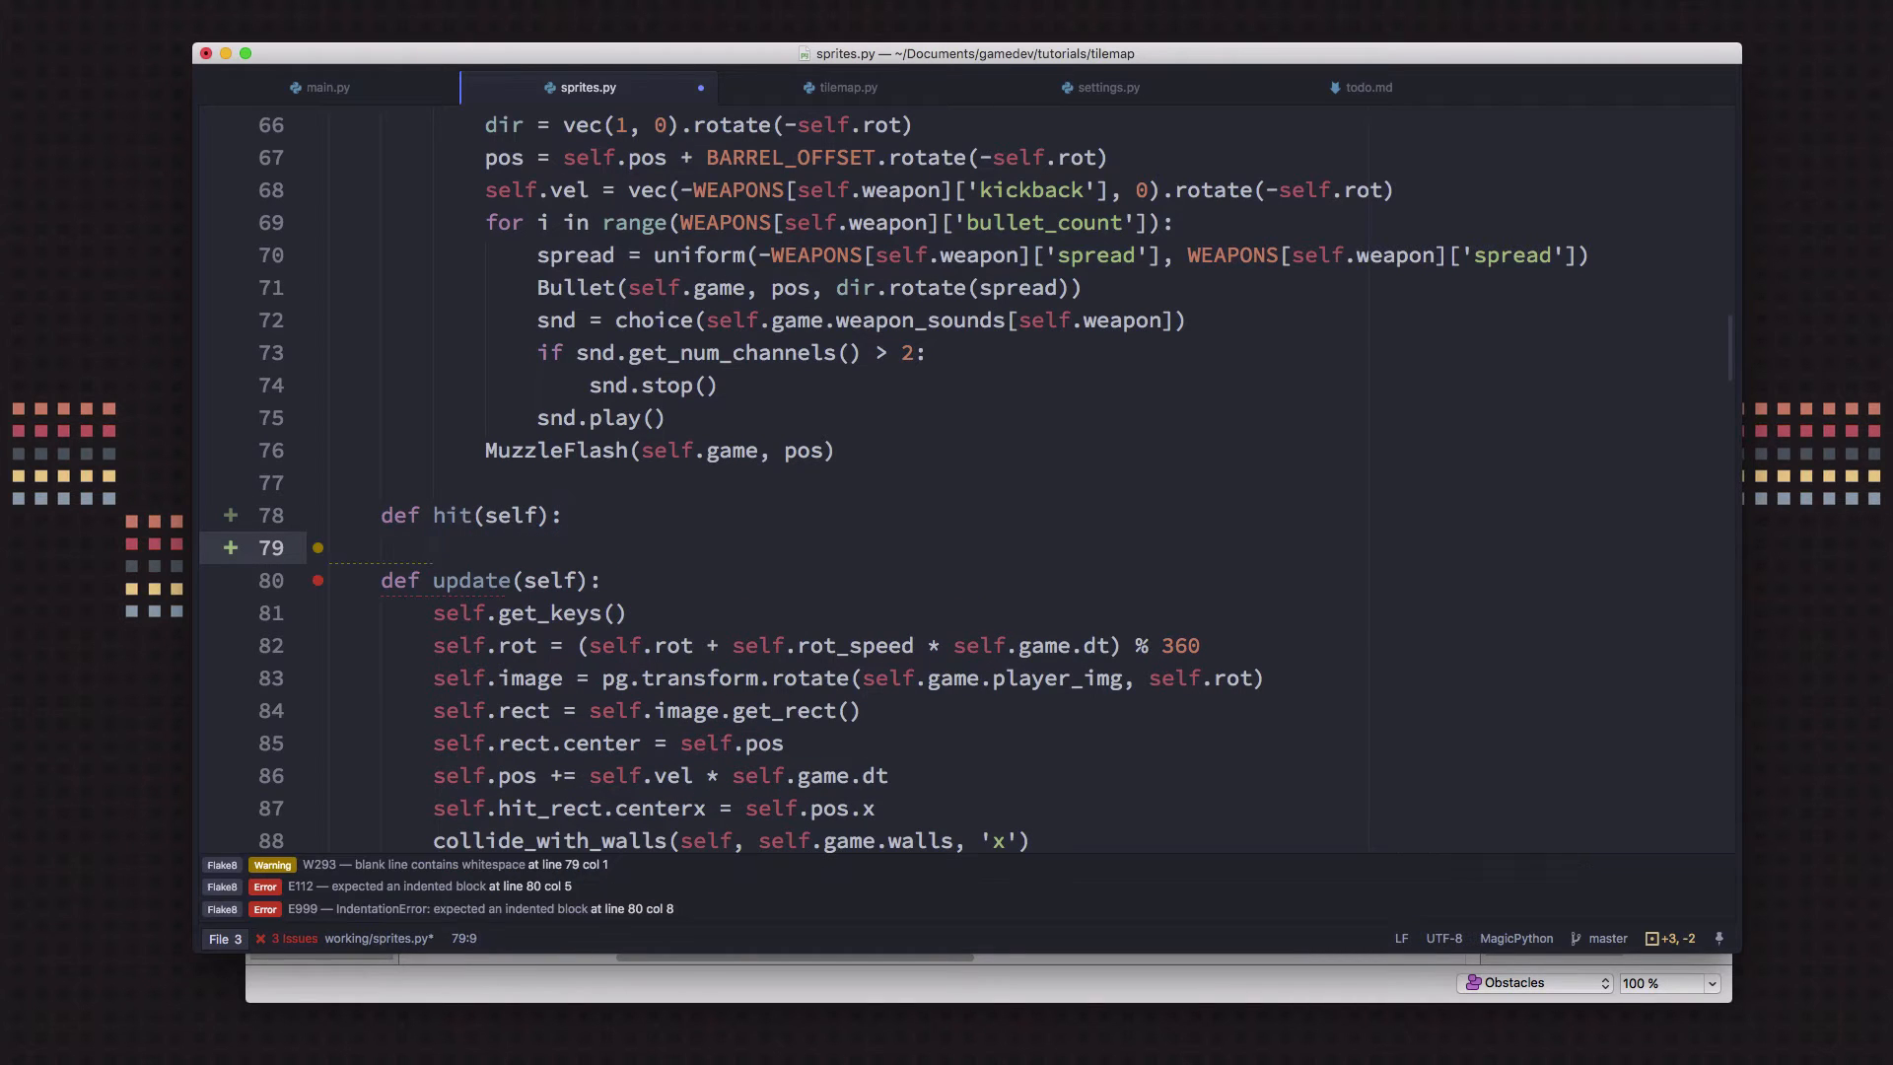
{"action": "type", "text": "self.damaged"}
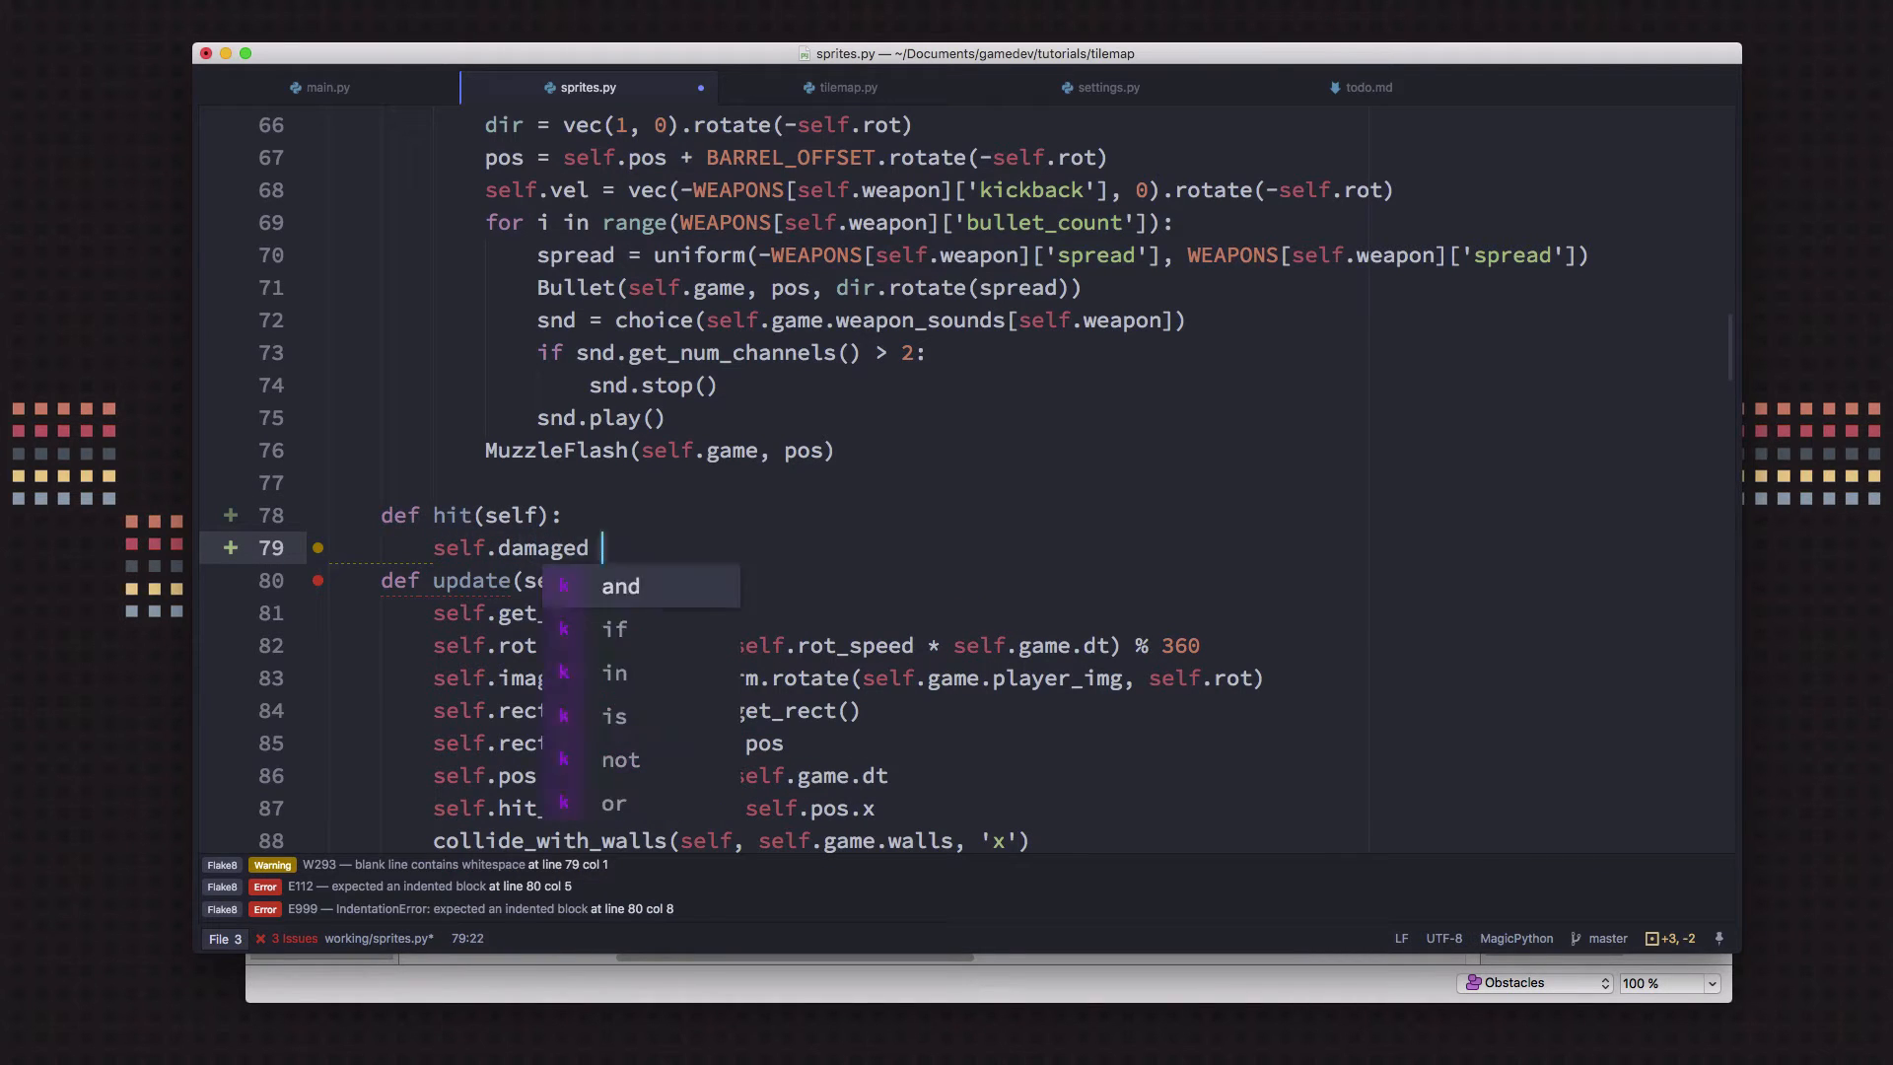
{"action": "type", "text": "= True"}
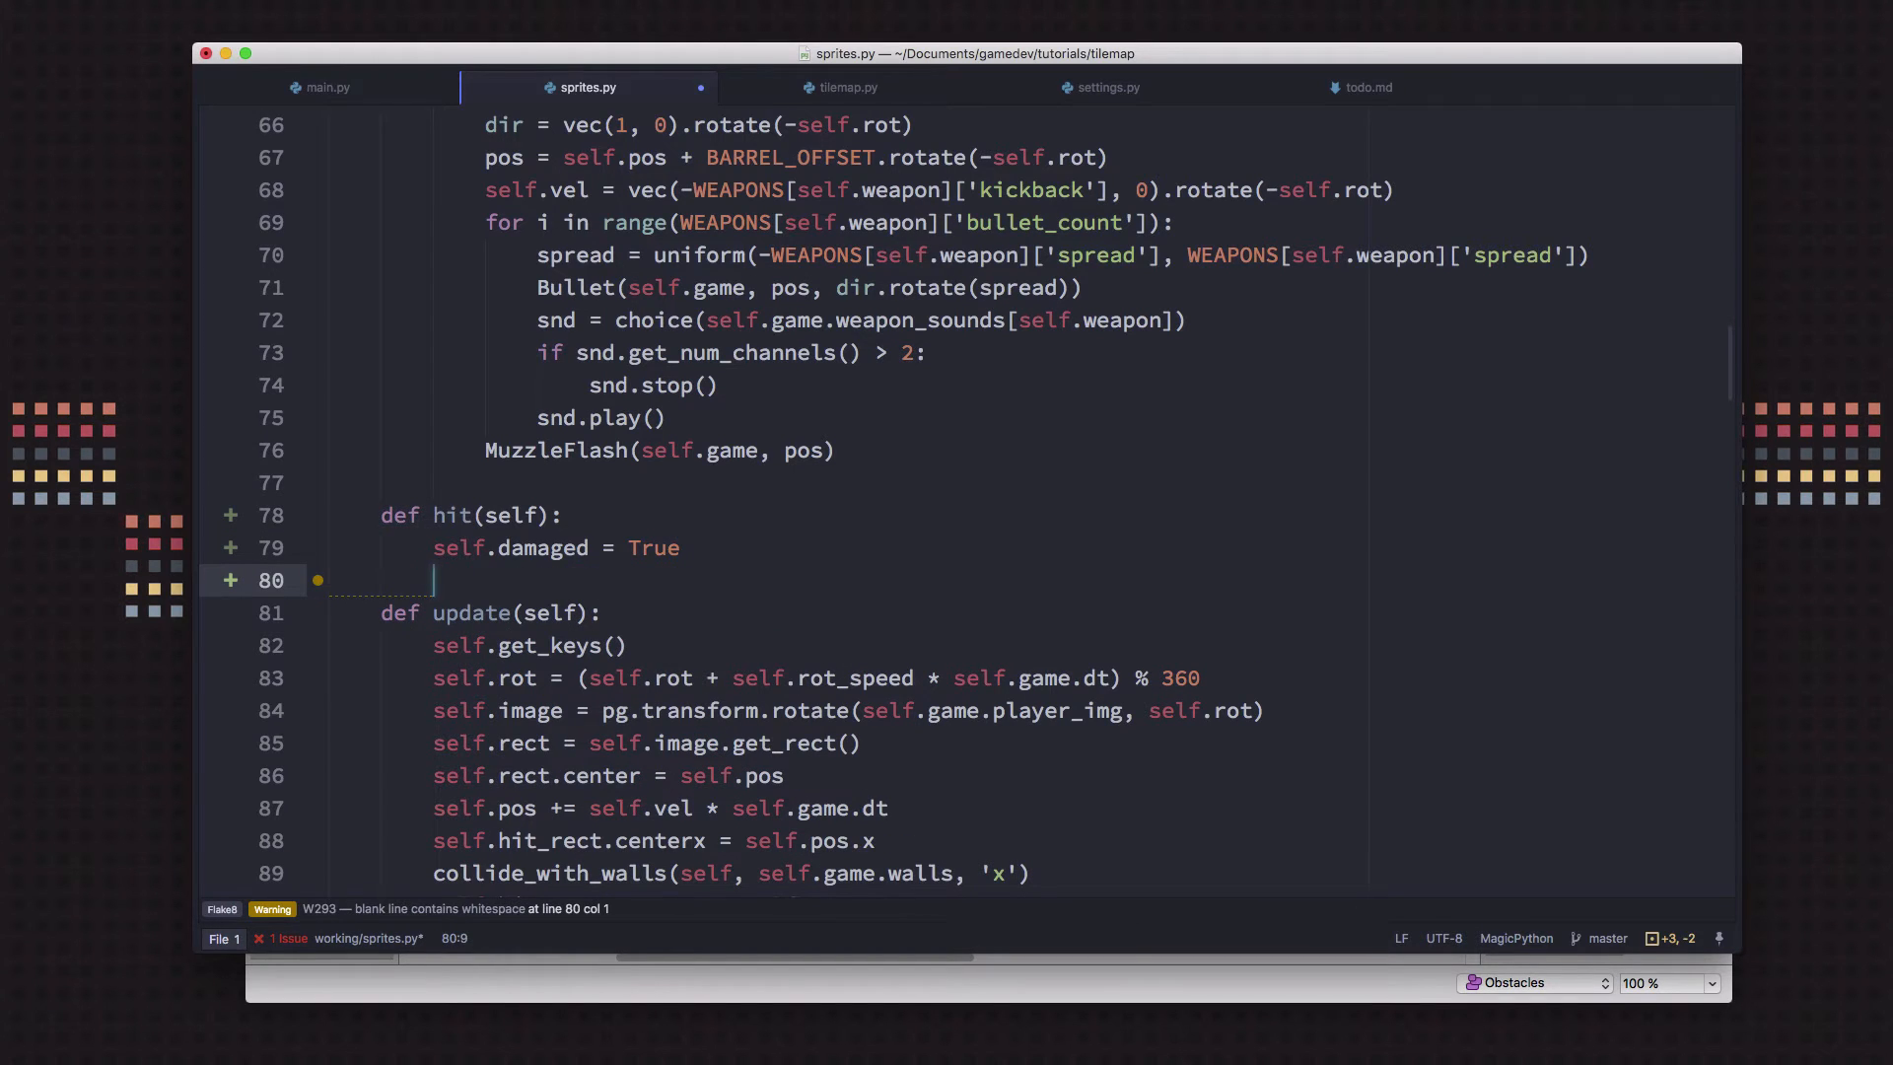
{"action": "mouse_move", "coordinate": [802, 663]}
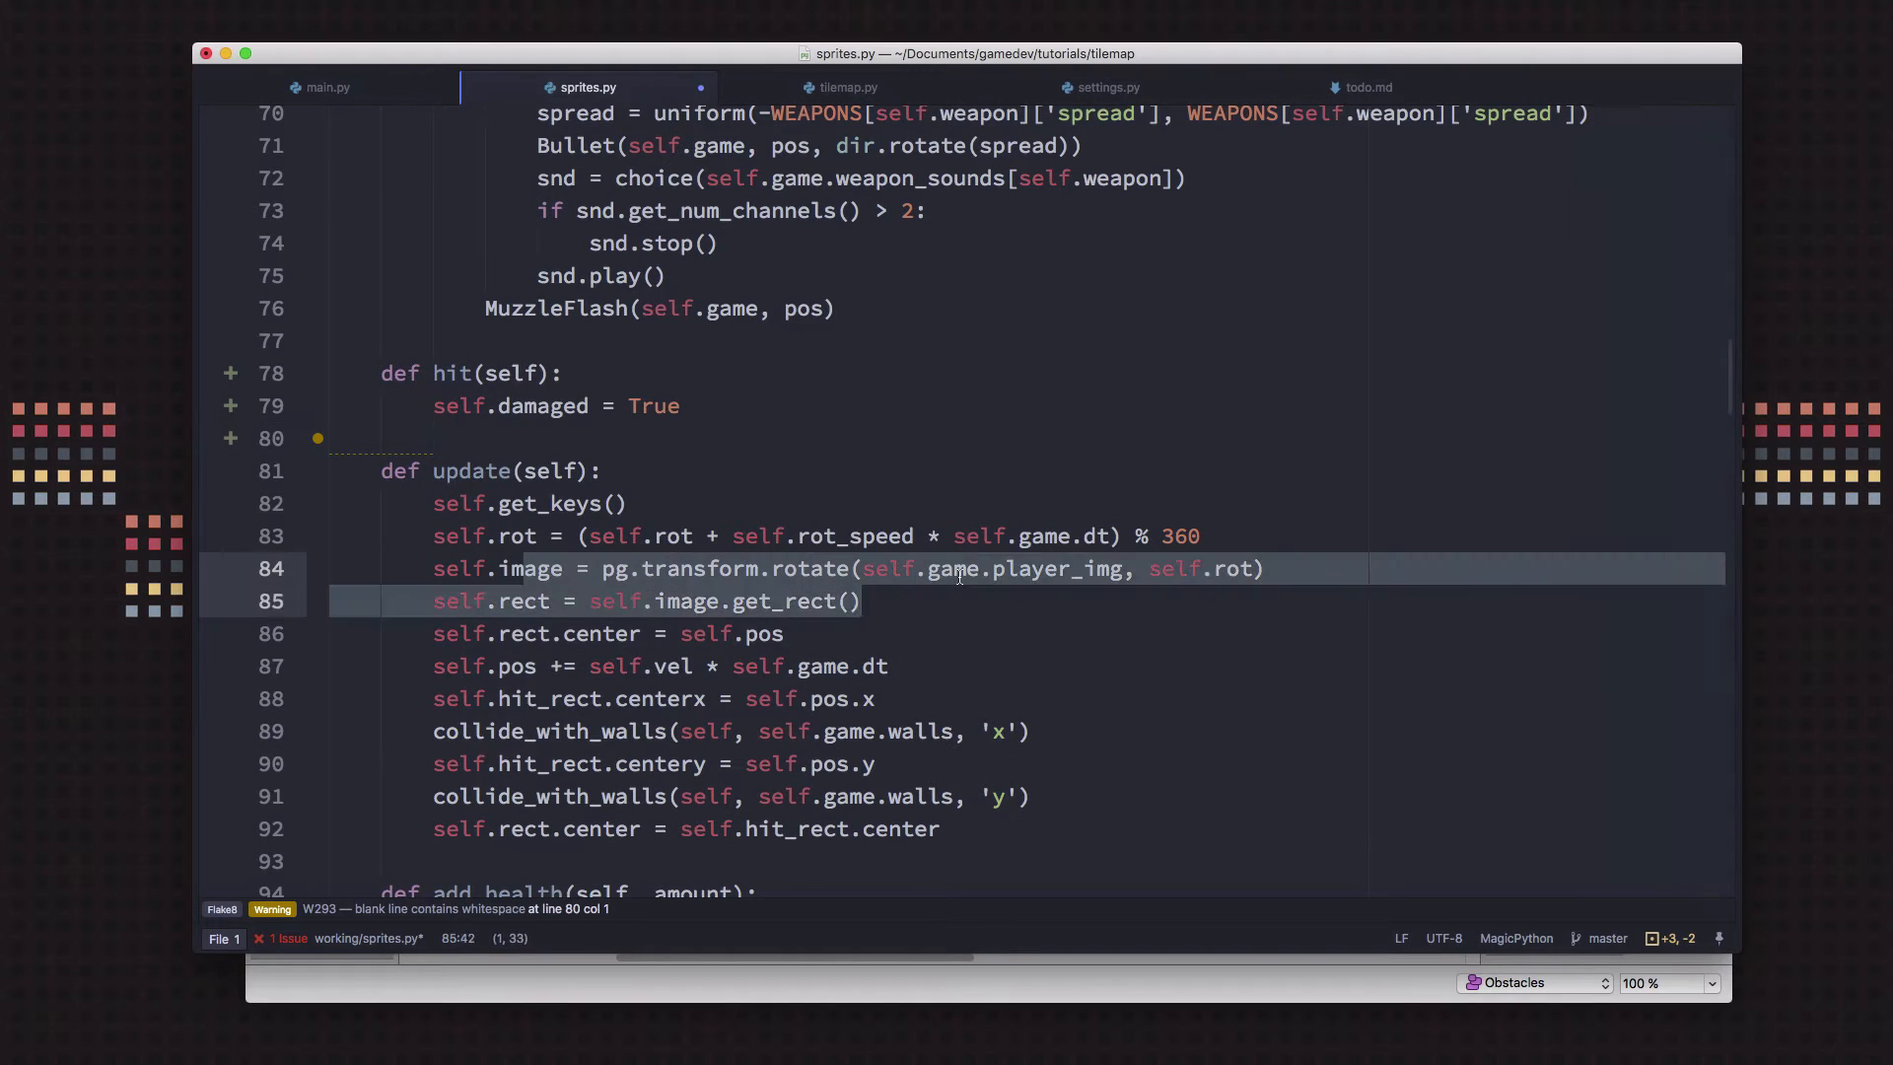
After the rotate line in update, add if self.damaged: dmg_image = self.image.copy()
{"action": "left_click", "coordinate": [591, 568]}
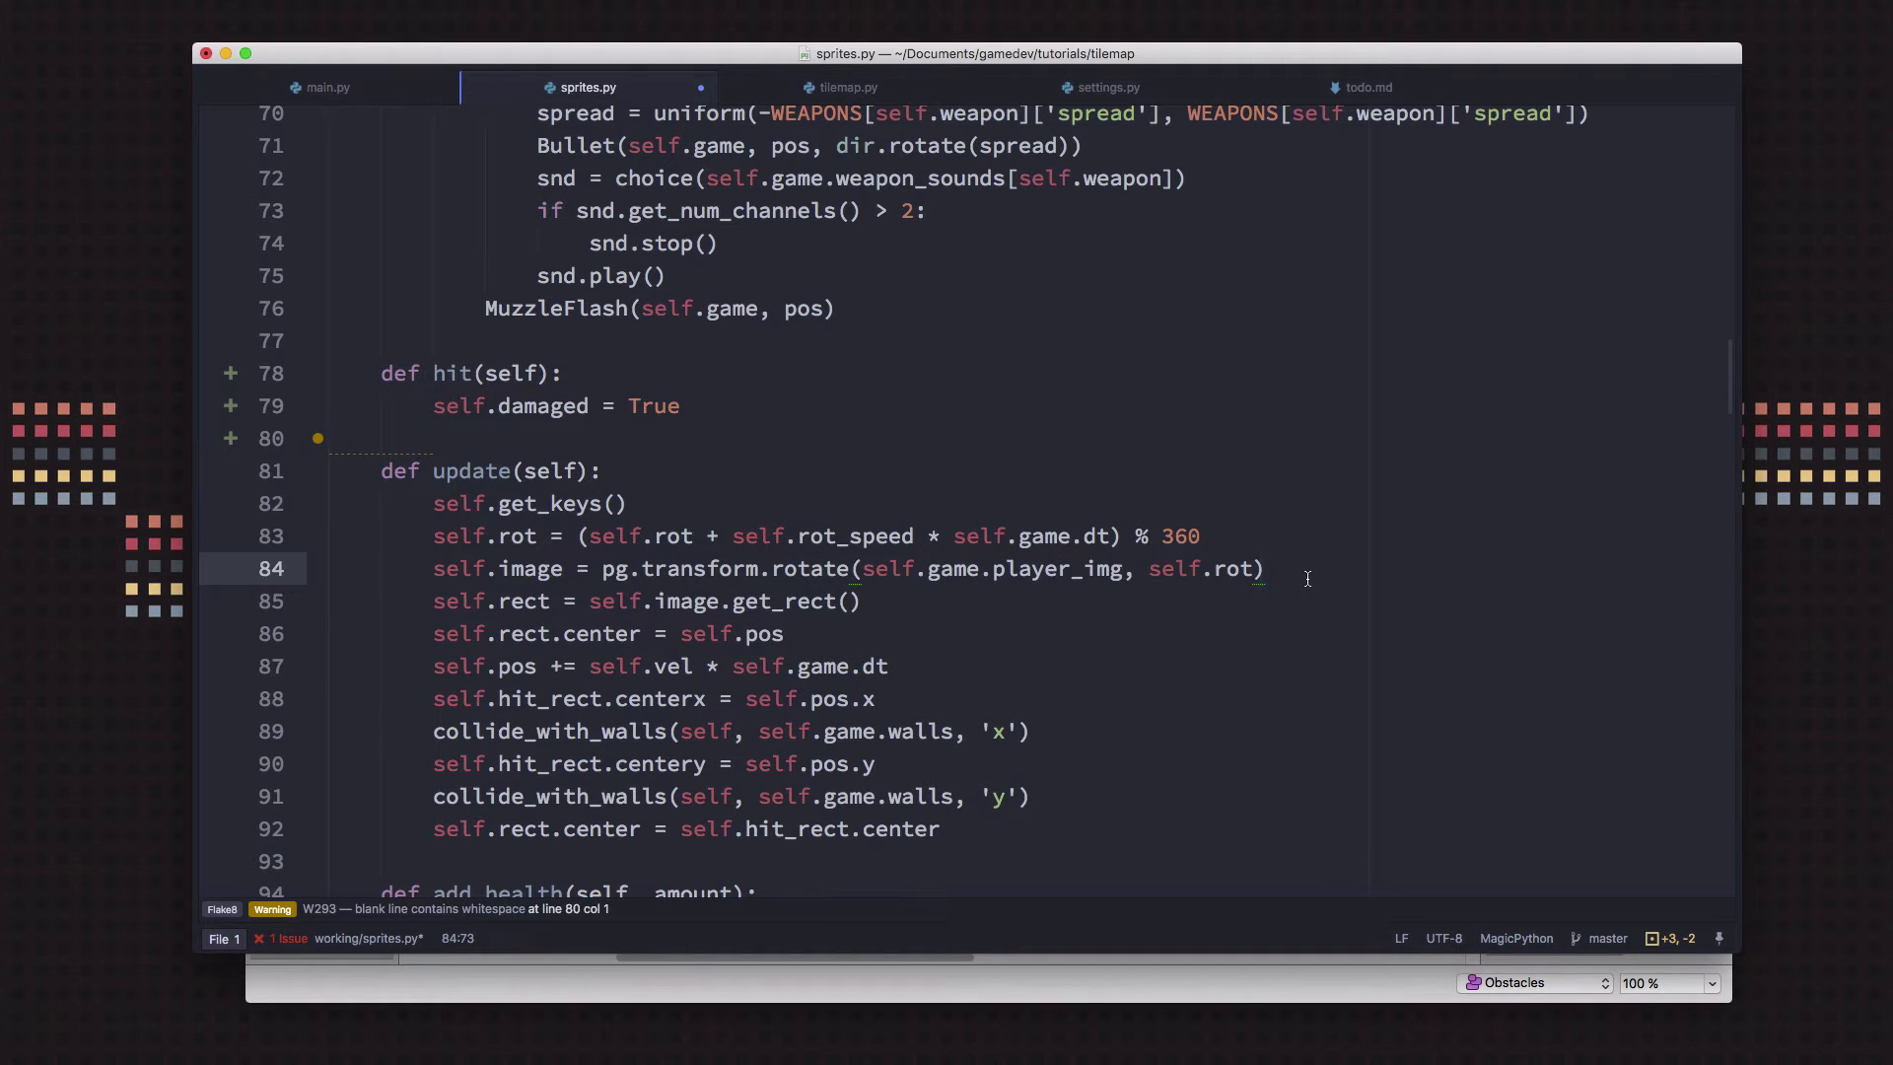
{"action": "type", "text": "if self.damaged:"}
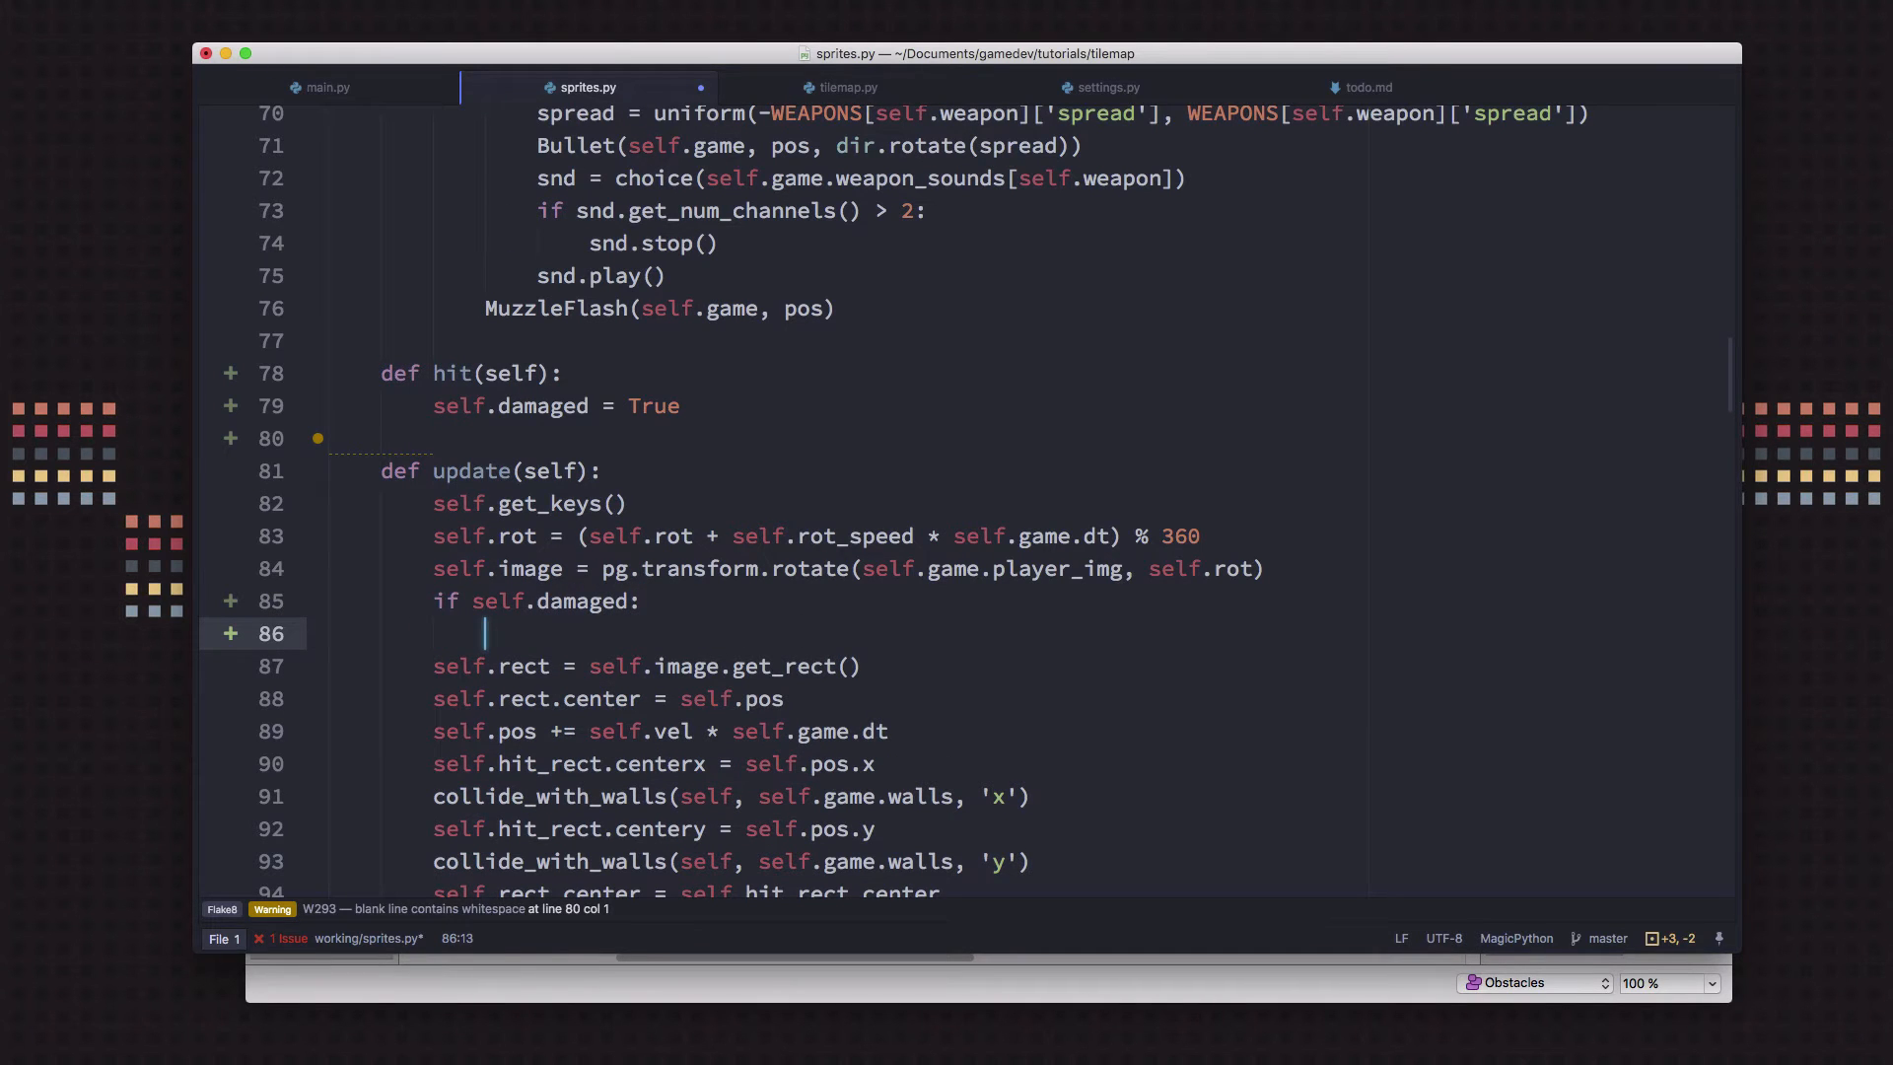
{"action": "type", "text": "dmg_image = self."}
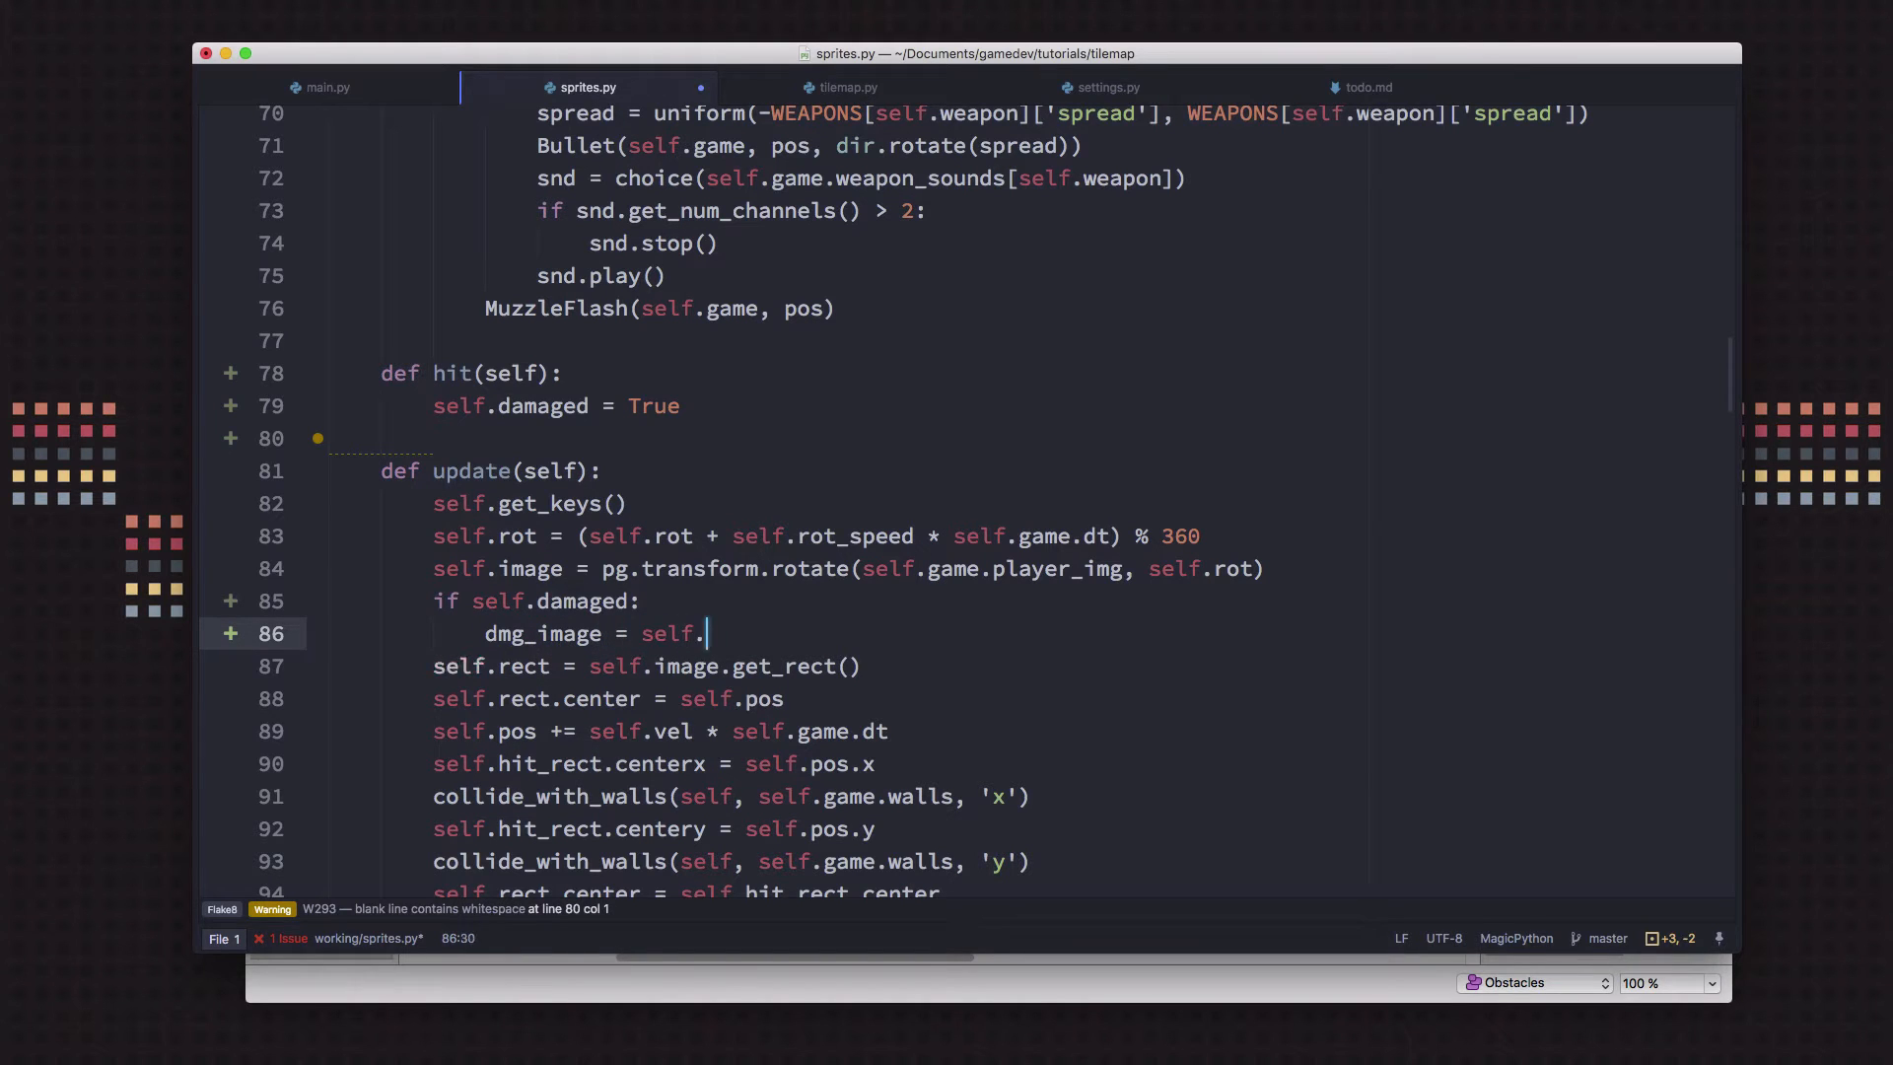
{"action": "type", "text": "image.copy()"}
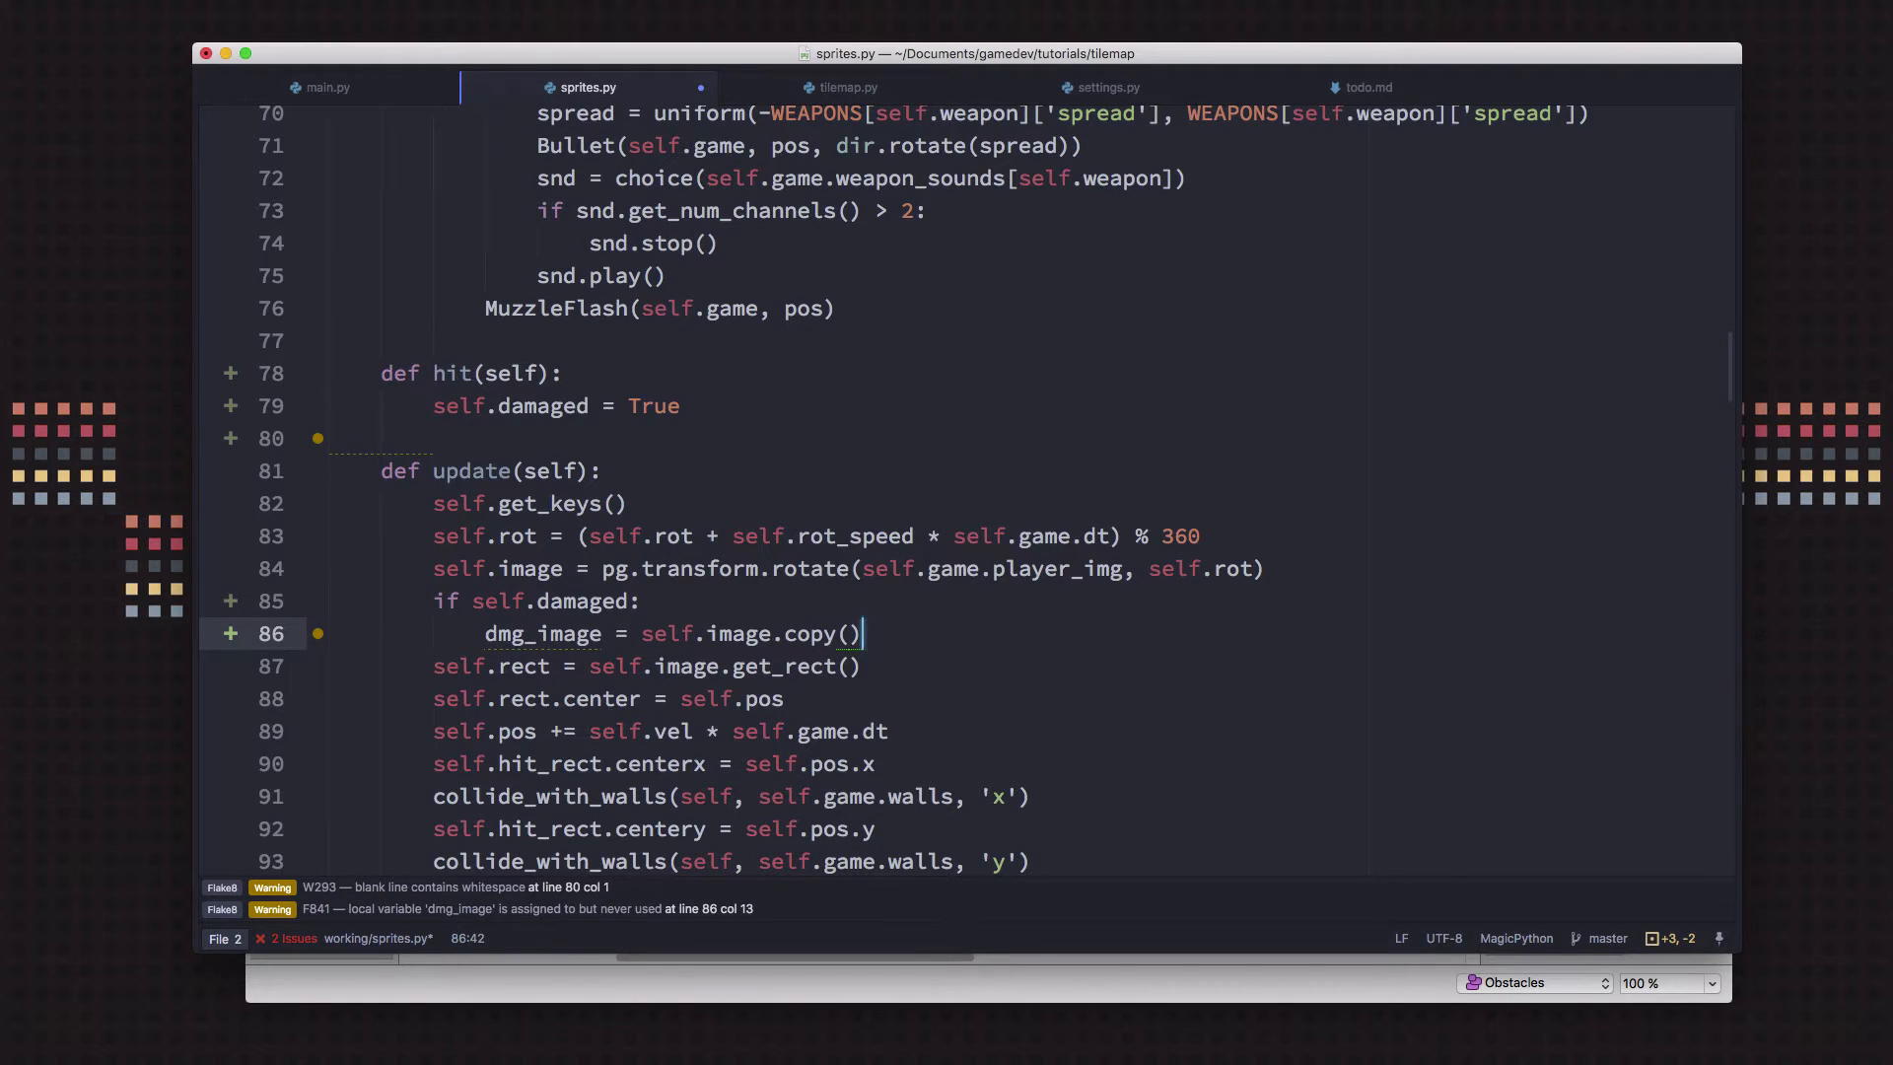
{"action": "key", "text": "enter"}
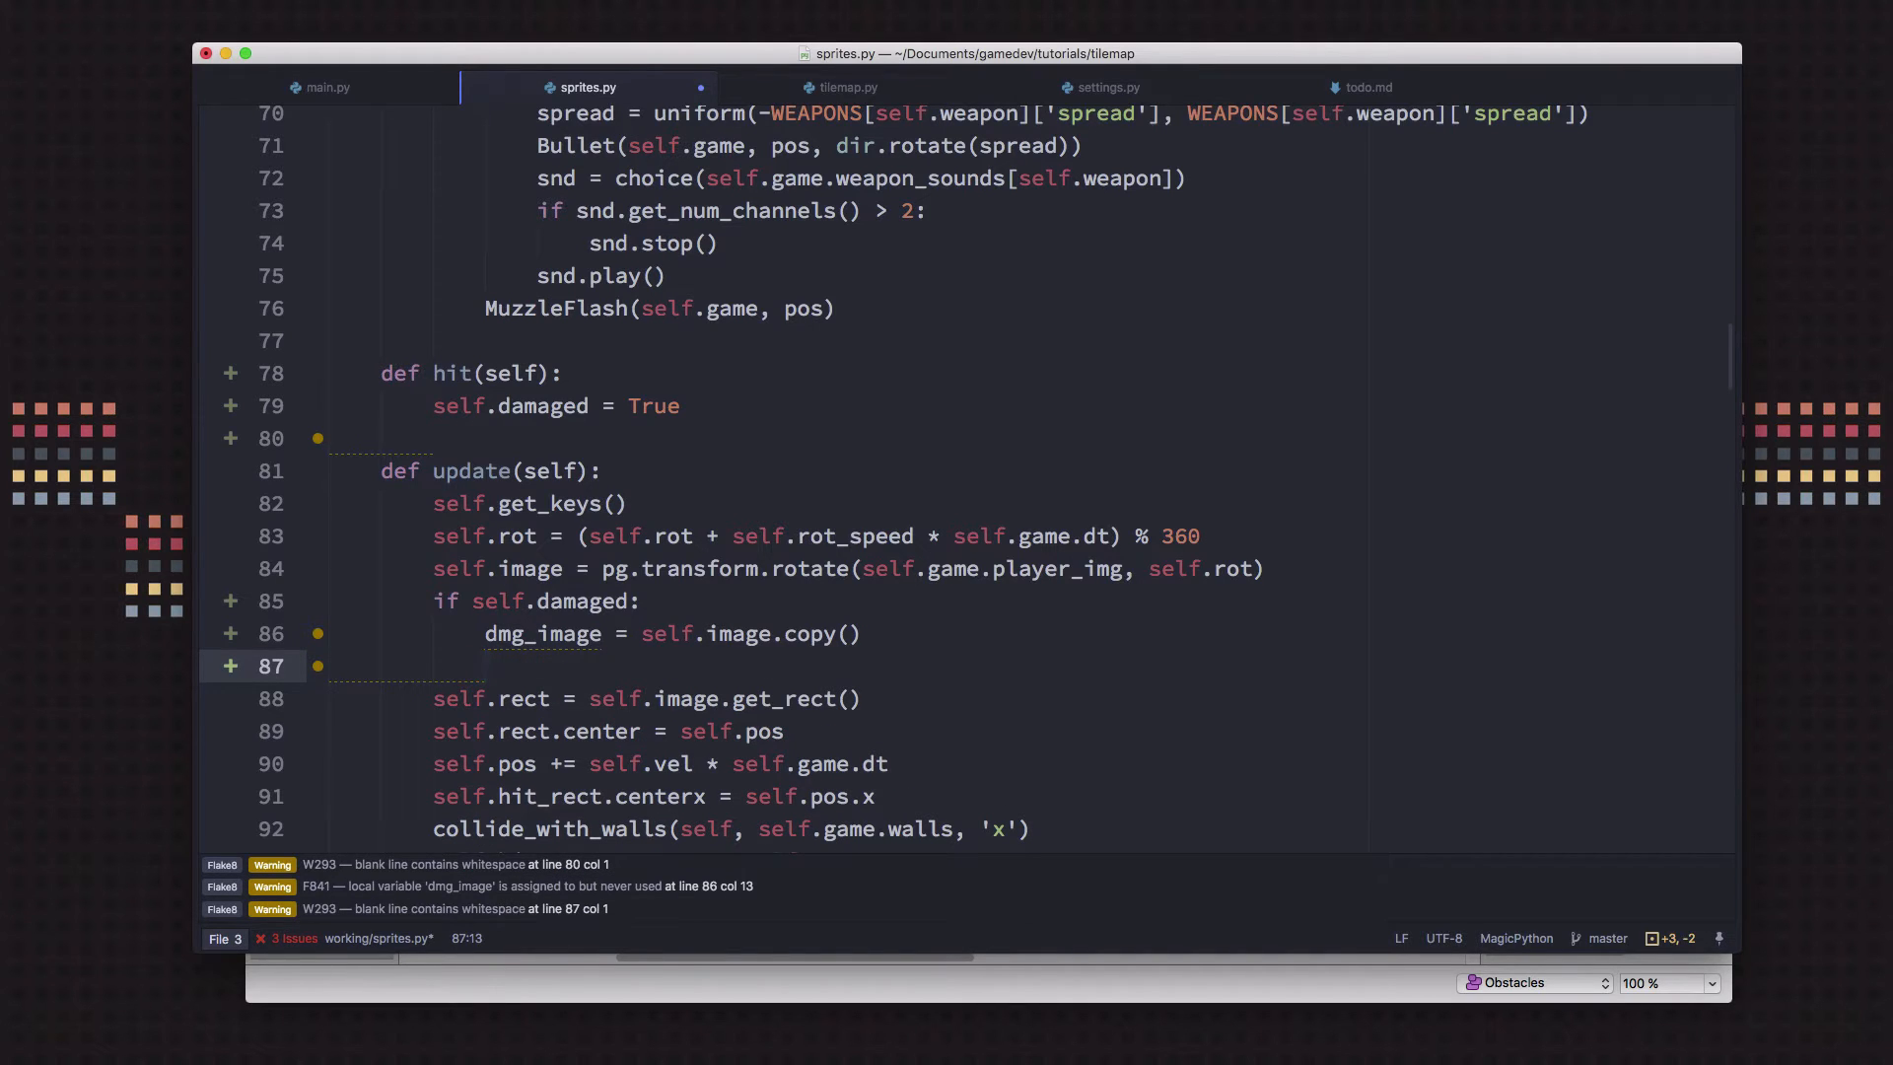
Keep the cursor on the empty line inside the damaged block without changing the code
{"action": "left_click", "coordinate": [483, 665]}
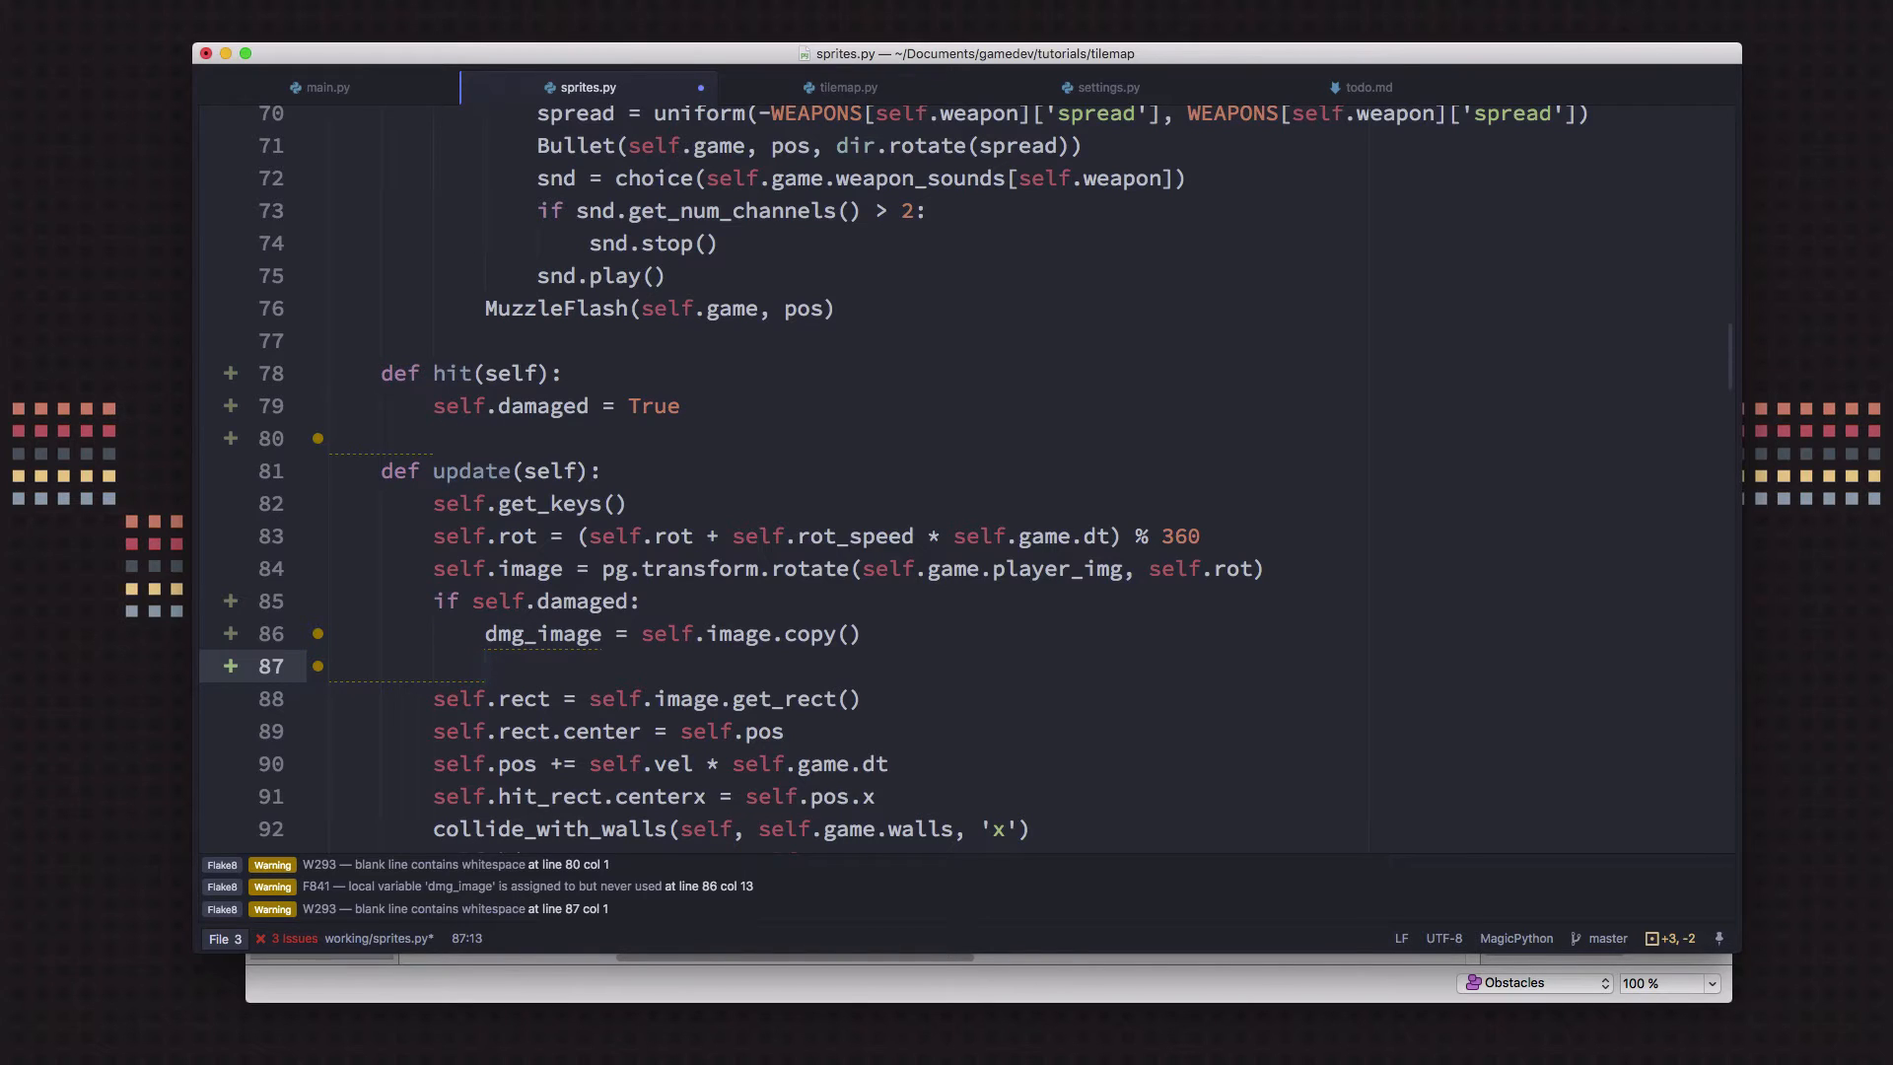
{"action": "left_click", "coordinate": [485, 664]}
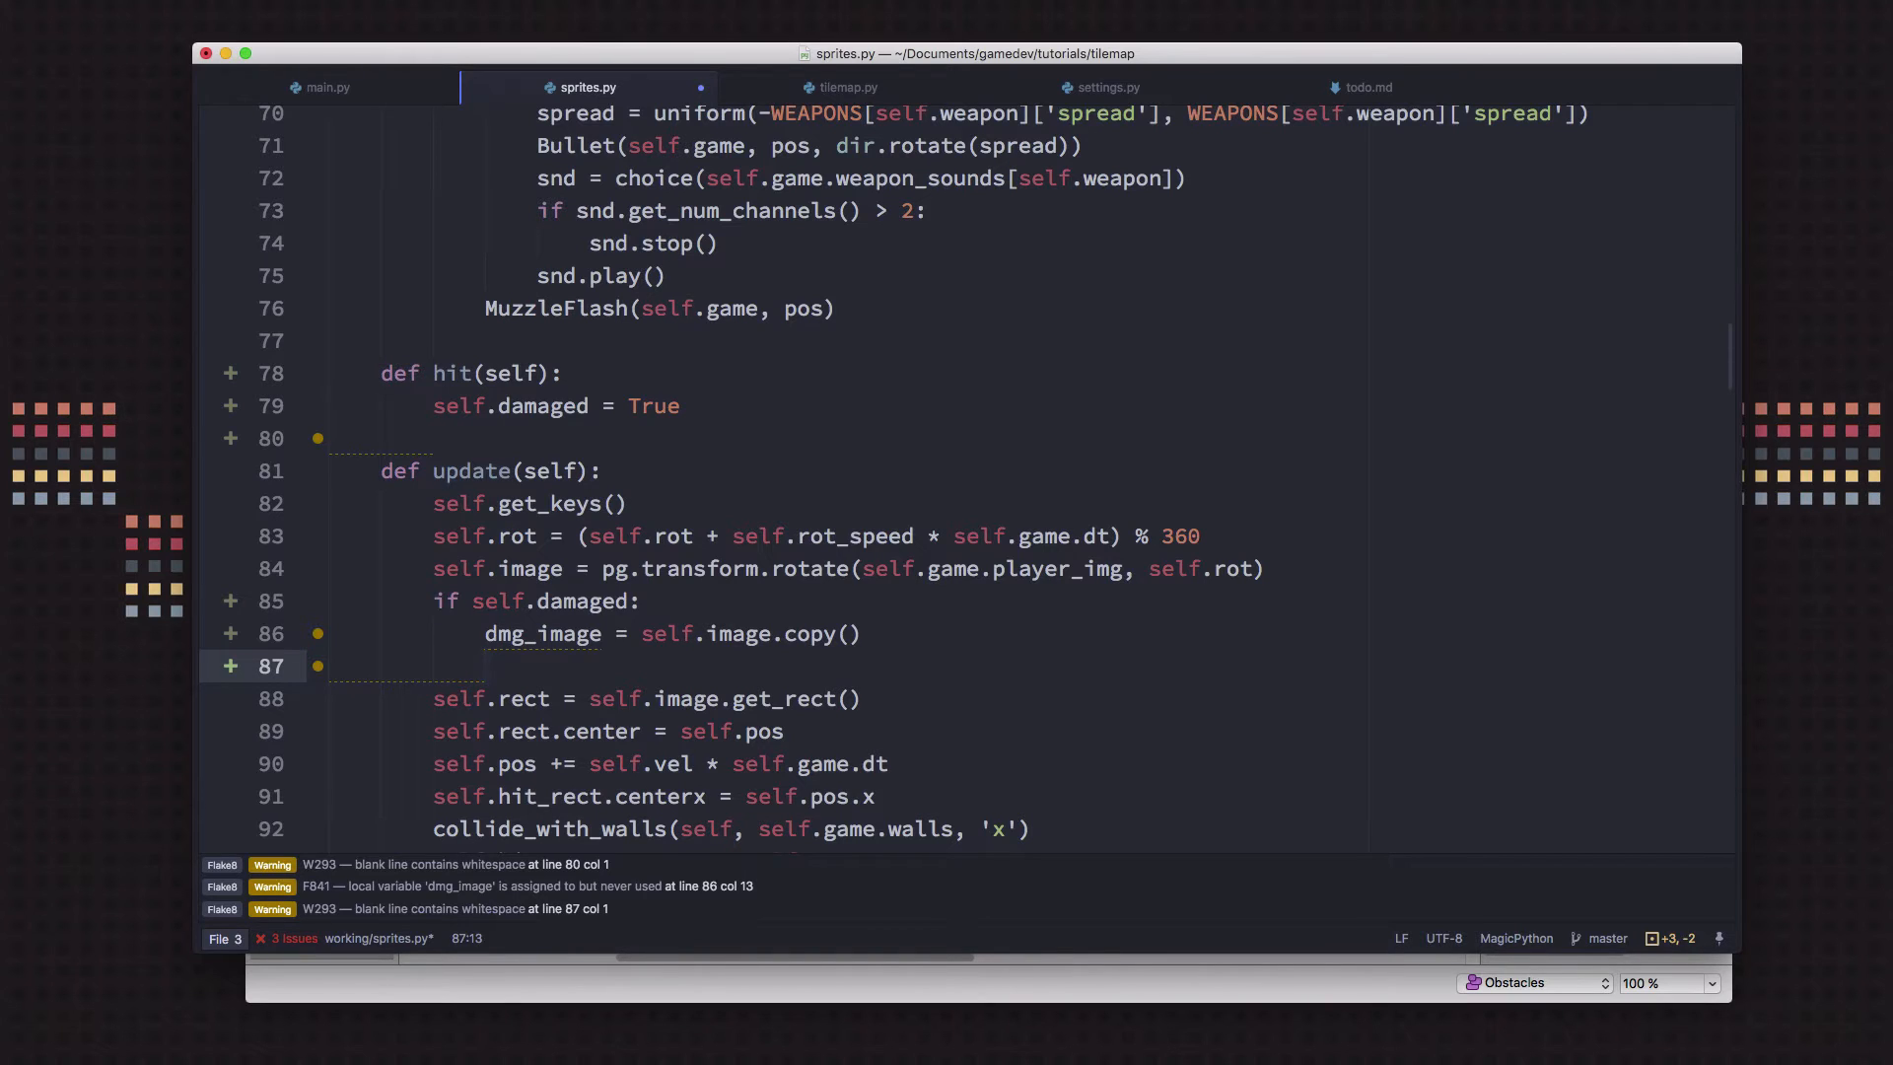
{"action": "left_click", "coordinate": [483, 667]}
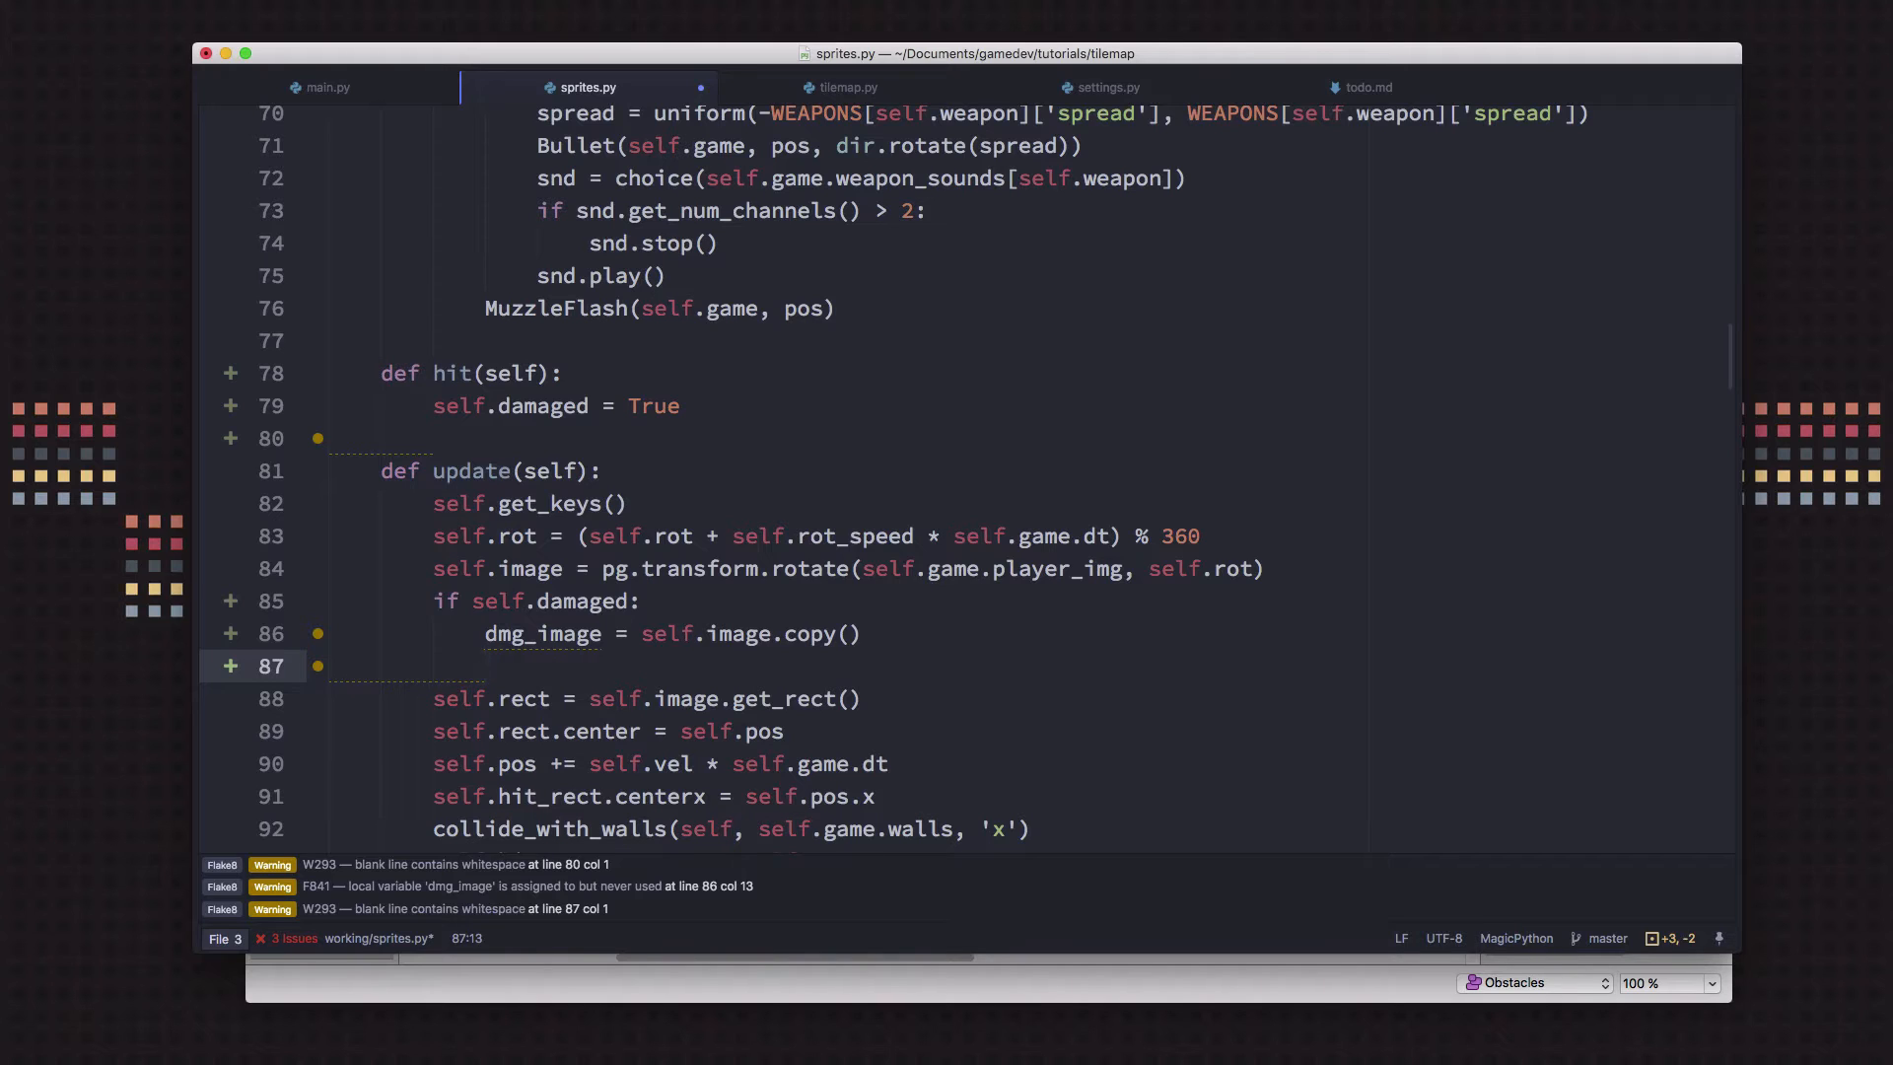
{"action": "left_click", "coordinate": [483, 665]}
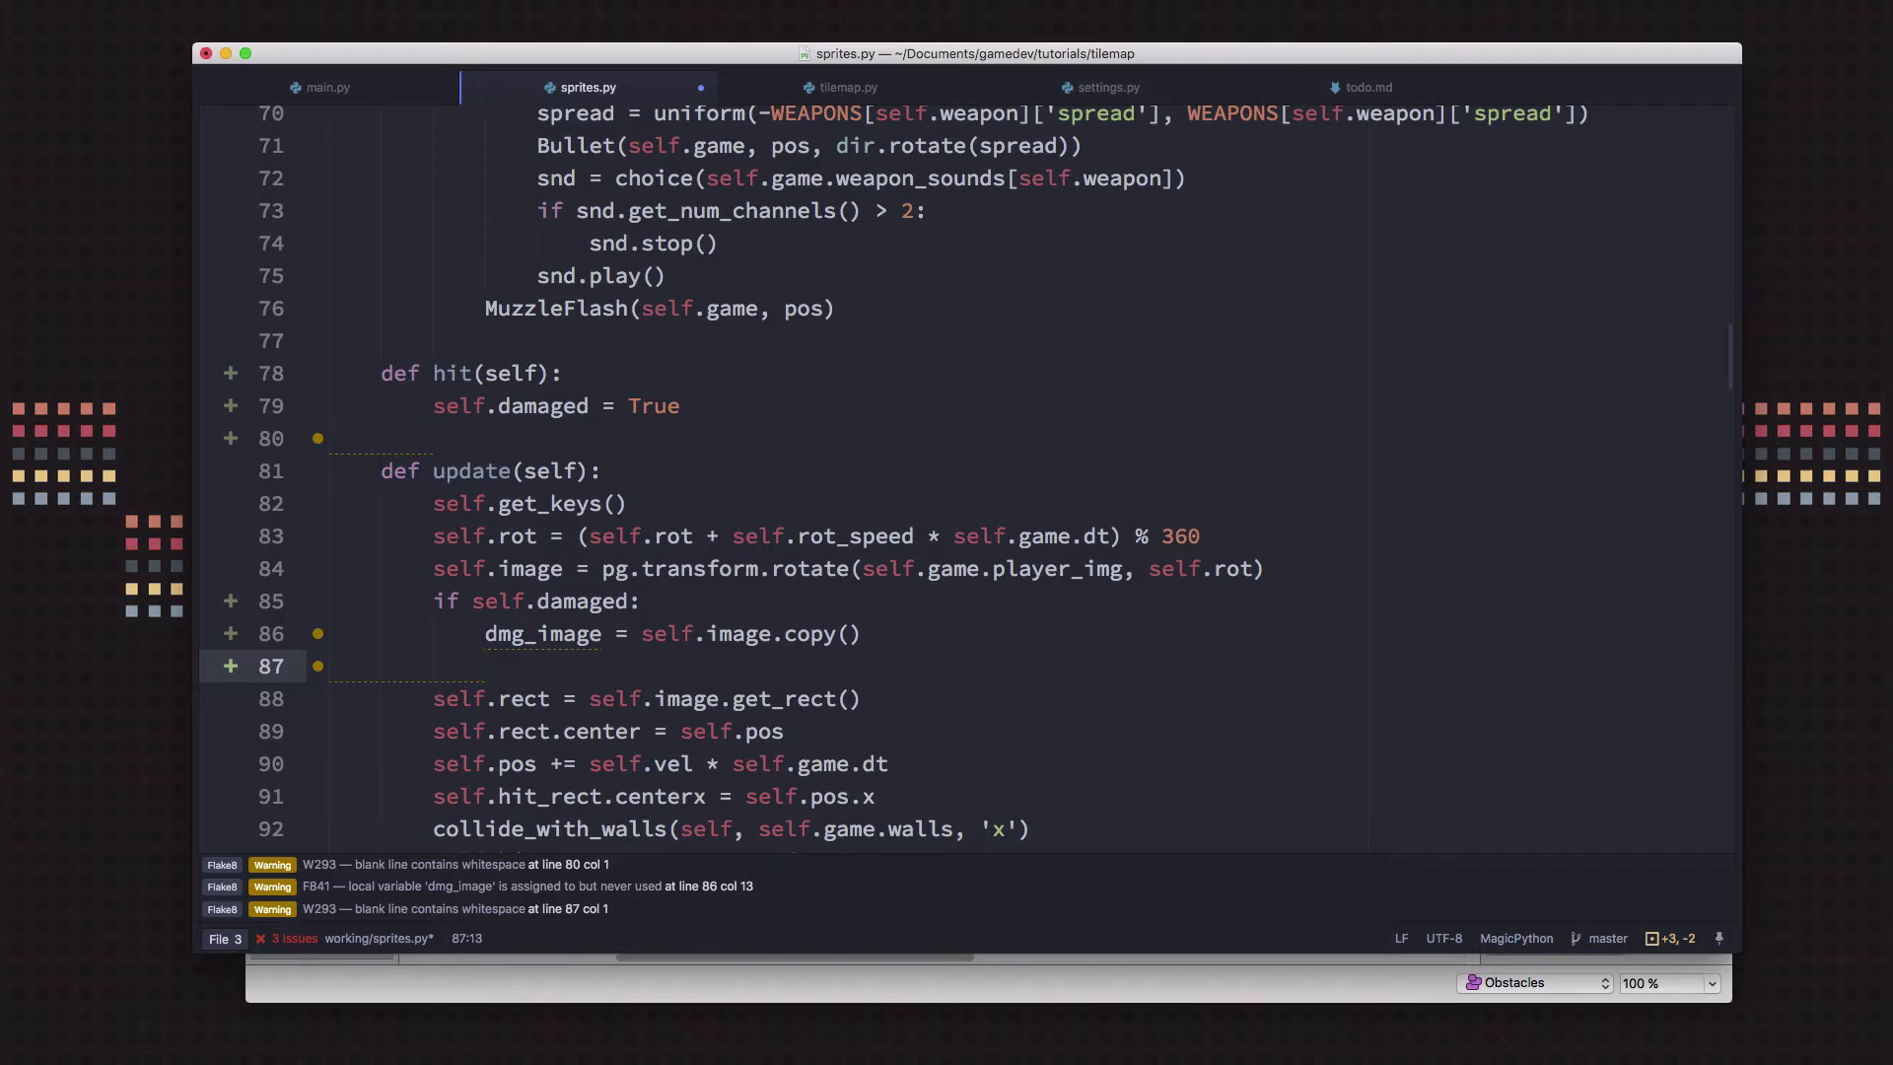
{"action": "left_click", "coordinate": [483, 665]}
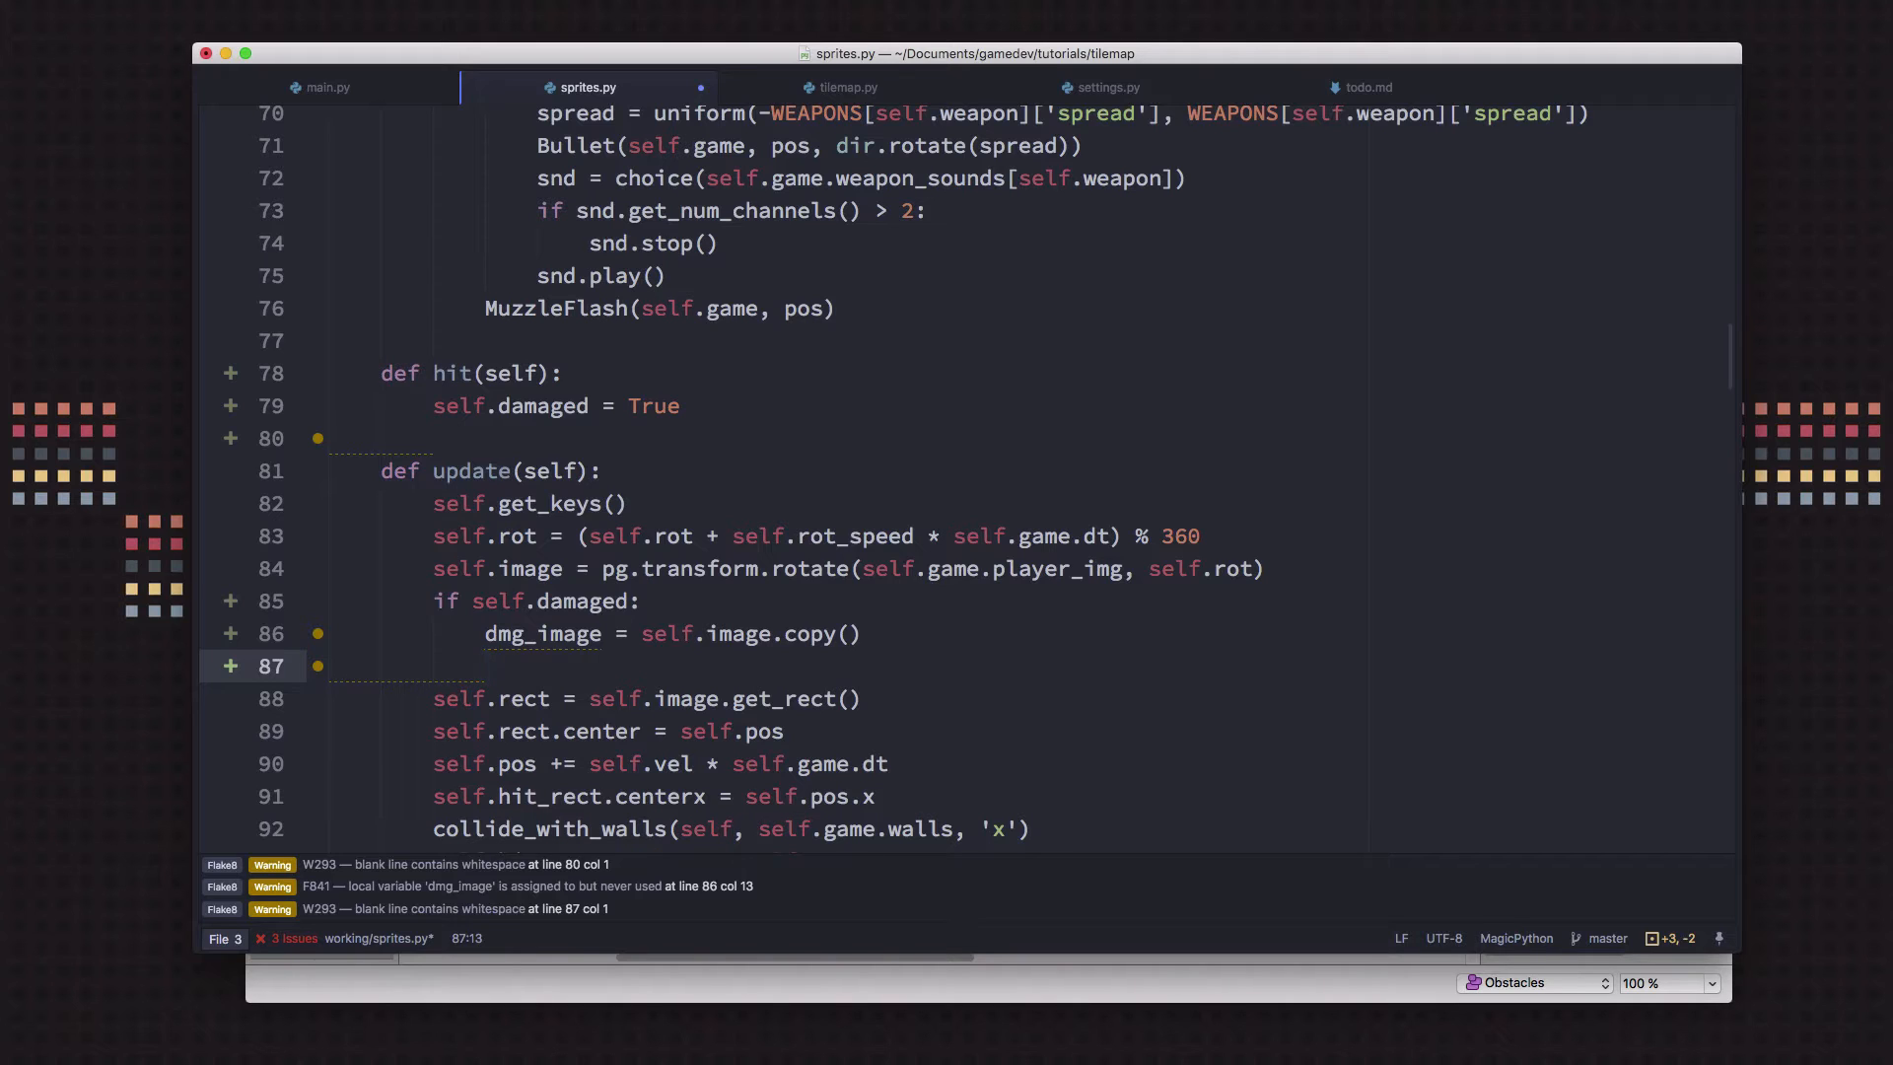
{"action": "left_click", "coordinate": [485, 665]}
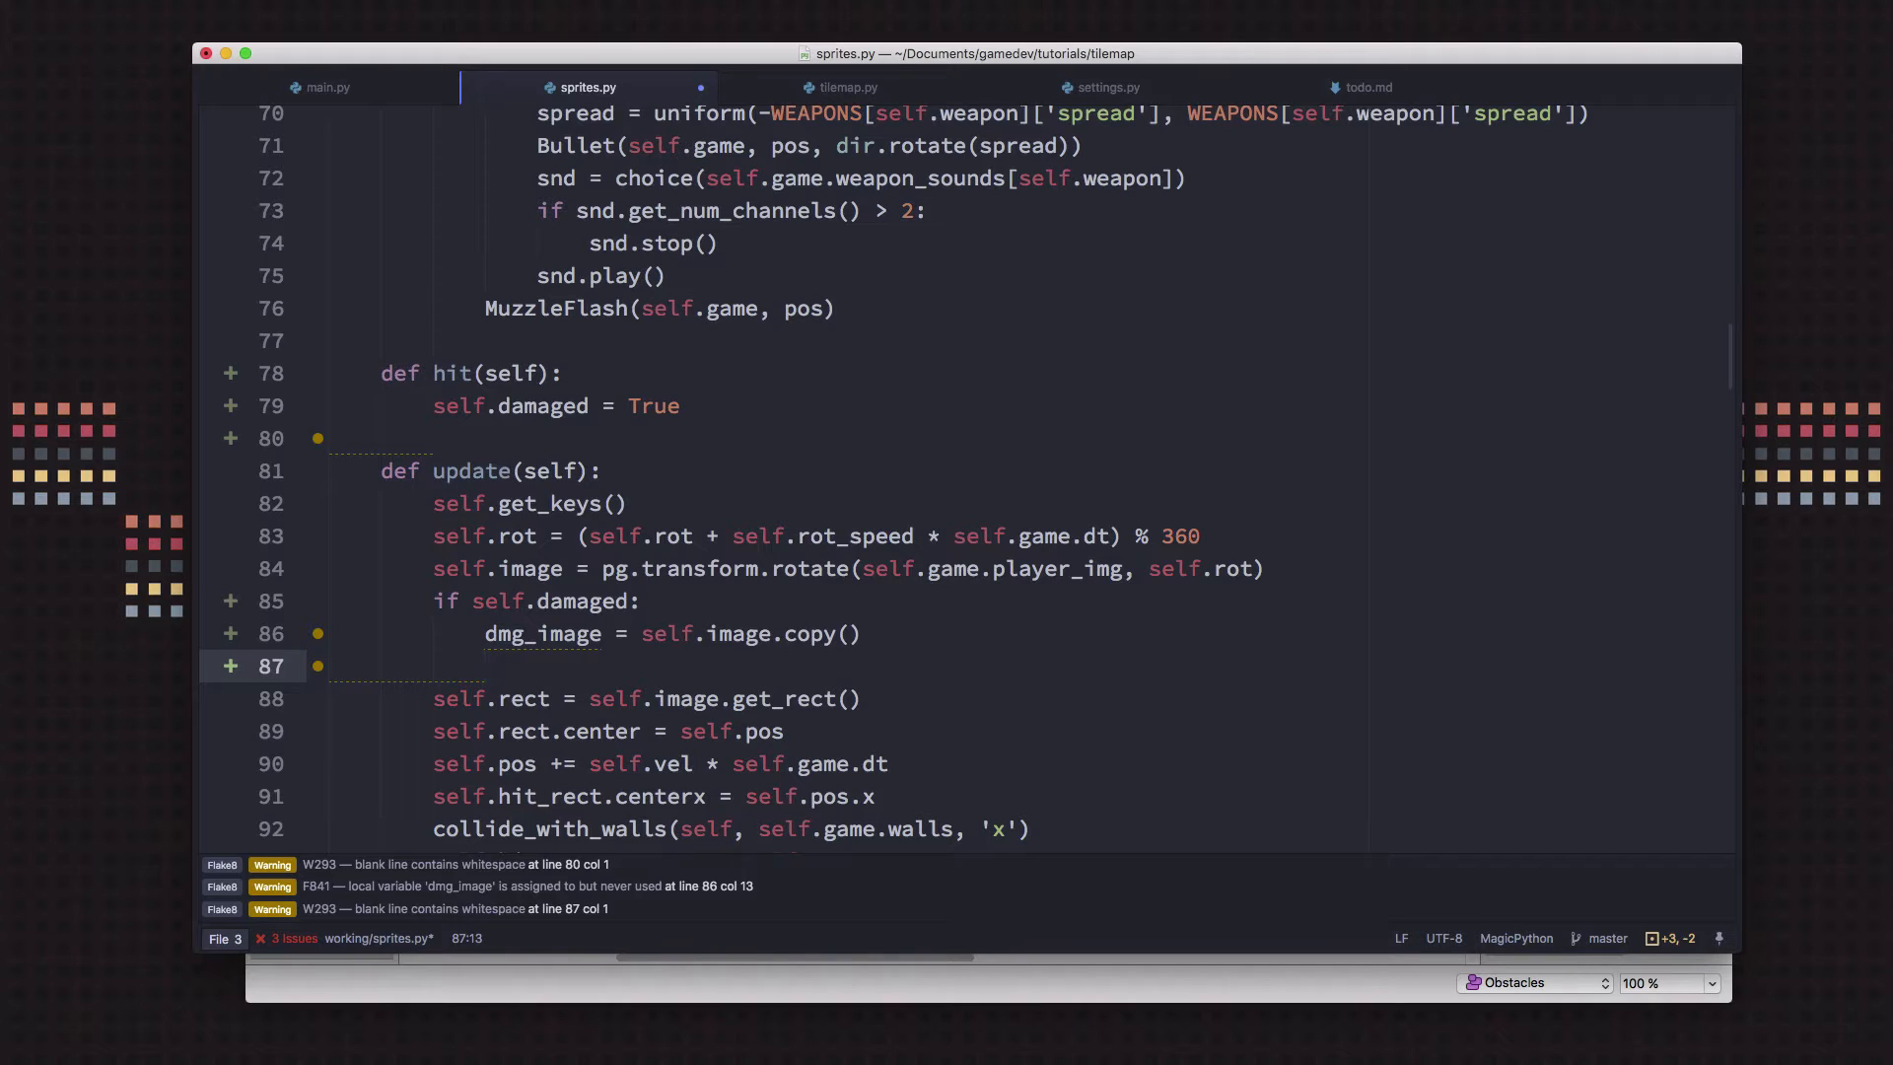
{"action": "left_click", "coordinate": [483, 664]}
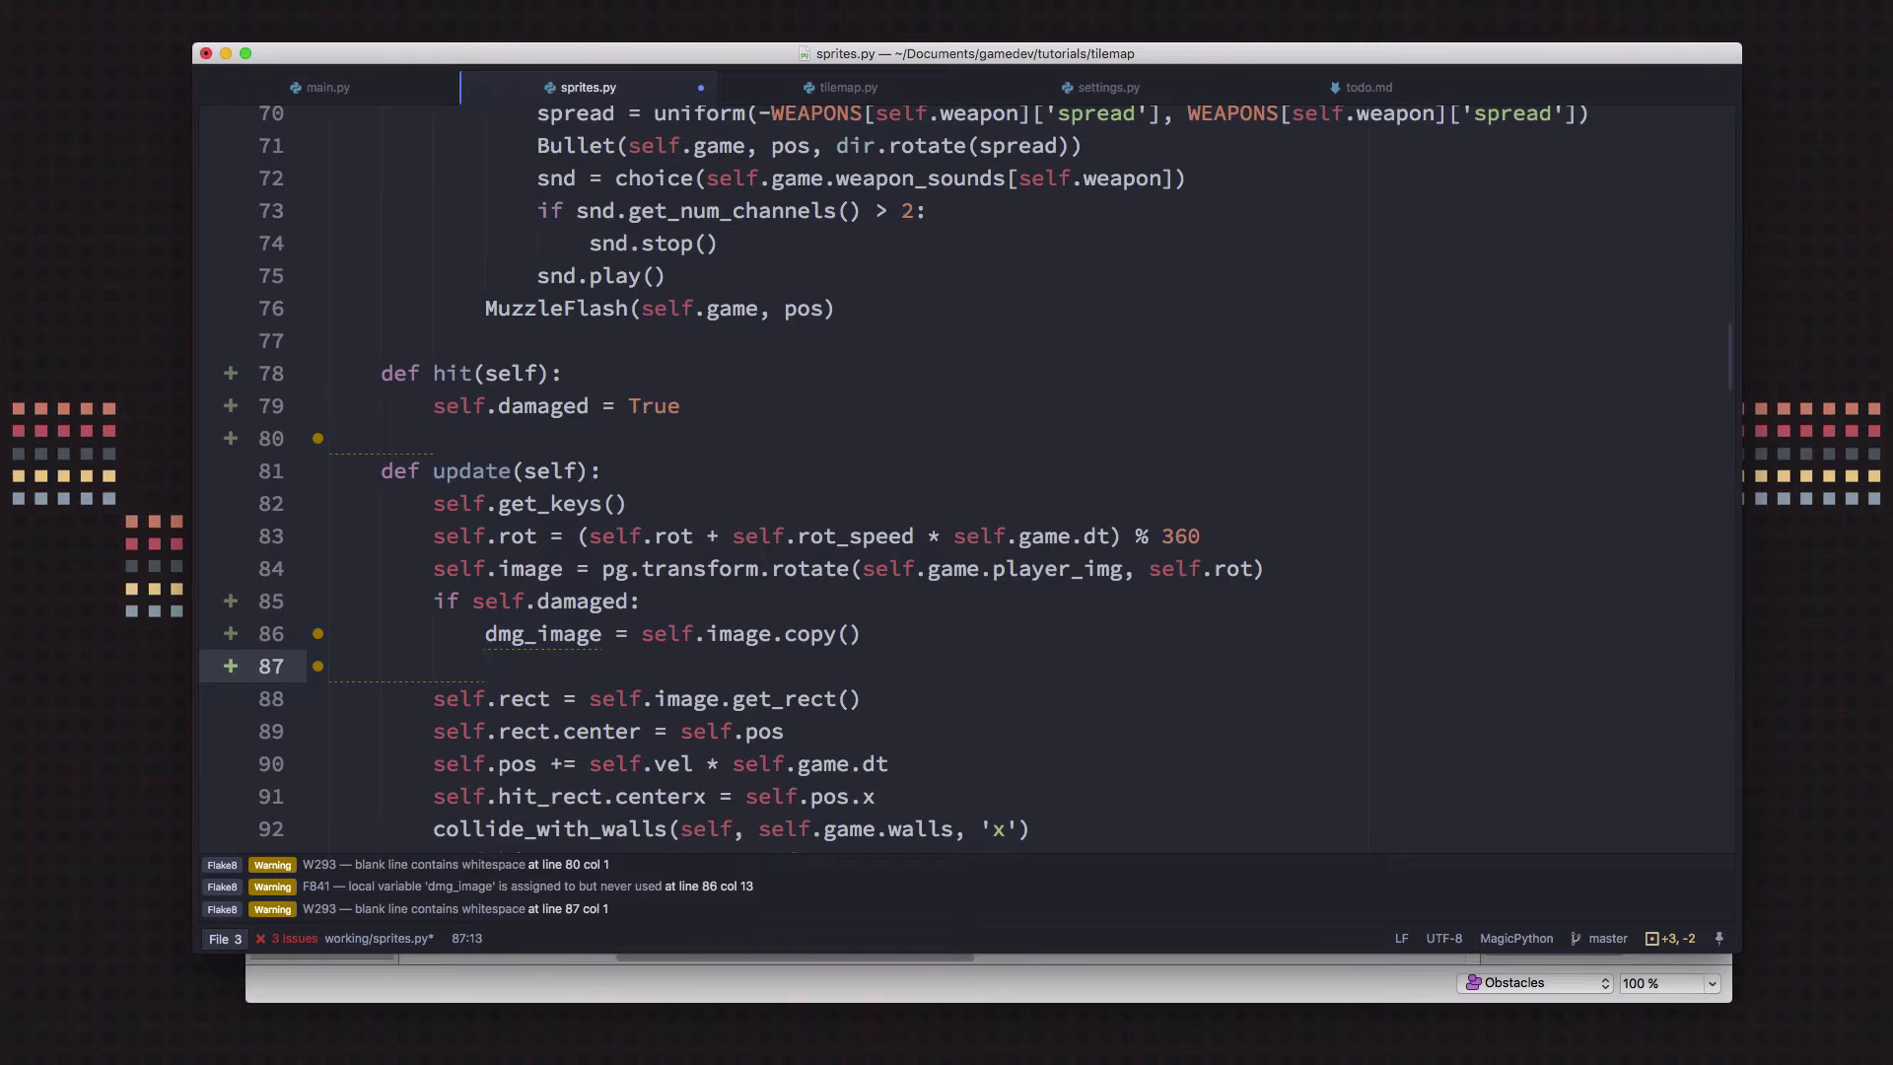
{"action": "left_click", "coordinate": [483, 665]}
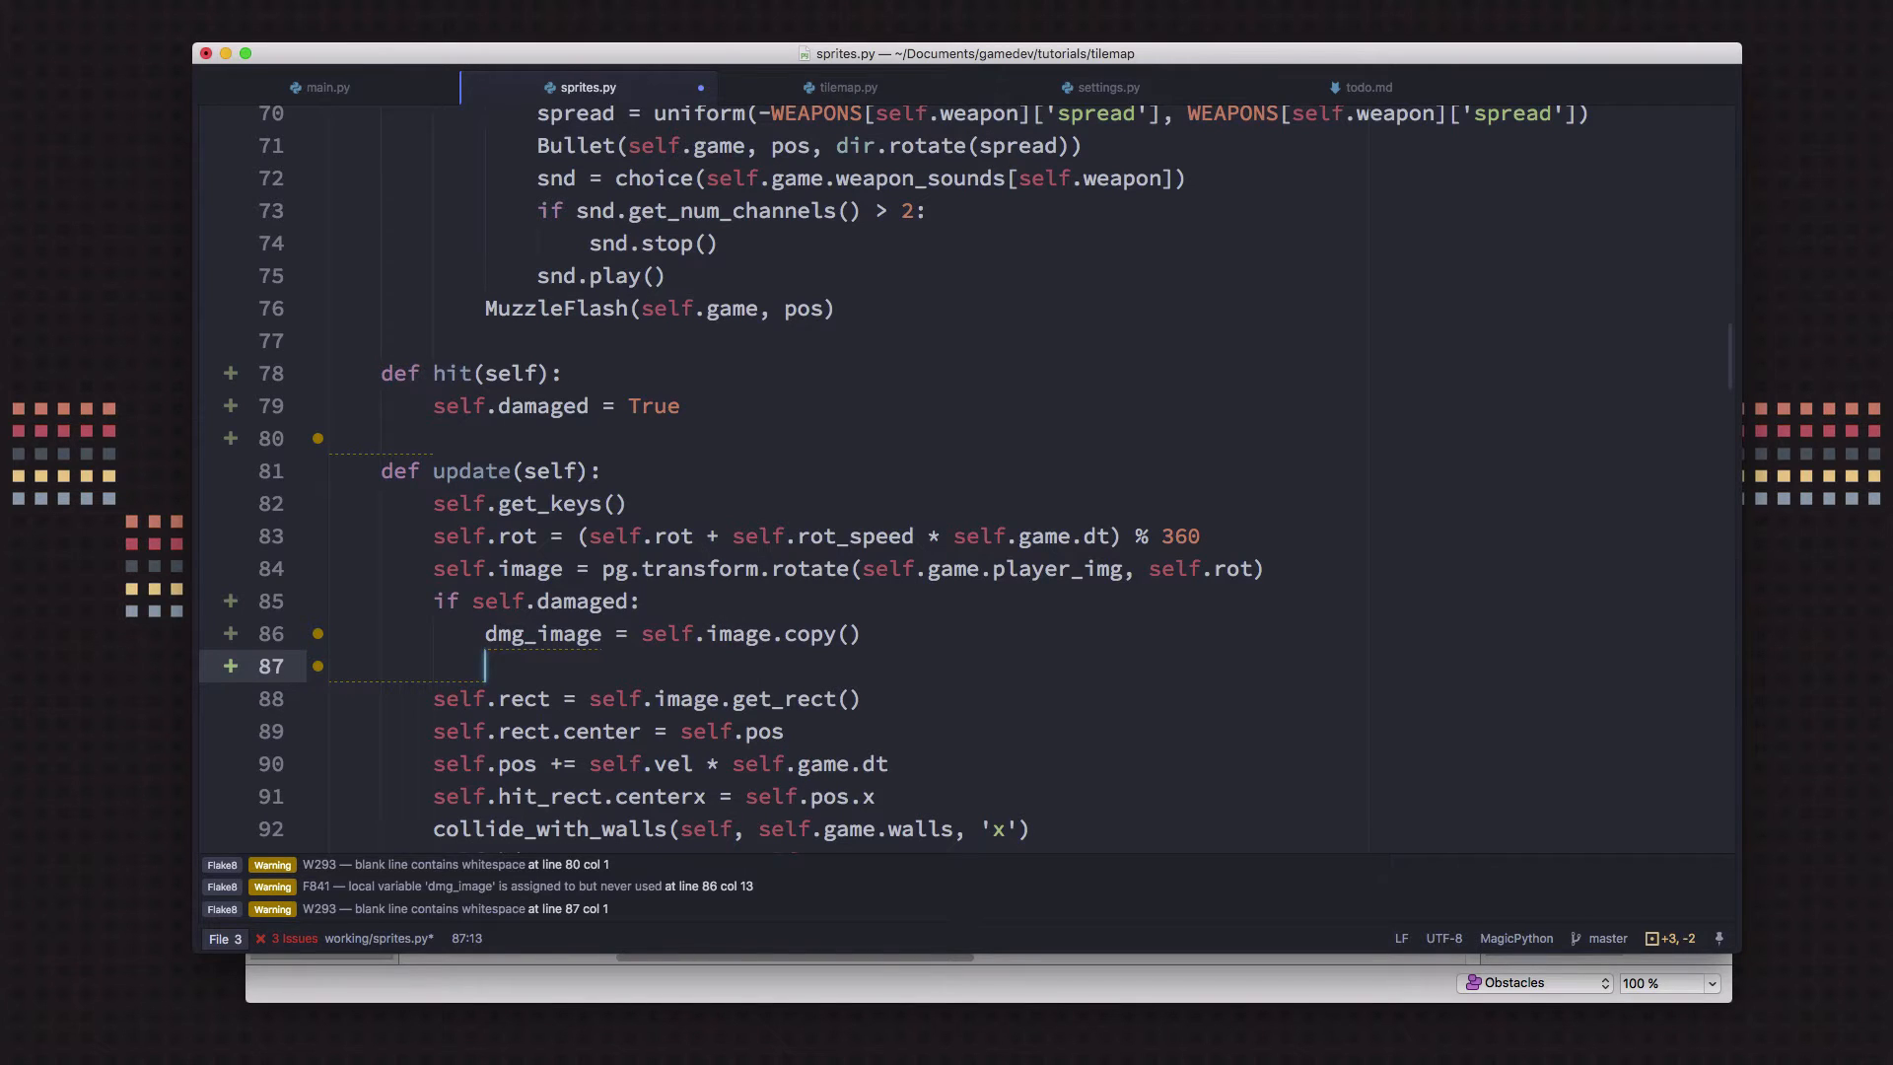
{"action": "mouse_move", "coordinate": [826, 653]}
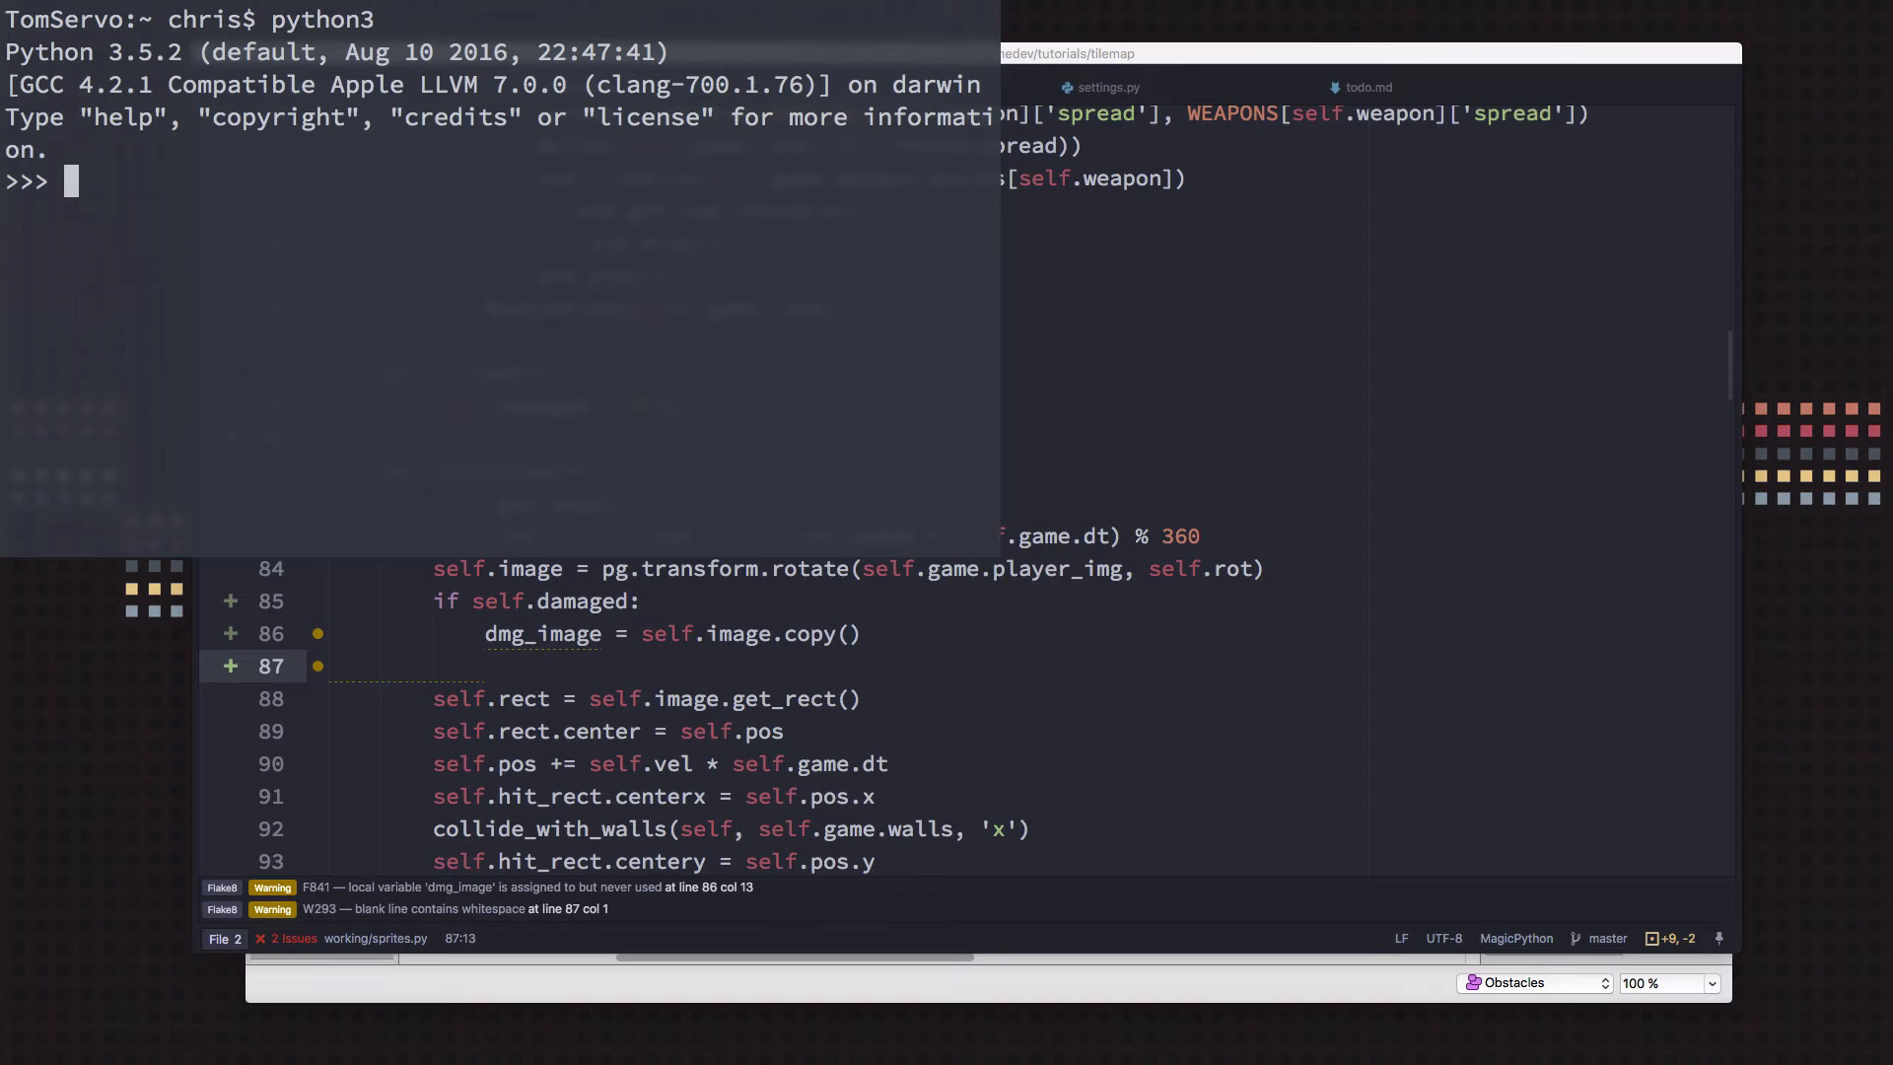
In a python3 REPL, import itertools and create c = itertools.cycle([1, 2, 3, 4])
{"action": "type", "text": "i"}
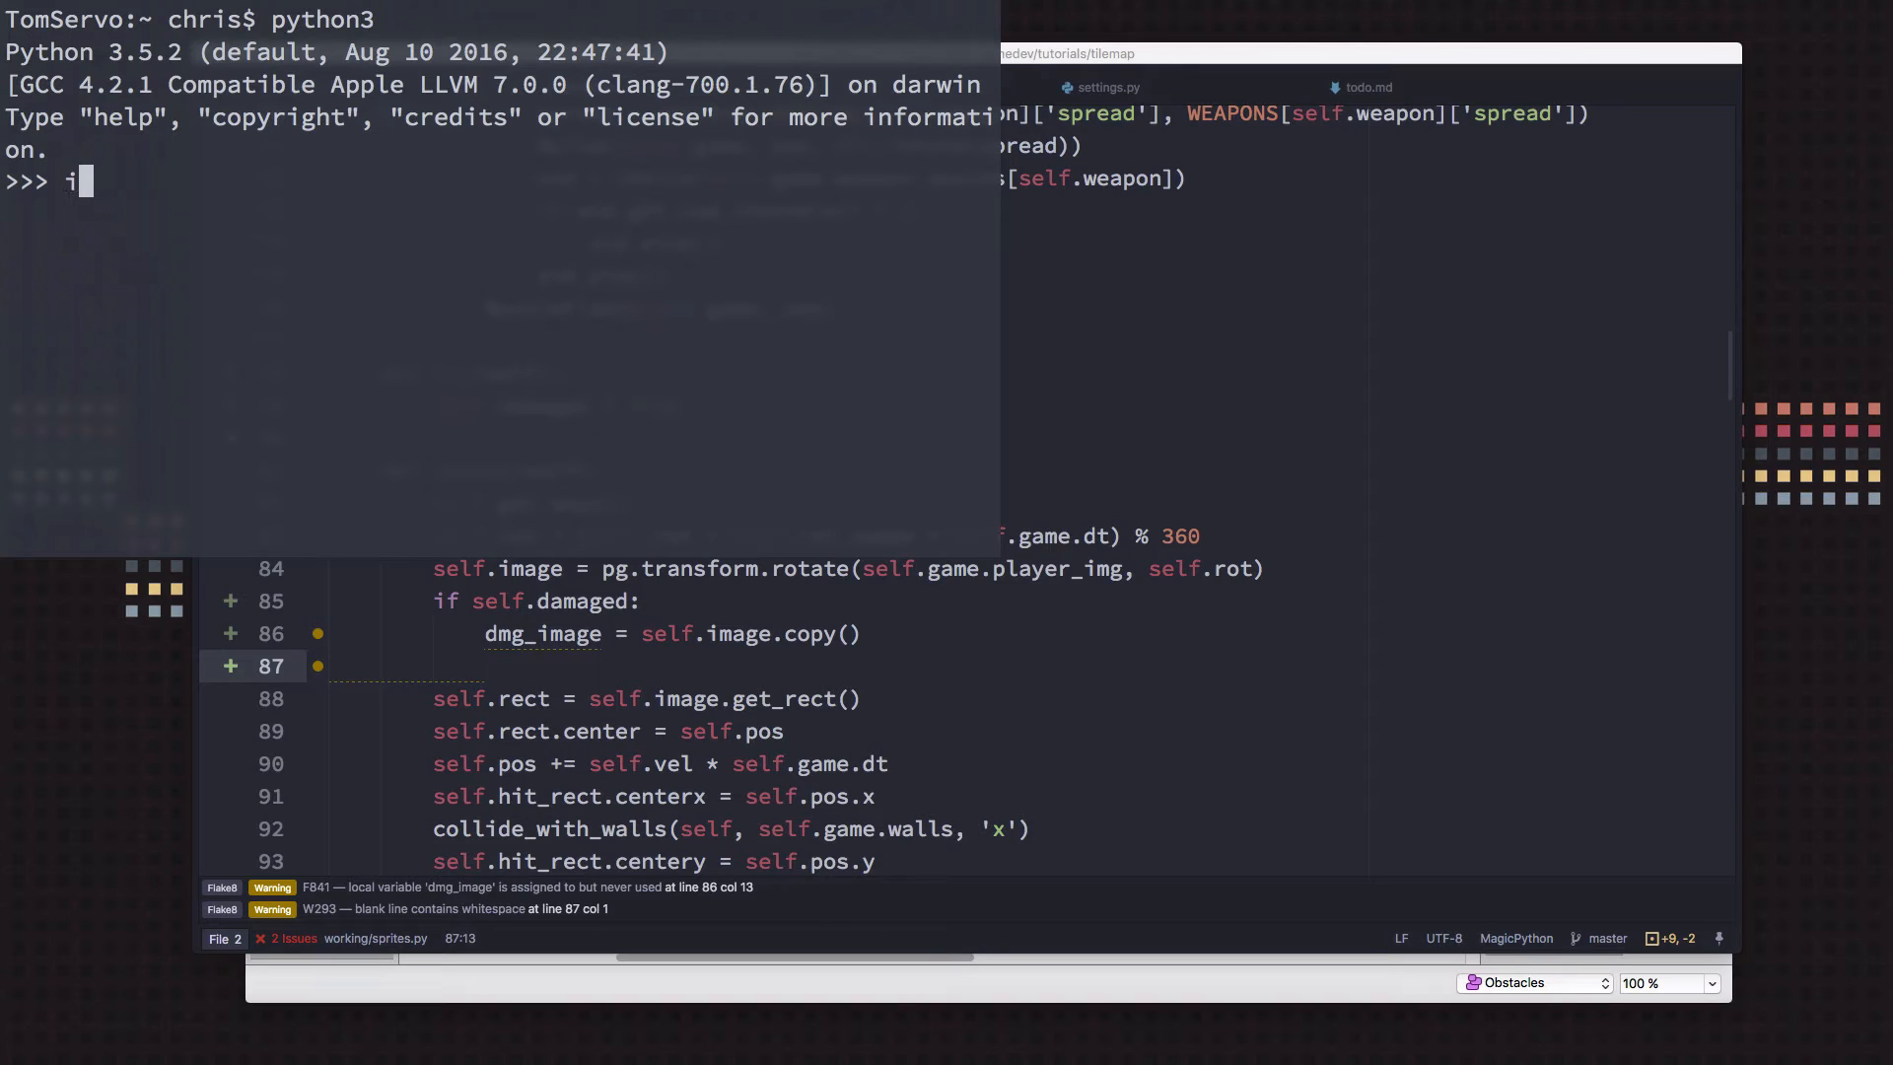
{"action": "type", "text": "mport itertools"}
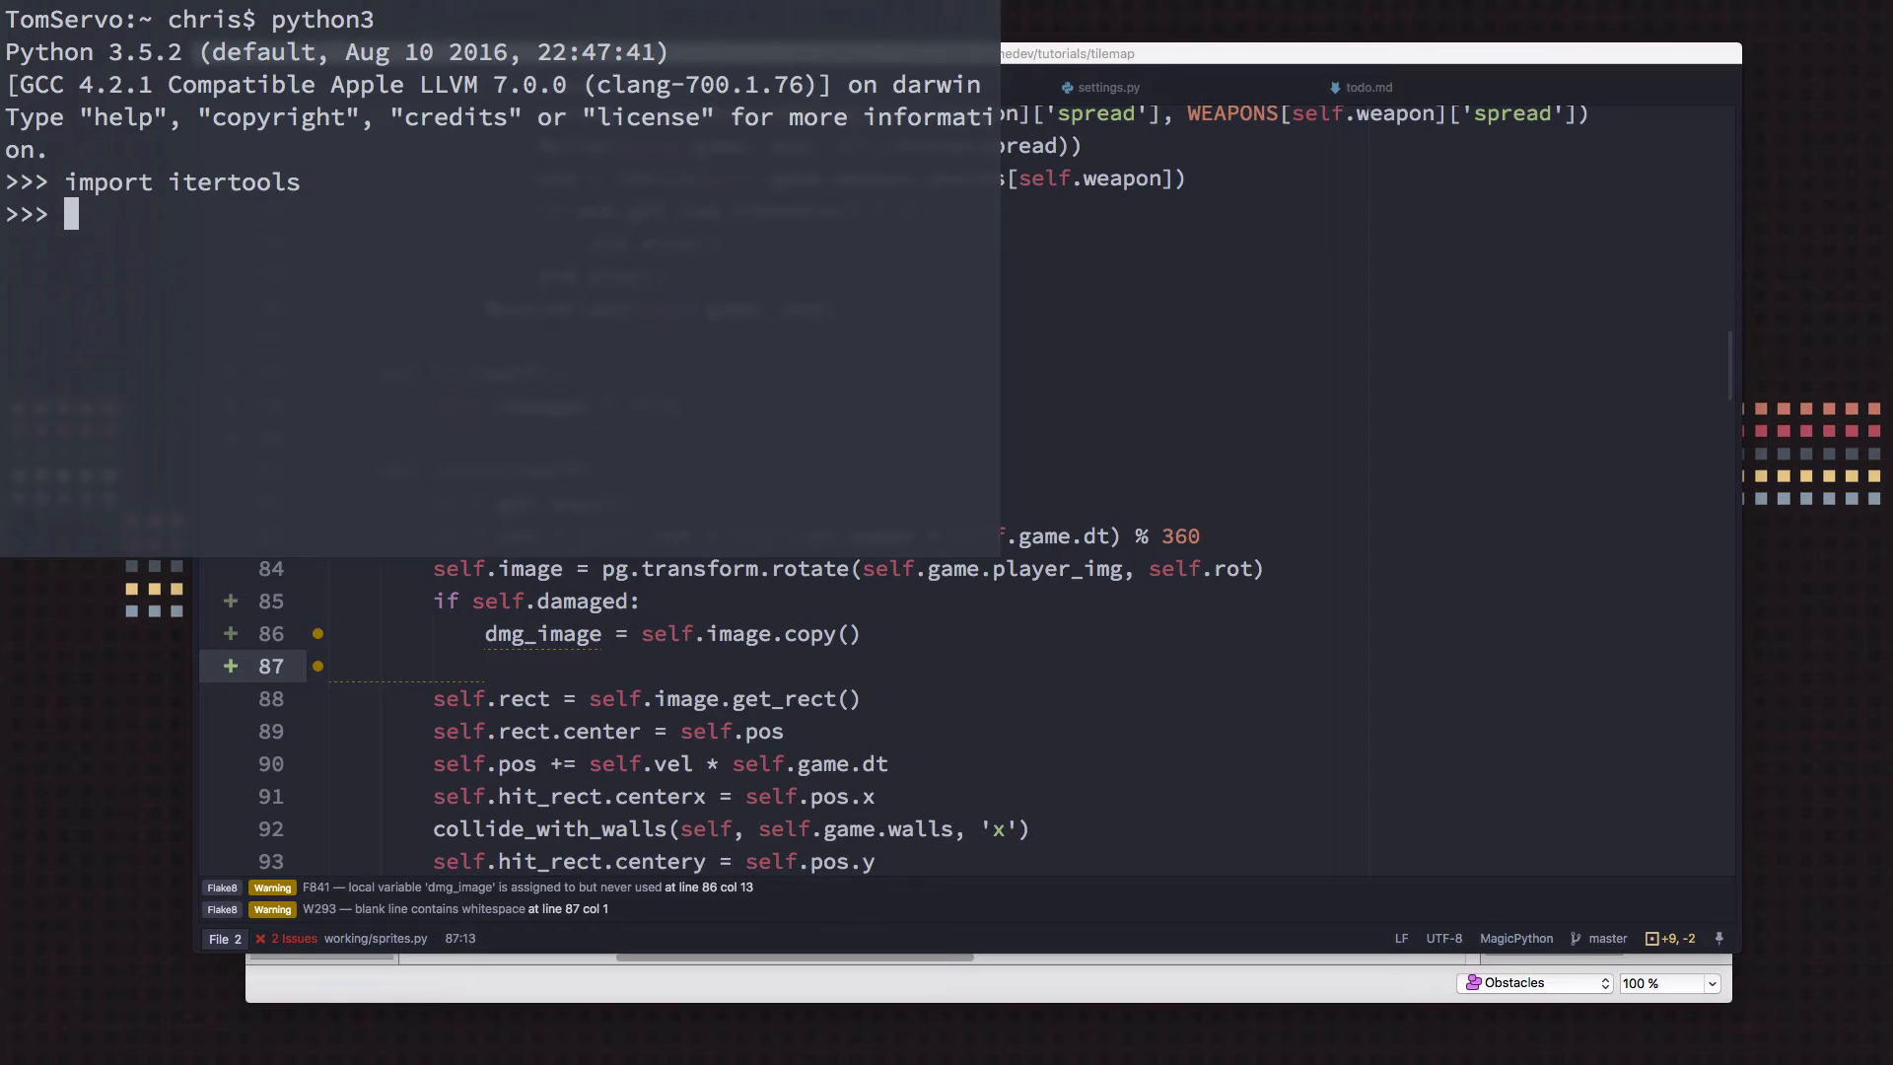
{"action": "type", "text": "c ="}
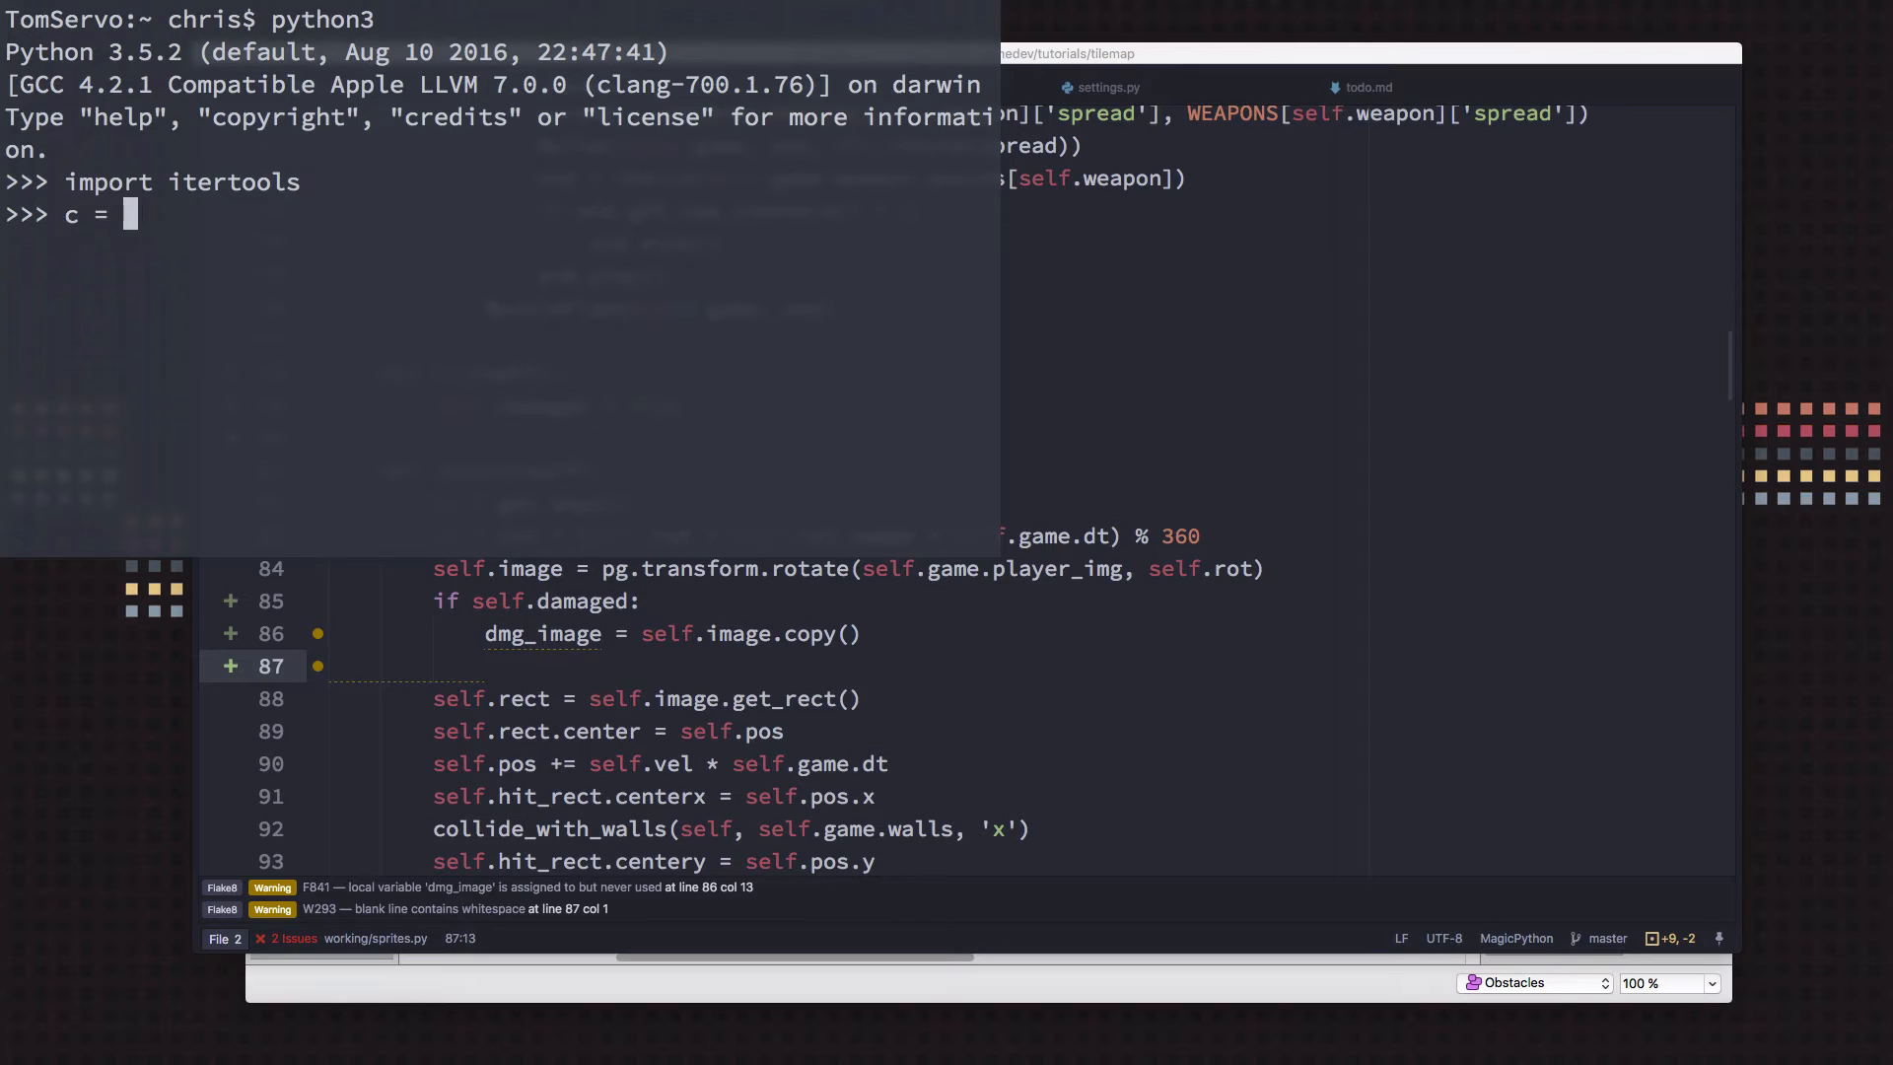
{"action": "type", "text": "itertools."}
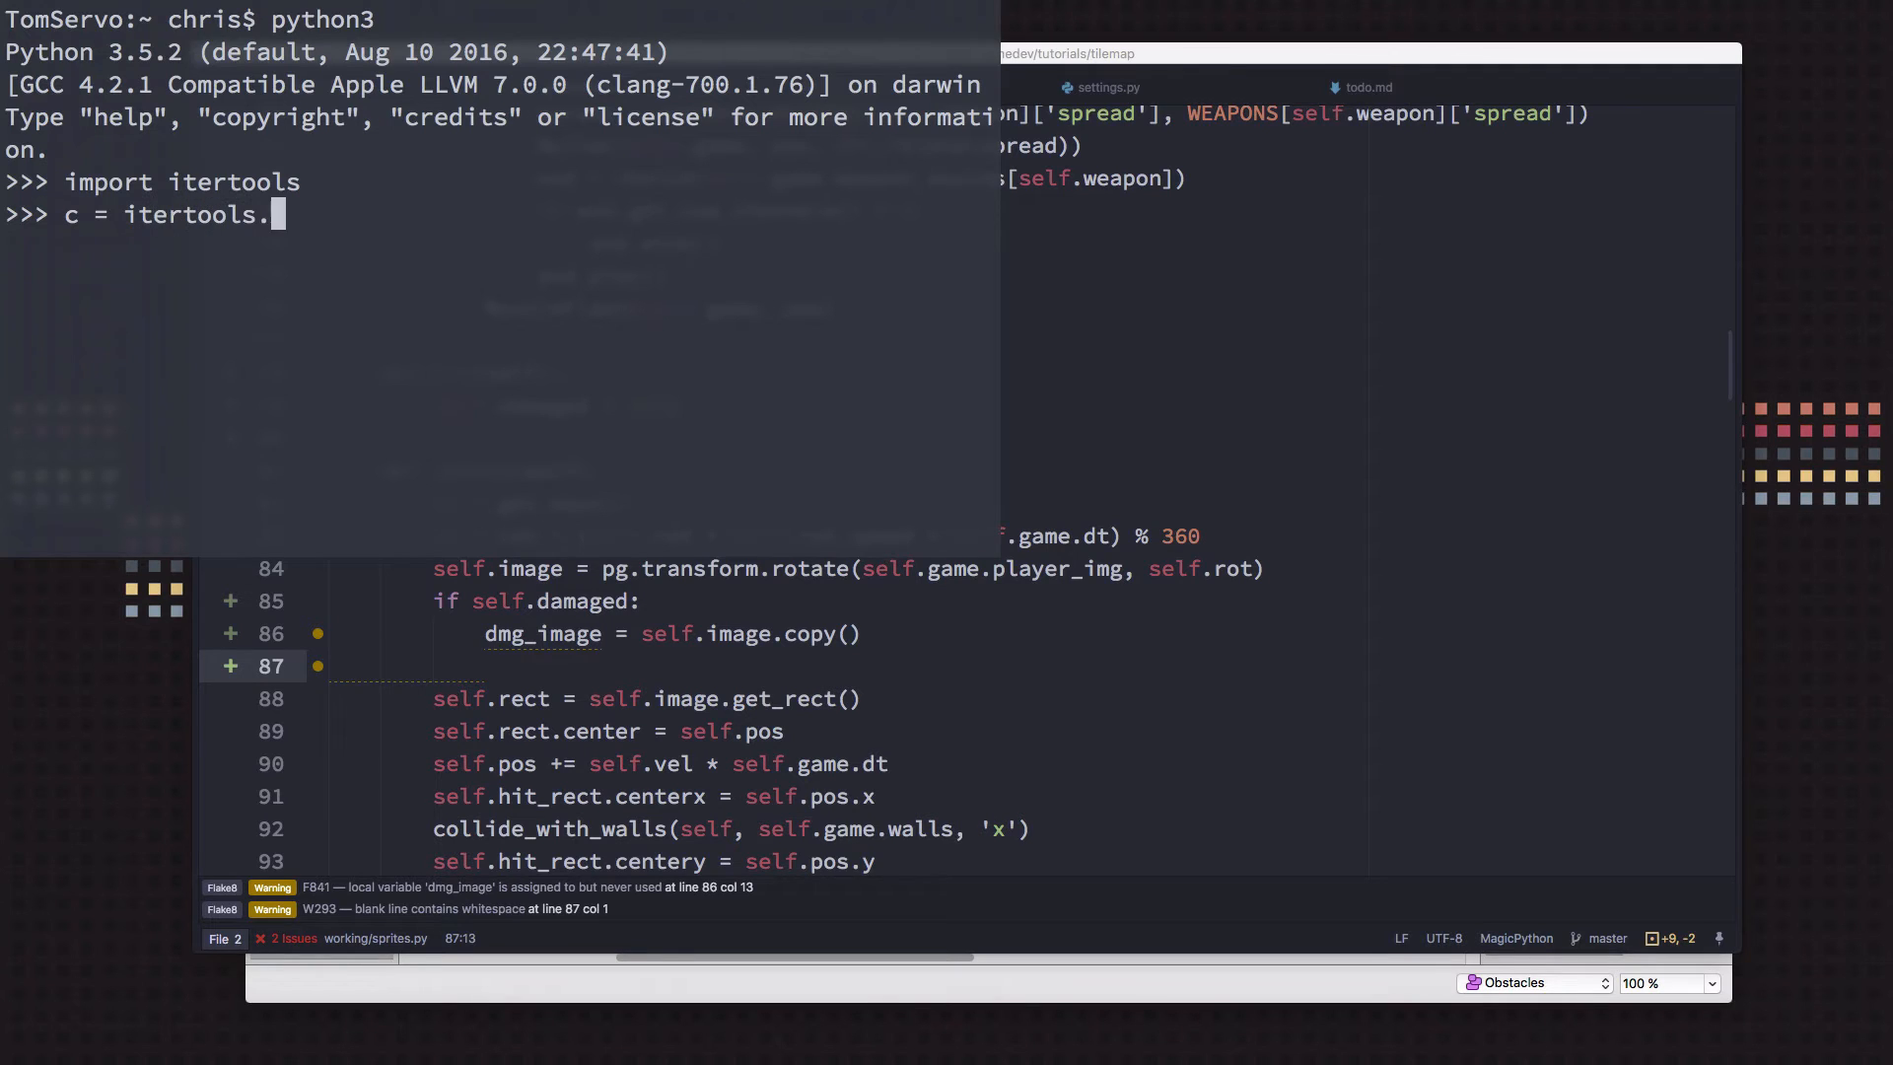
{"action": "type", "text": "cycle("}
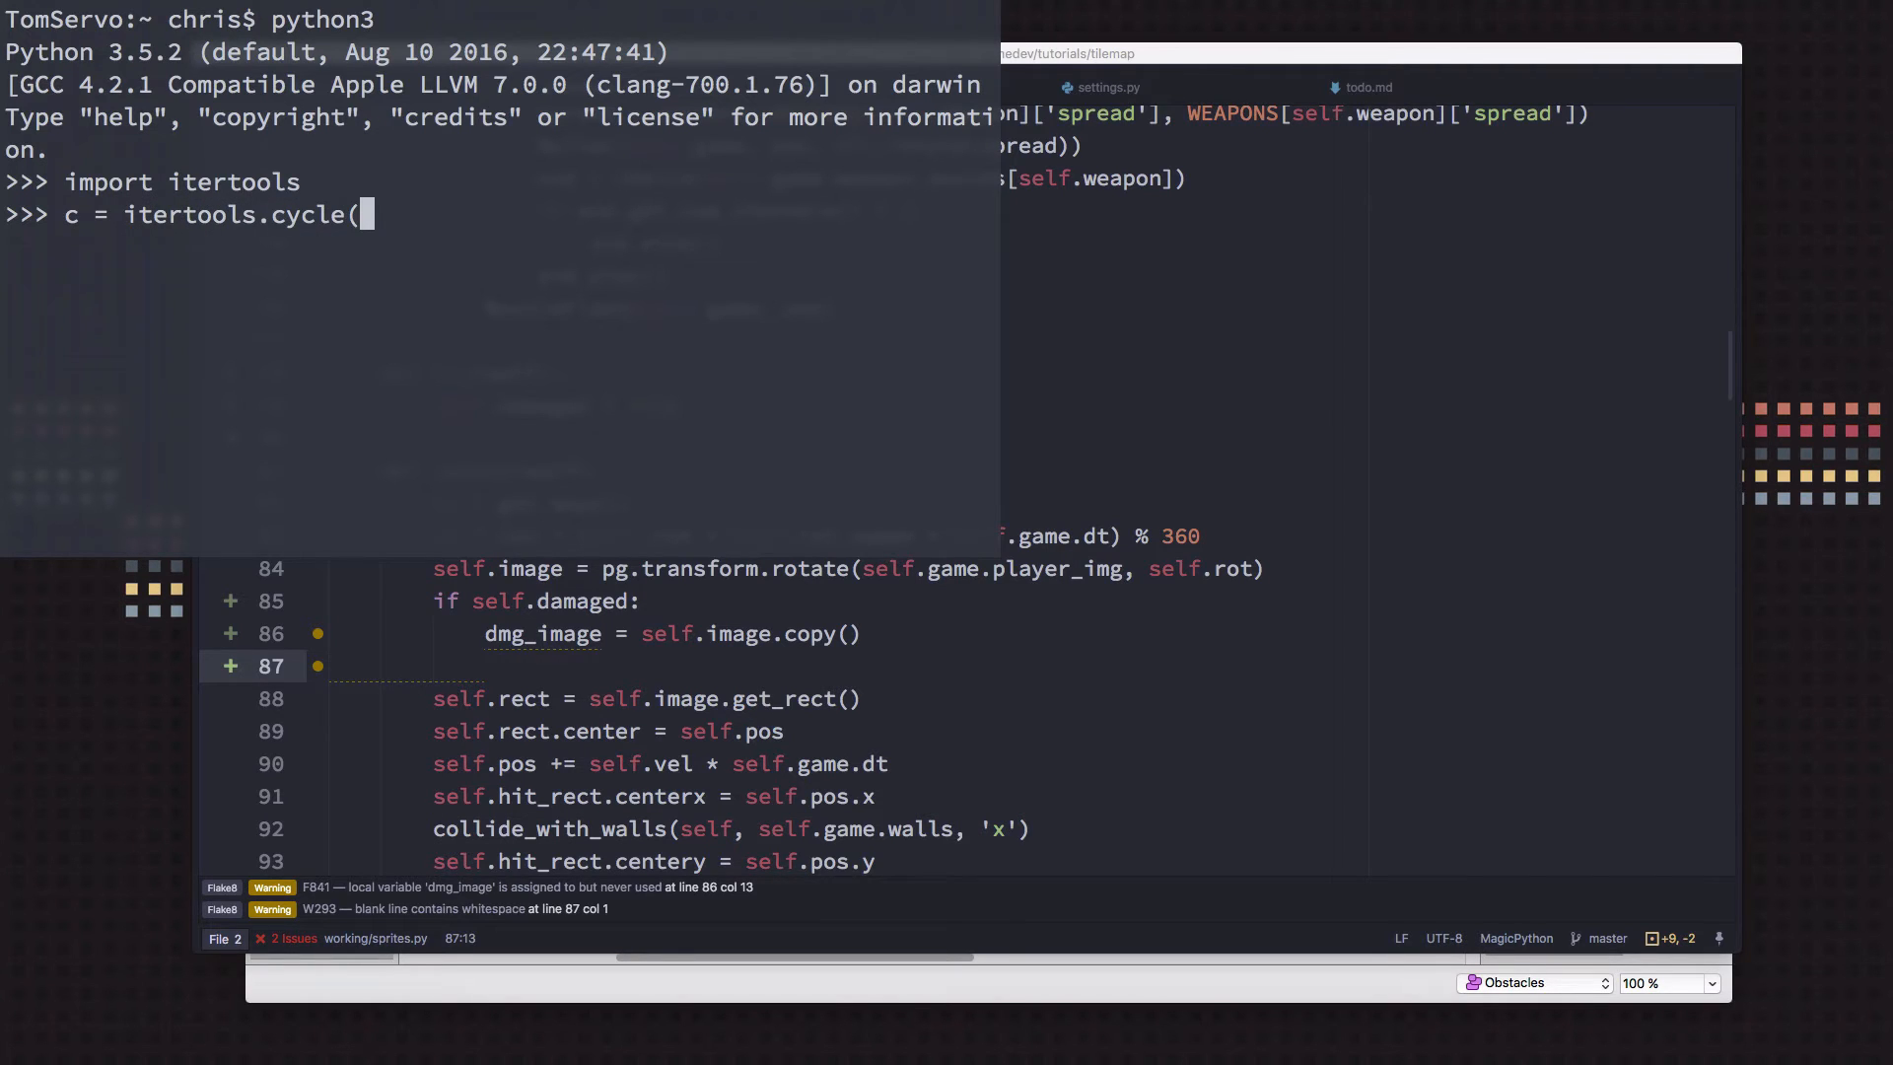
{"action": "type", "text": "[1, 2, 3,4"}
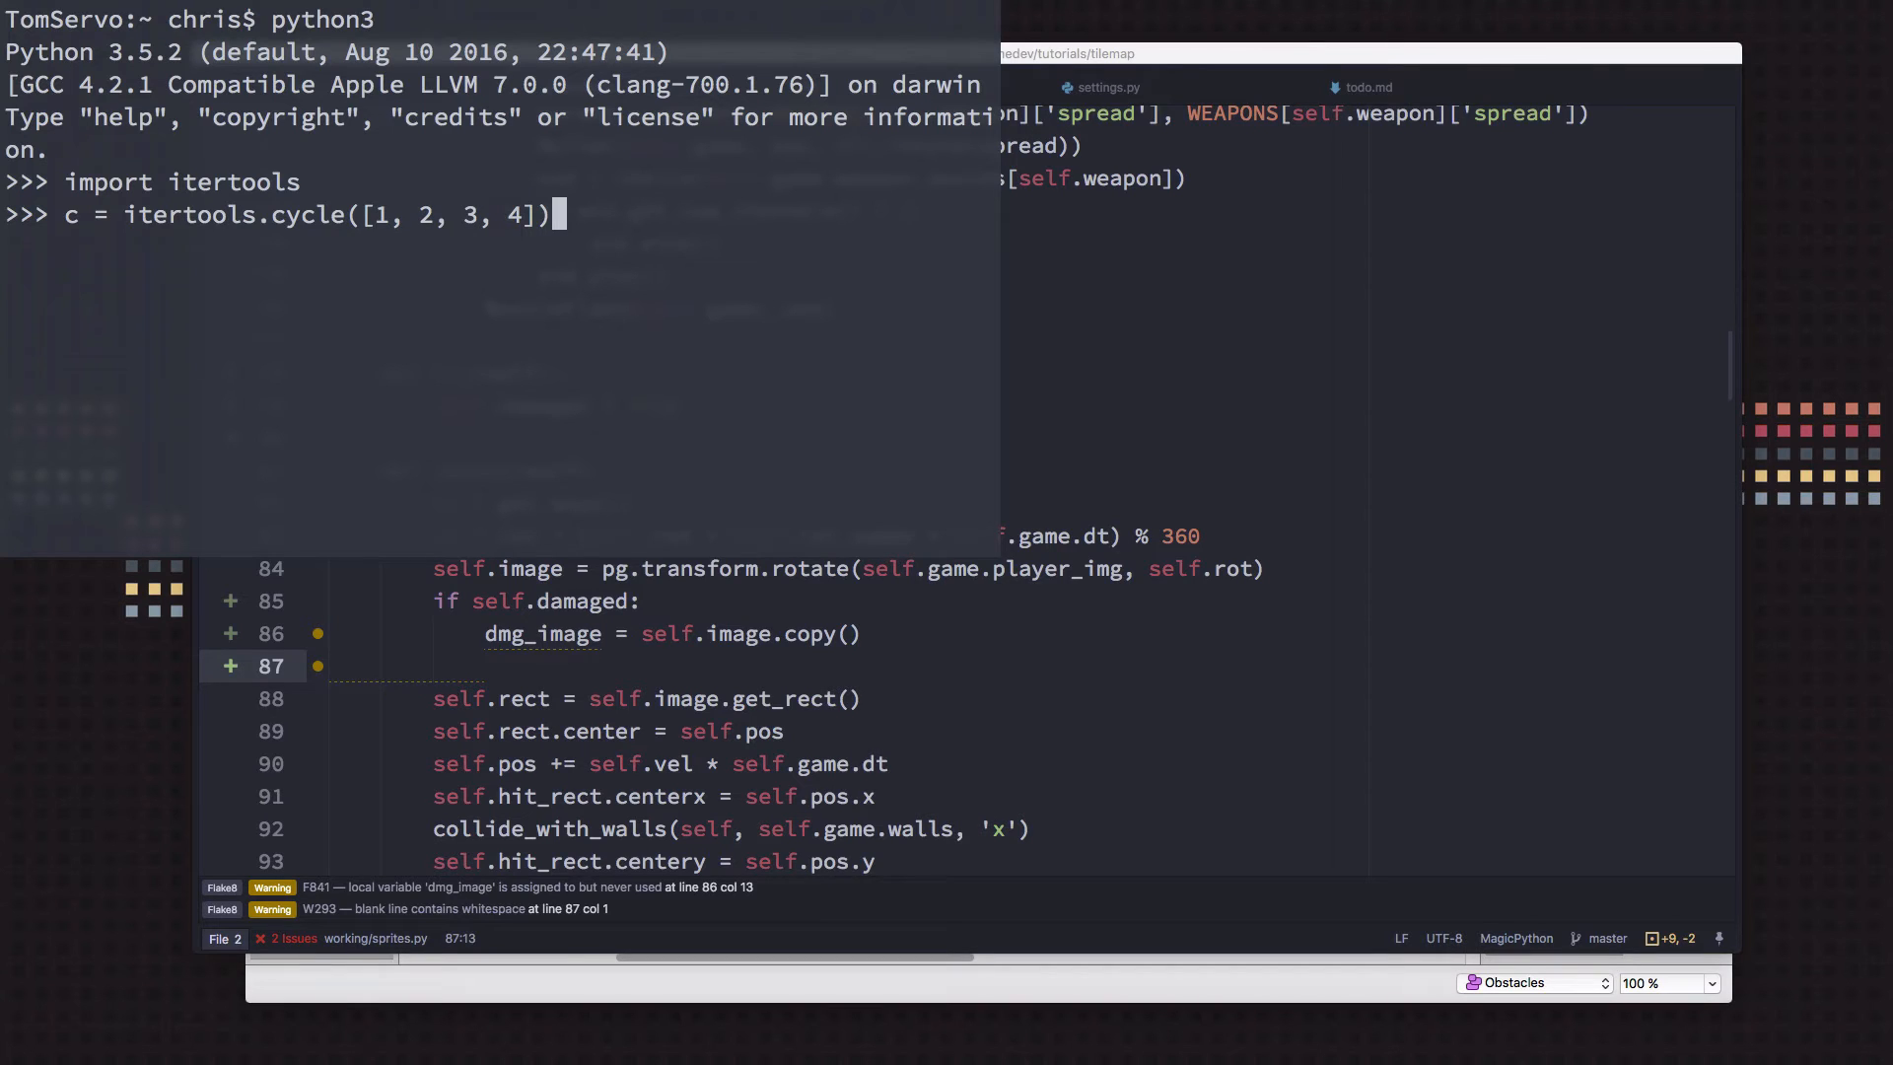
{"action": "key", "text": "enter"}
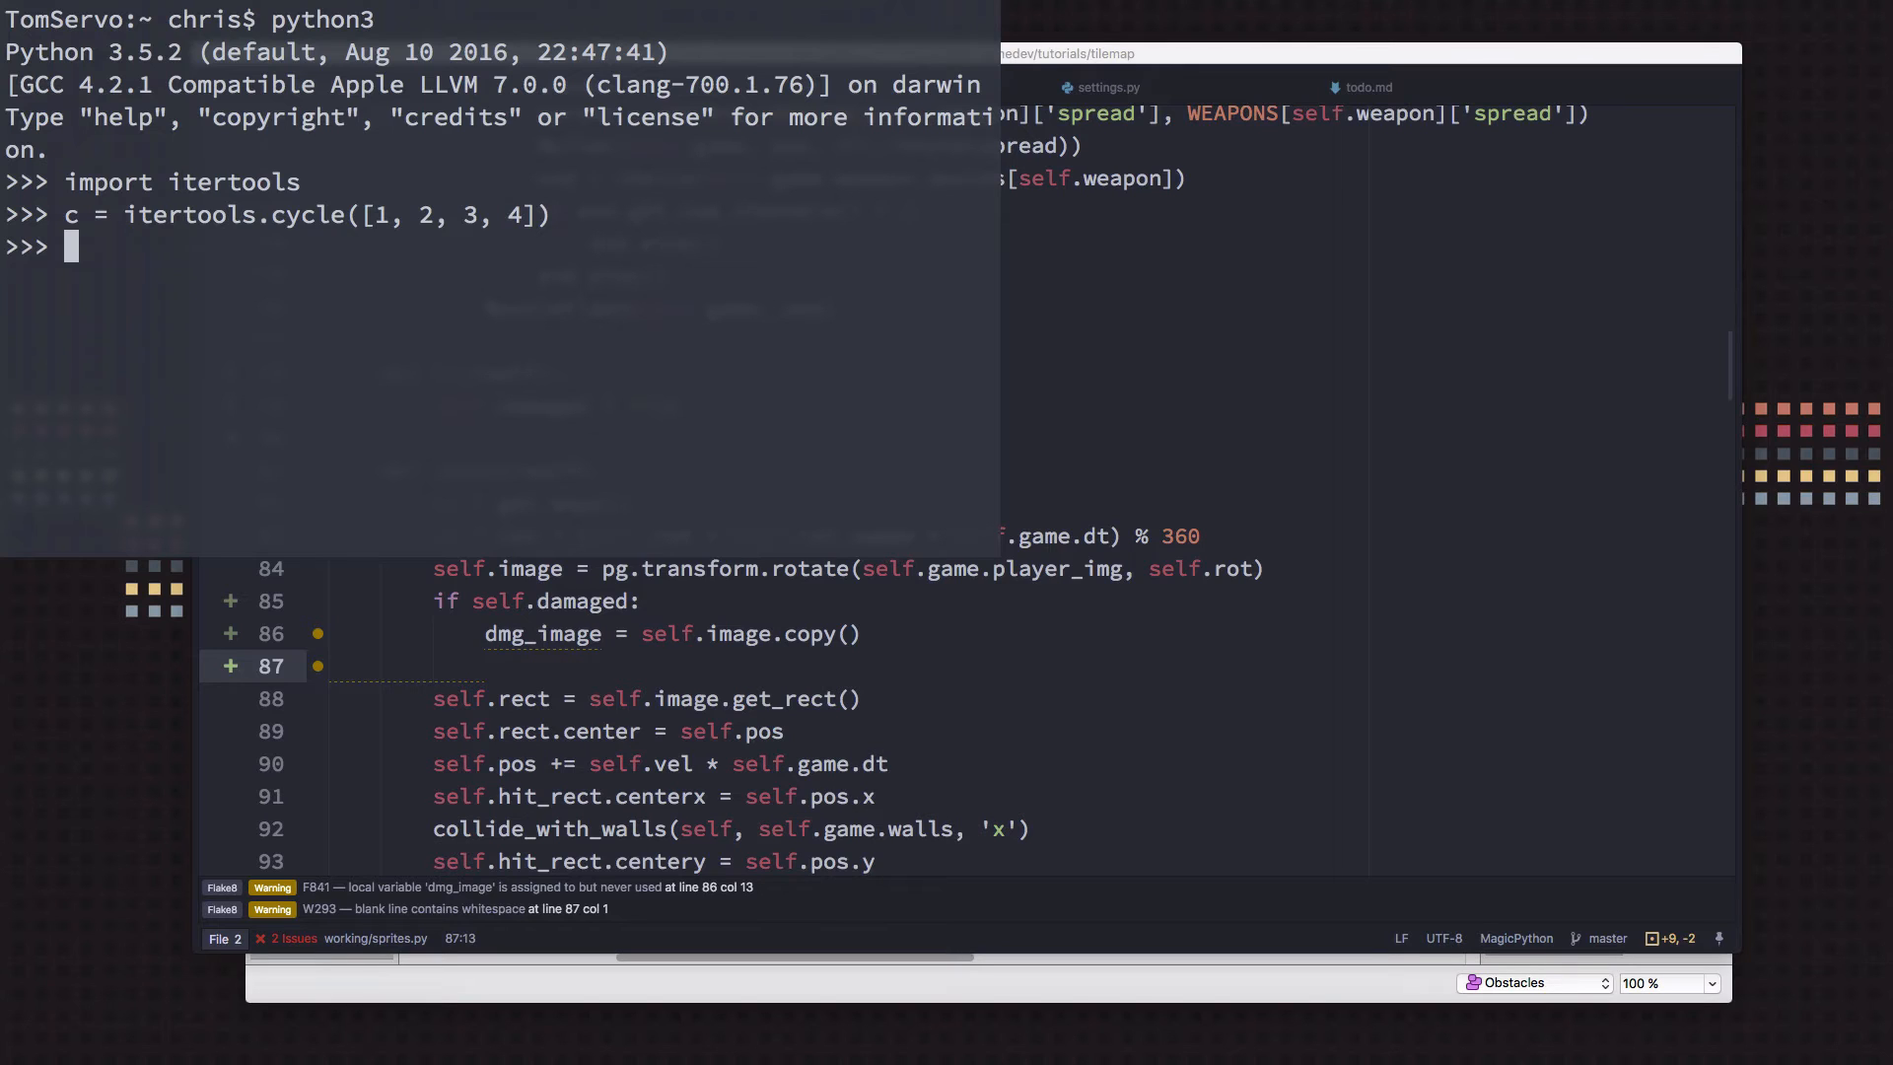
Call next(c) repeatedly and in a for loop to show the cycle wraps back to 1
{"action": "type", "text": "next(c"}
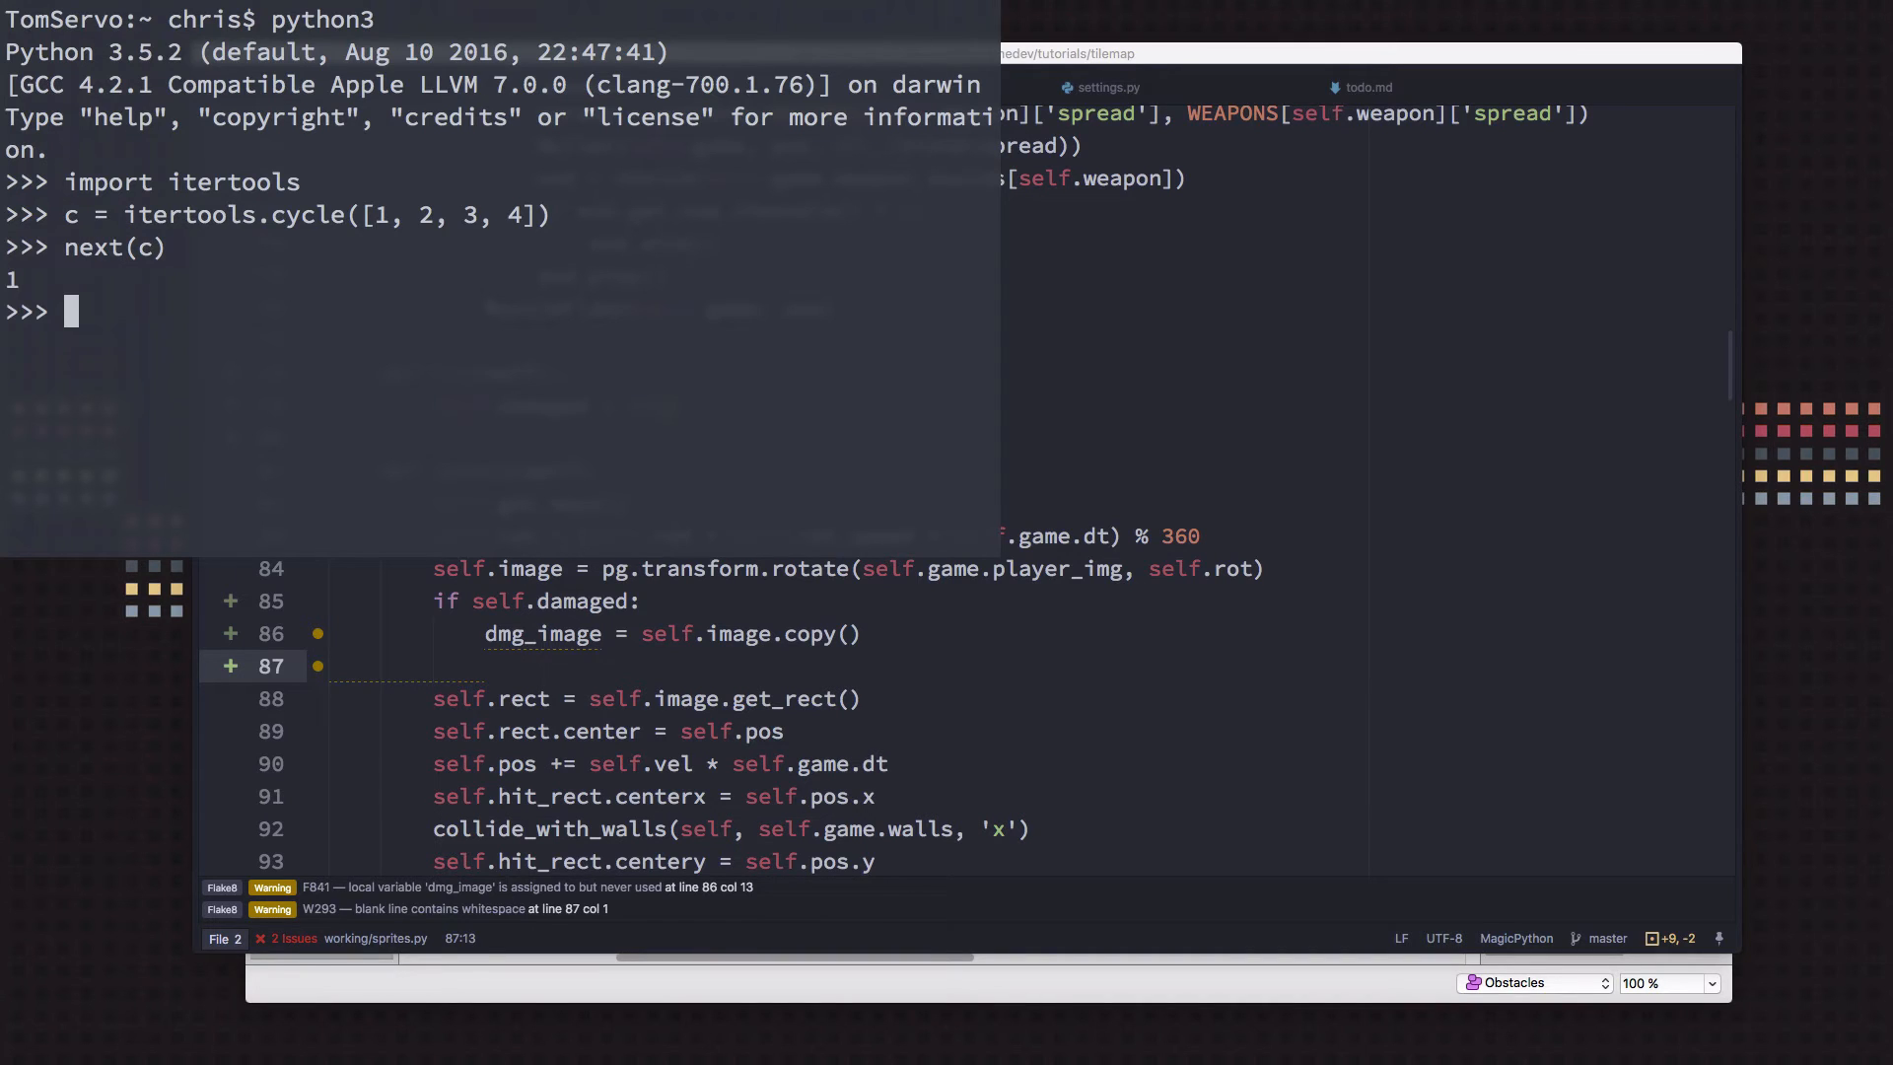
{"action": "type", "text": "next(c)"}
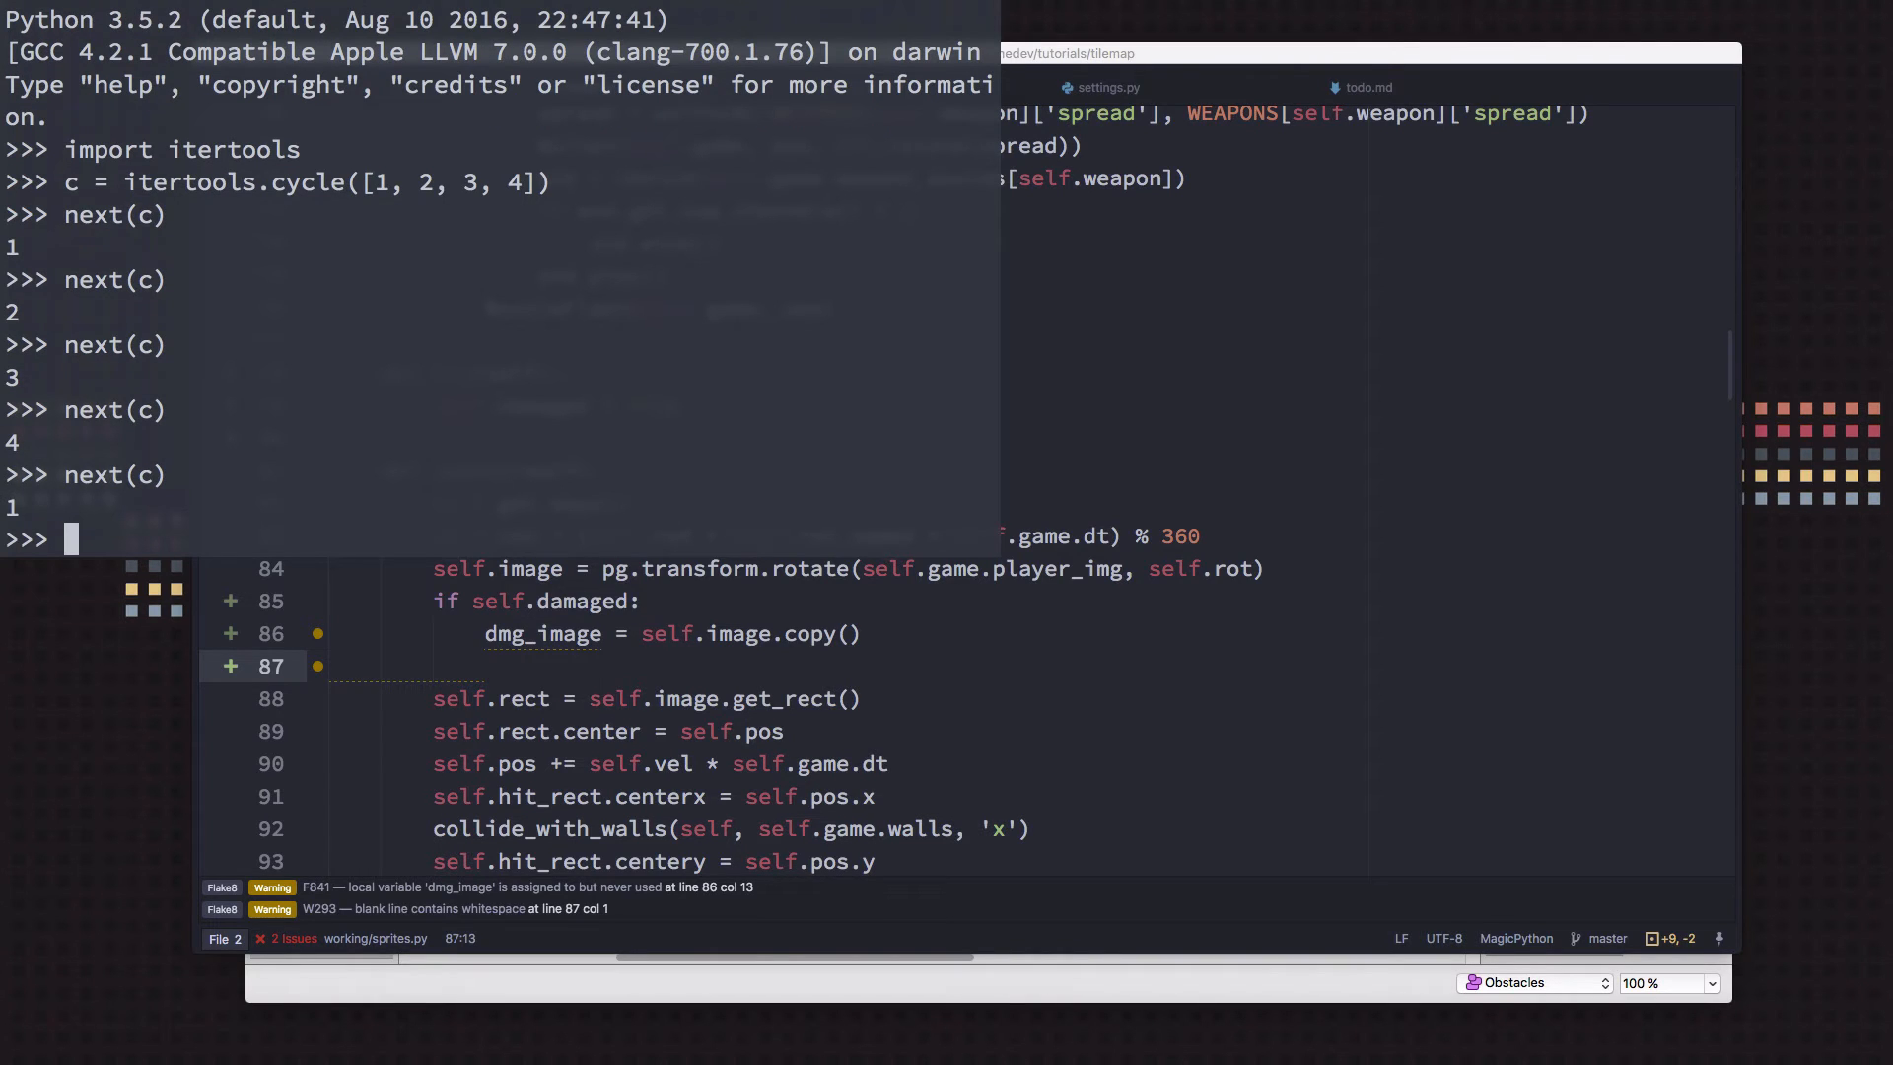
{"action": "type", "text": "for i in range"}
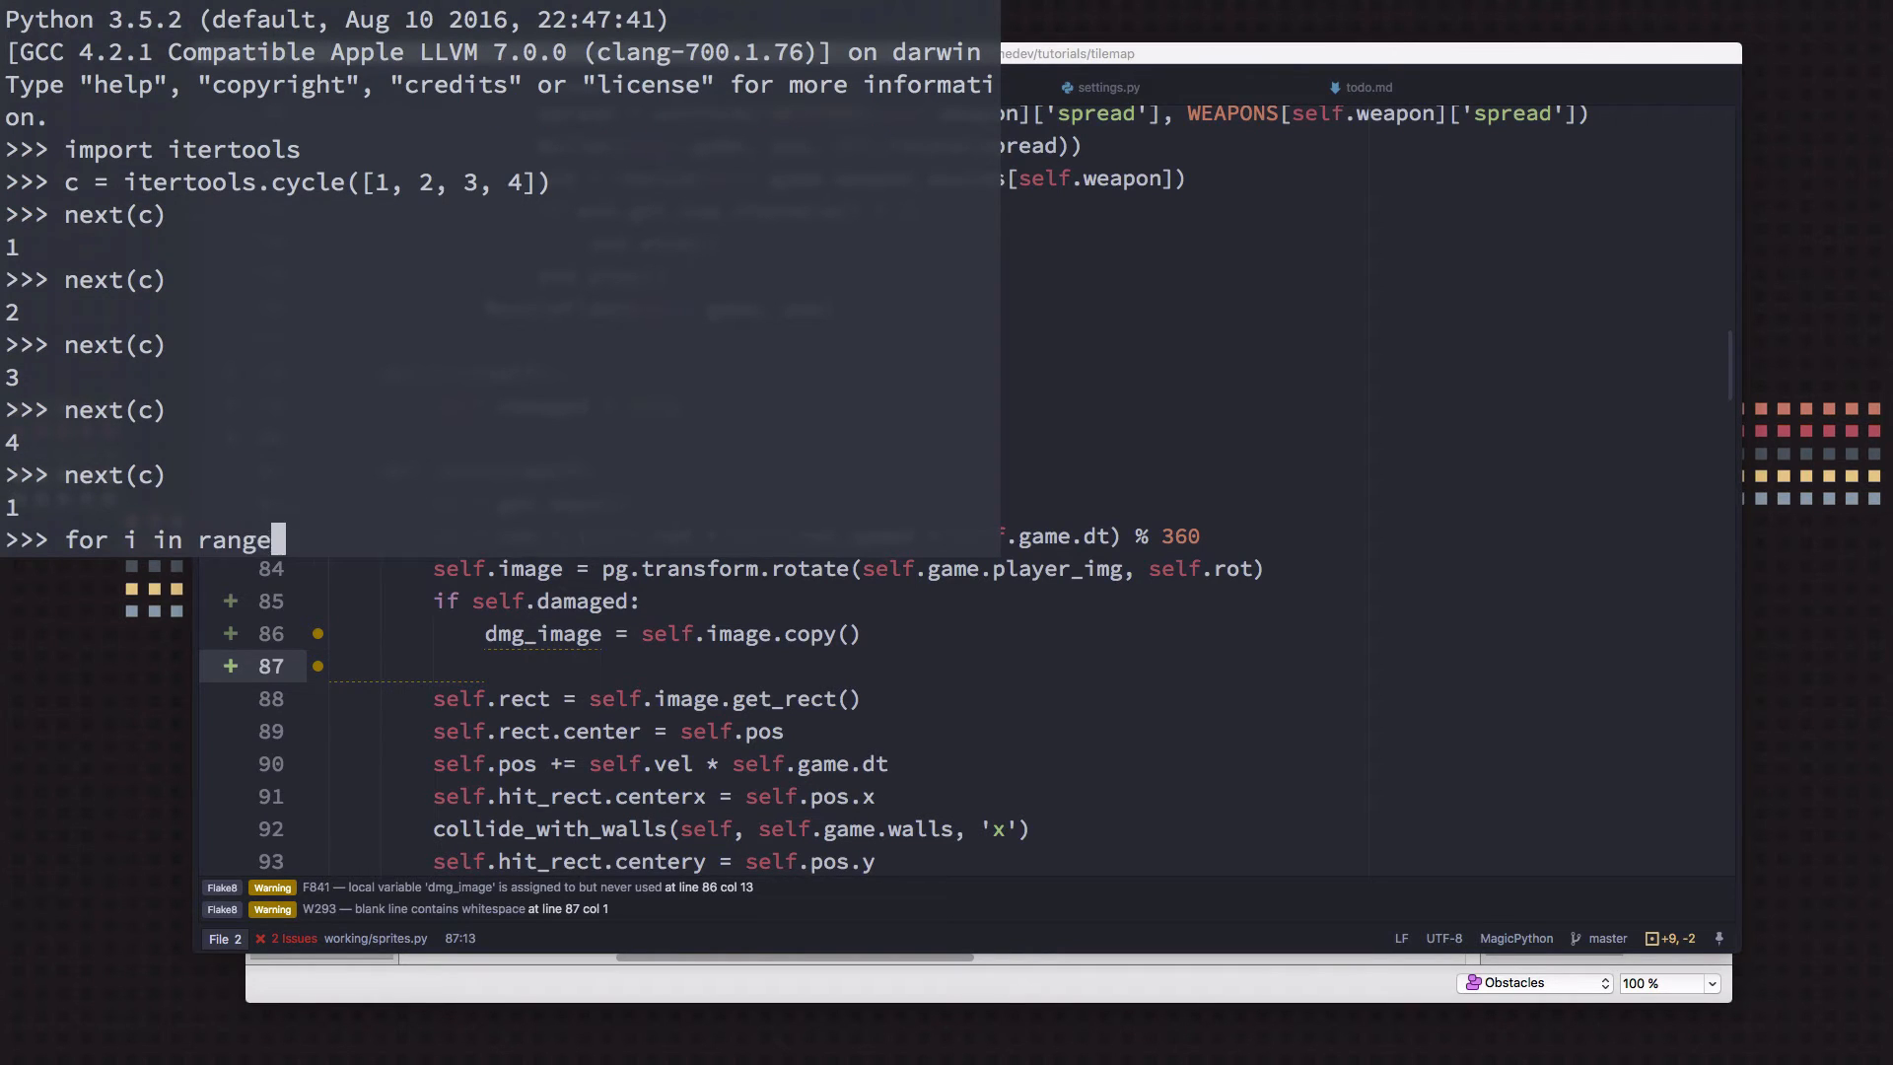
{"action": "type", "text": "("}
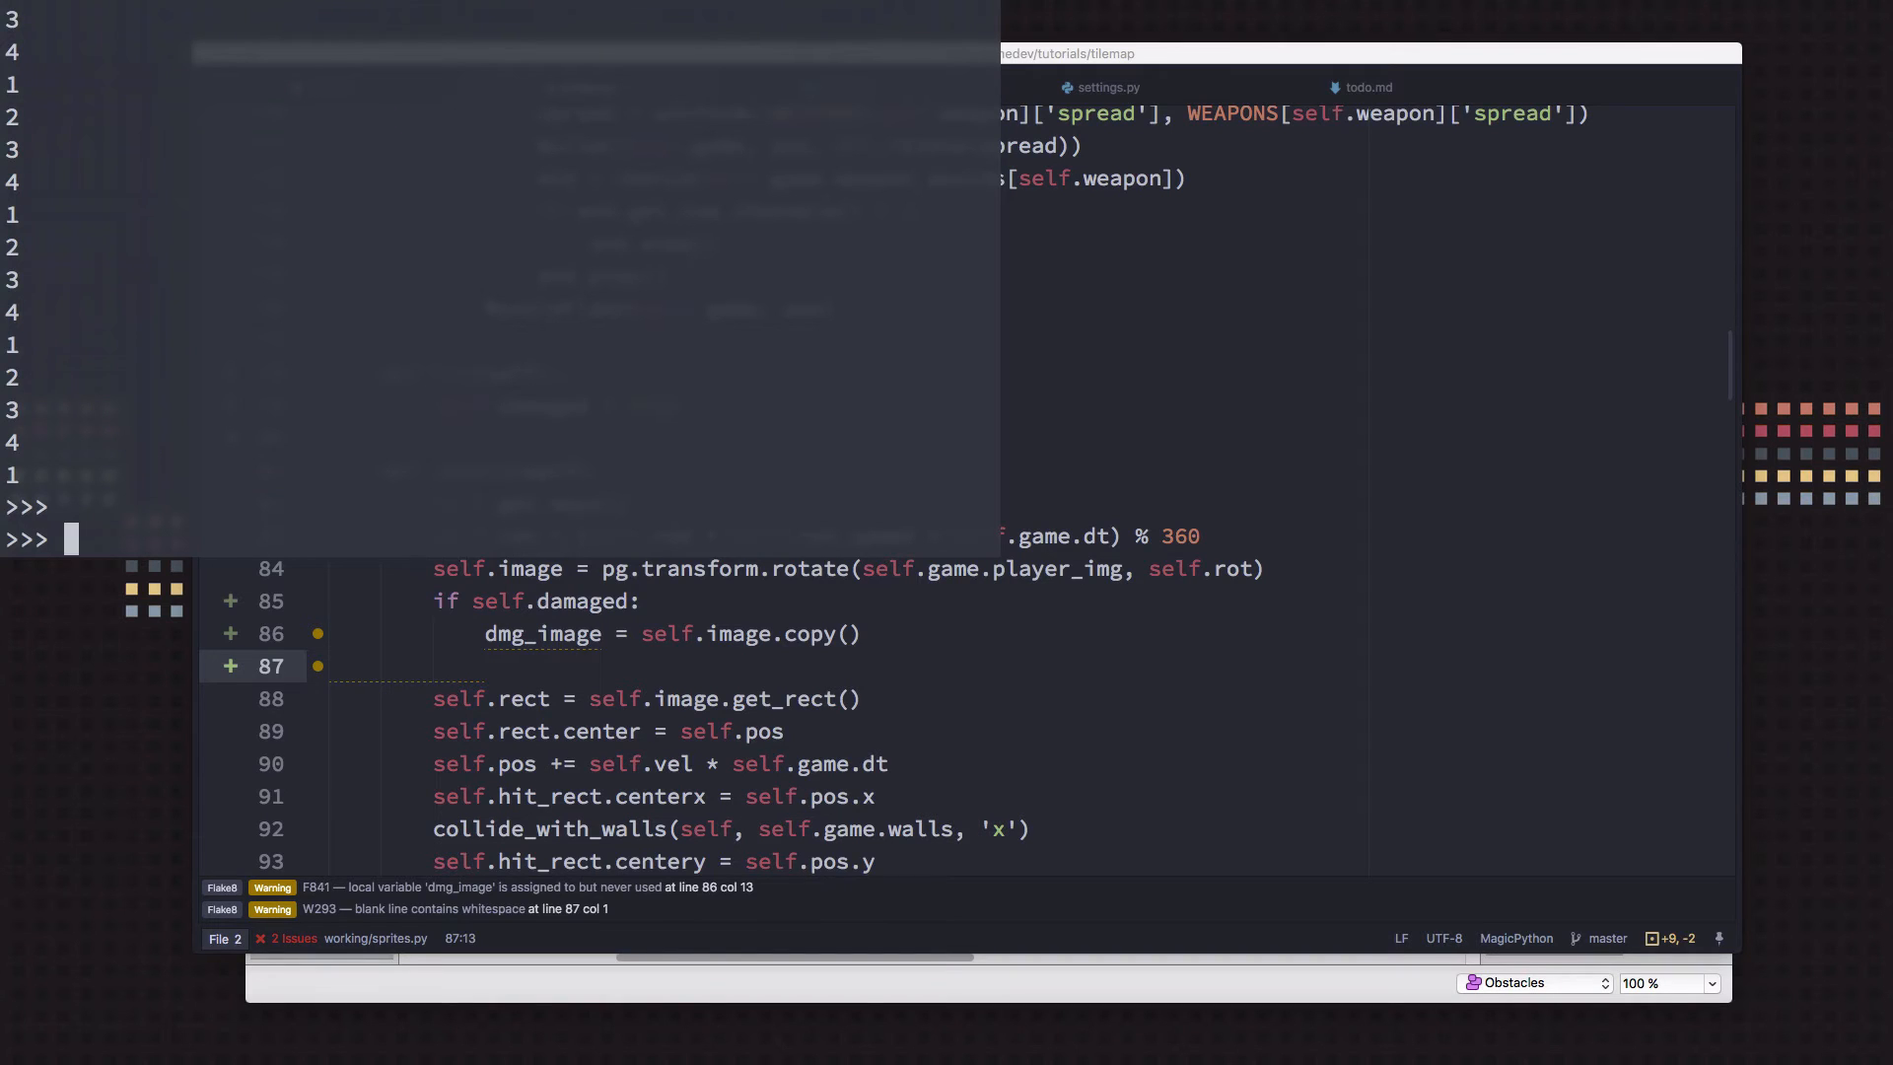
Create c = itertools.chain([1, 2, 3, 4]) and call next(c) until StopIteration appears
{"action": "type", "text": "c = itere"}
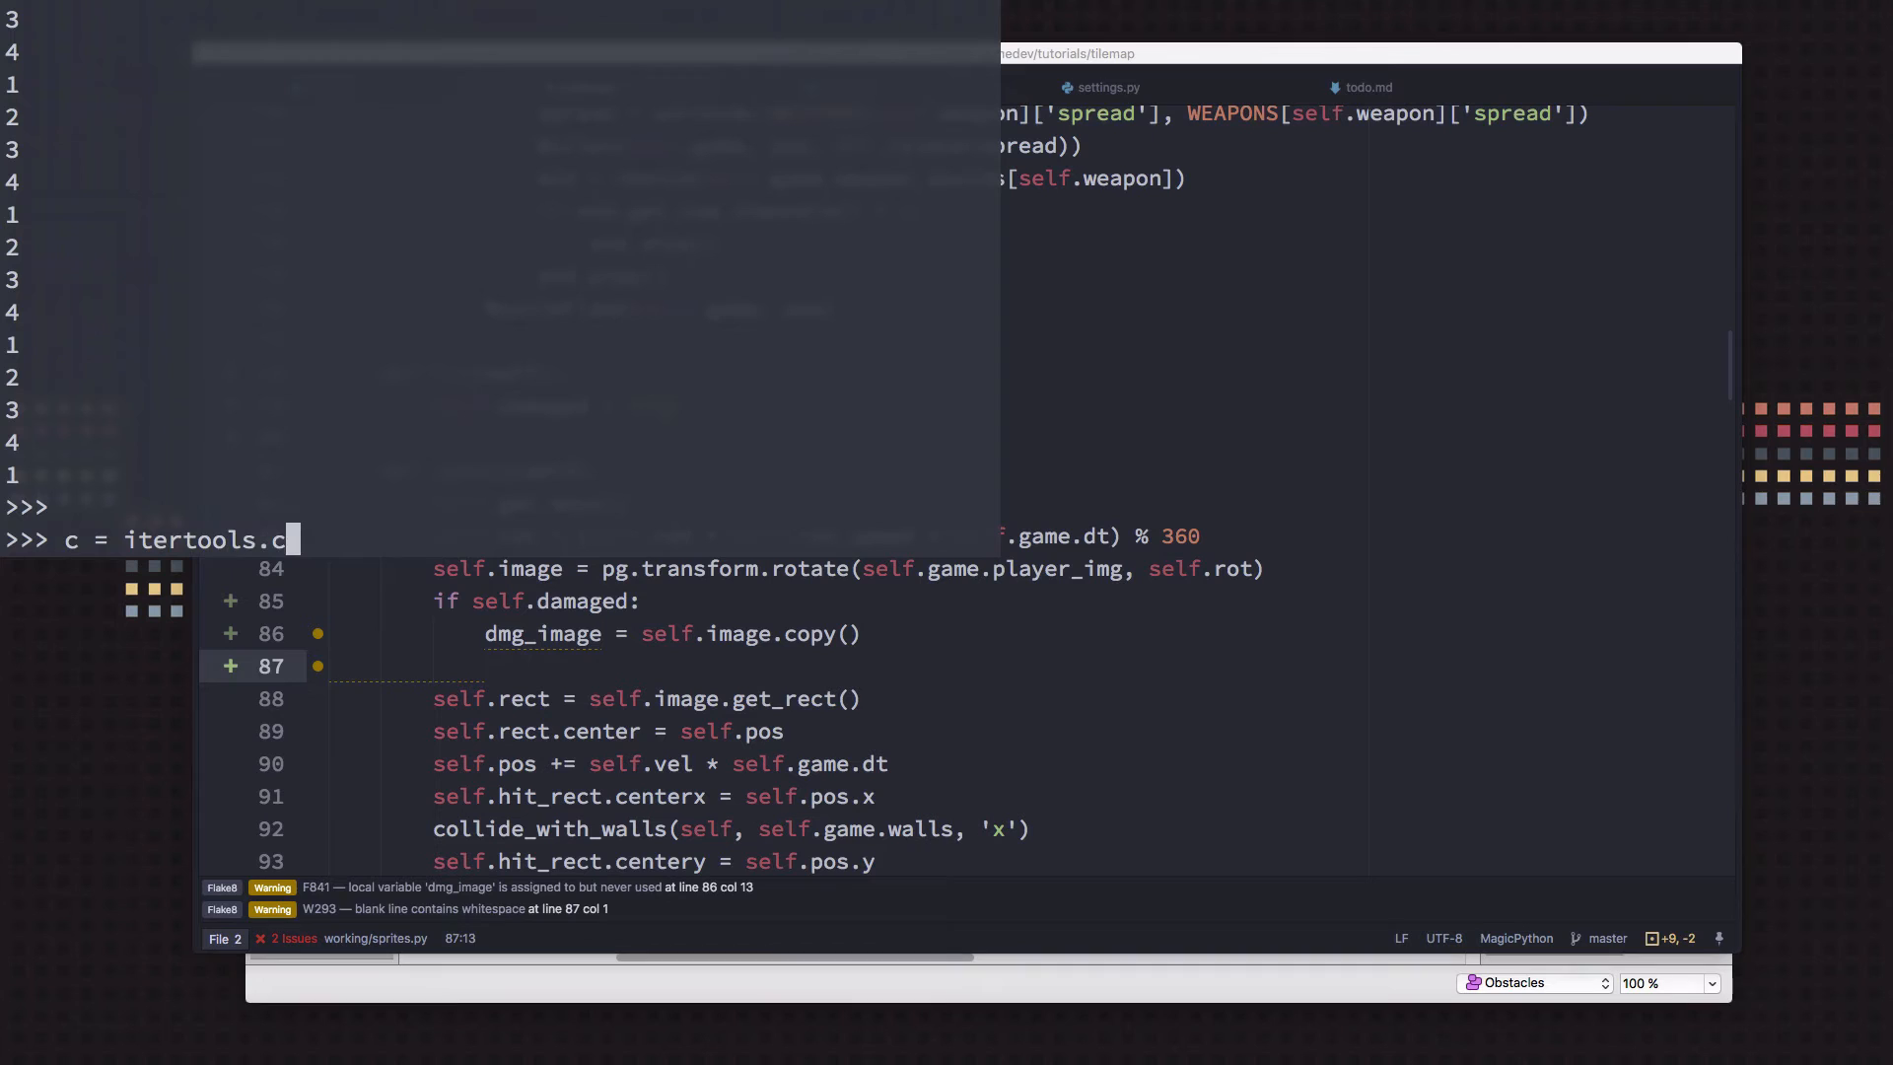
{"action": "type", "text": "hain("}
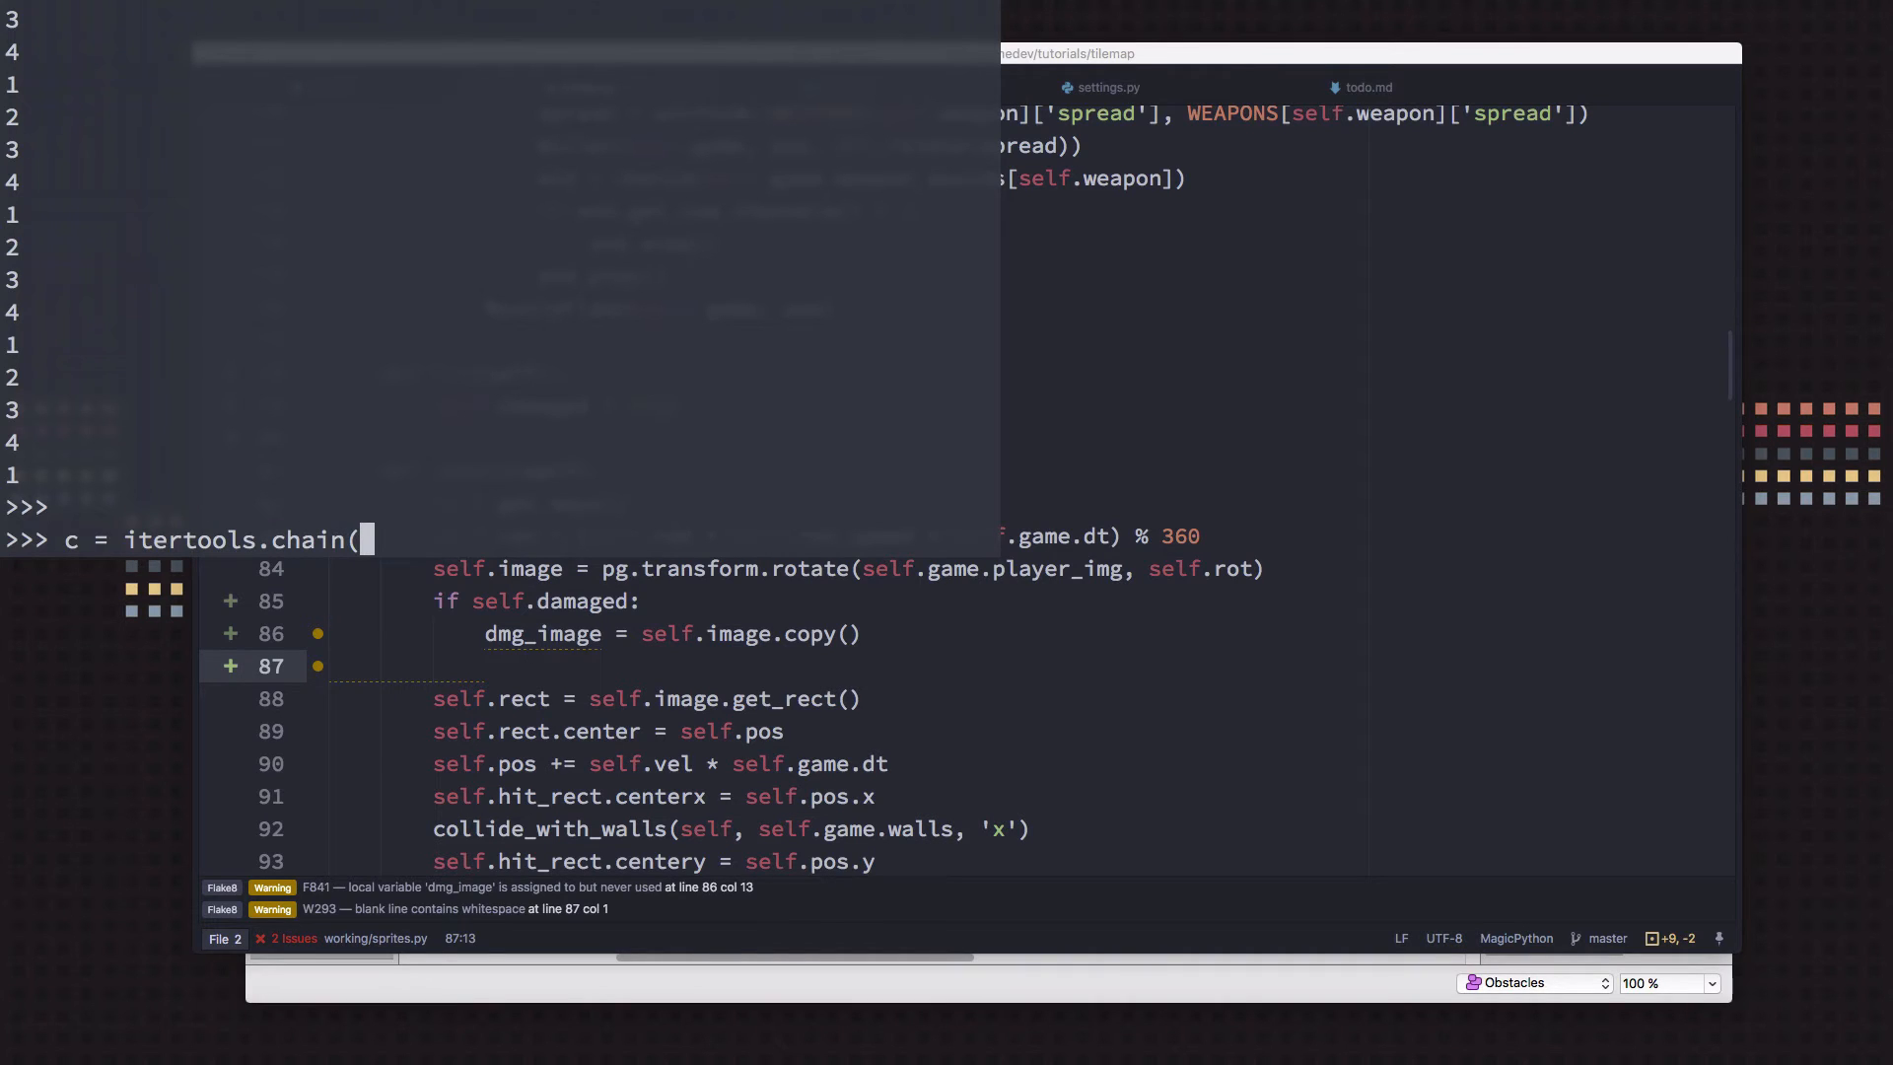
{"action": "type", "text": "["}
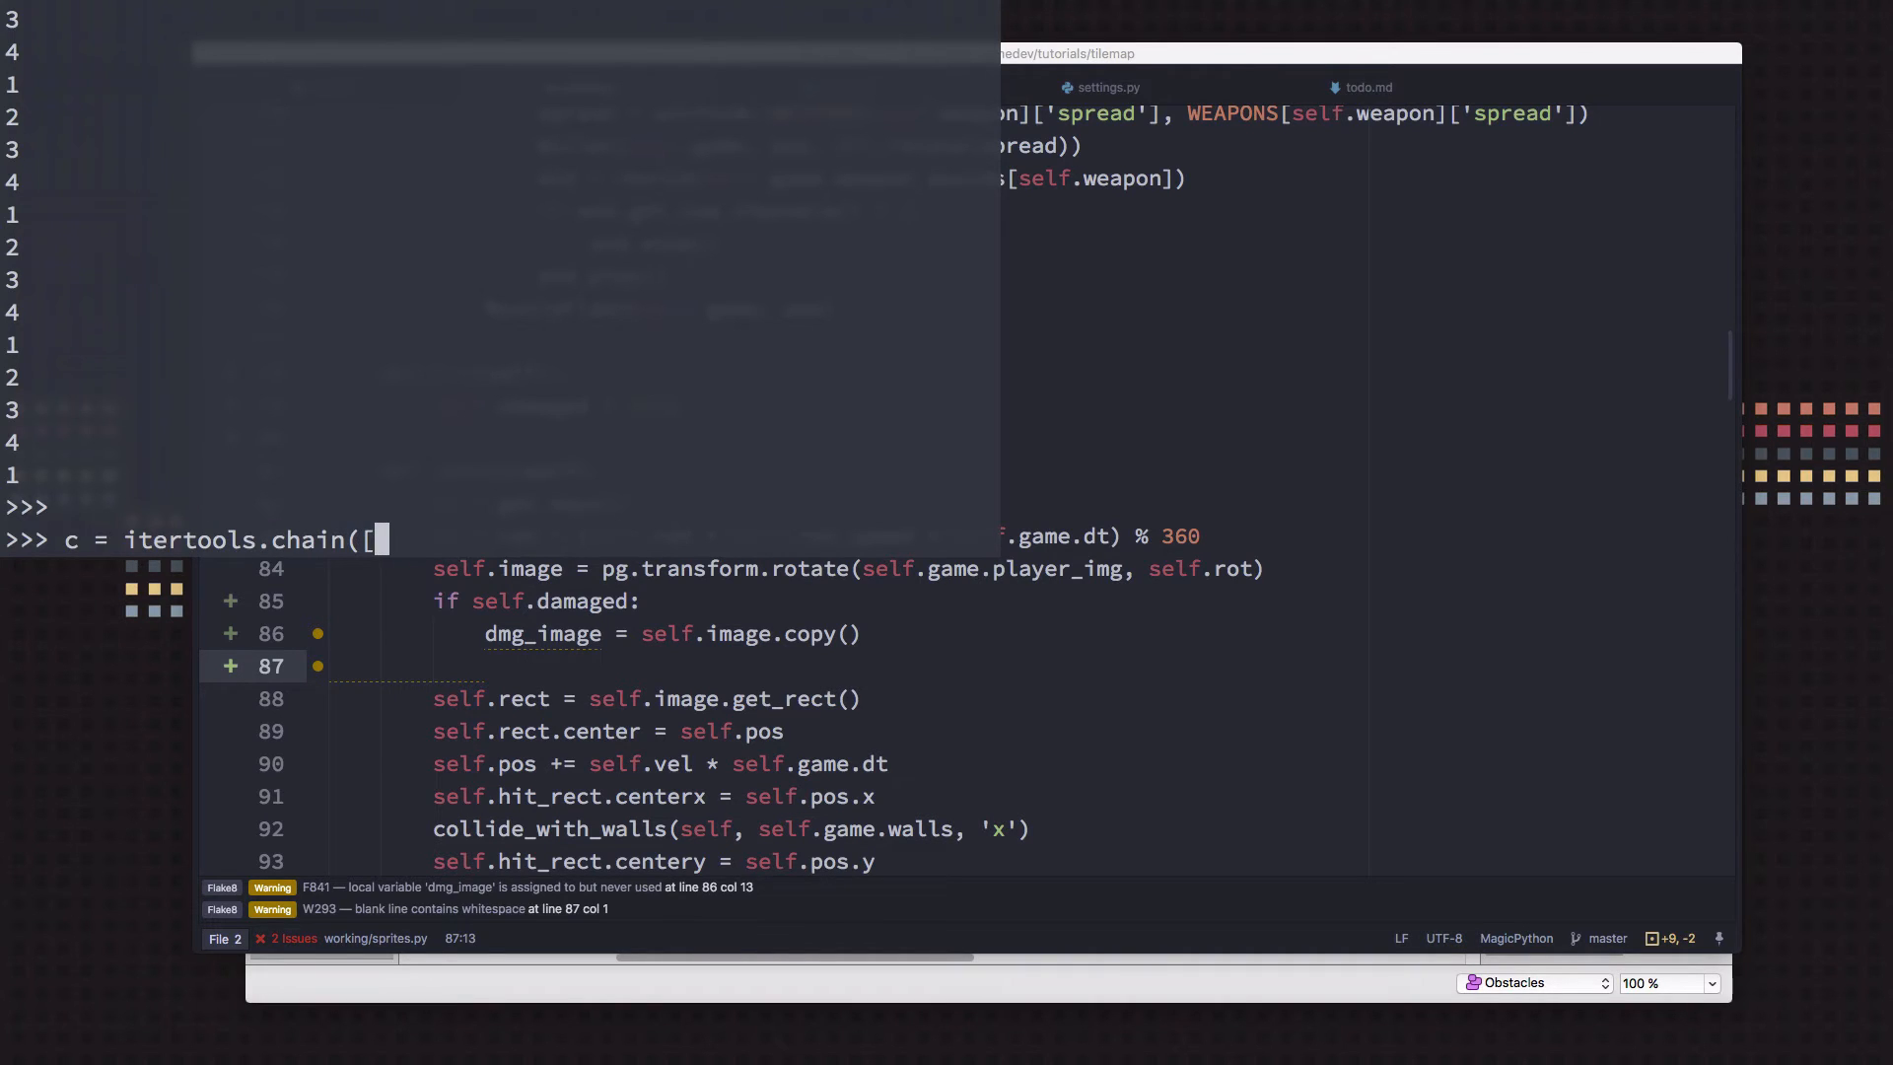
{"action": "type", "text": "1, 2, 3, 4"}
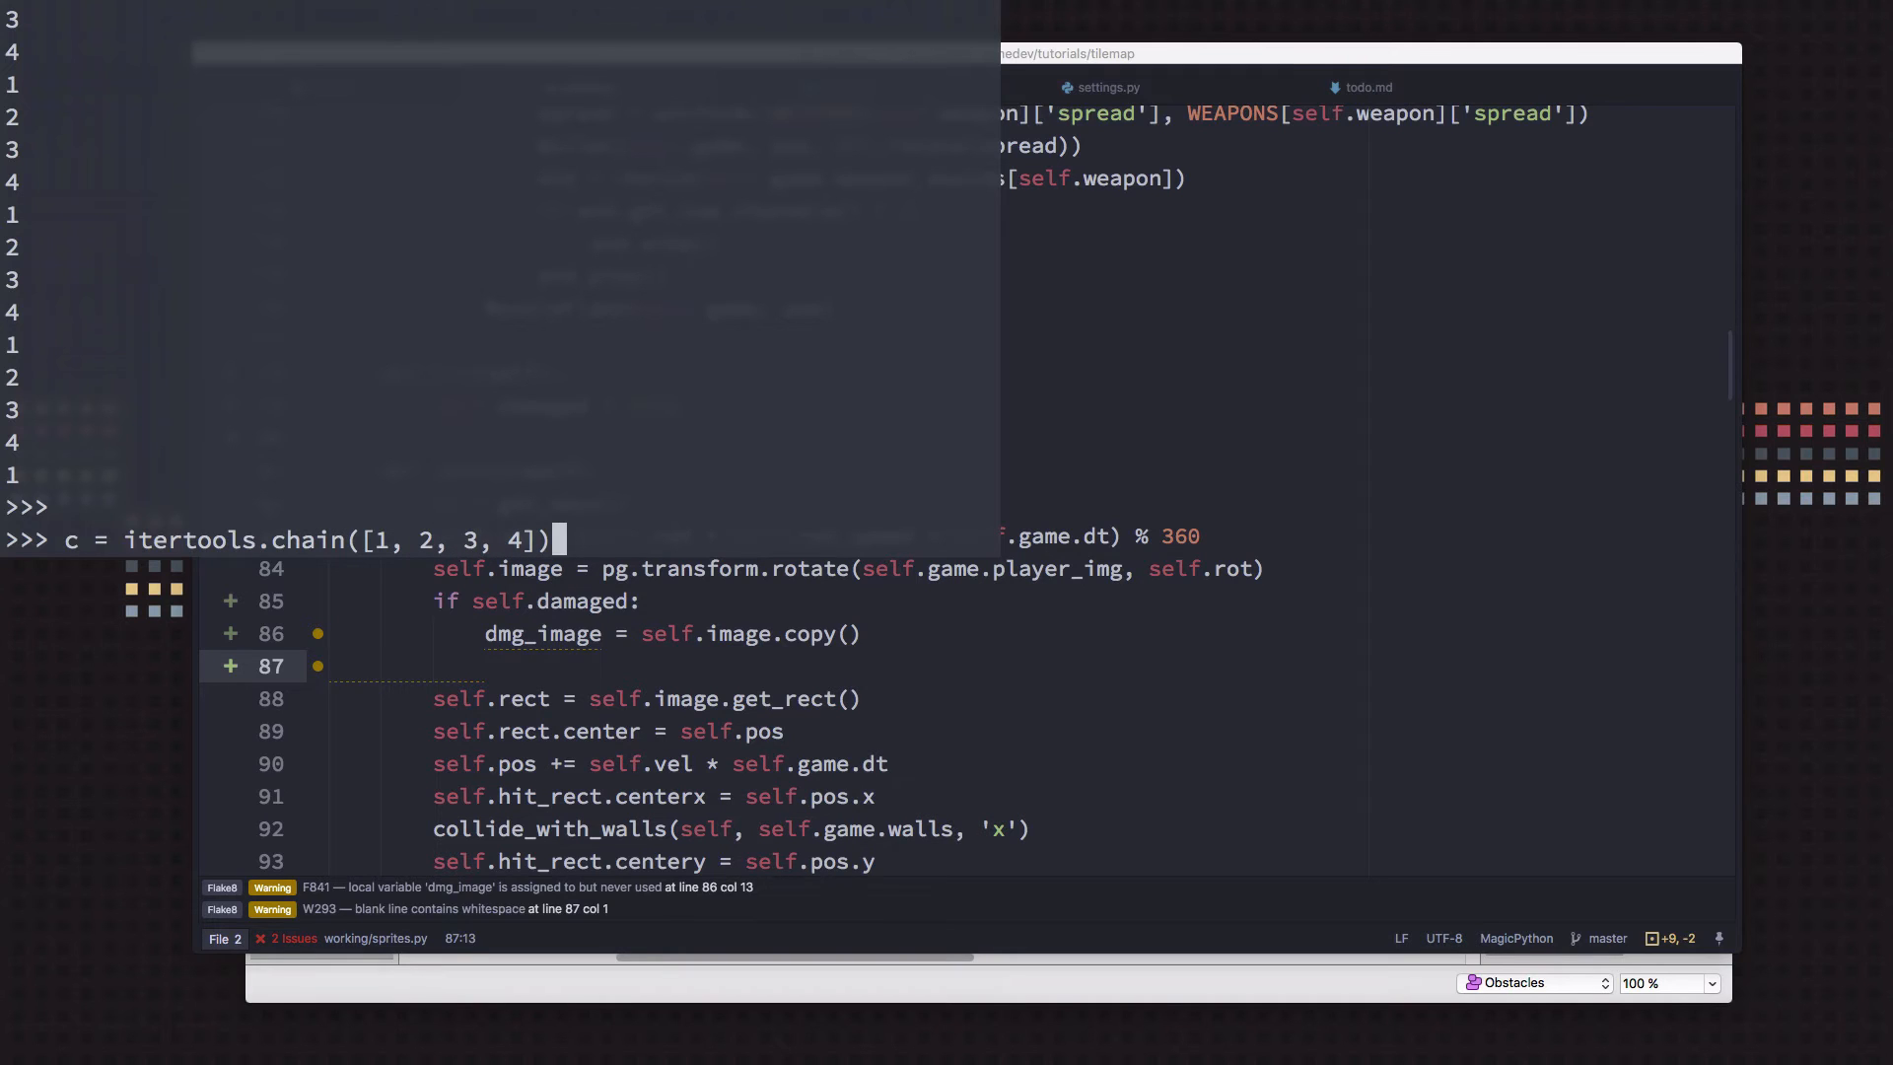
{"action": "key", "text": "enter"}
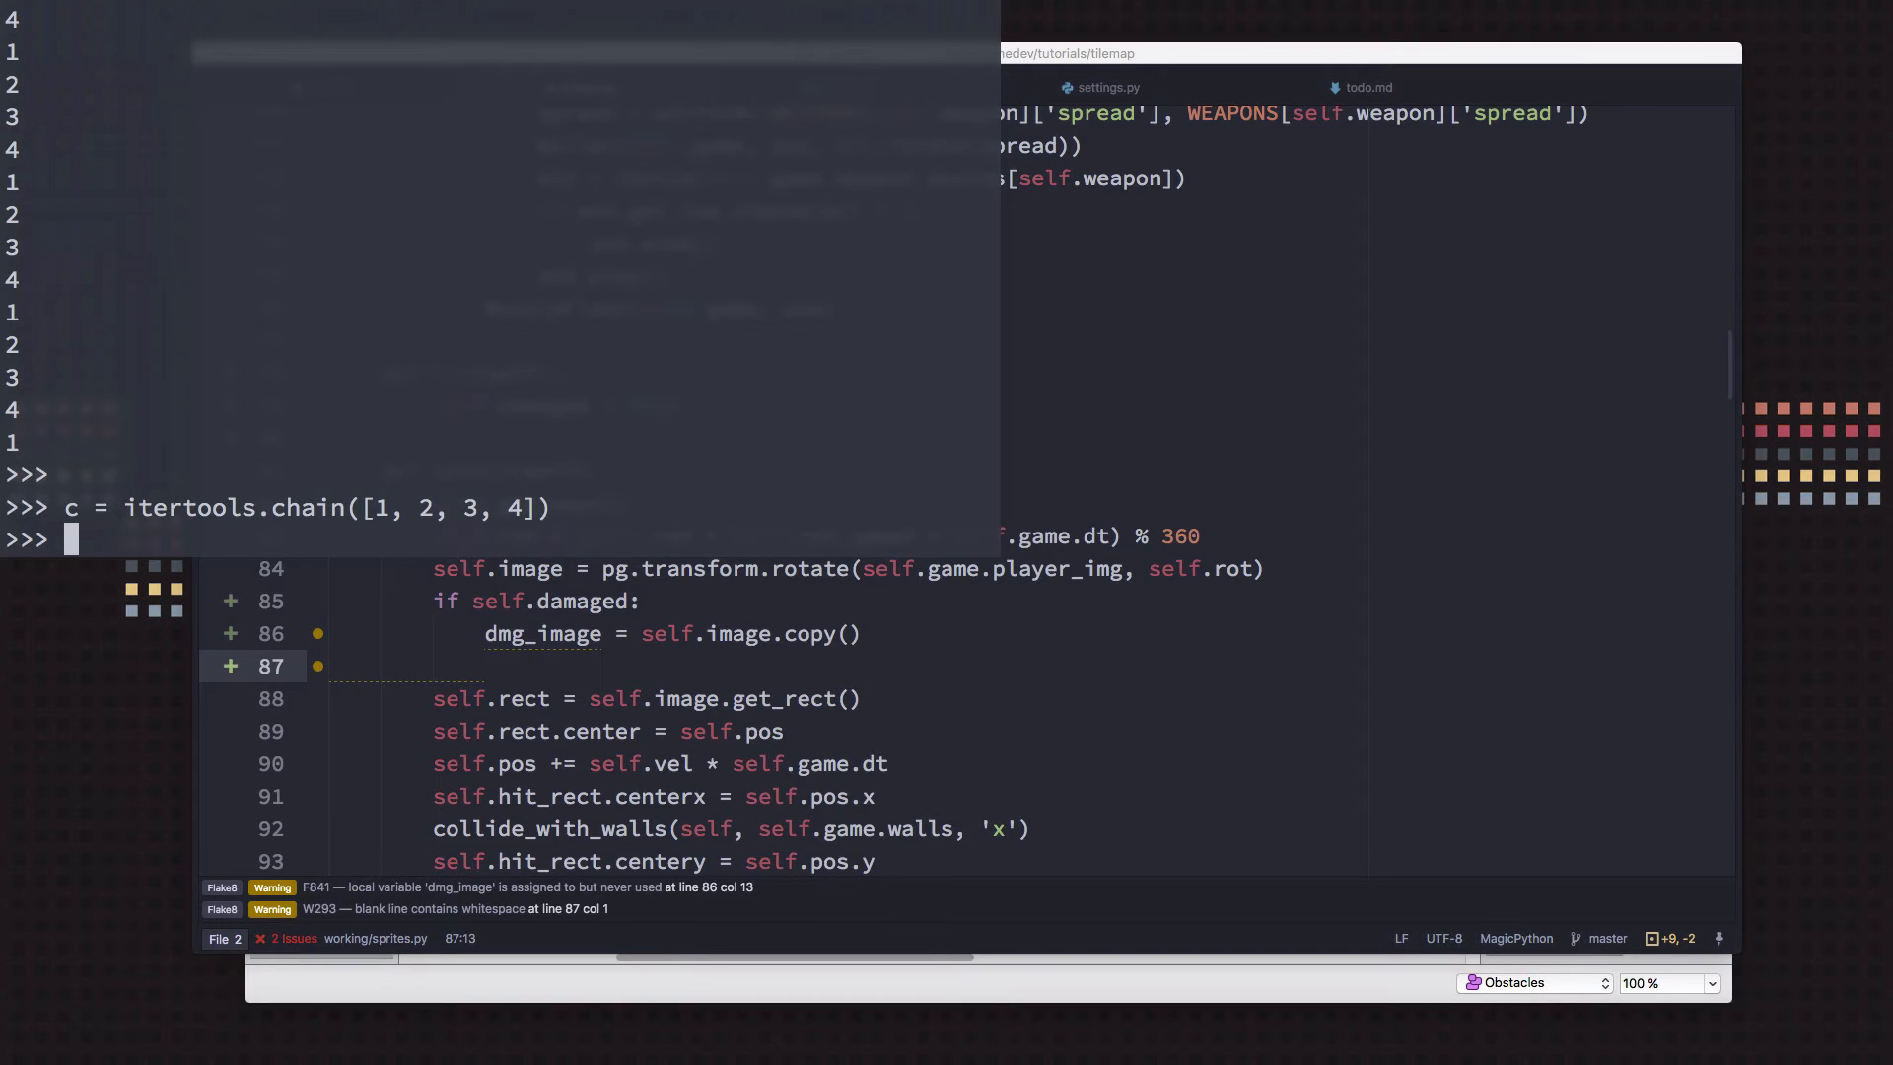
{"action": "type", "text": "next(c)"}
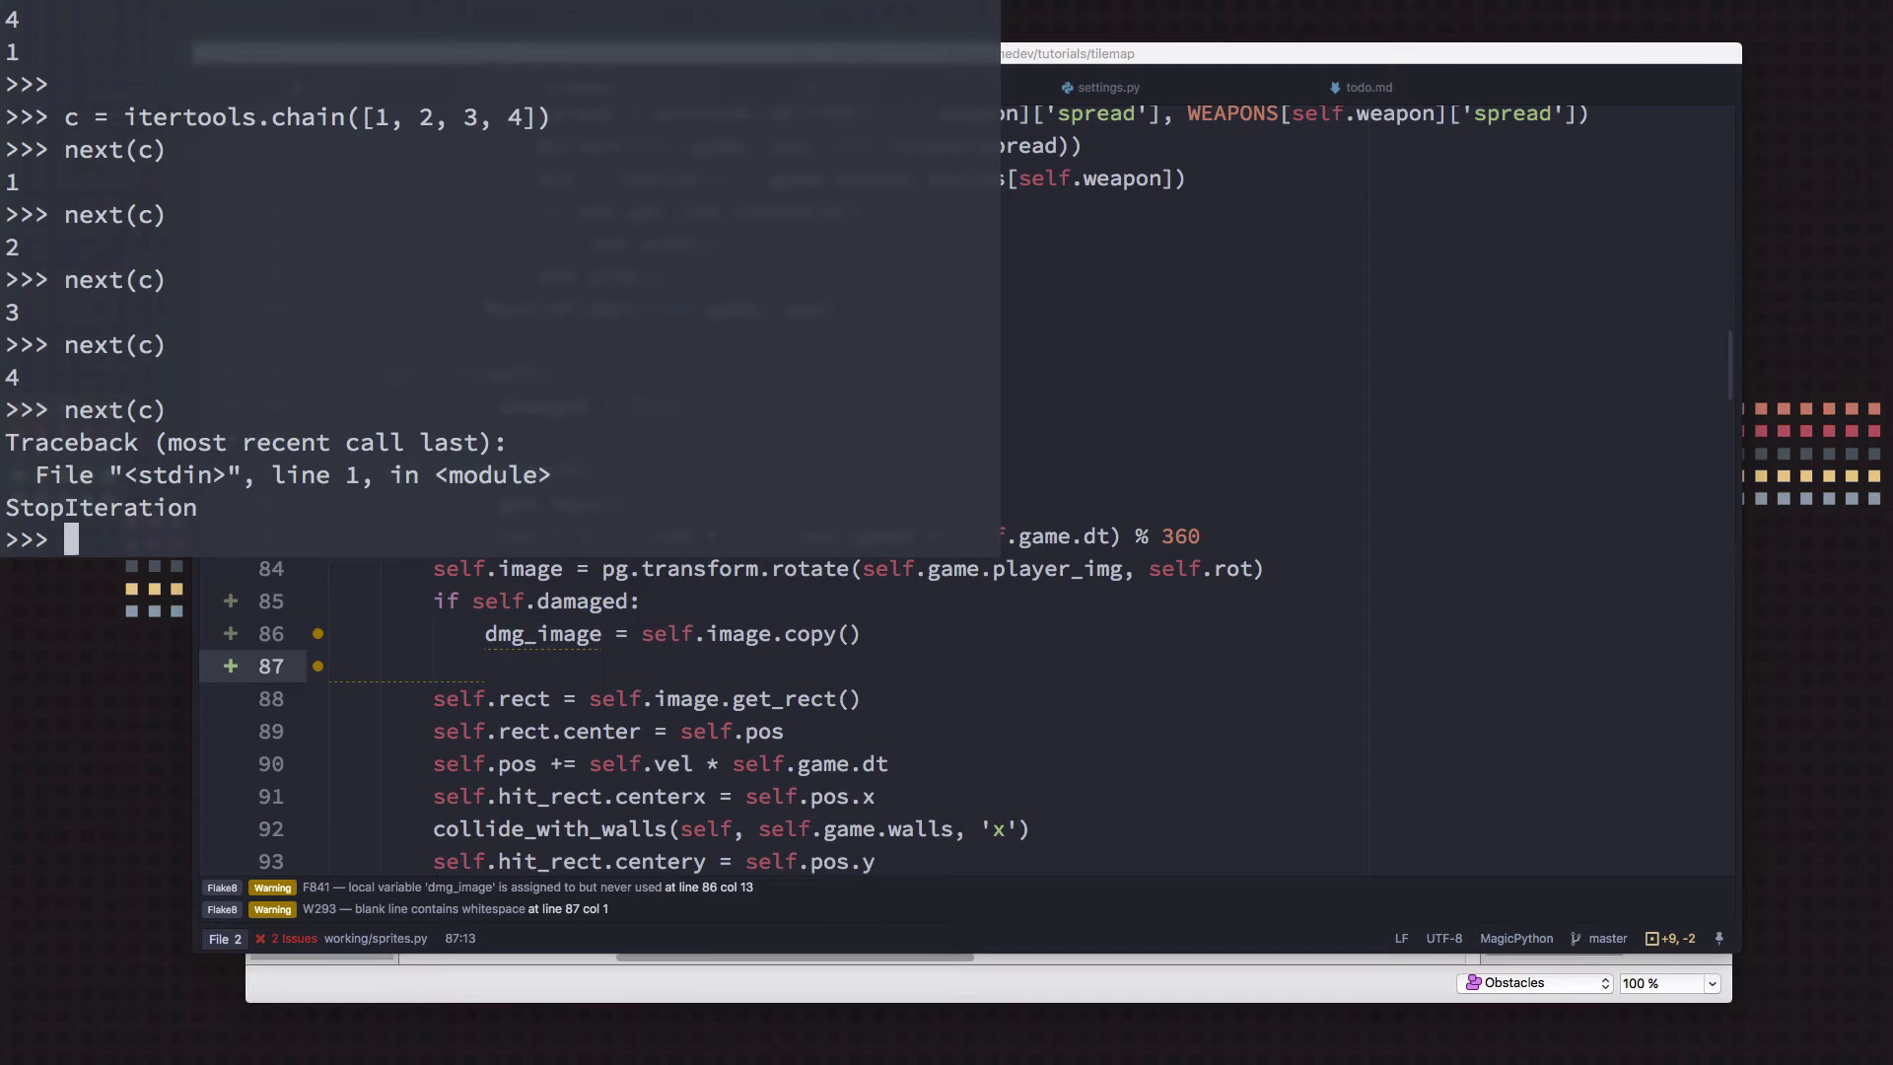
{"action": "type", "text": "c ="}
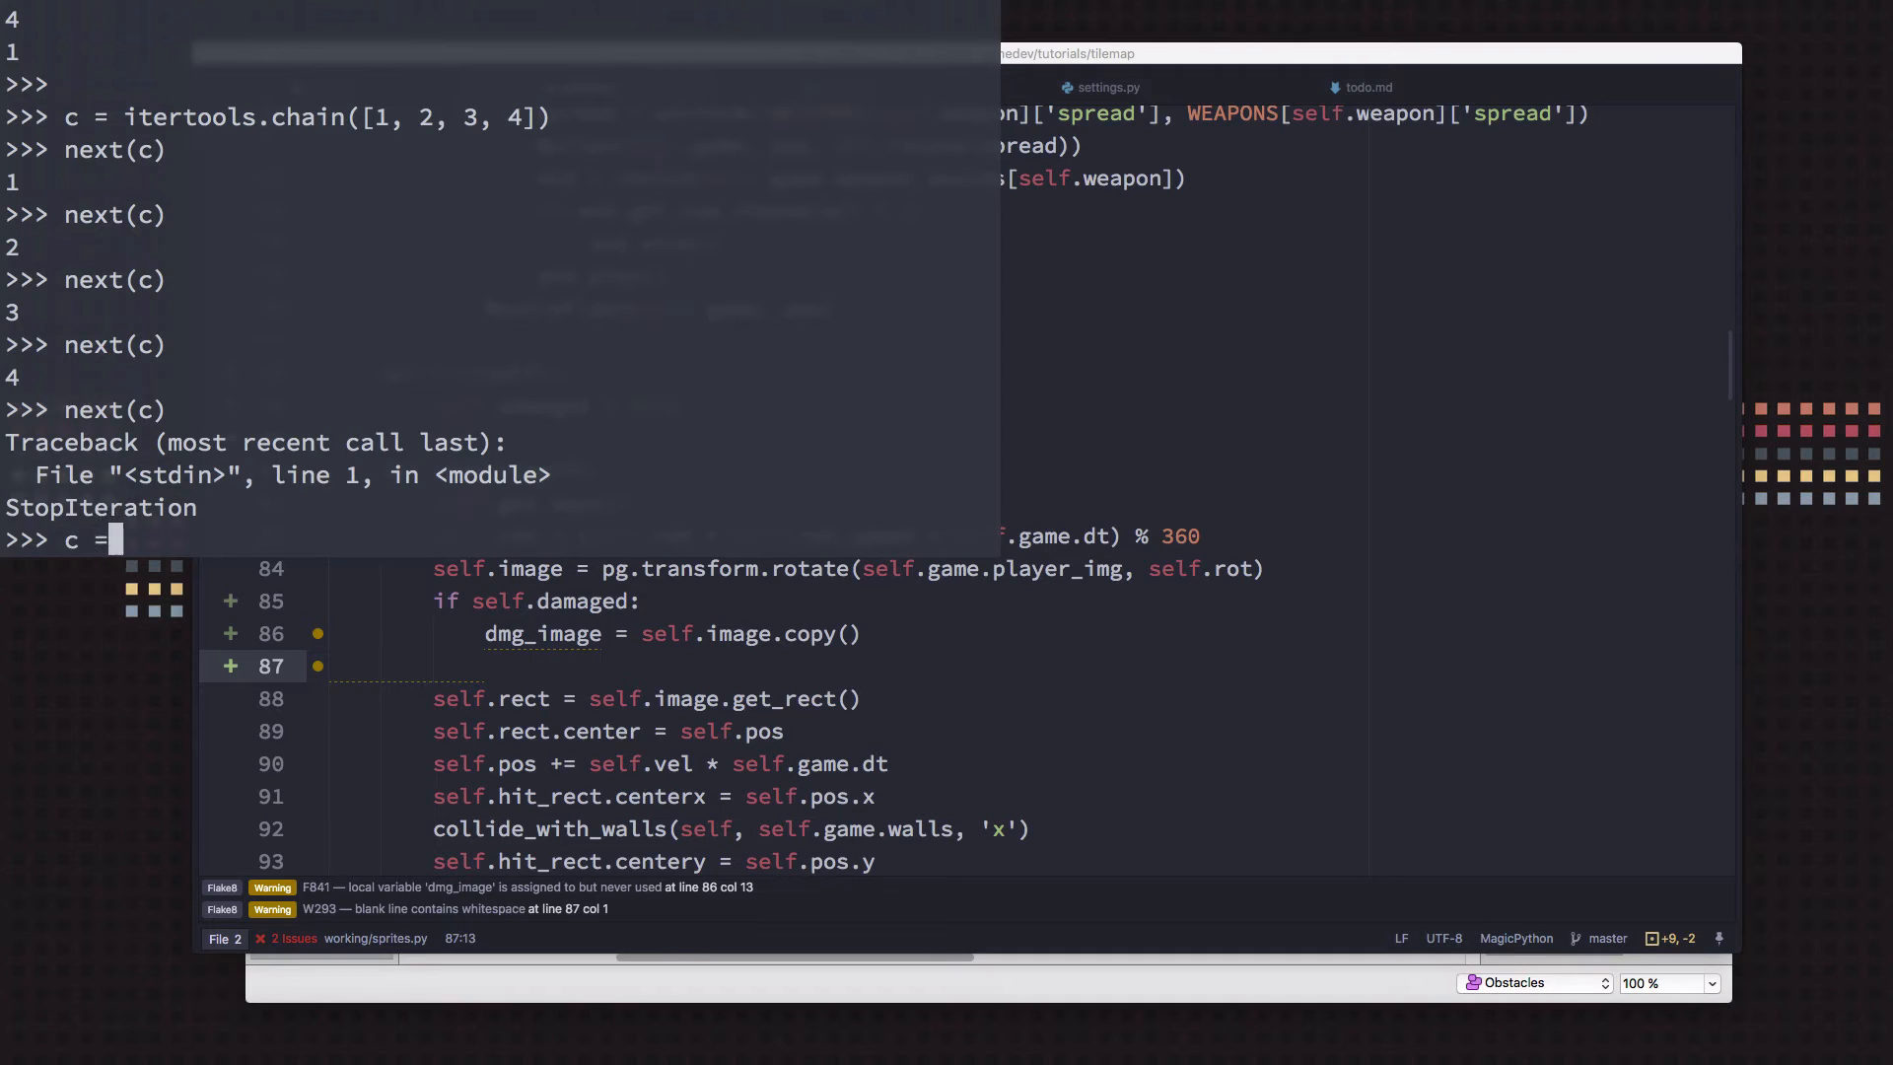
{"action": "type", "text": "itert"}
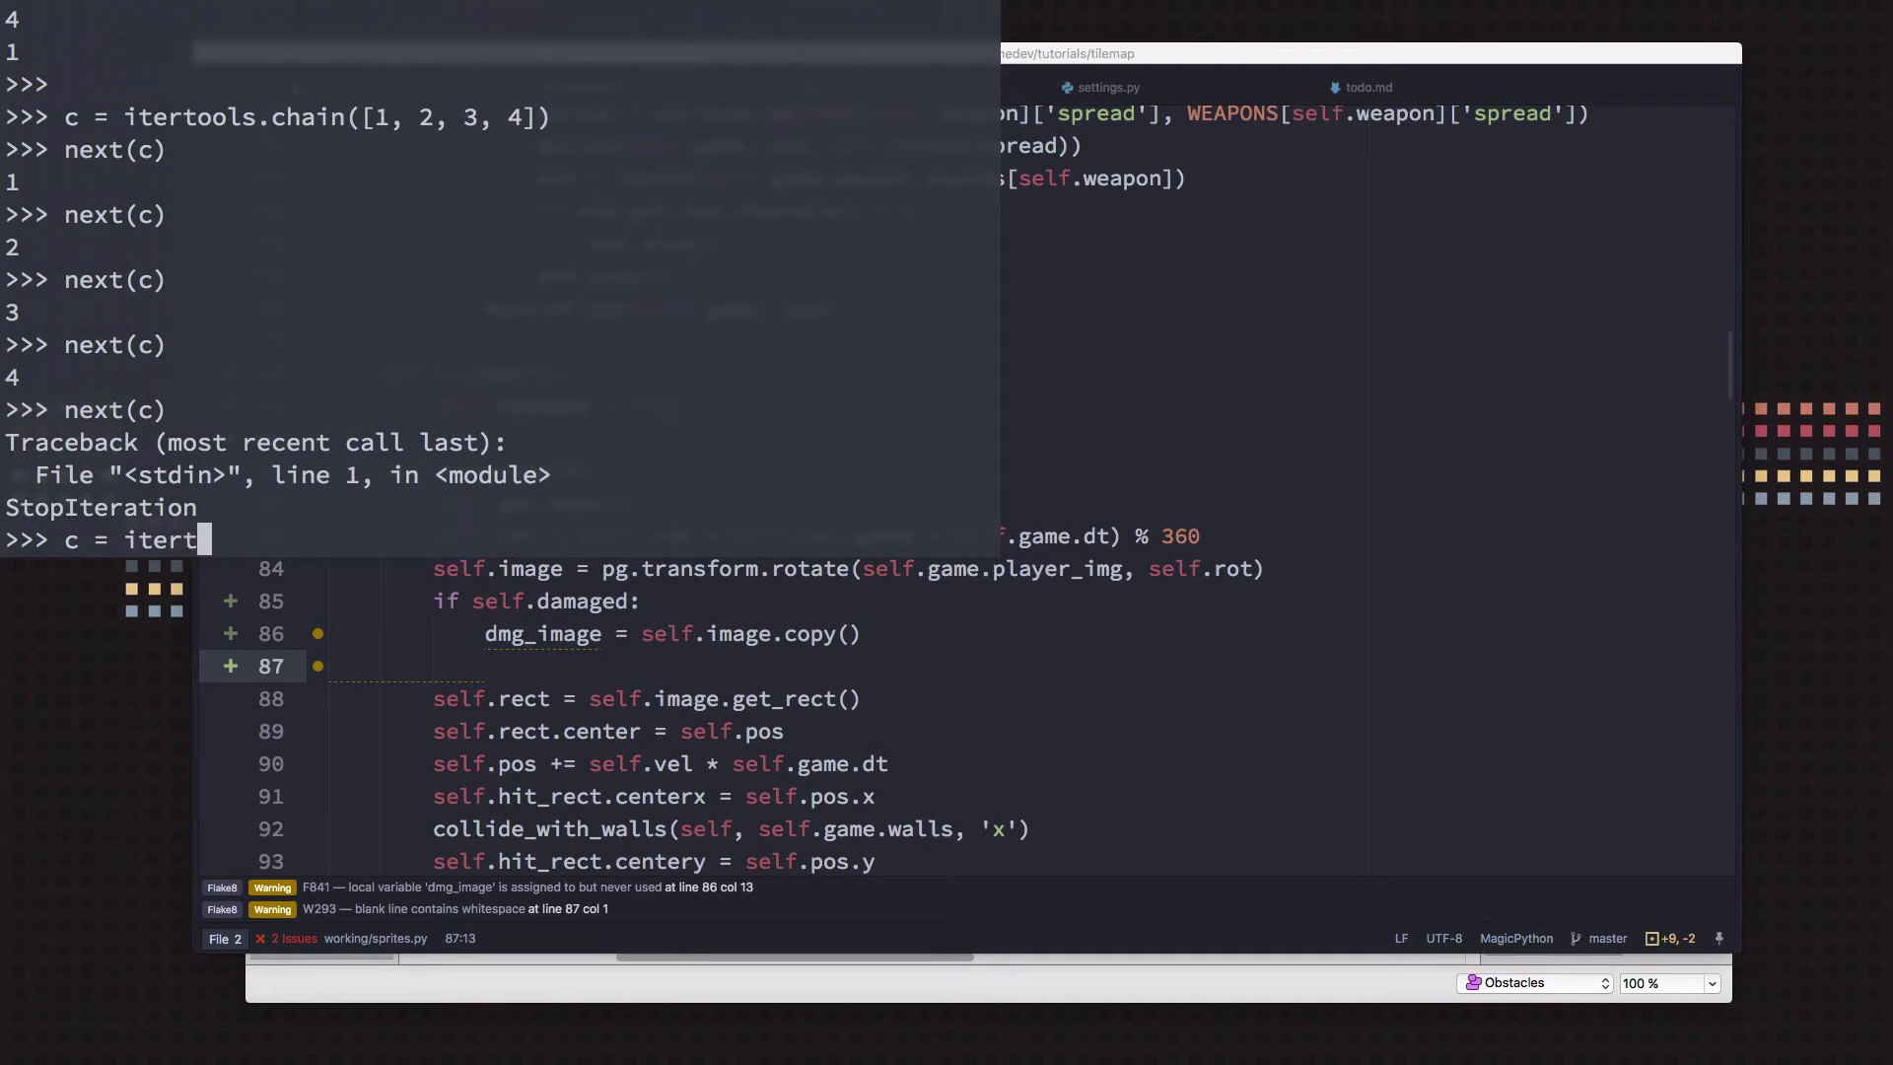
{"action": "type", "text": "ools.ch"}
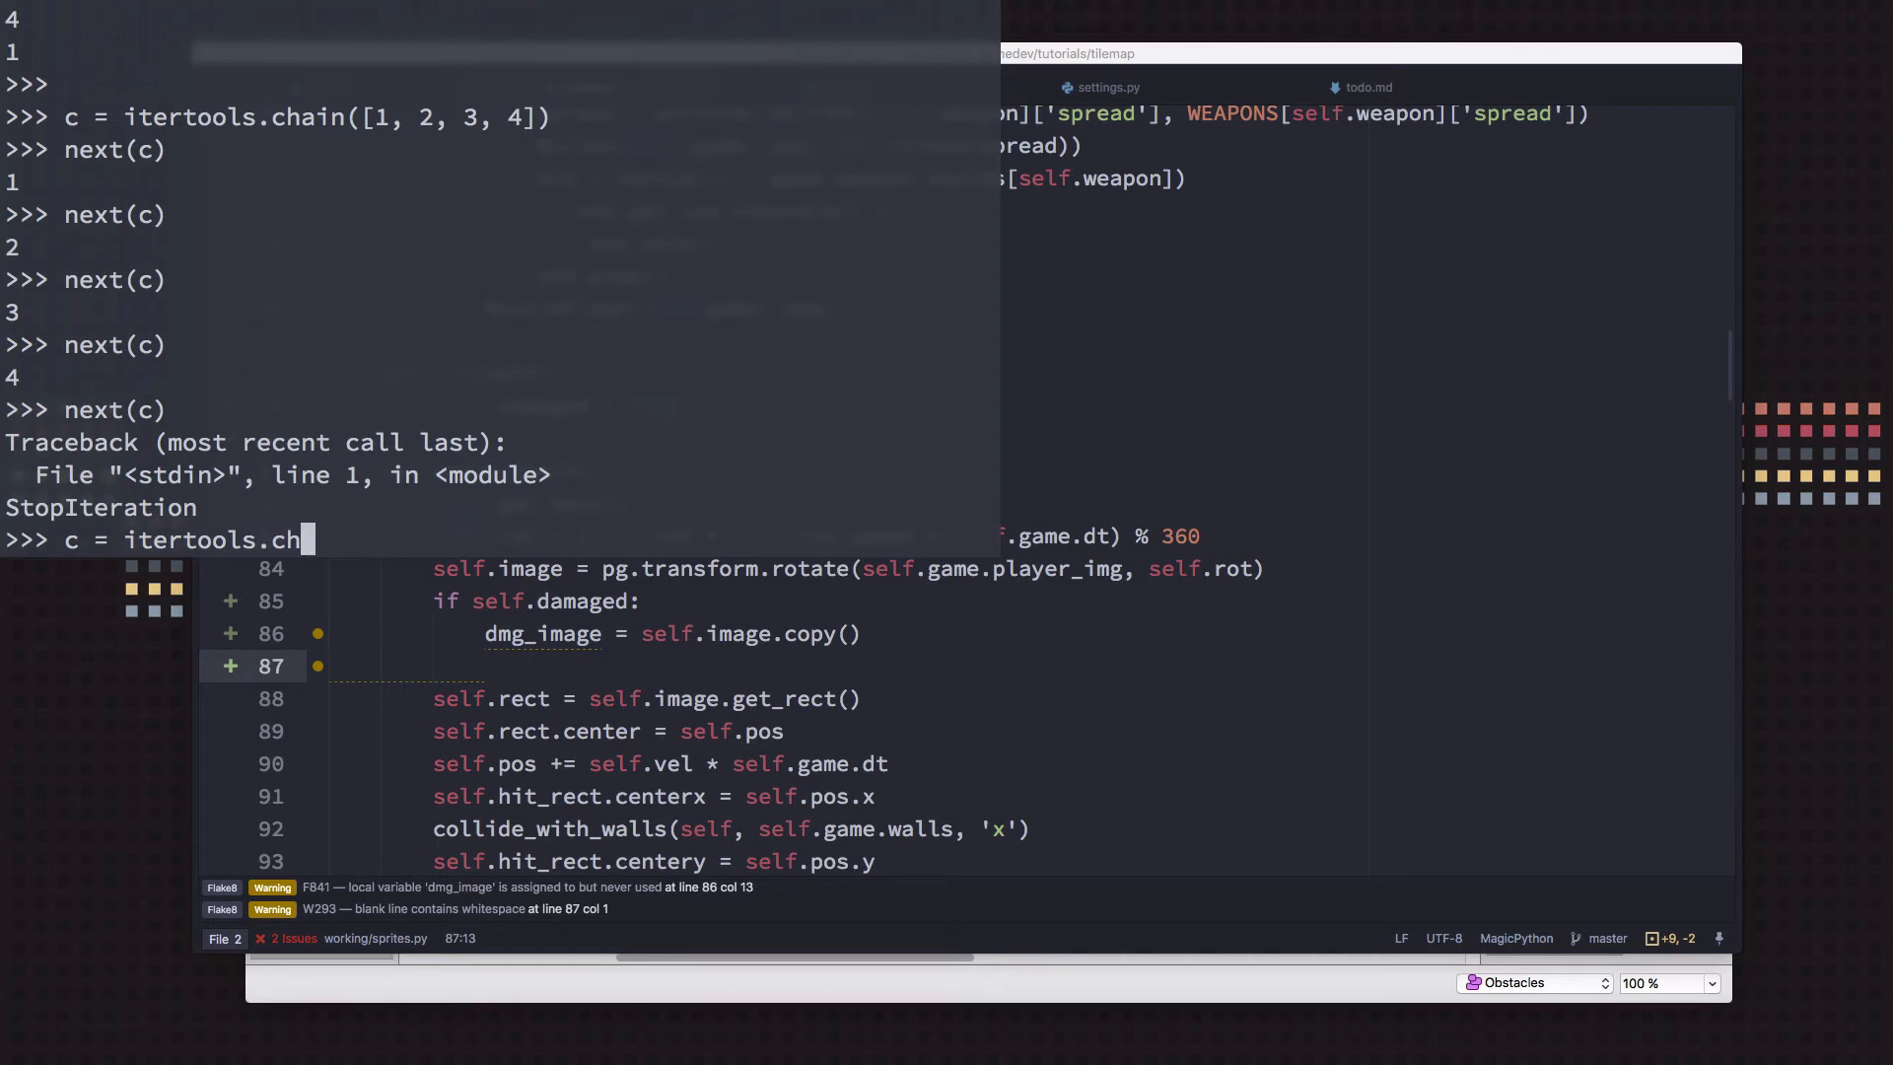
{"action": "type", "text": "ain([1, 2, 3, 4] +"}
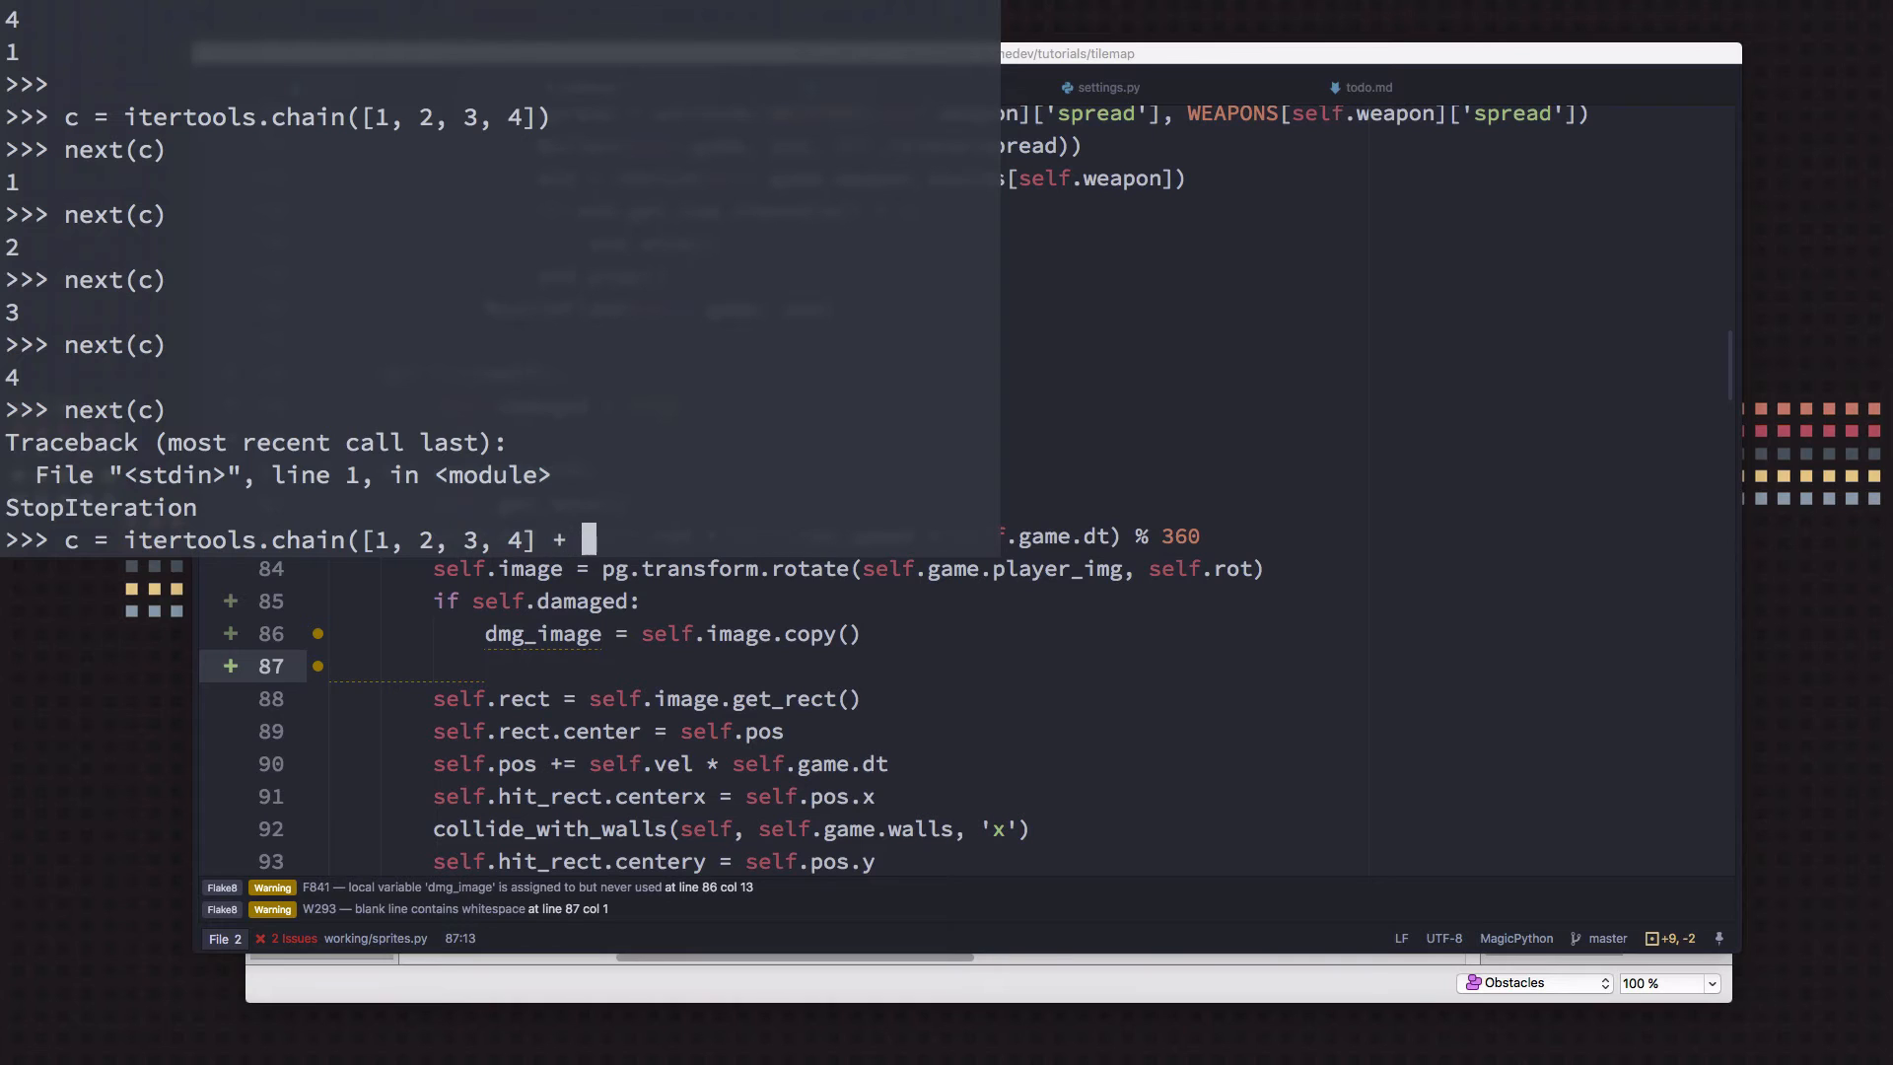
{"action": "type", "text": "[2,"}
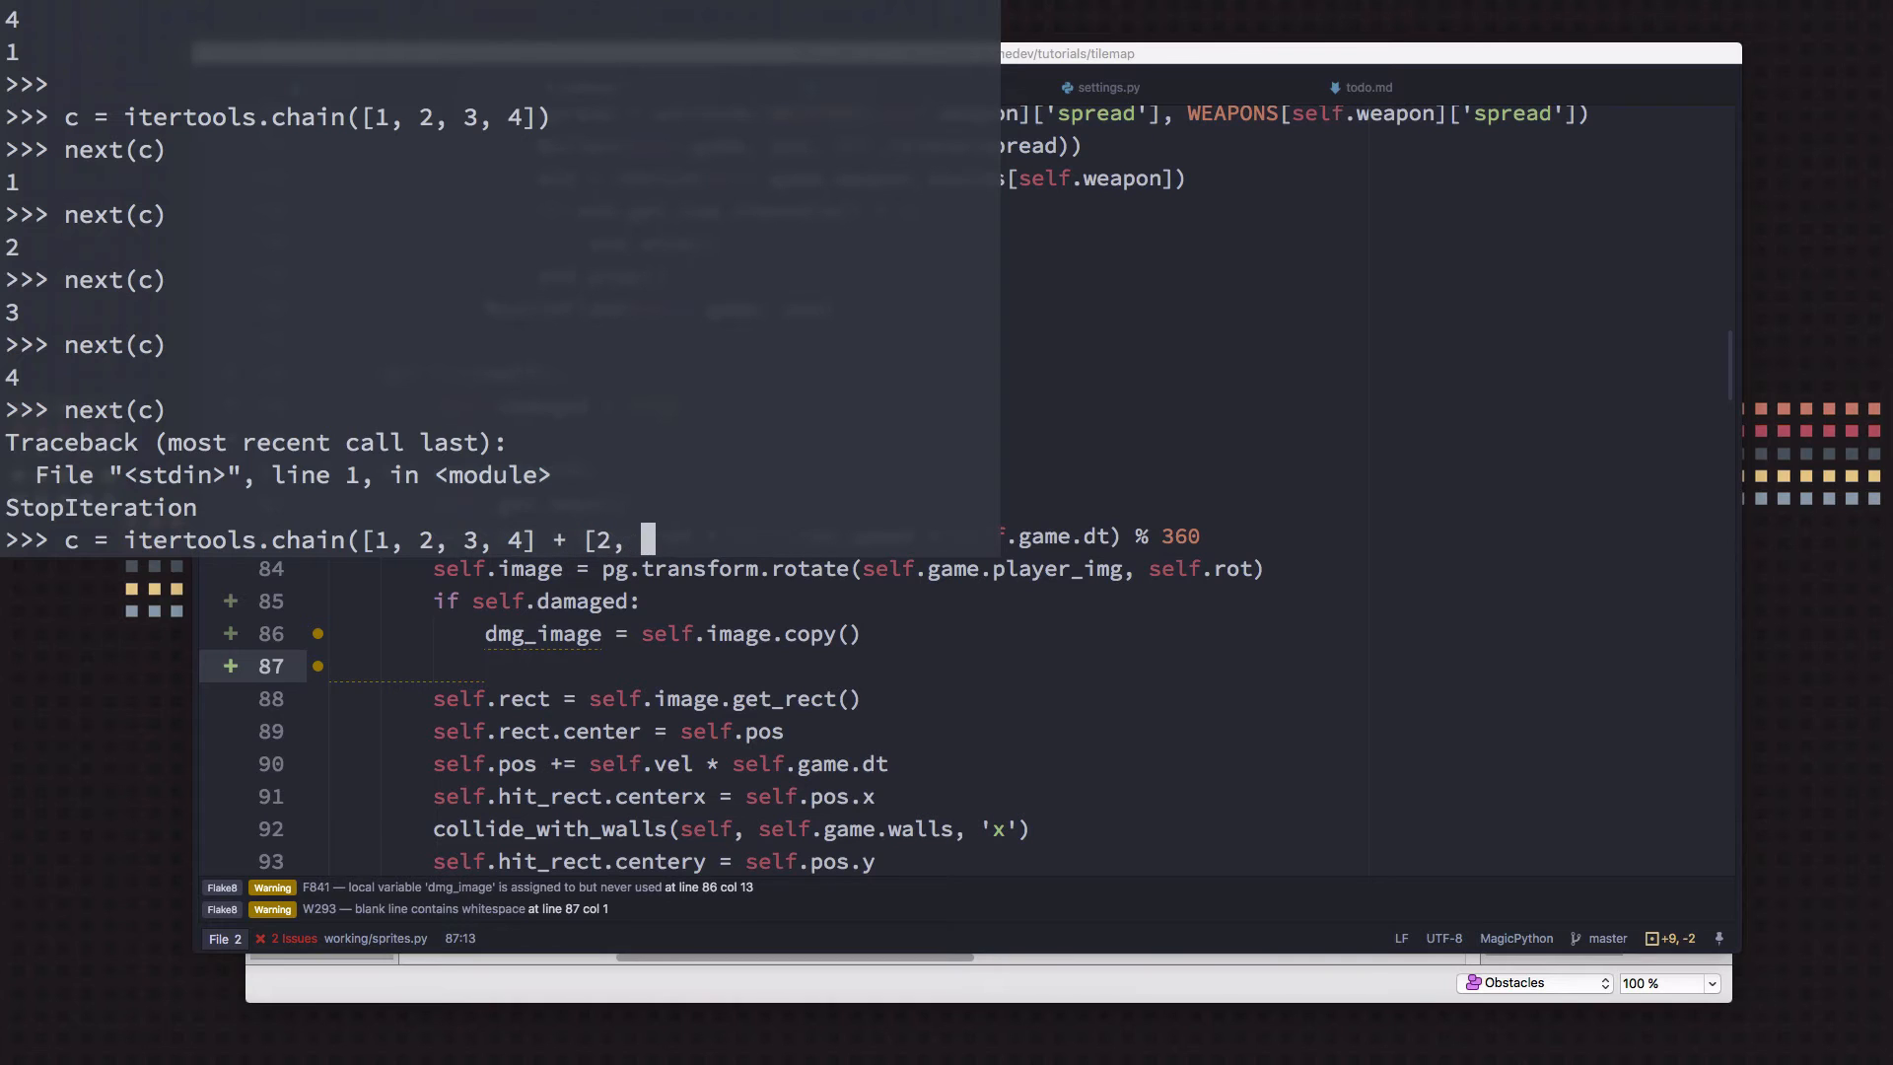
{"action": "type", "text": "4, 5, 1"}
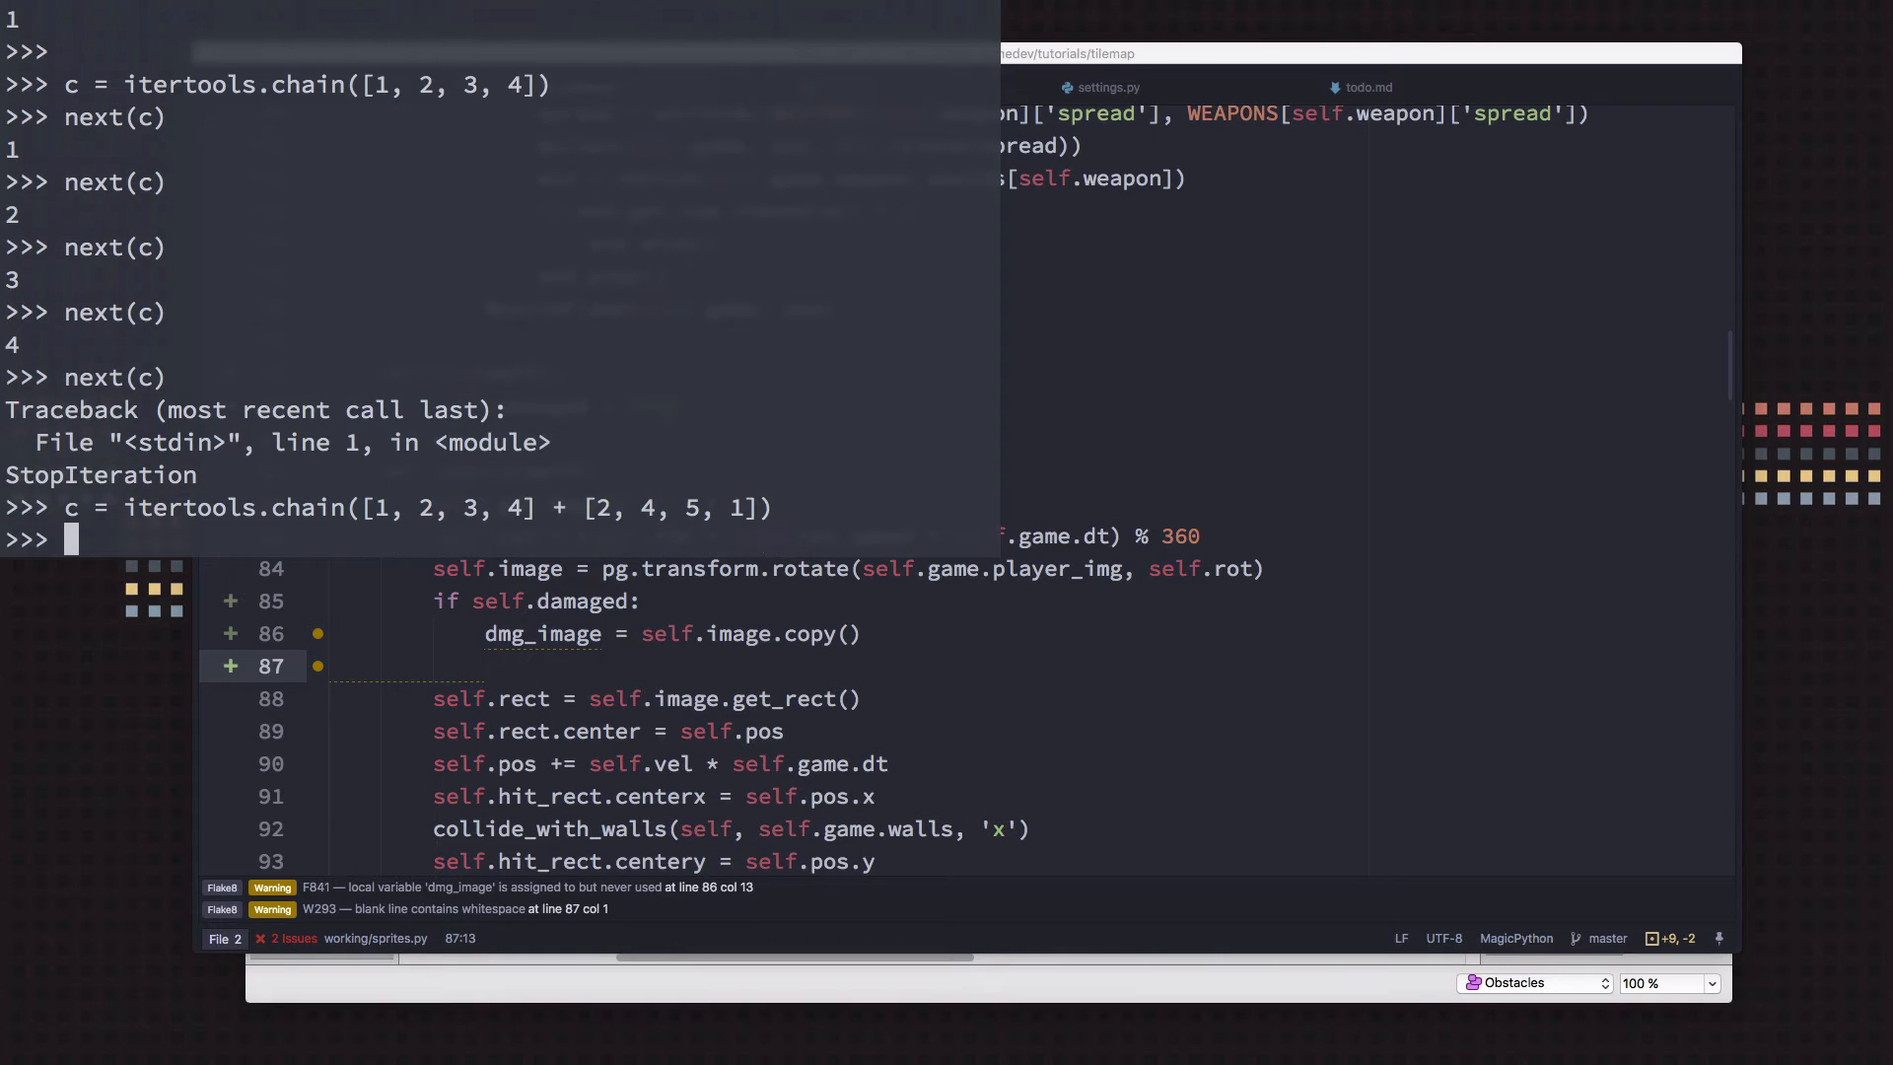
{"action": "type", "text": "for i in"}
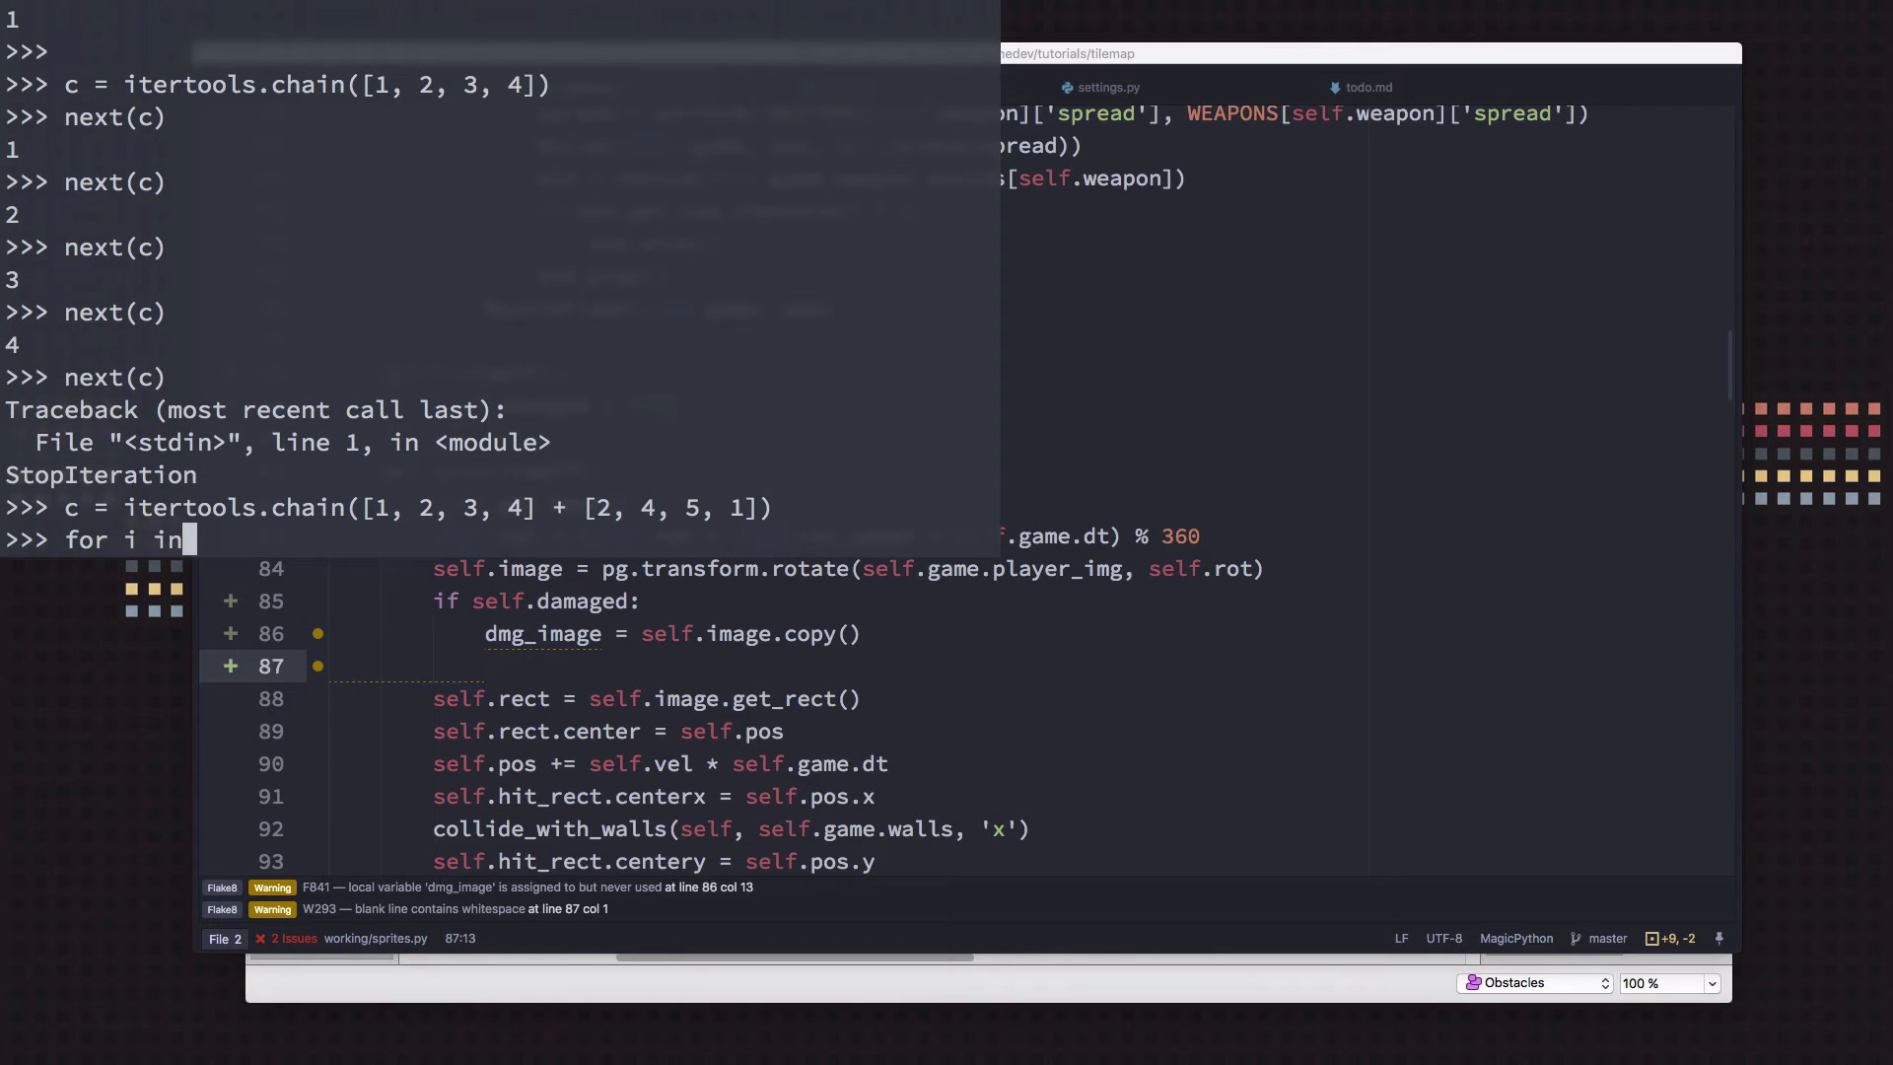
{"action": "type", "text": "range(10):"}
{"action": "type", "text": "next(c)"}
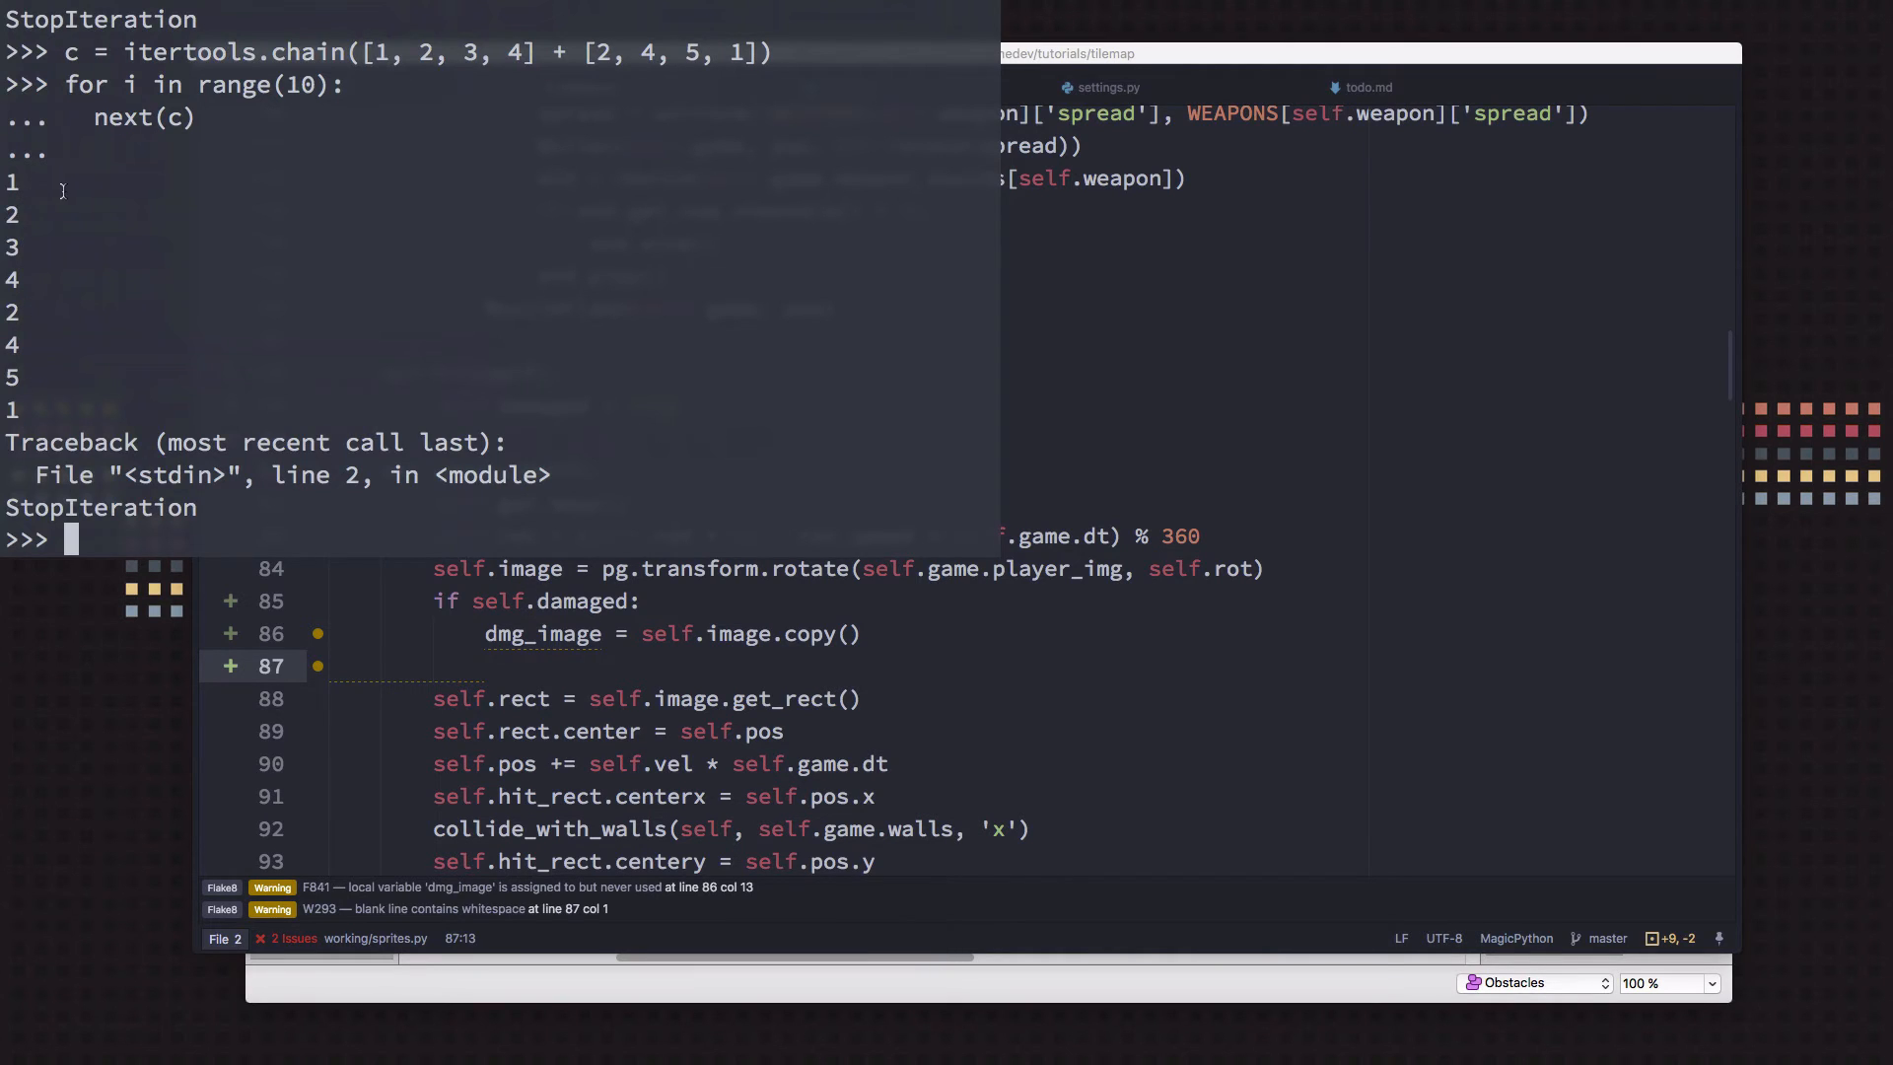
{"action": "mouse_move", "coordinate": [45, 418]}
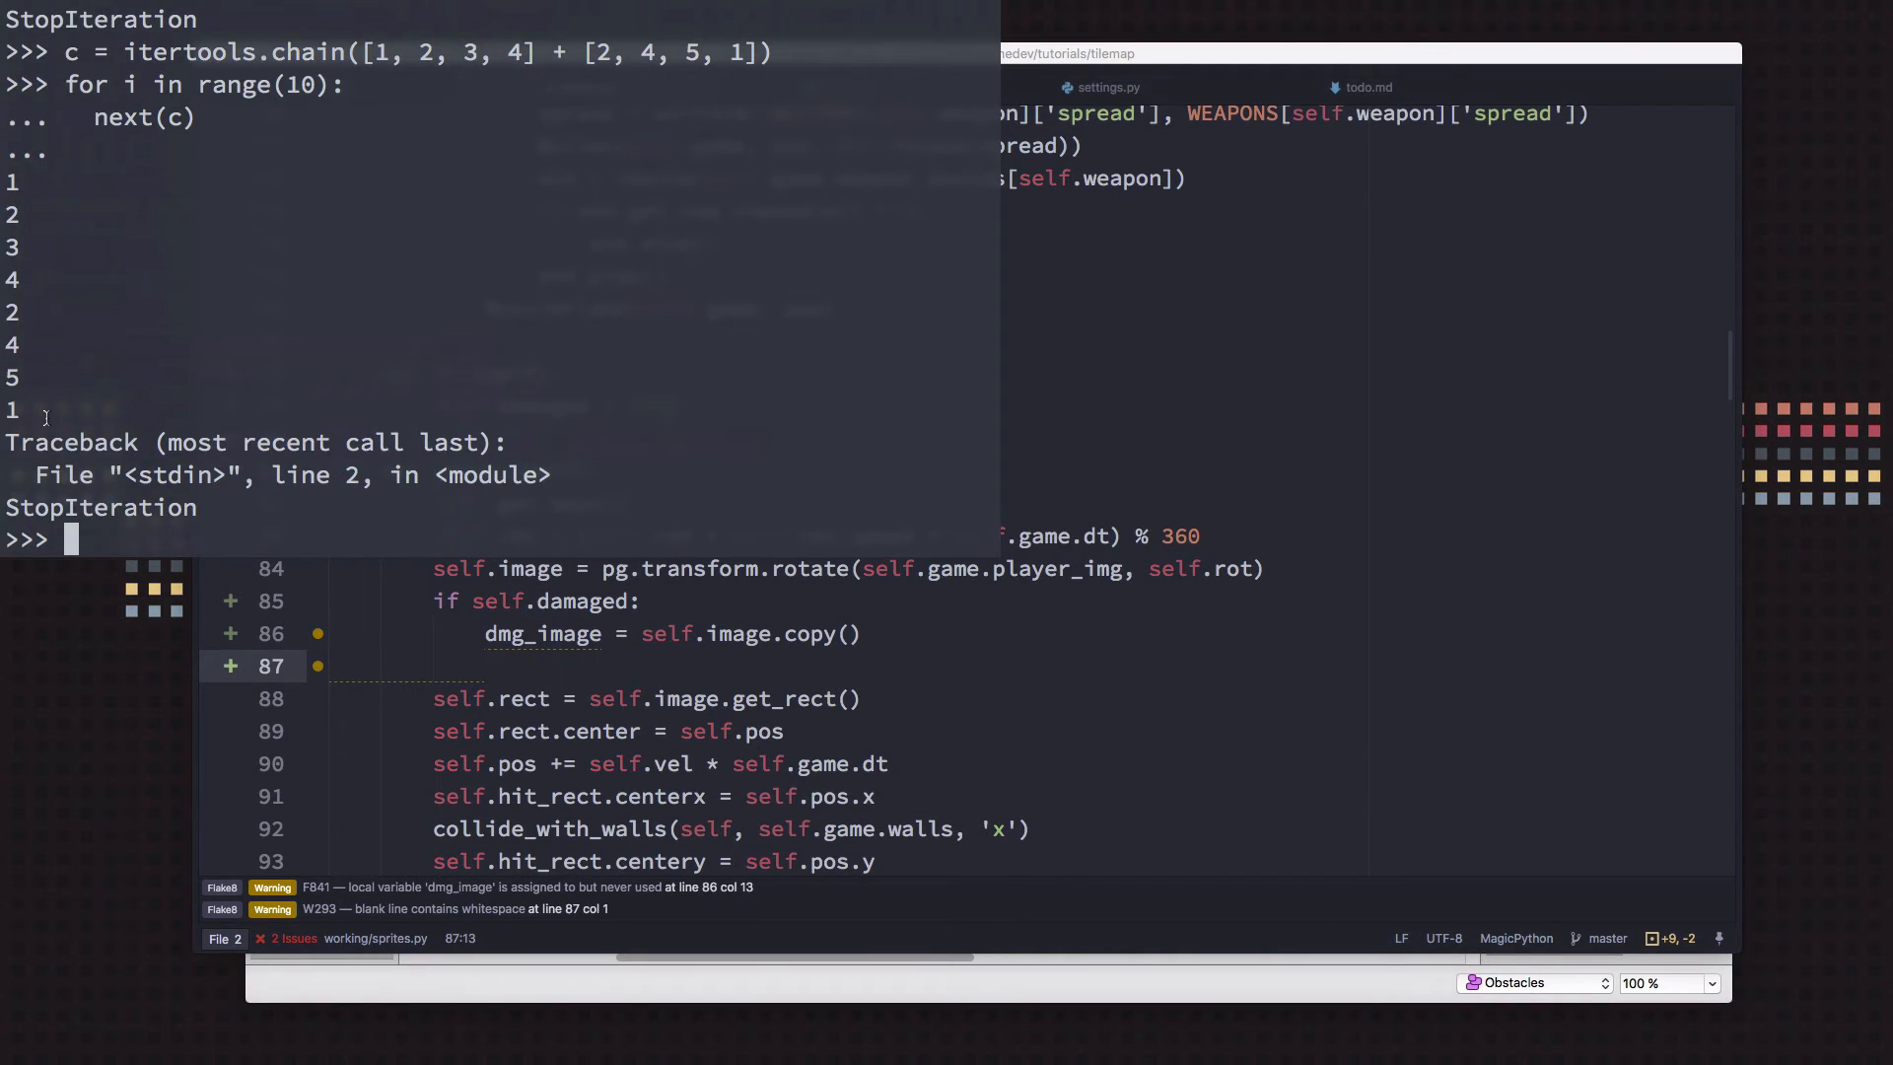
{"action": "mouse_move", "coordinate": [33, 280]}
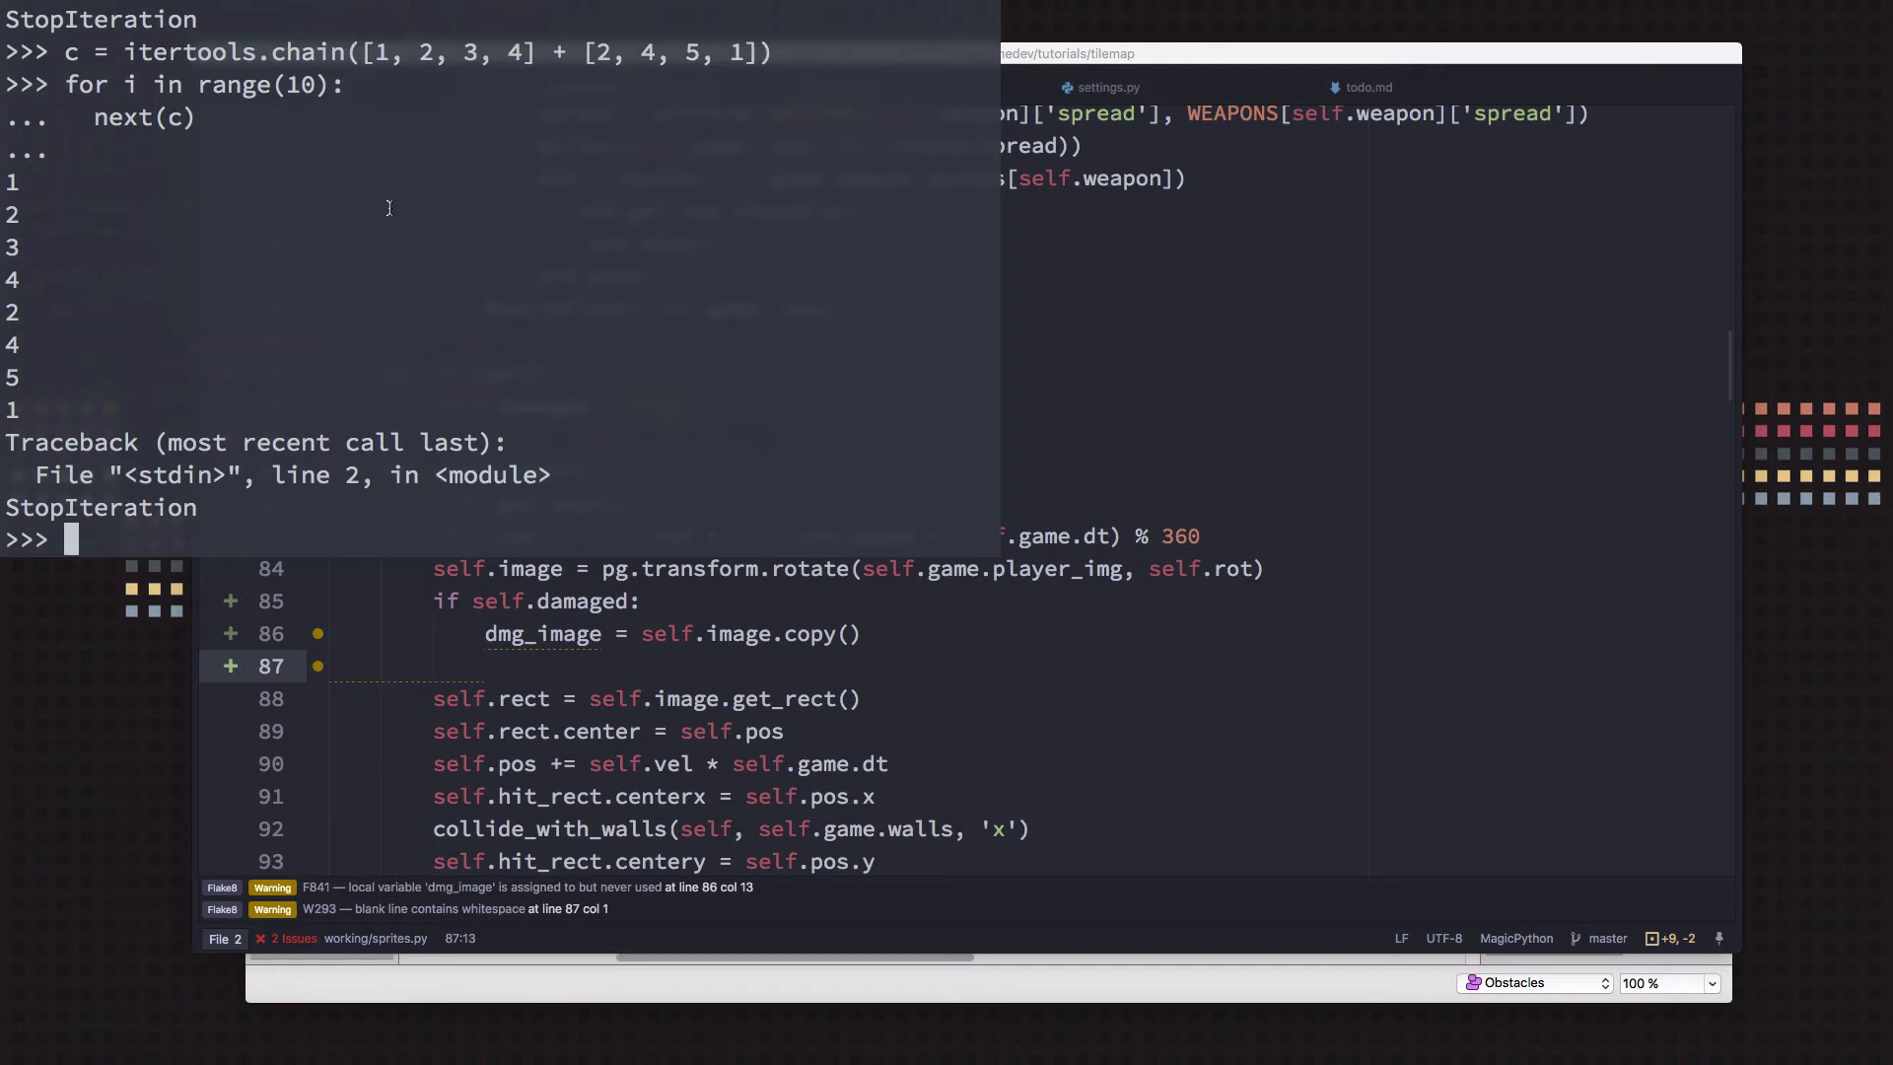
{"action": "mouse_move", "coordinate": [400, 101]}
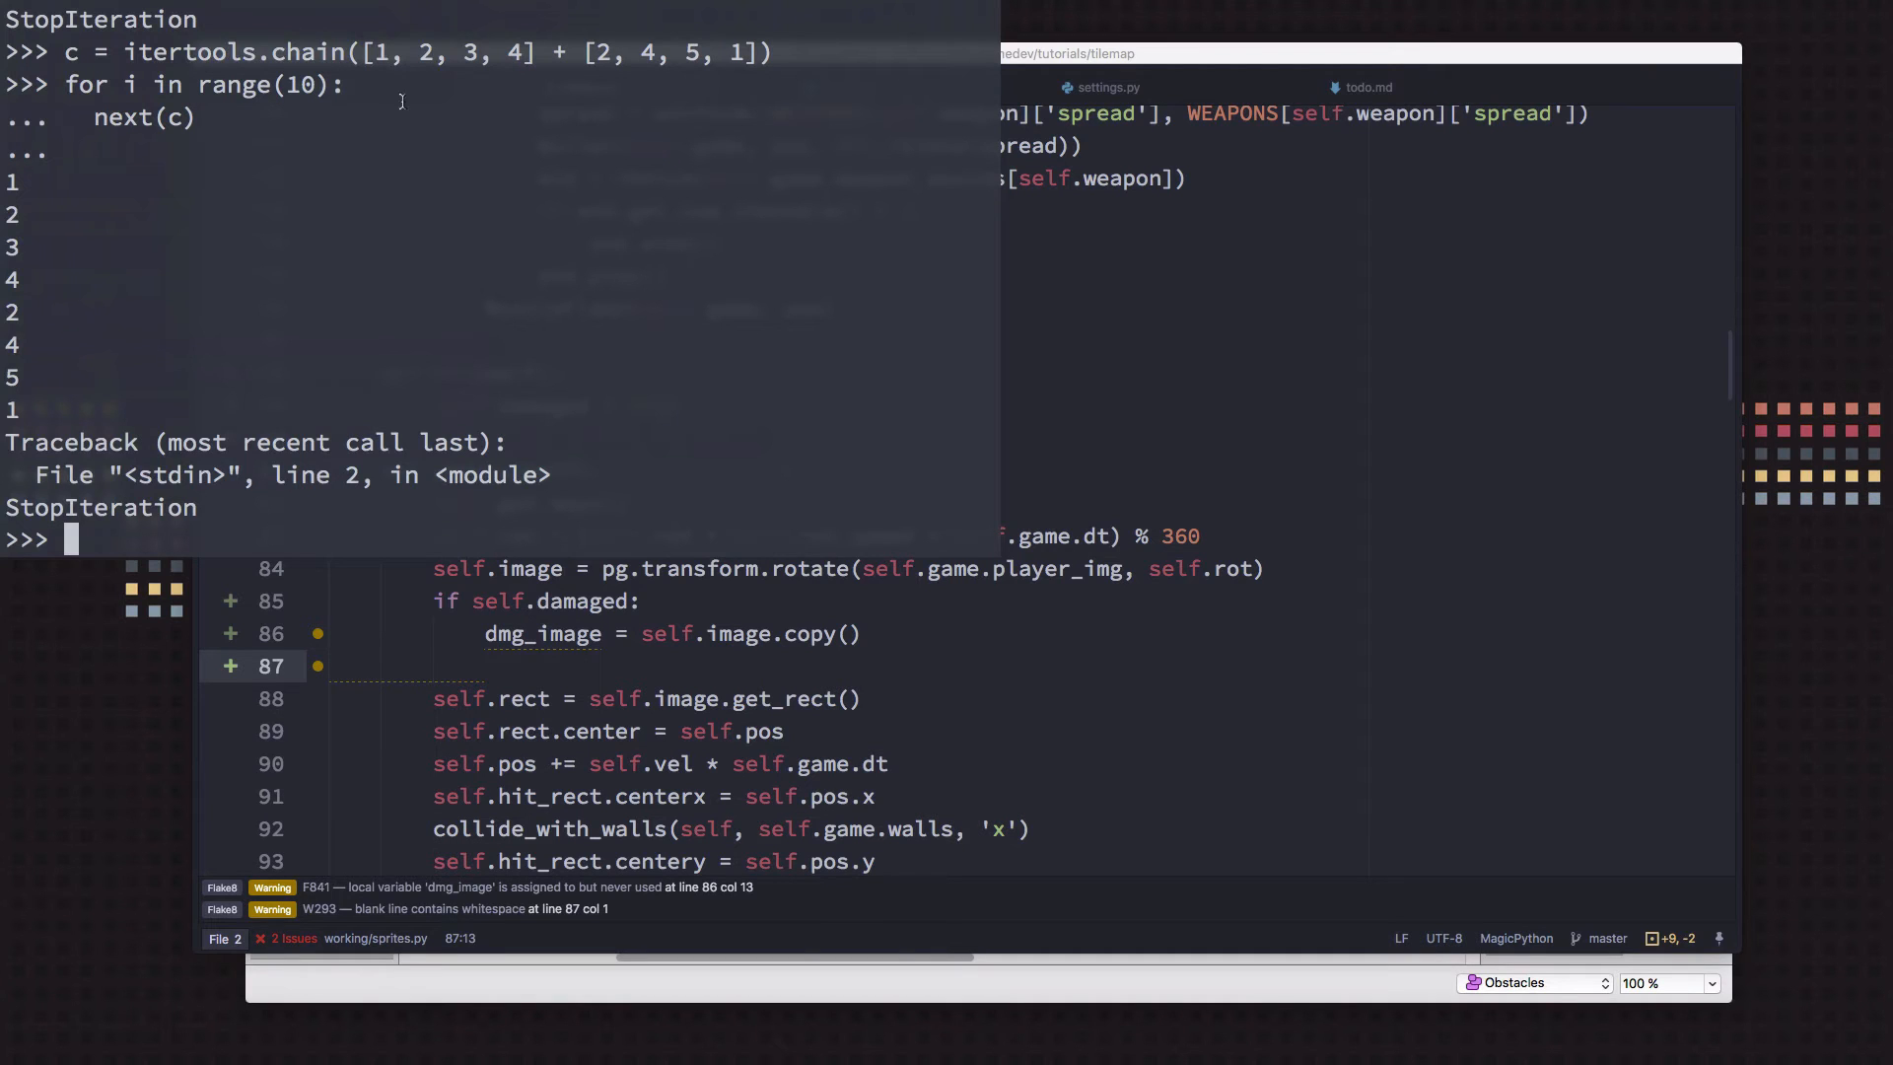
{"action": "left_click_drag", "start_coordinate": [373, 51], "coordinate": [674, 51]}
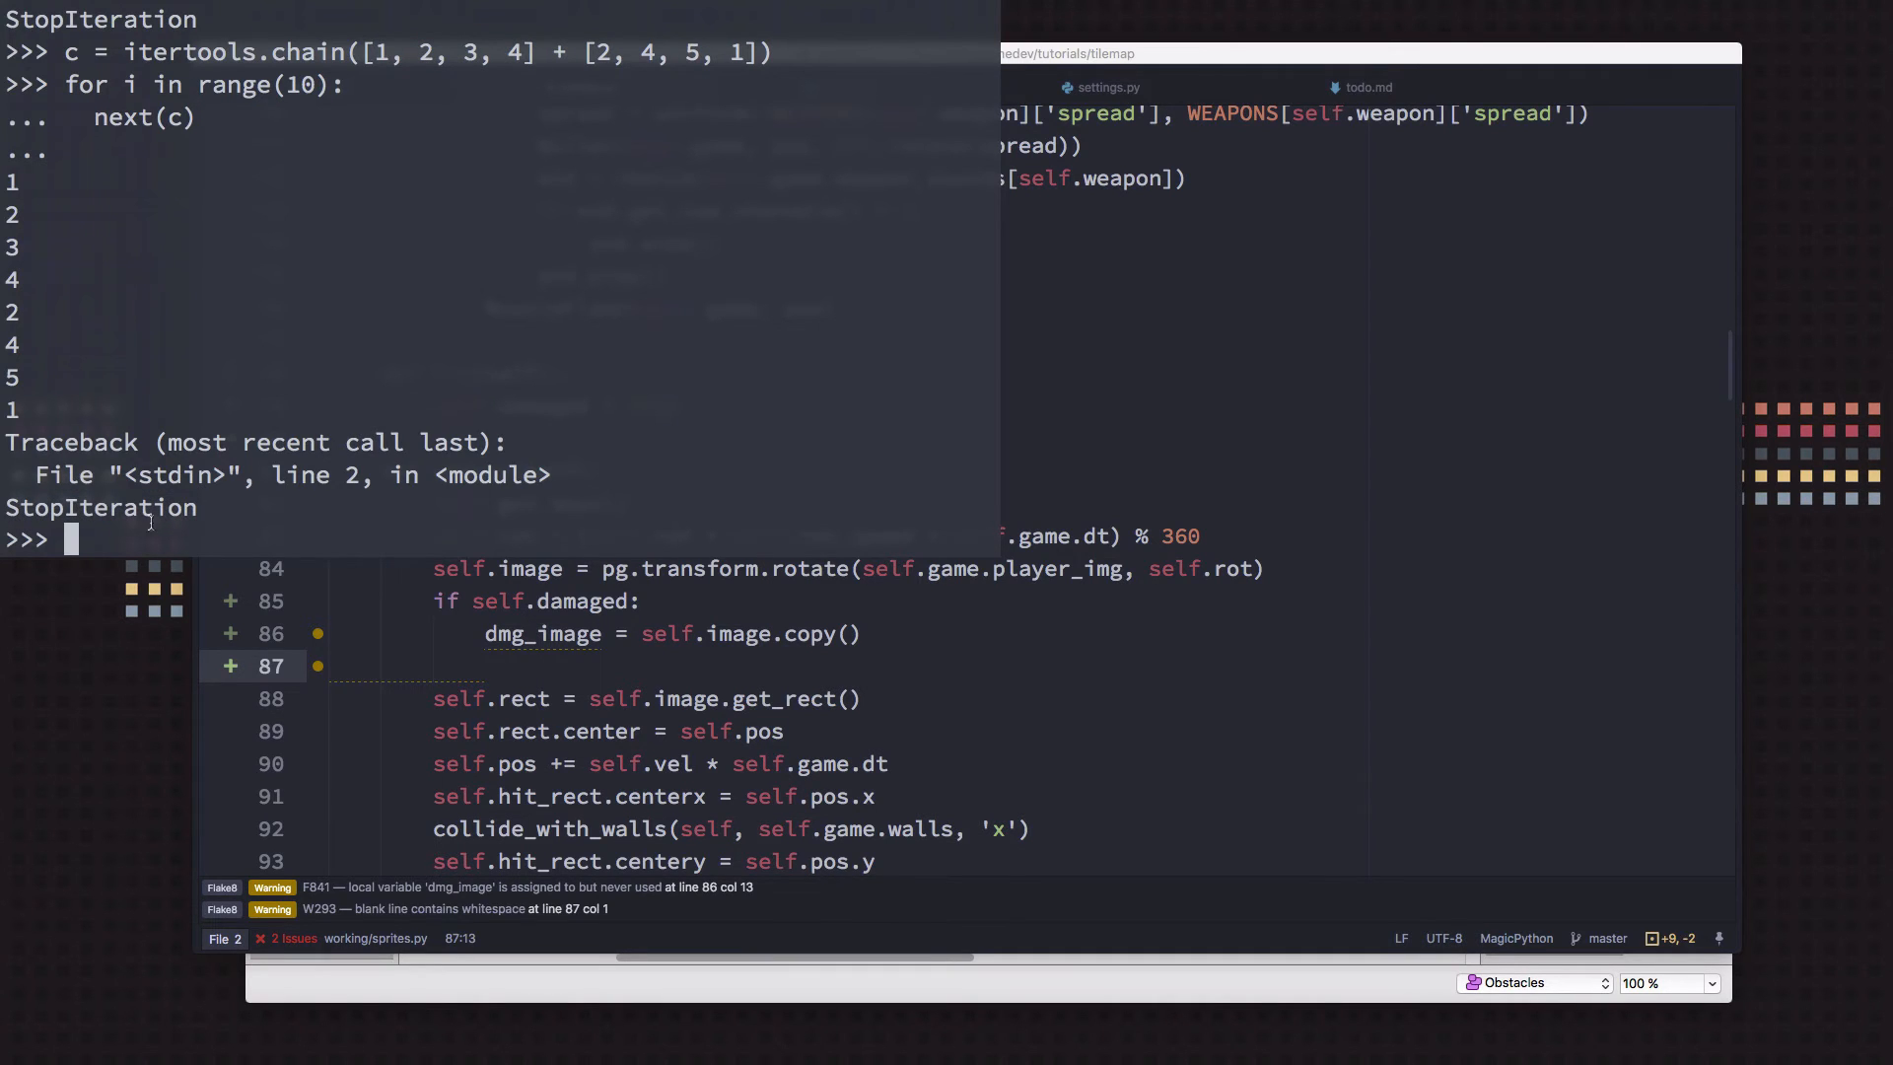
{"action": "mouse_move", "coordinate": [229, 519]}
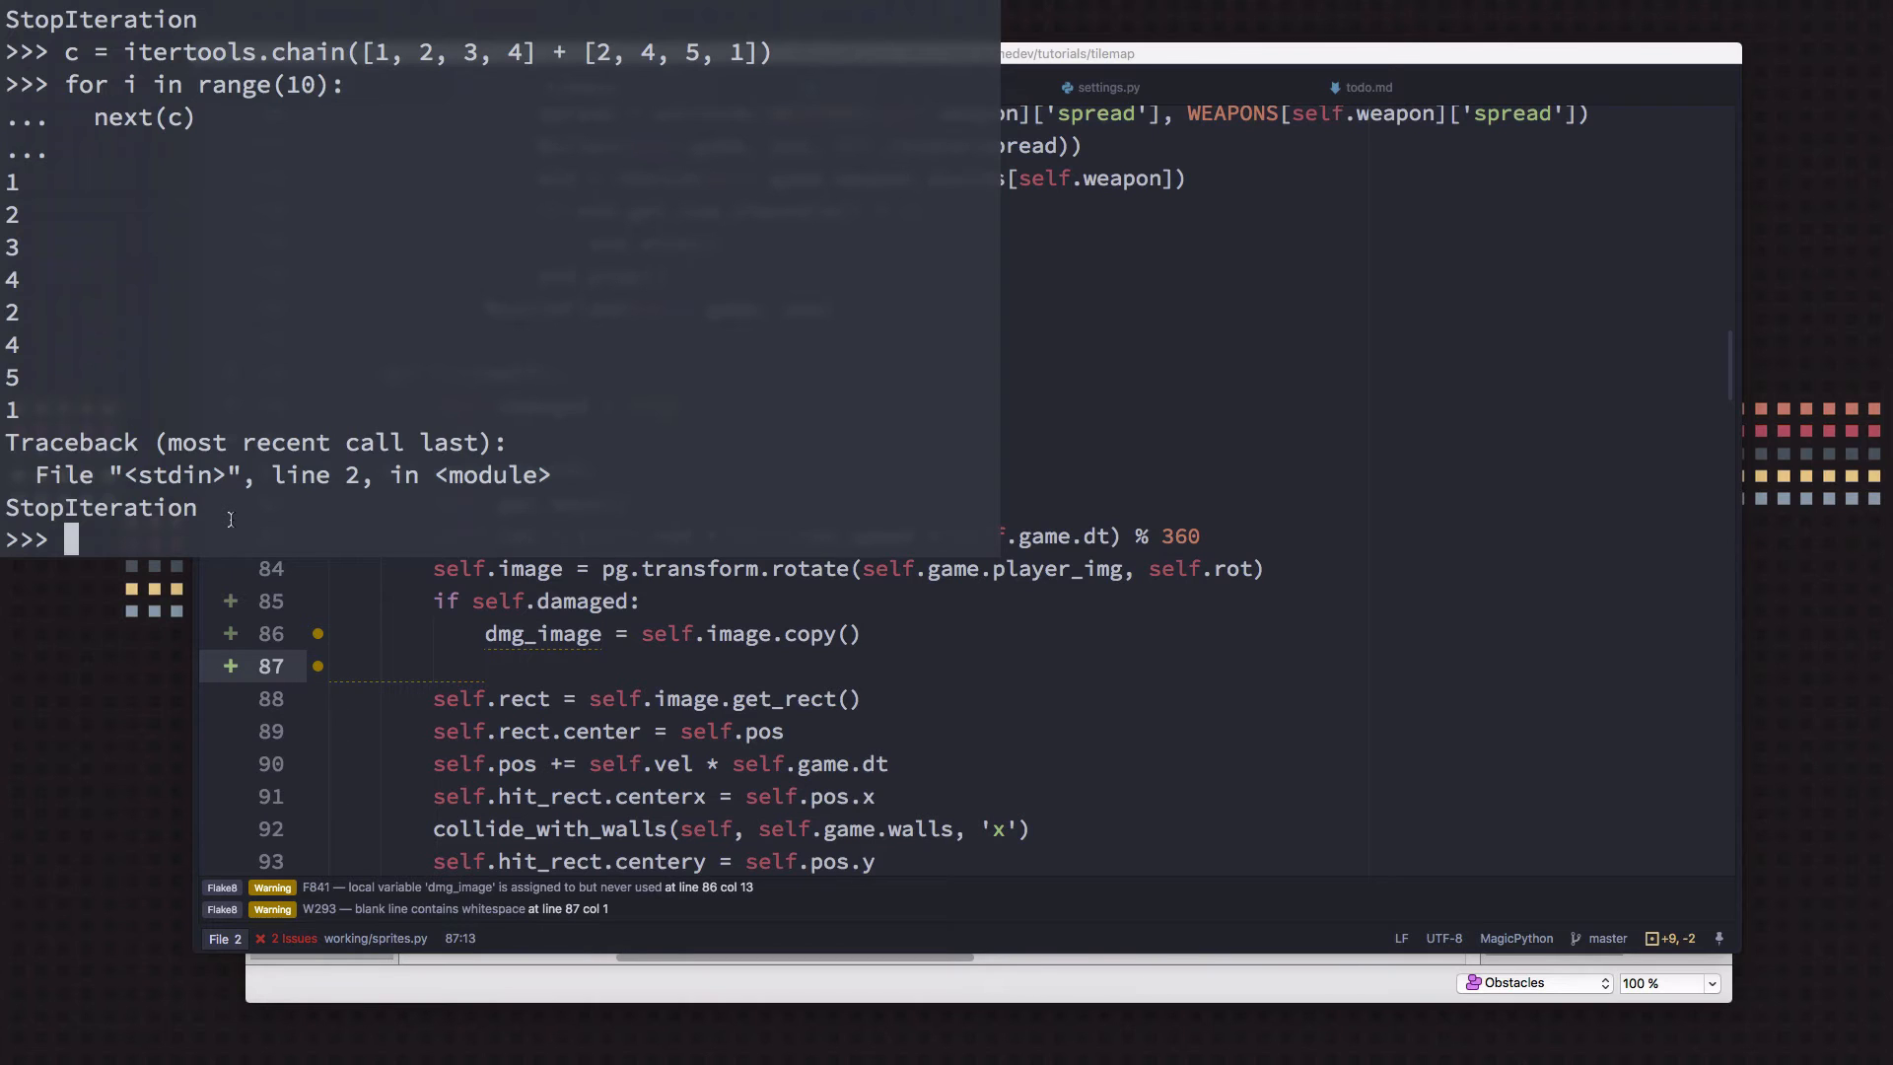
{"action": "mouse_move", "coordinate": [537, 322]}
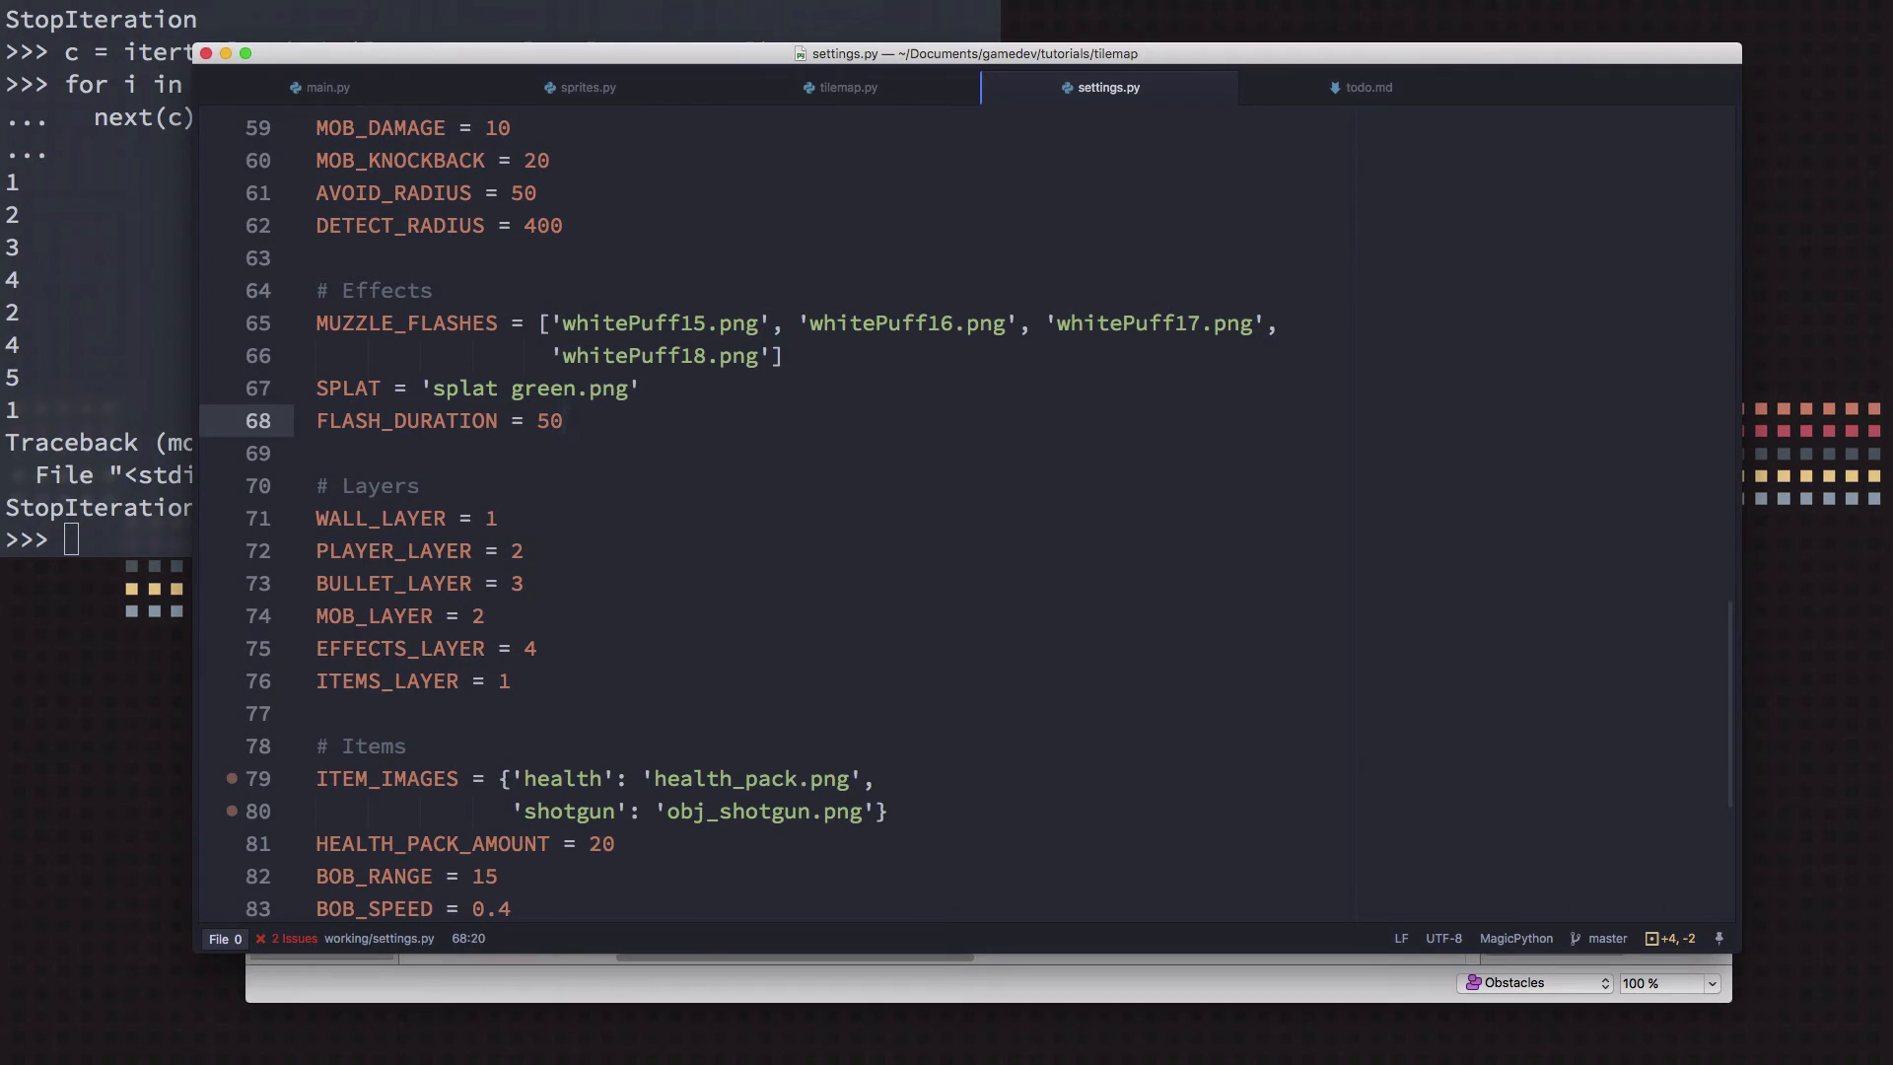
Start a DAMAGE_ALPHA constant under the Effects settings in settings.py
{"action": "type", "text": "DAMAGE_ALPH"}
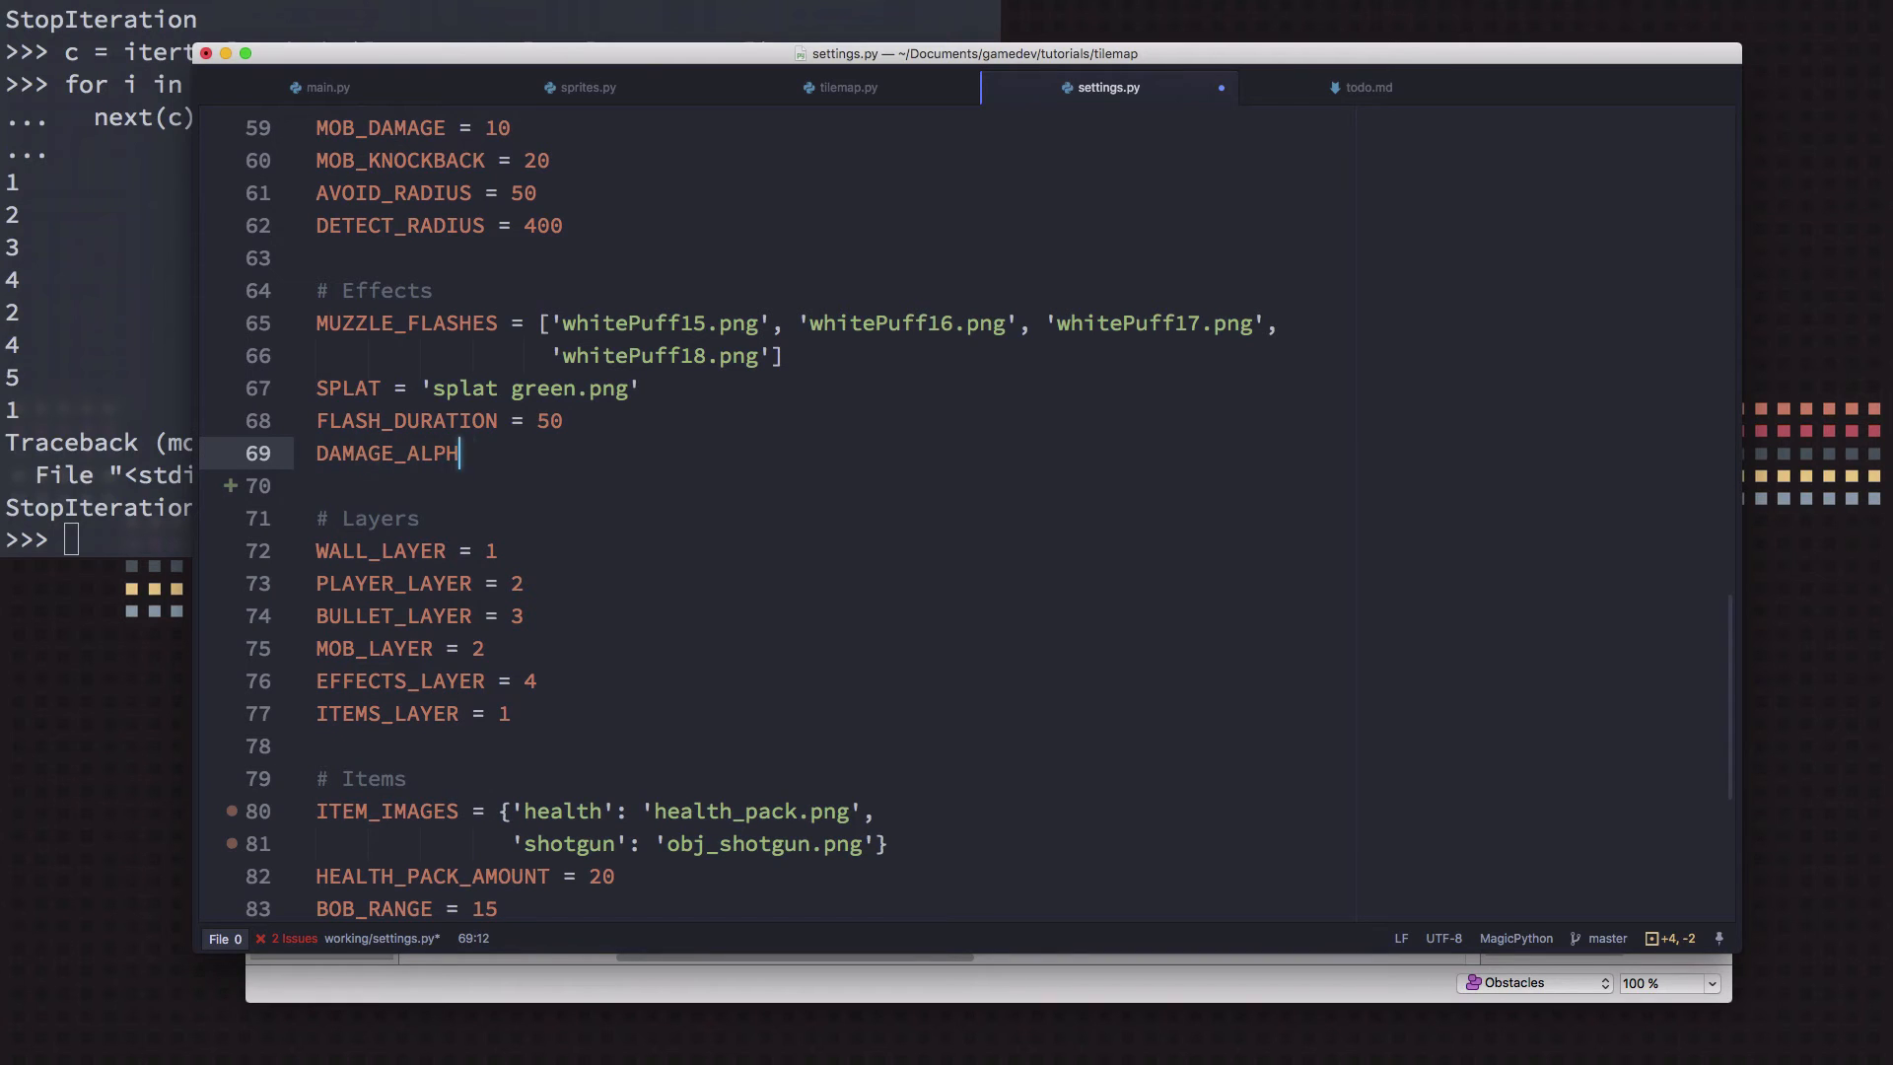
{"action": "type", "text": "A ="}
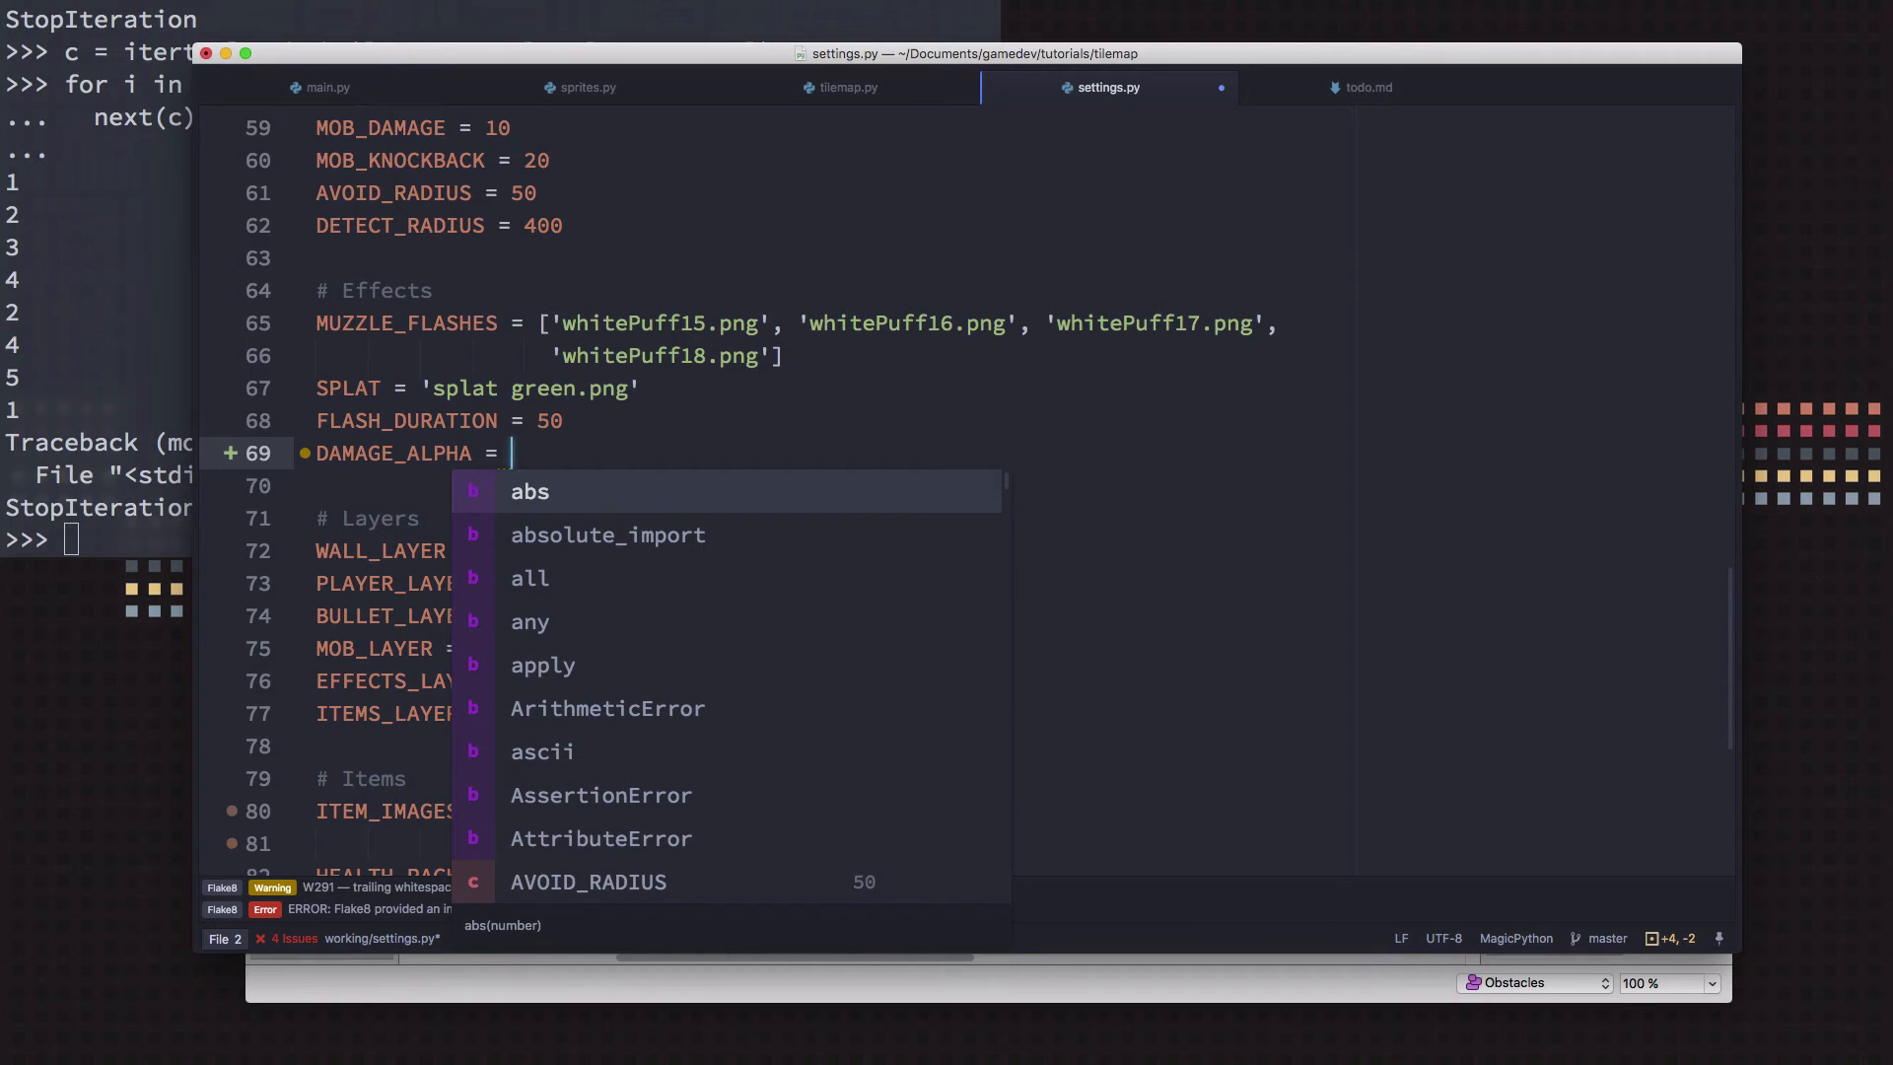
{"action": "key", "text": "Escape"}
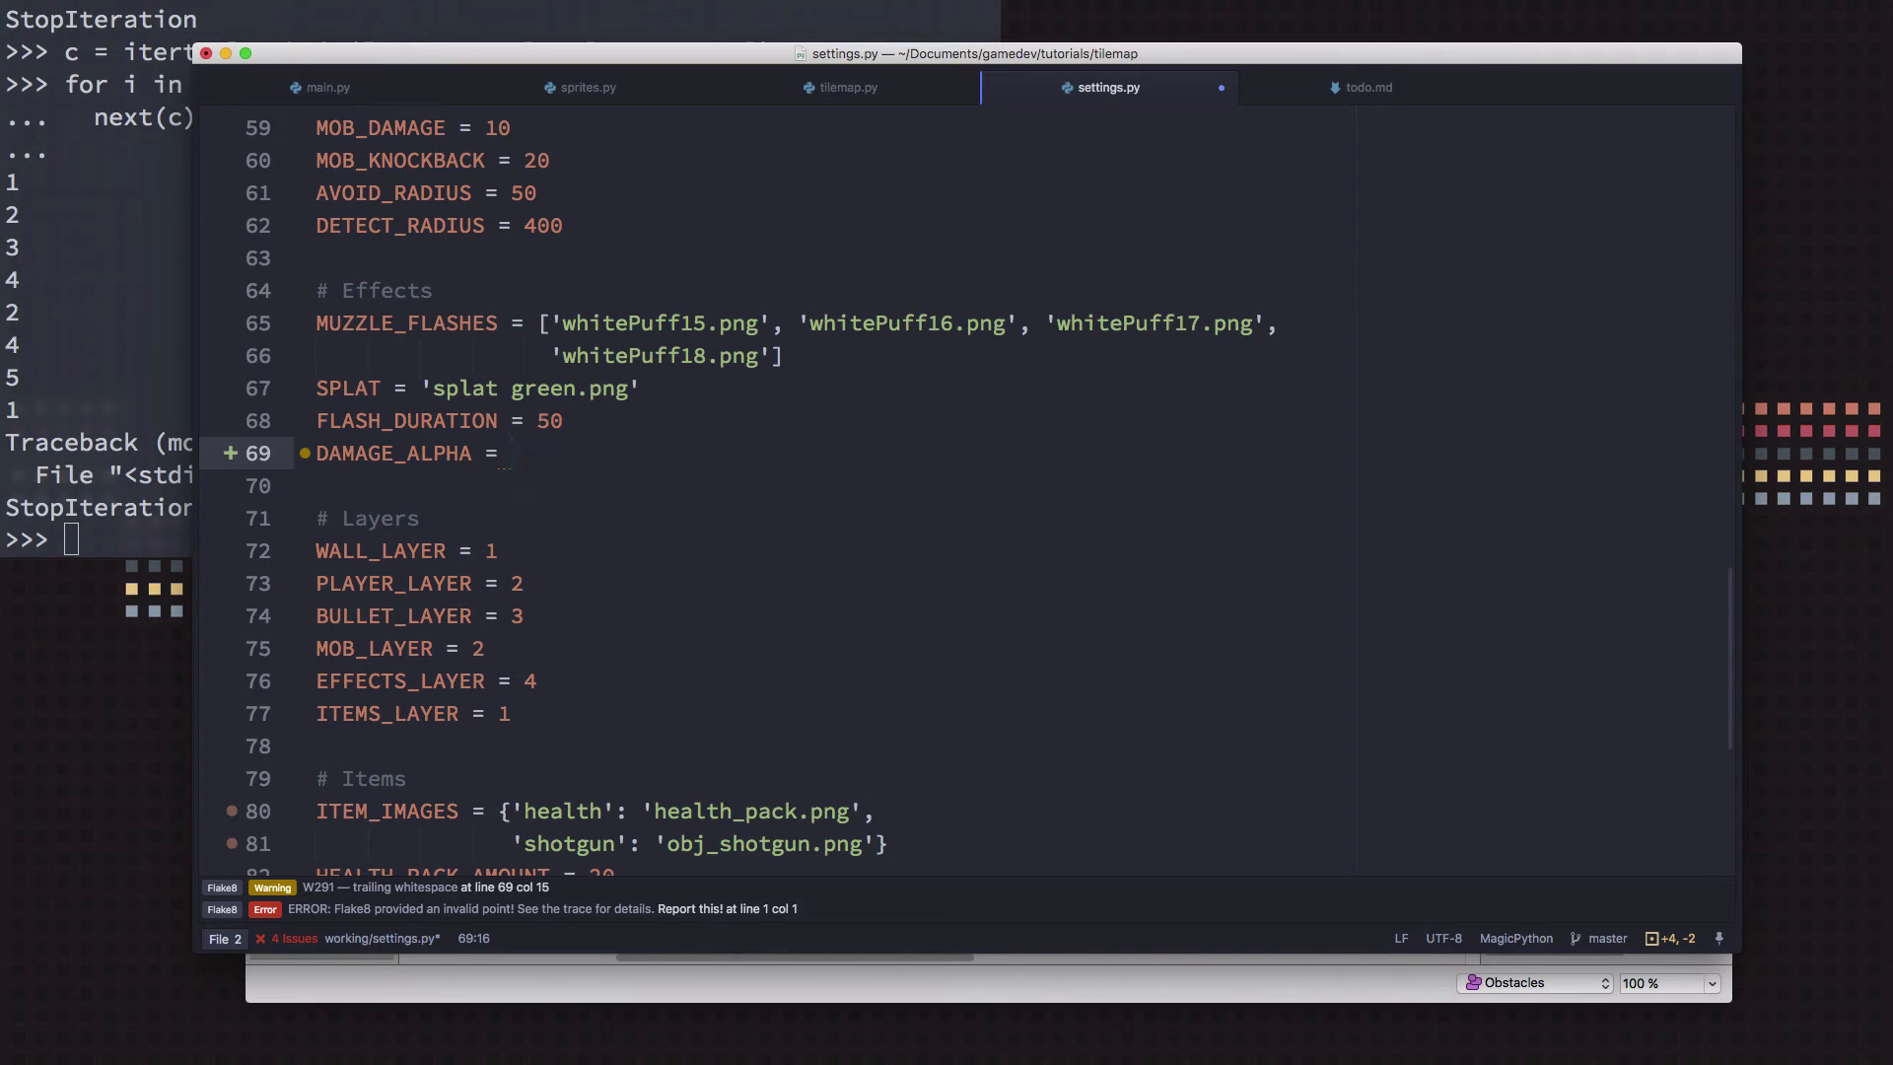
Draft a loop appending range(0, 255, 25) values to a list l
{"action": "type", "text": "l = []"}
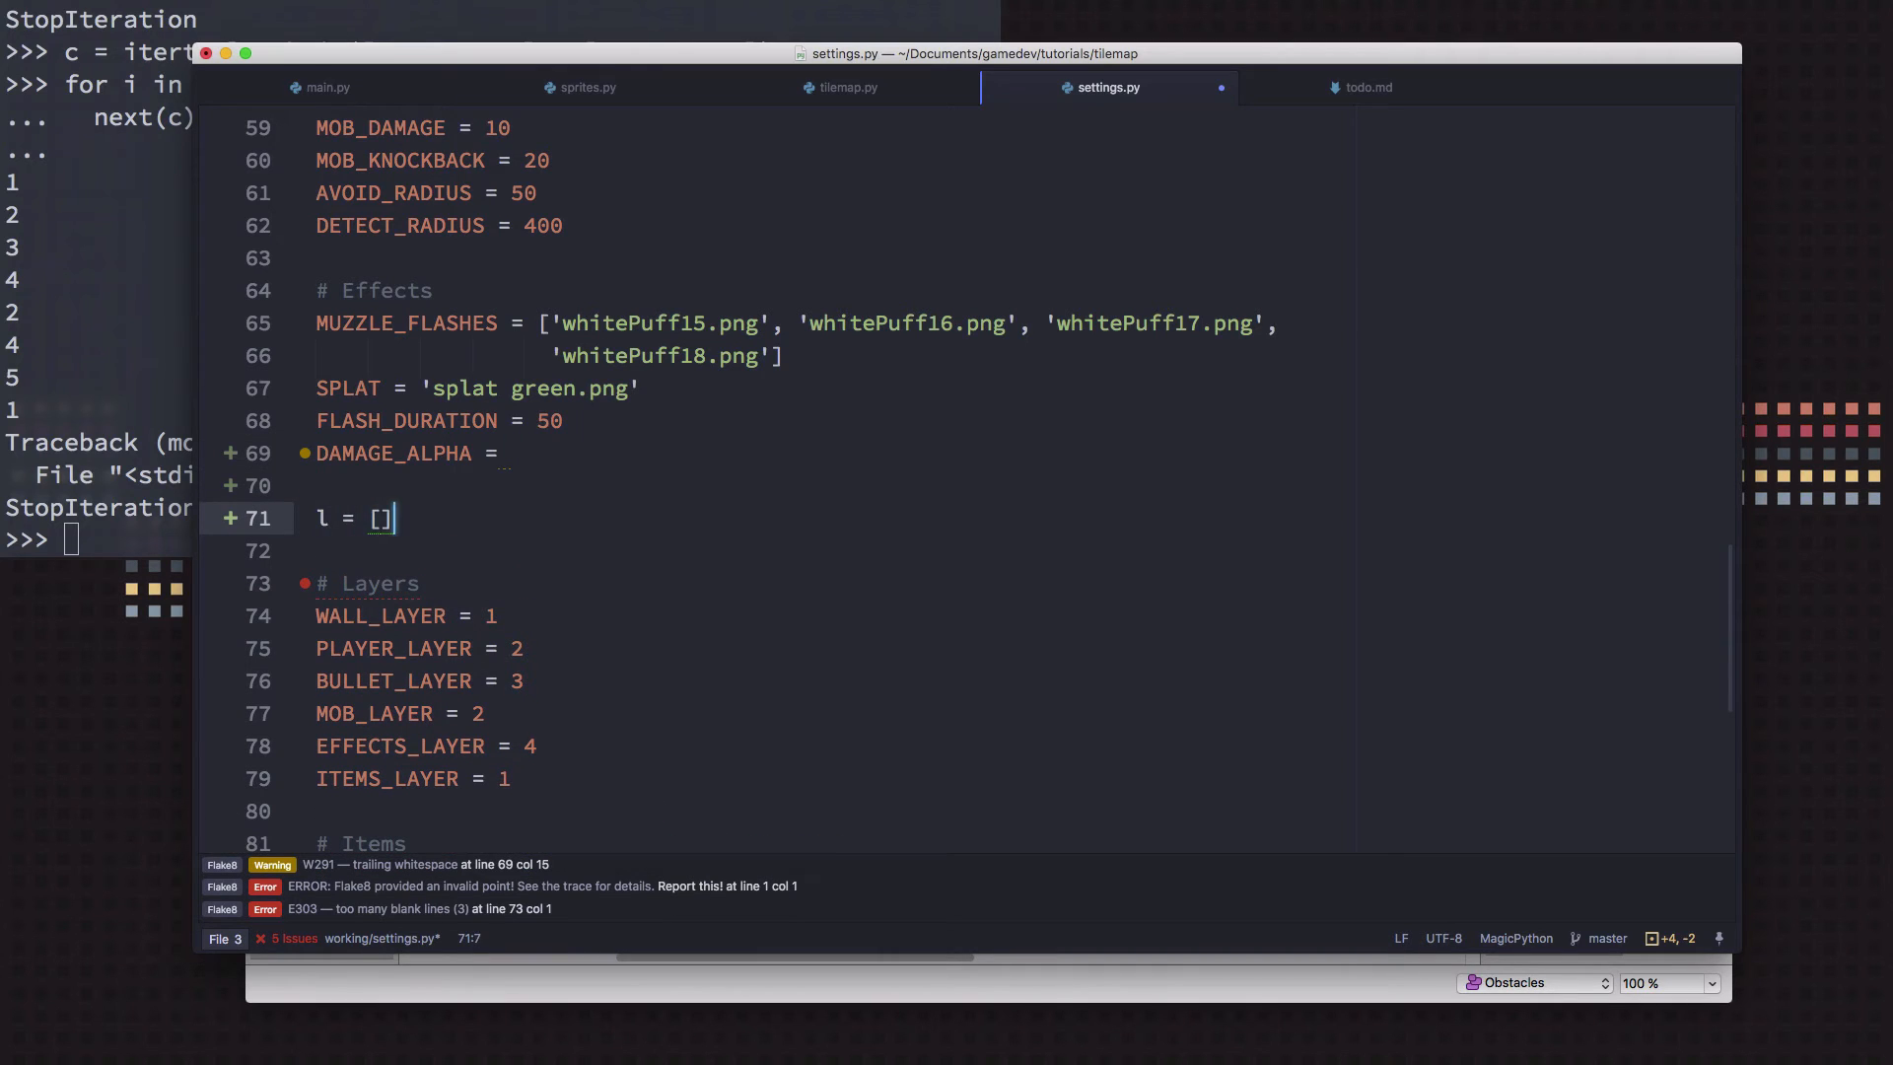
{"action": "type", "text": "for i in"}
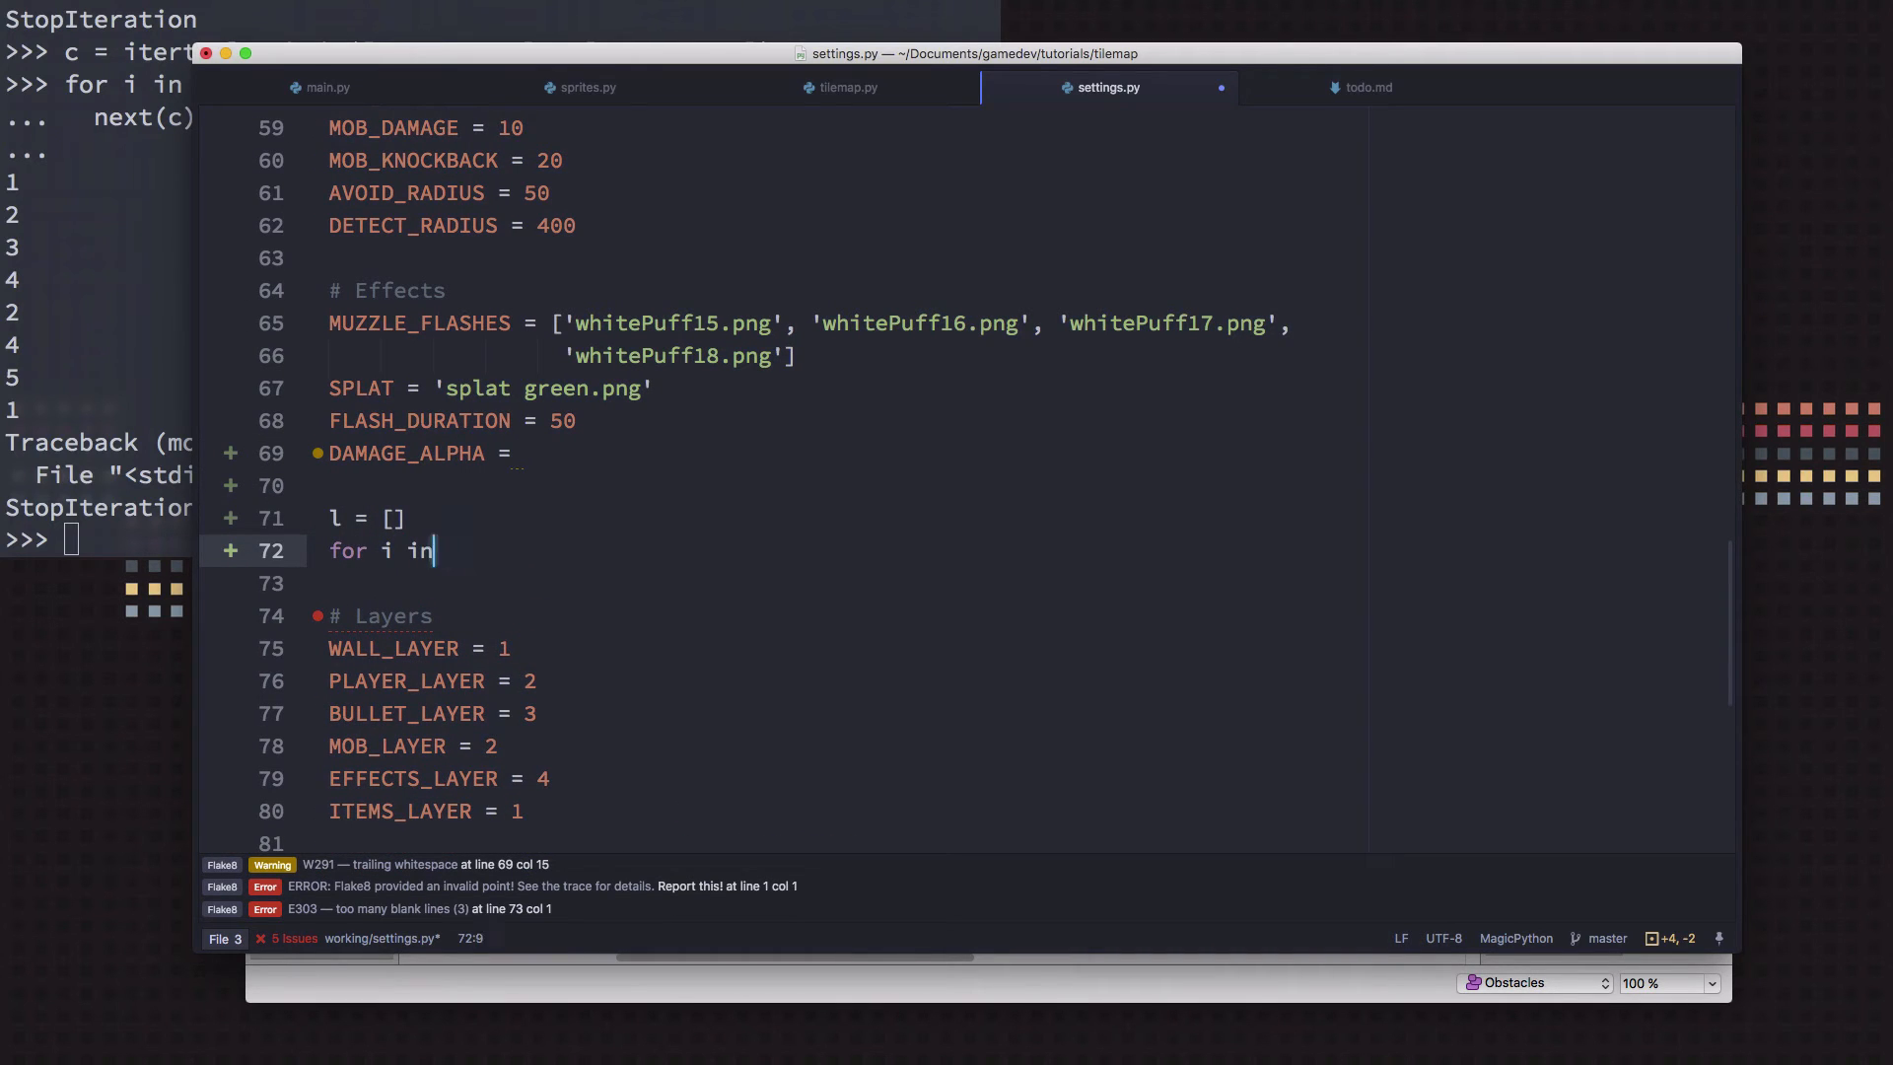
{"action": "type", "text": "range(0, stop=None, step=1)"}
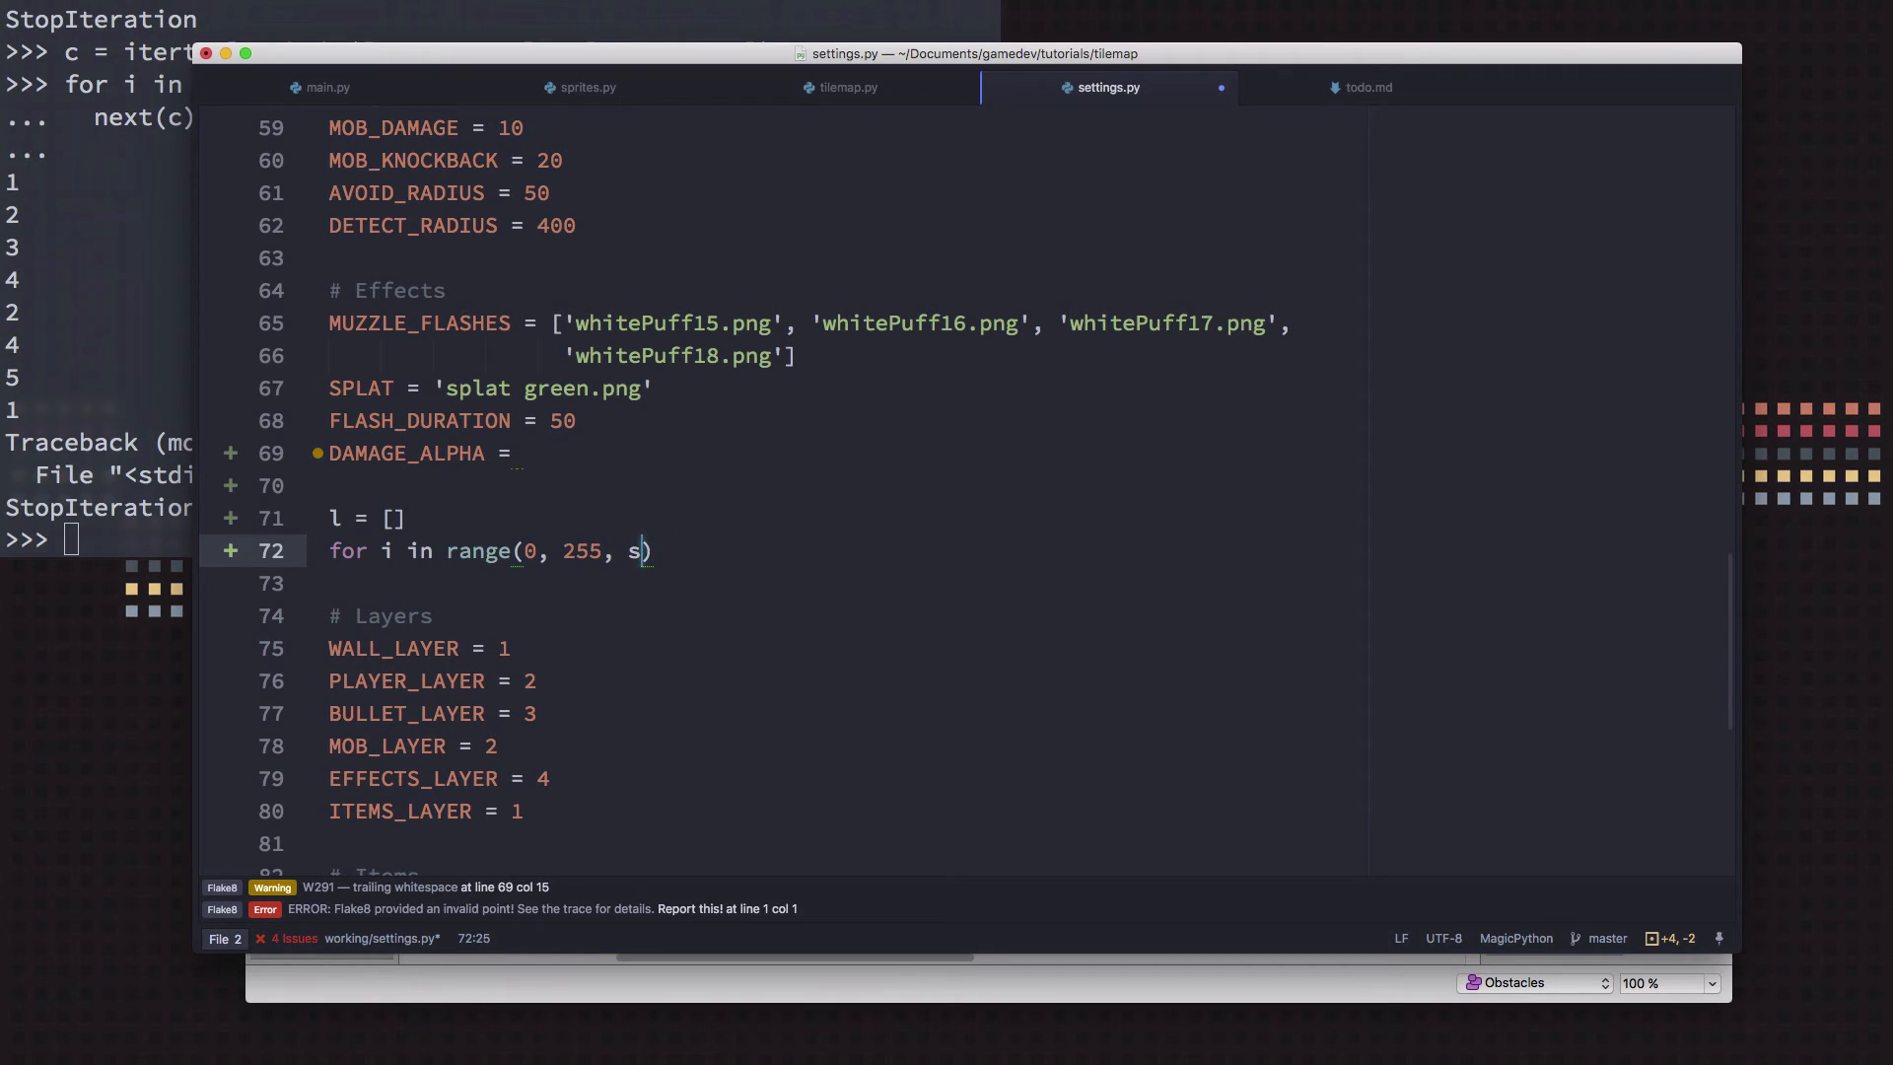
{"action": "type", "text": "5):"}
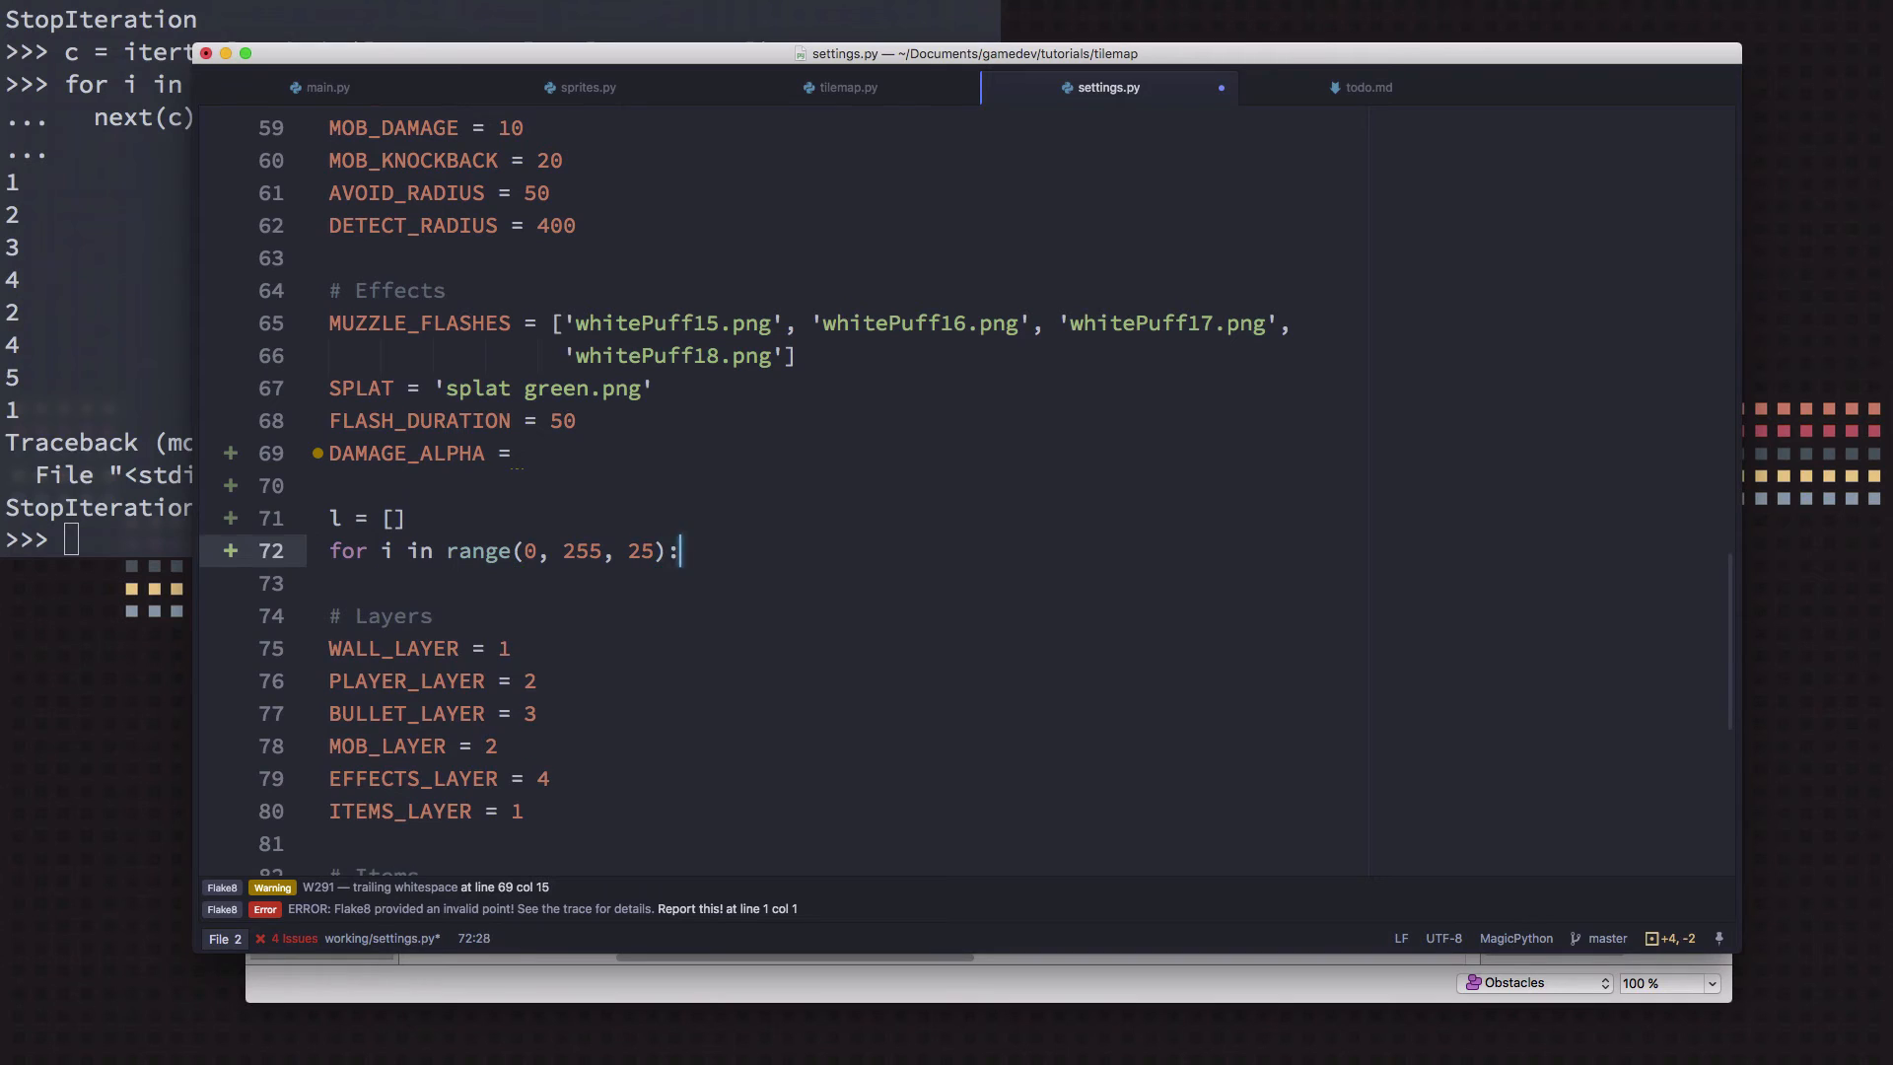
{"action": "type", "text": "l.append(i)"}
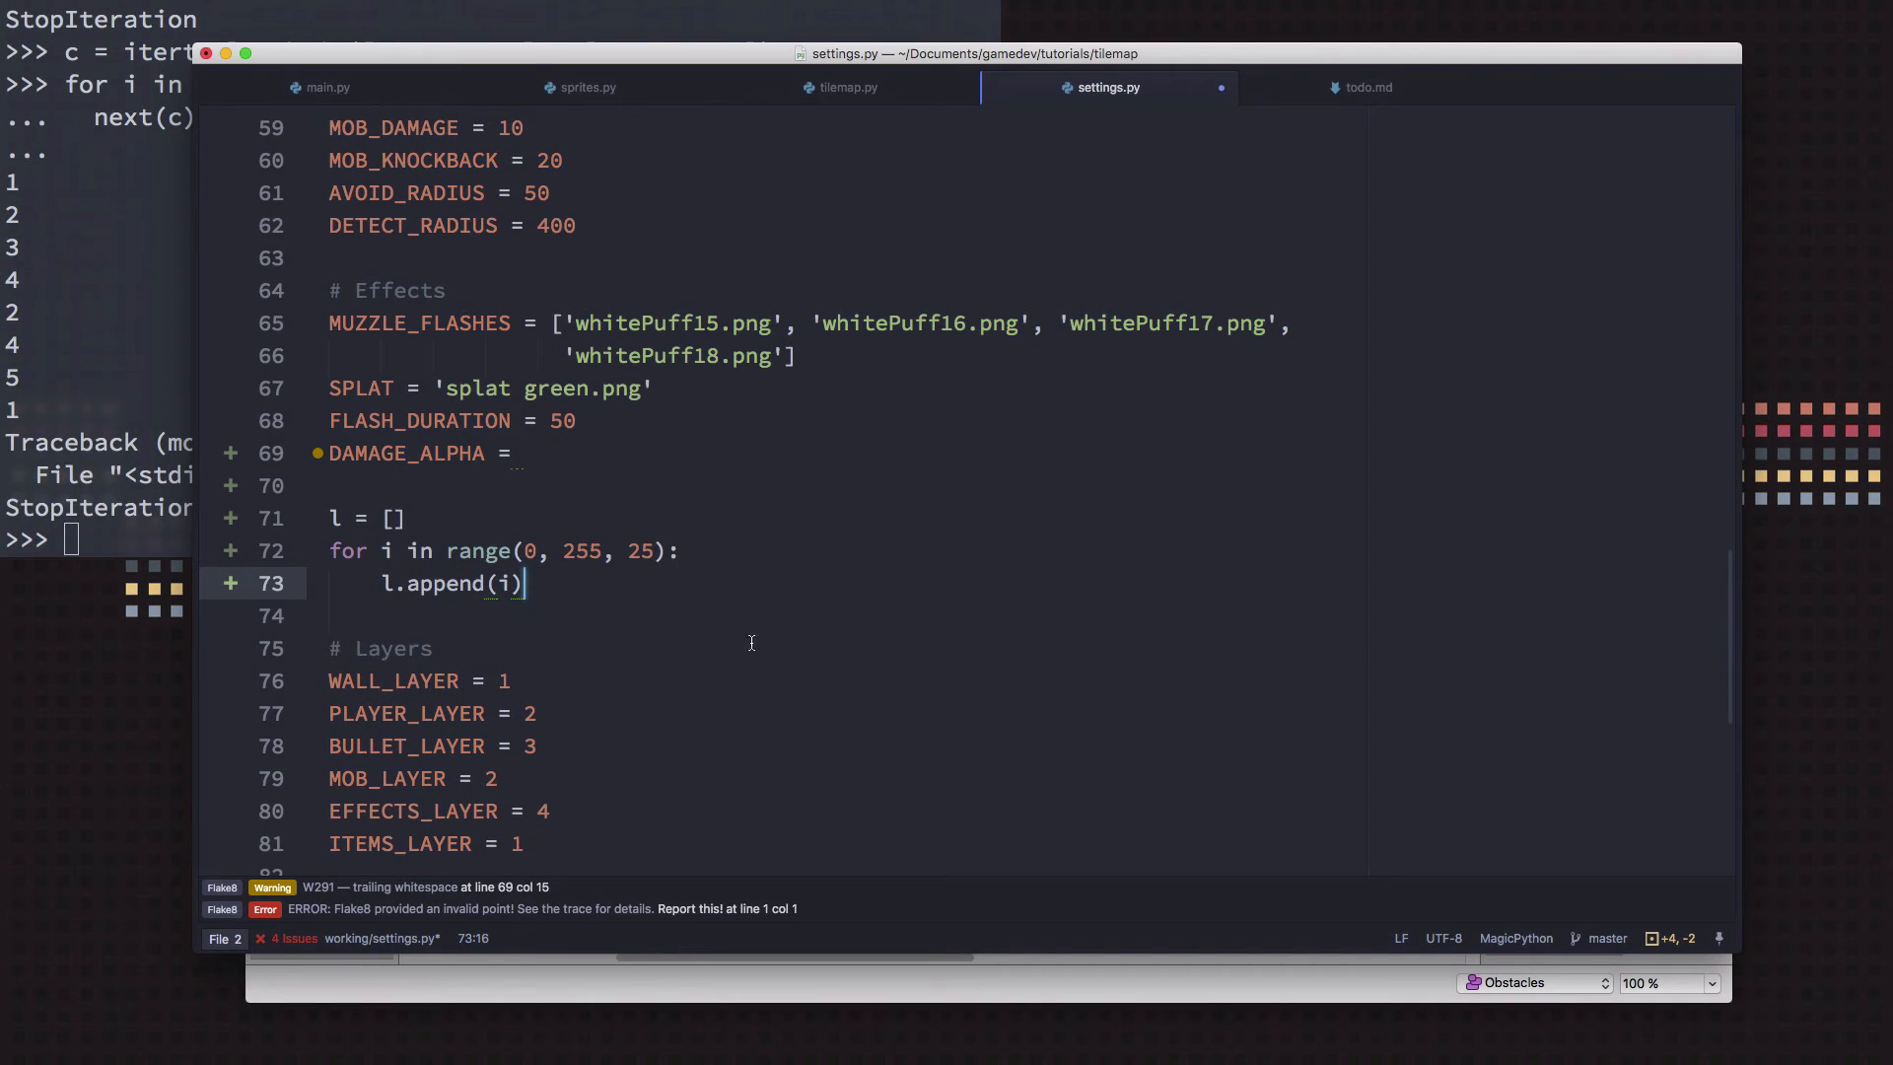
{"action": "mouse_move", "coordinate": [410, 550]}
{"action": "type", "text": " ["}
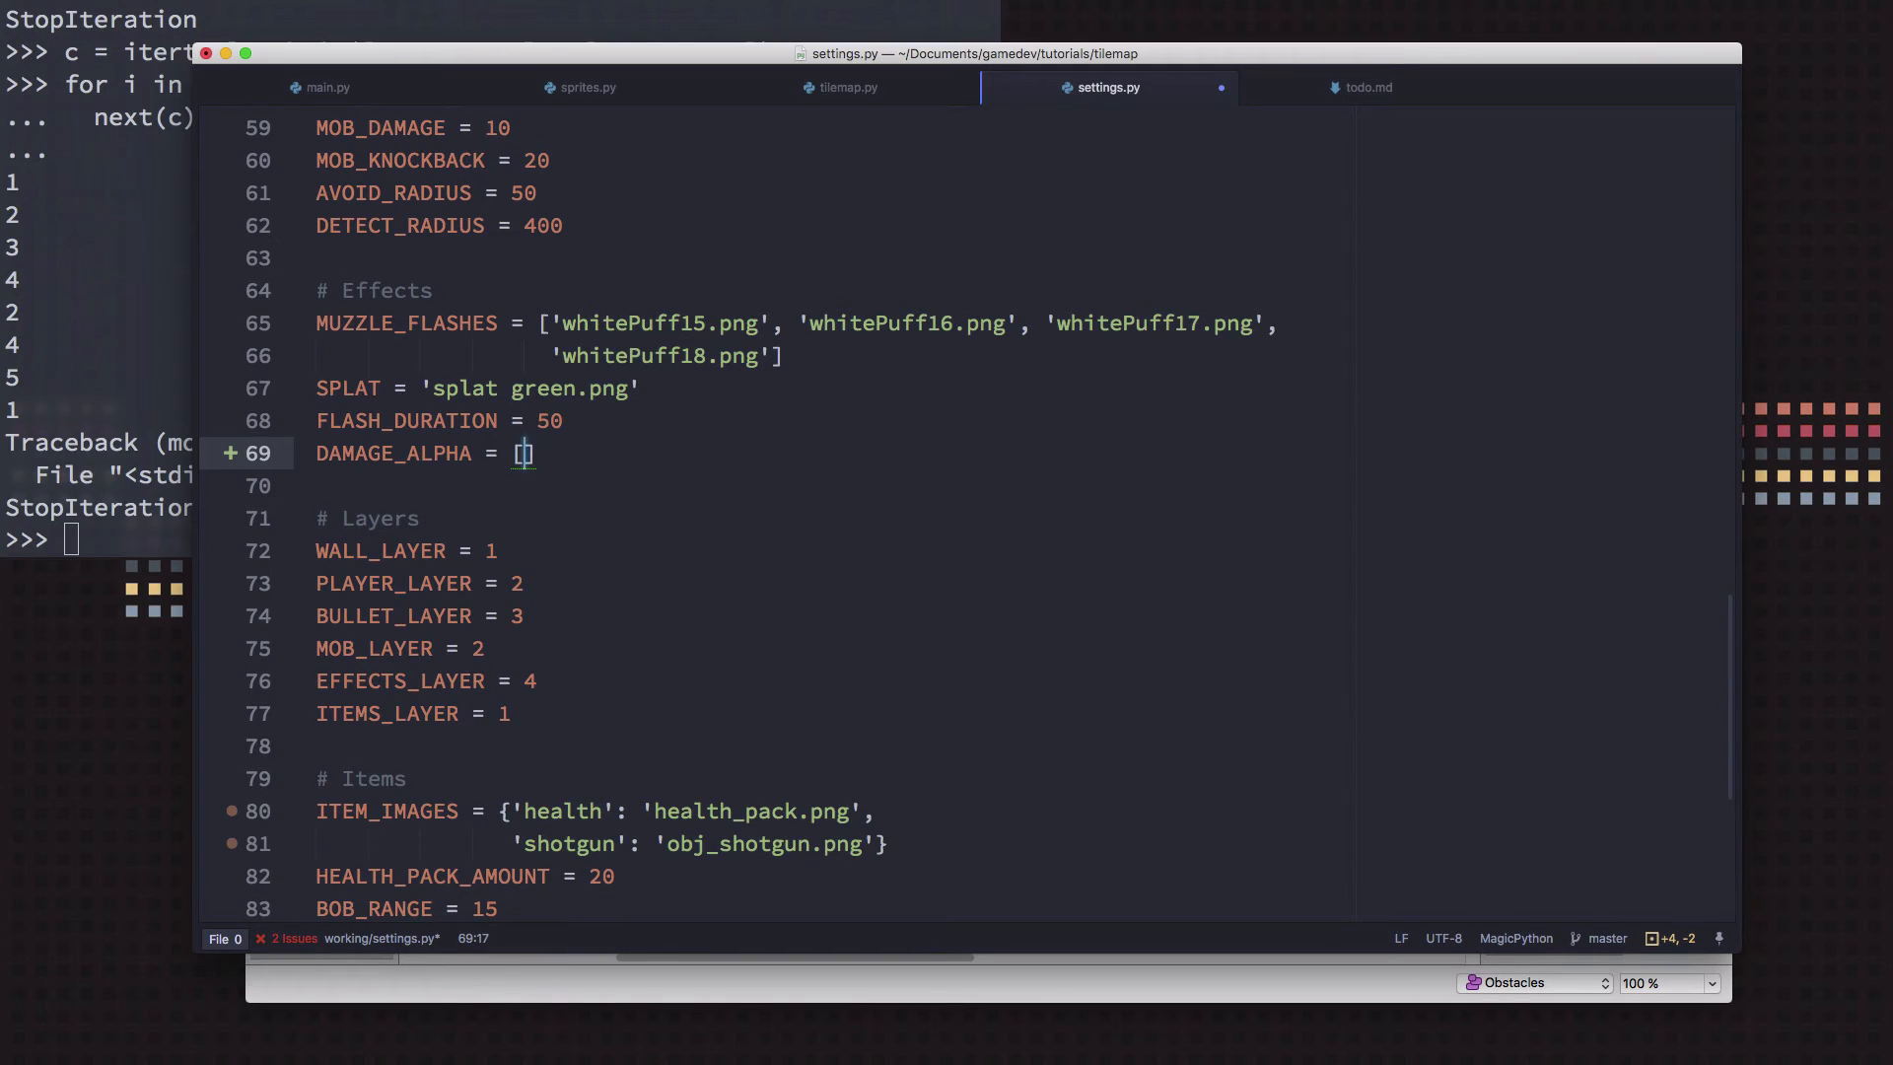
Rewrite DAMAGE_ALPHA as the list comprehension [i for i in range(0, 255, 25)]
{"action": "type", "text": "for x"}
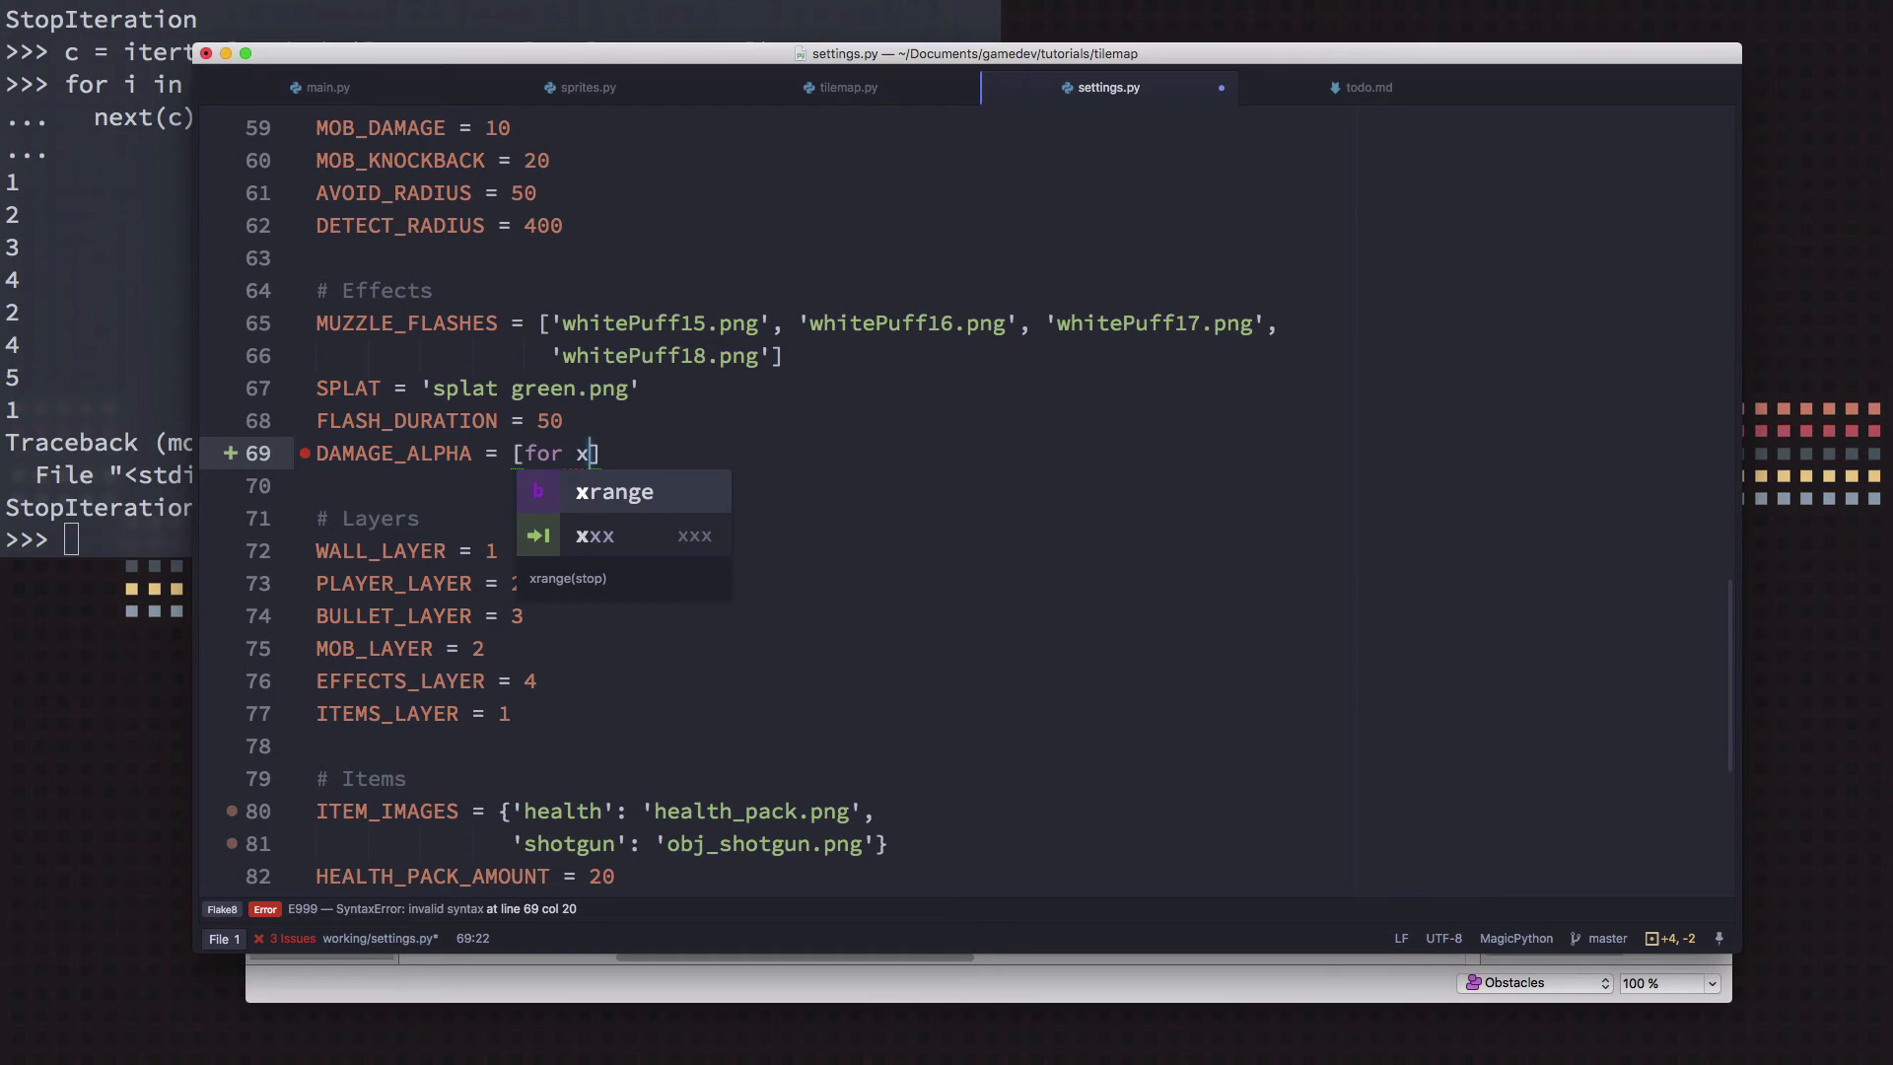
{"action": "type", "text": "i"}
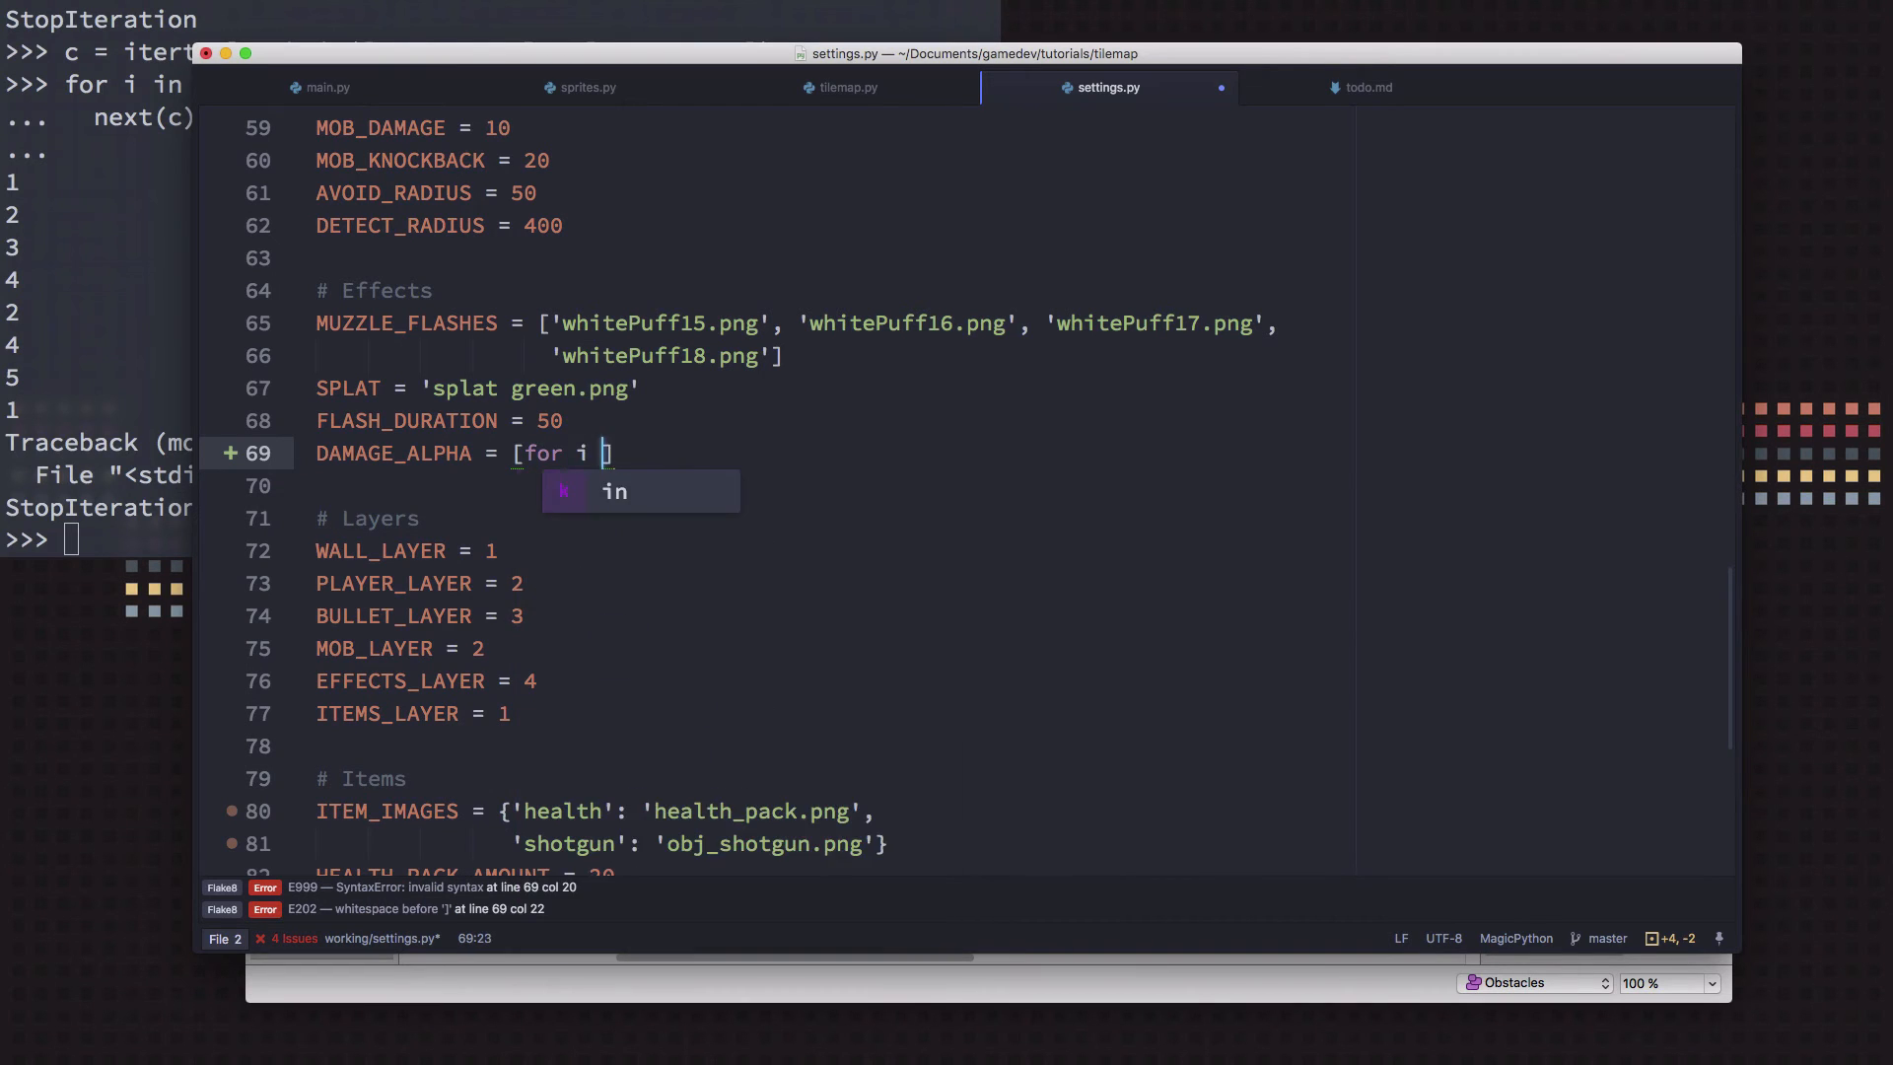
{"action": "type", "text": "in range(0, 255,"}
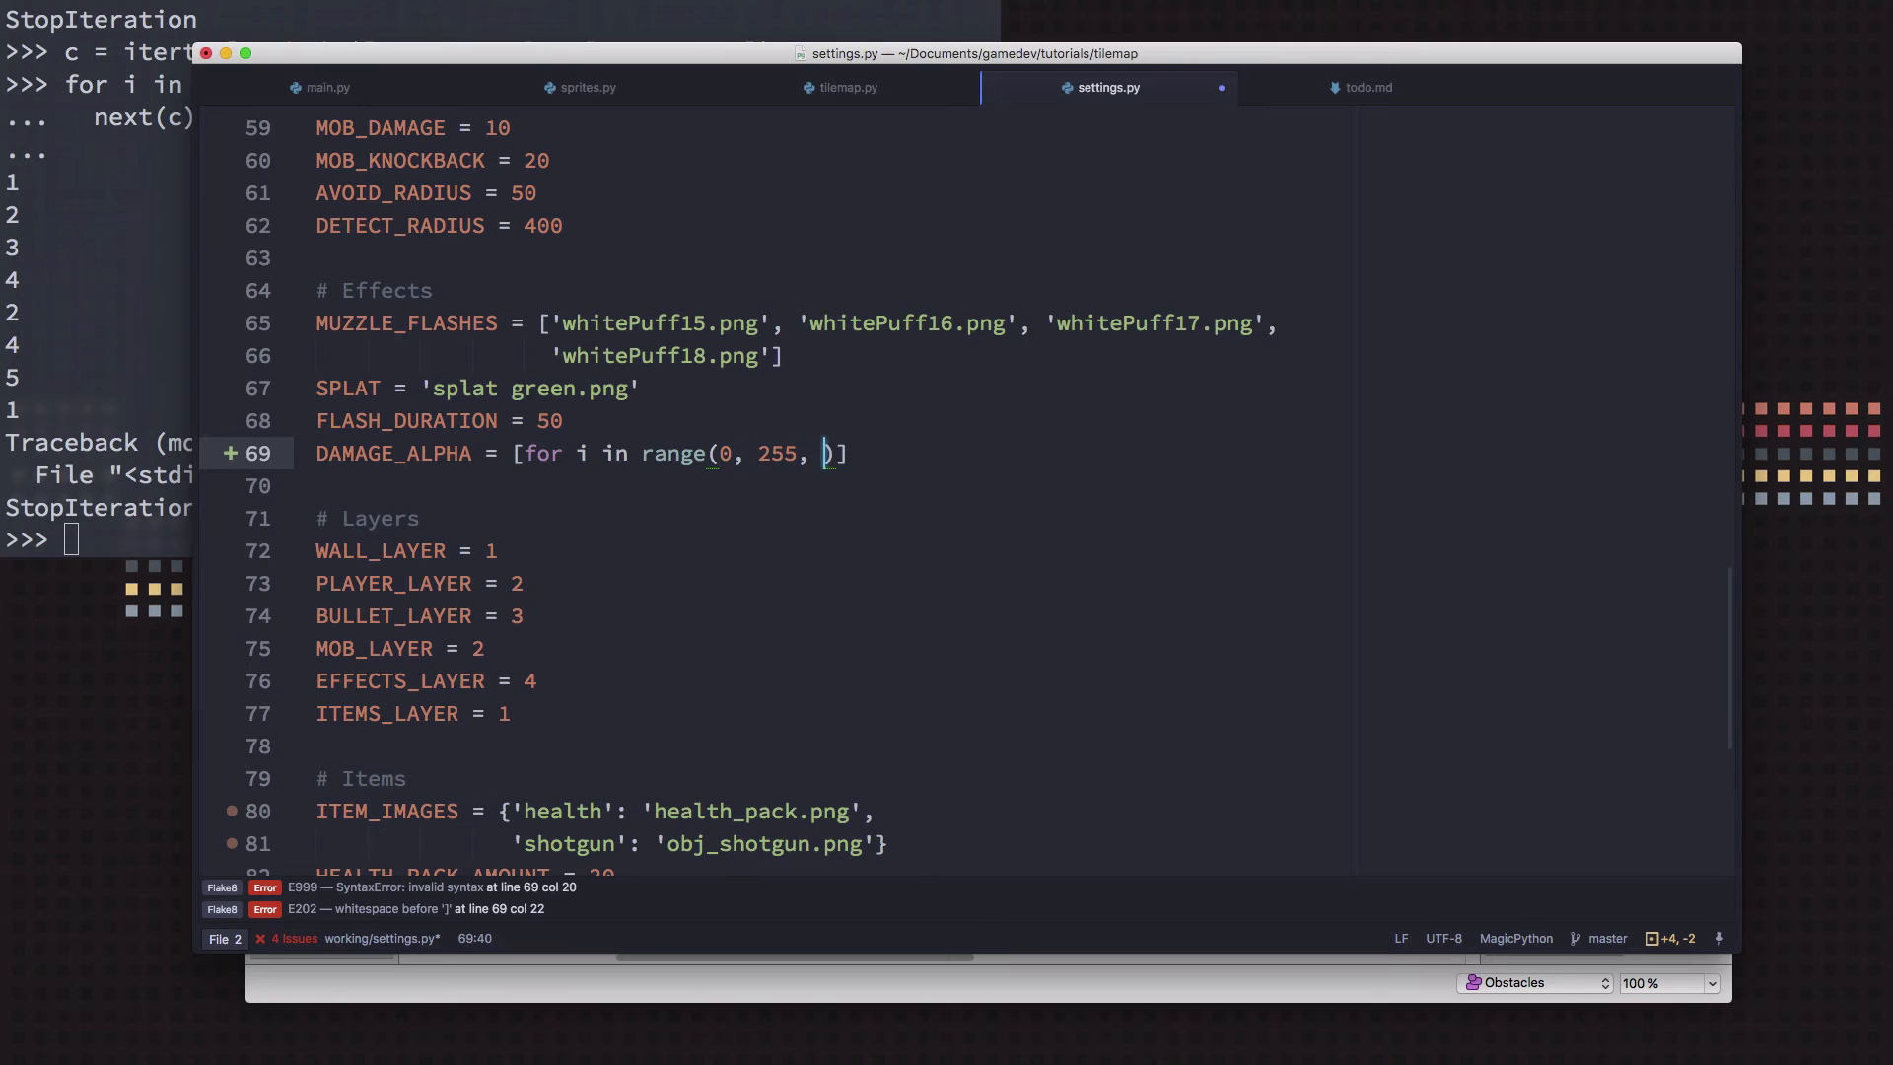
{"action": "type", "text": "25"}
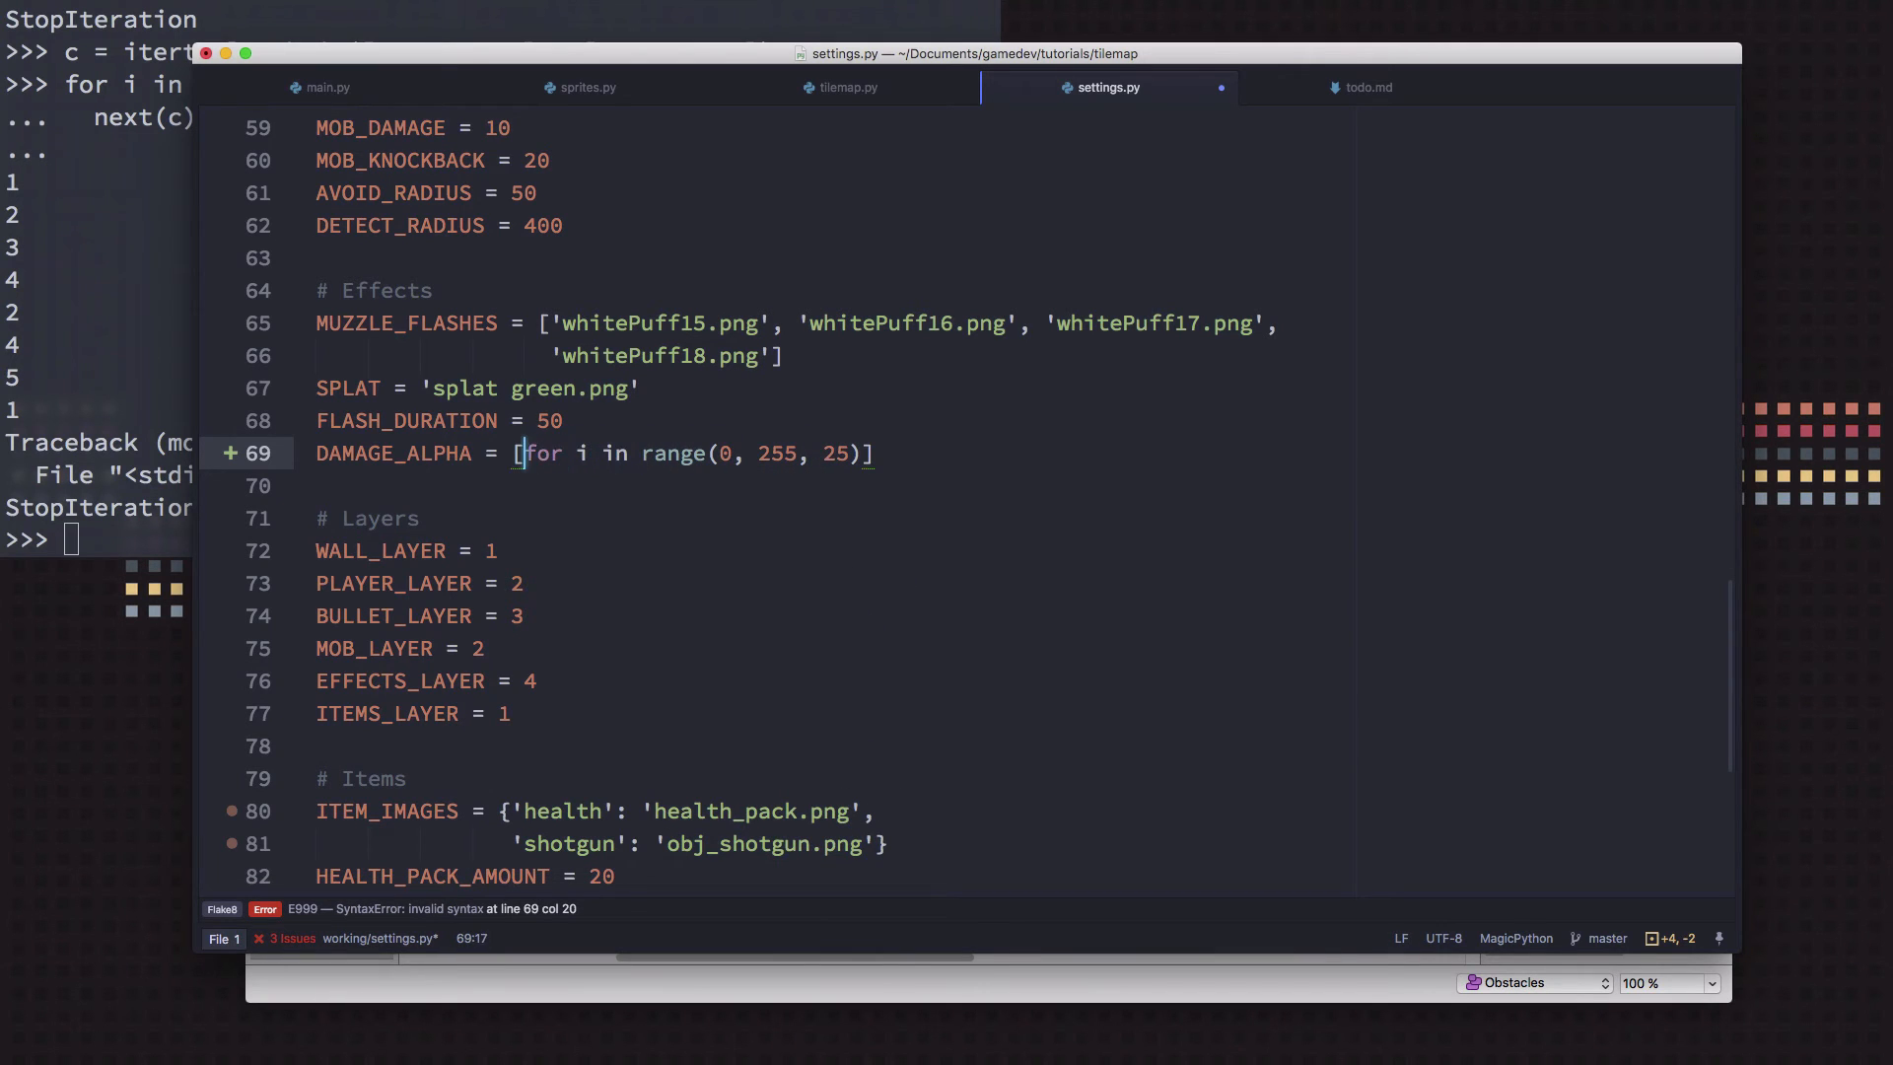
{"action": "type", "text": "x"}
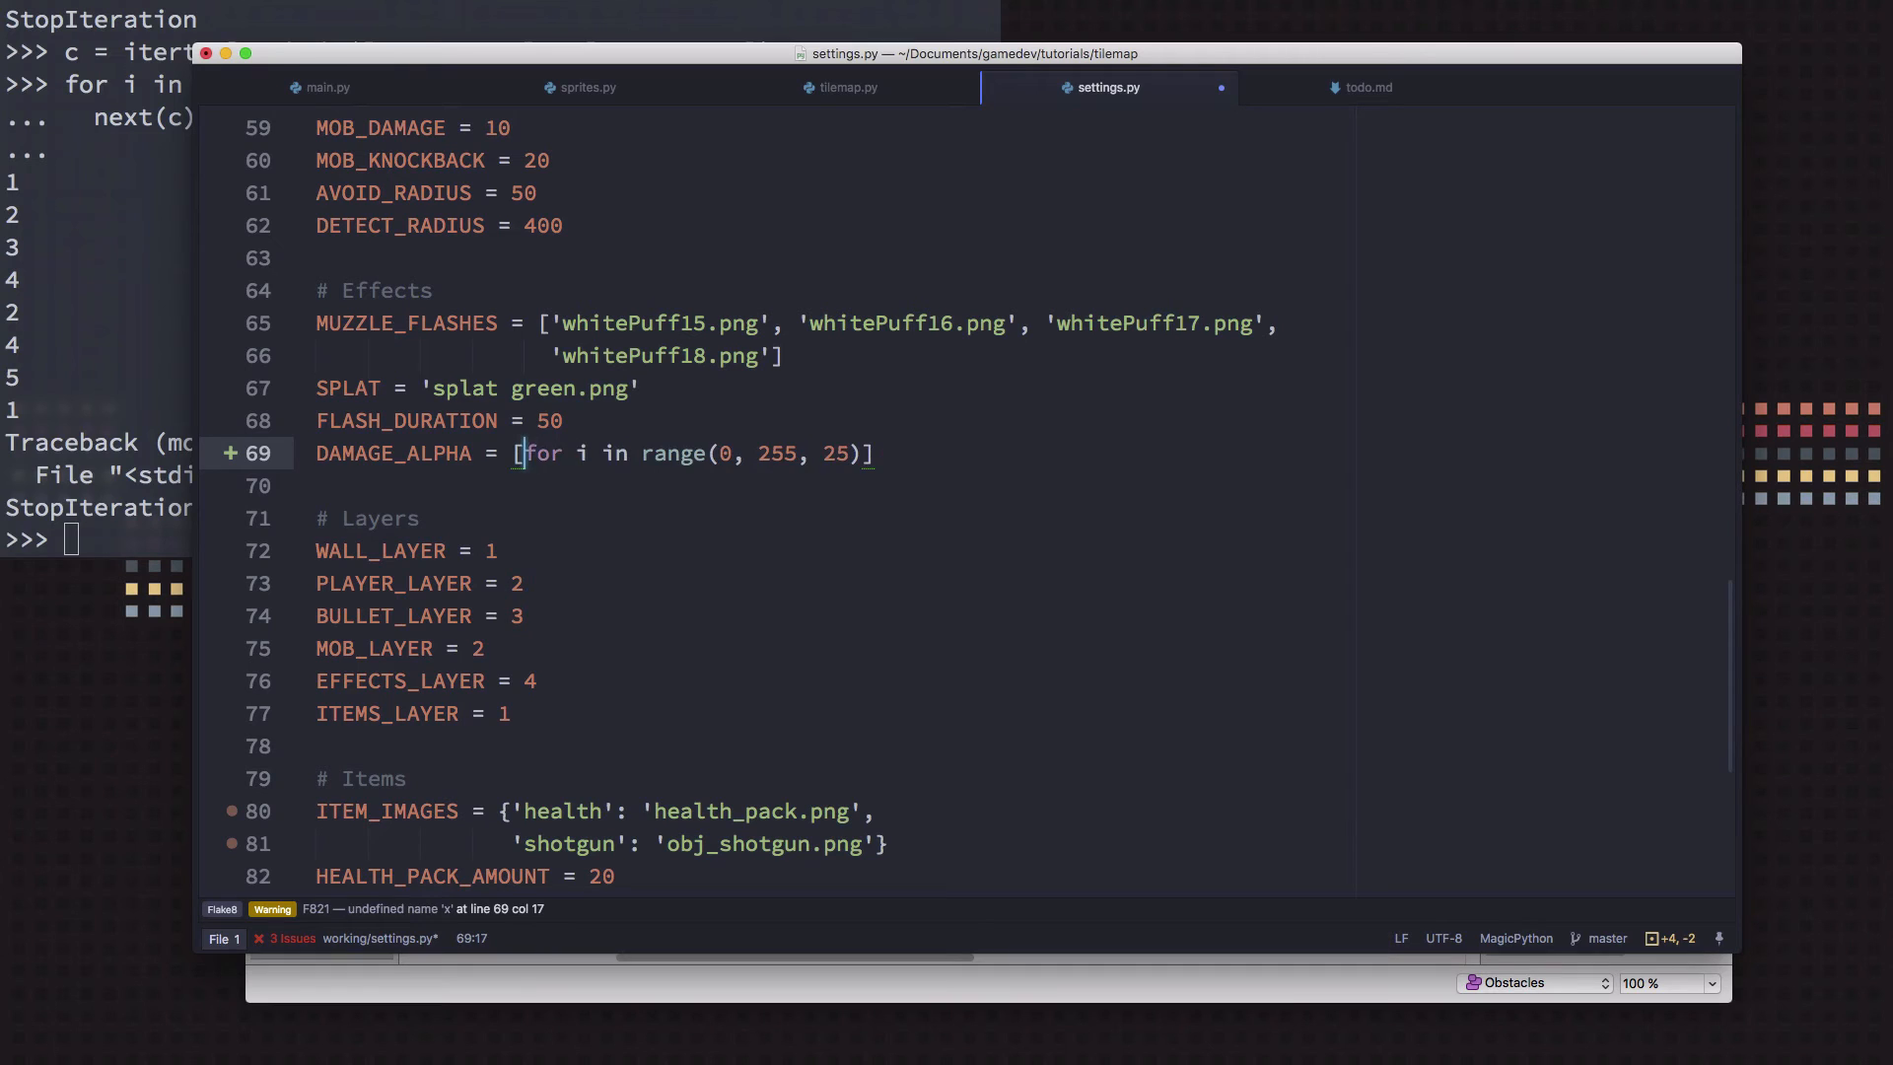
{"action": "type", "text": "i"}
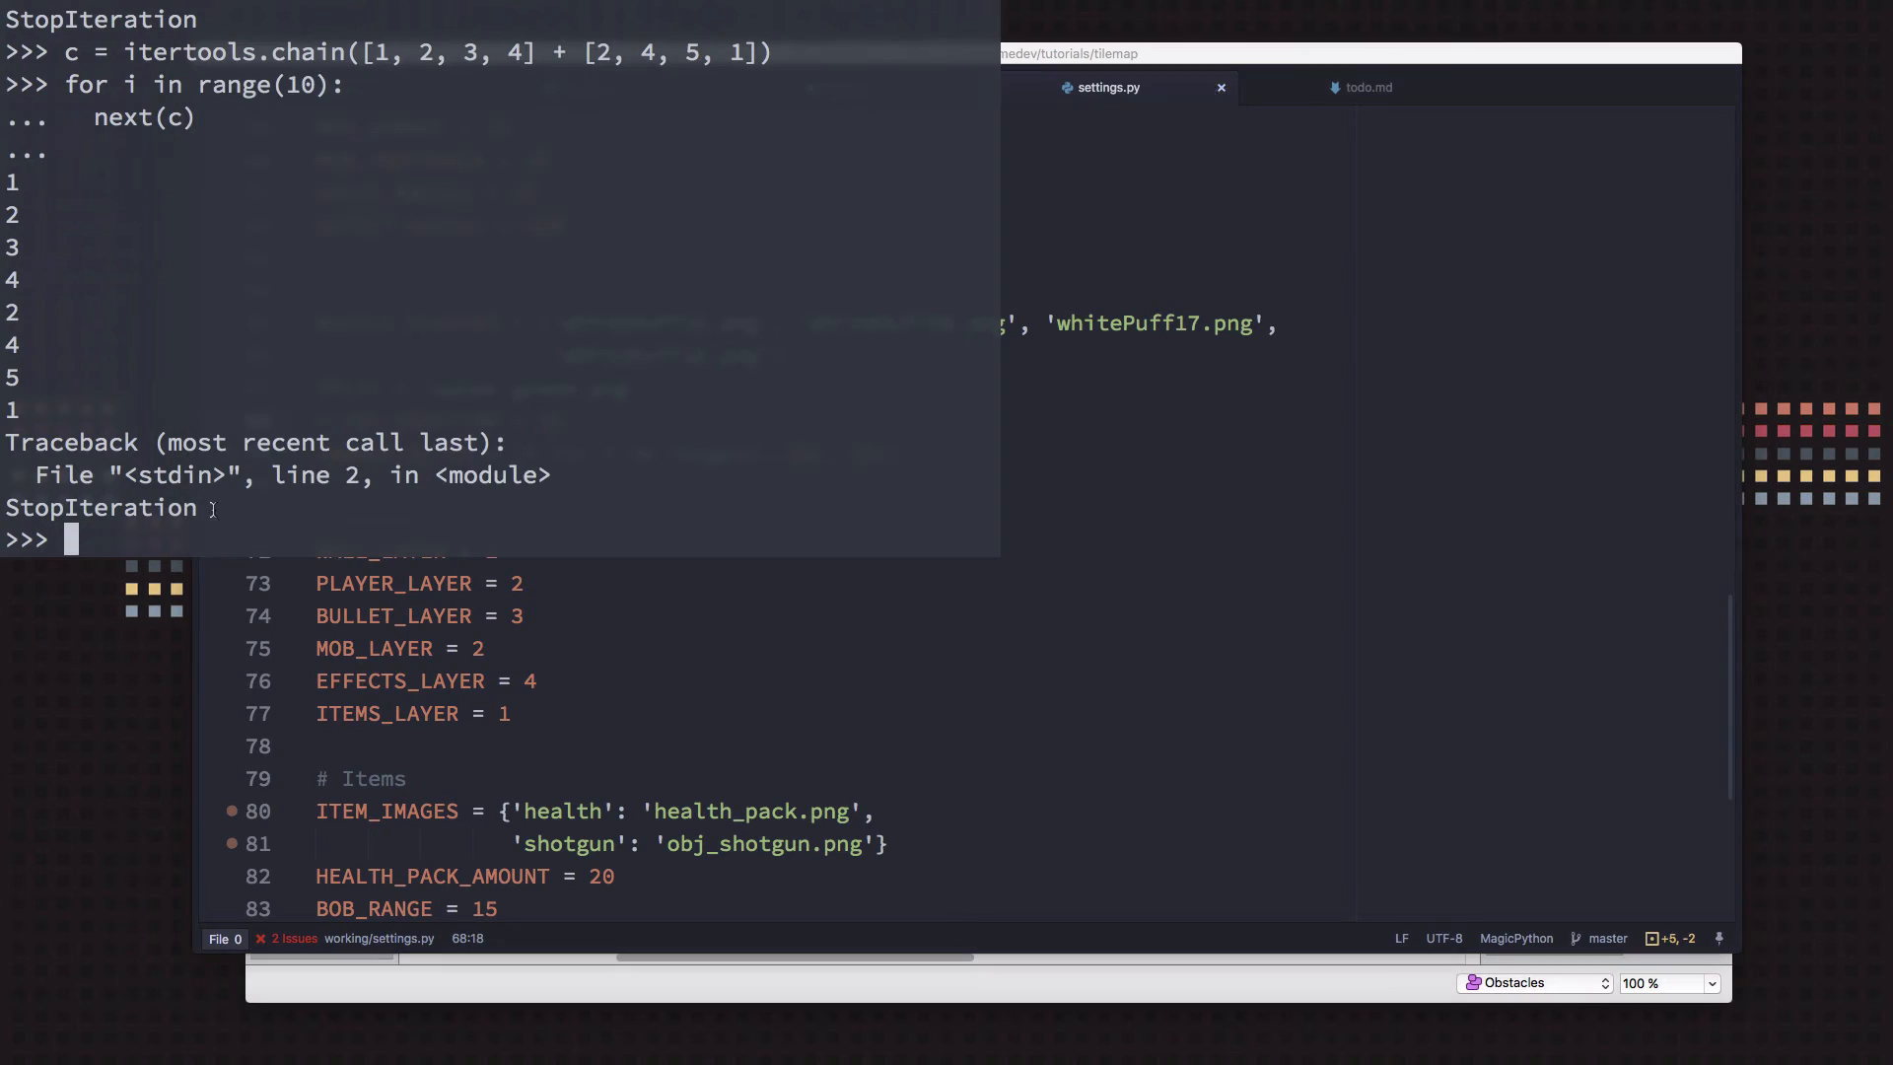
Evaluate [i for i in range(10)] in the Python REPL and highlight its for clause
{"action": "type", "text": "["}
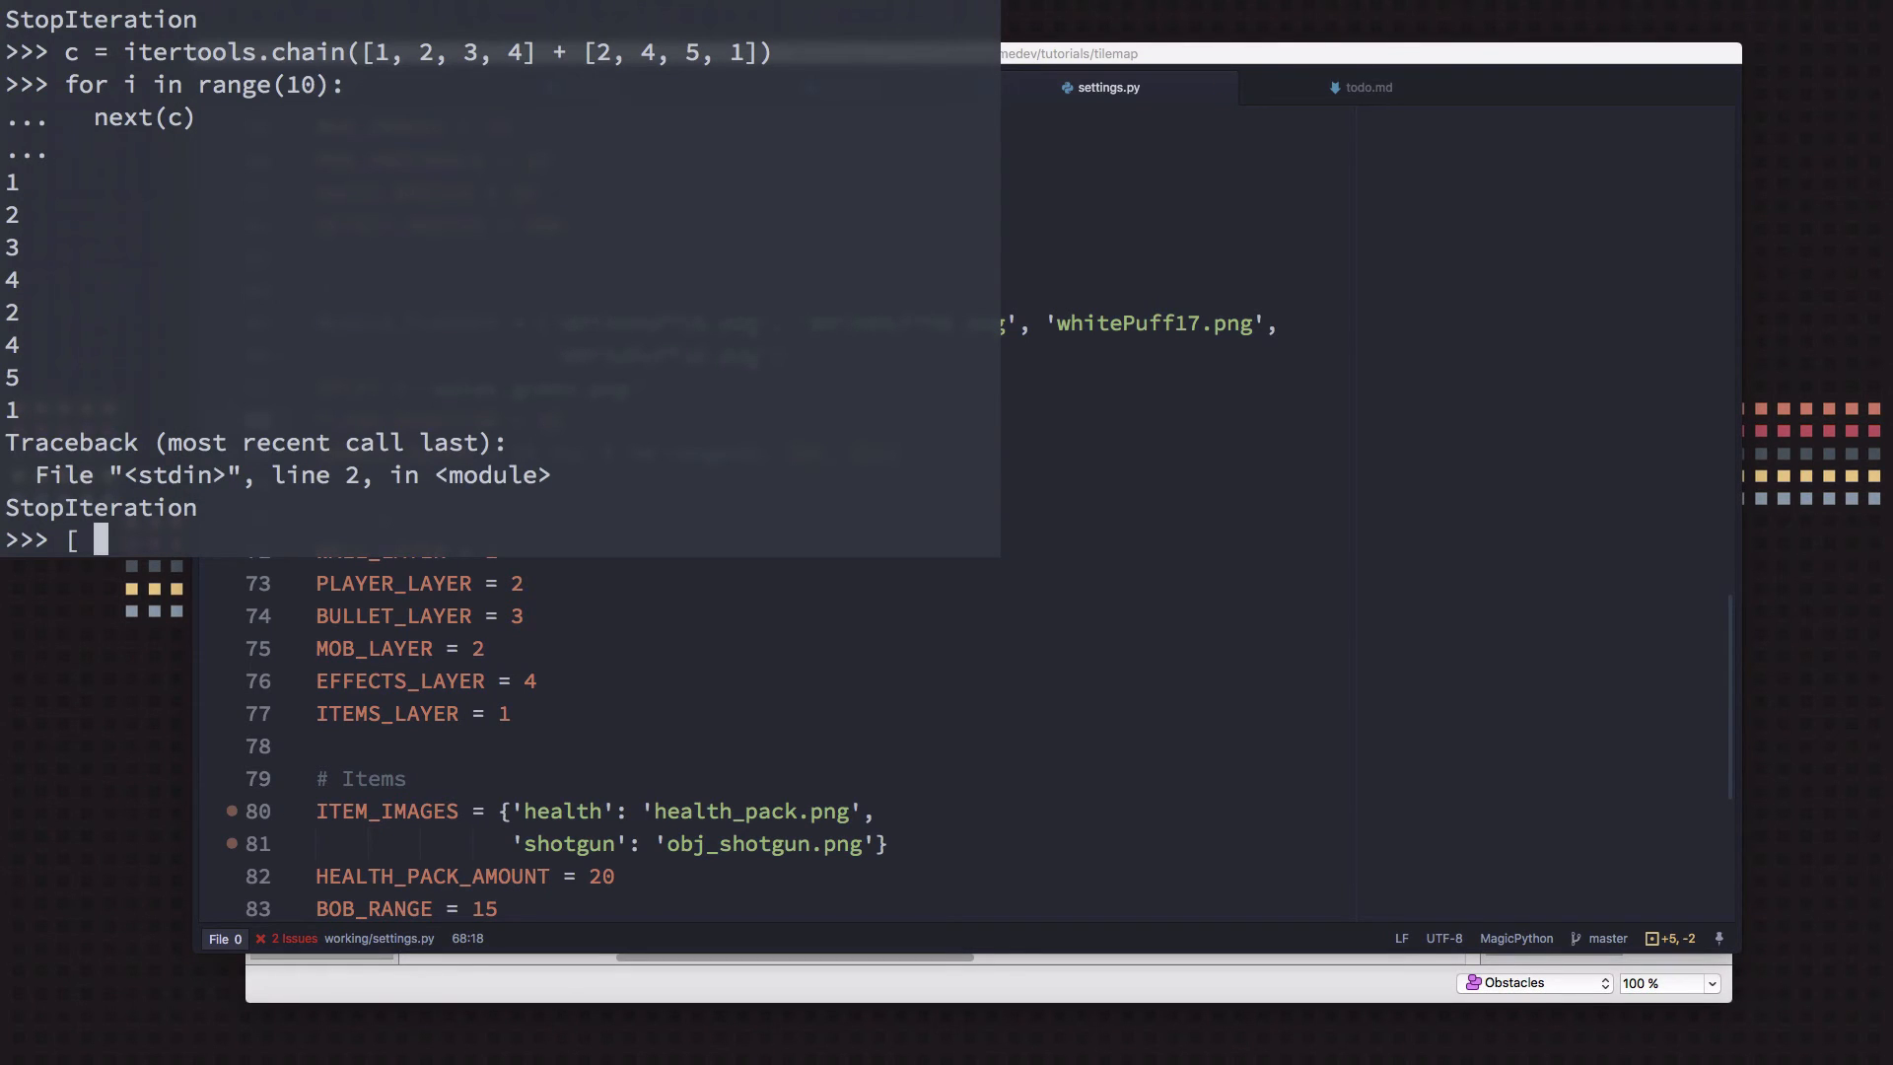
{"action": "type", "text": "i for i in"}
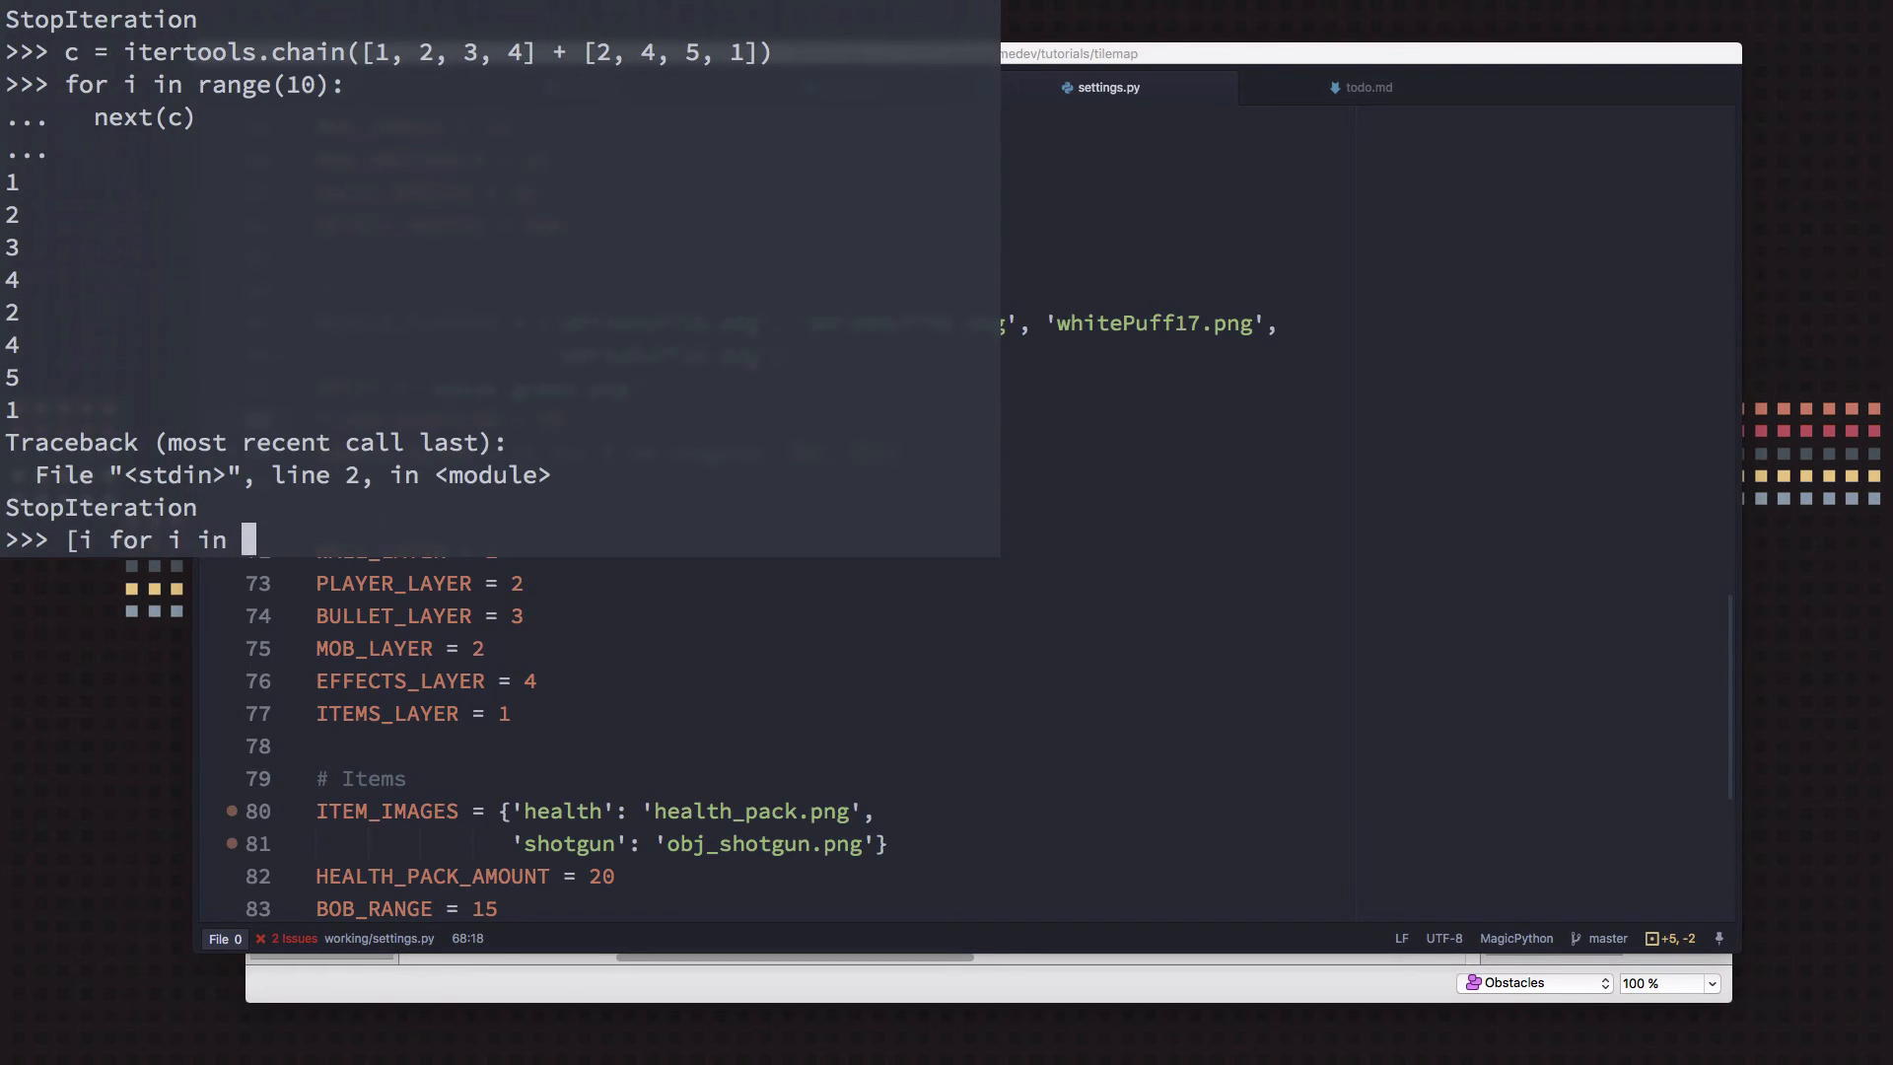
{"action": "type", "text": "range(10)]"}
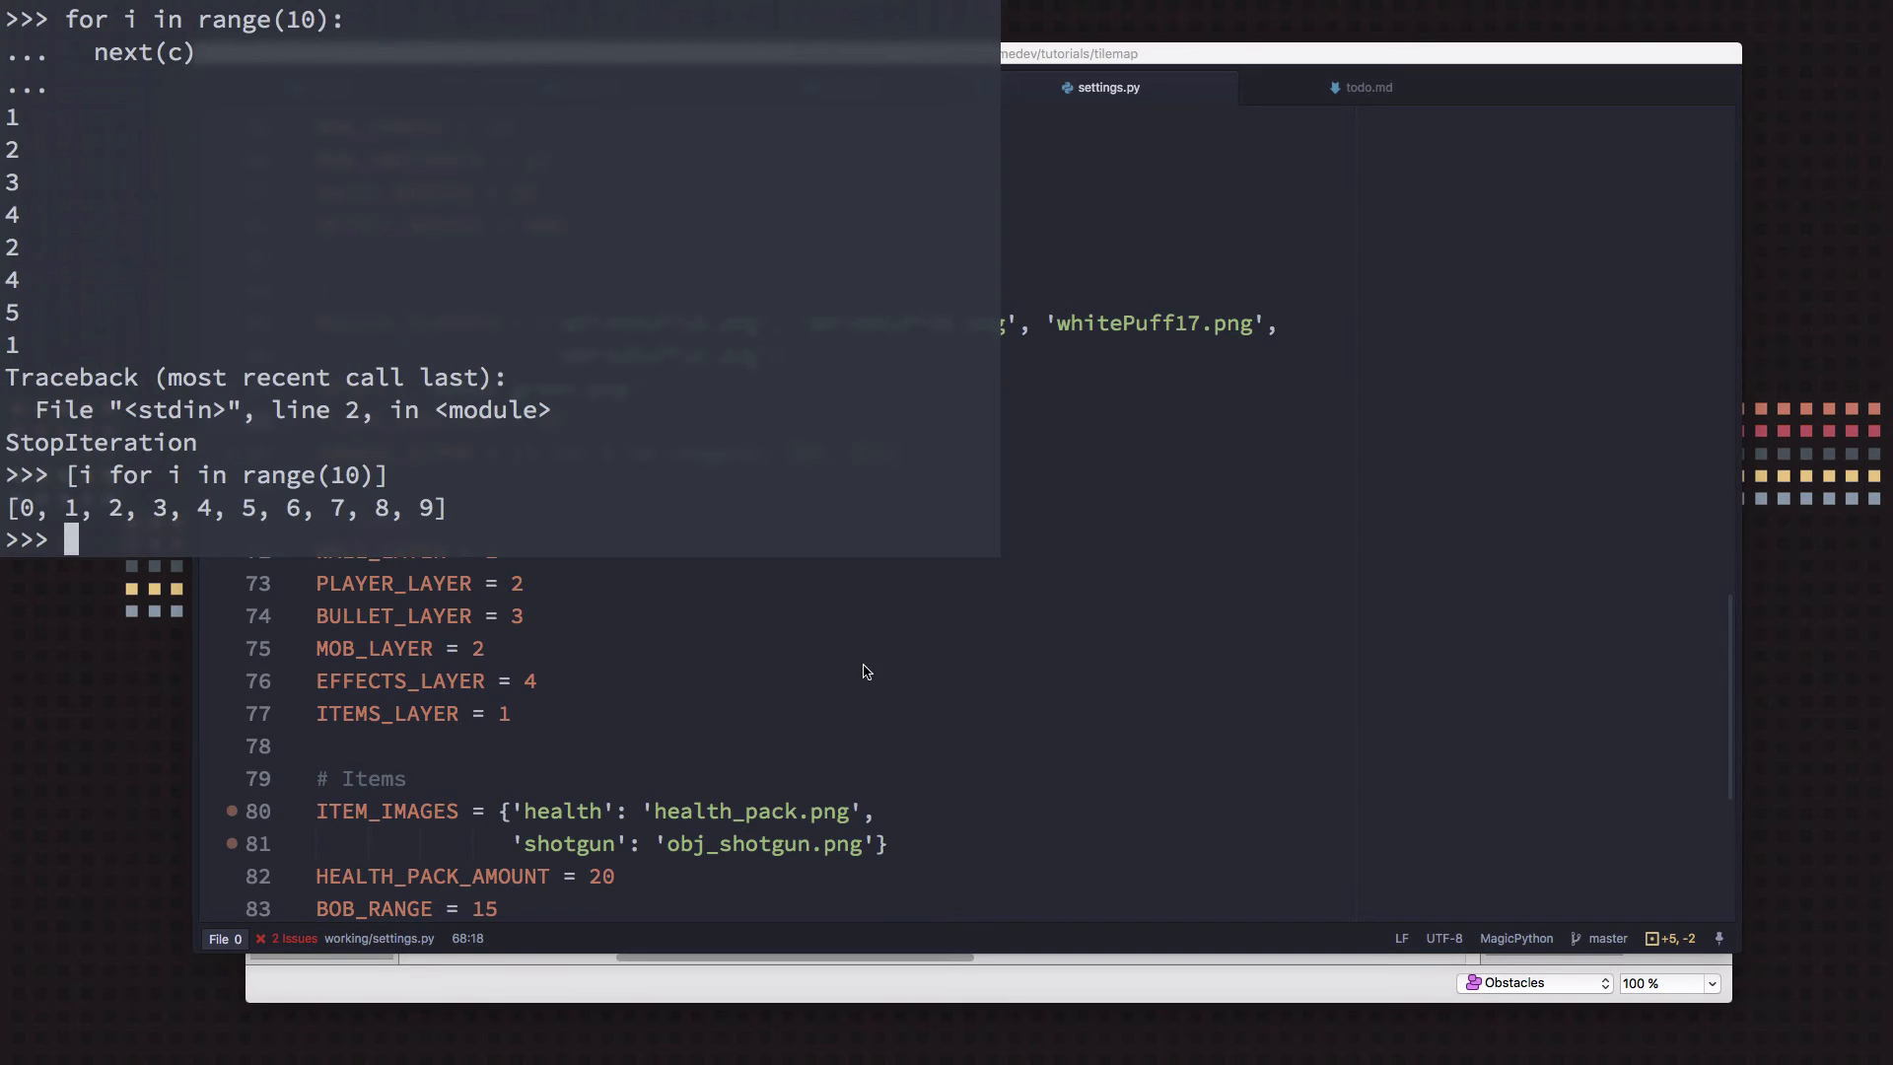
{"action": "left_click_drag", "start_coordinate": [170, 475], "coordinate": [307, 475]}
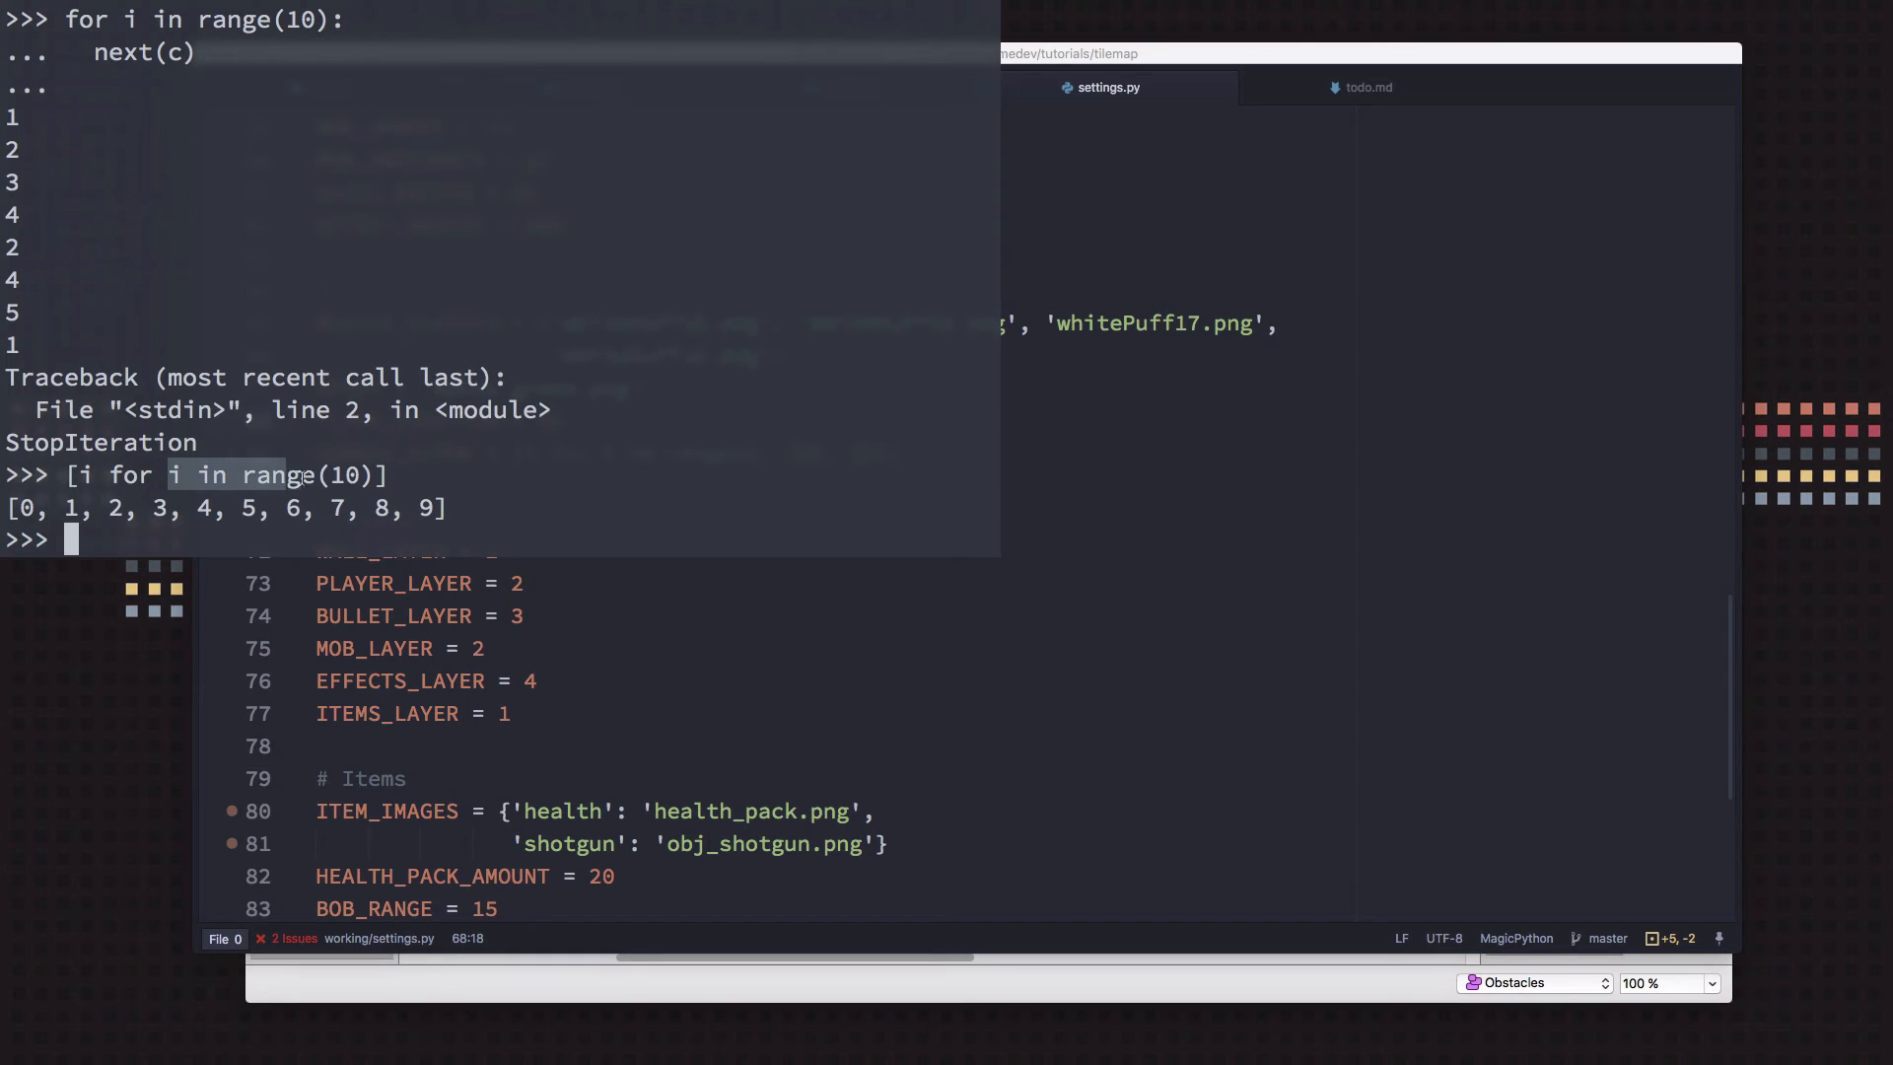
{"action": "mouse_move", "coordinate": [1218, 546]}
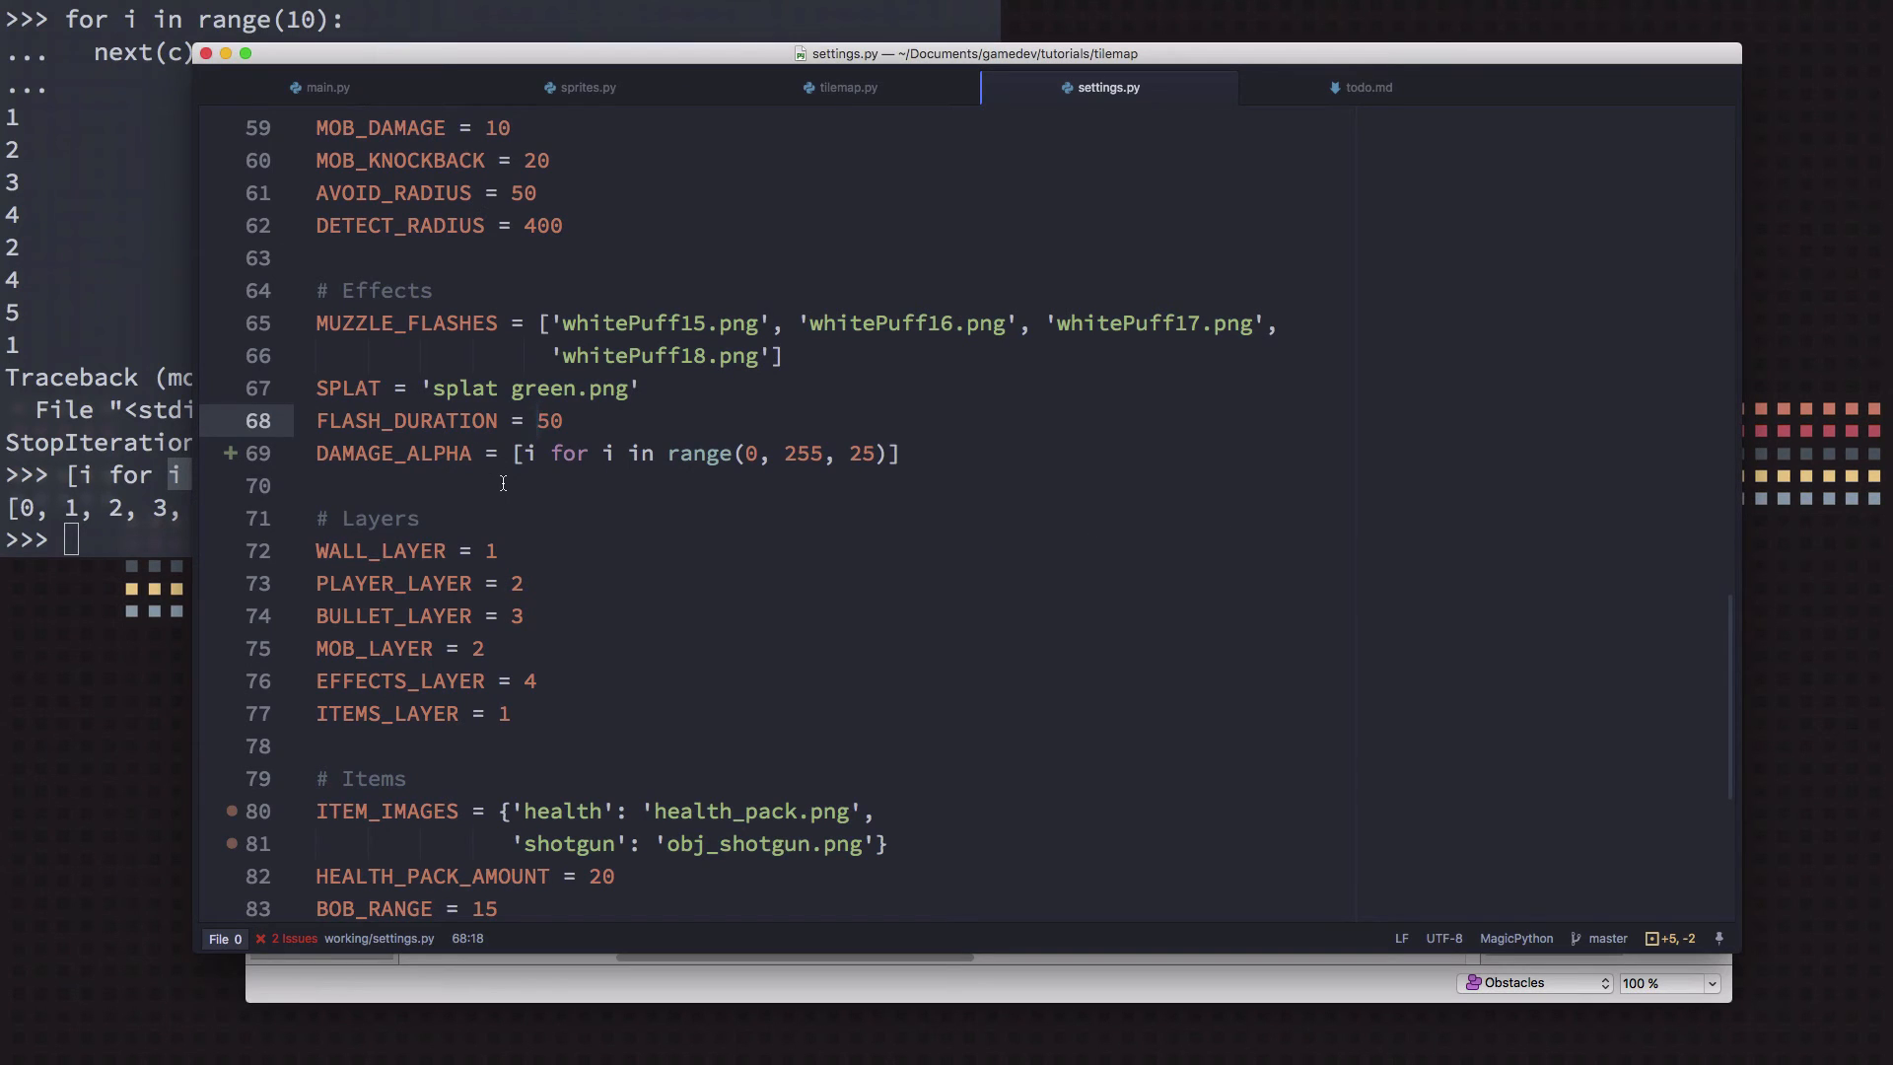
{"action": "left_click", "coordinate": [536, 420]}
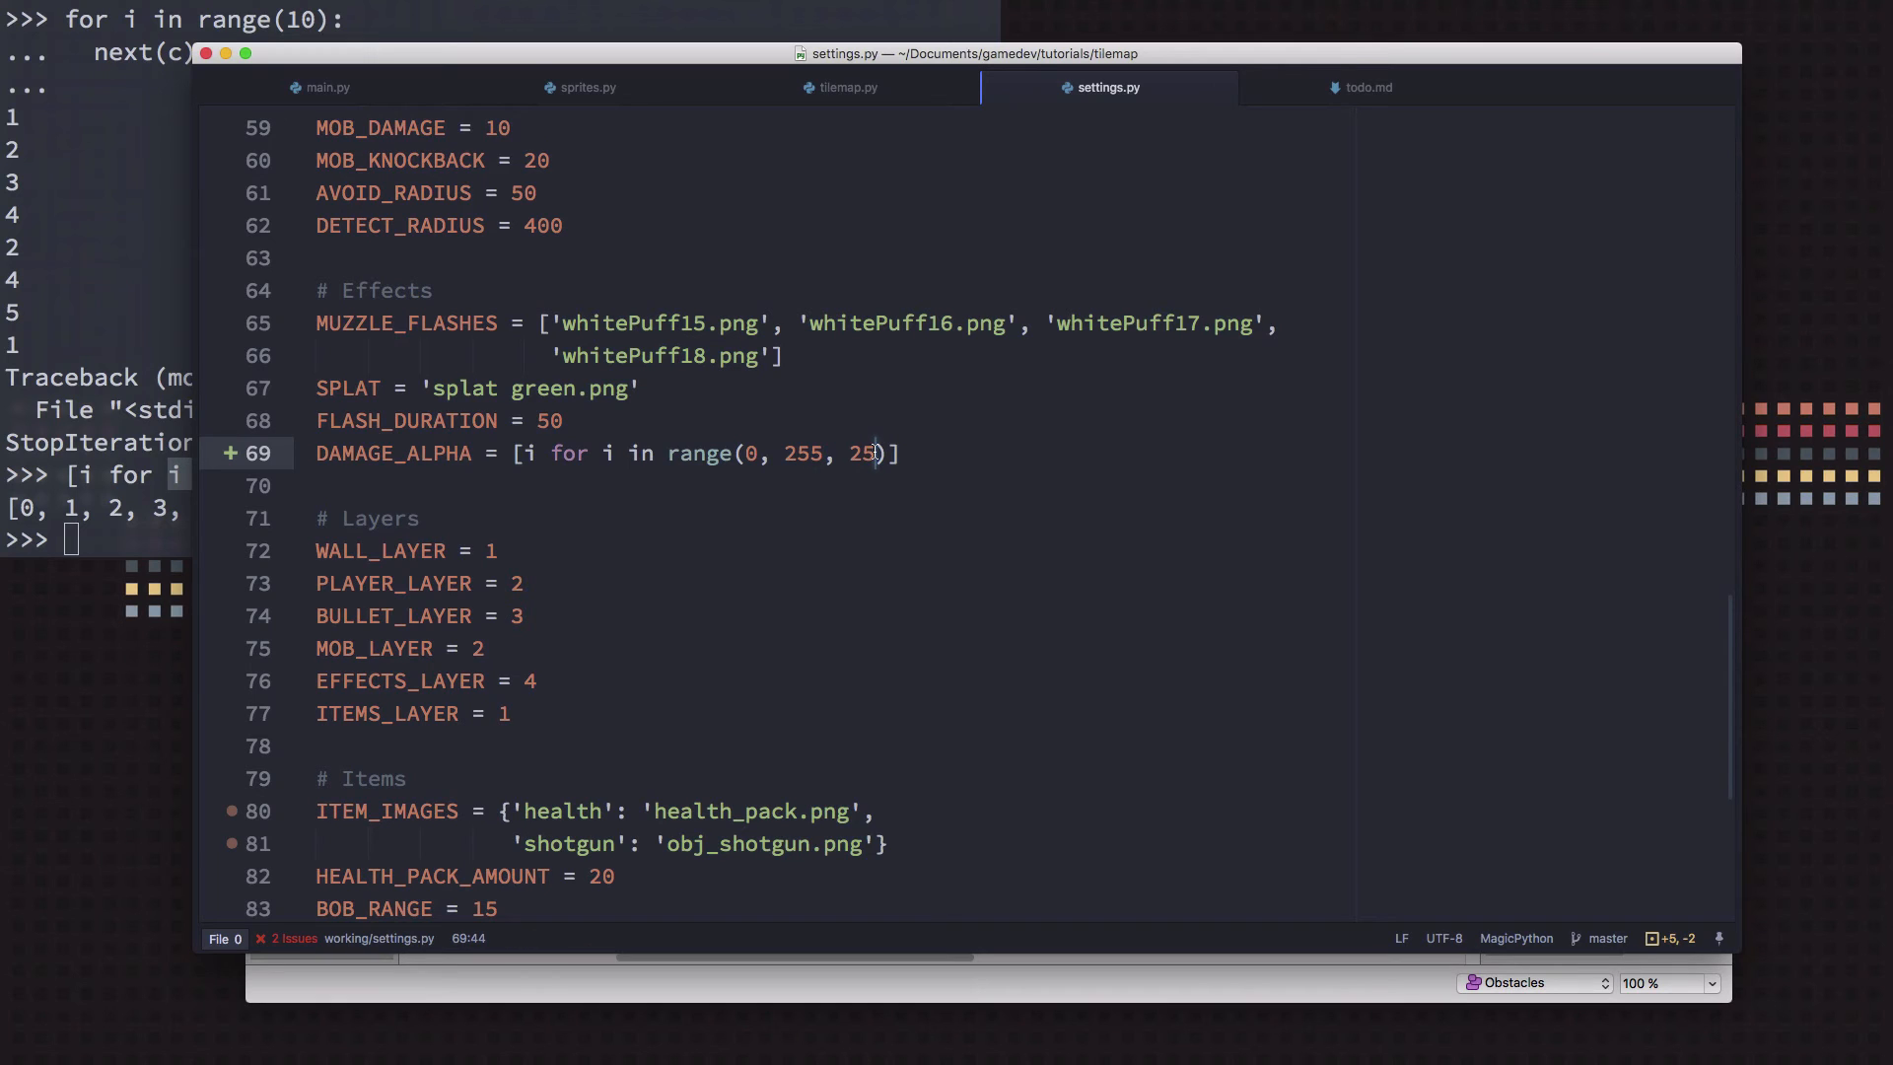
{"action": "double_click", "coordinate": [862, 454]}
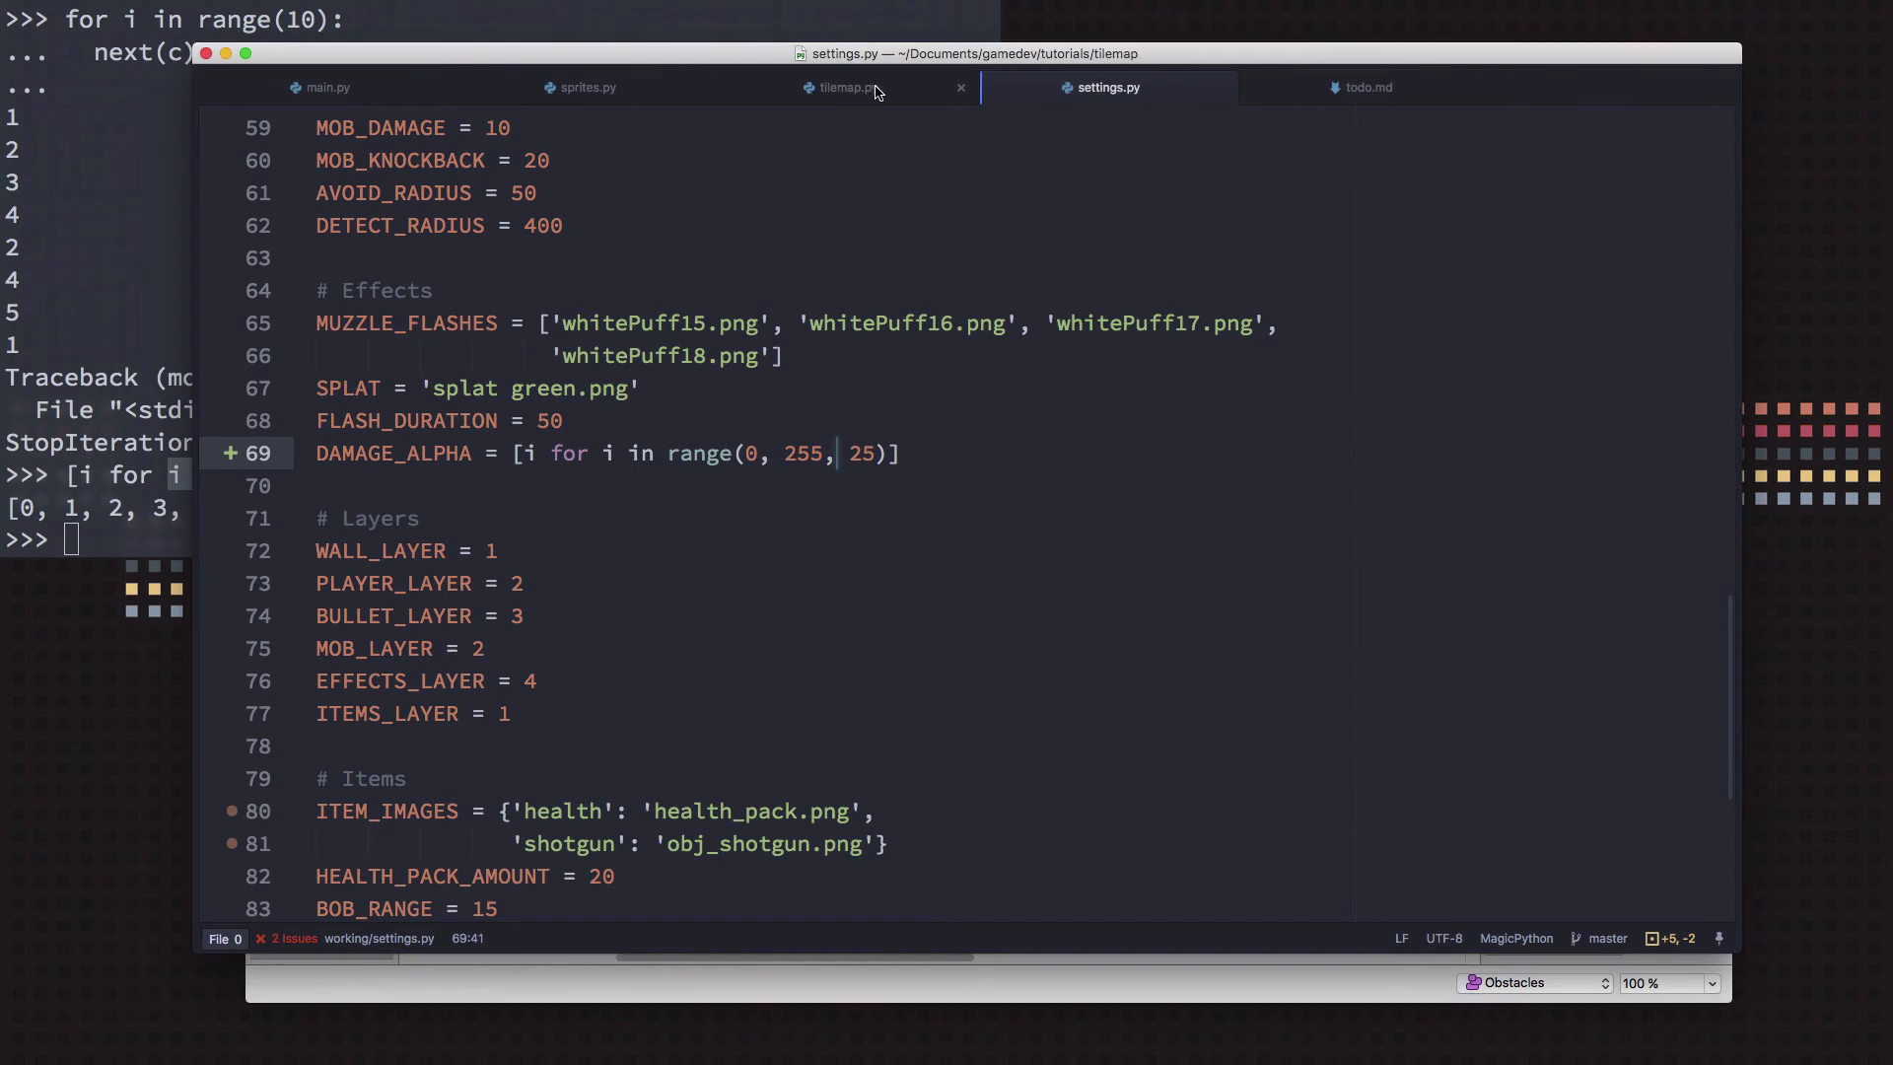
{"action": "mouse_move", "coordinate": [840, 101]}
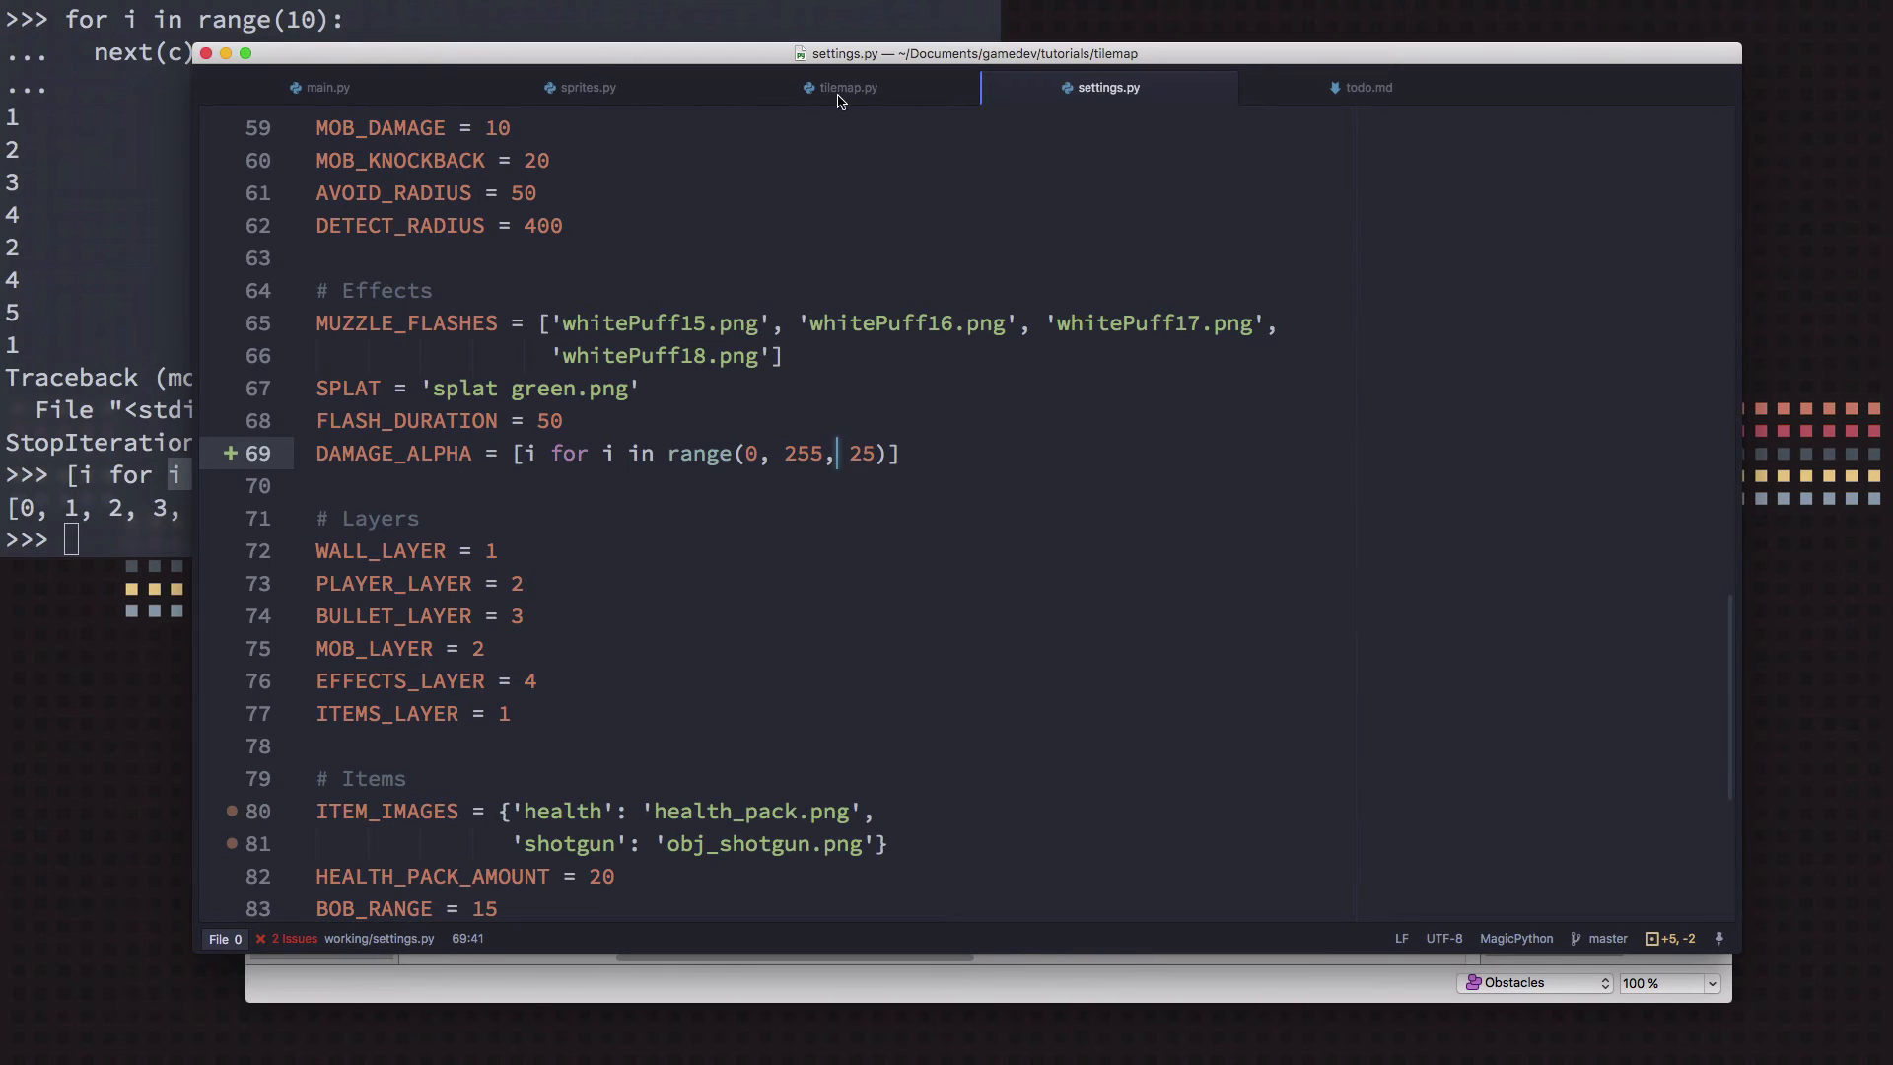
In sprites.py hit(), set self.damage_alpha = chain(DAMAGE_ALPHA * 2)
{"action": "left_click", "coordinate": [846, 86]}
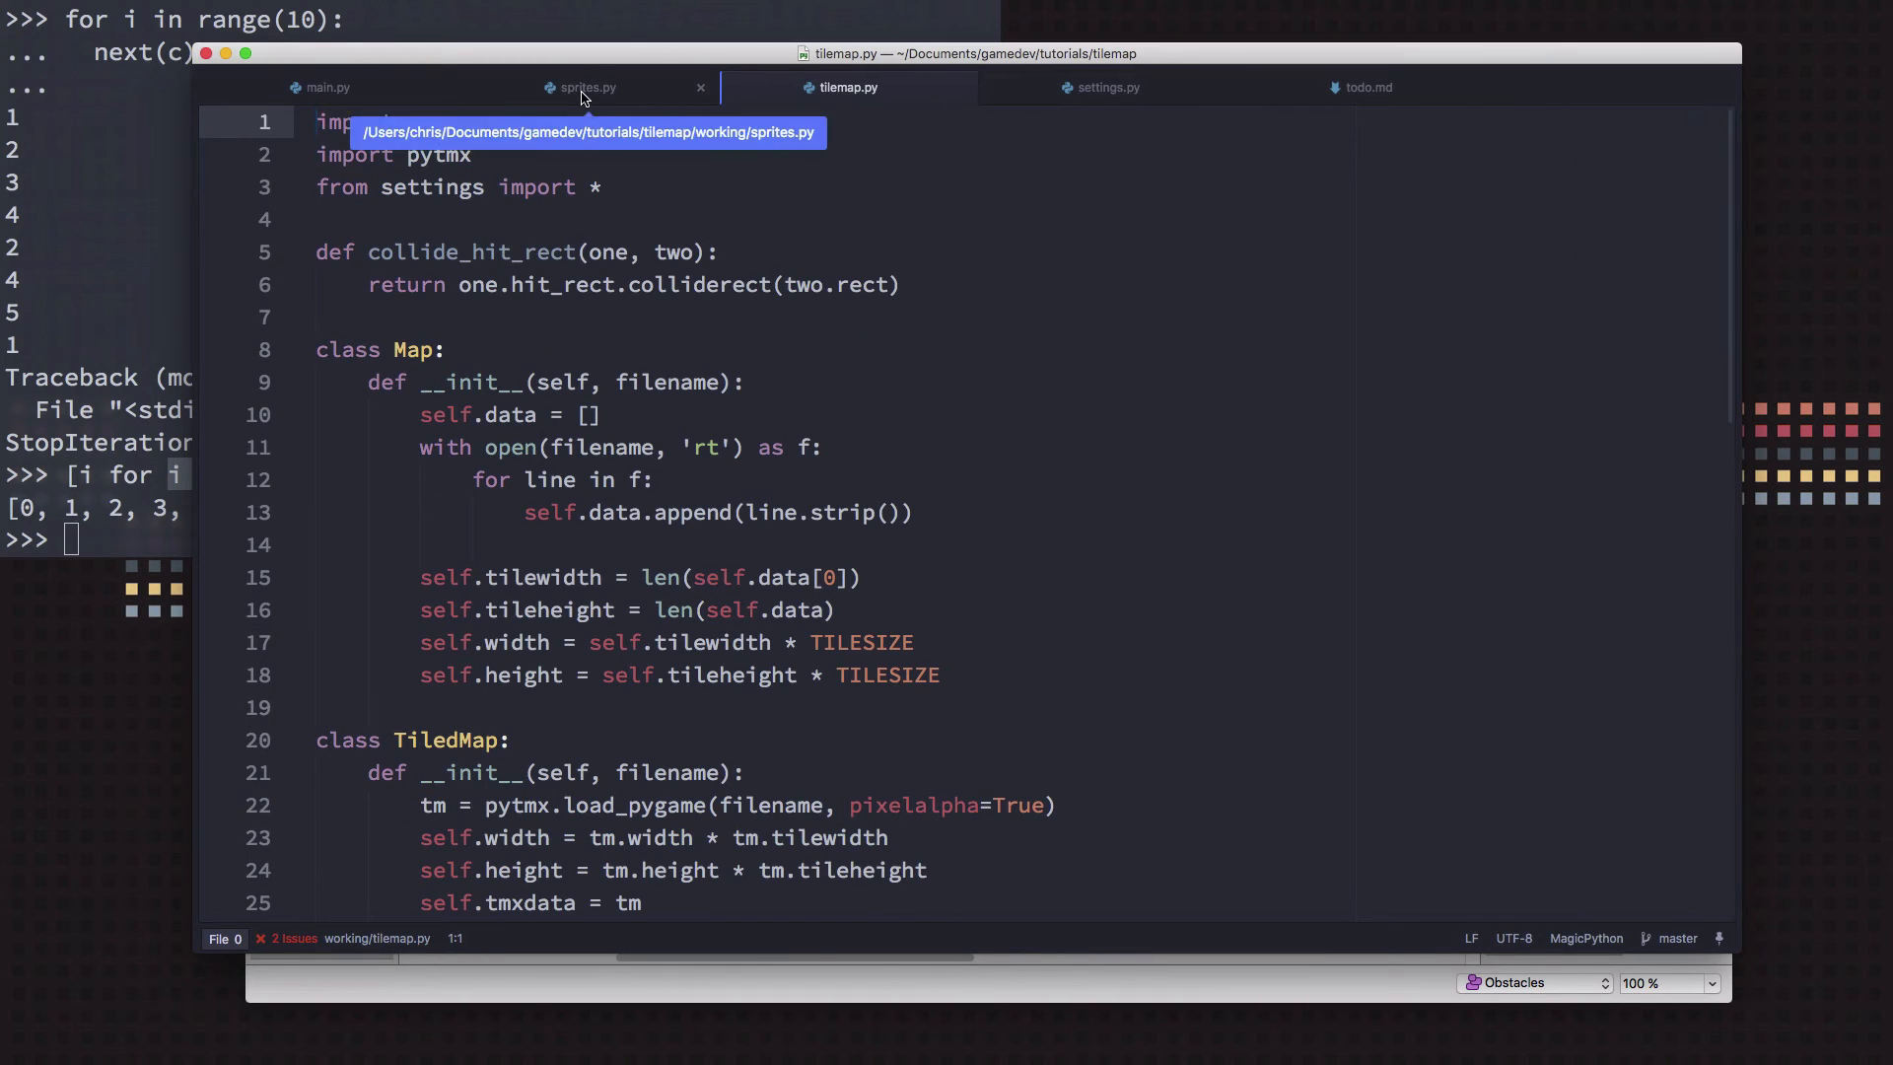
{"action": "left_click", "coordinate": [588, 86]}
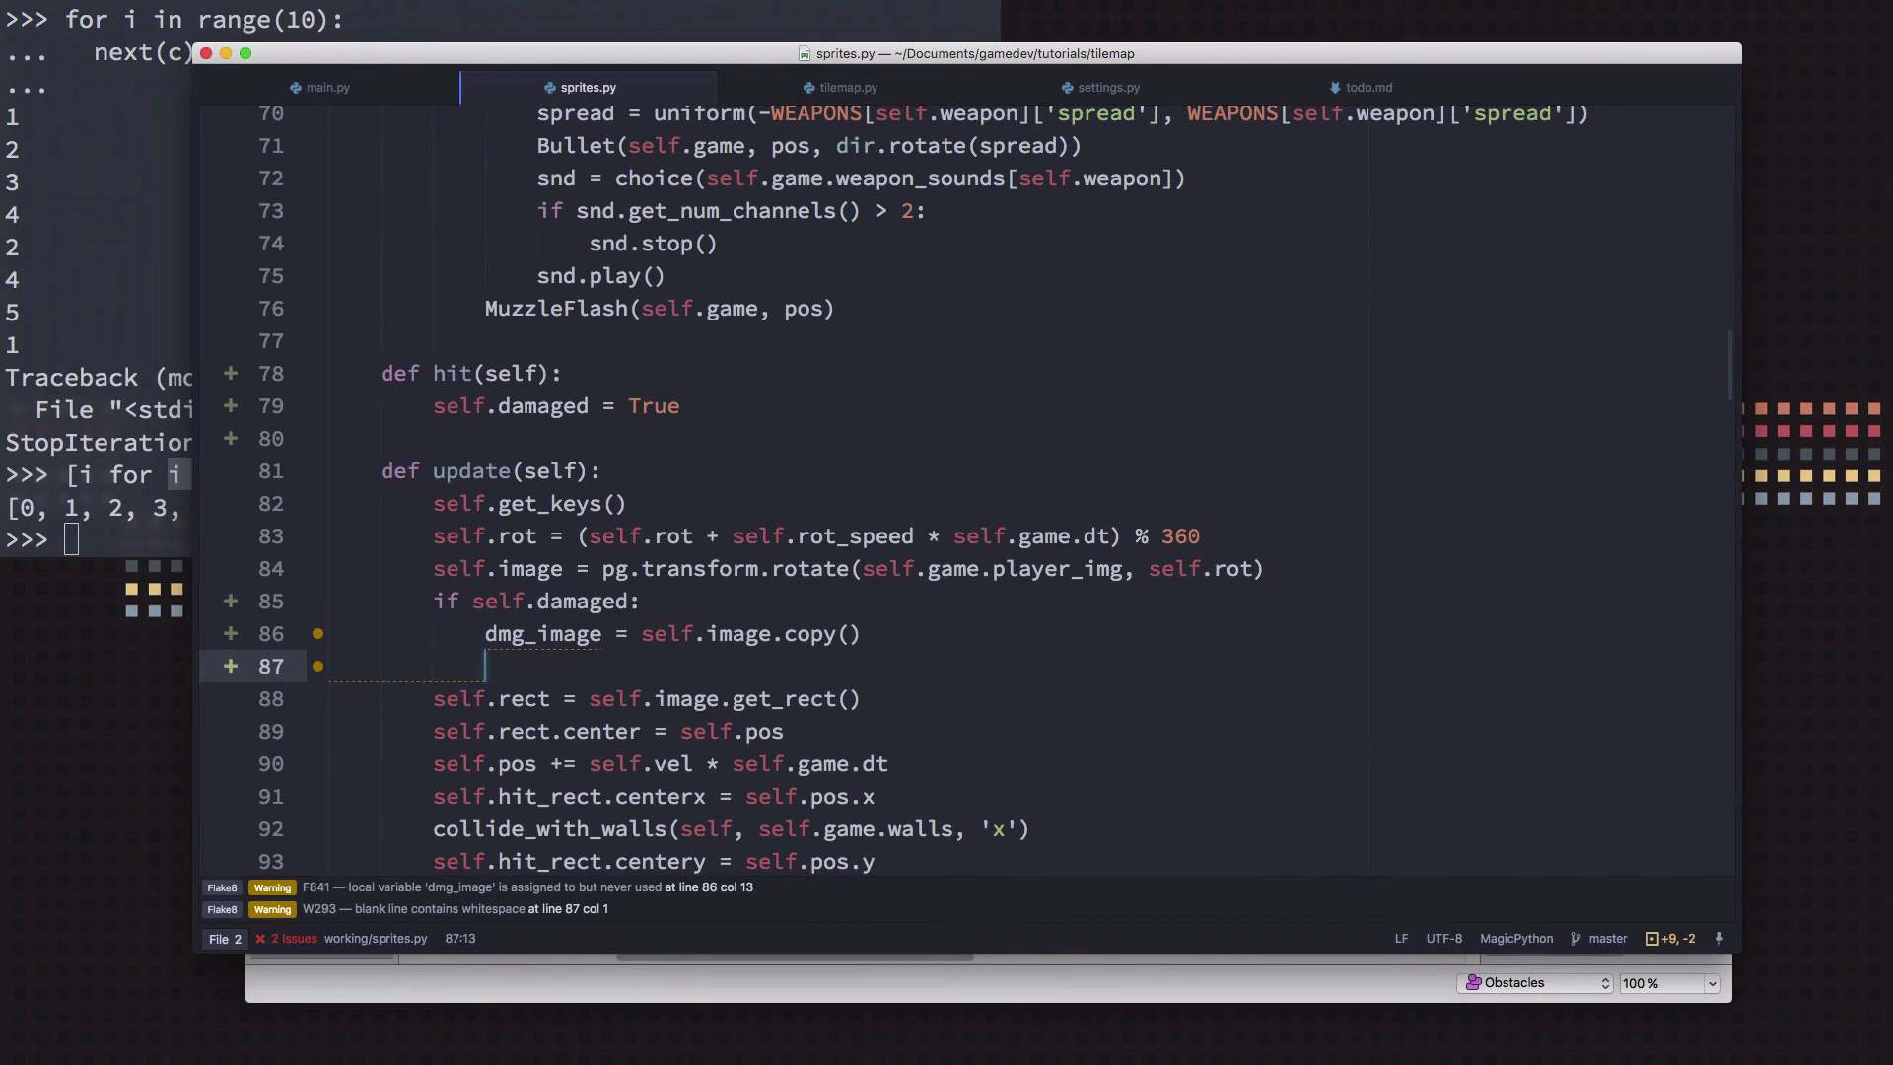
{"action": "mouse_move", "coordinate": [773, 440]}
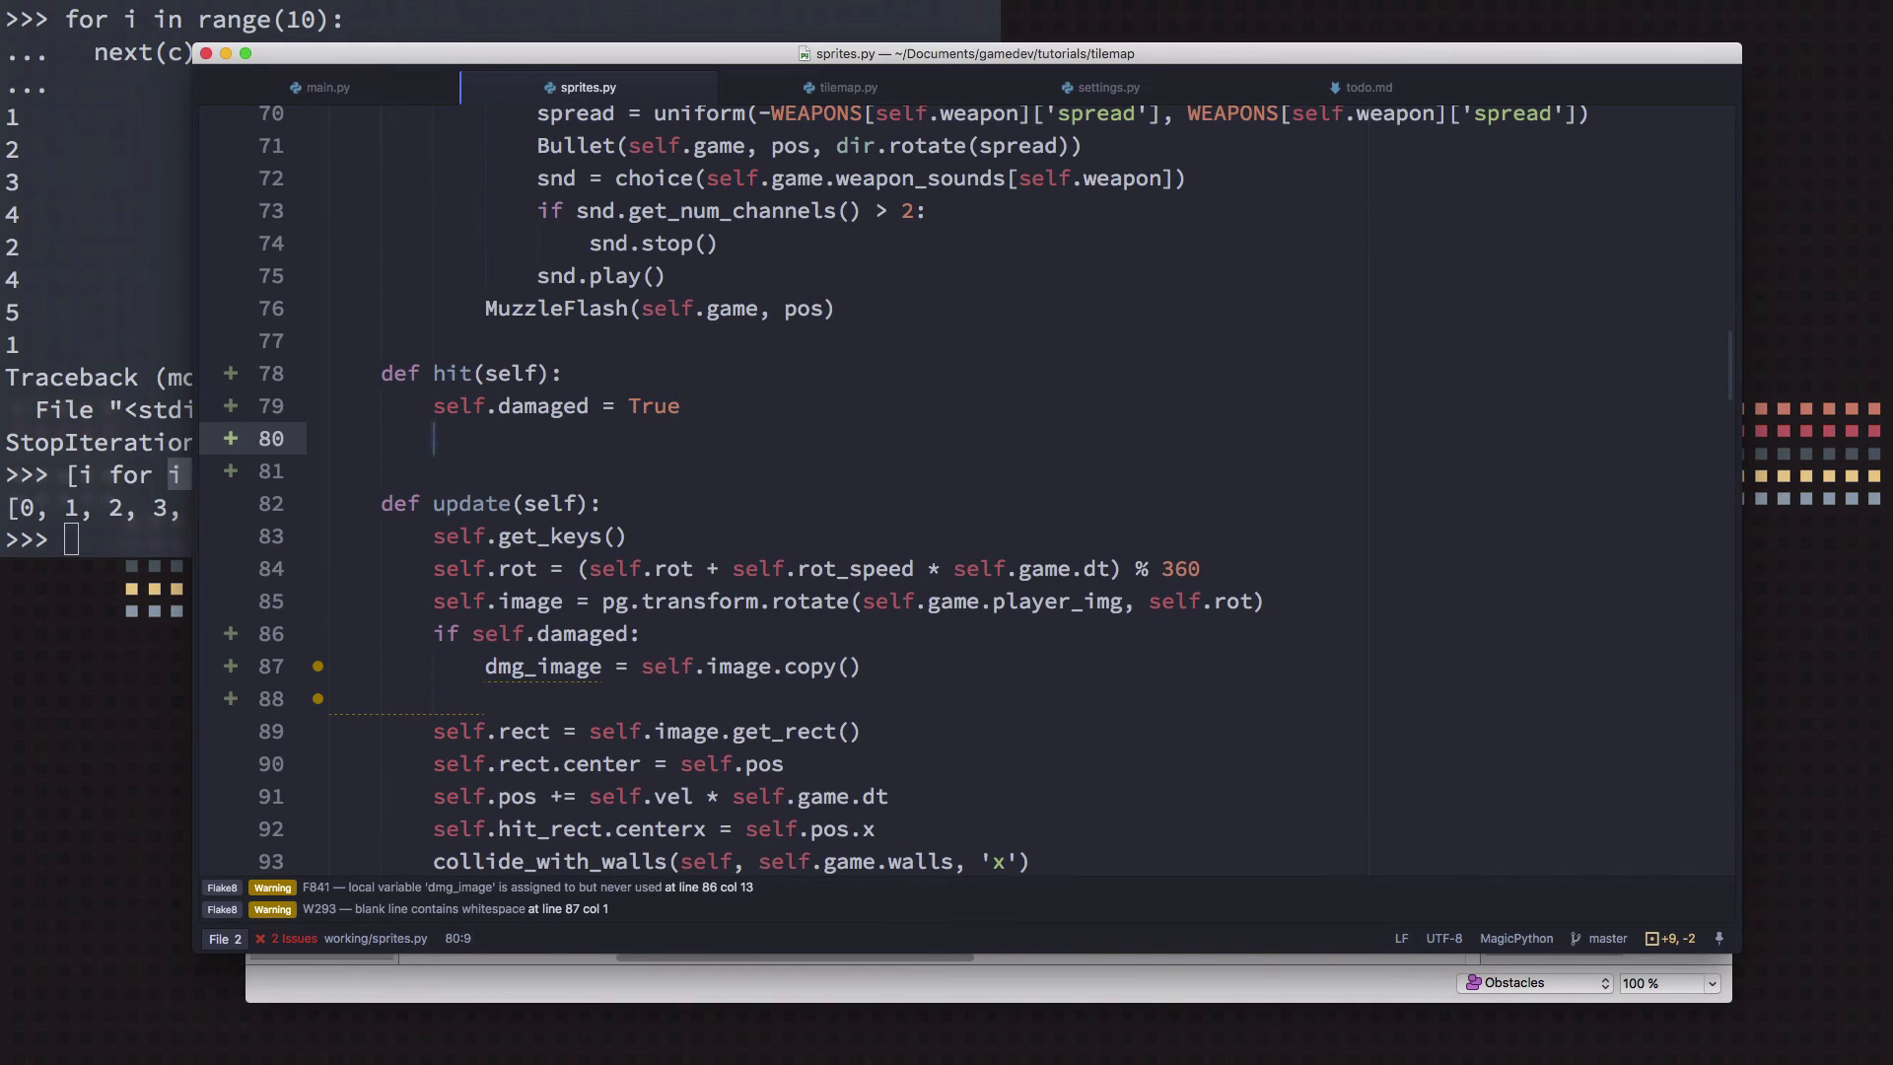
{"action": "type", "text": "self."}
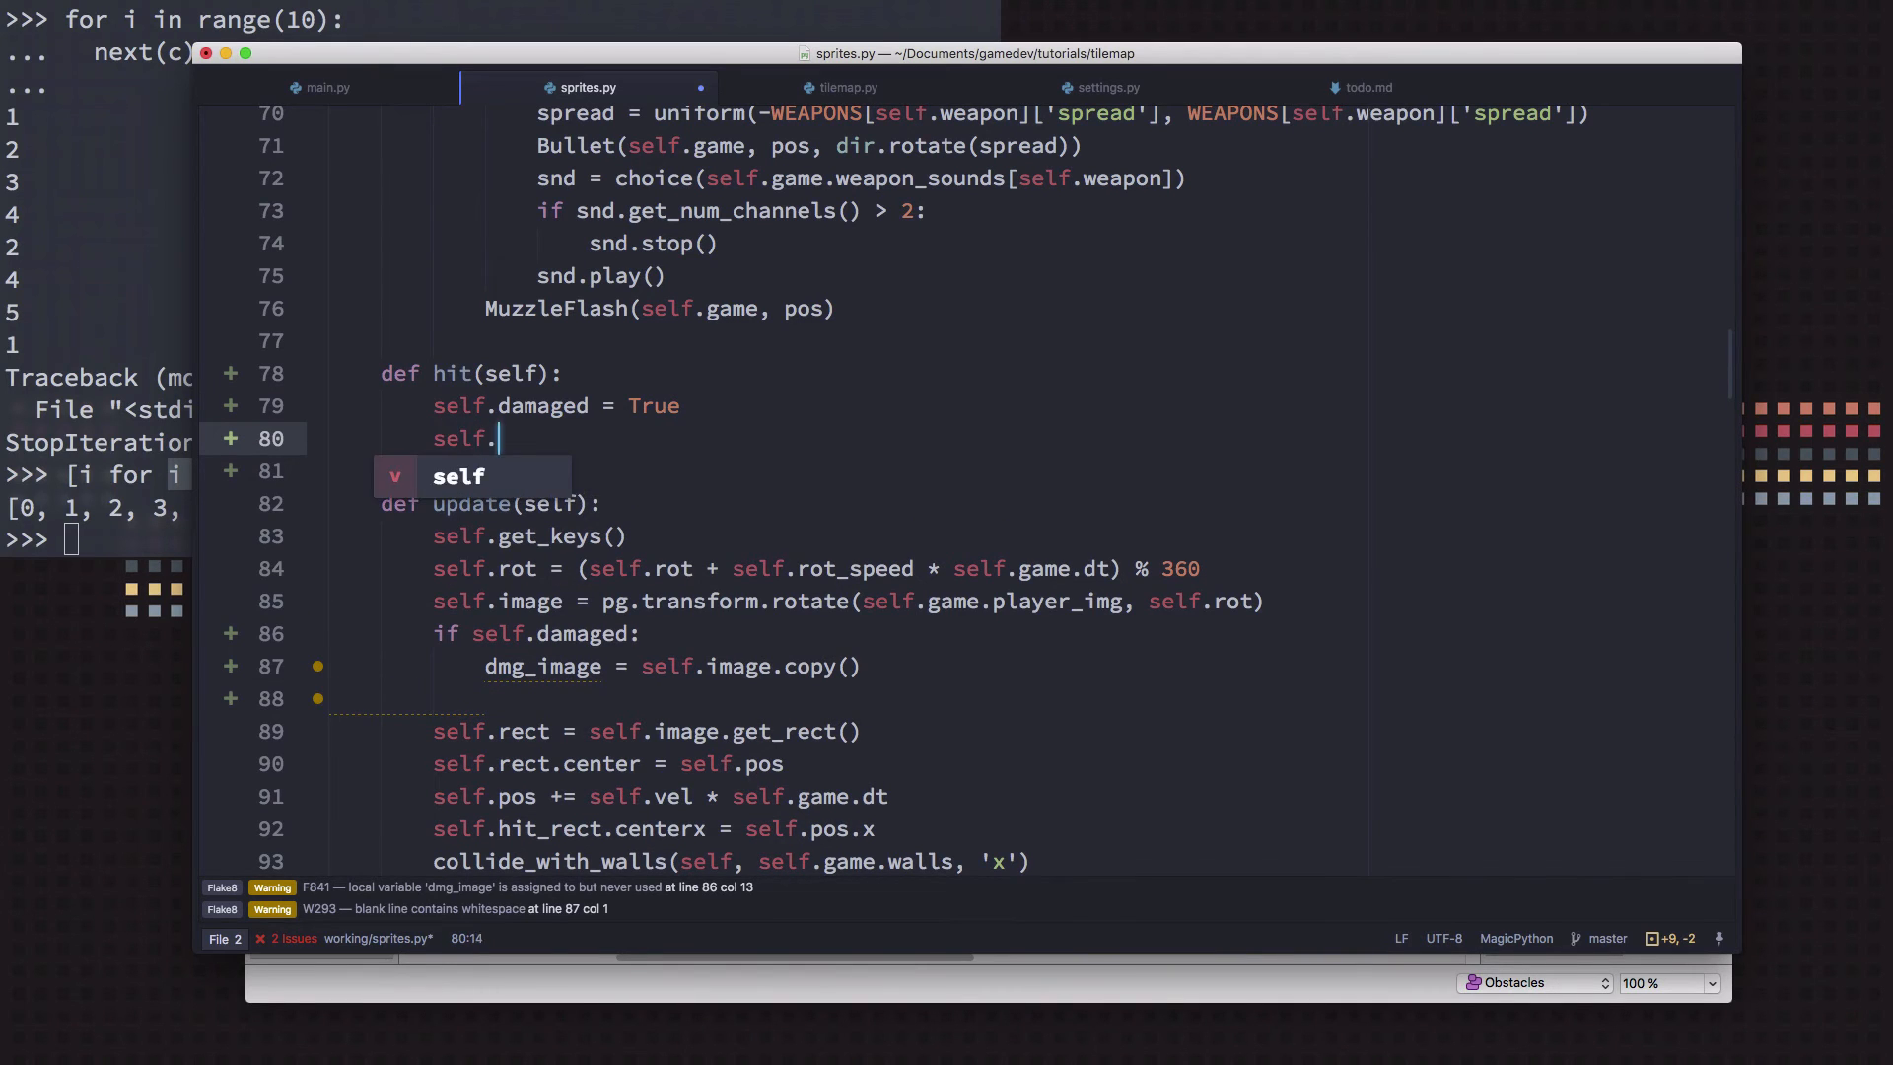
{"action": "type", "text": "damage_ap"}
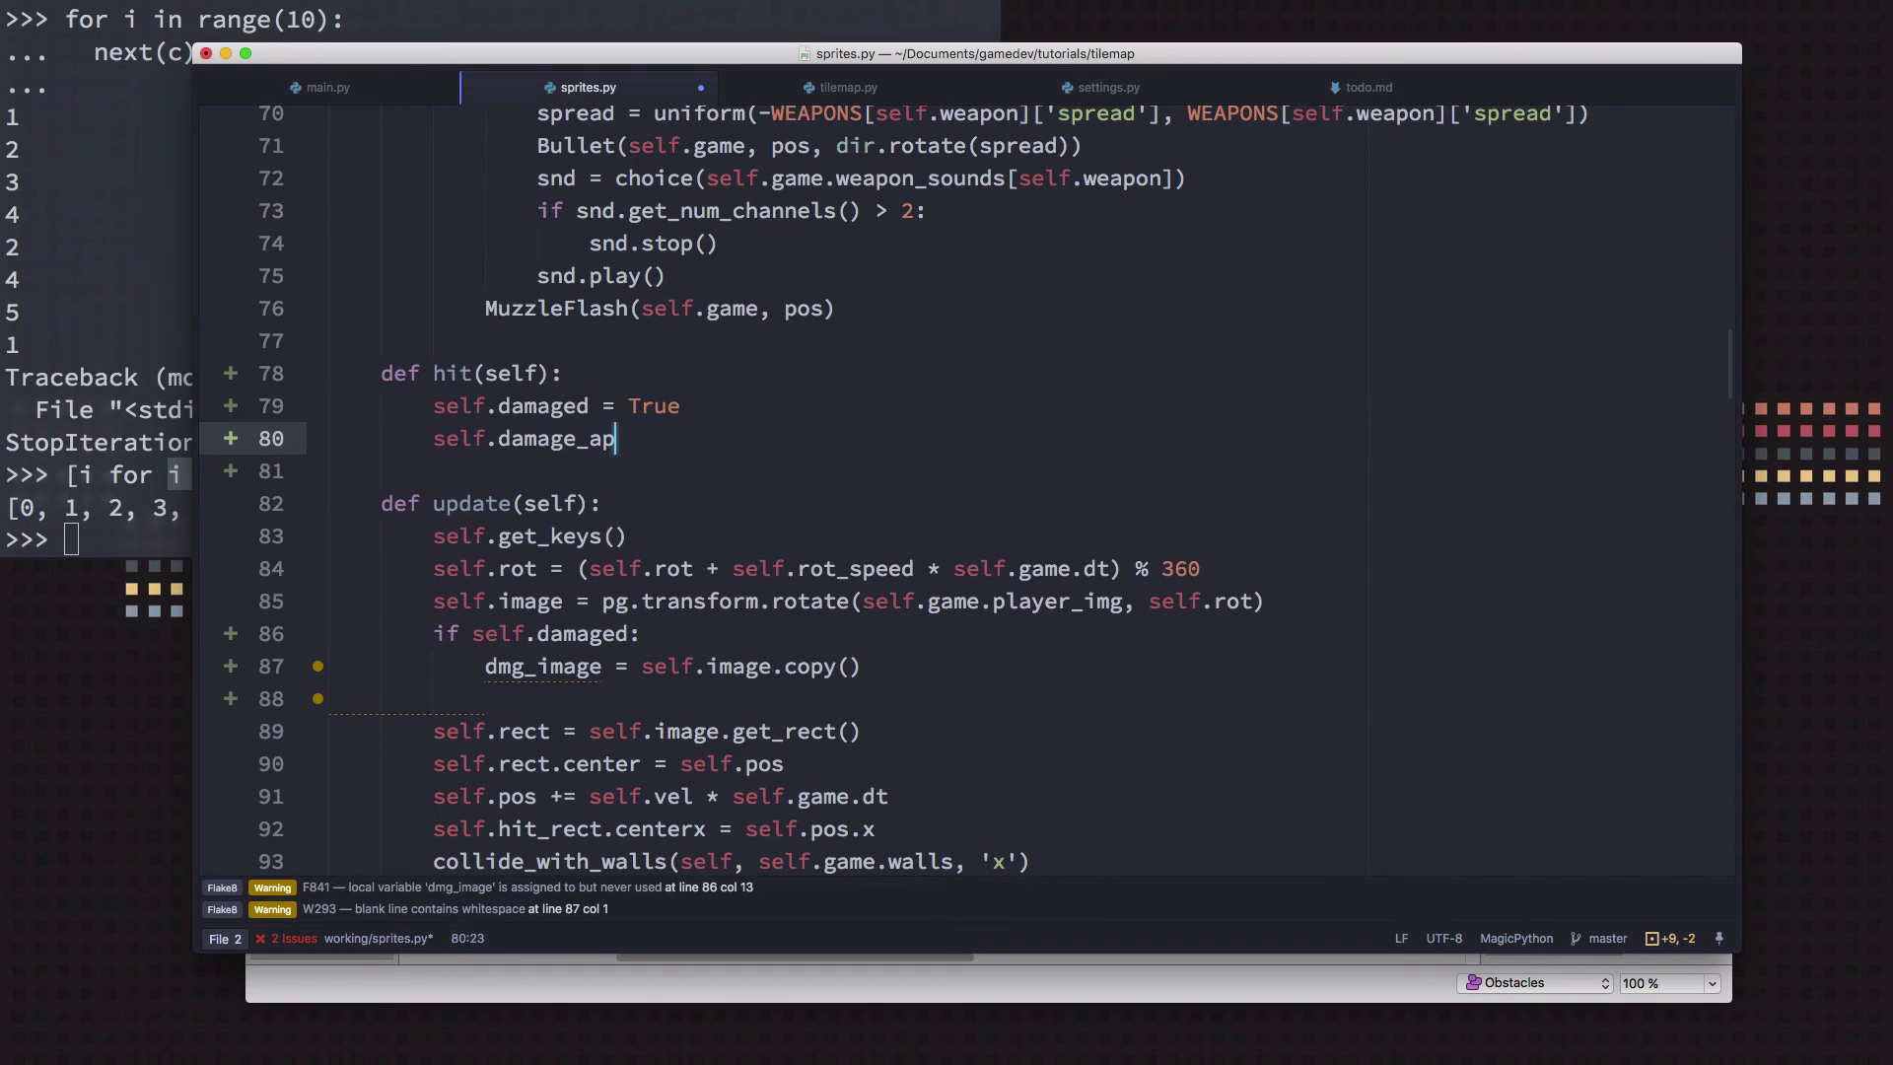
{"action": "type", "text": "lpha ="}
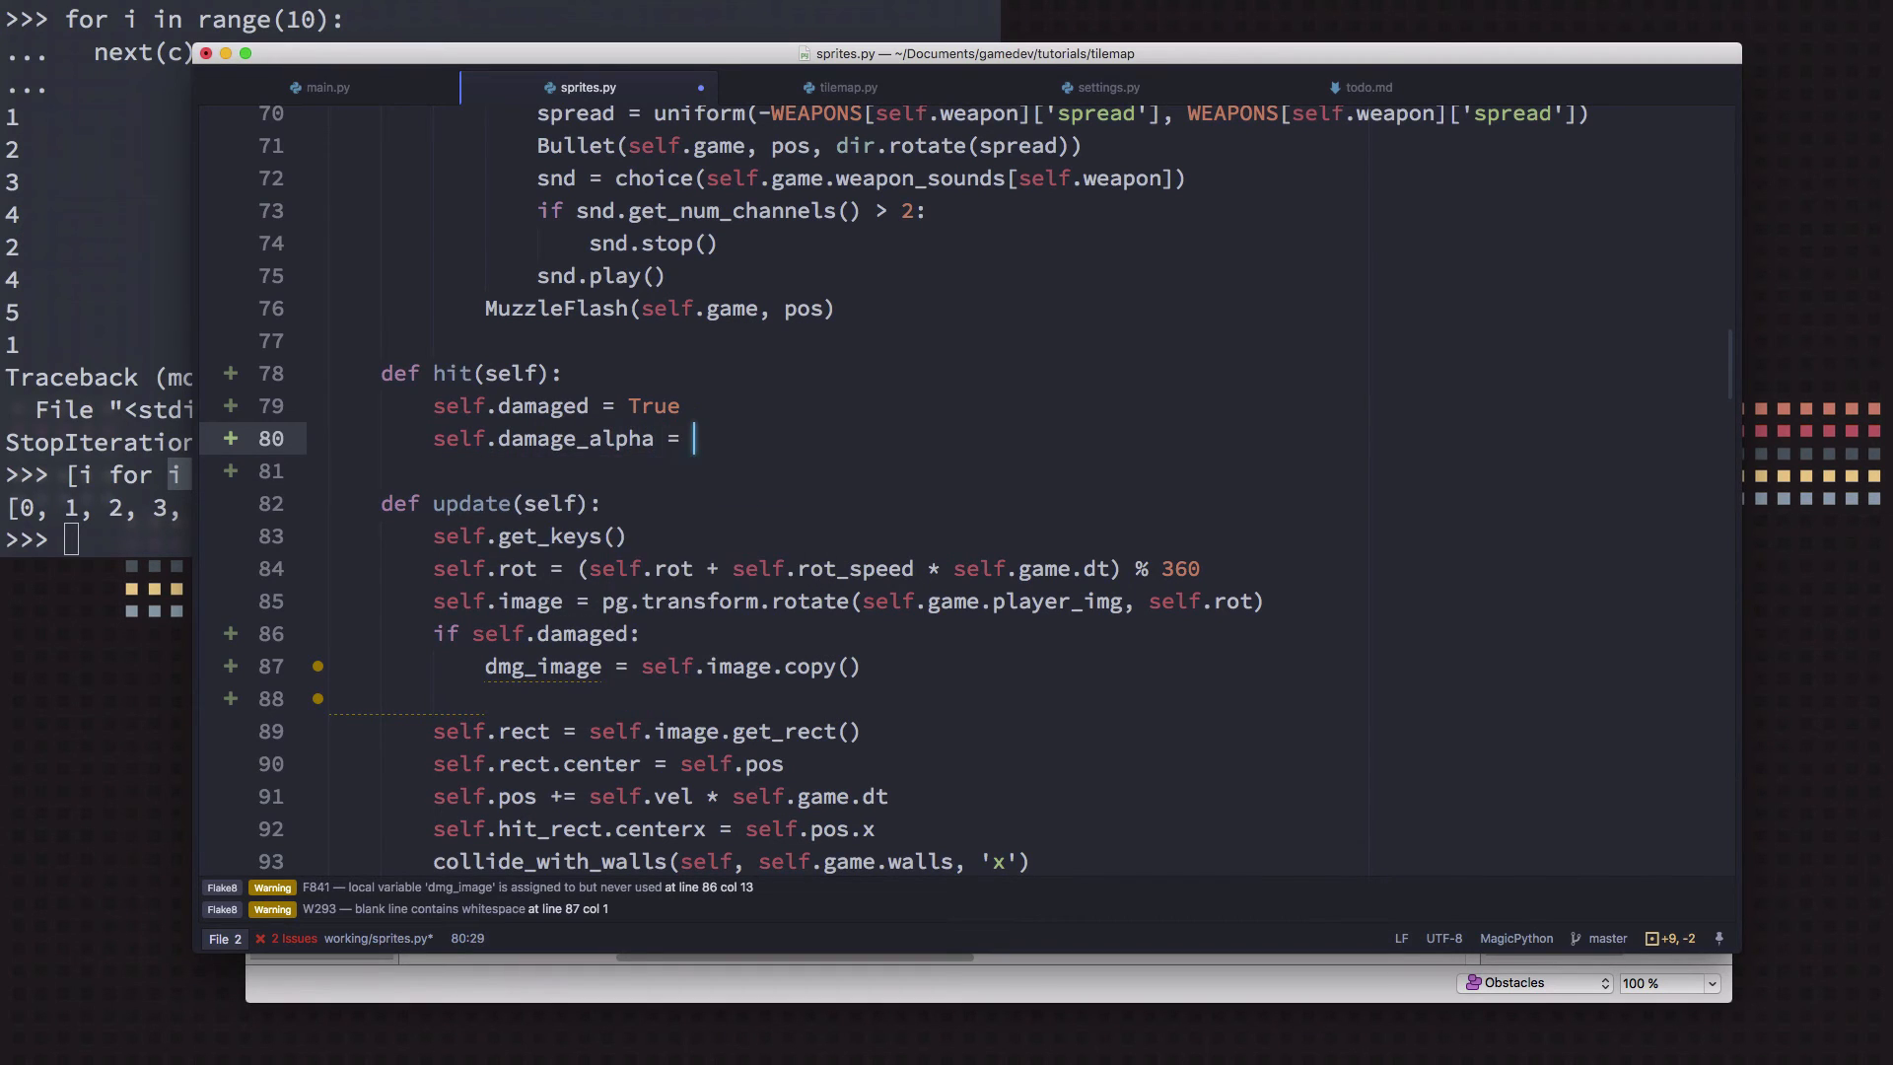
{"action": "type", "text": "chain"}
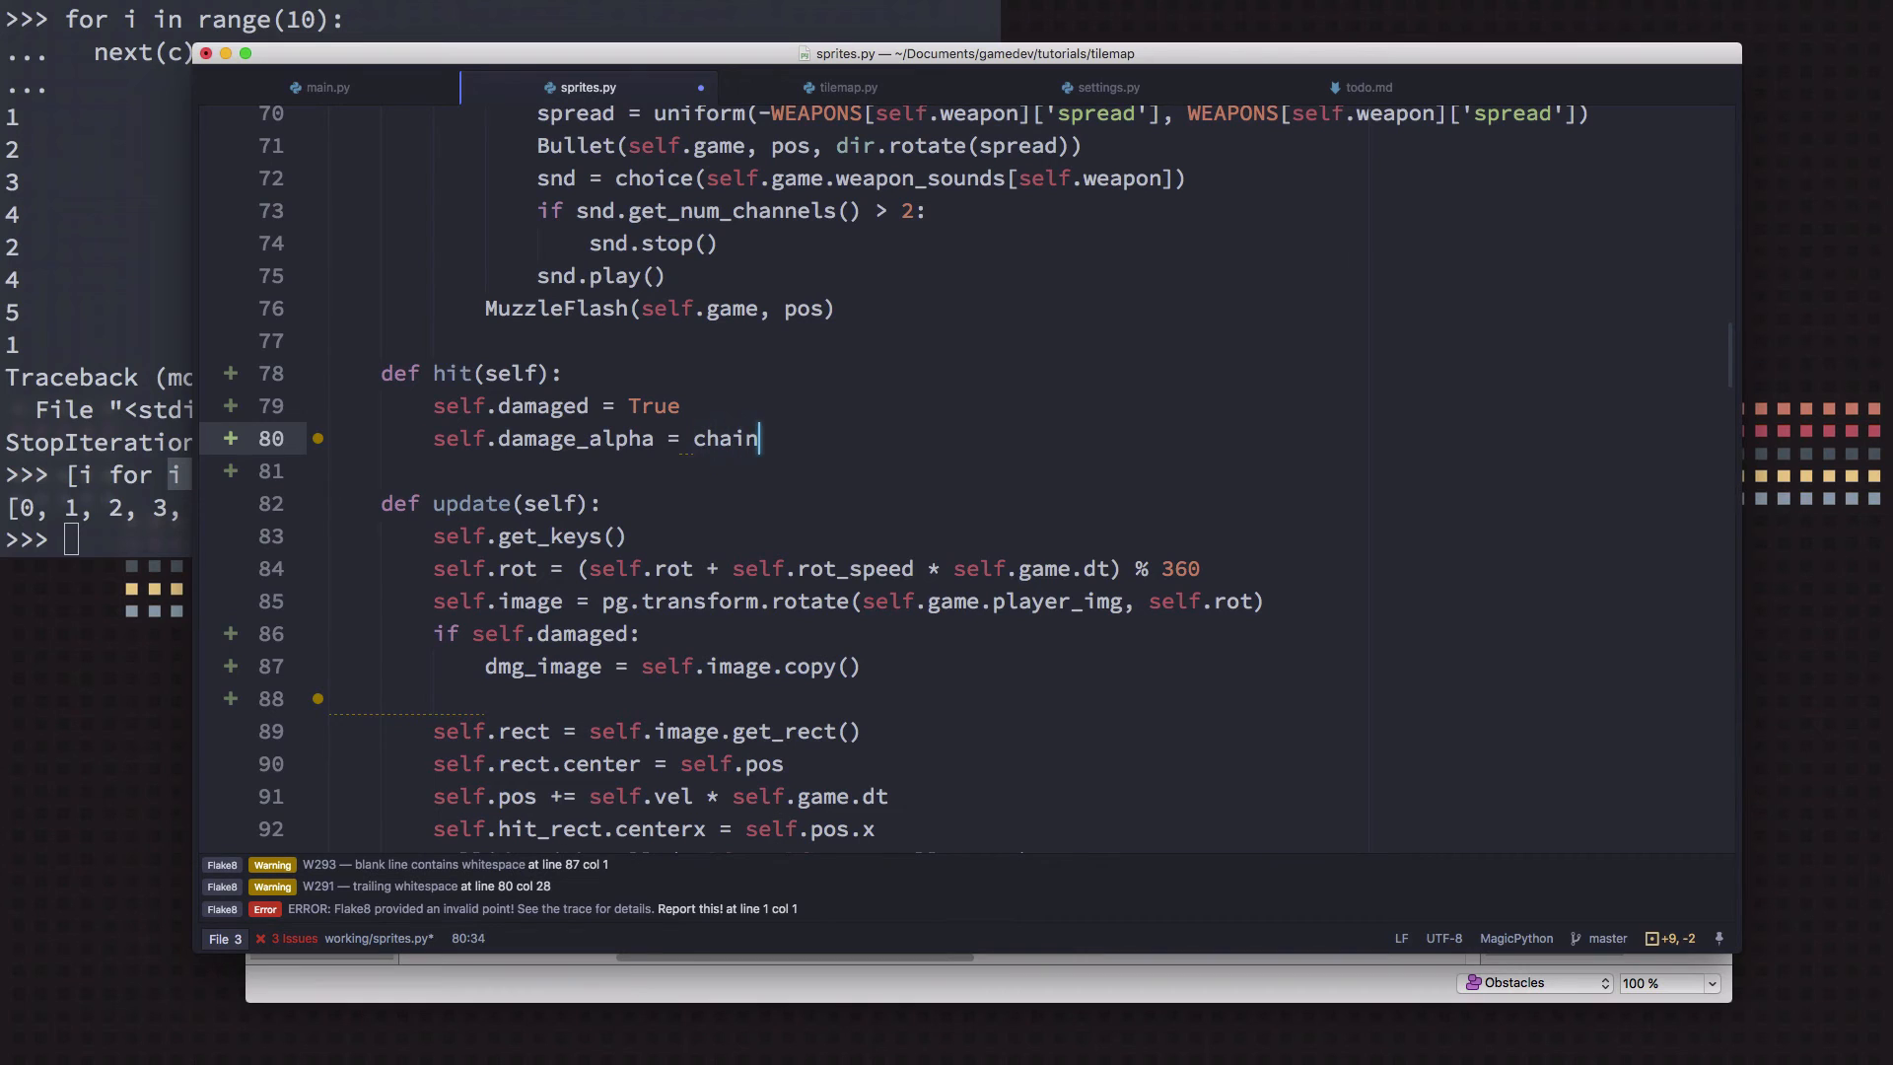
{"action": "type", "text": "(DAMAGE_ALPHA *"}
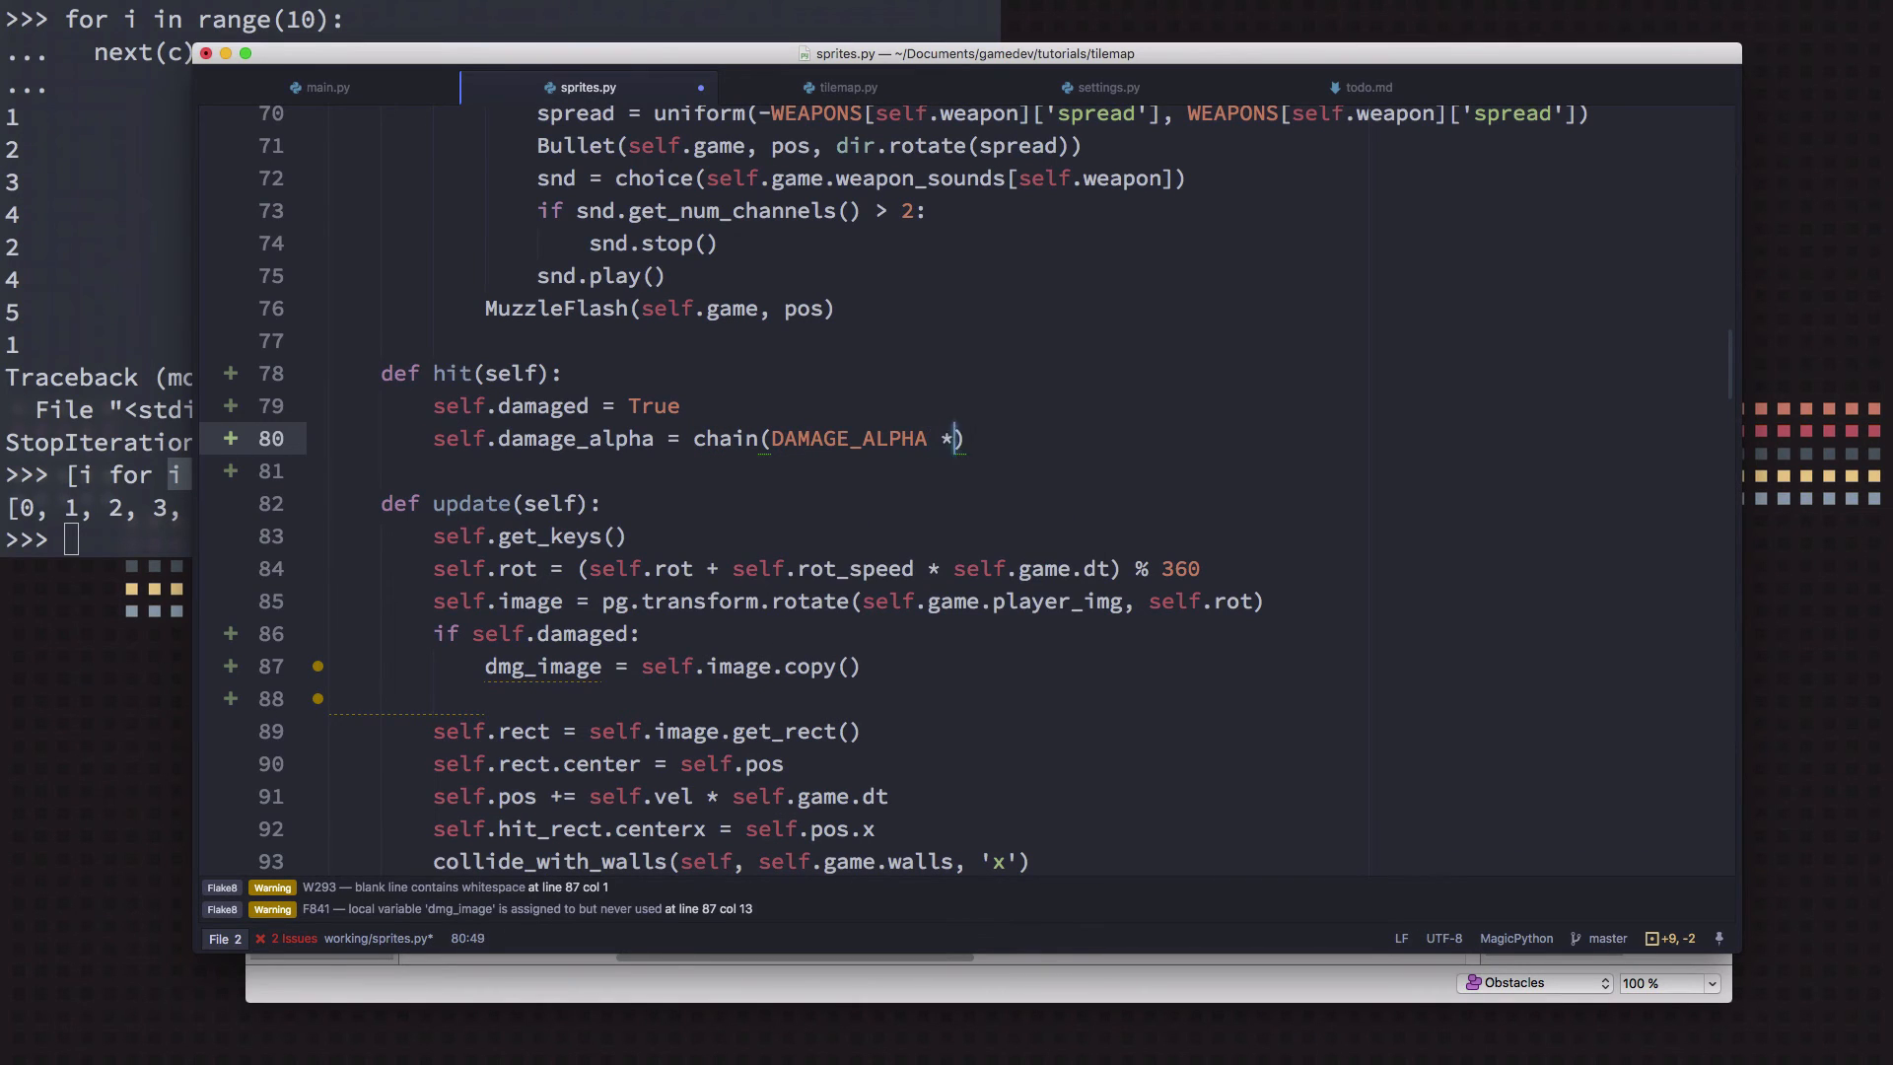
{"action": "type", "text": "2"}
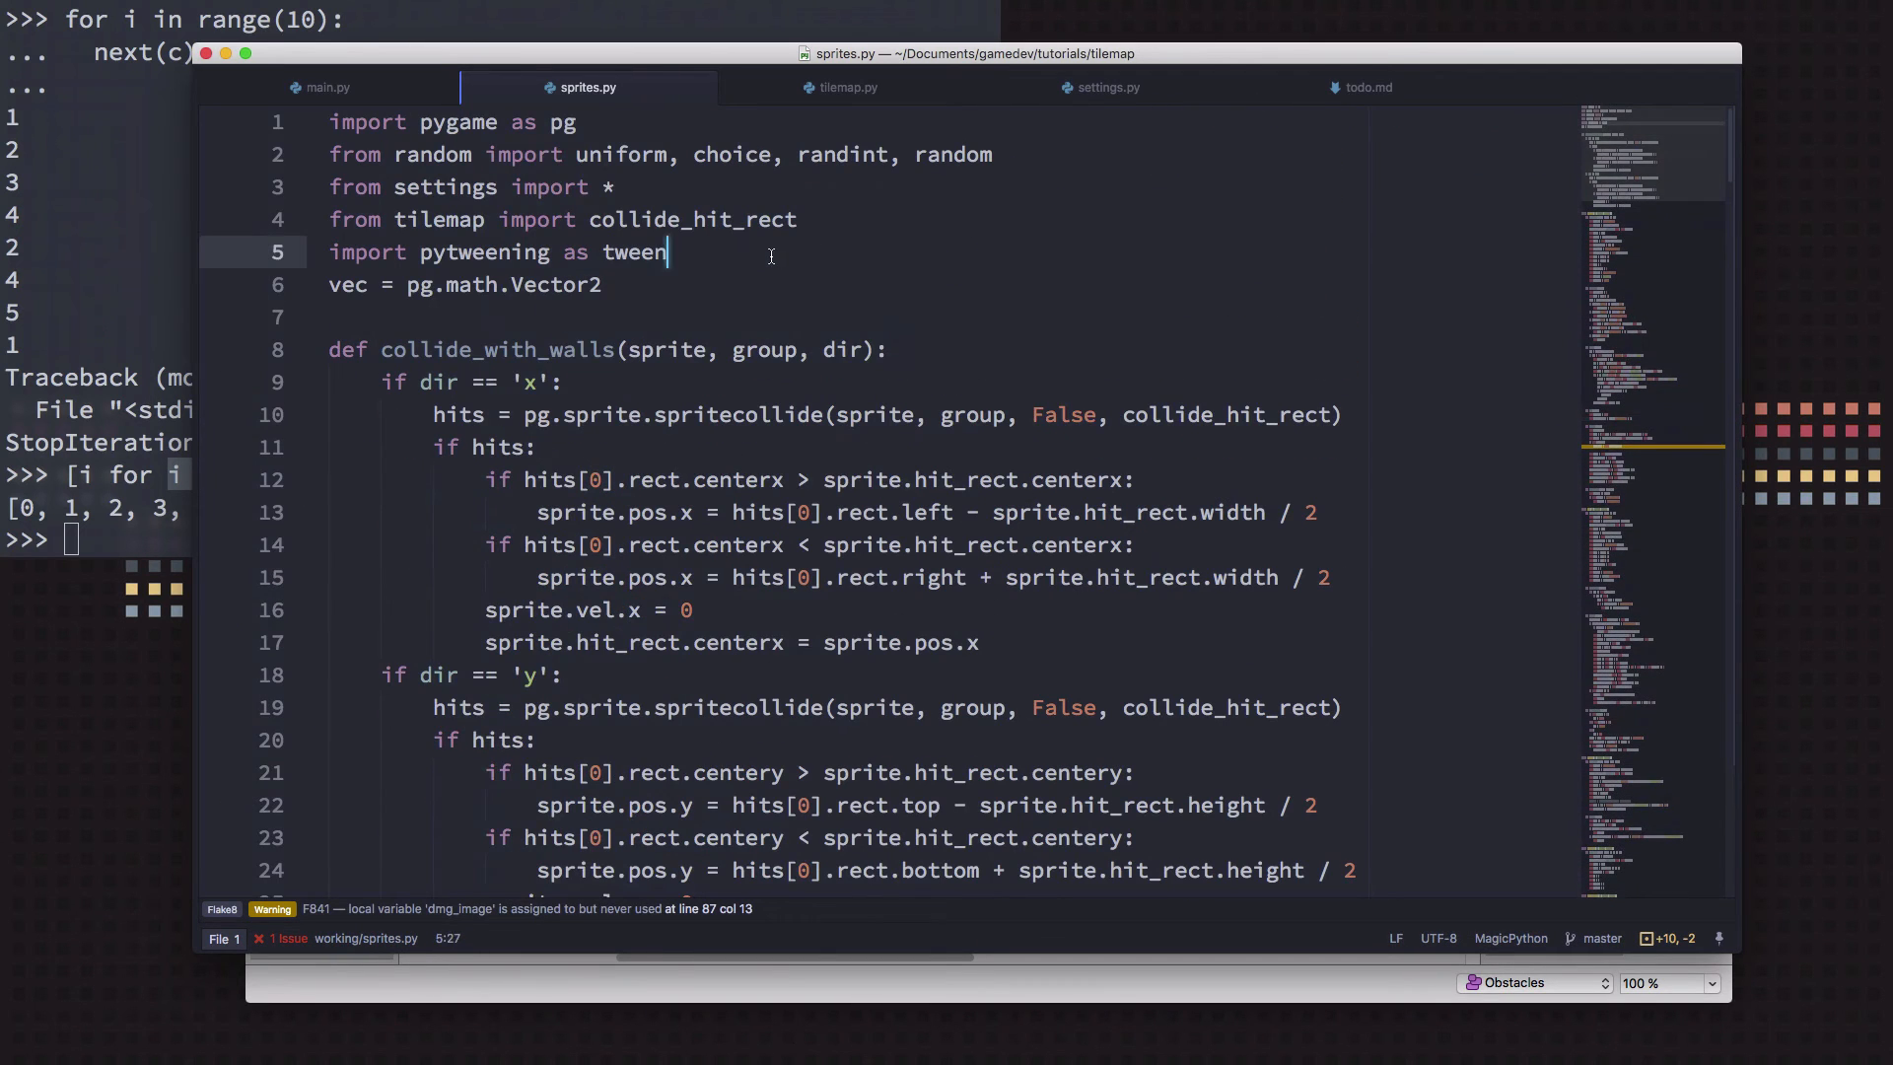
Add 'from itertools import chain' to sprites.py imports and return to hit()
{"action": "type", "text": "from itertools import cha"}
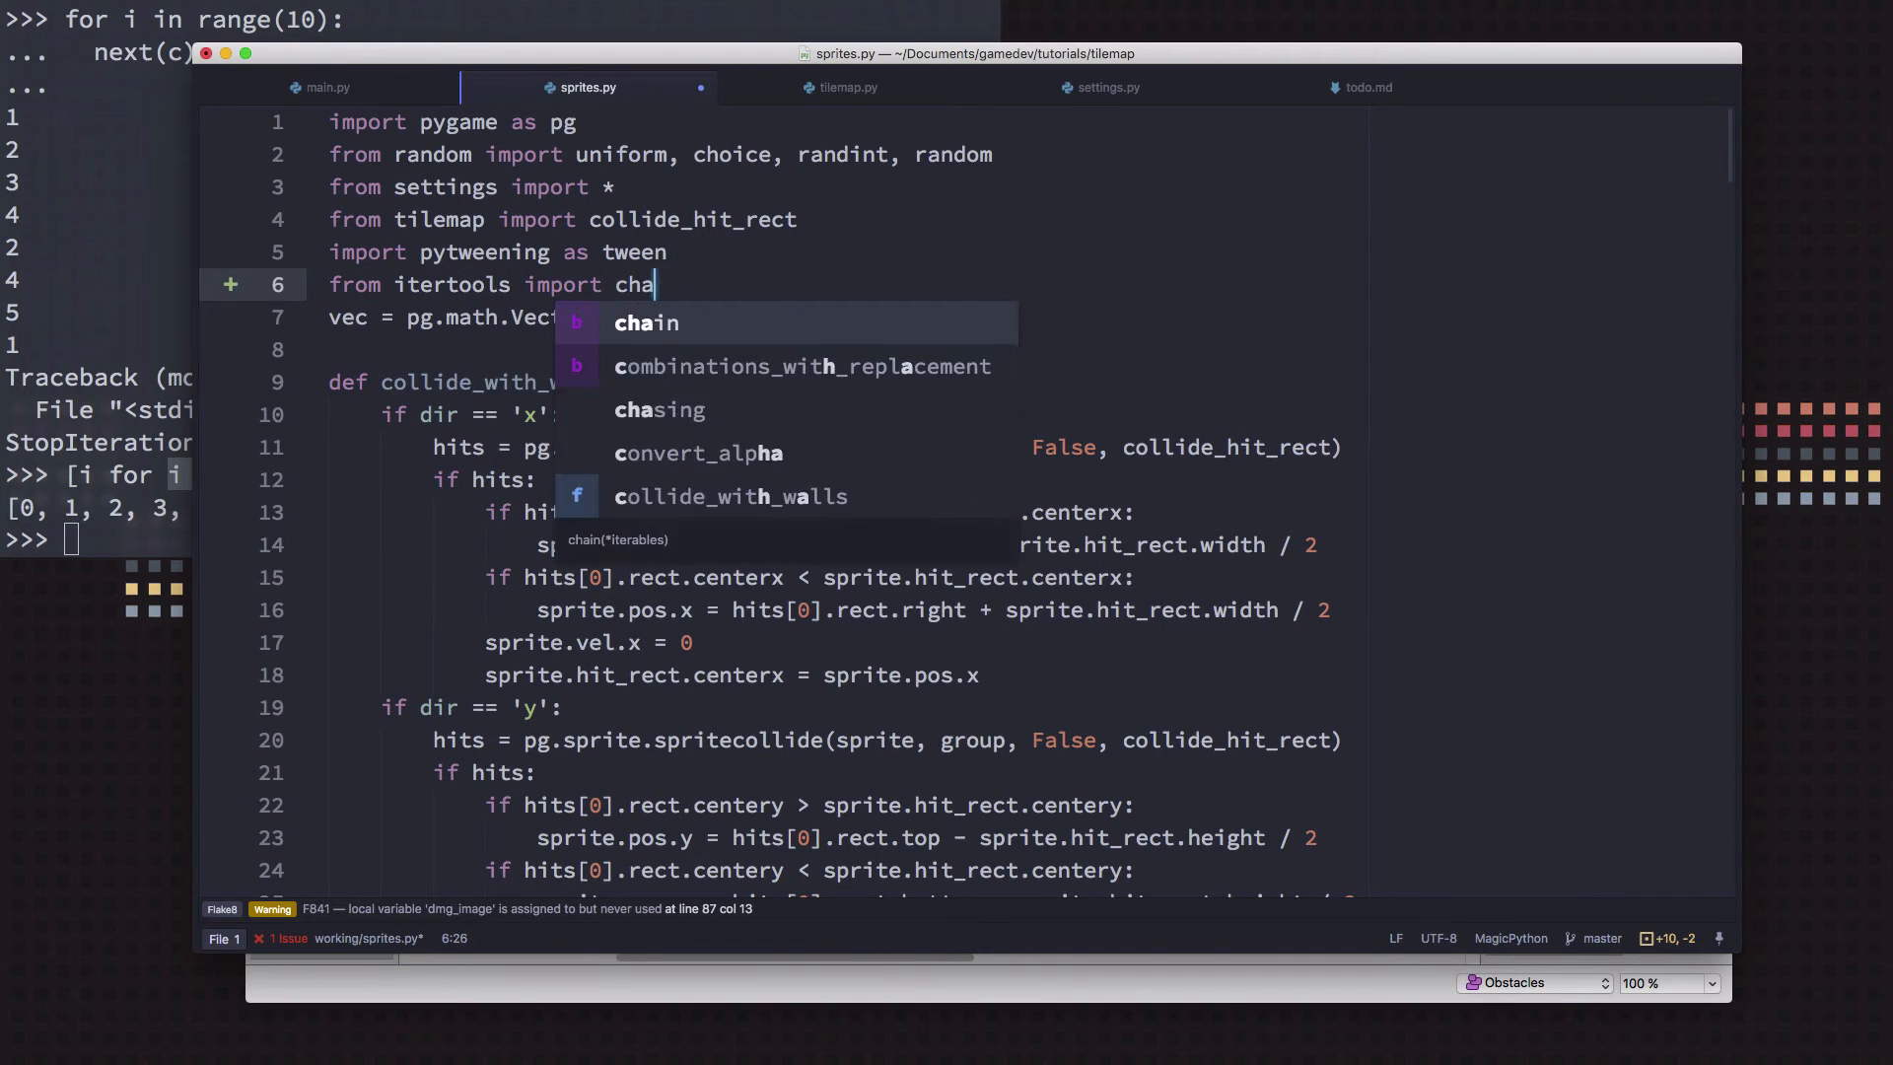
{"action": "scroll", "scroll_direction": "down", "scroll_amount": 3}
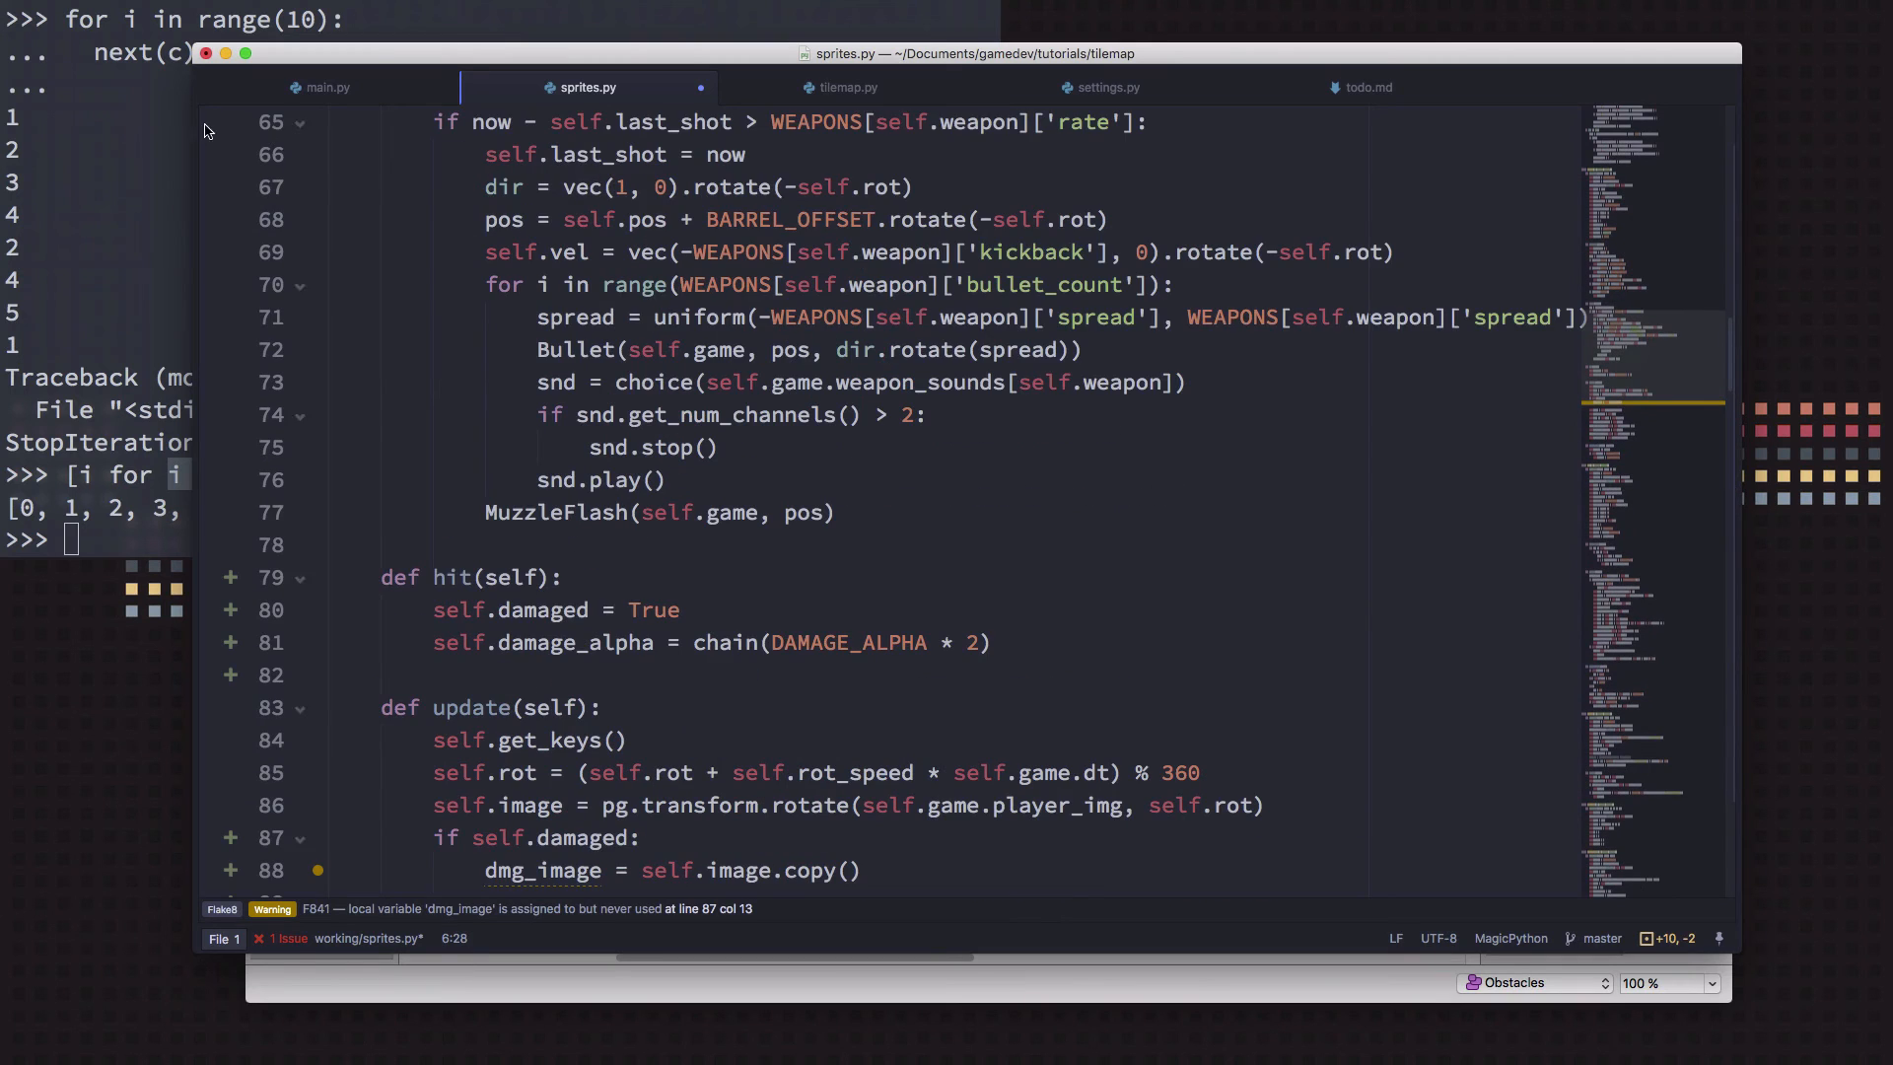
{"action": "scroll", "scroll_direction": "down", "scroll_amount": 3}
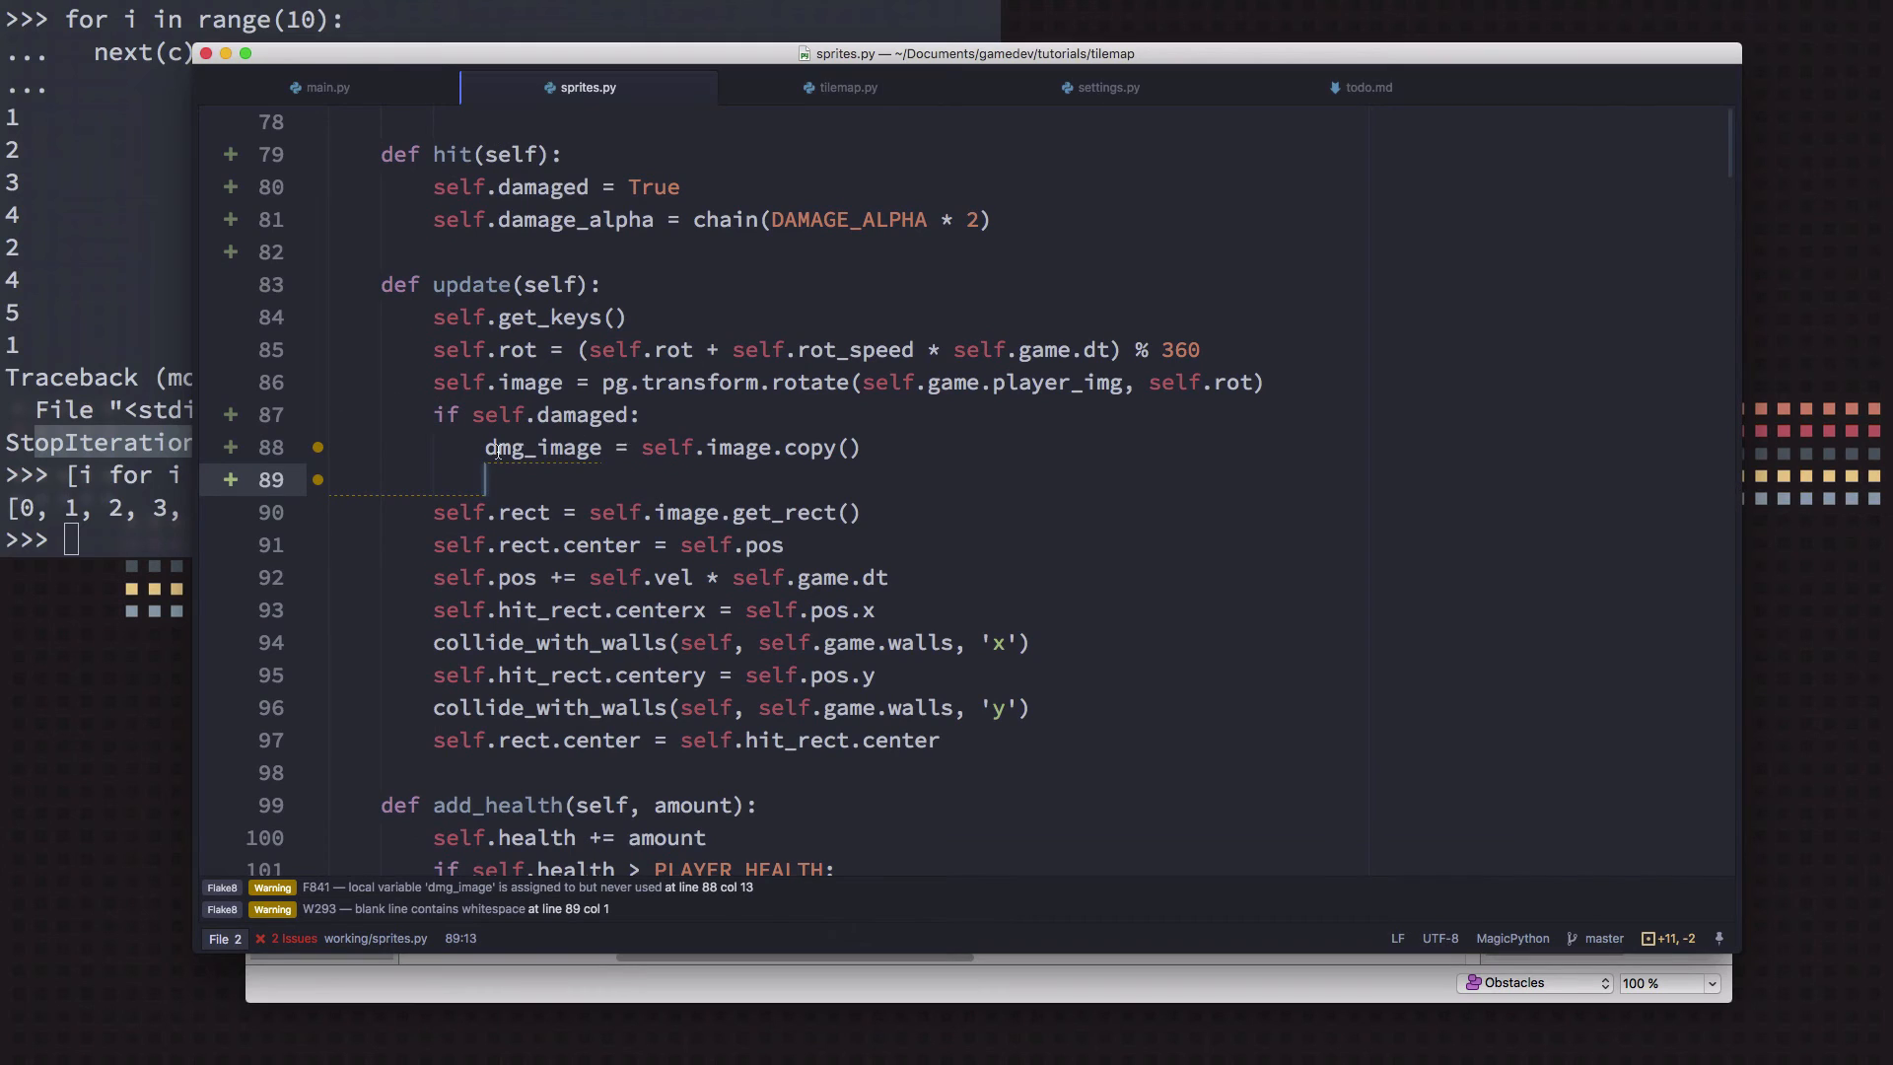
Replace the dmg_image copy with try: and a self.image.fill((255, 0, 0 call
{"action": "left_click", "coordinate": [863, 448]}
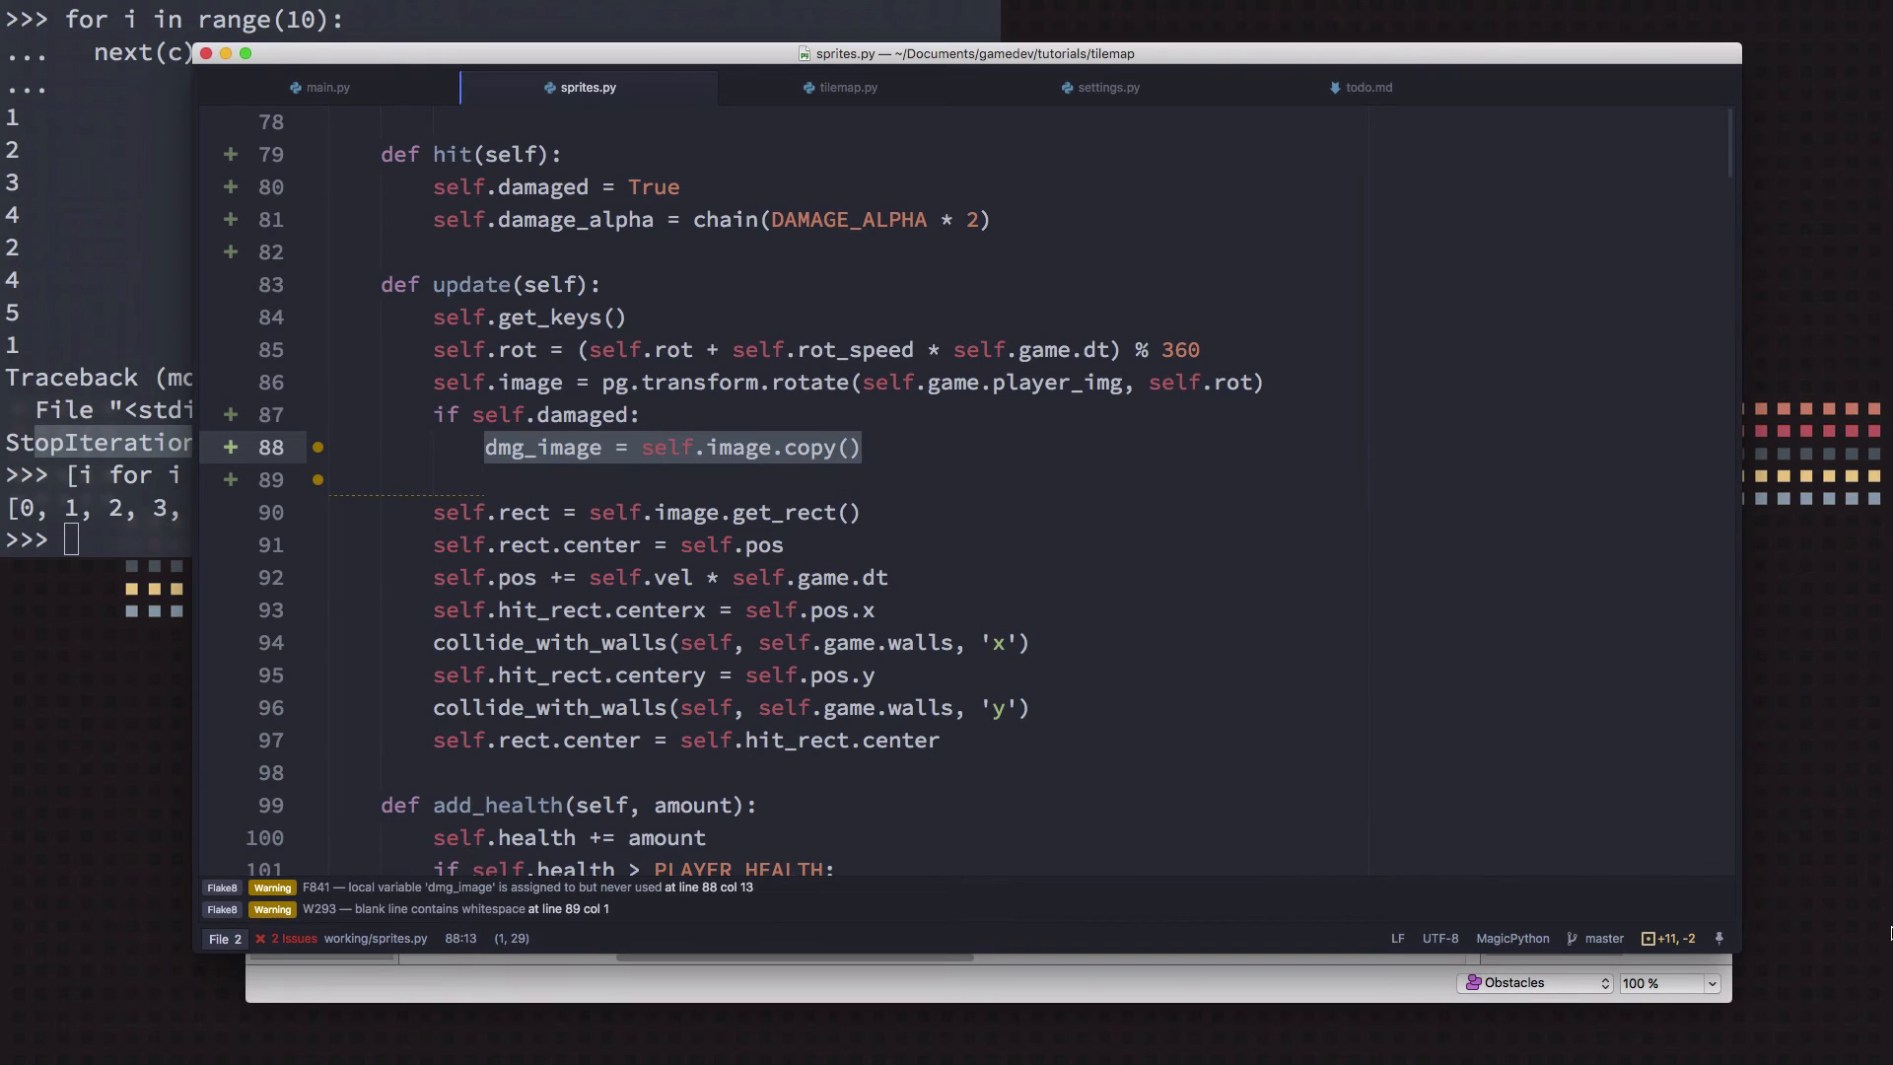
{"action": "type", "text": "tr"}
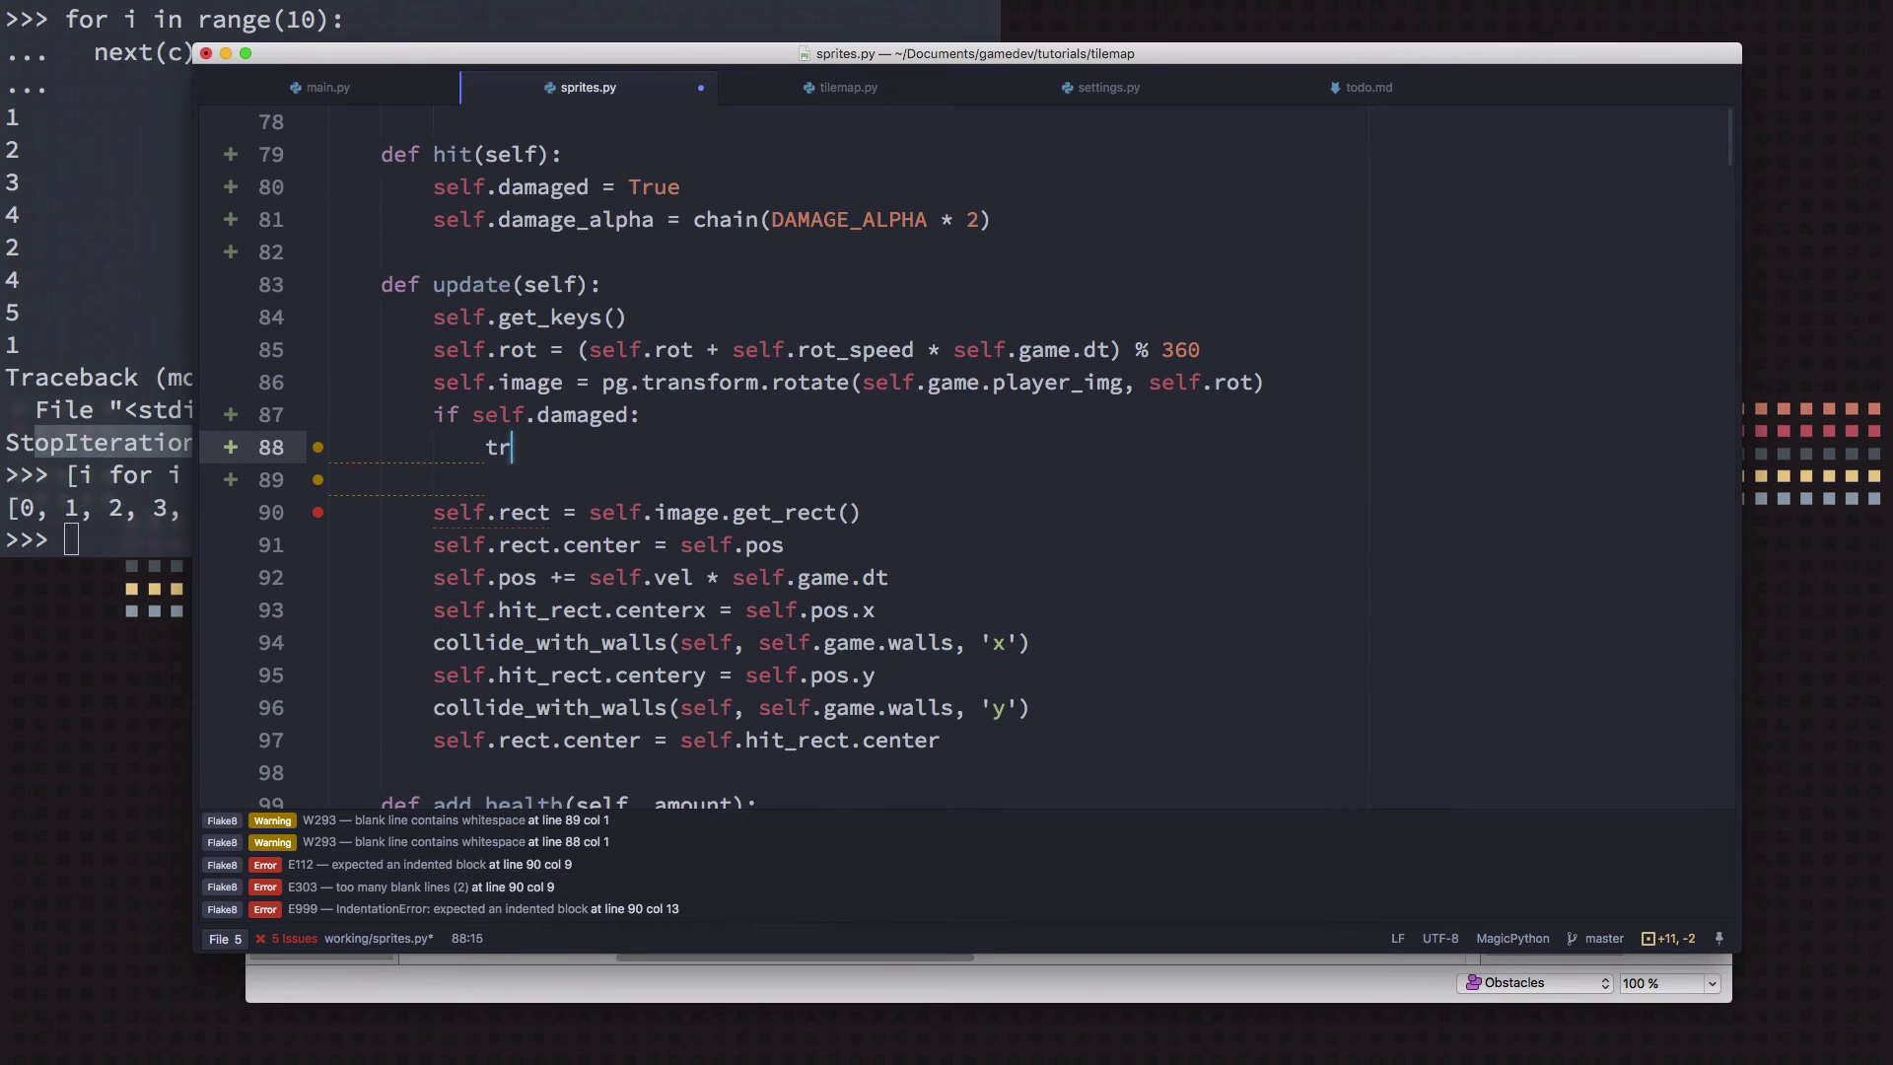
{"action": "type", "text": "y:"}
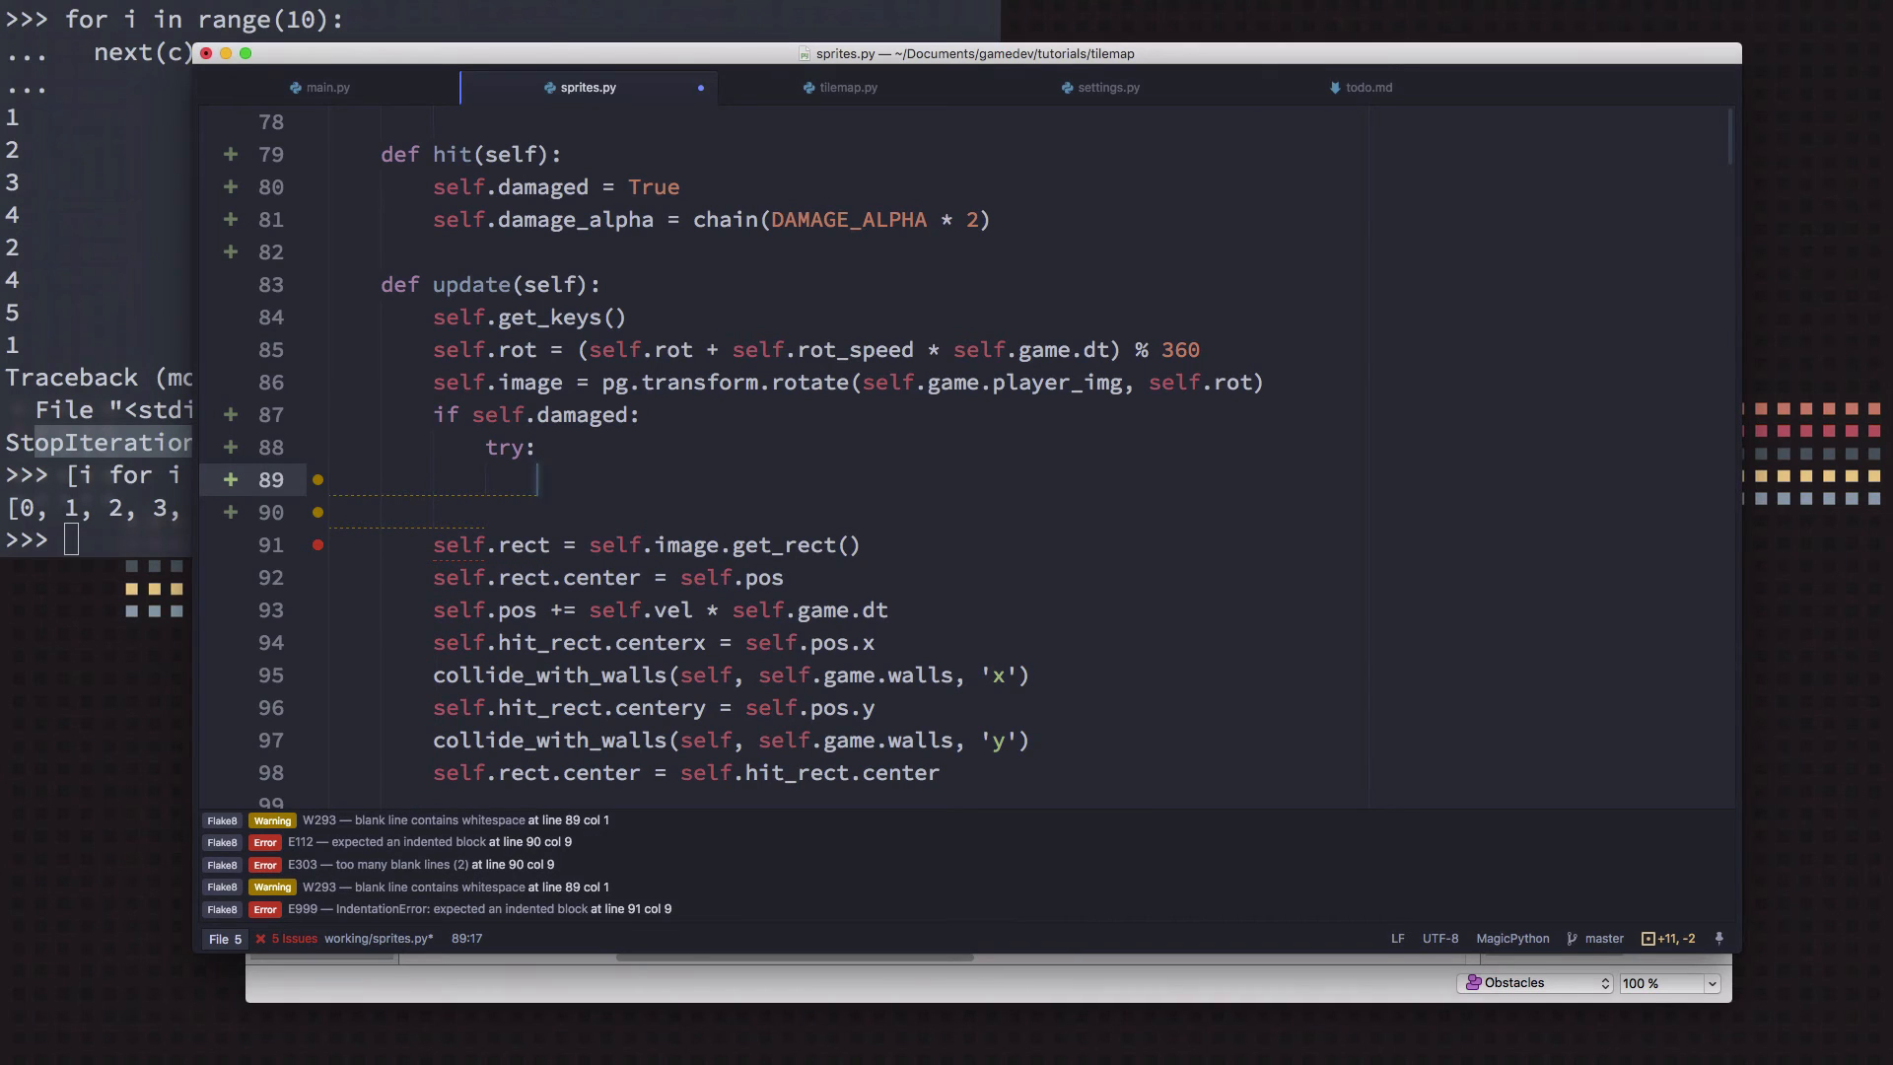
{"action": "type", "text": "self."}
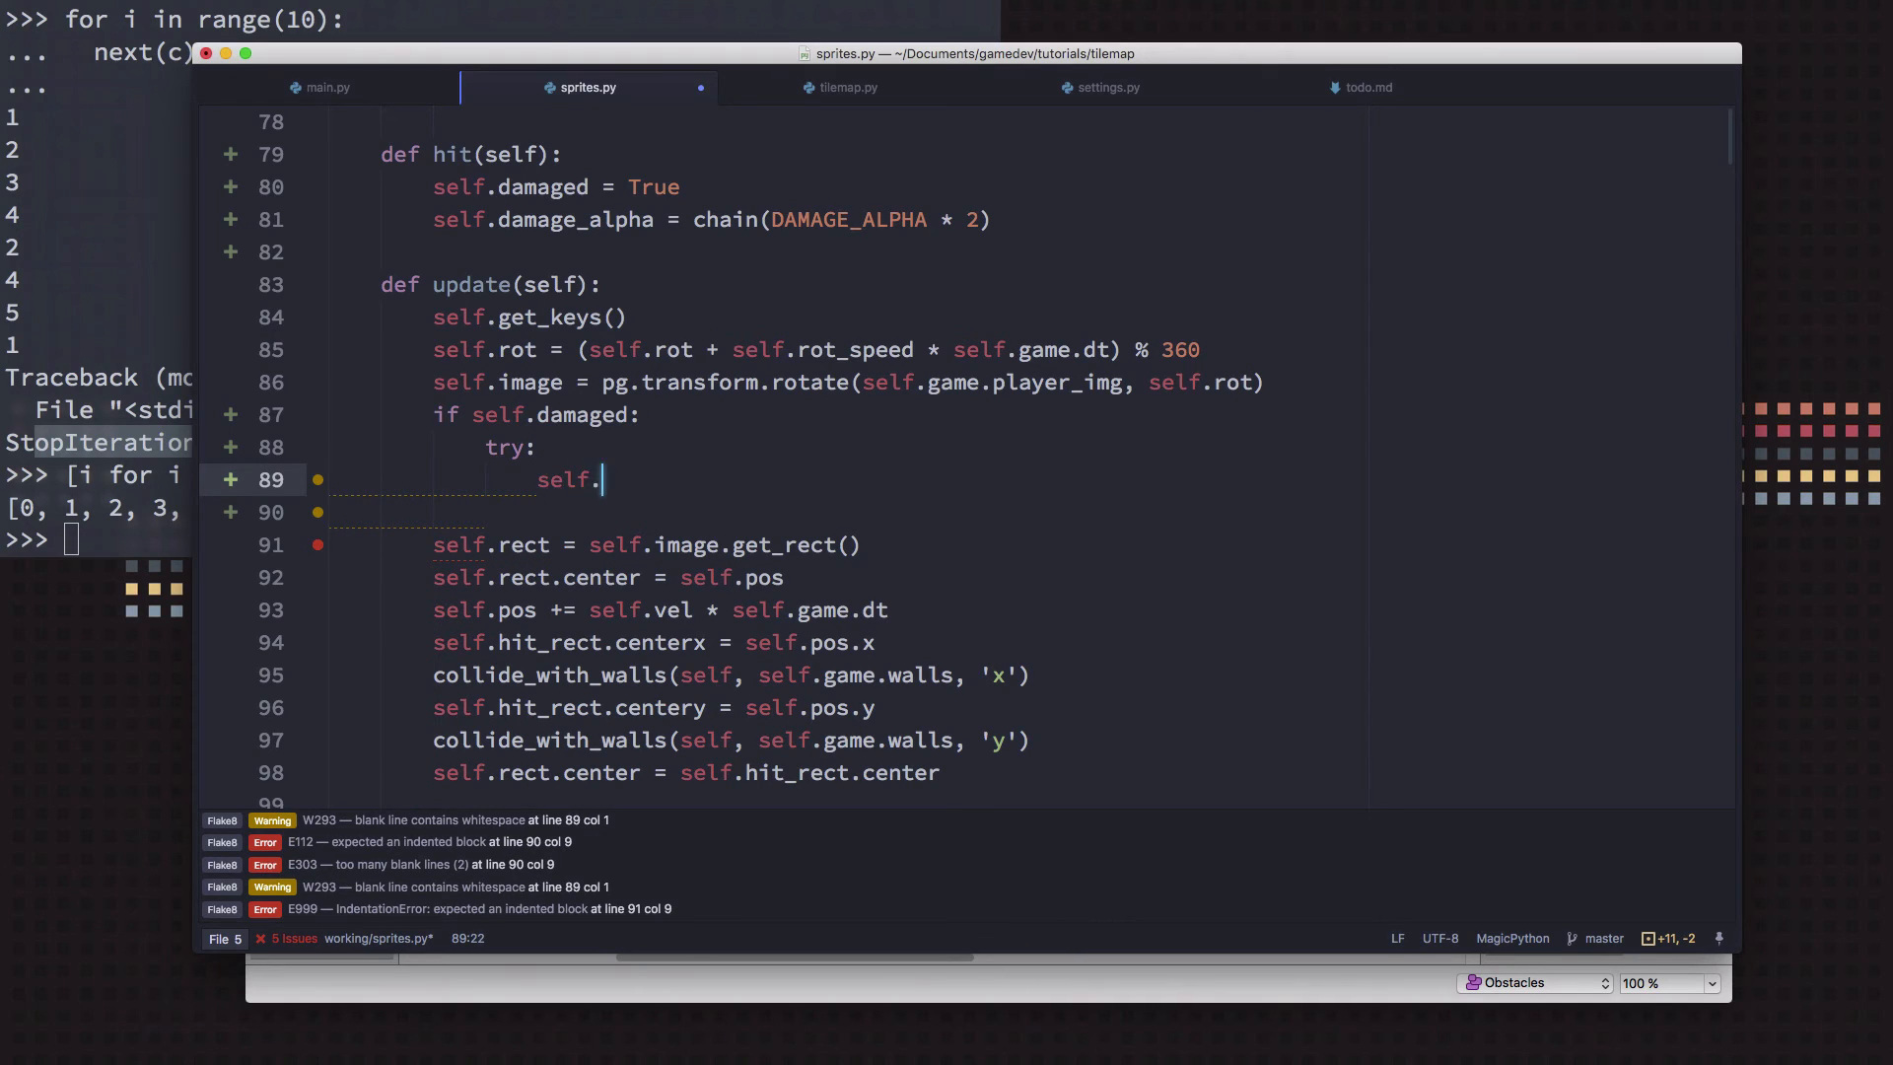
{"action": "type", "text": "image.fill()"}
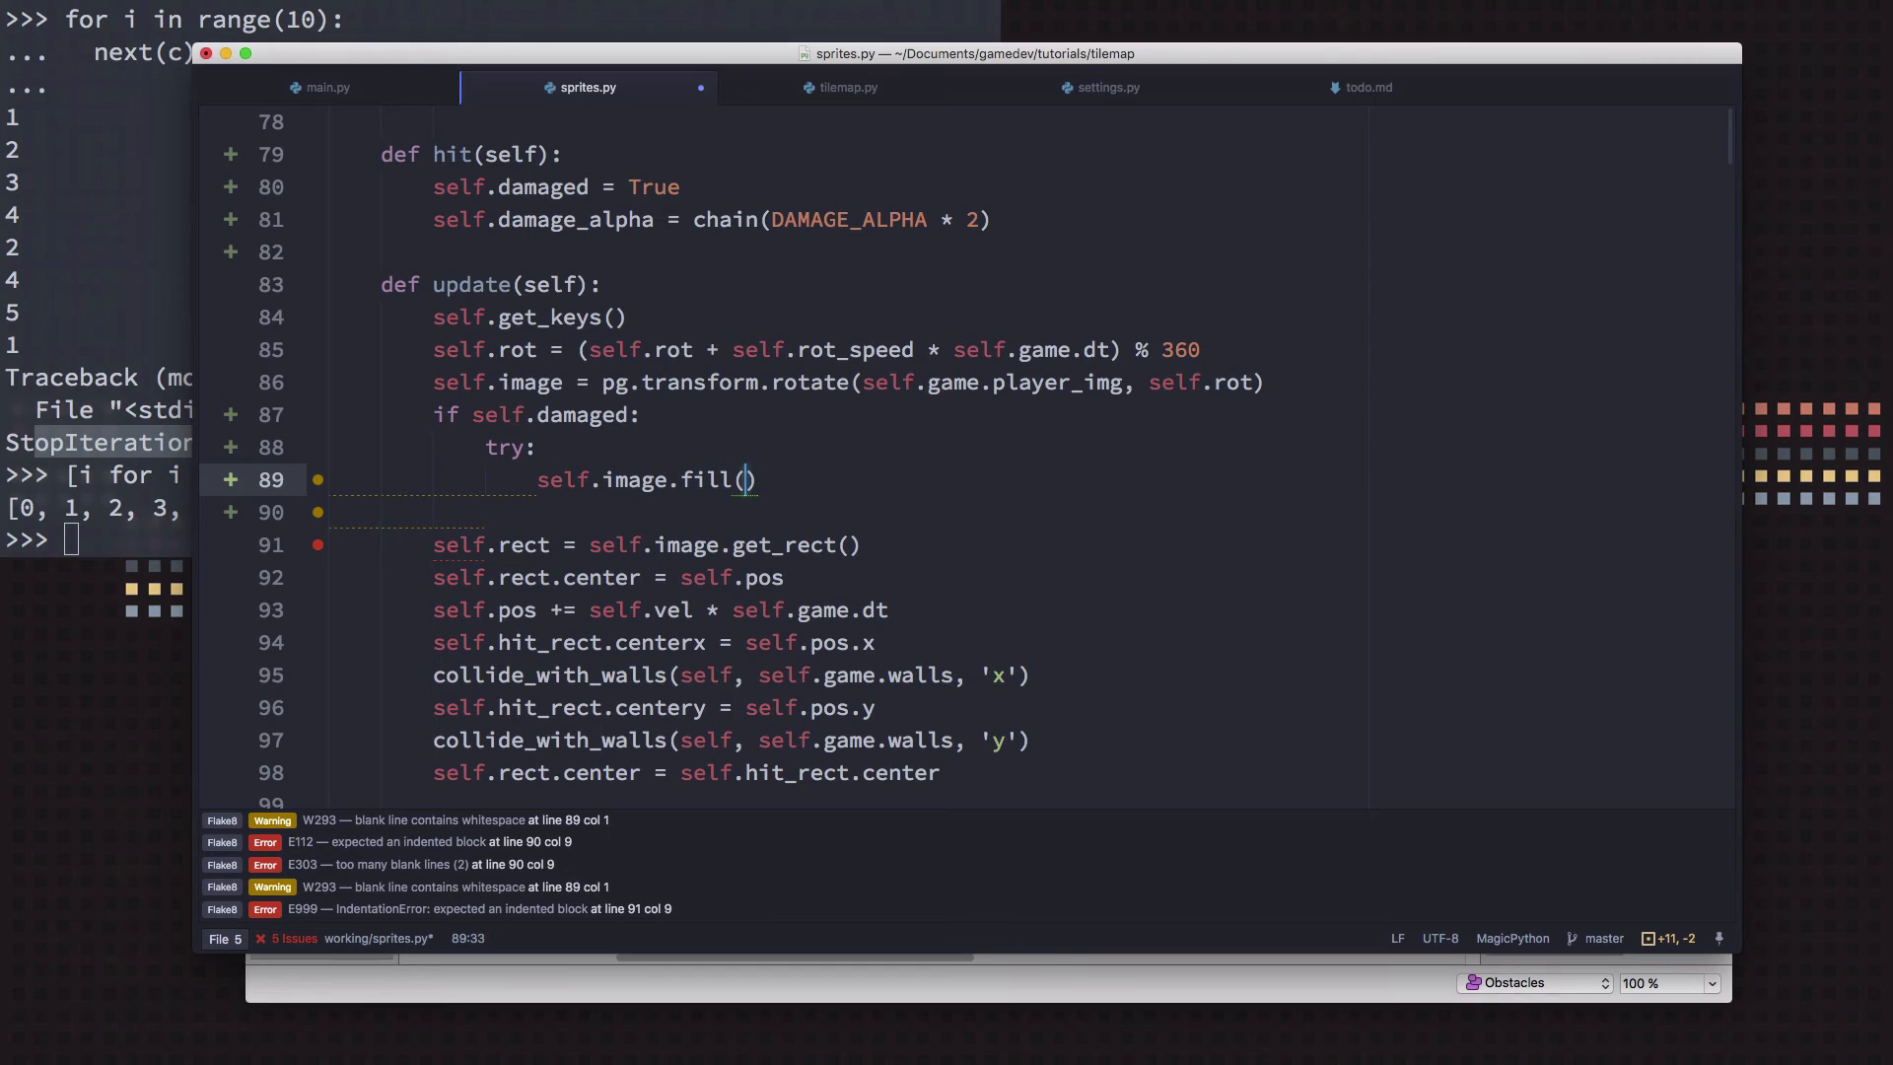
{"action": "type", "text": "(255,"}
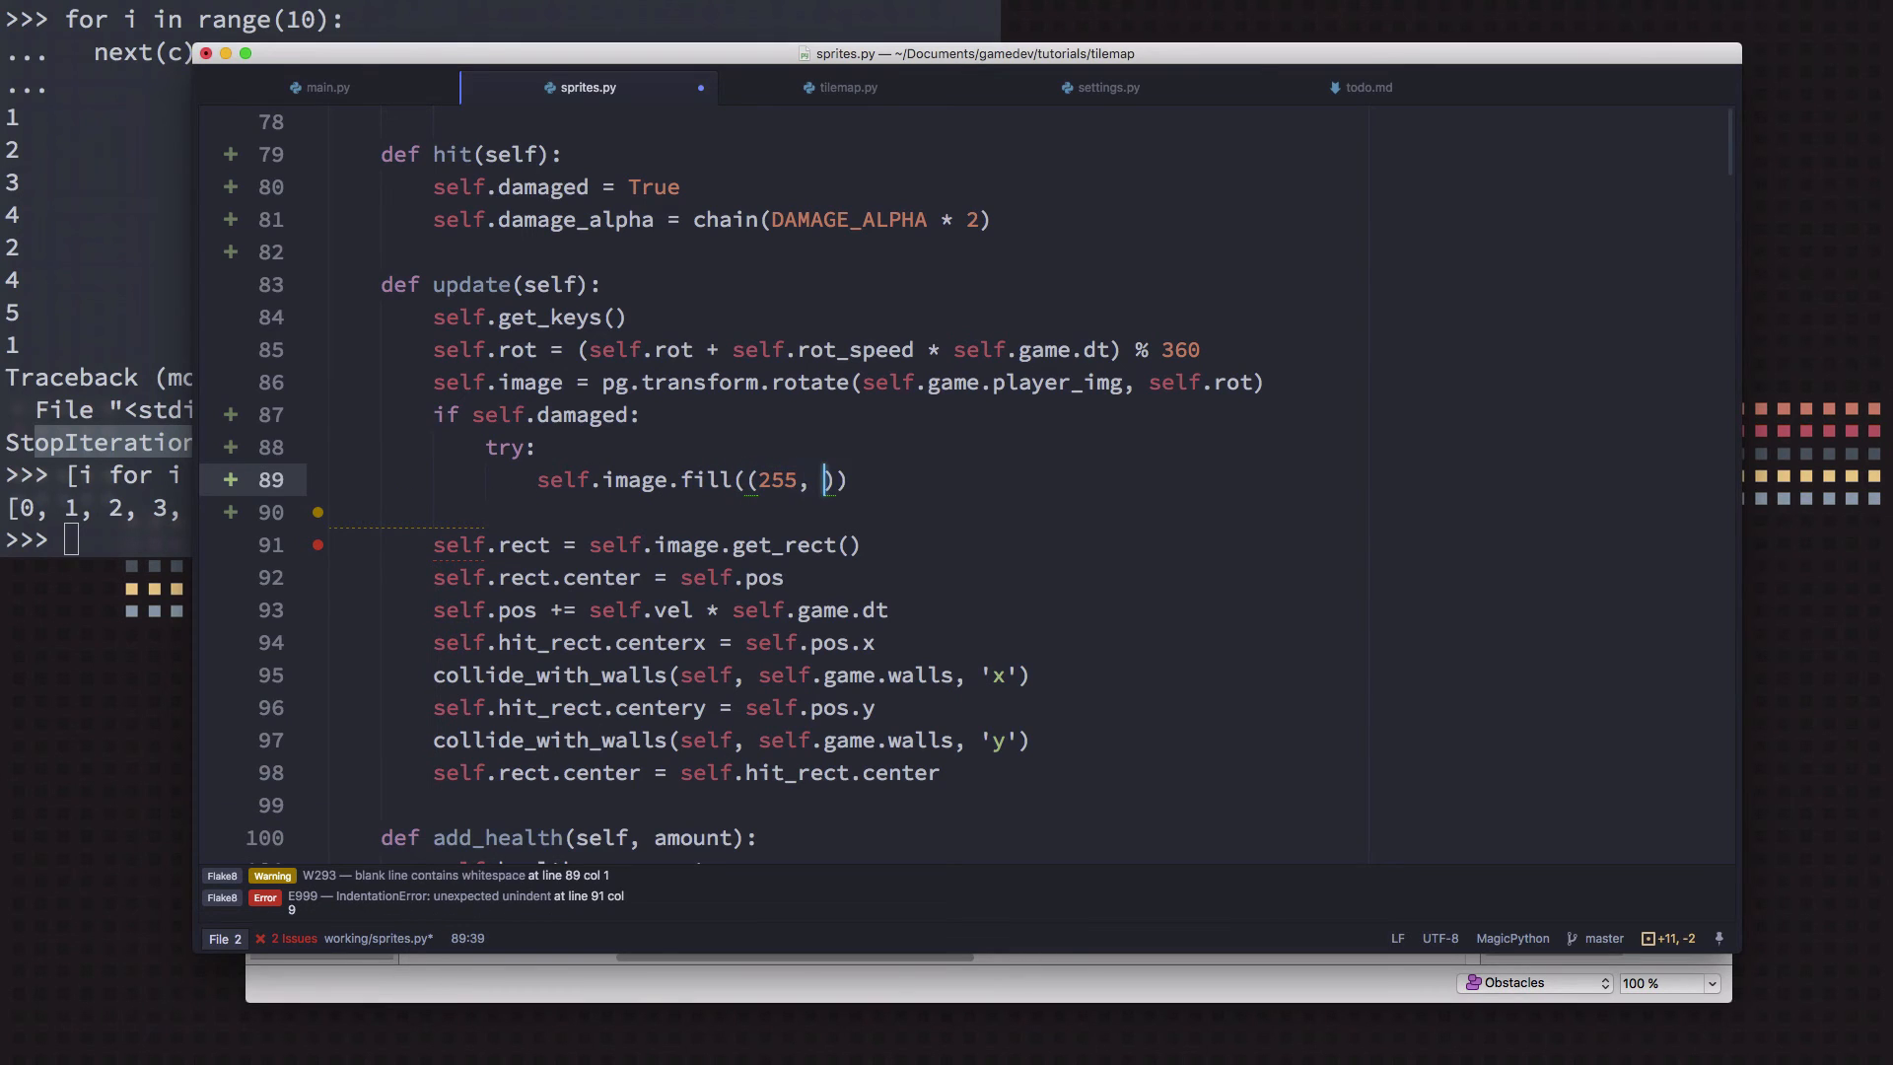
{"action": "type", "text": ", 0"}
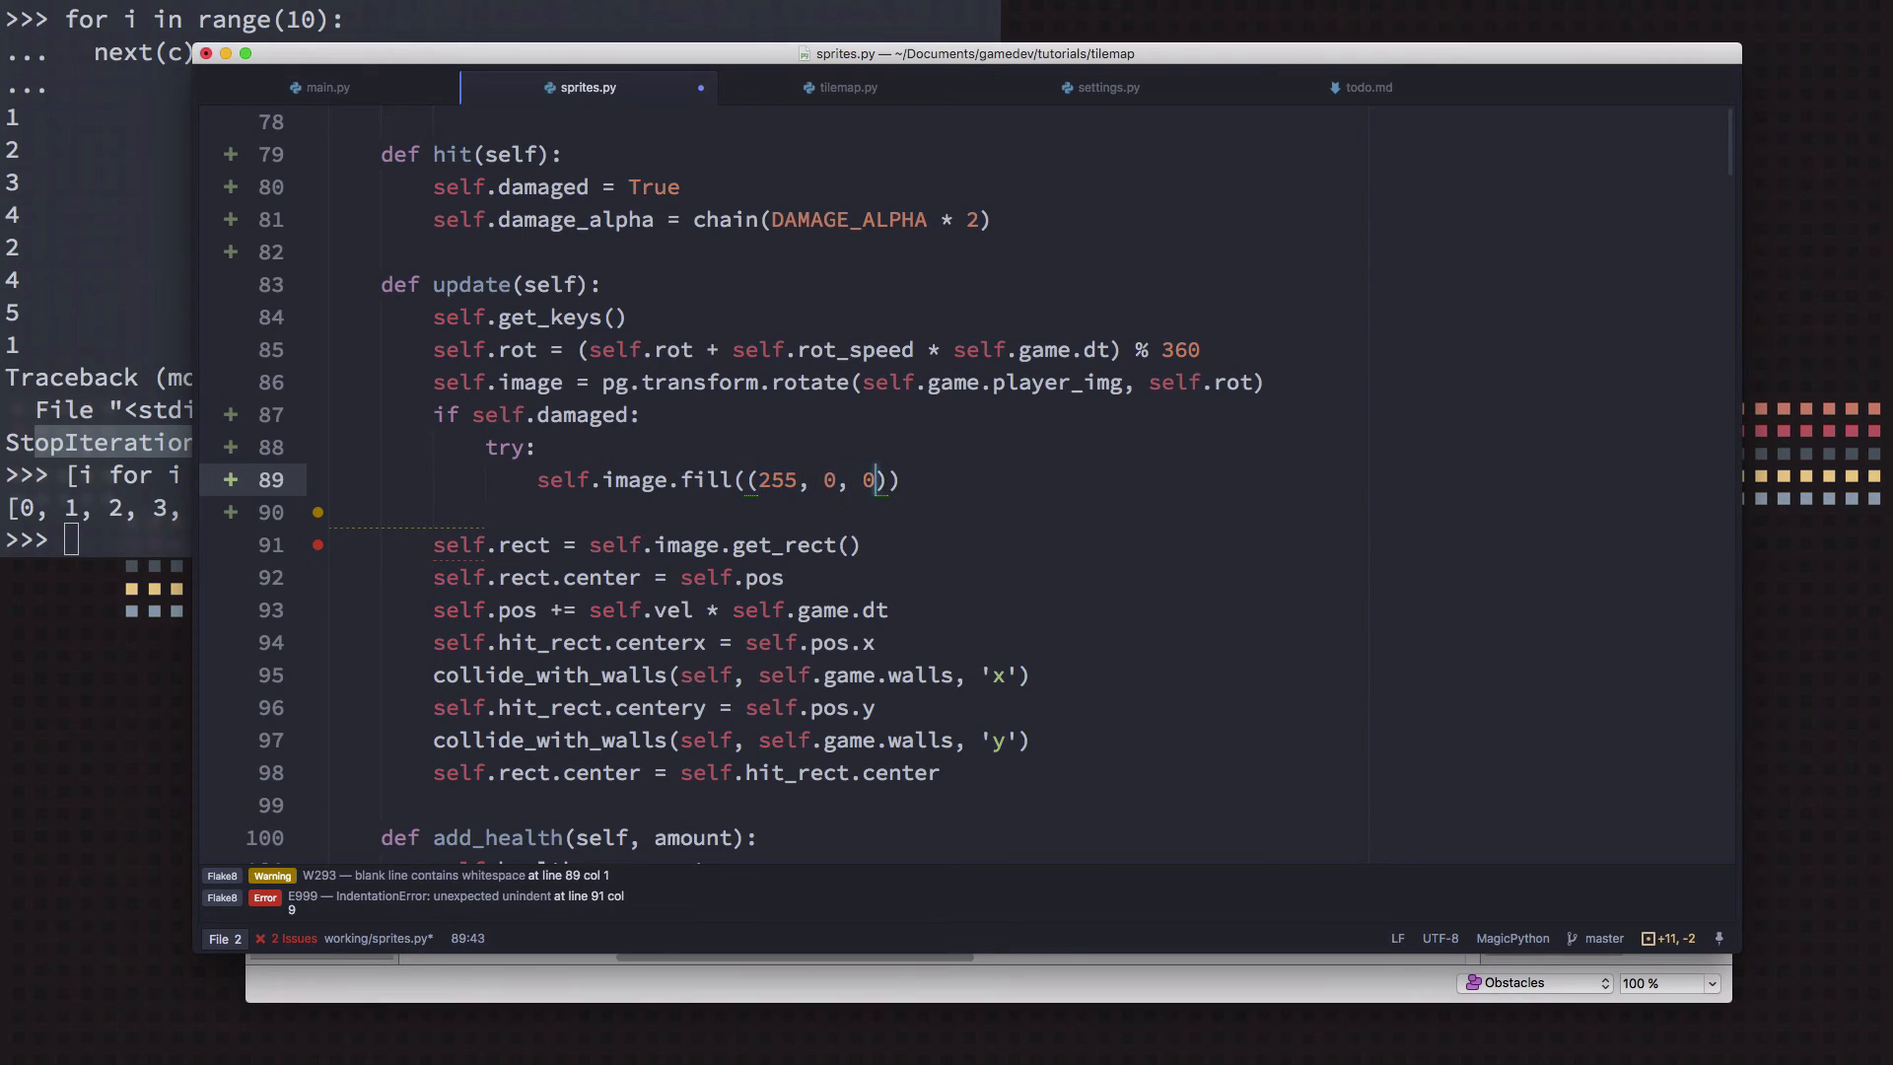
Pass next(self.damage_alpha) as the fill alpha and highlight the call to explain it
{"action": "type", "text": "next(self."}
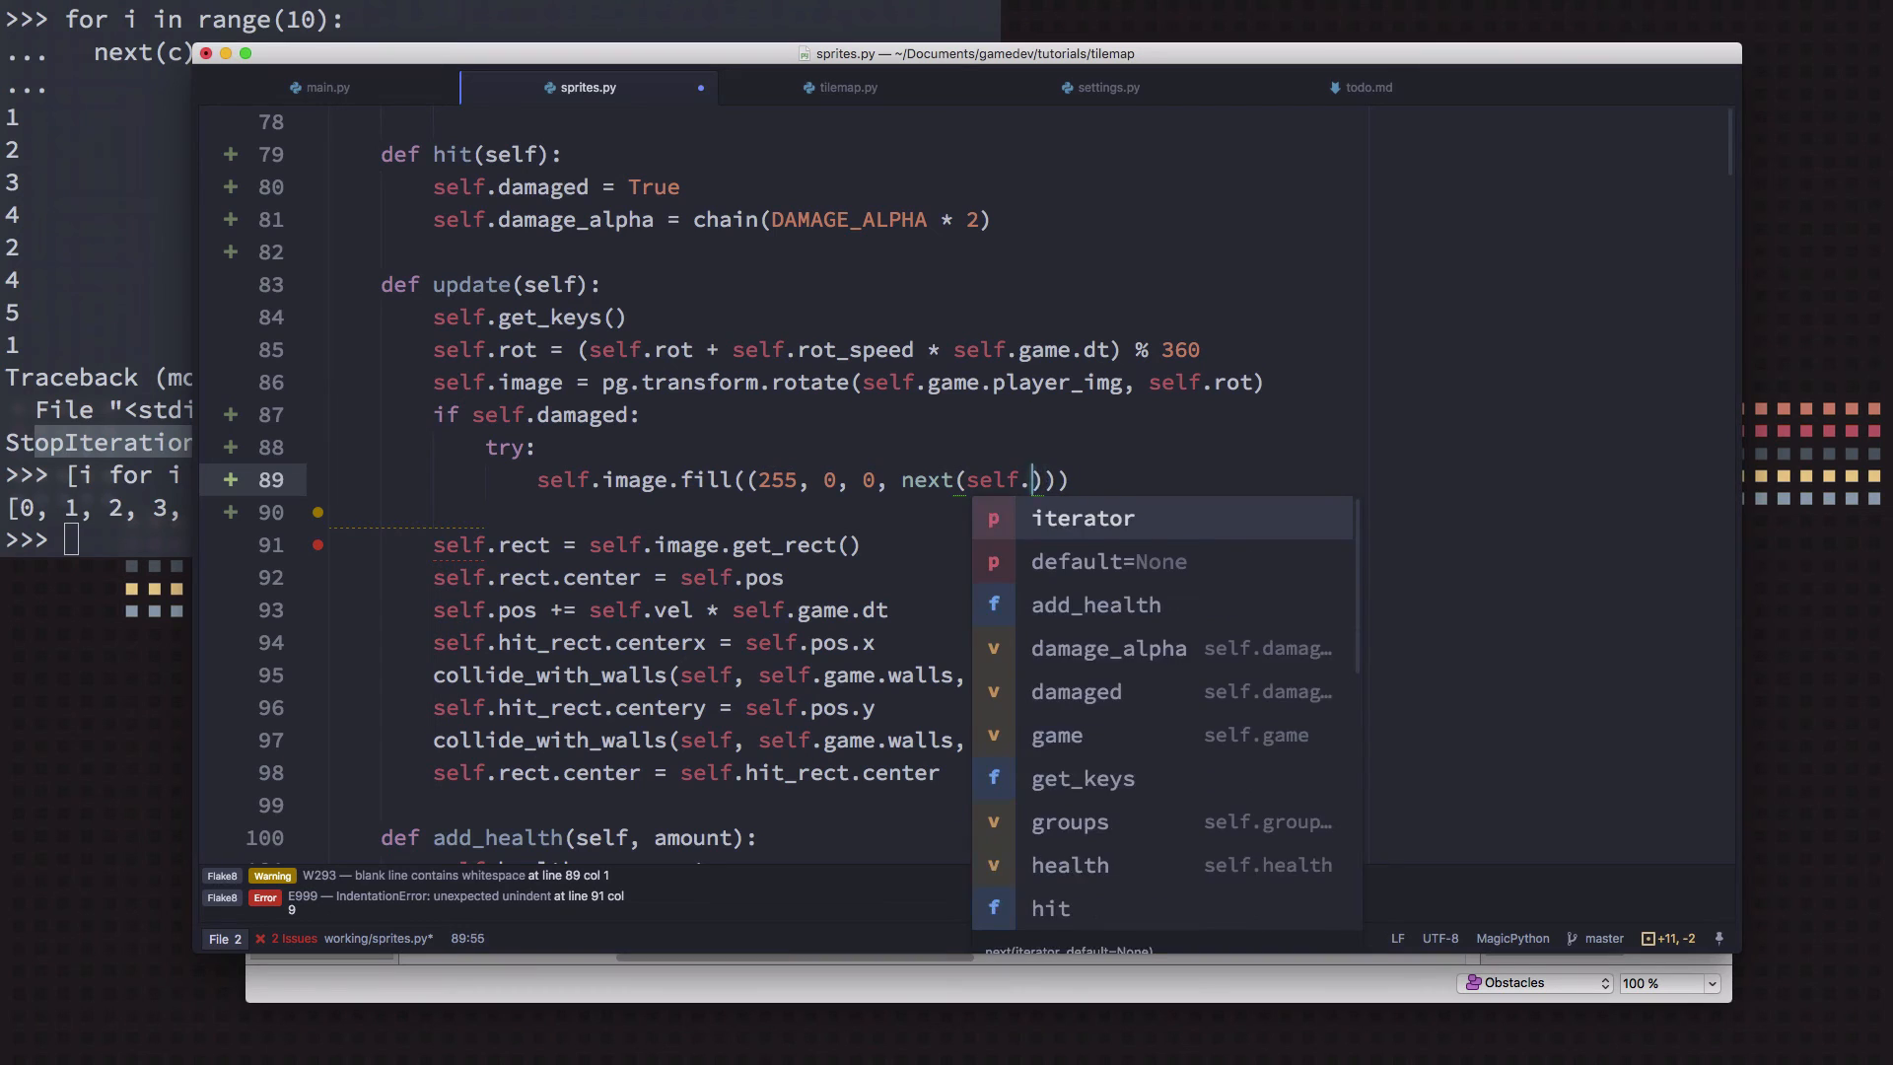
{"action": "left_click", "coordinate": [1106, 649]}
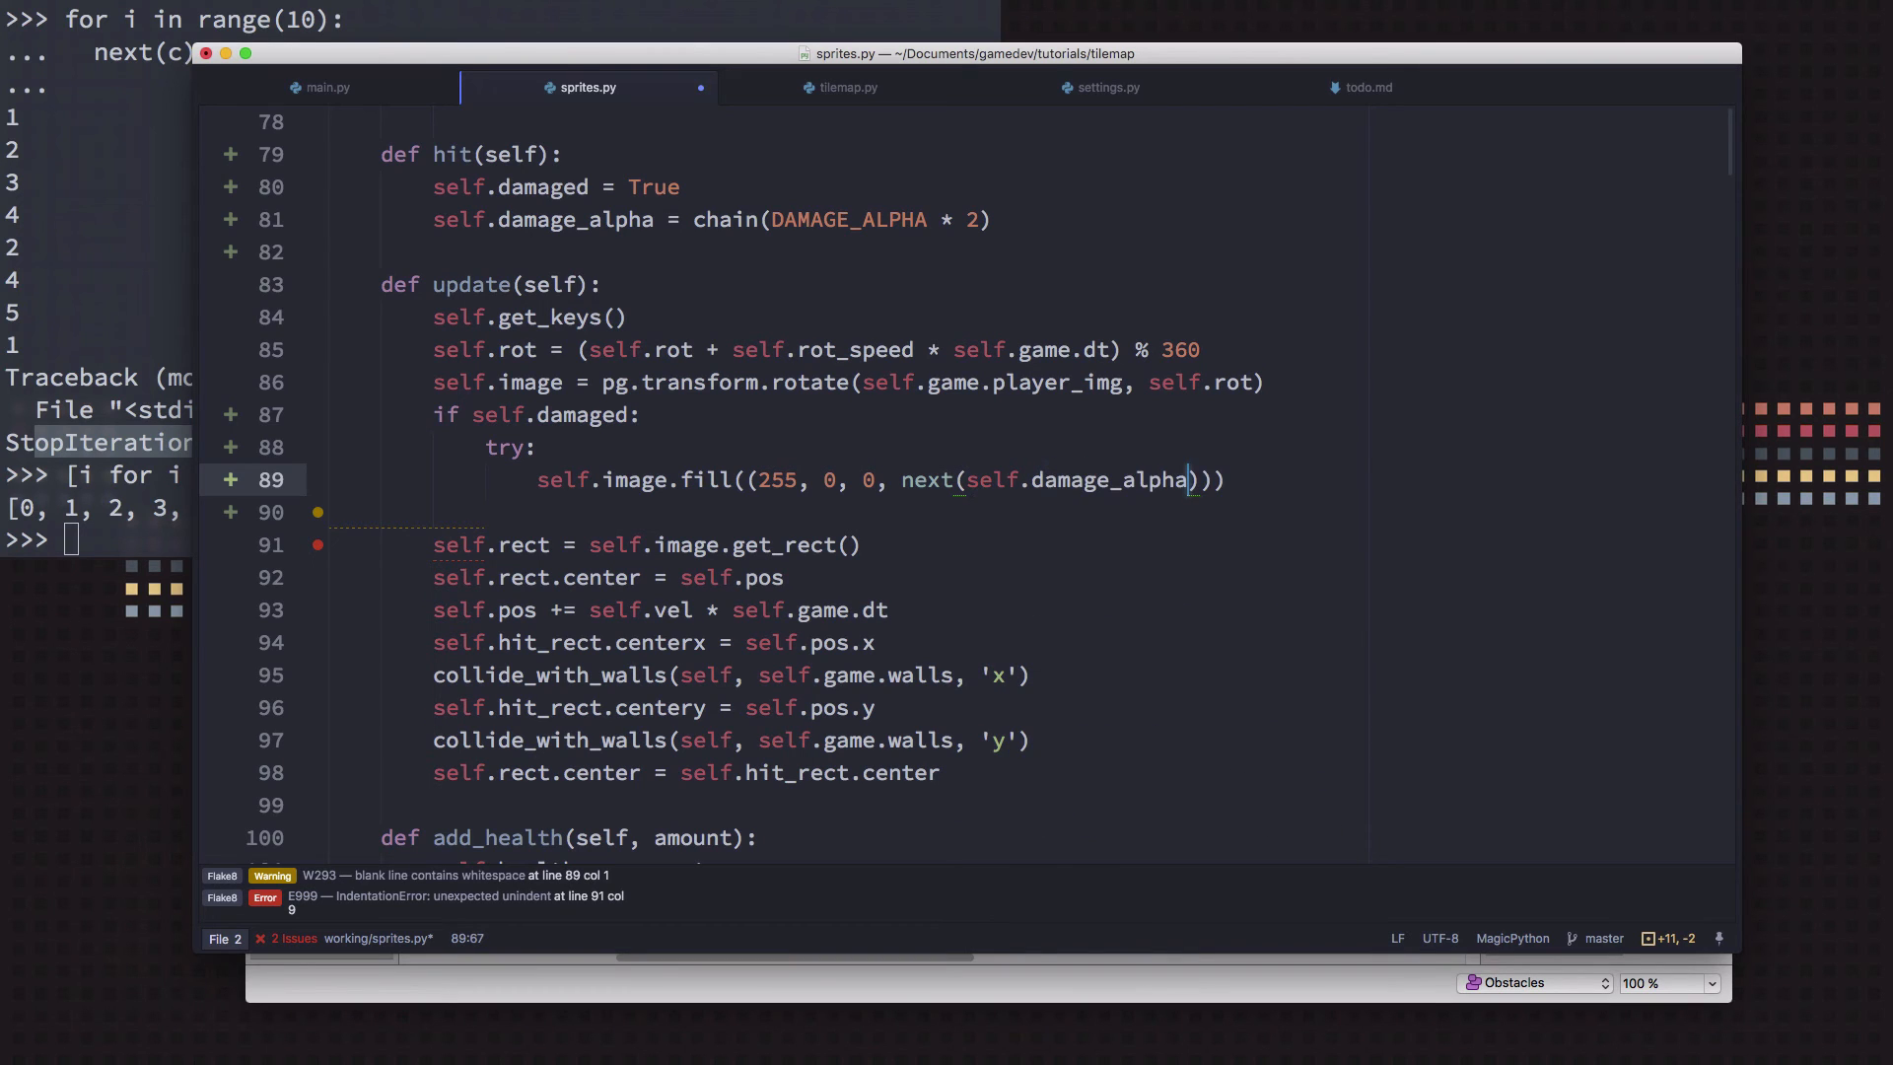
{"action": "key", "text": "Right"}
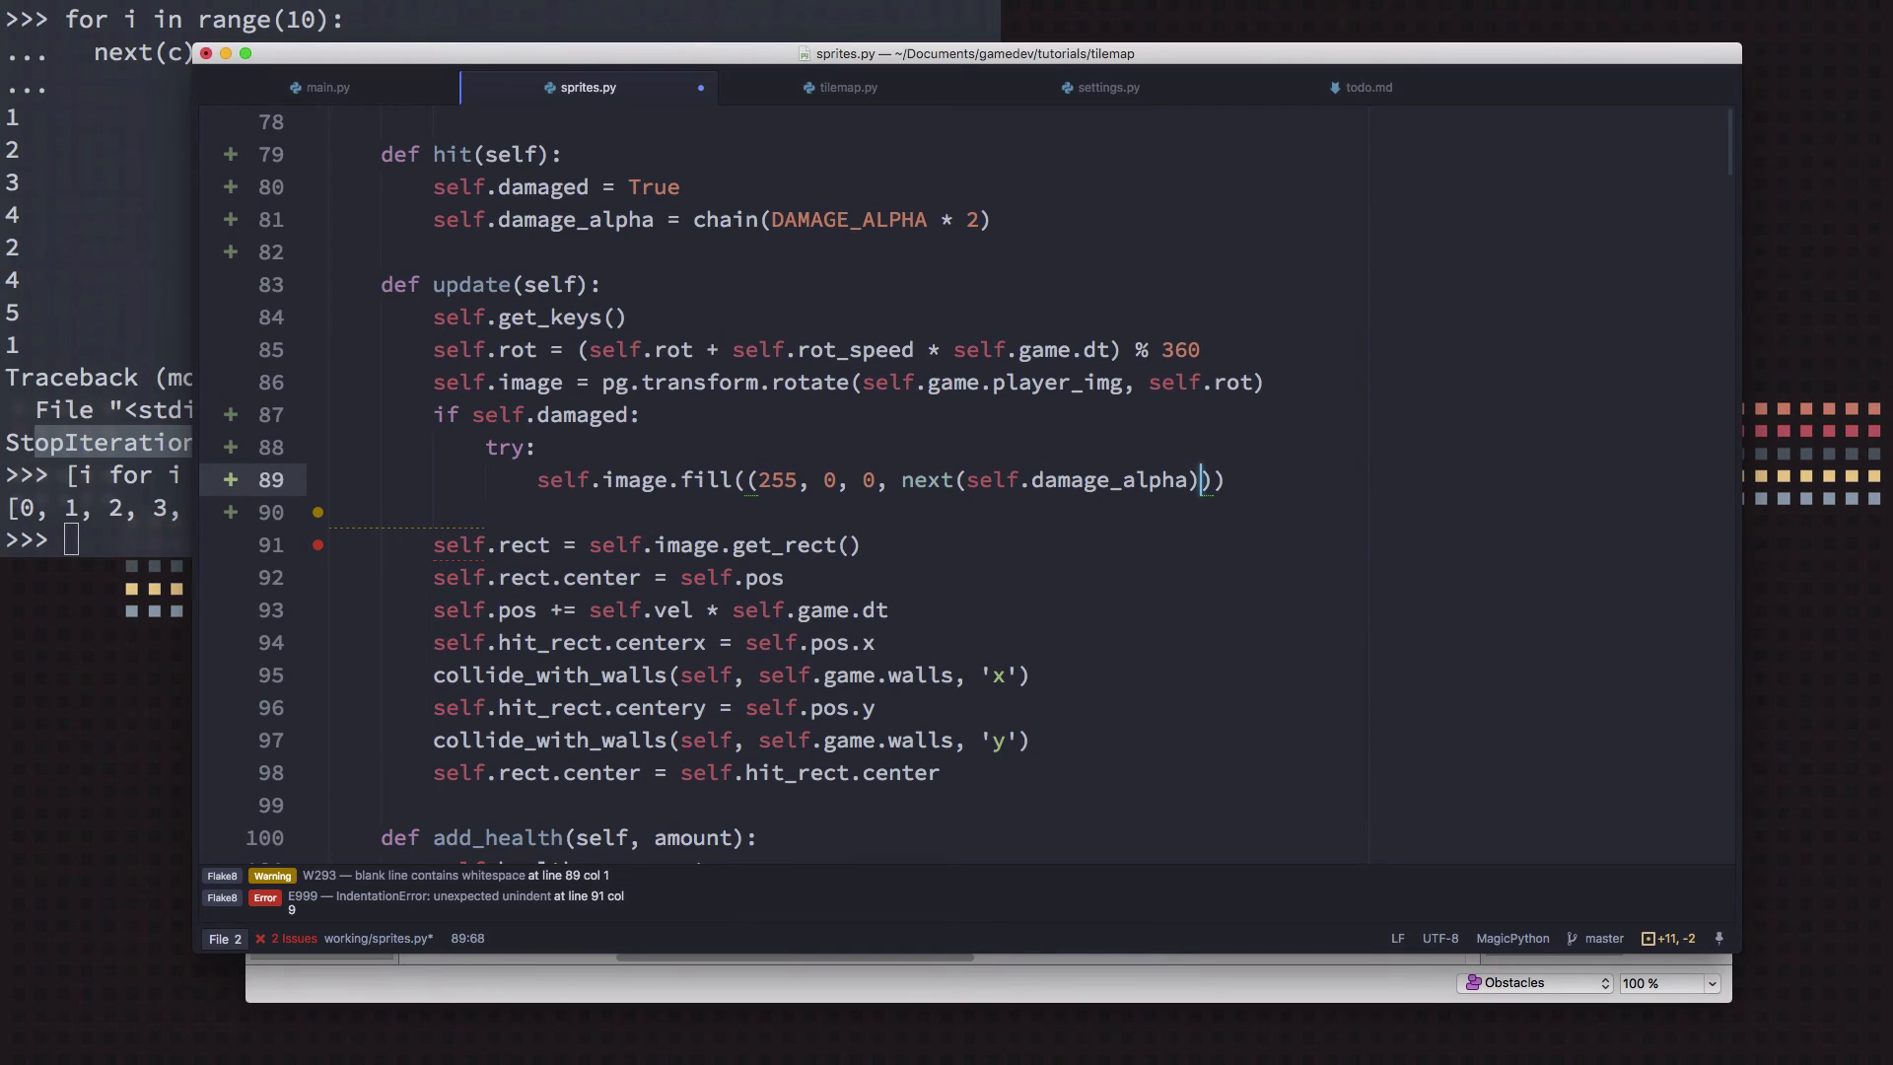
{"action": "type", "text": ","}
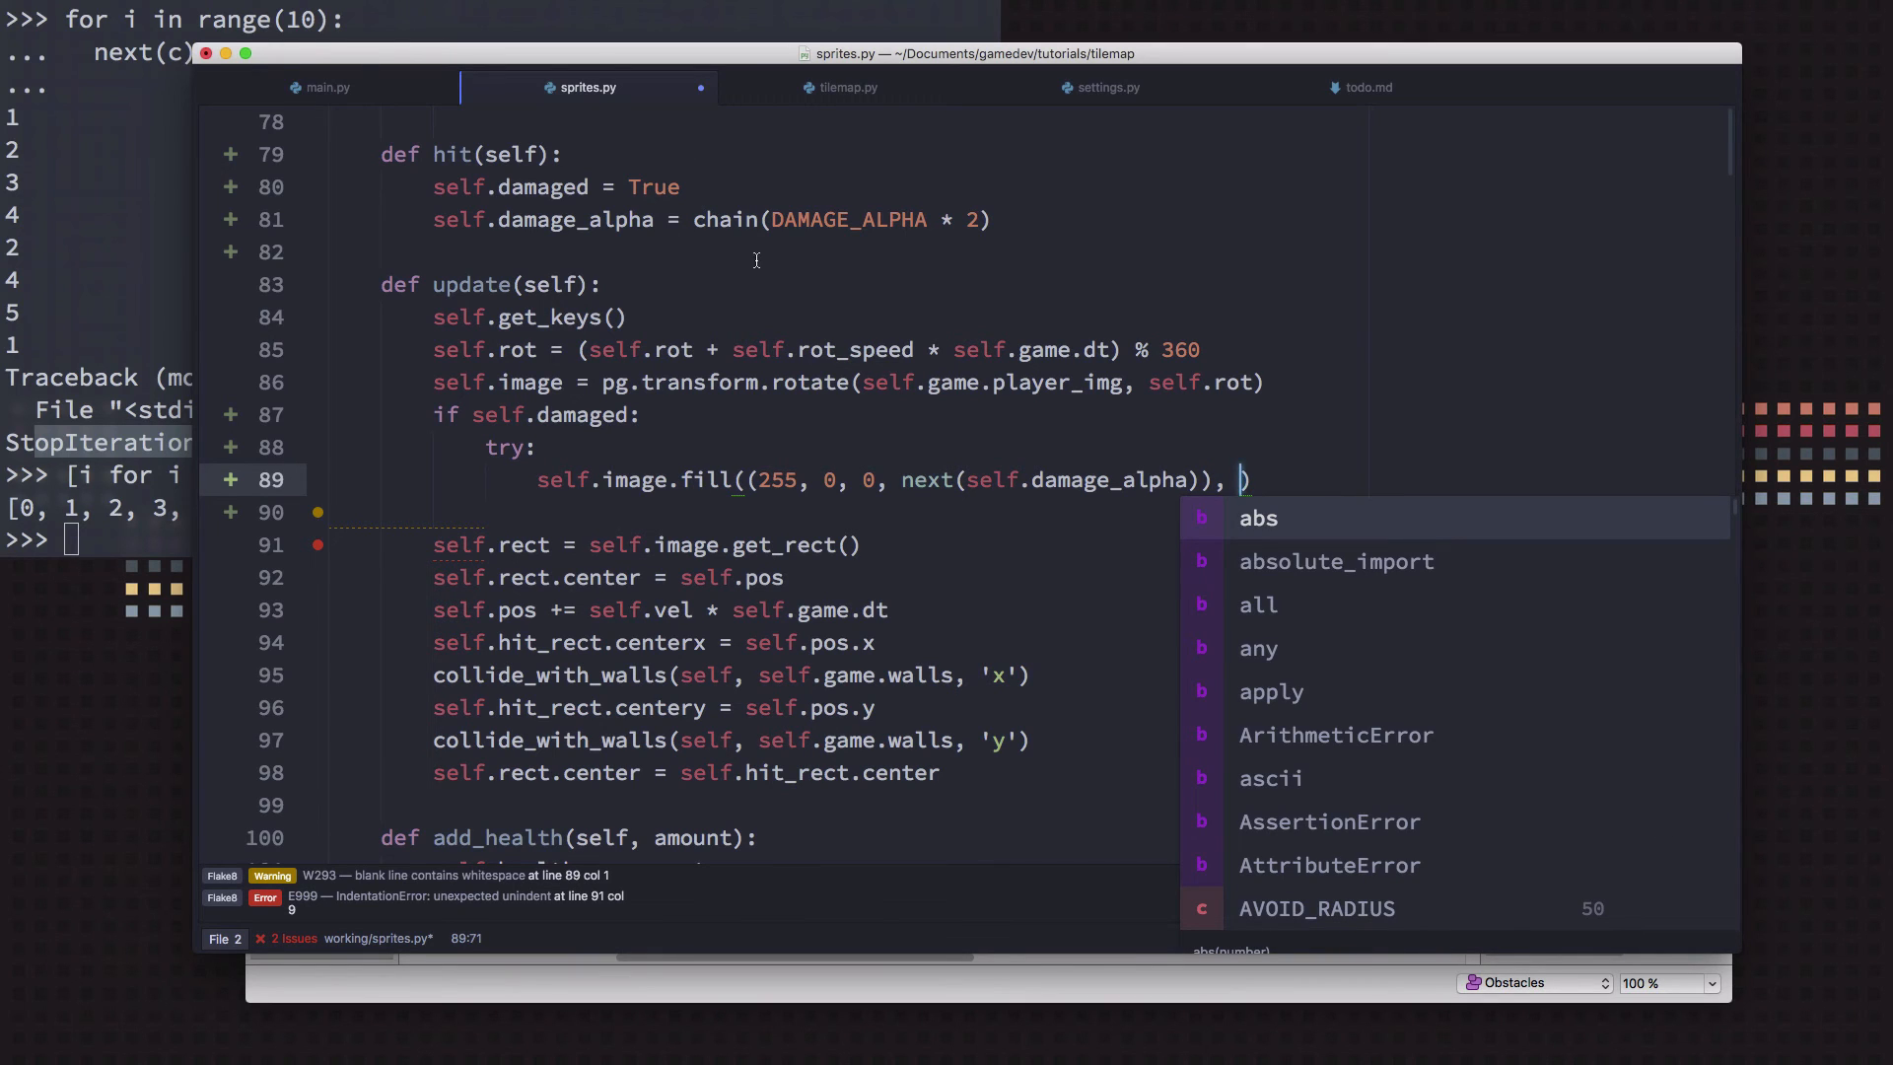
{"action": "mouse_move", "coordinate": [1421, 534]}
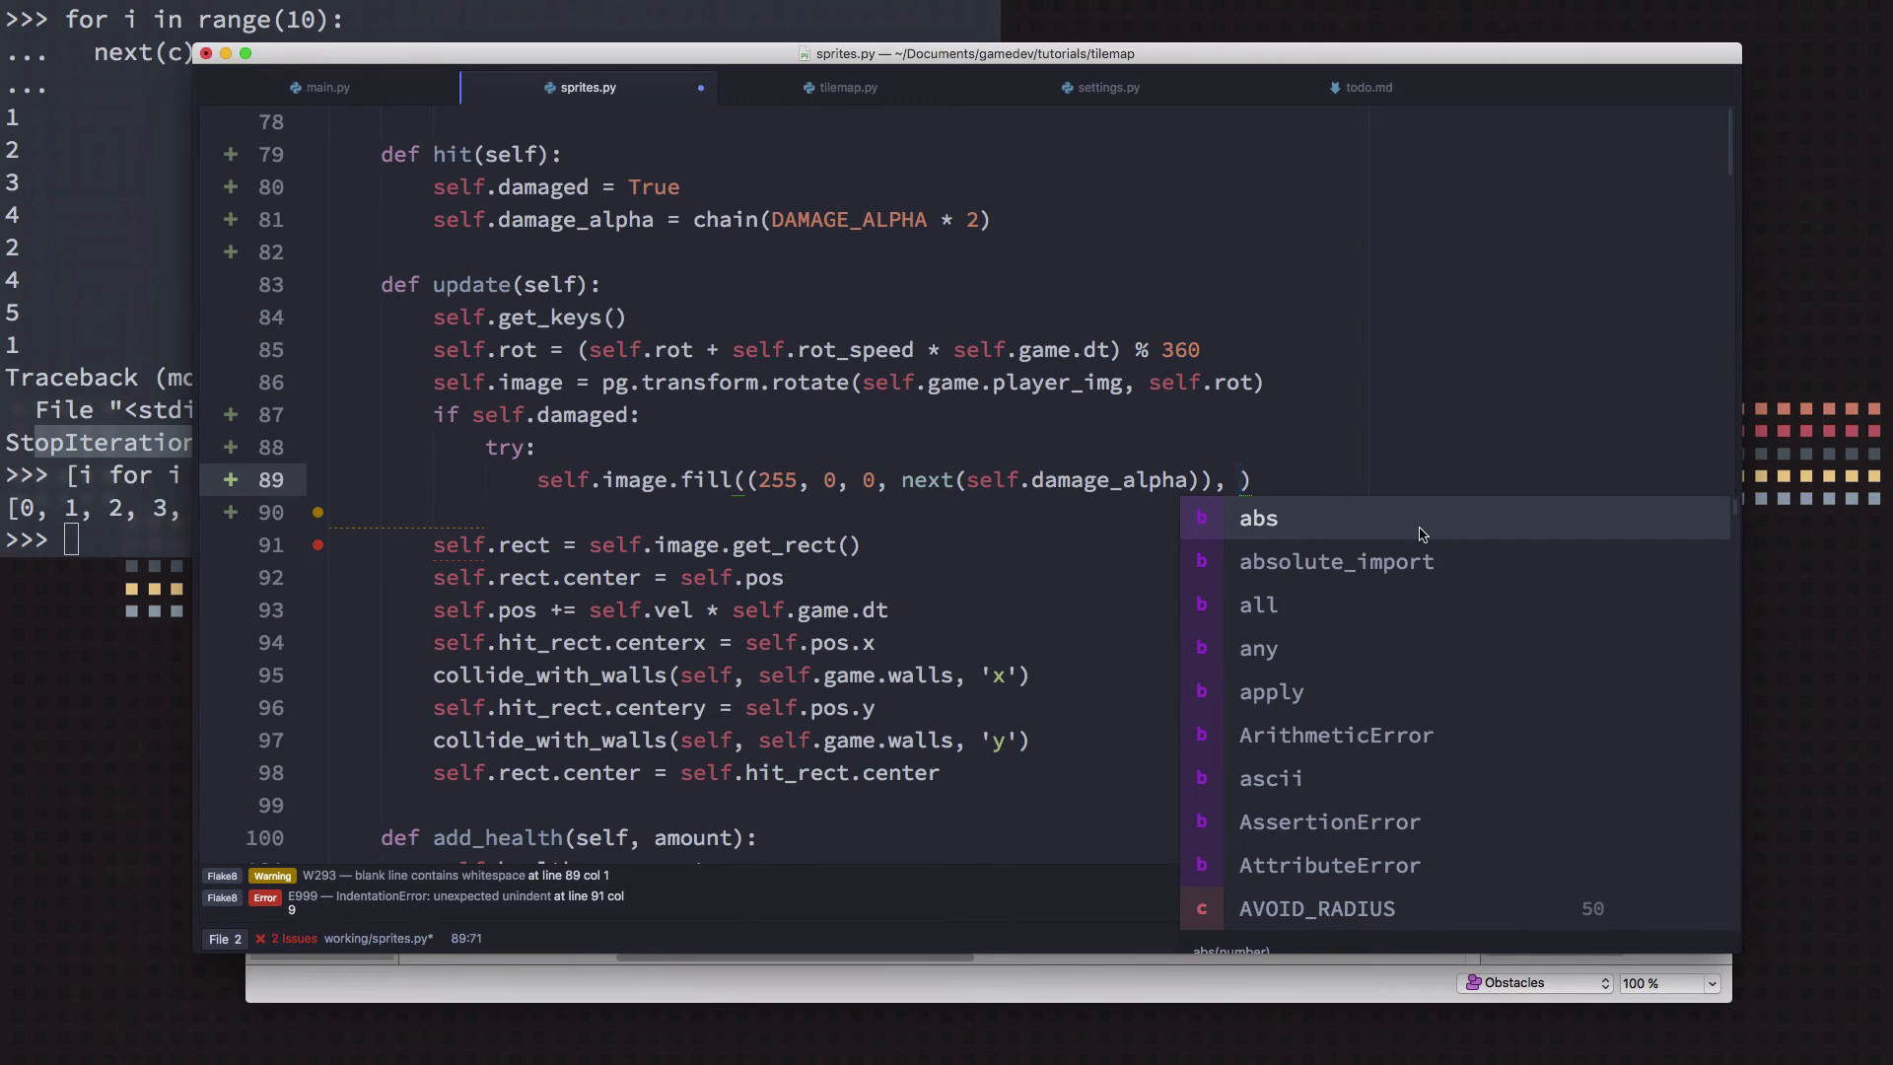
{"action": "left_click", "coordinate": [887, 479]}
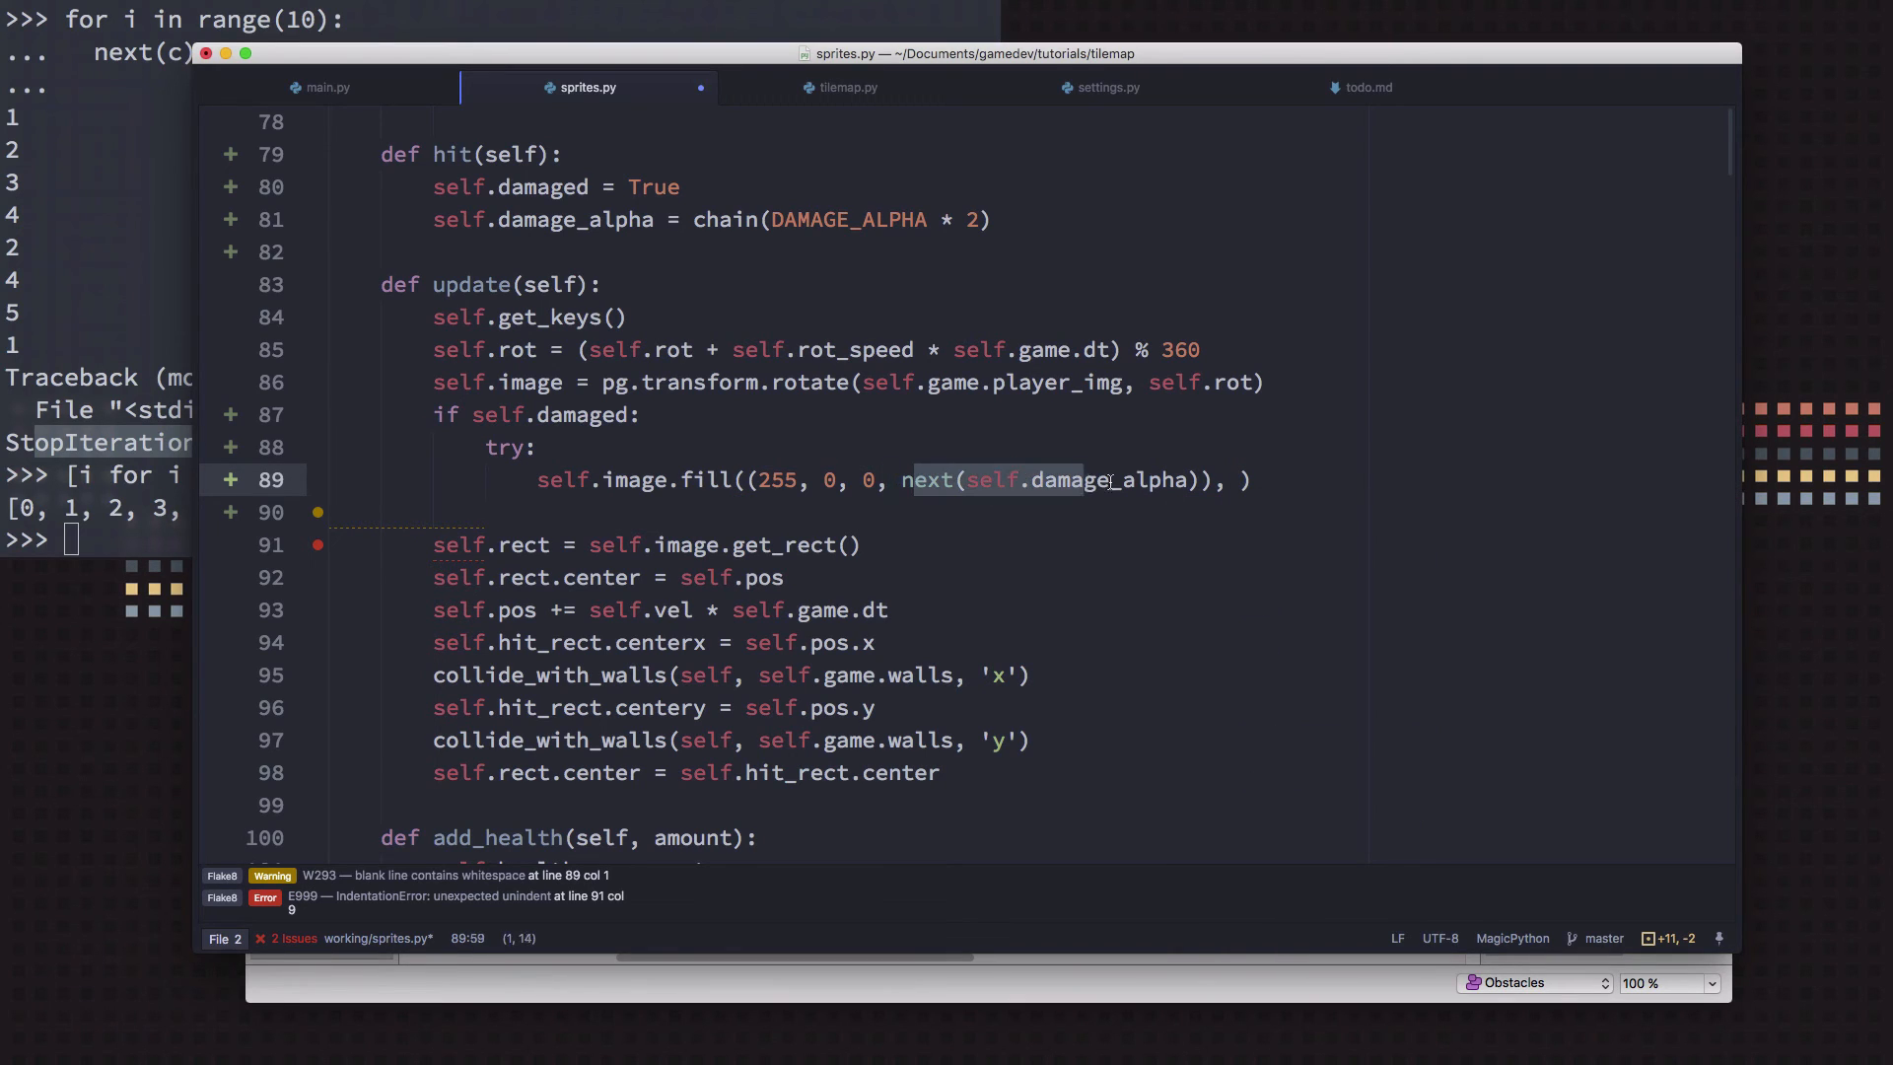
{"action": "left_click", "coordinate": [966, 479]}
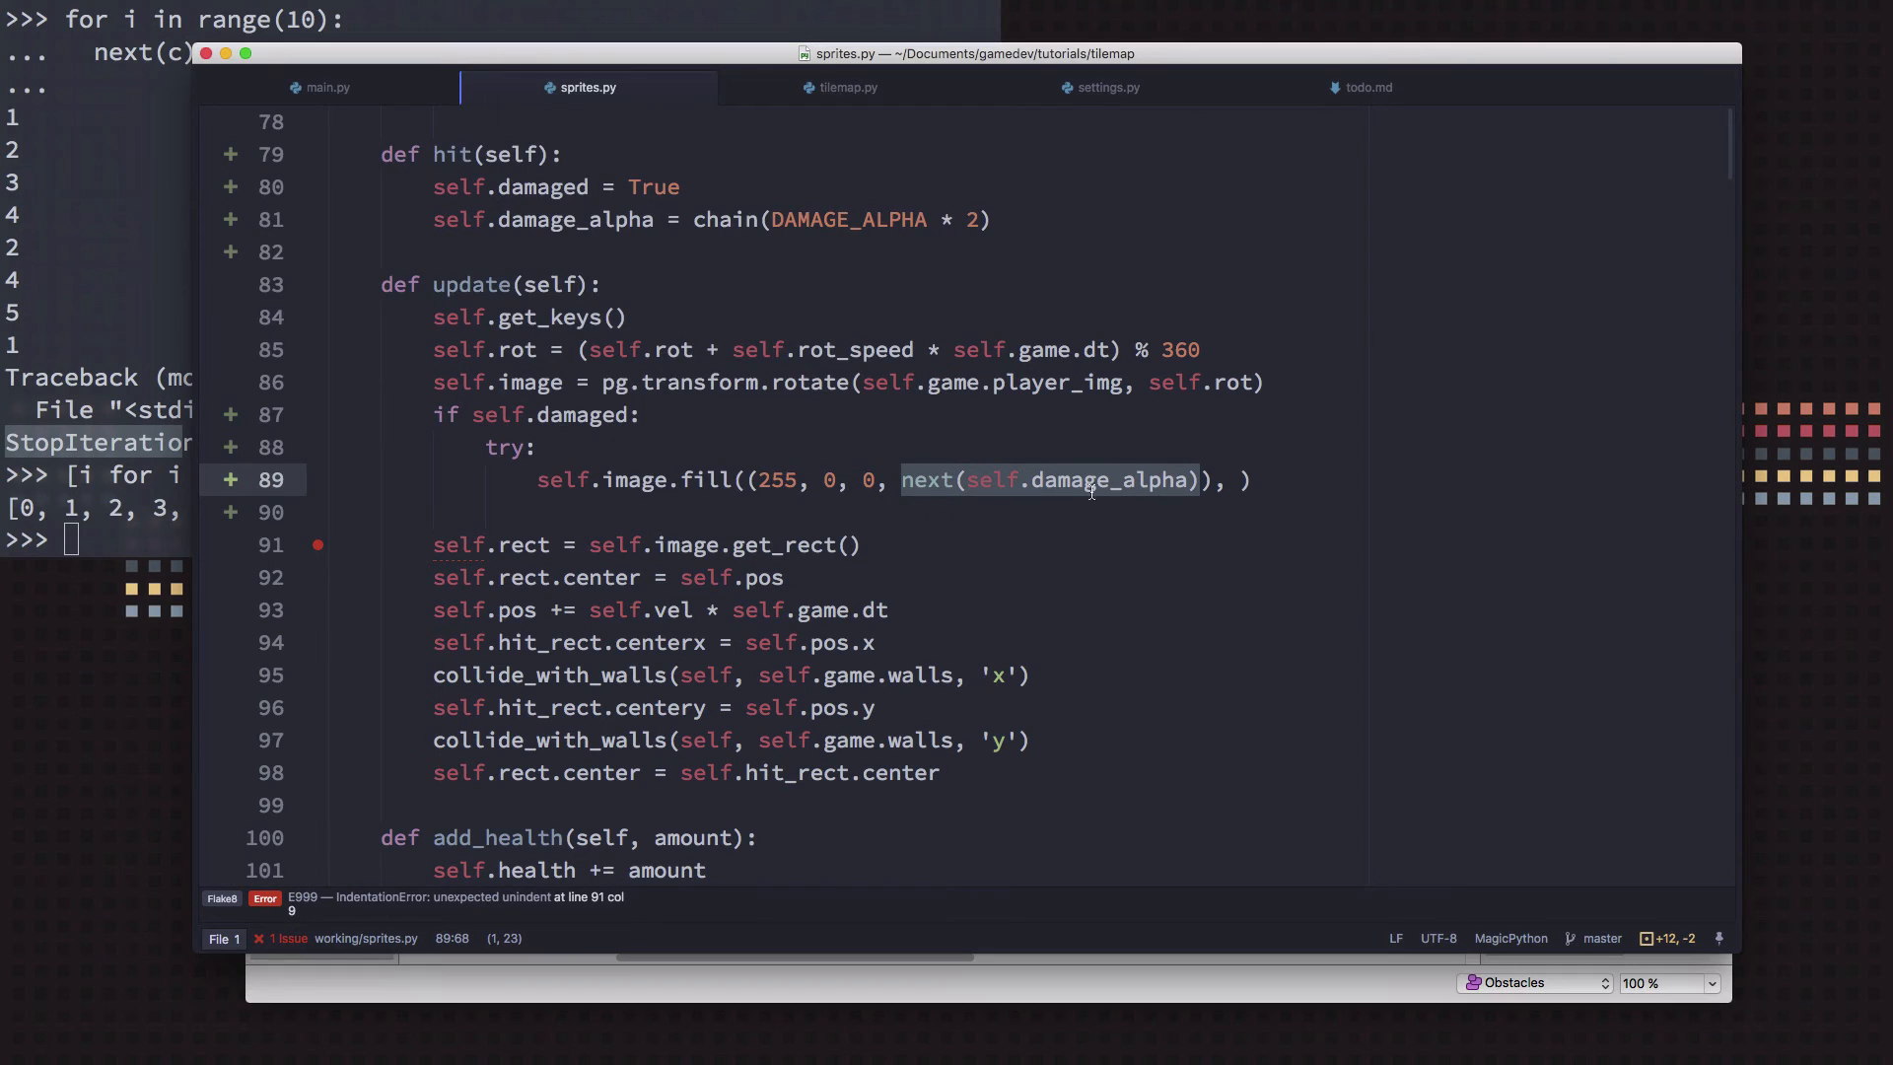
{"action": "left_click", "coordinate": [927, 479]}
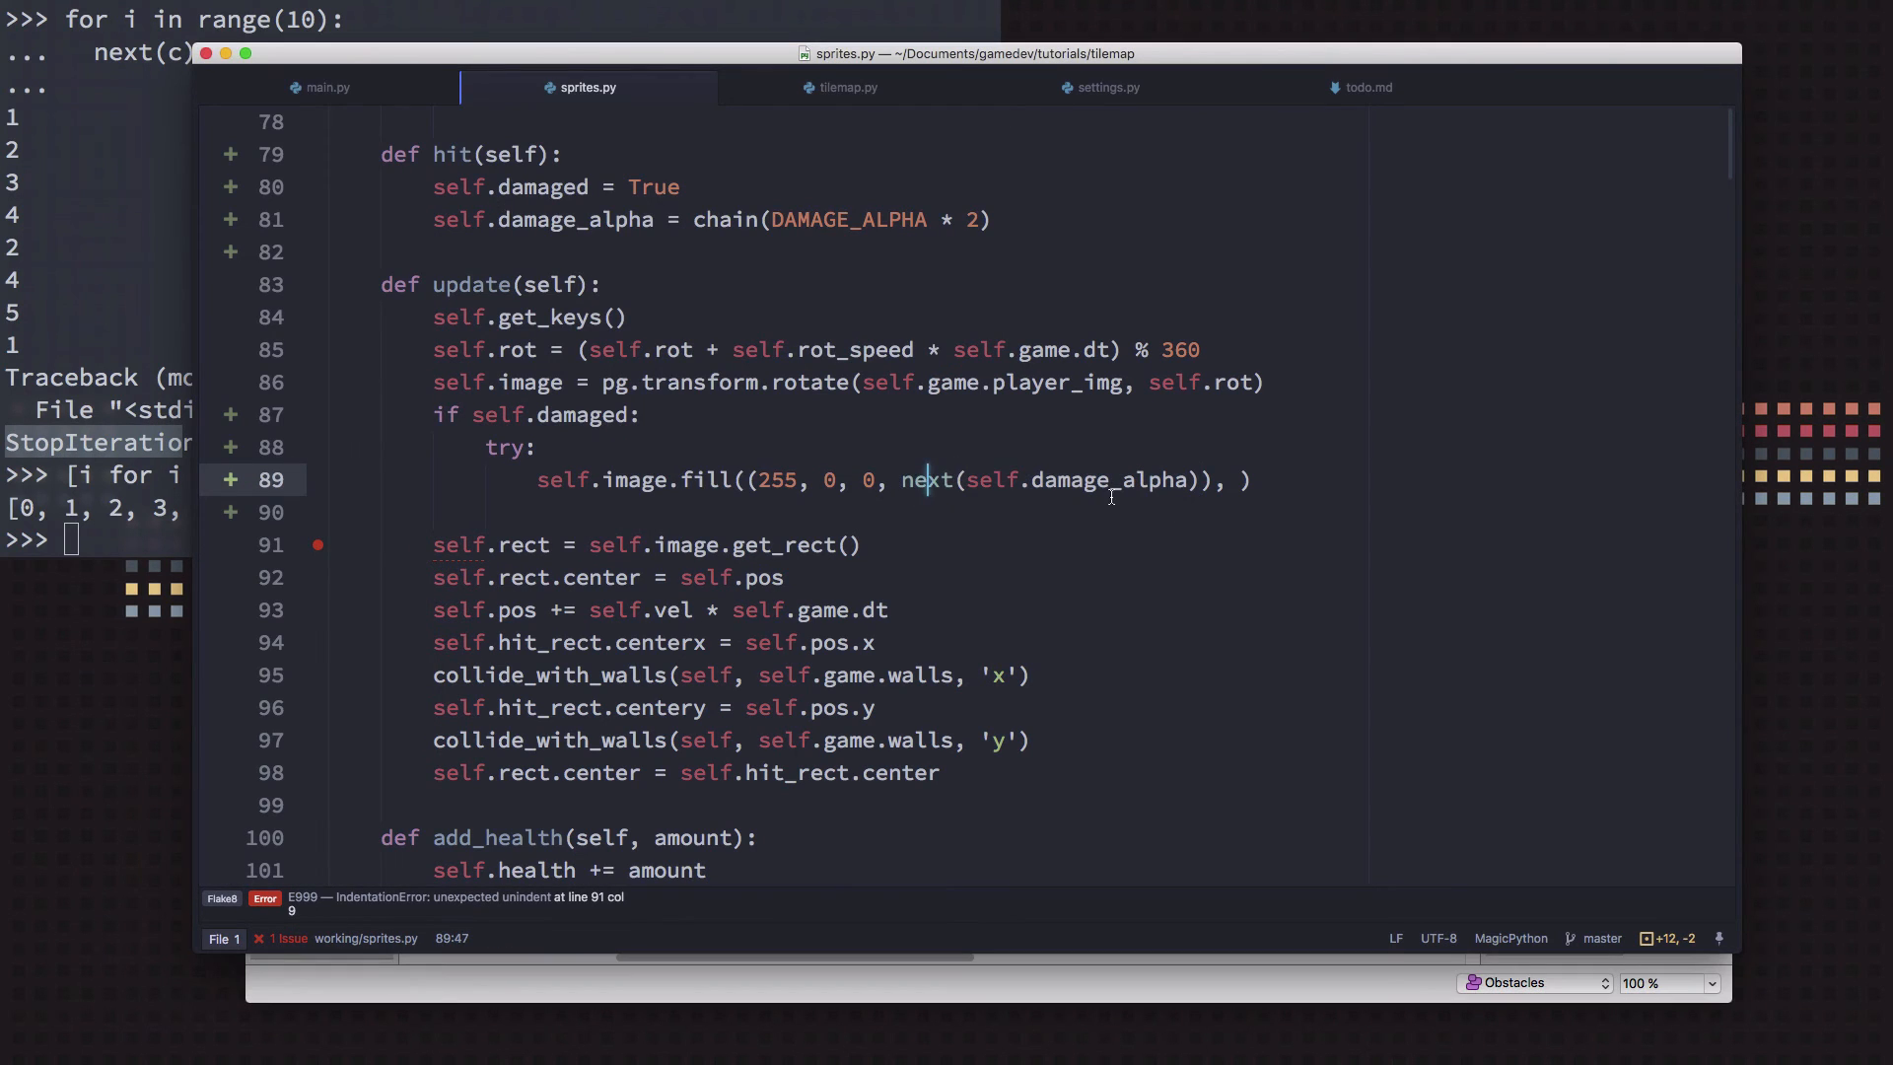
{"action": "key", "text": "enter"}
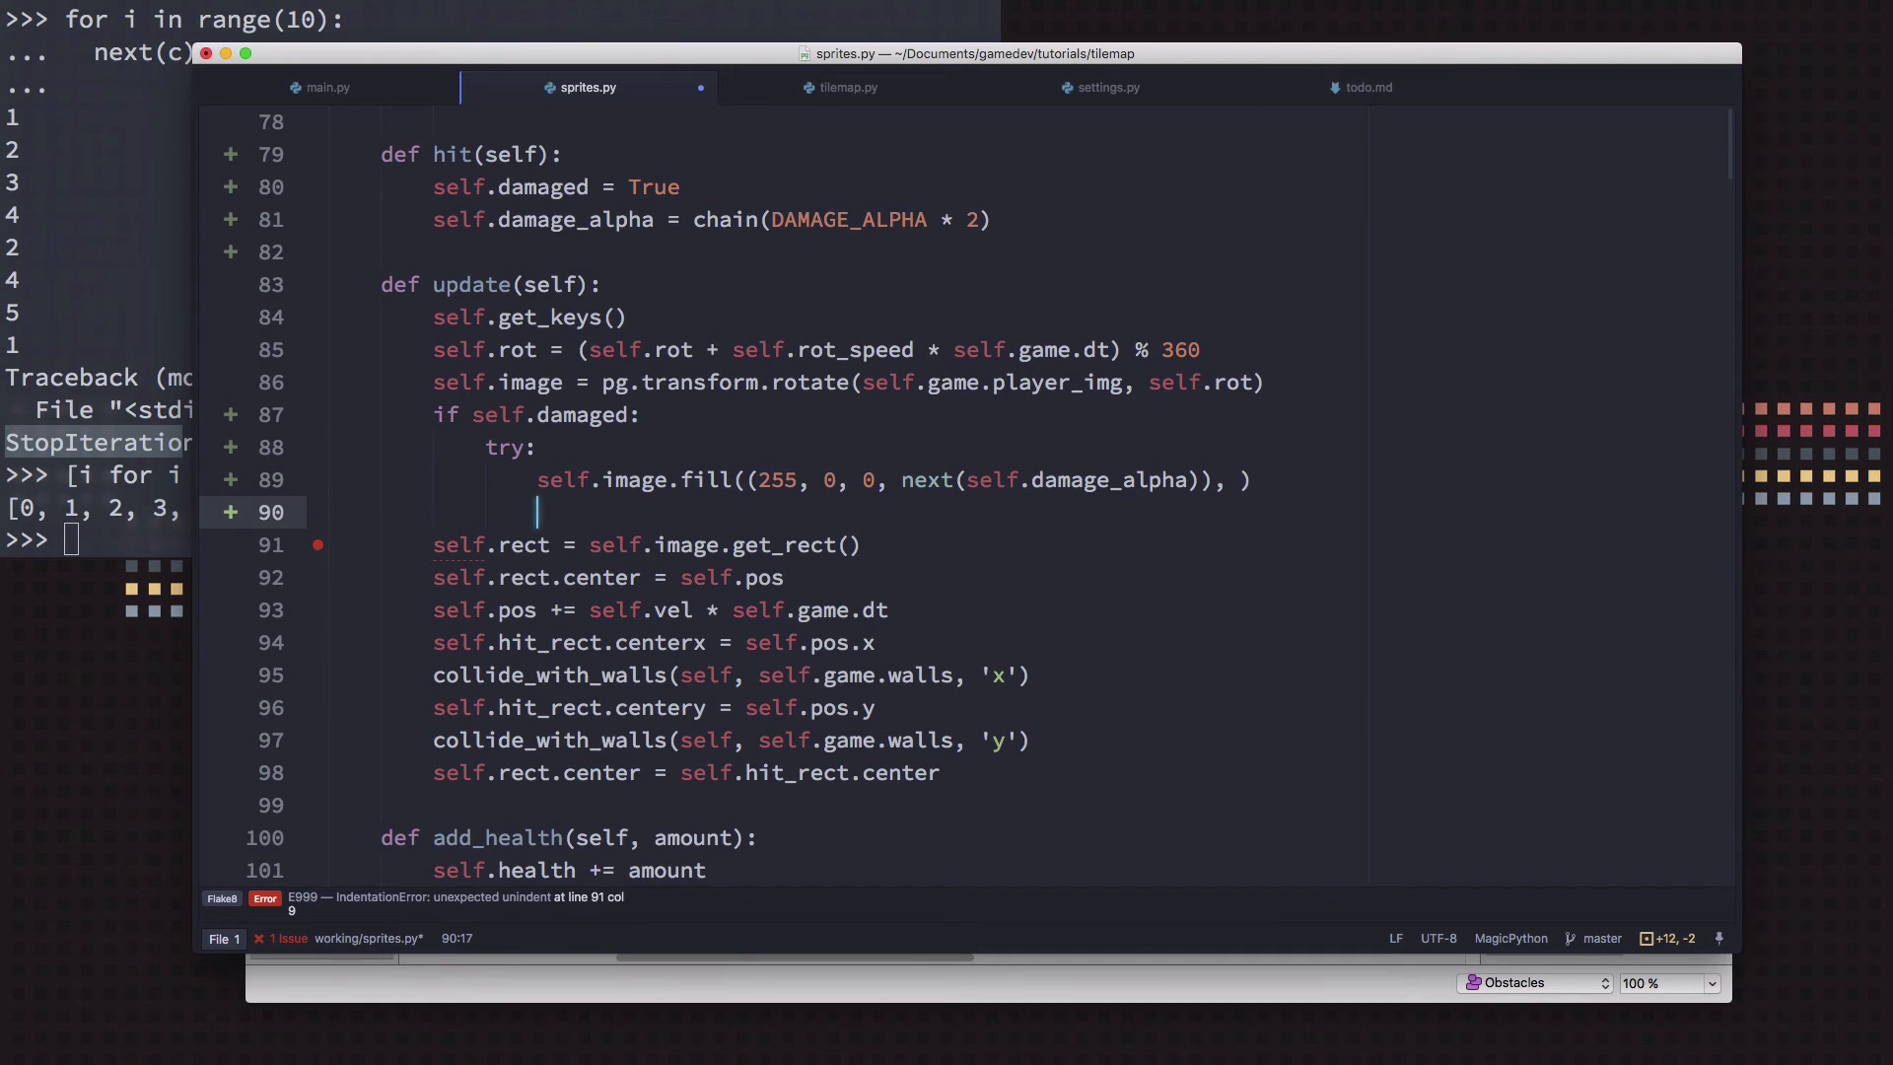
Add an except branch setting self.damaged = False when alpha values run out
{"action": "type", "text": "excep:"}
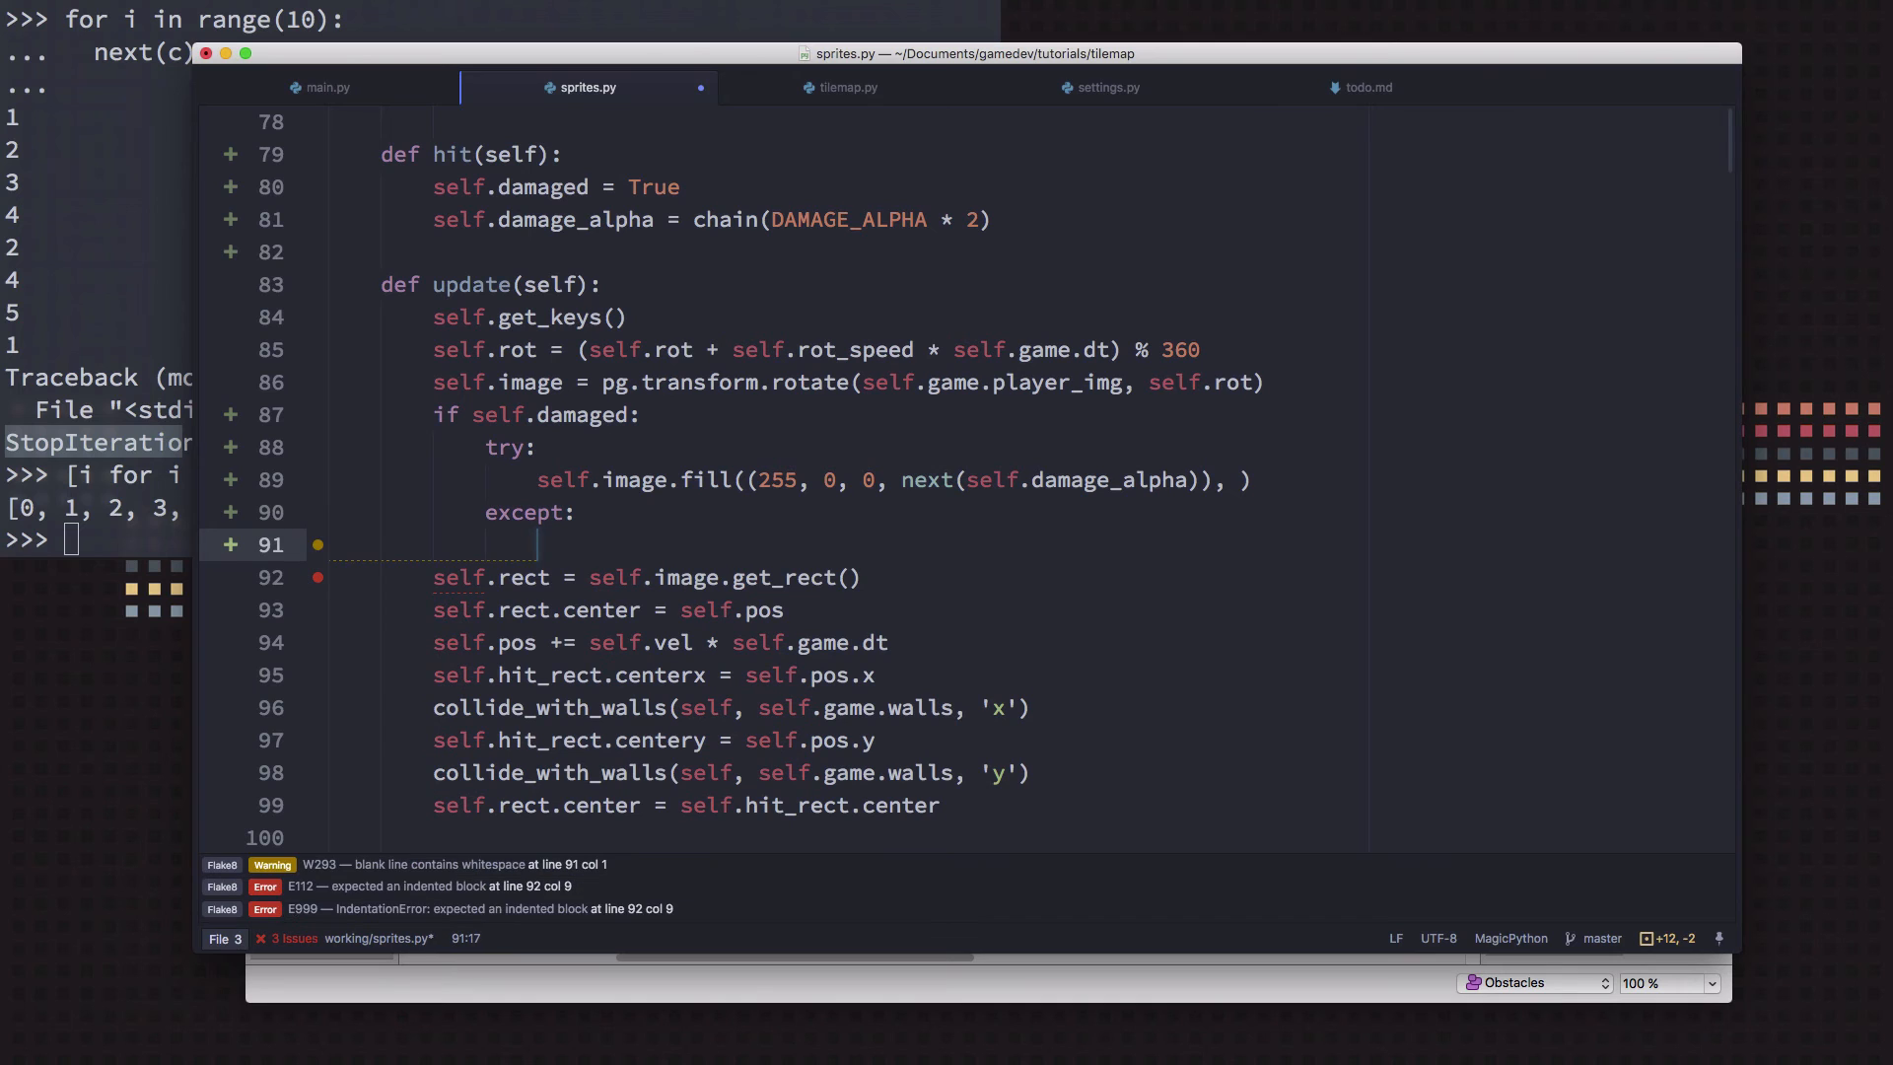
{"action": "type", "text": "self.damaged ="}
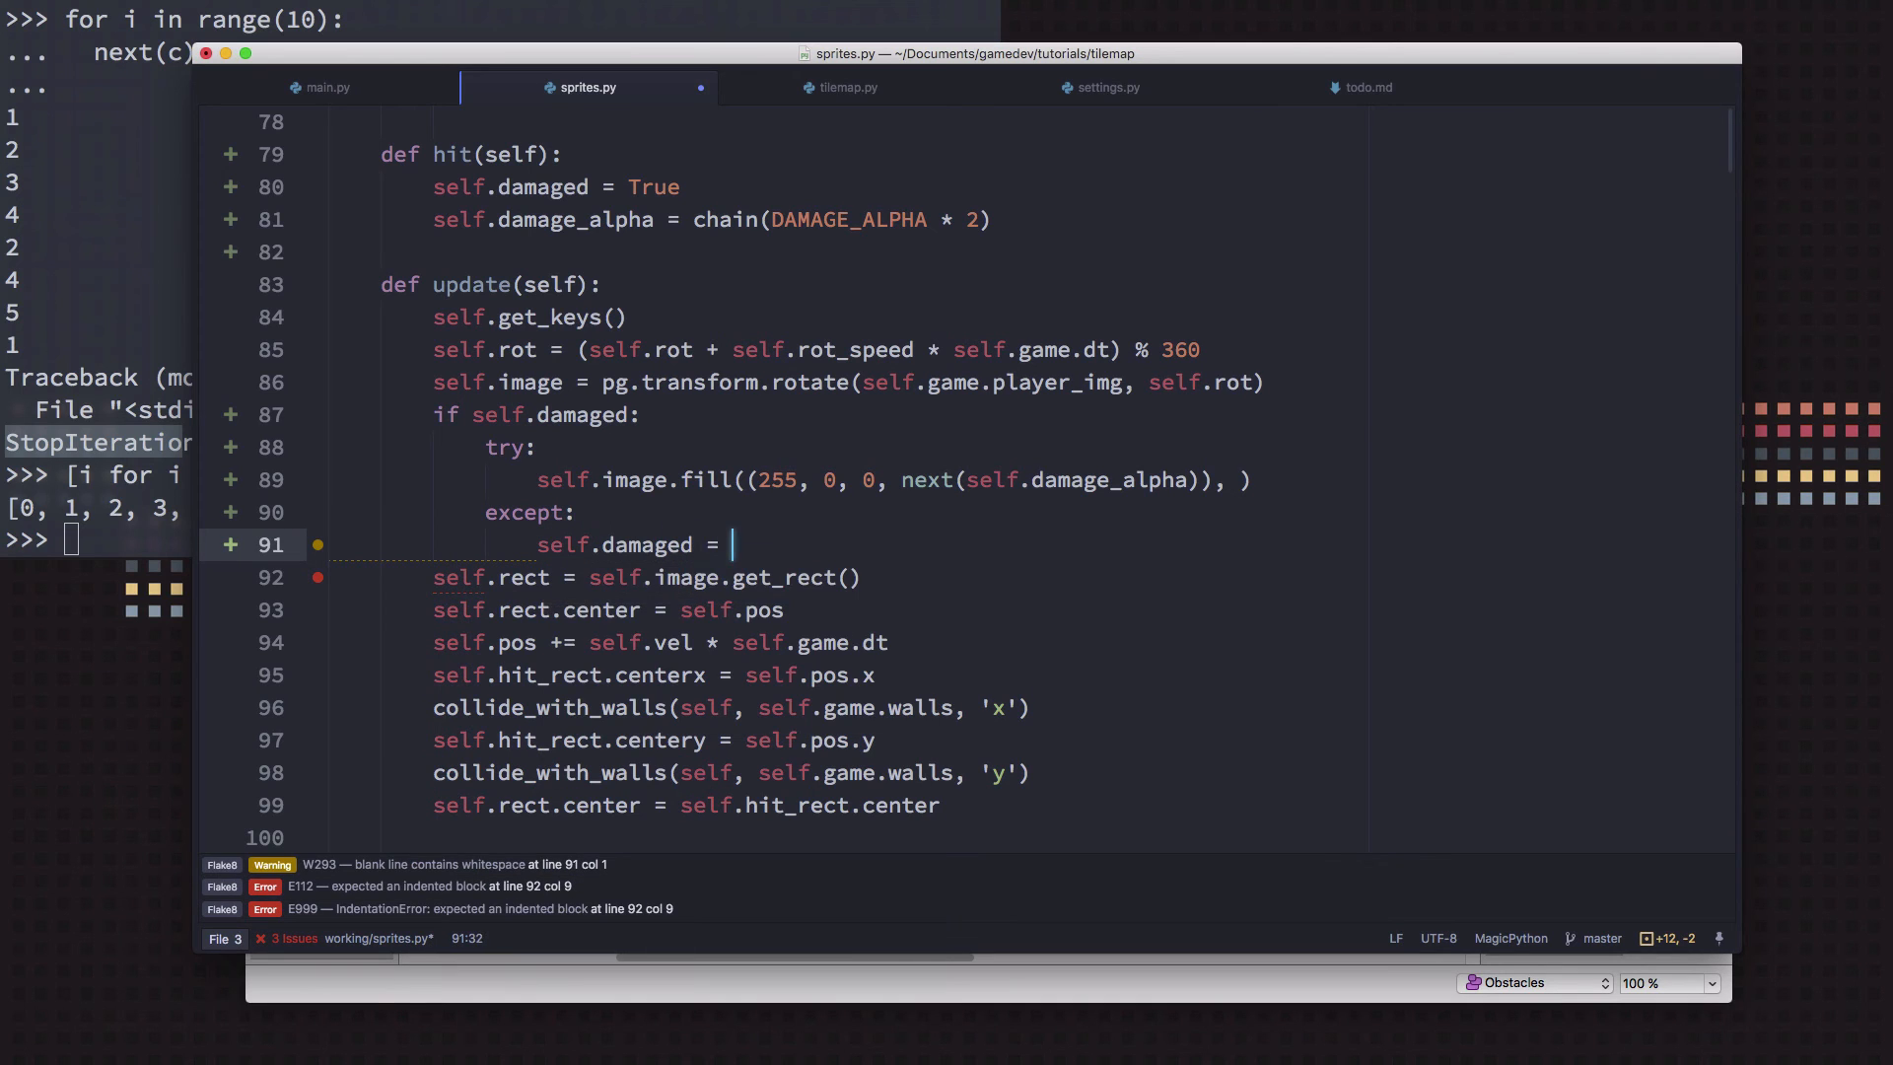
{"action": "type", "text": "False"}
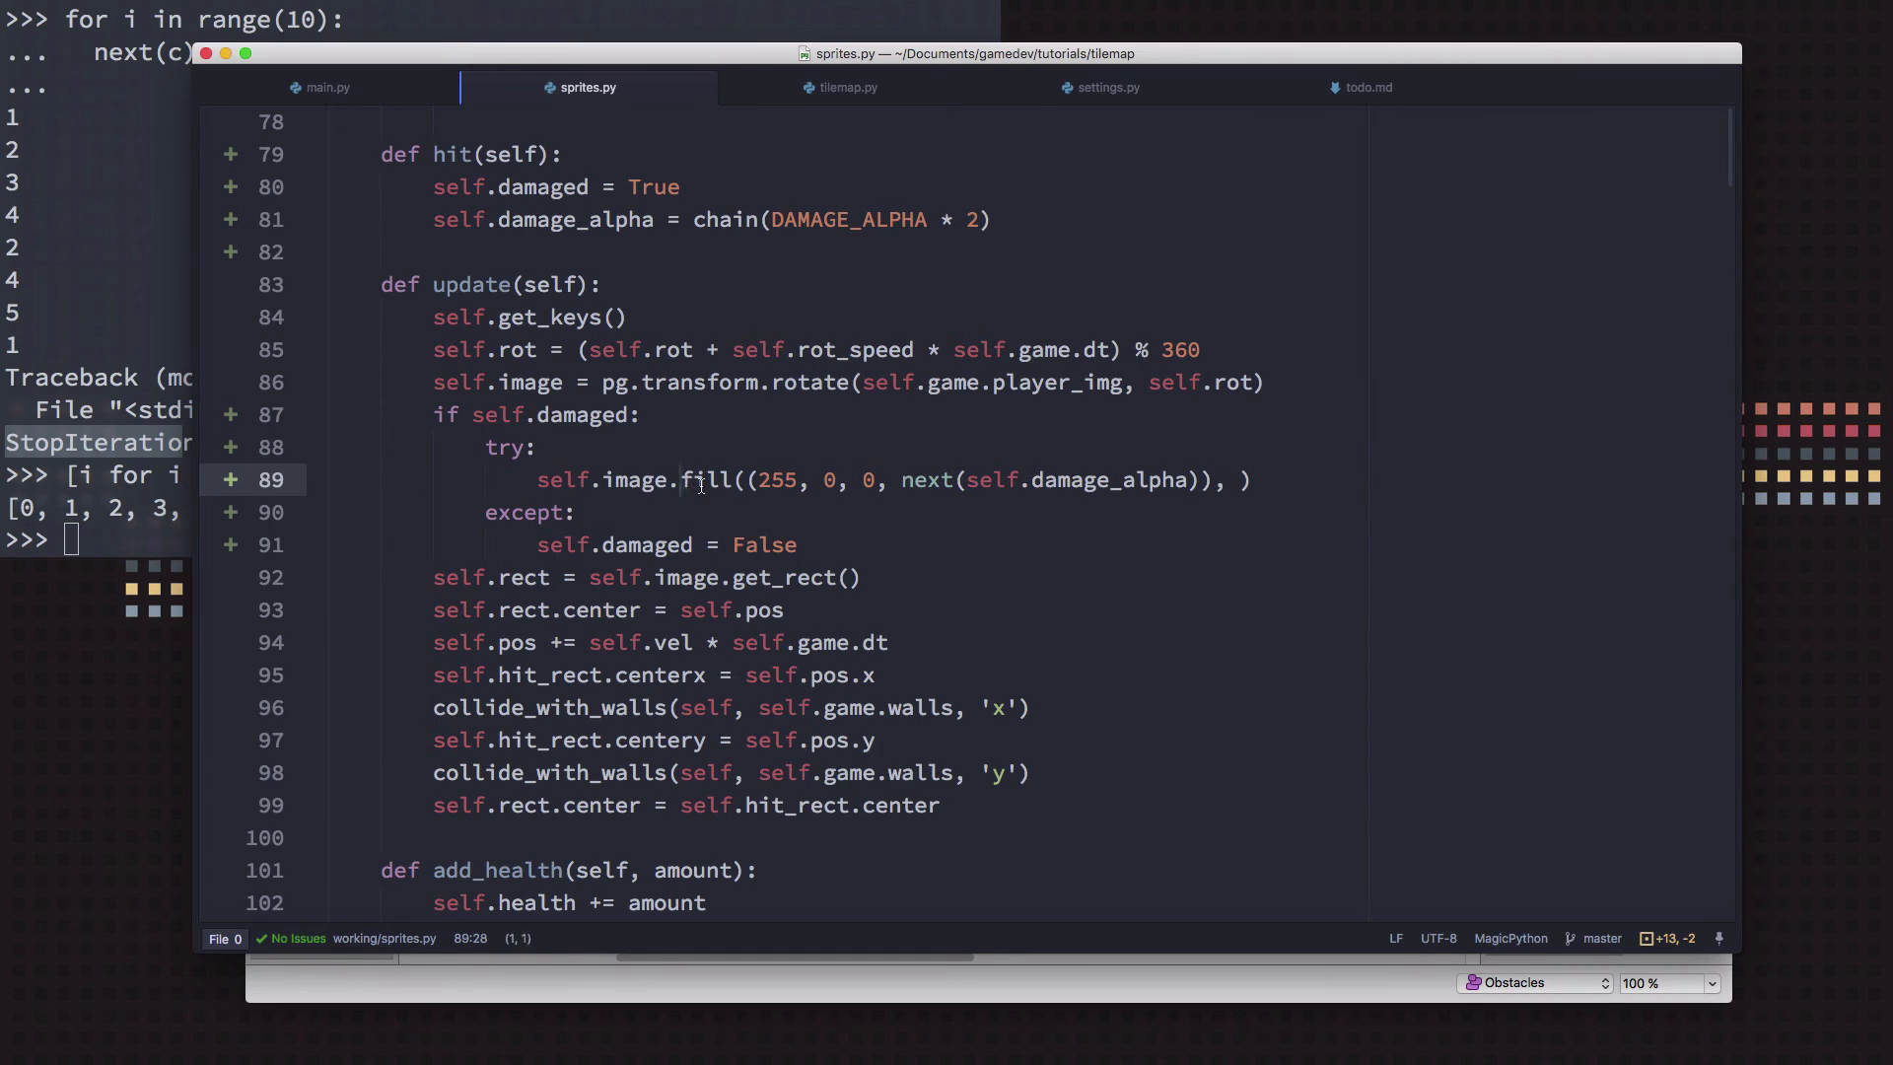
Give the red fill special_flags=pg.BLEND_RGBA_MULT and review the damaged check
{"action": "double_click", "coordinate": [708, 480]}
{"action": "type", "text": "s"}
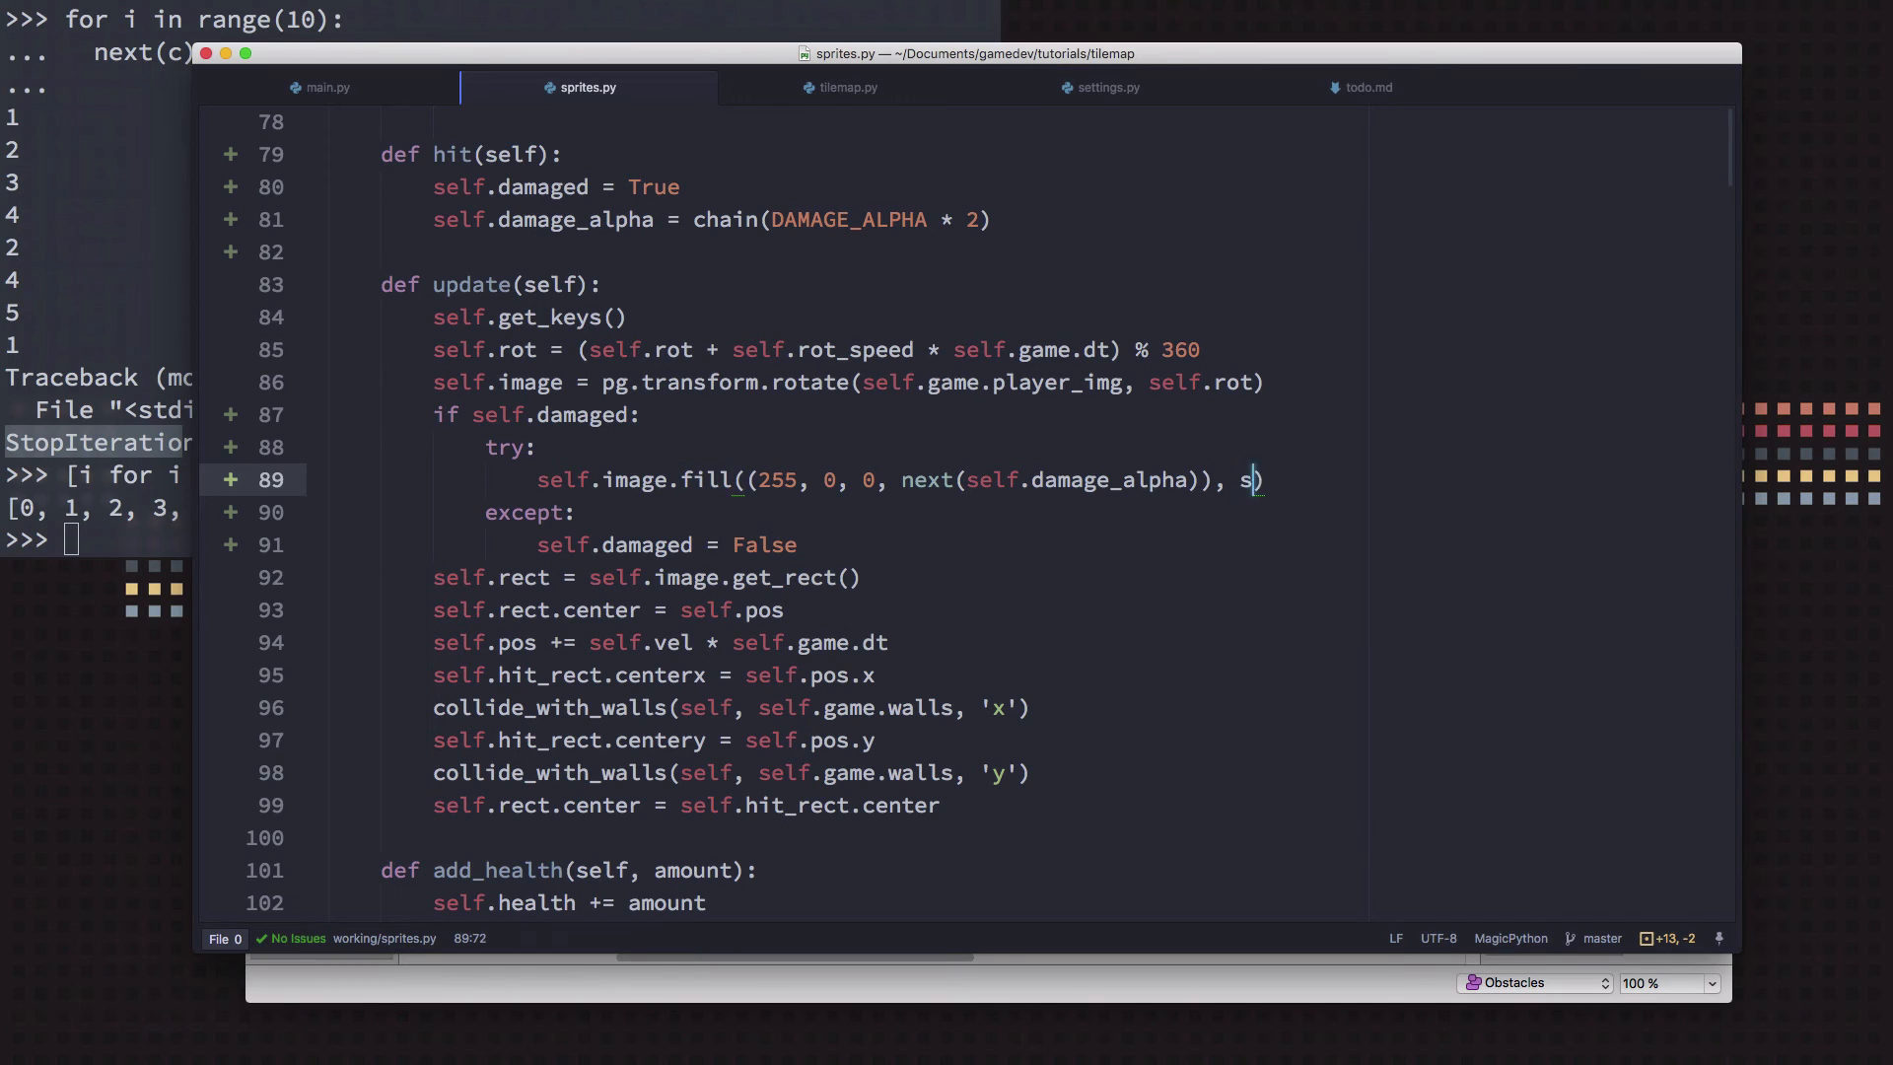
{"action": "type", "text": "pecial_flags=pg.BL"}
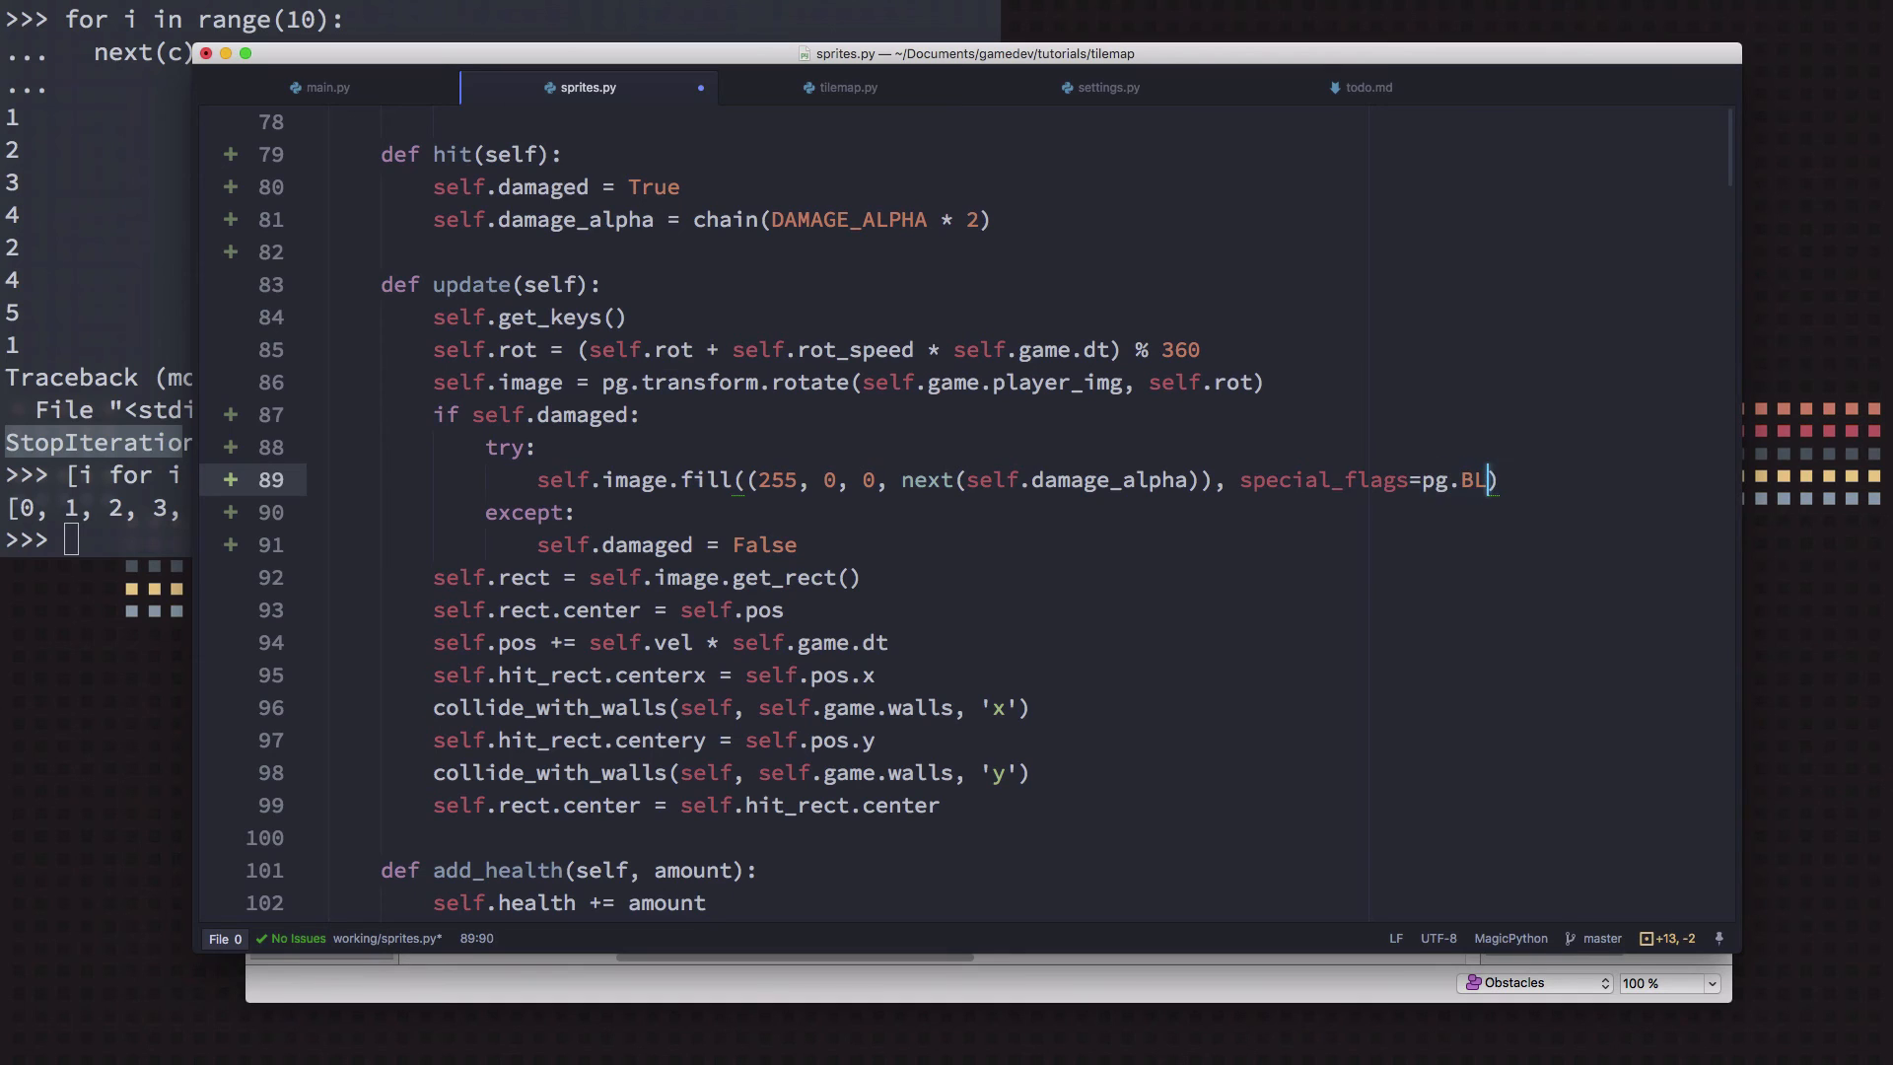
{"action": "type", "text": "END_"}
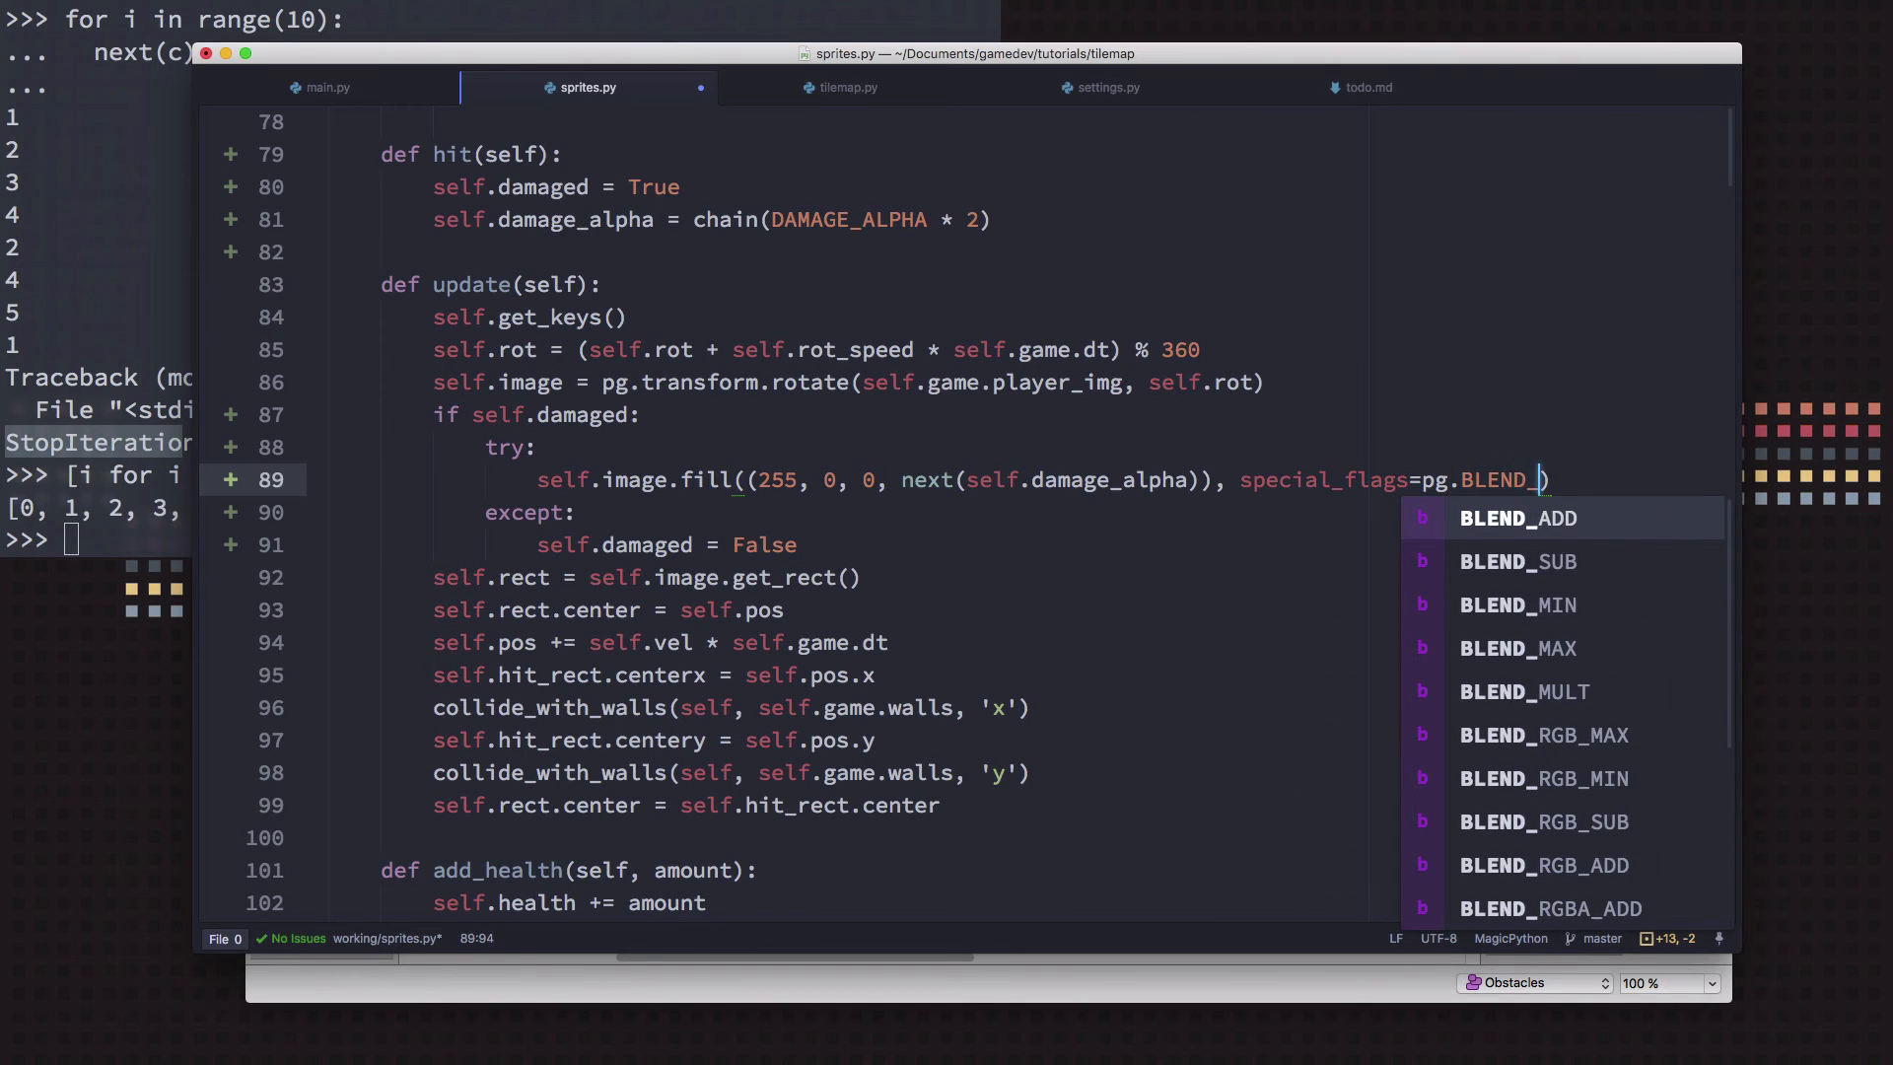
{"action": "type", "text": "RGBA_MULT"}
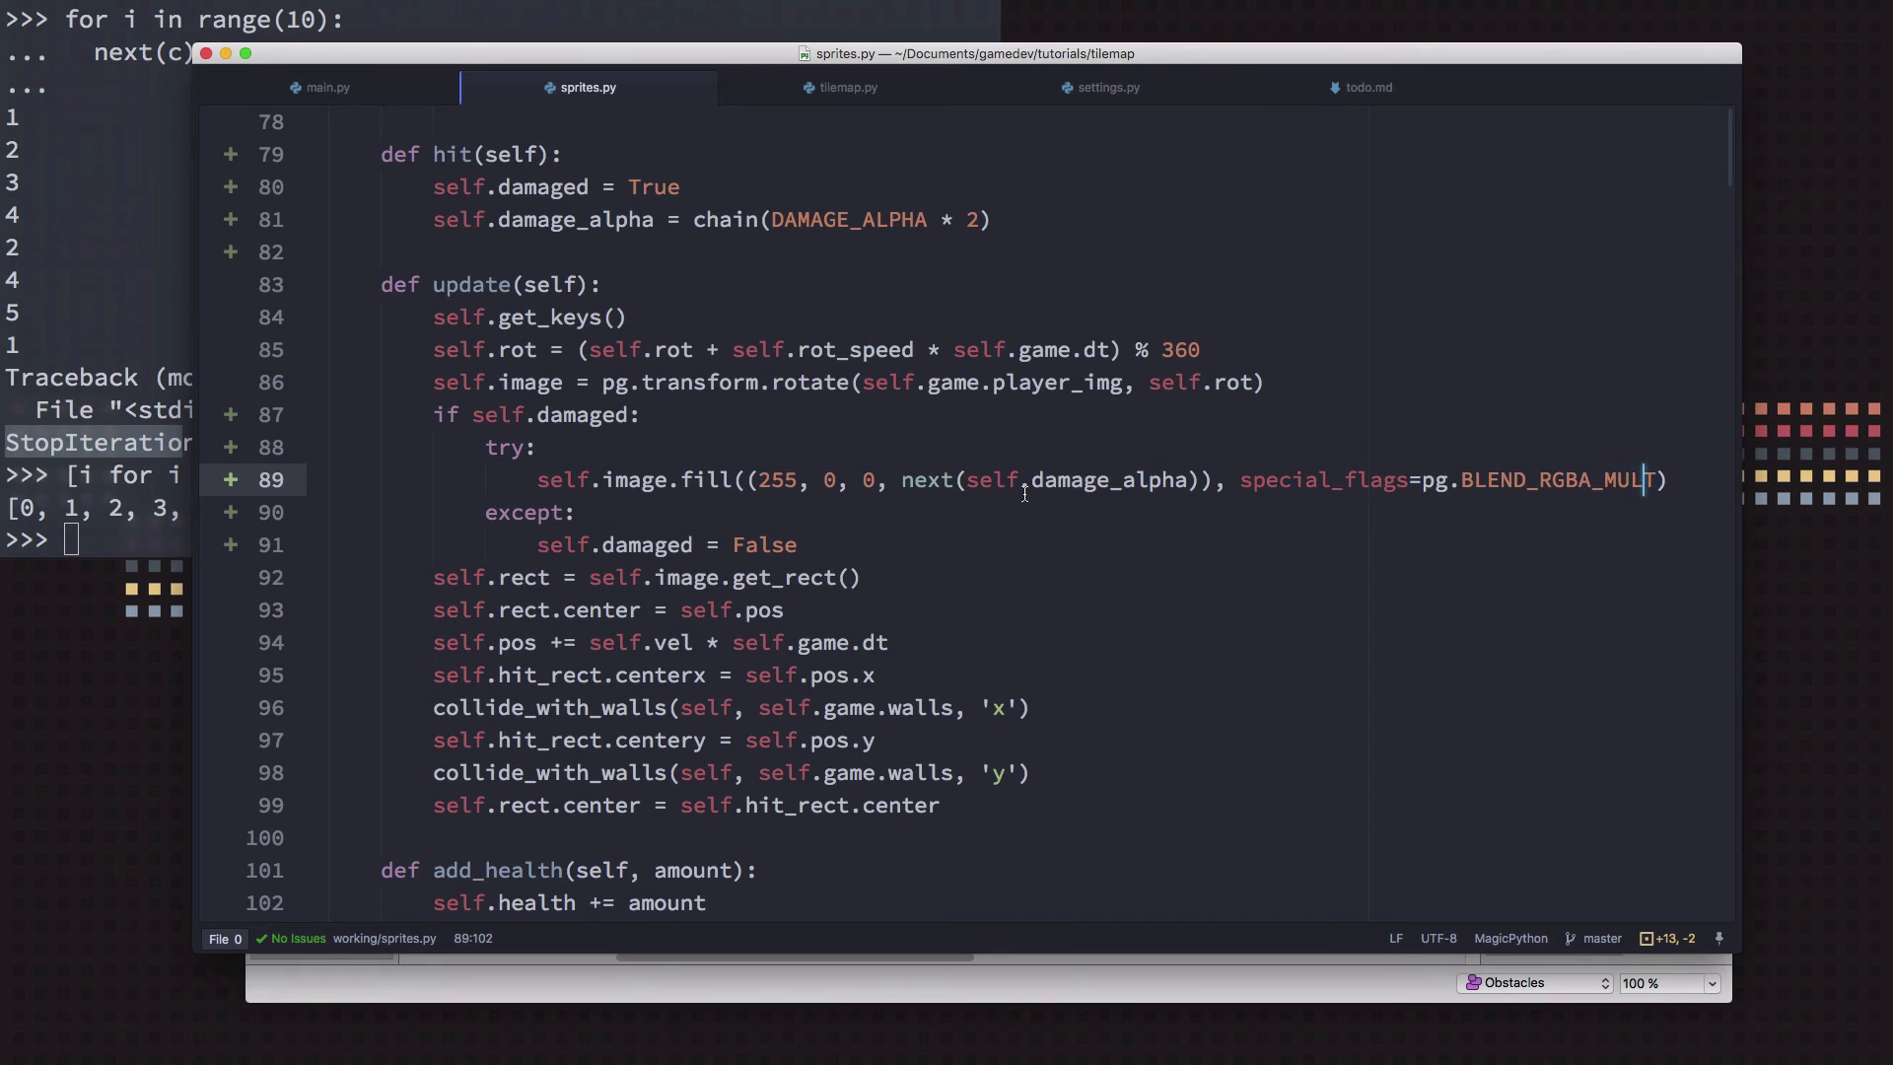
{"action": "mouse_move", "coordinate": [1057, 558]}
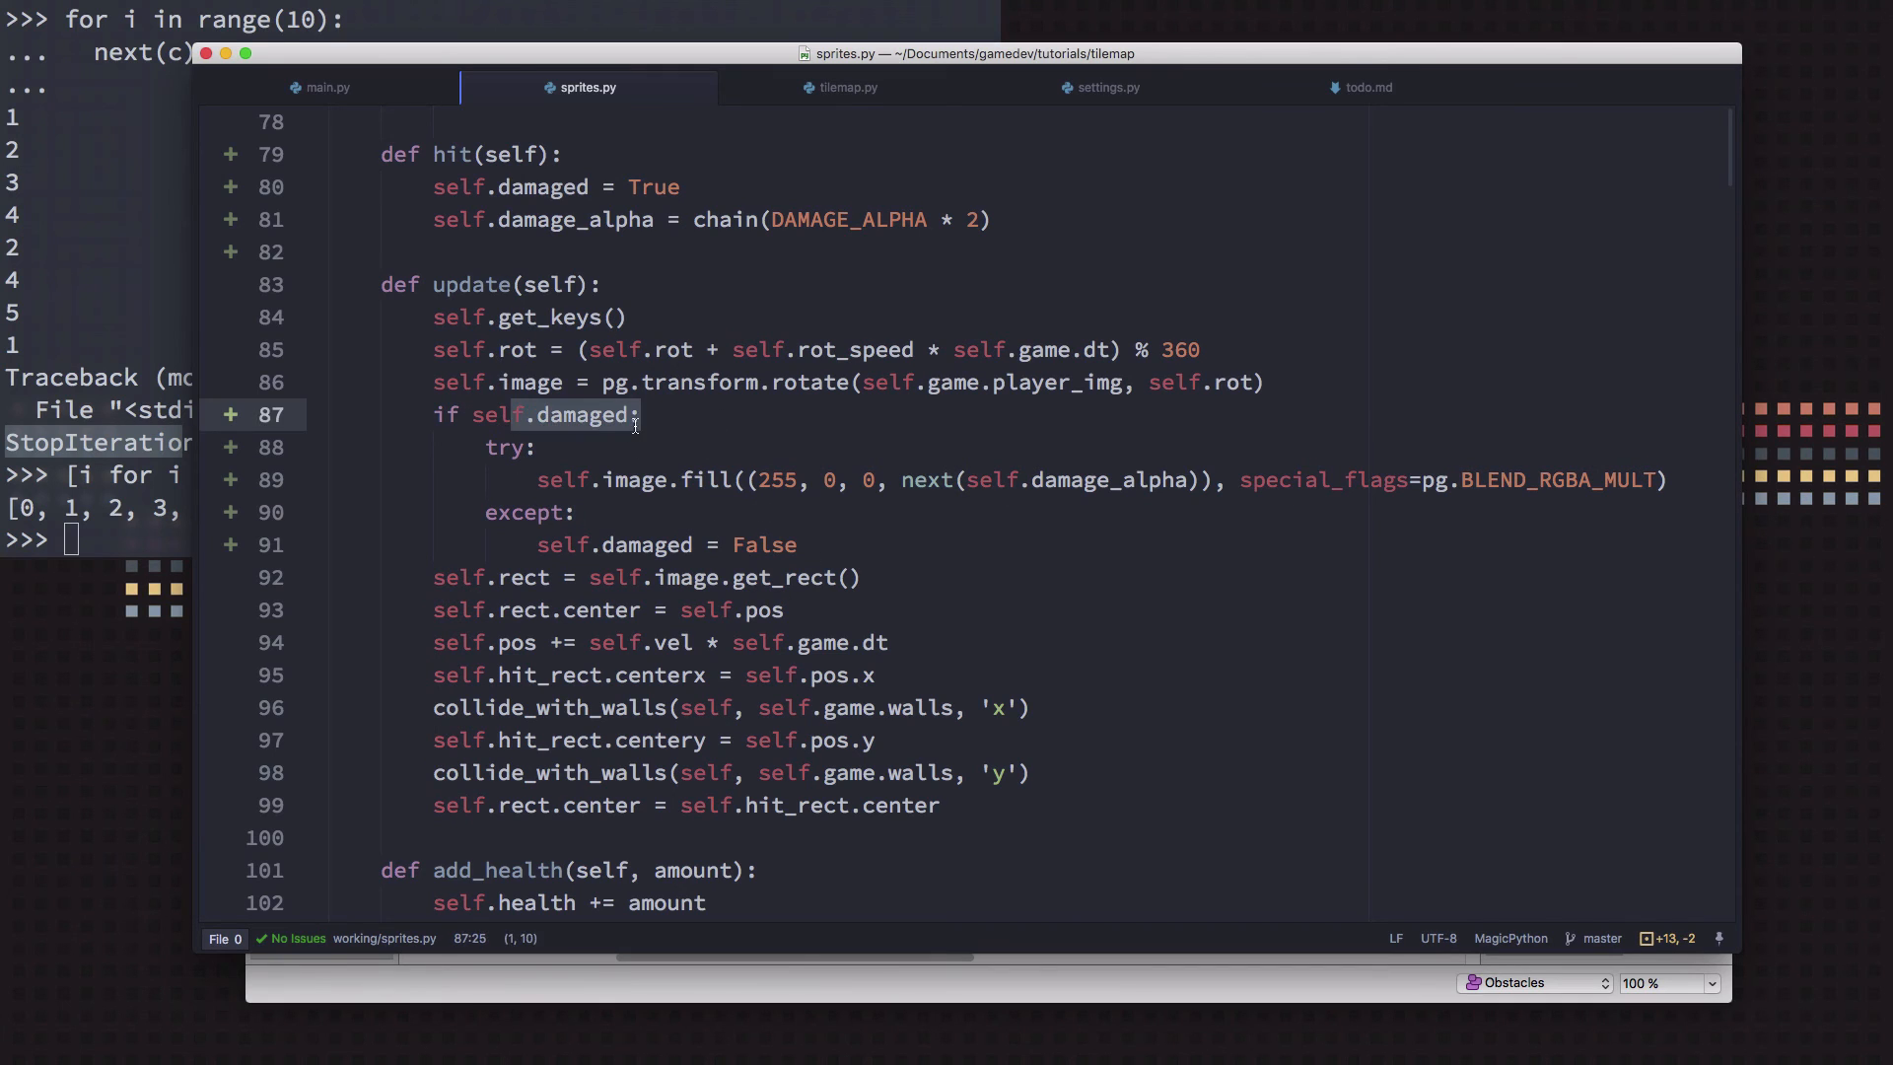
{"action": "left_click", "coordinate": [1002, 479]}
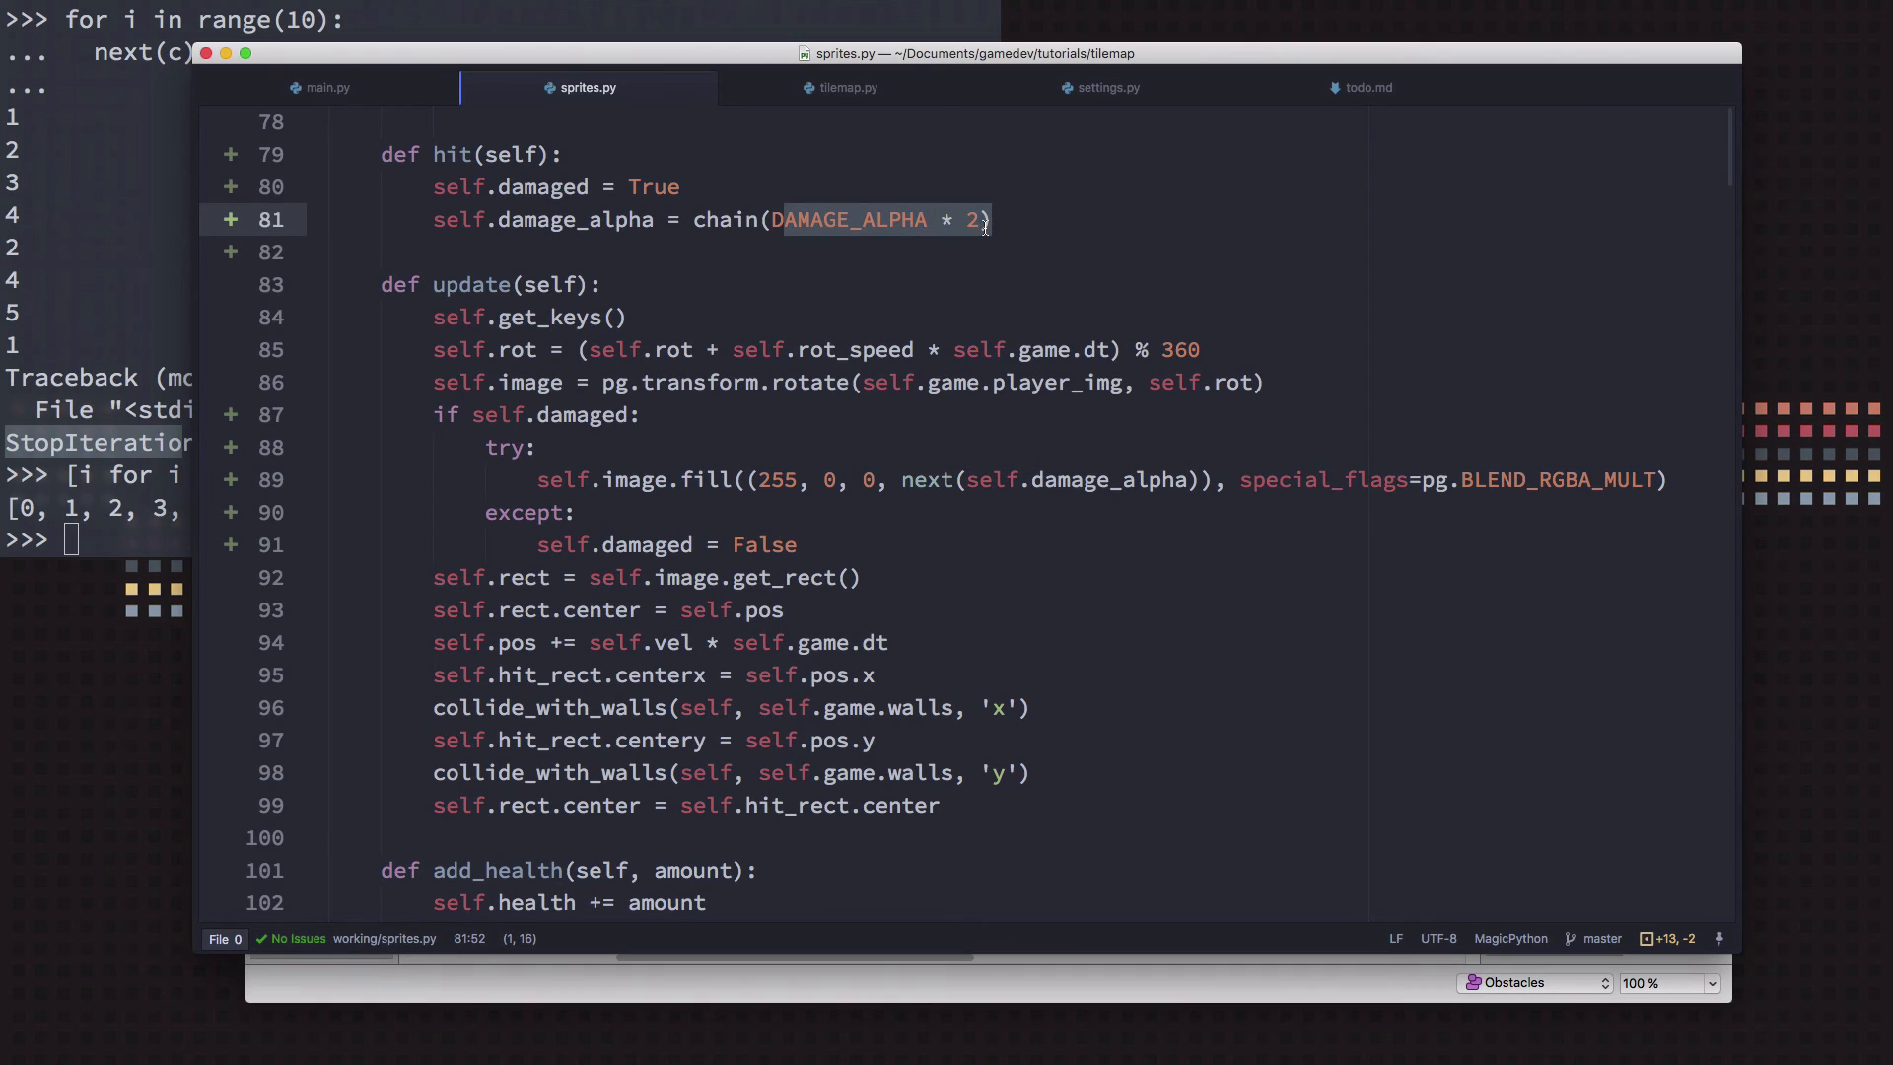
{"action": "mouse_move", "coordinate": [956, 261]}
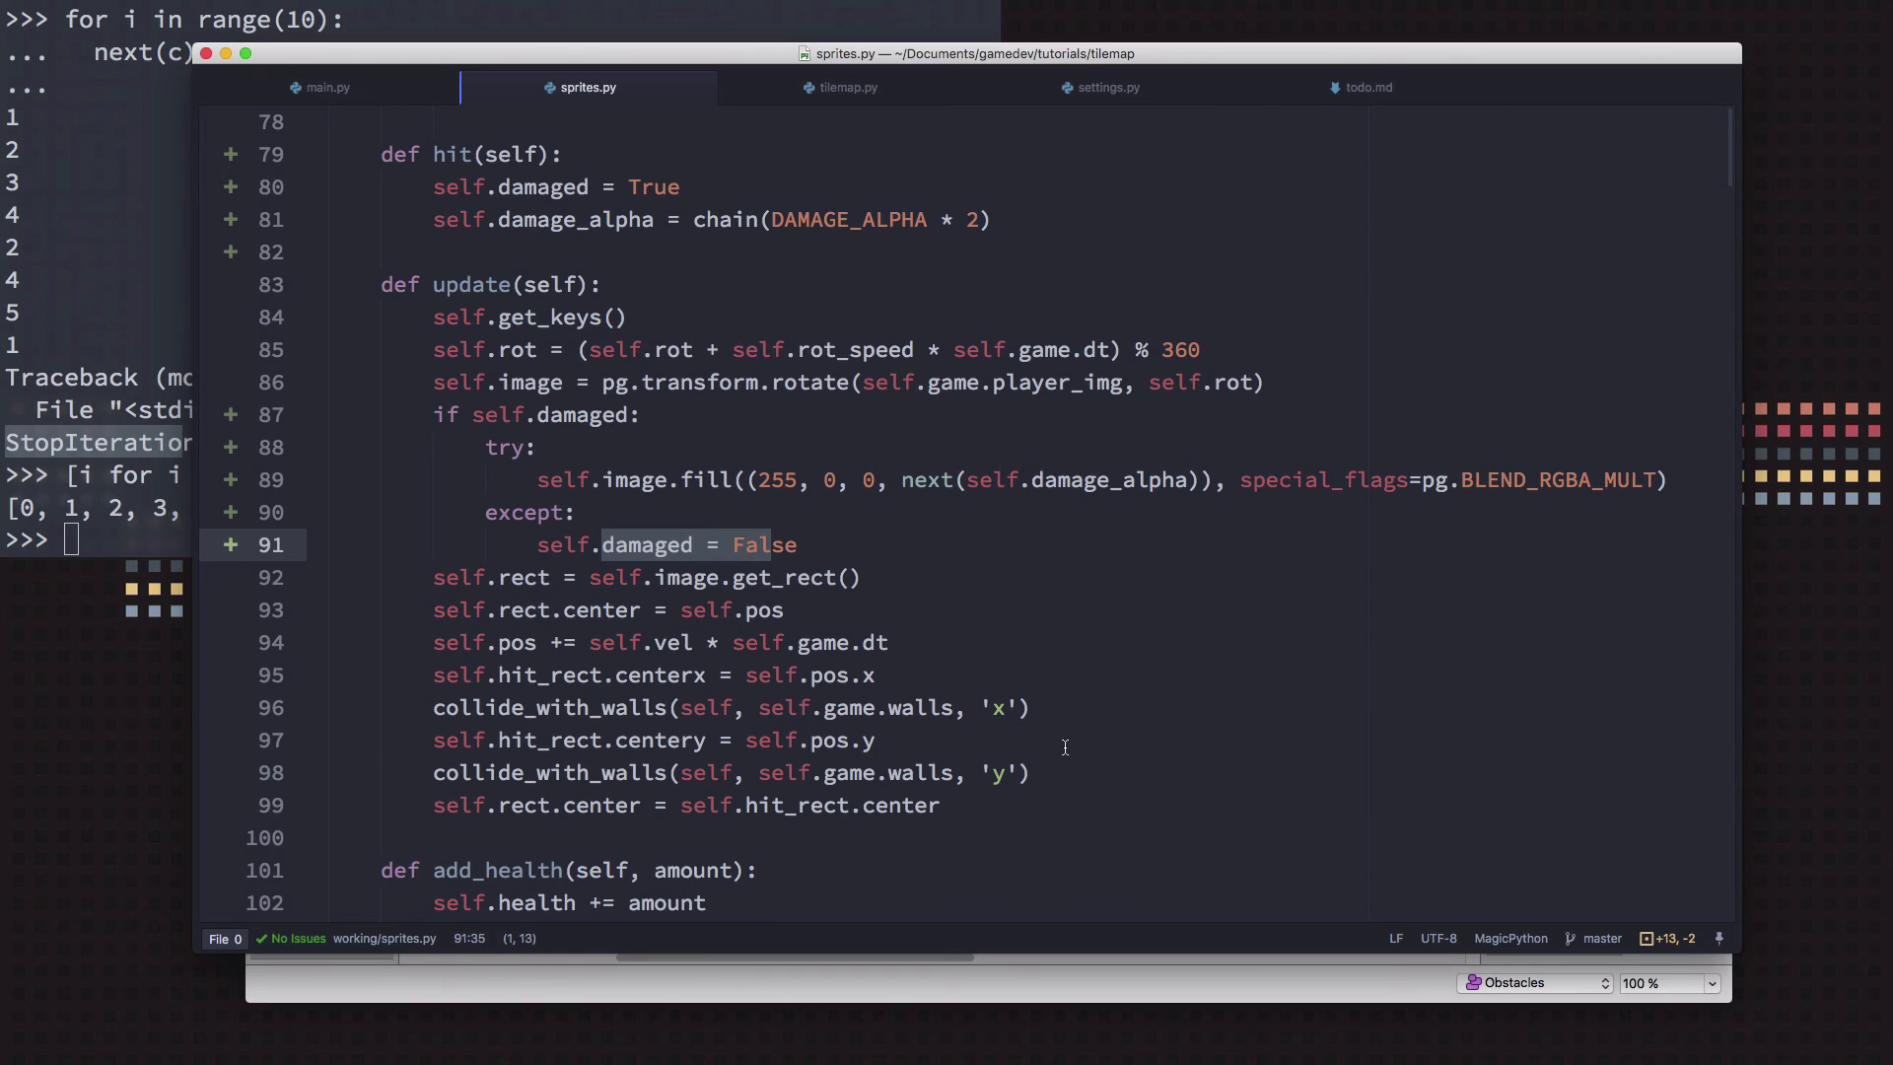
In main.py, call self.player.hit() inside the 'if hits:' block
{"action": "left_click", "coordinate": [325, 87]}
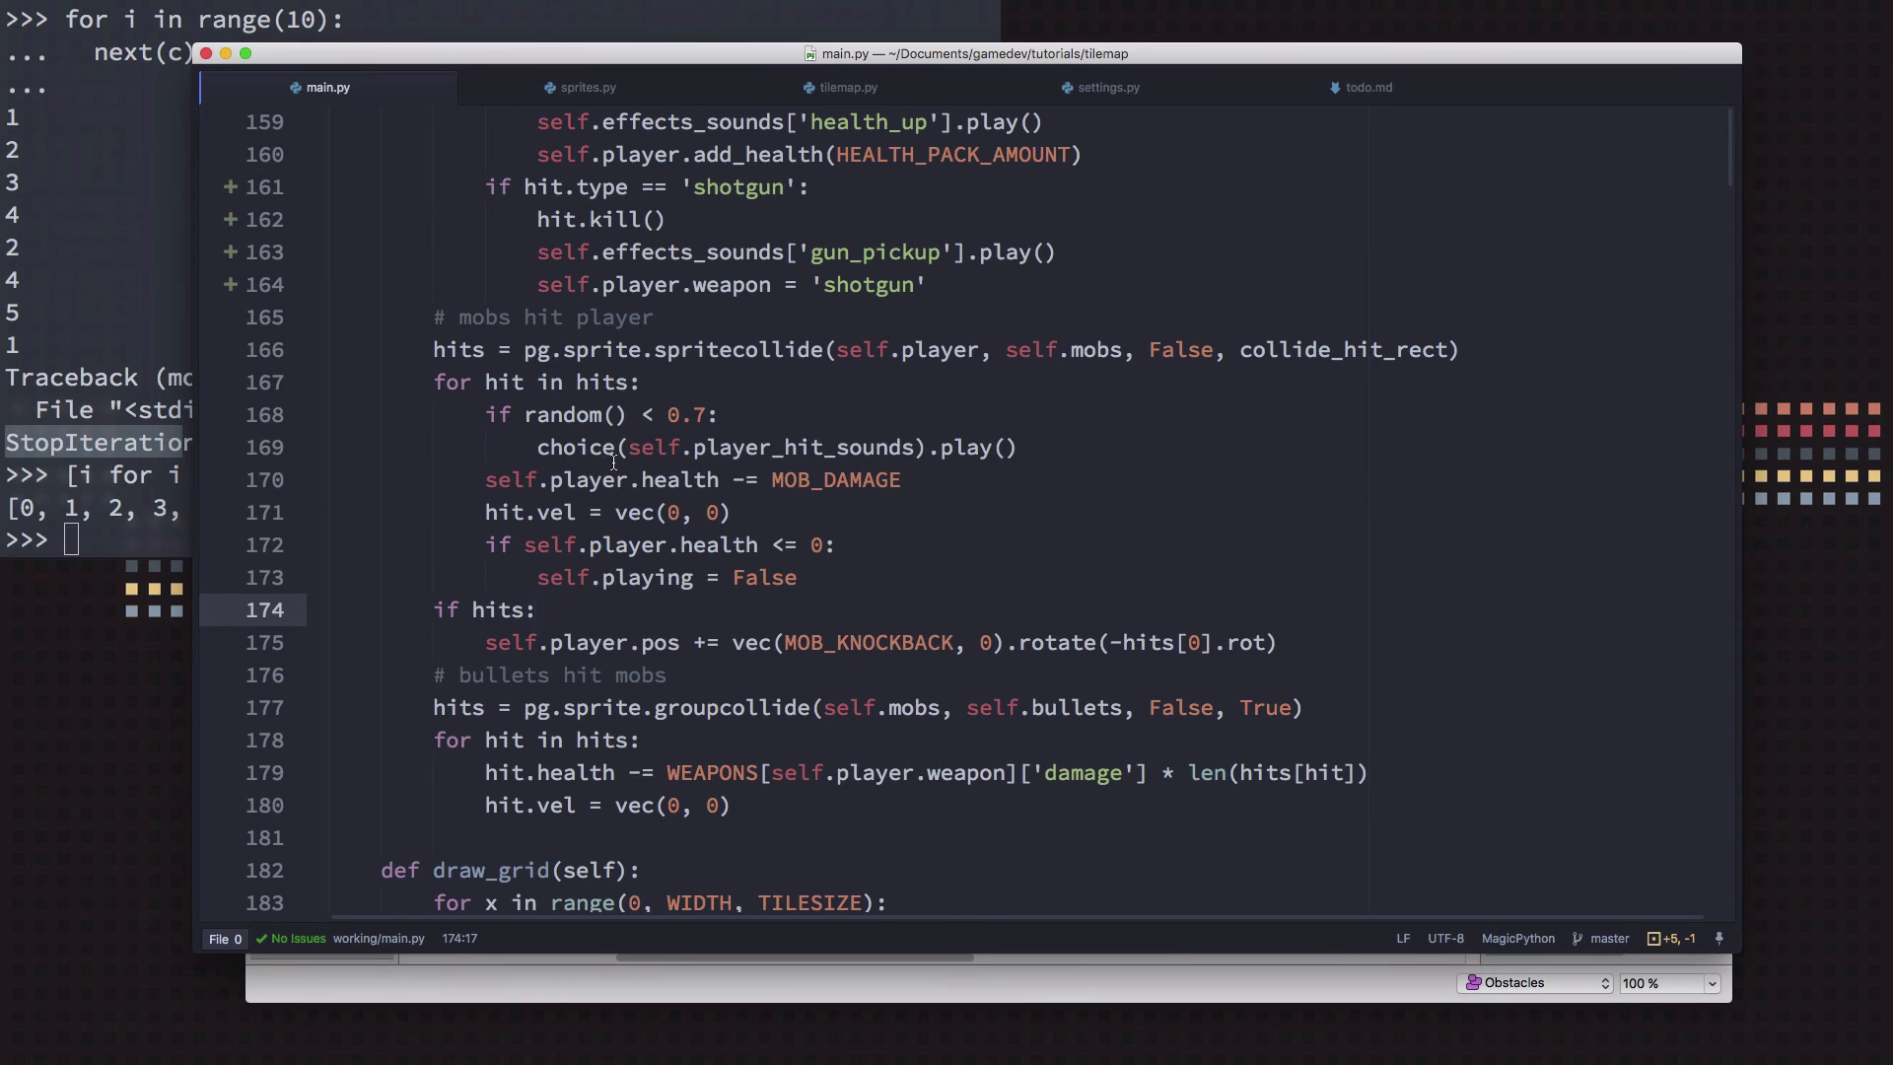
{"action": "left_click", "coordinate": [537, 609]}
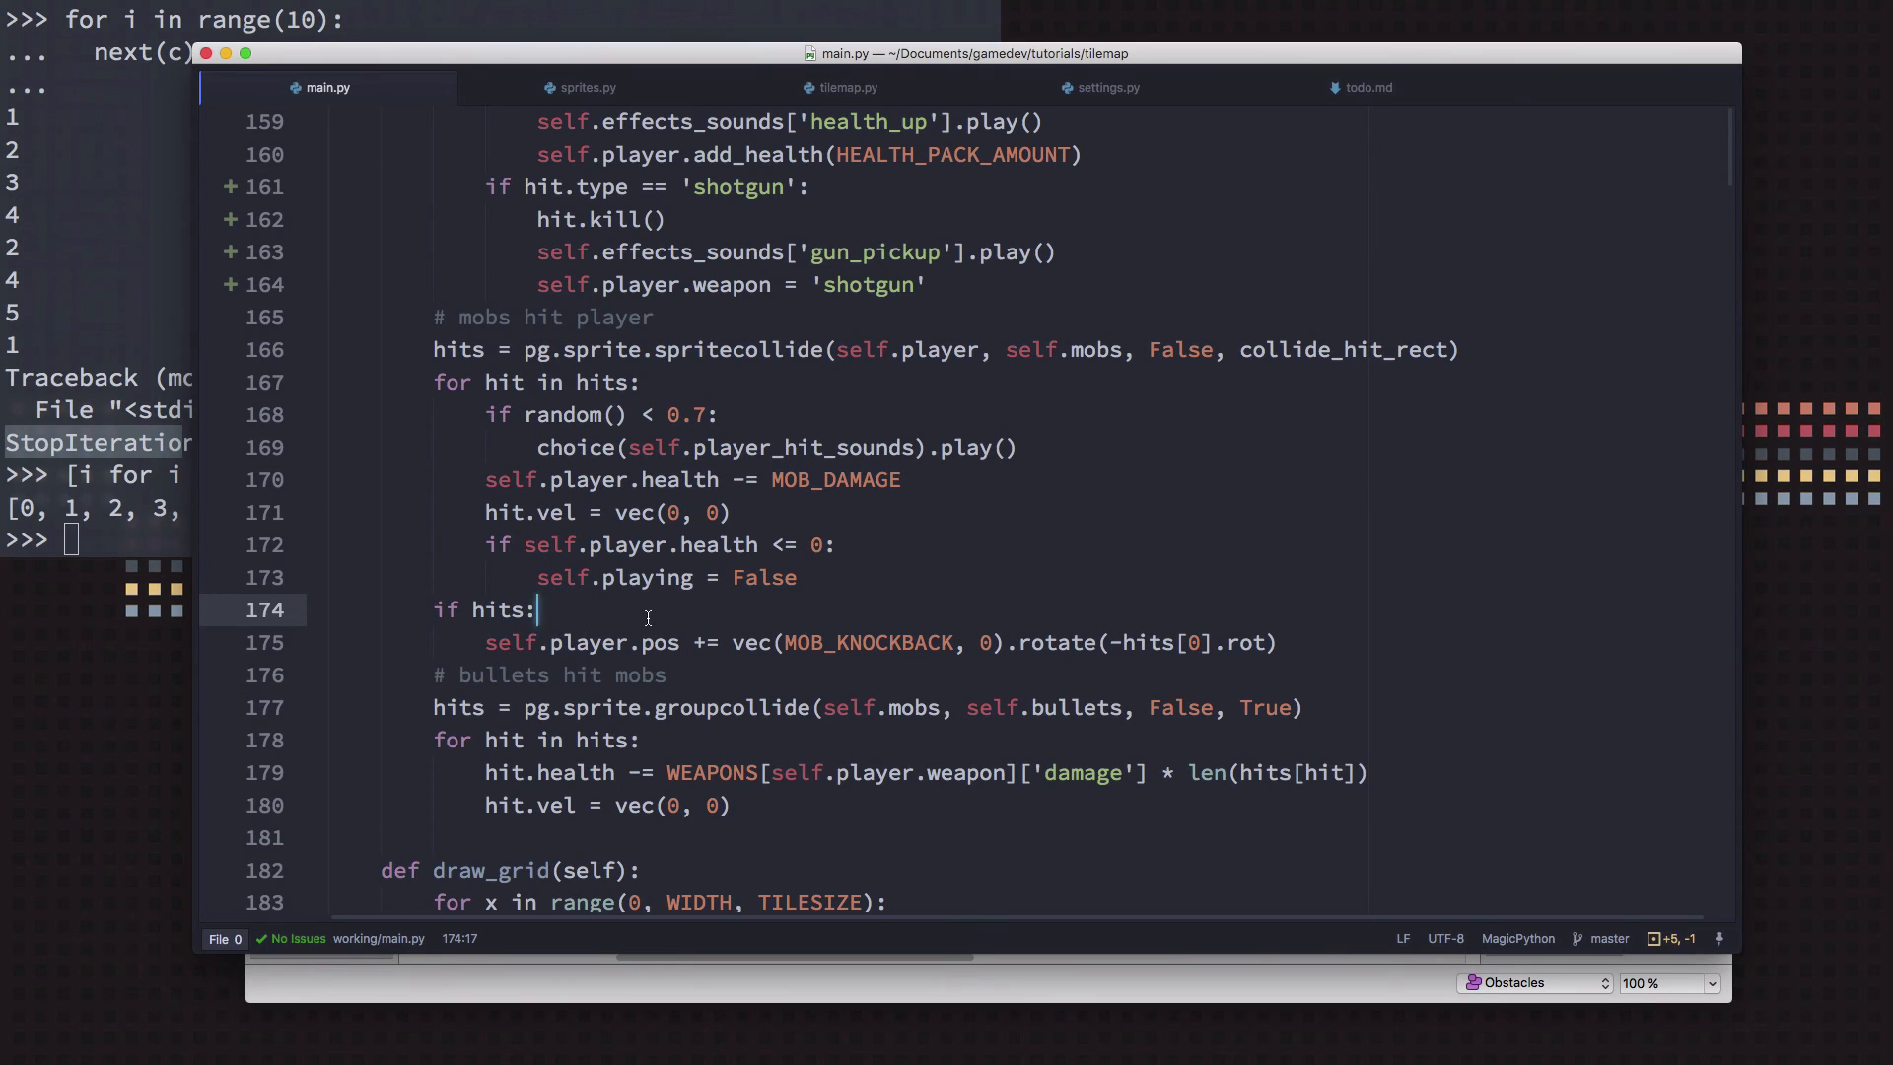
{"action": "type", "text": "sl"}
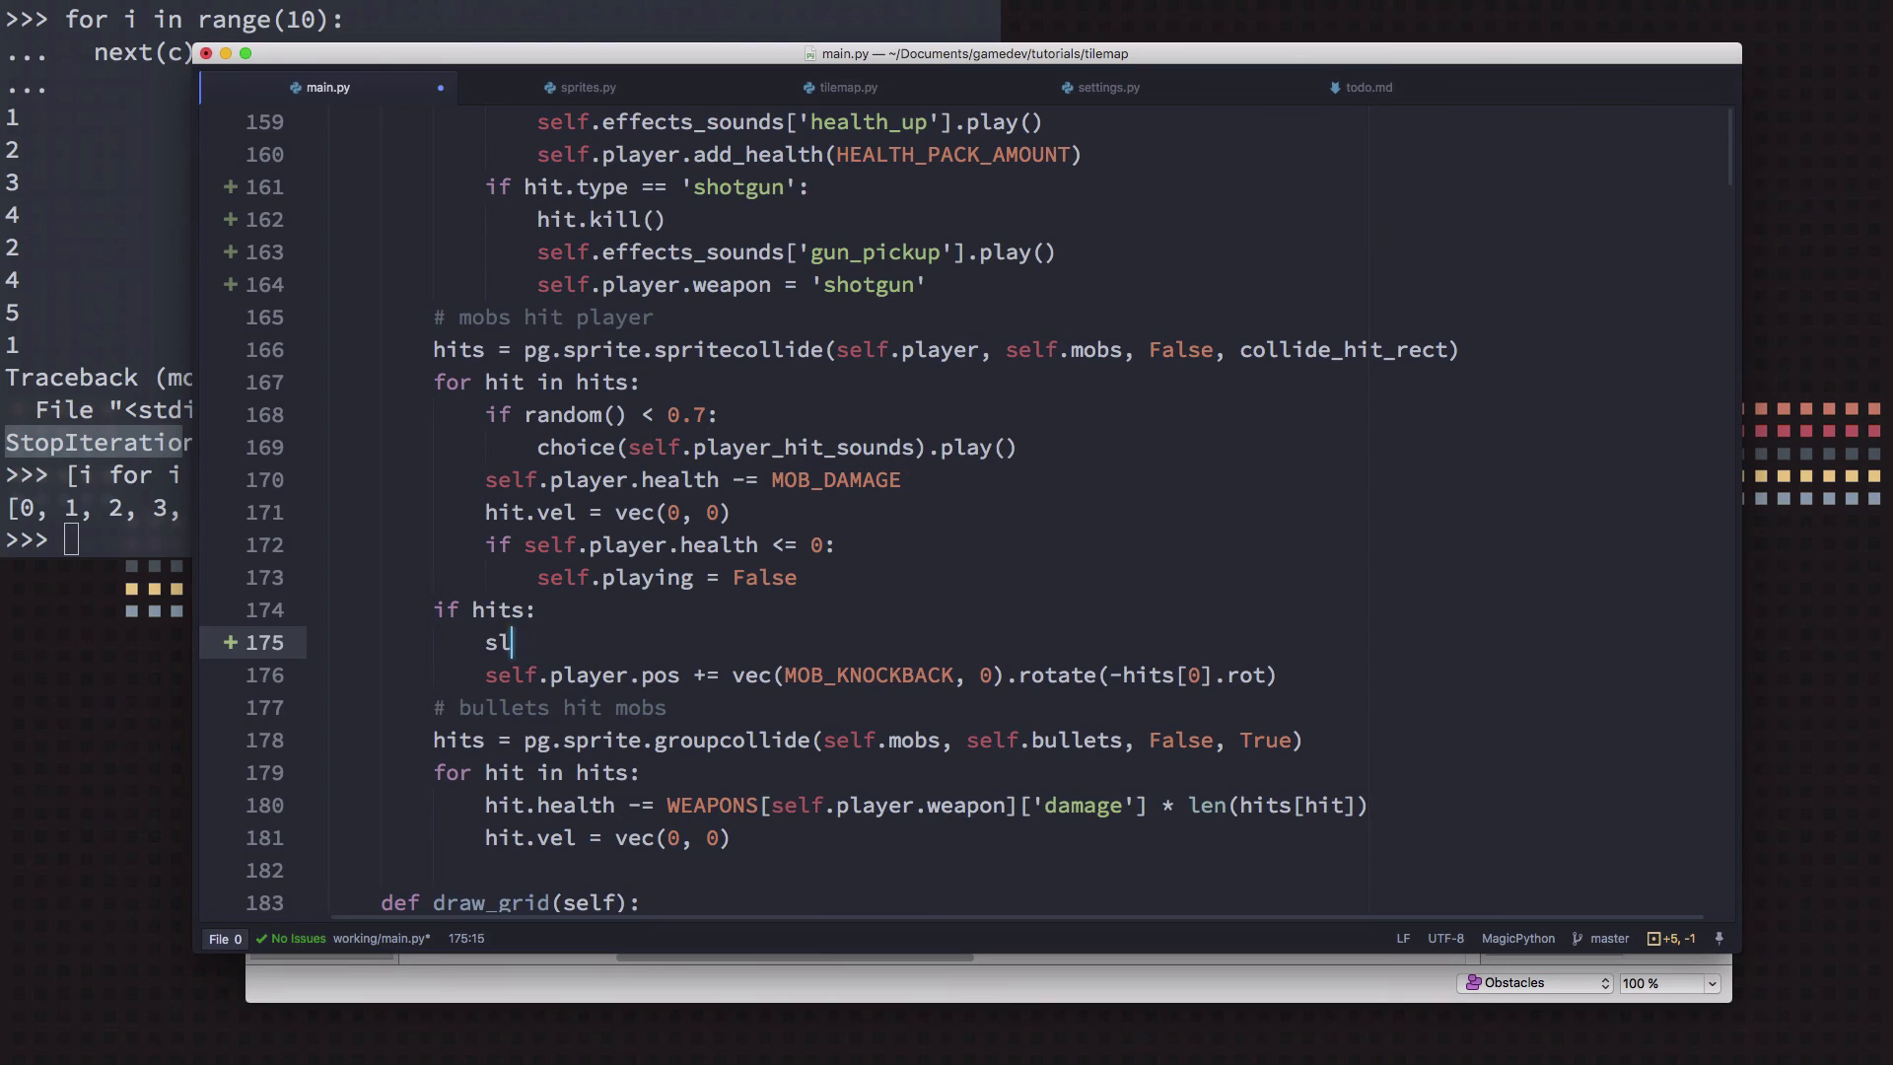
{"action": "type", "text": "elf.player.hit"}
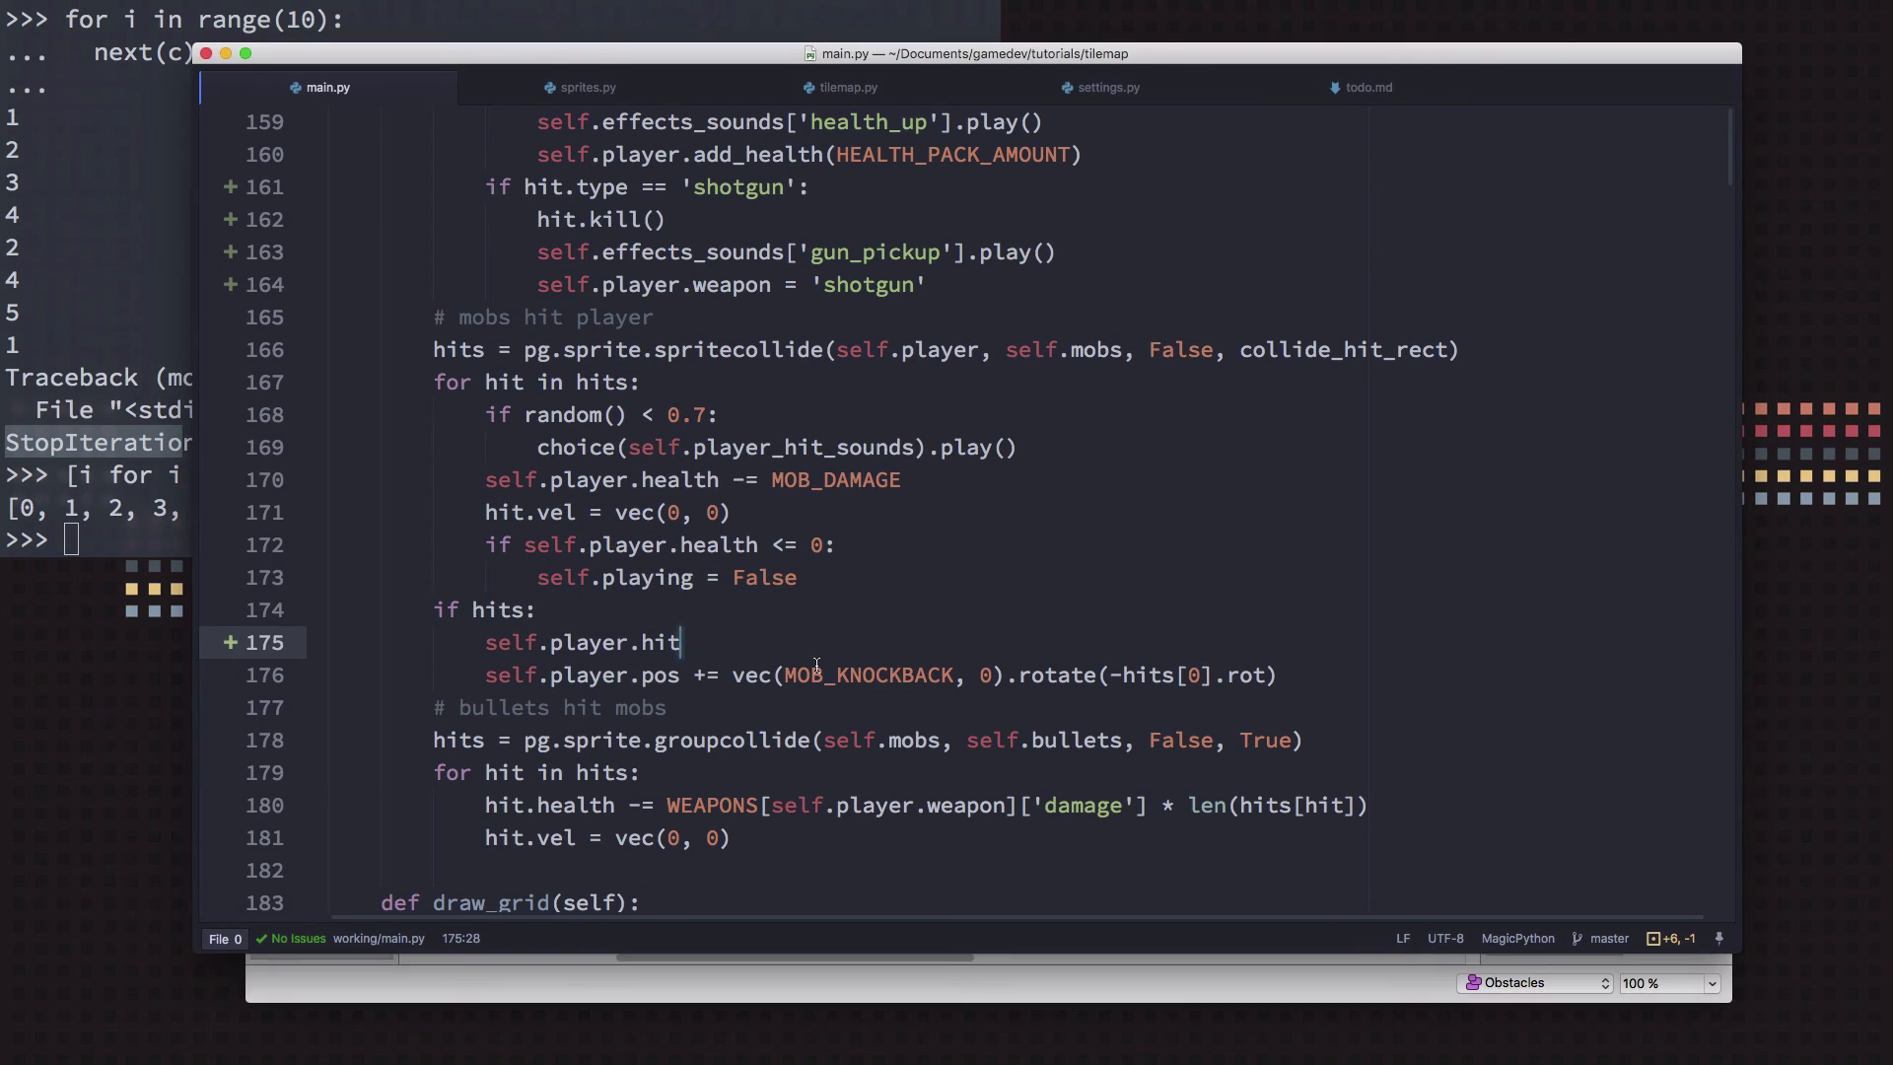
{"action": "type", "text": "()"}
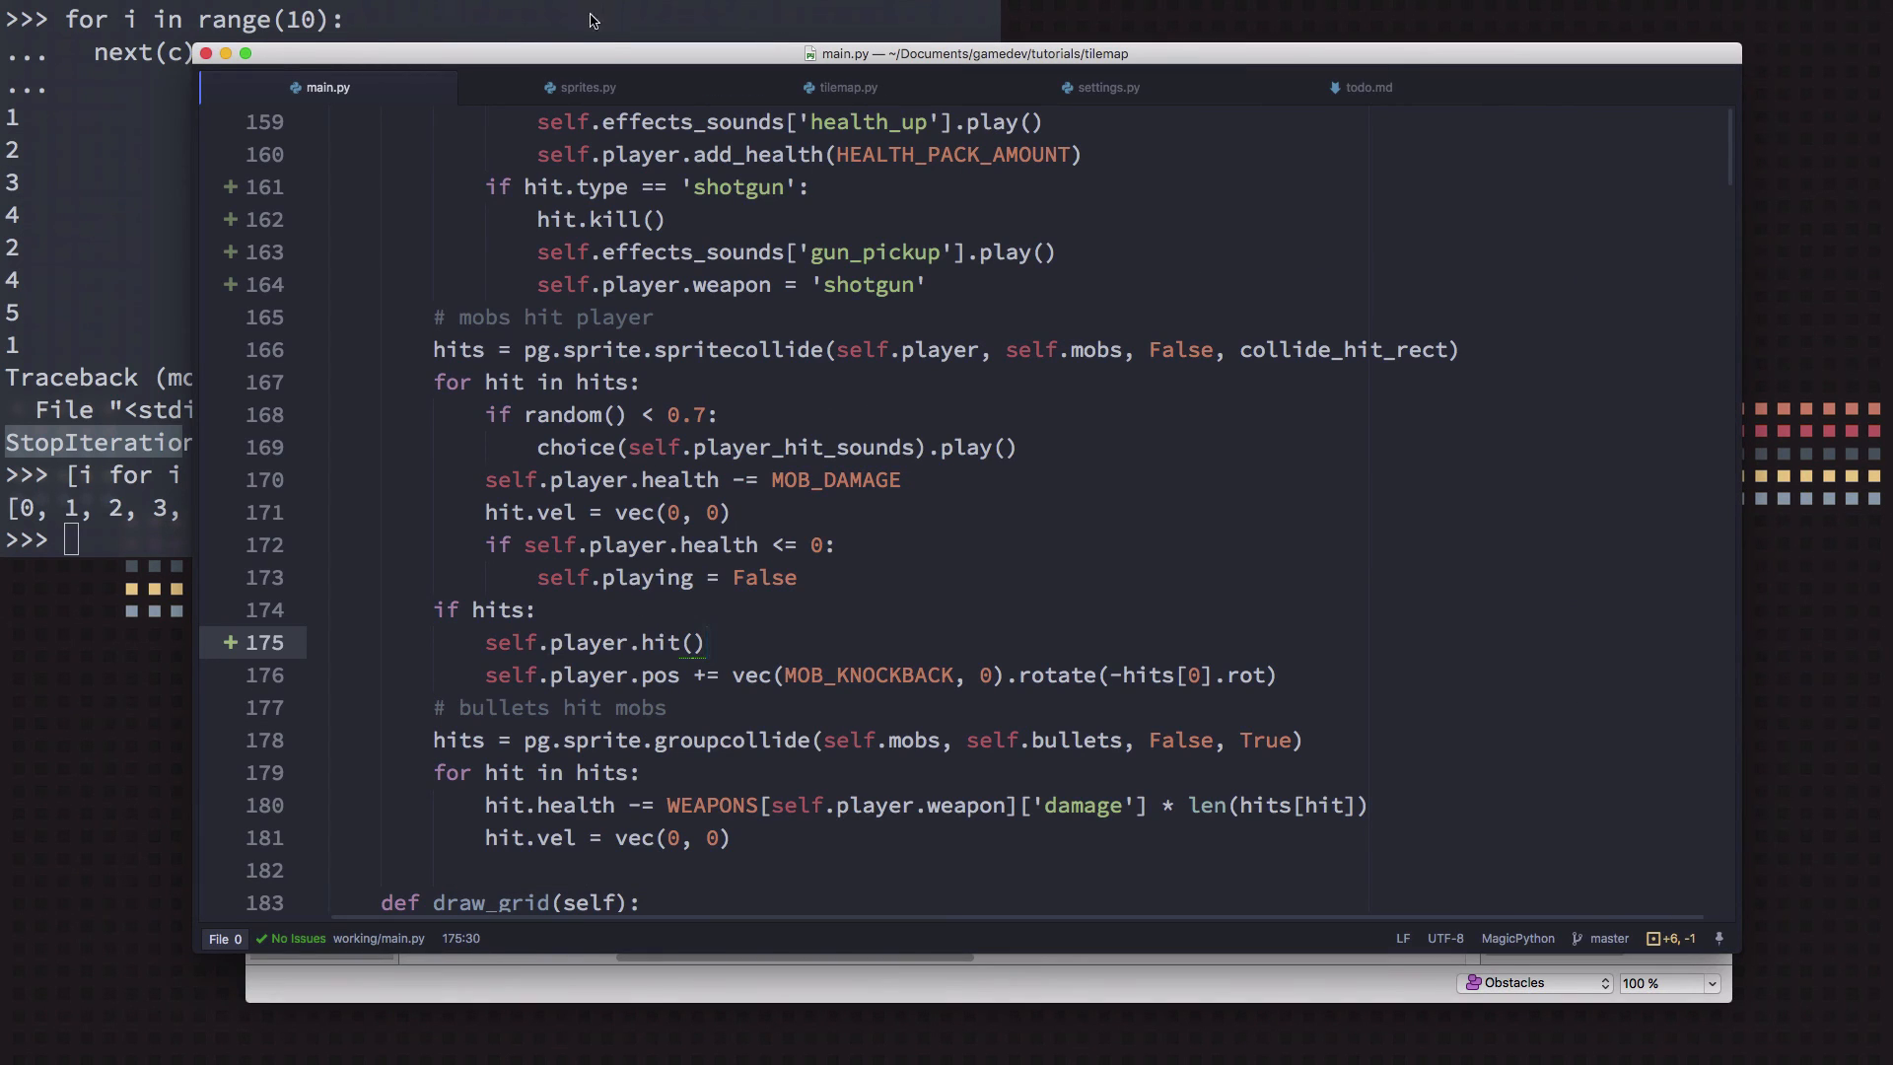
Change the damage fill colour in sprites.py to white (255, 255, 255)
{"action": "left_click", "coordinate": [586, 87]}
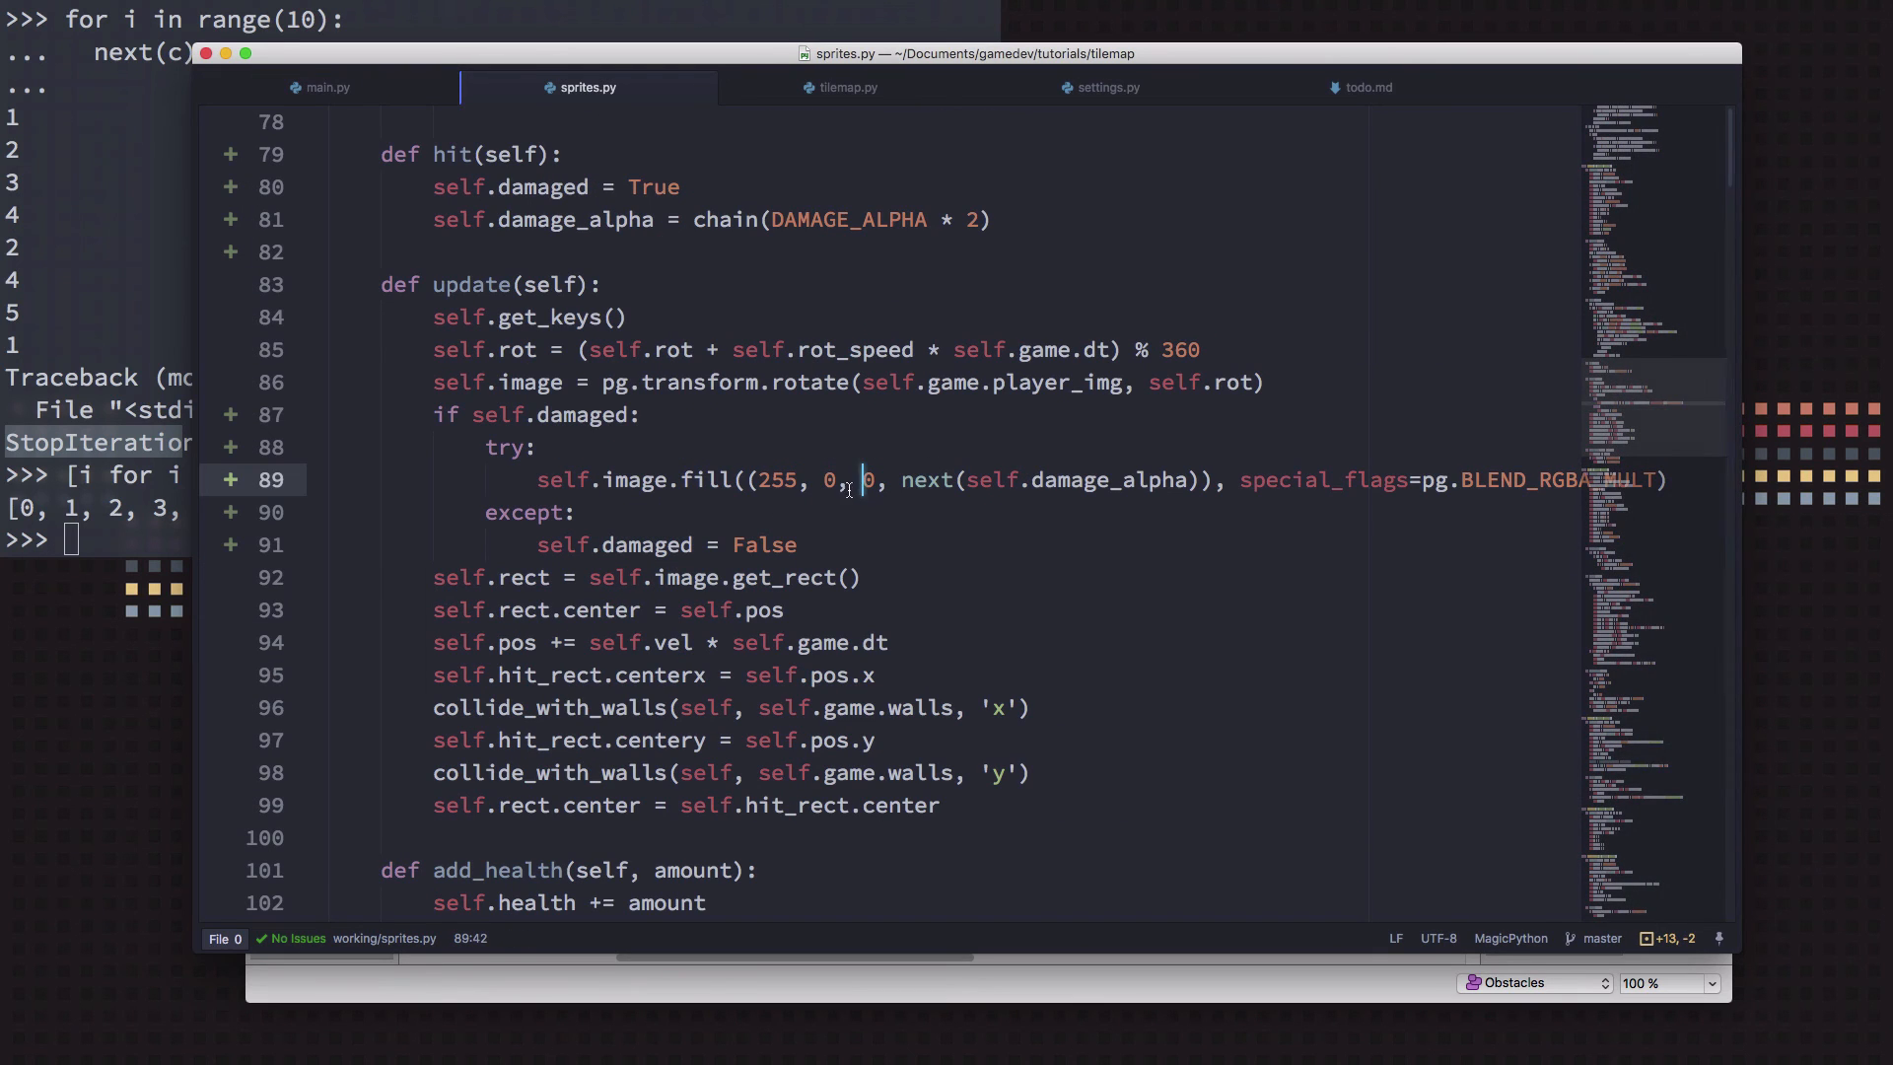
{"action": "type", "text": "2"}
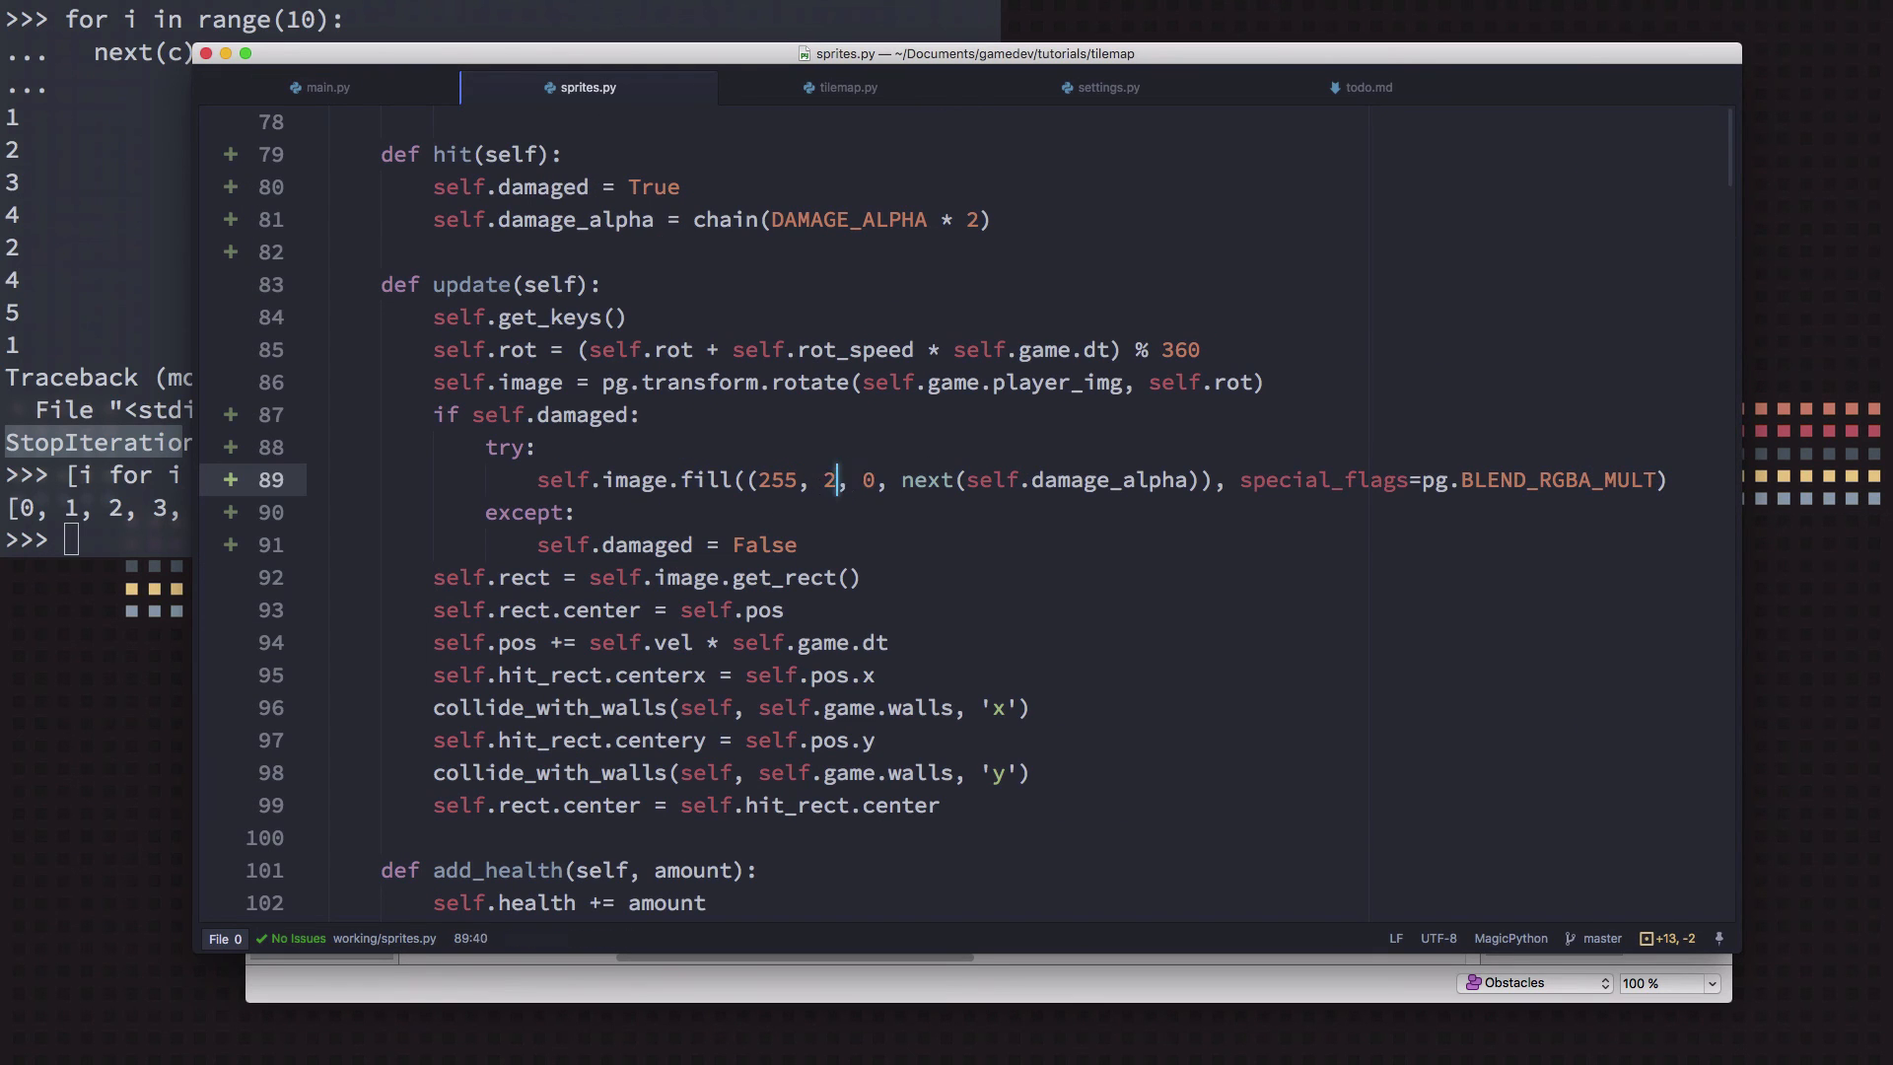
{"action": "type", "text": "55, 255"}
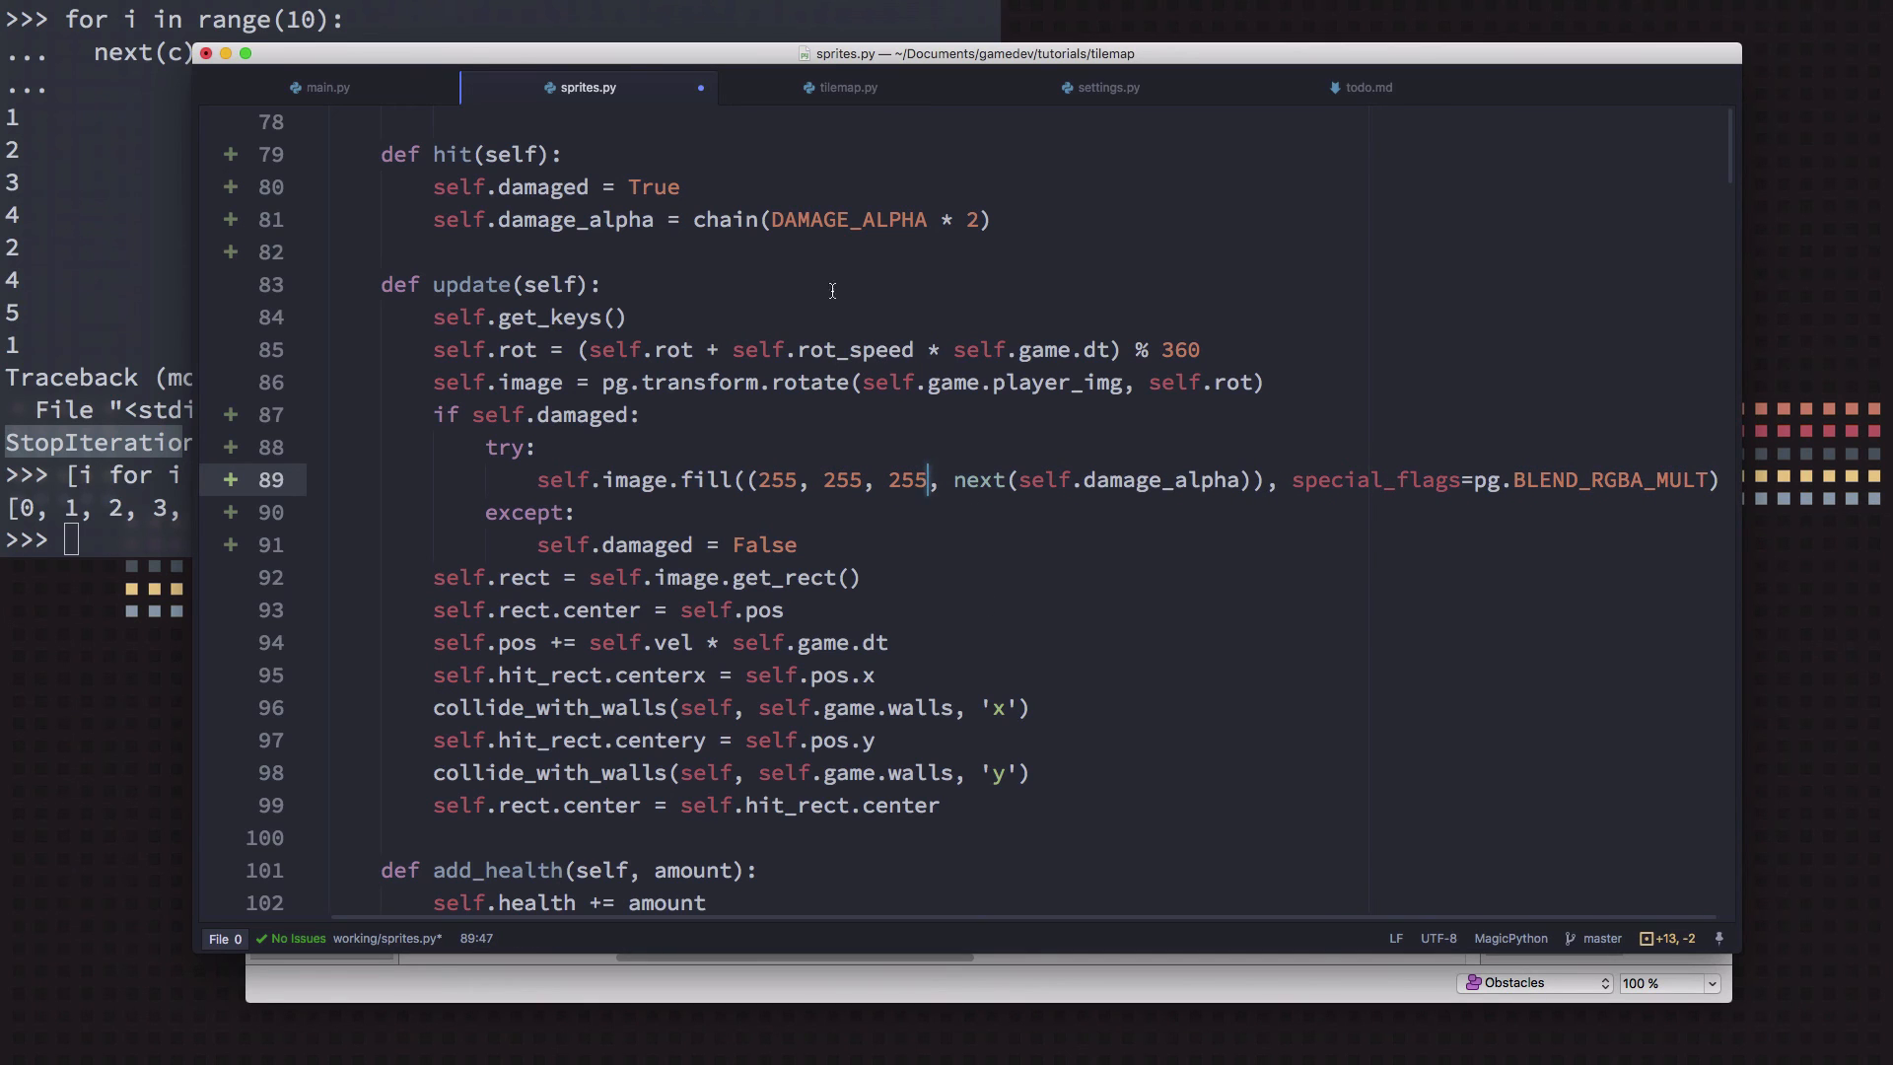
{"action": "left_click", "coordinate": [323, 87]}
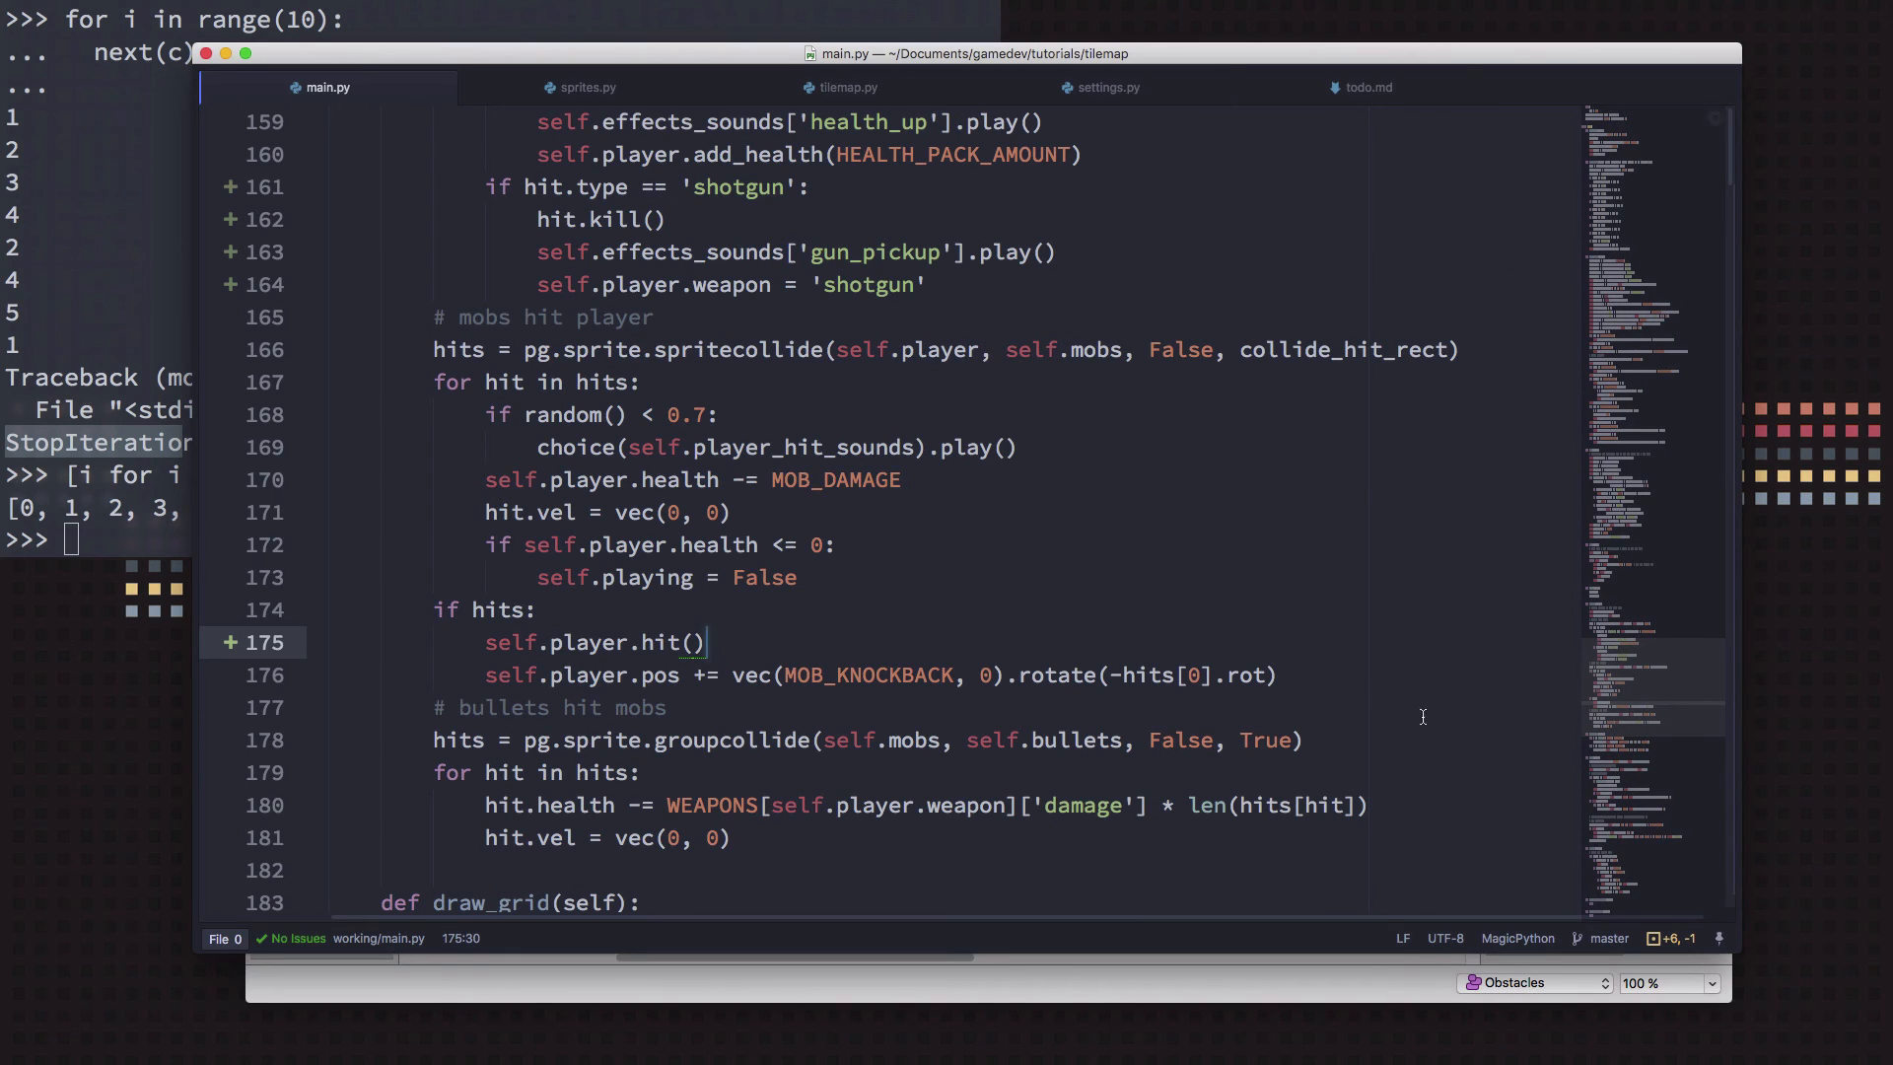
Chain DAMAGE_ALPHA four times instead of twice, then return to main.py
{"action": "left_click", "coordinate": [584, 87]}
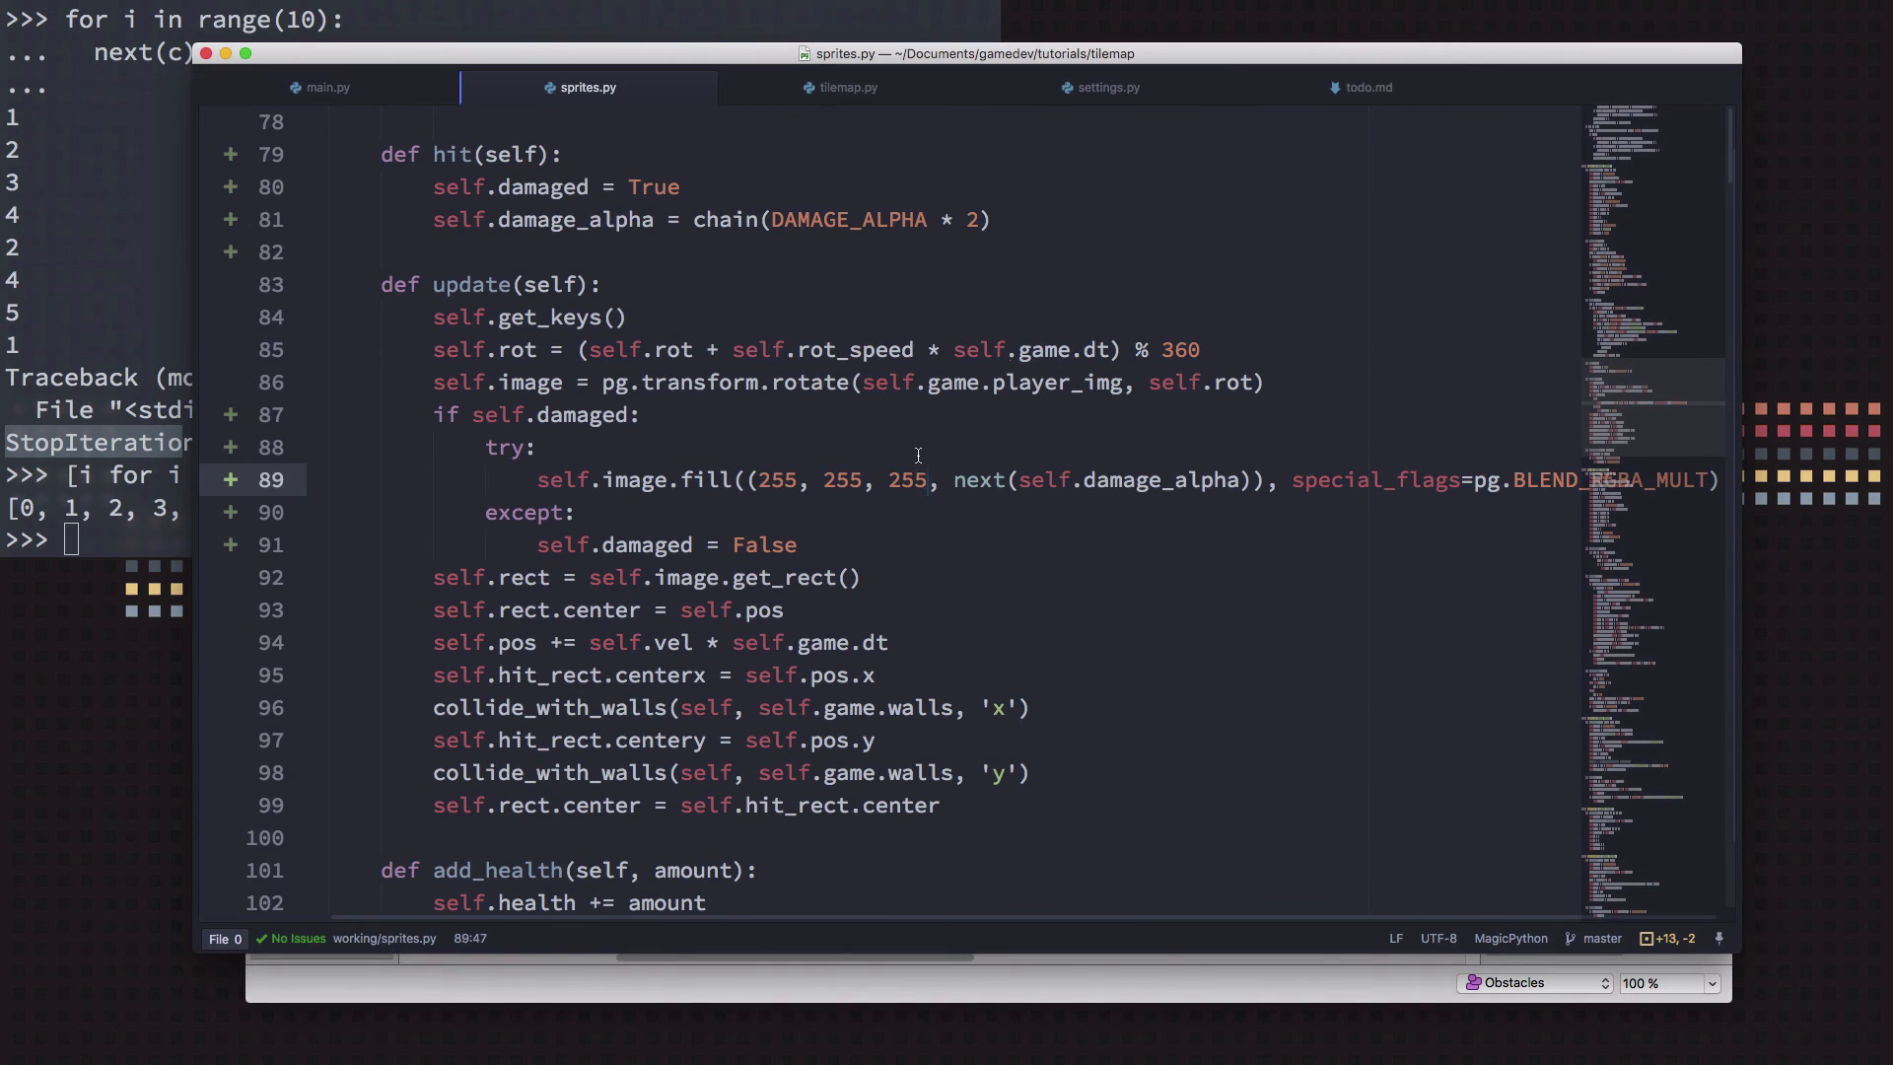
{"action": "double_click", "coordinate": [974, 219]}
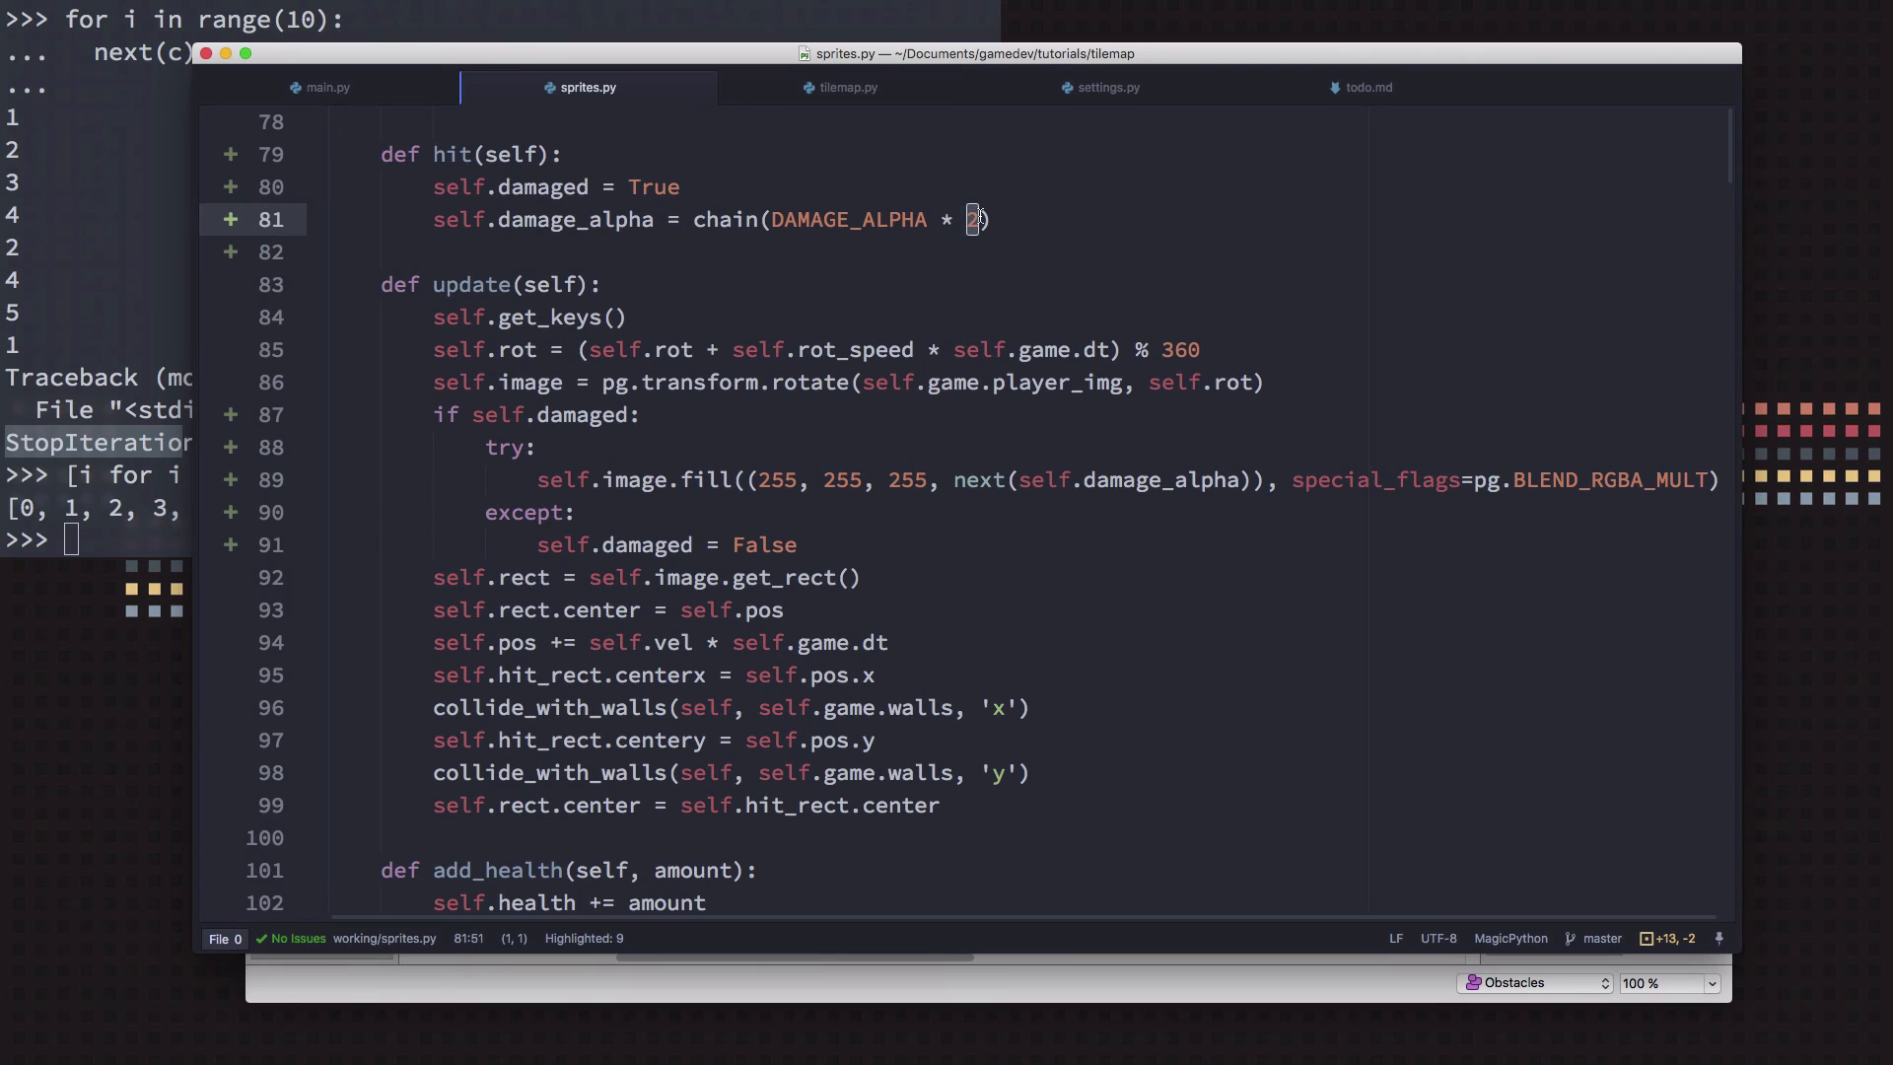
{"action": "type", "text": "4"}
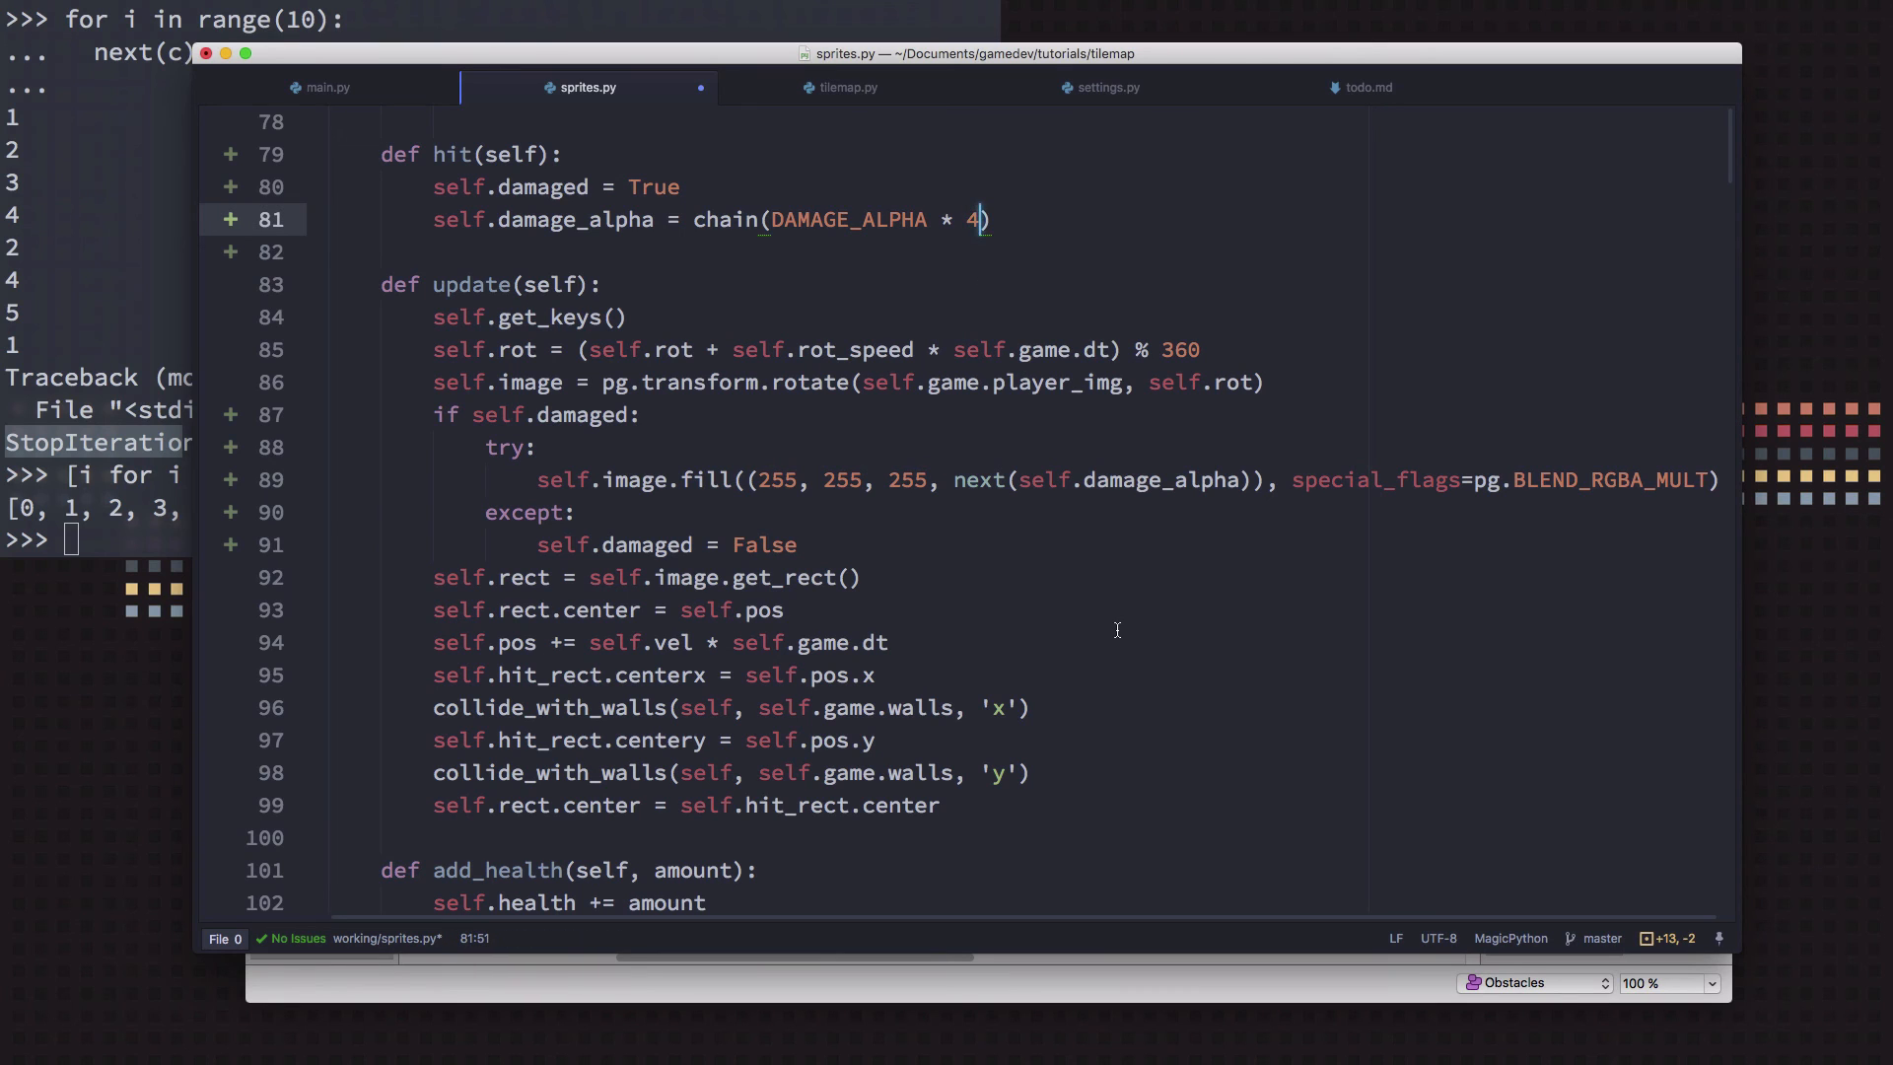
{"action": "mouse_move", "coordinate": [301, 205]}
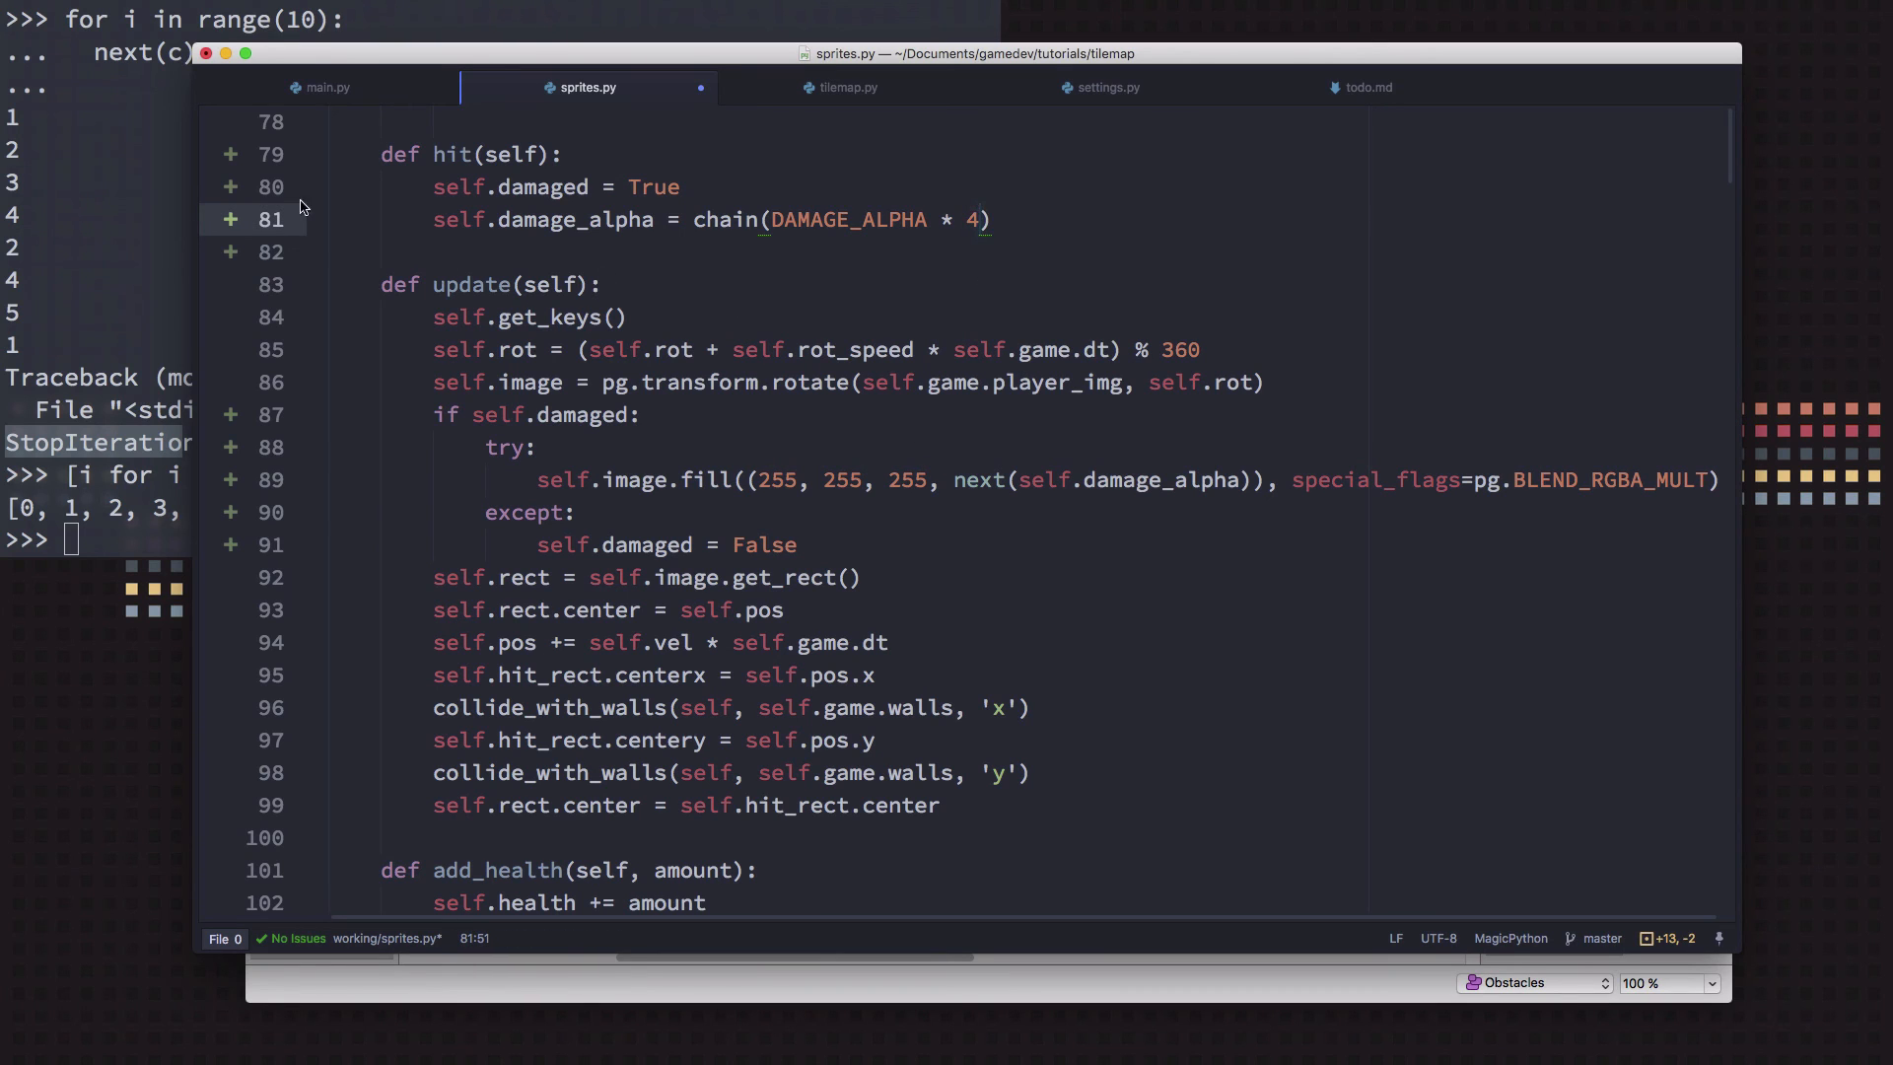
{"action": "left_click", "coordinate": [270, 87]}
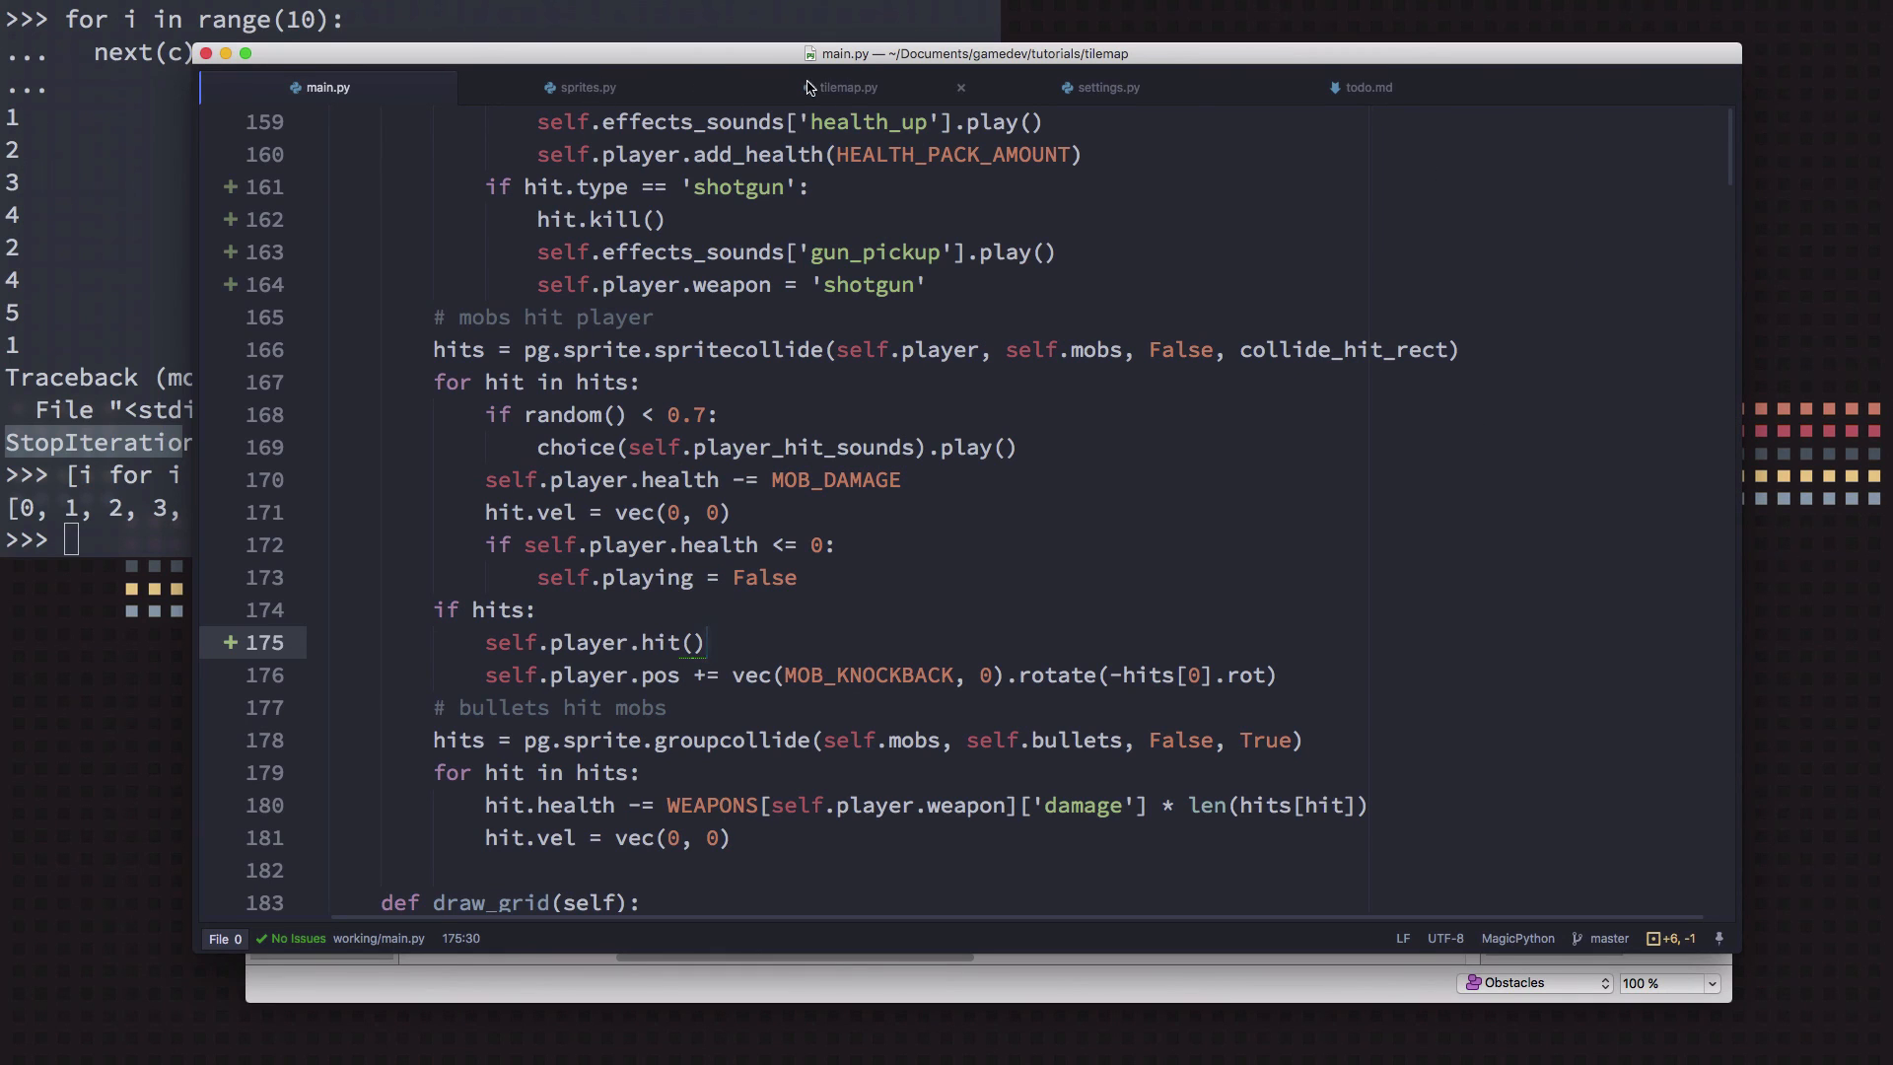
Change DAMAGE_ALPHA to range(0, 255, 55) in settings.py and run main.py to test the flash
{"action": "left_click", "coordinate": [1104, 87]}
{"action": "type", "text": "DAMAGE_ALPHA = [i for i in range(0, 255, 5)]"}
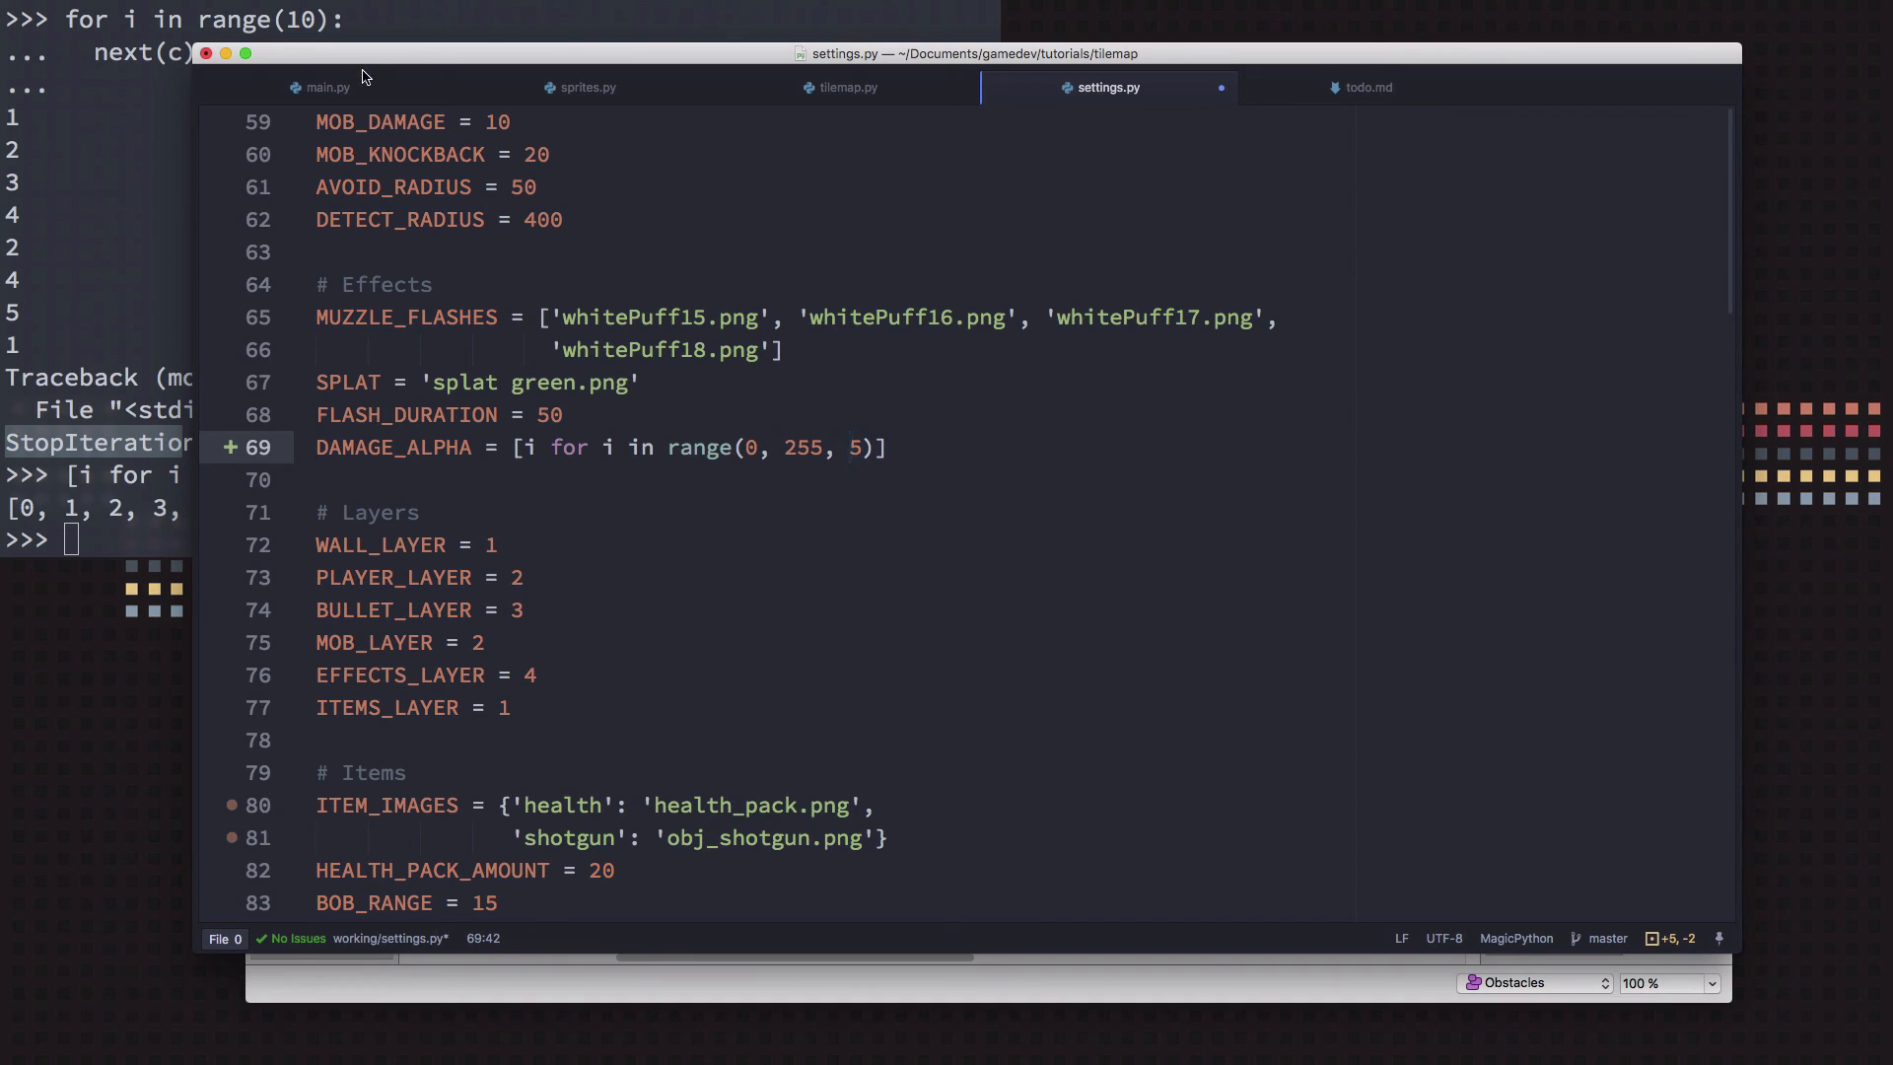
{"action": "left_click", "coordinate": [326, 87]}
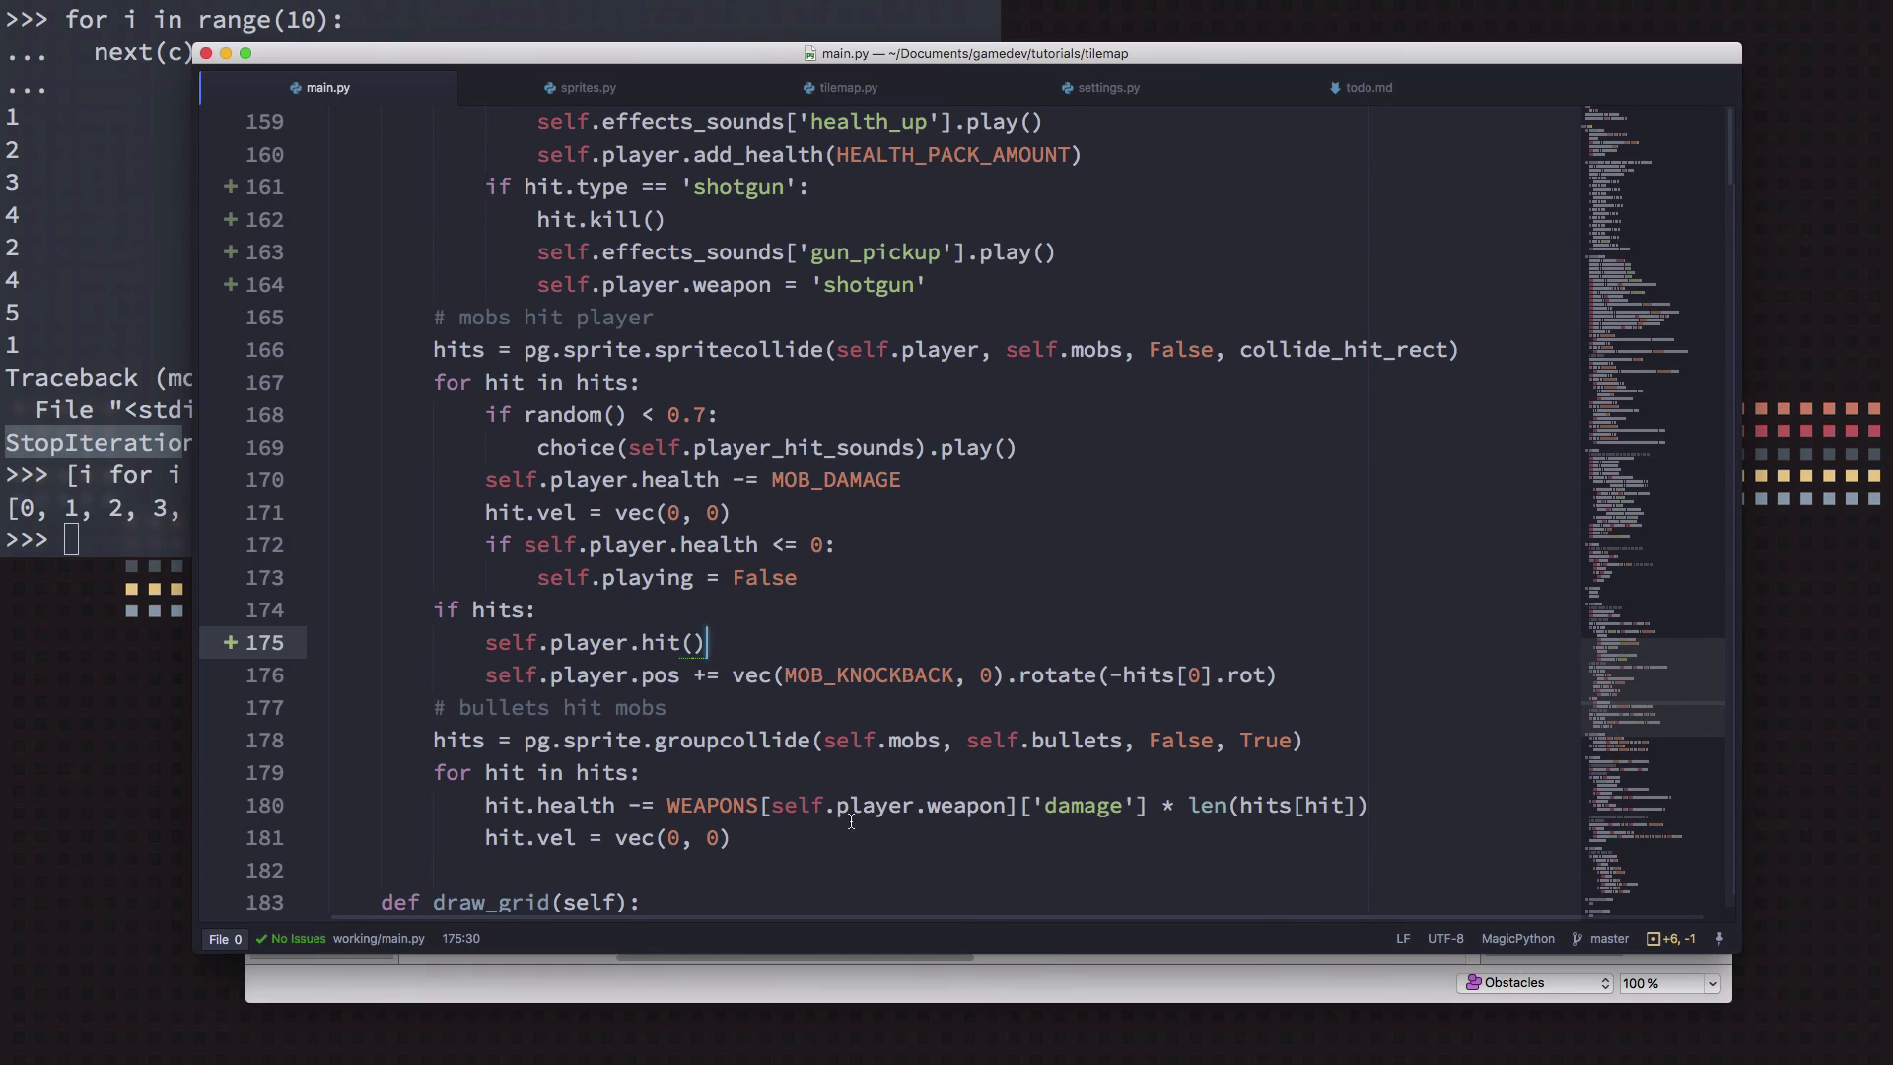
{"action": "left_click", "coordinate": [1106, 86]}
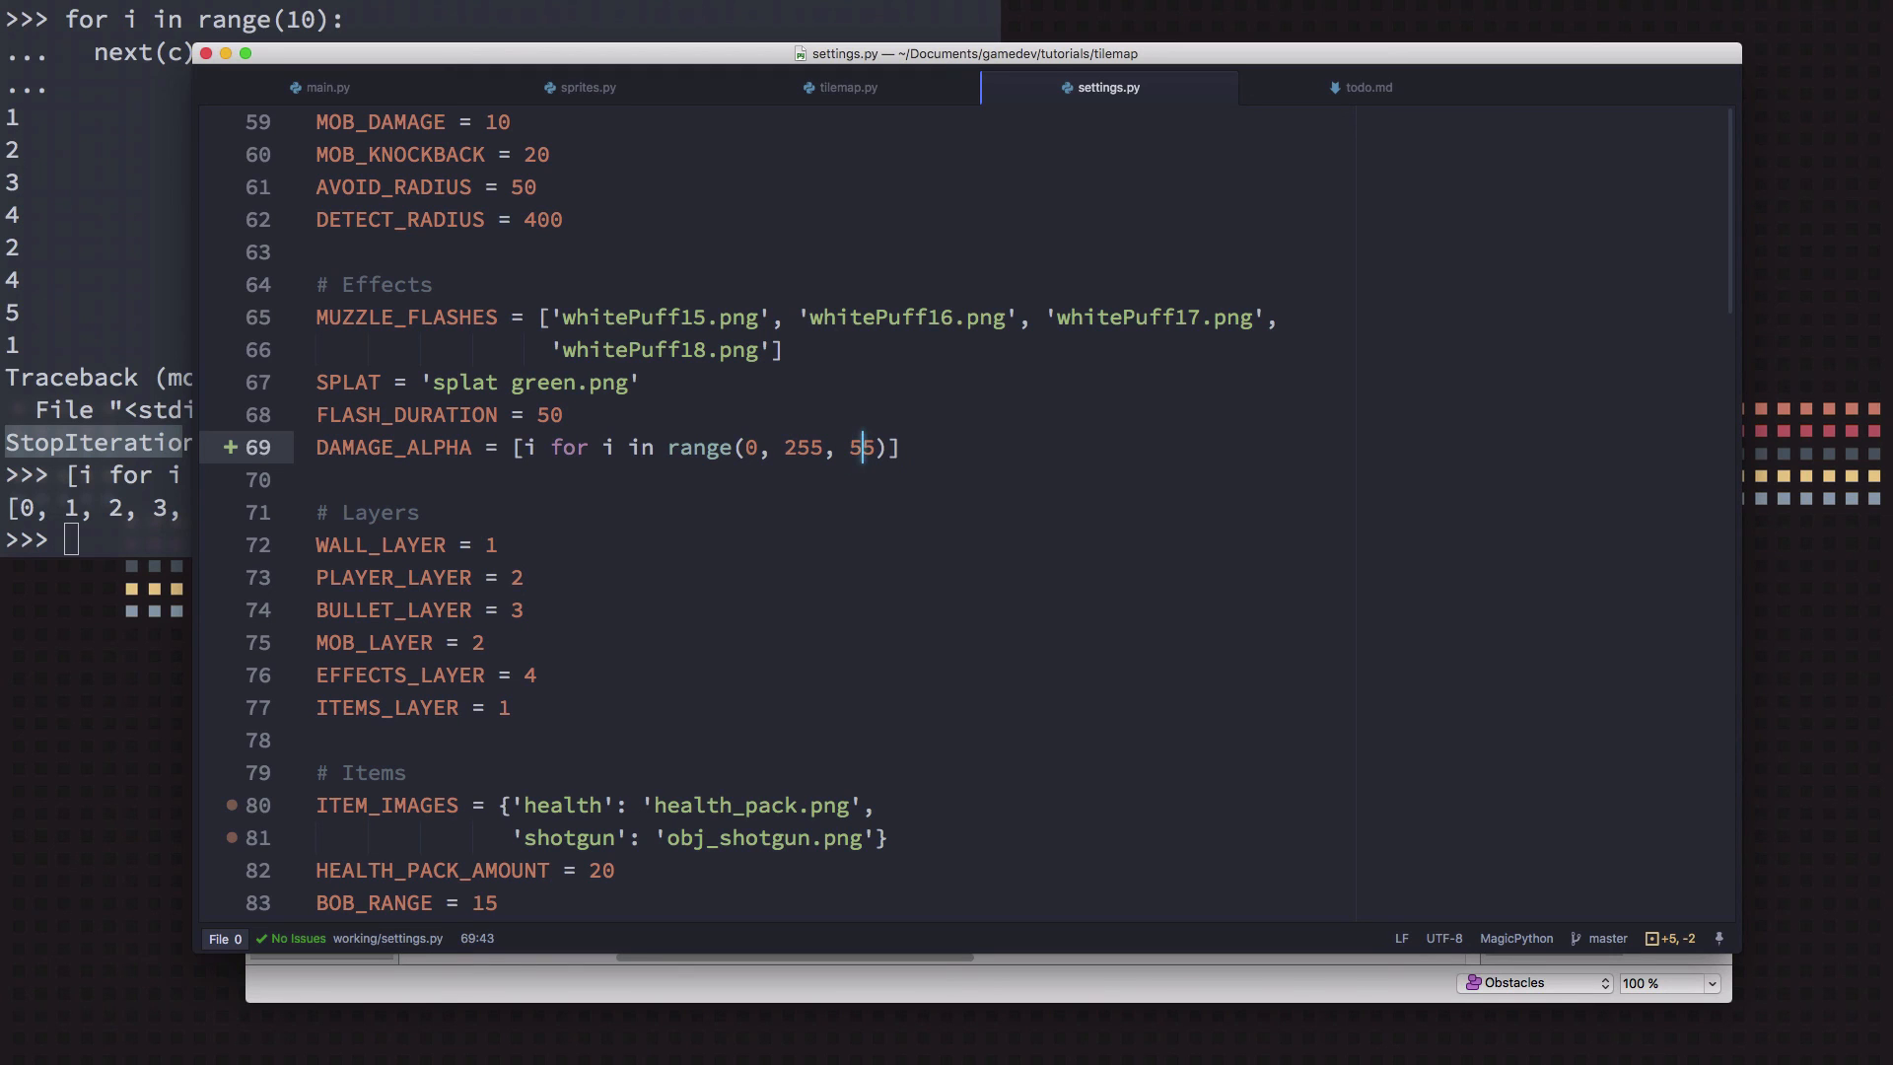
{"action": "left_click", "coordinate": [324, 86]}
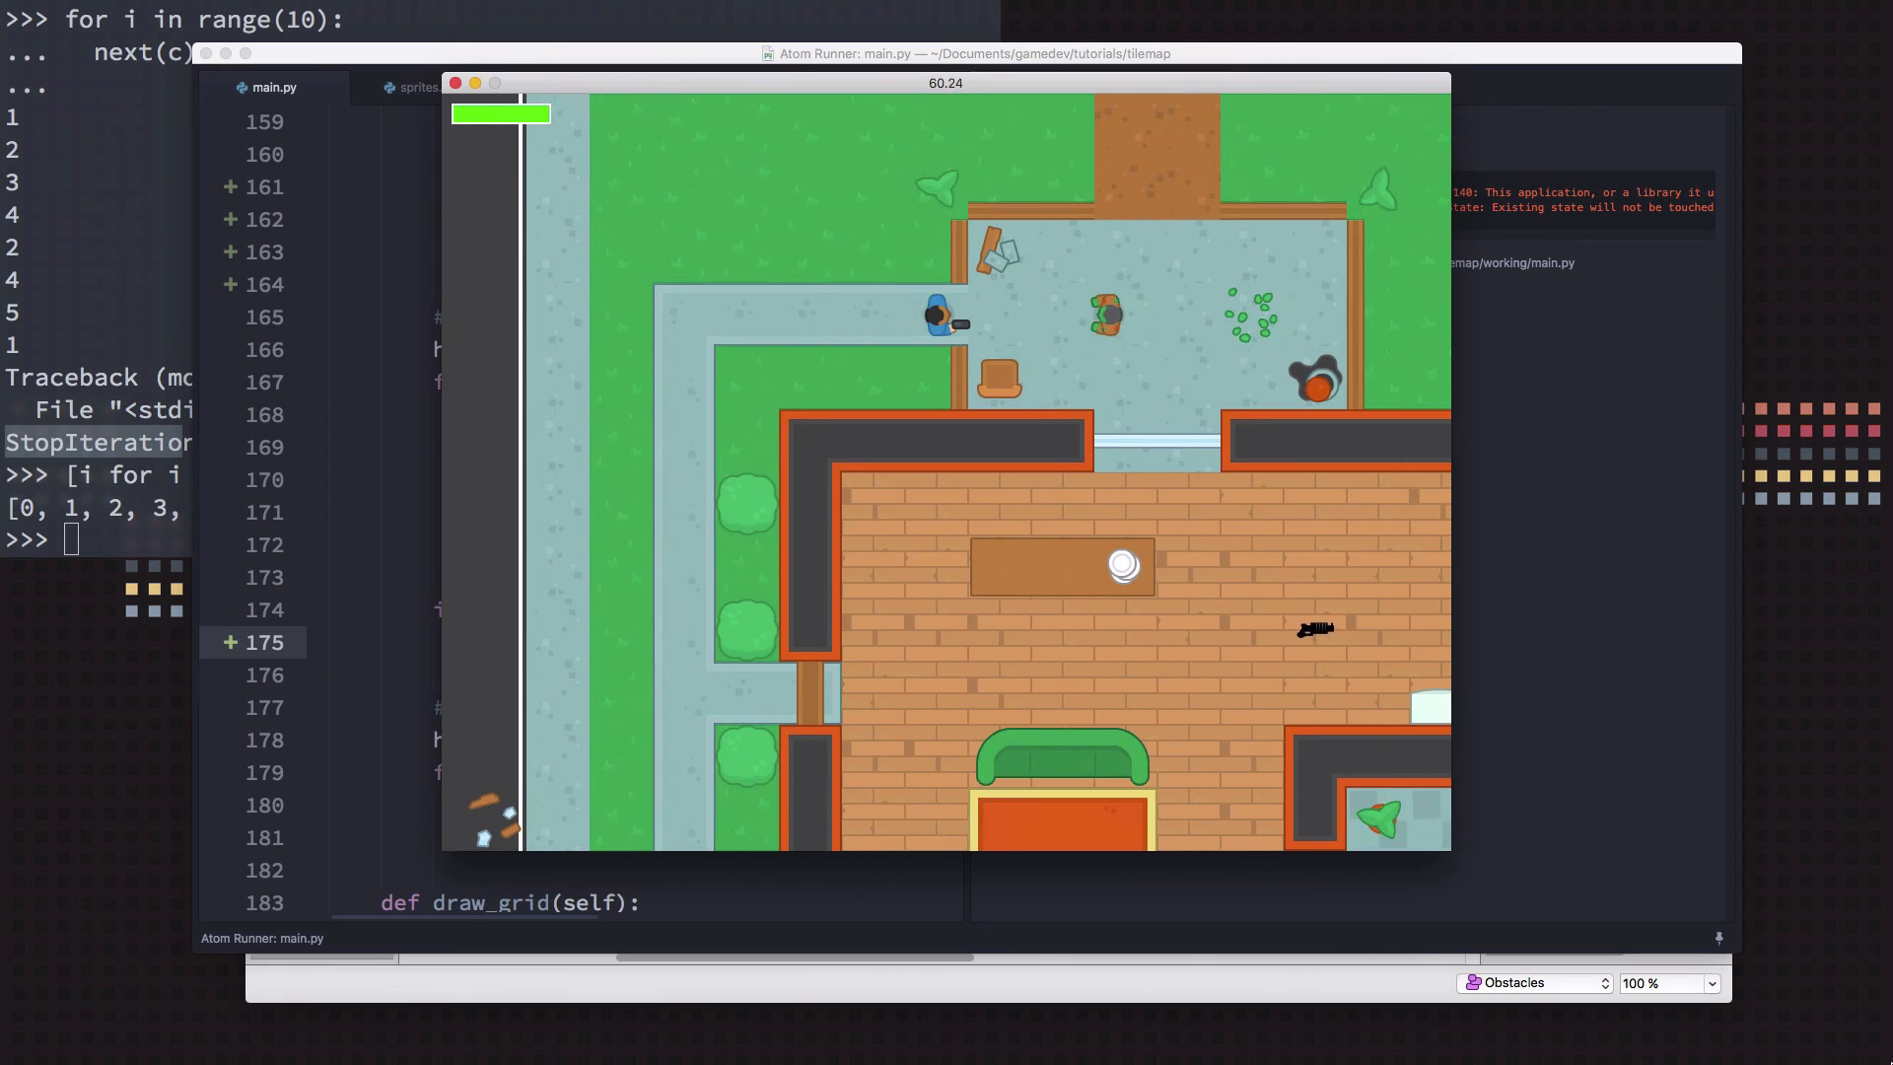
{"action": "left_click", "coordinate": [1106, 87]}
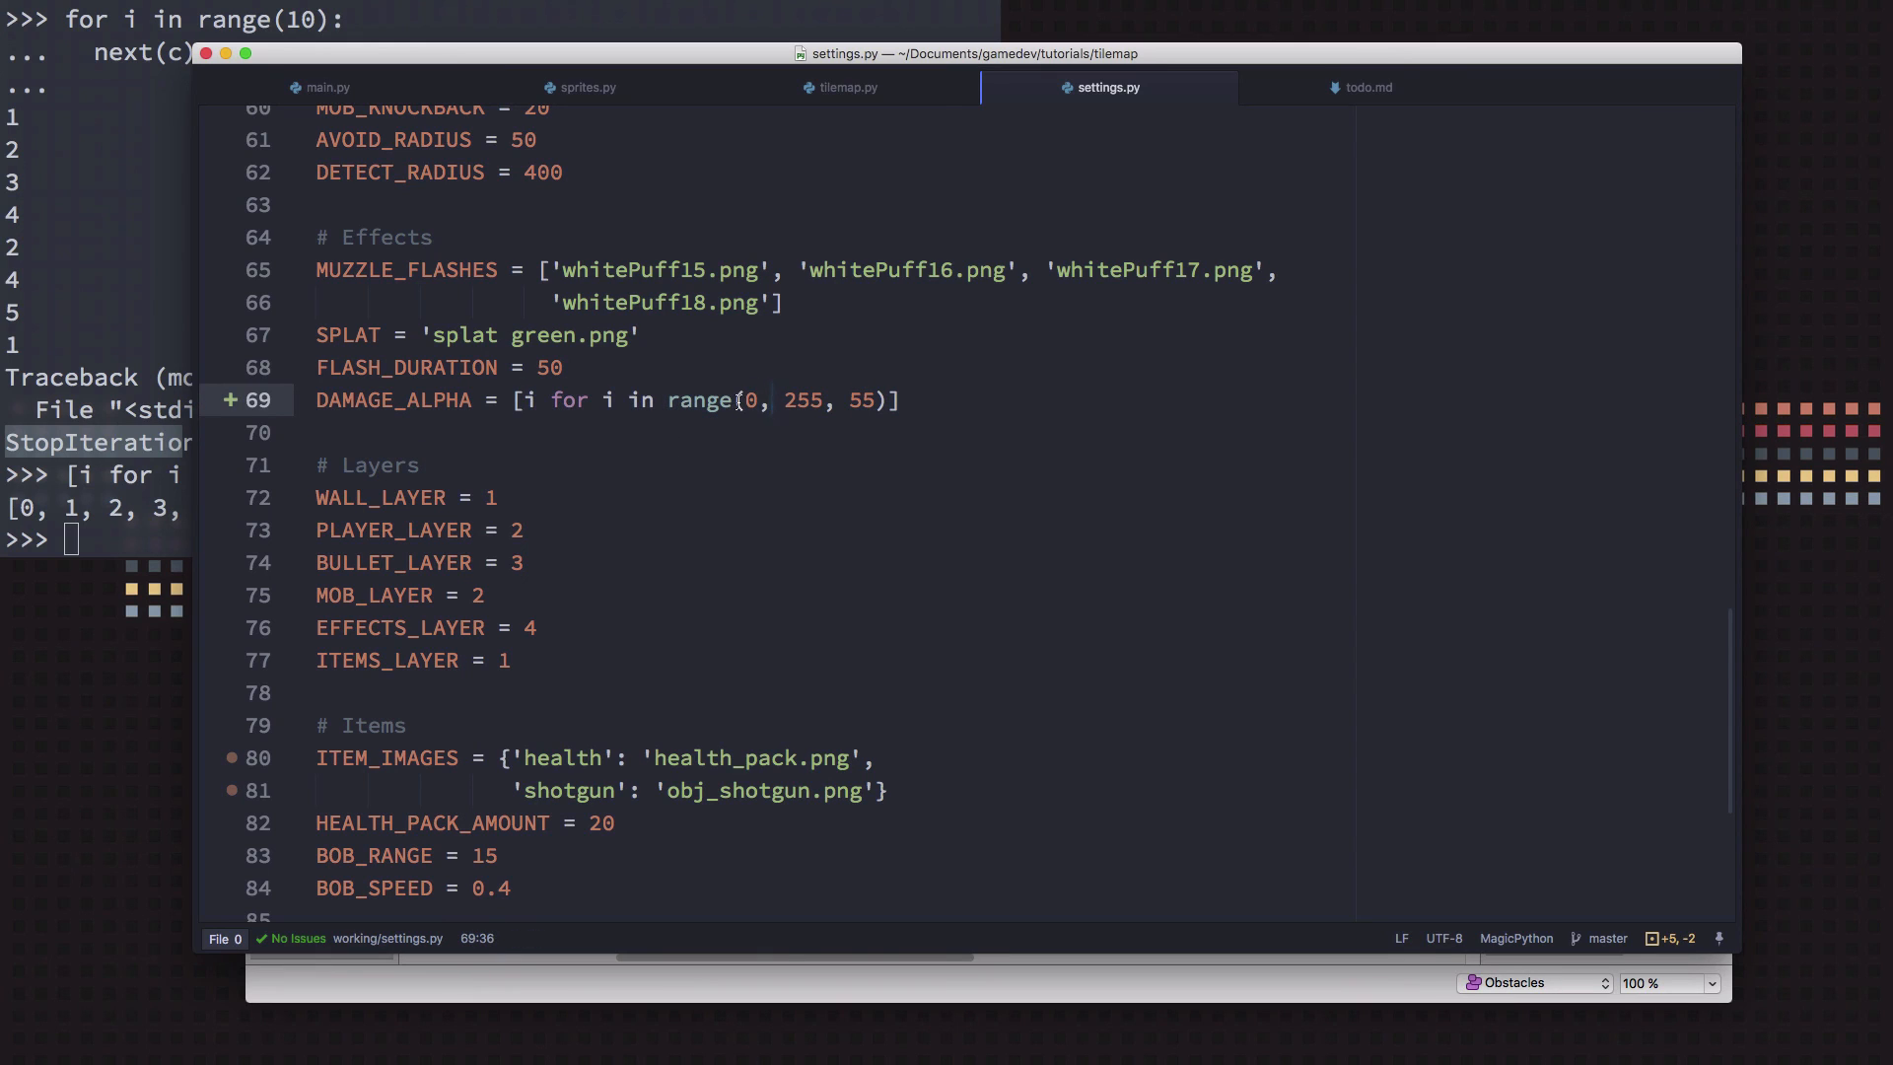
{"action": "double_click", "coordinate": [749, 400]}
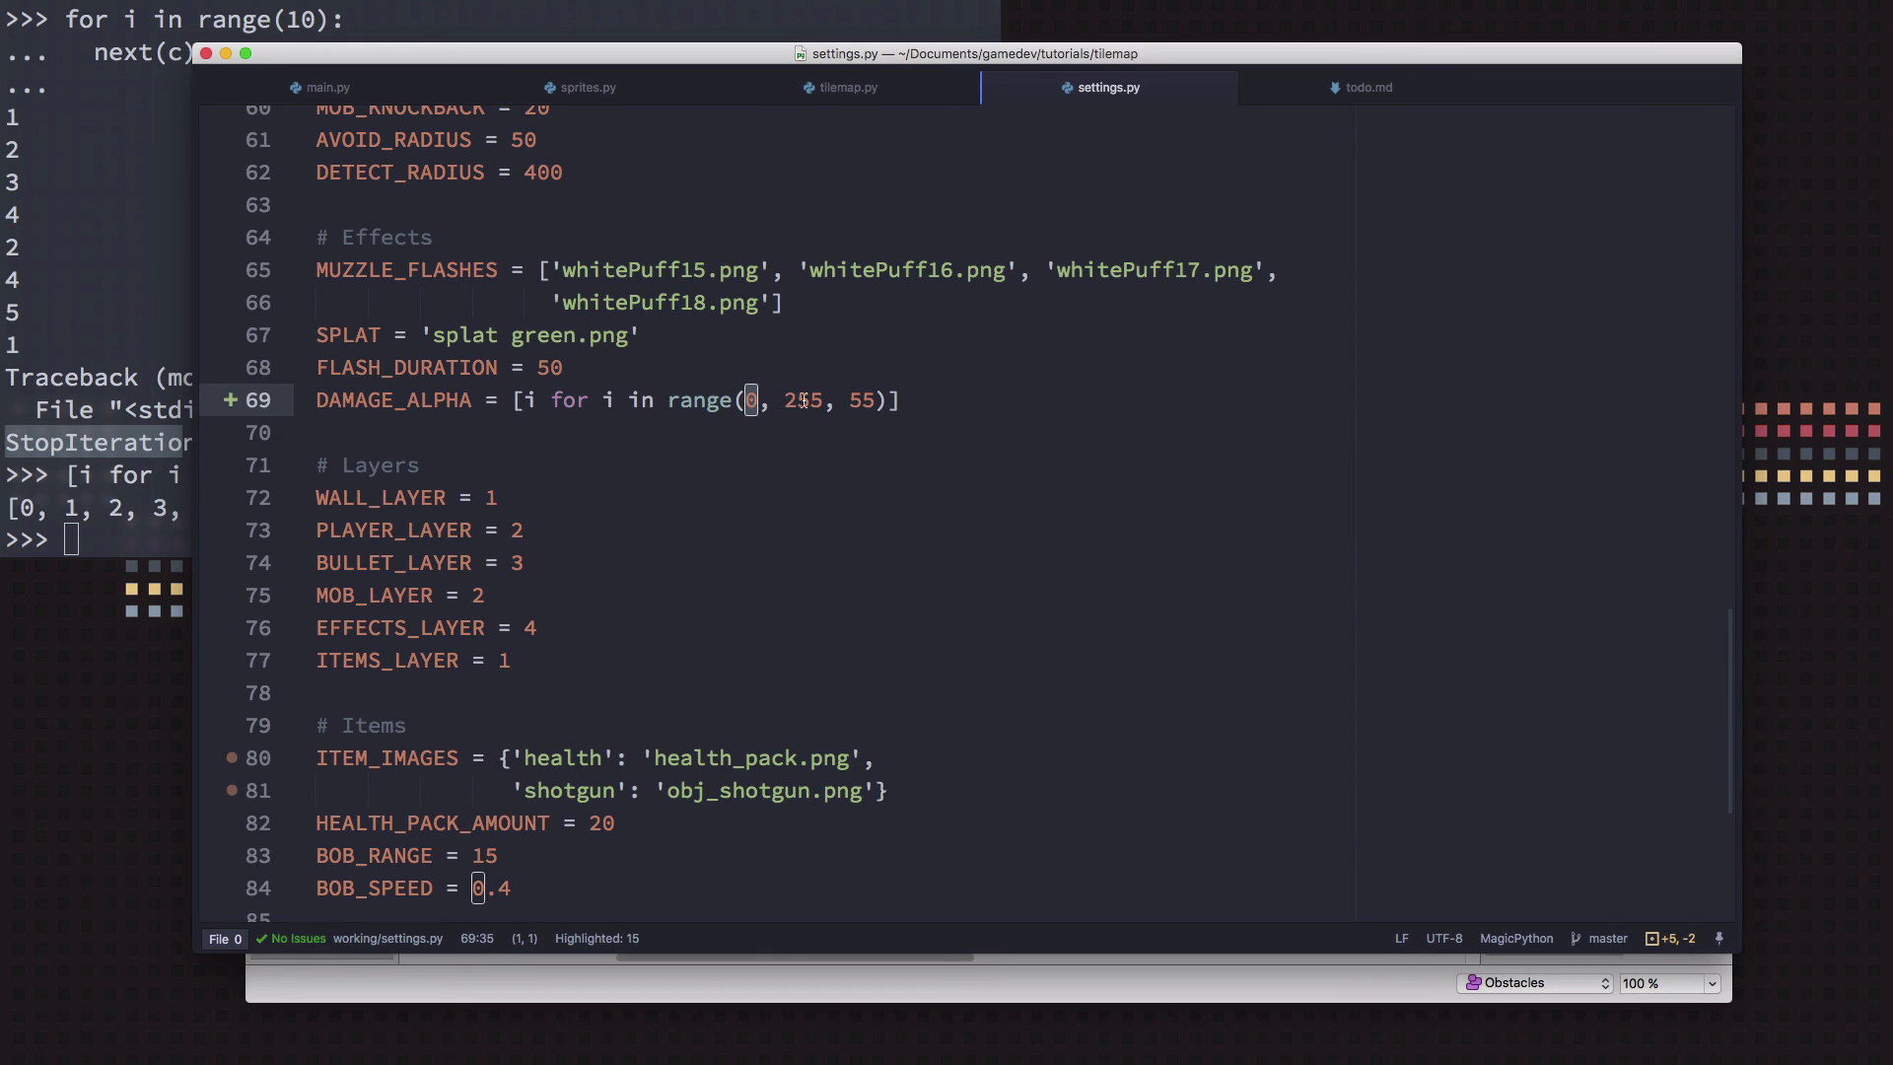
{"action": "double_click", "coordinate": [803, 401]}
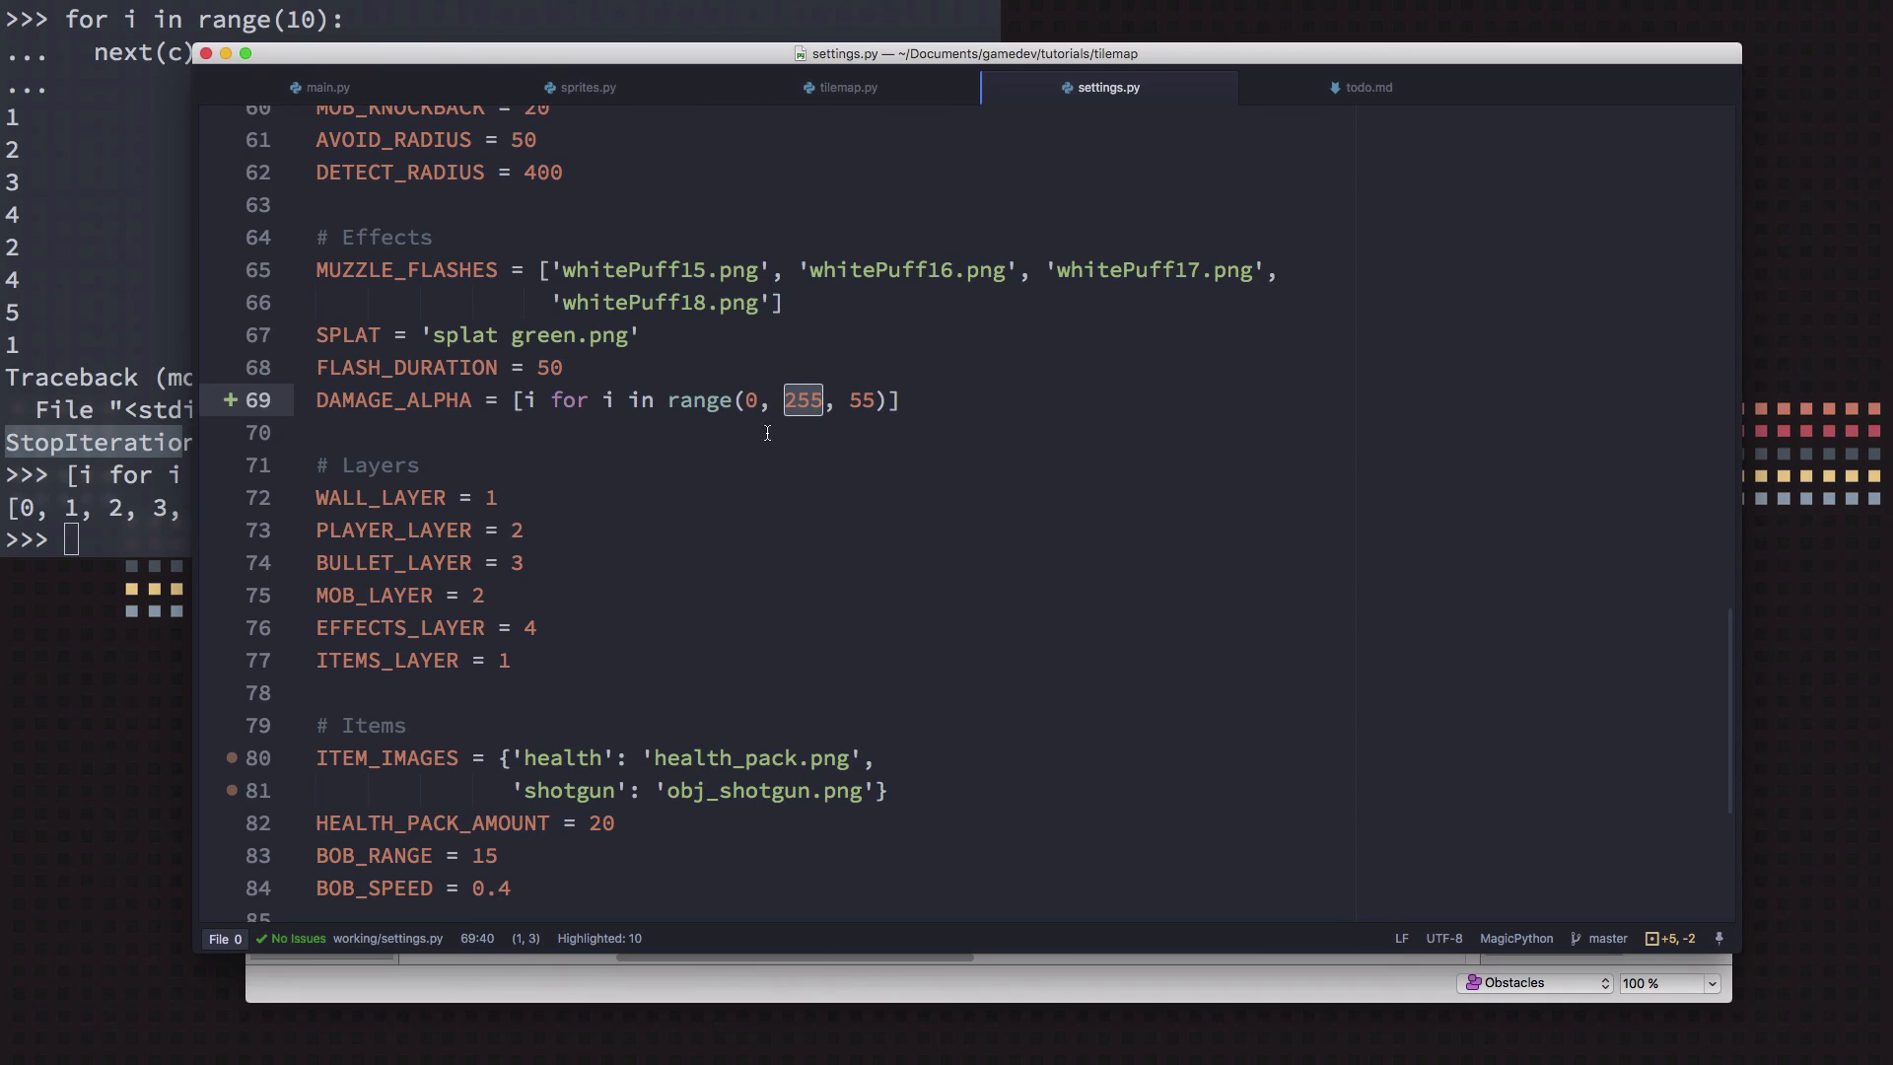
{"action": "mouse_move", "coordinate": [636, 394]}
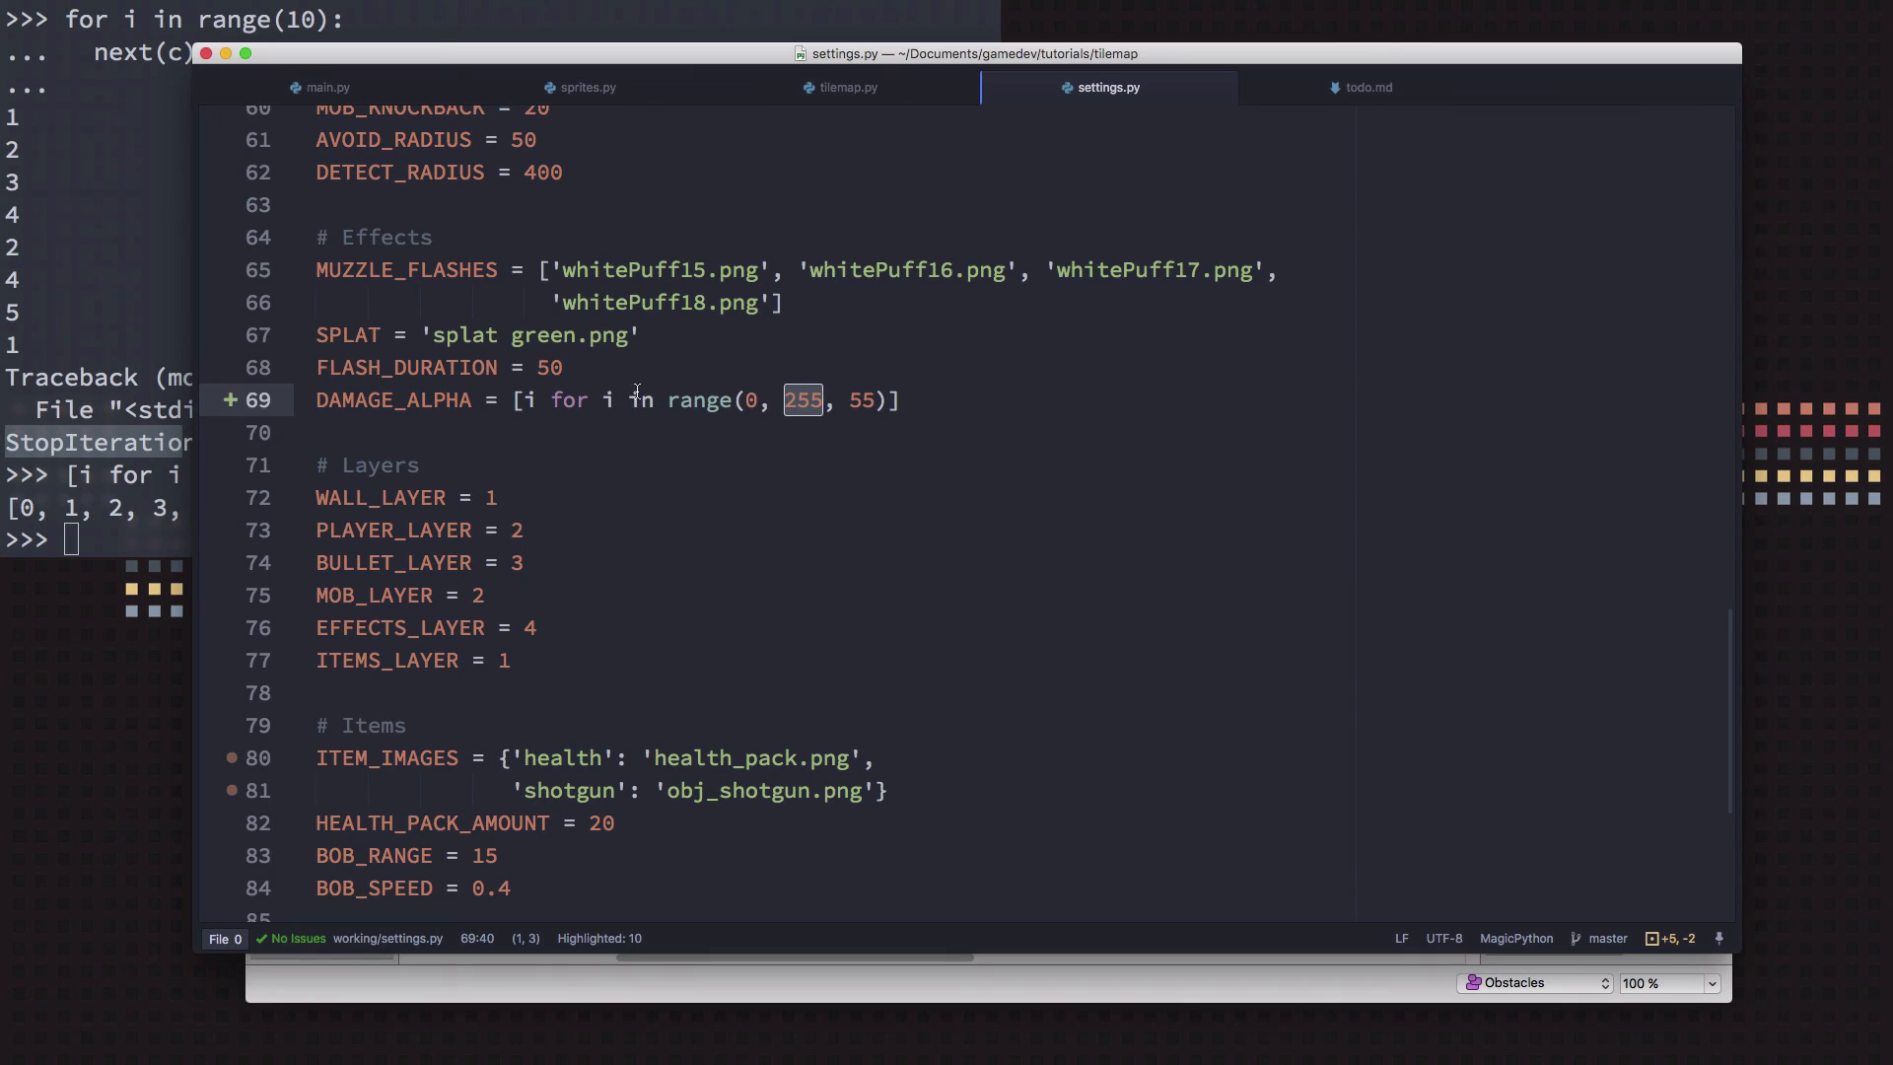